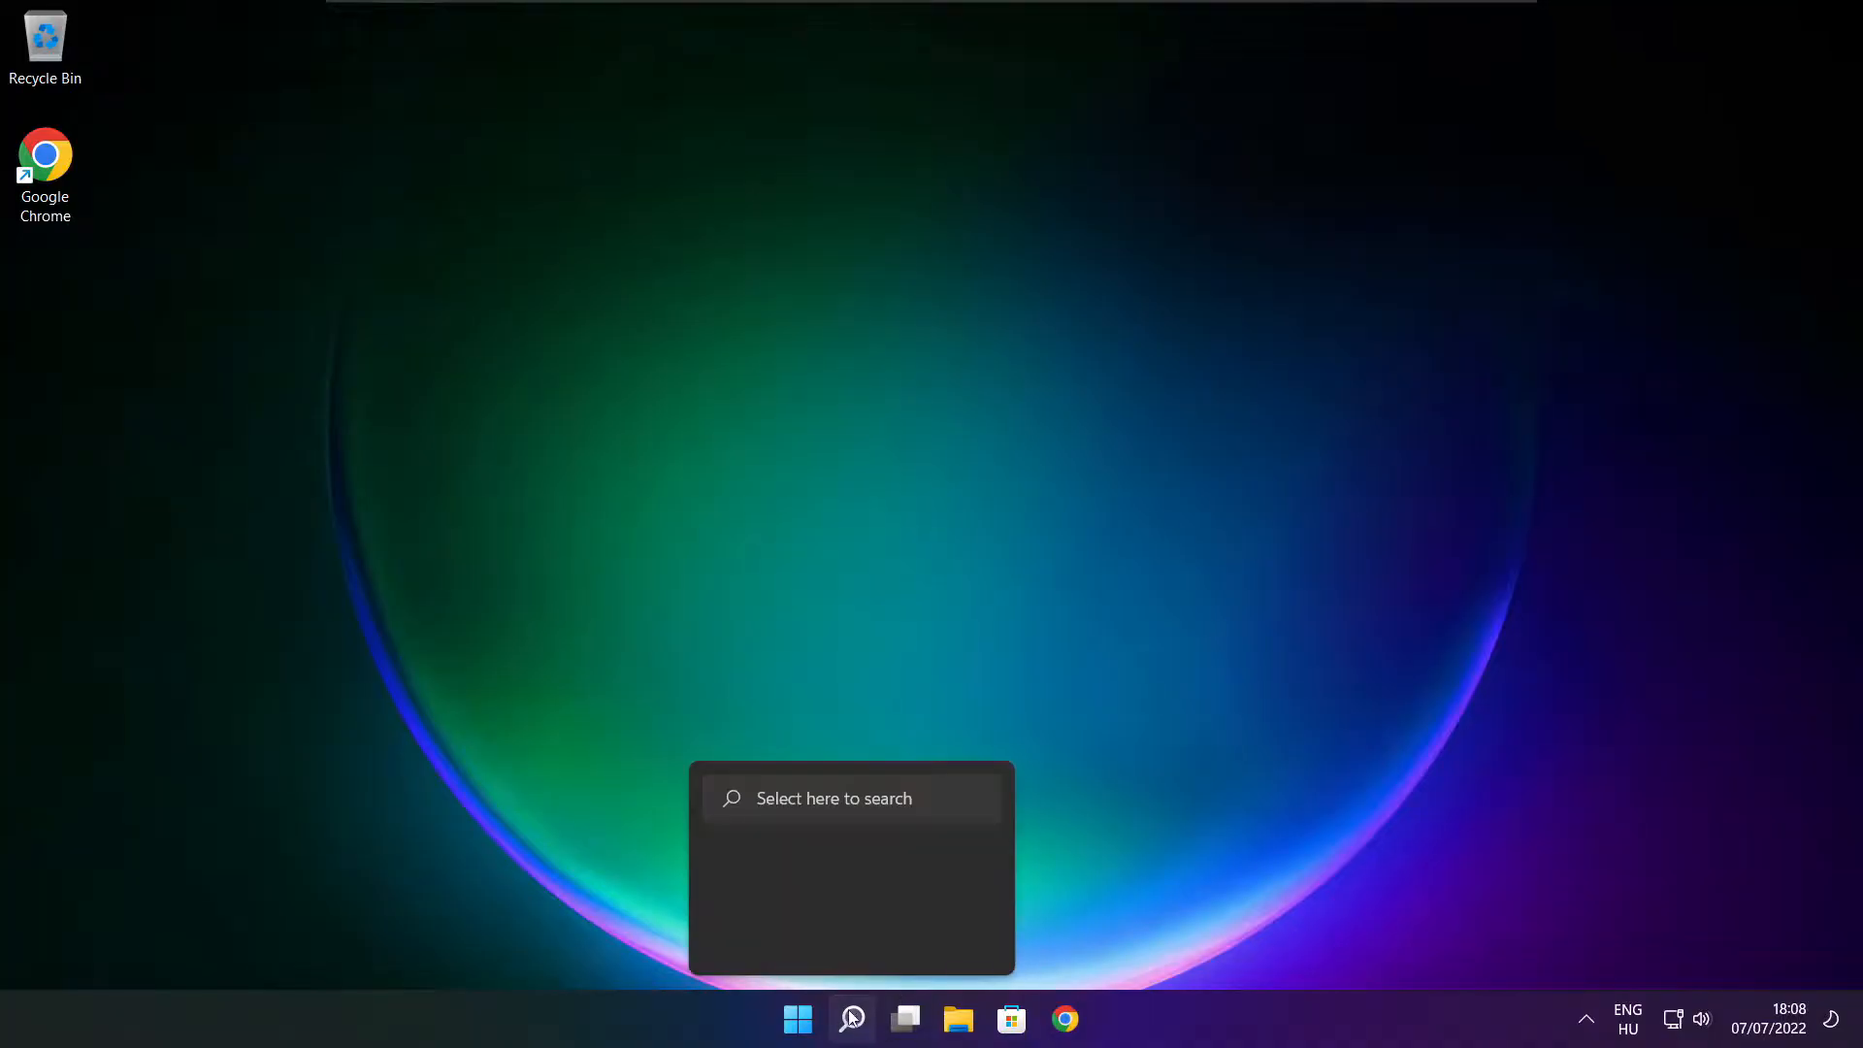
Search for 'device Manager' from the taskbar and launch Device Manager.
click(851, 1016)
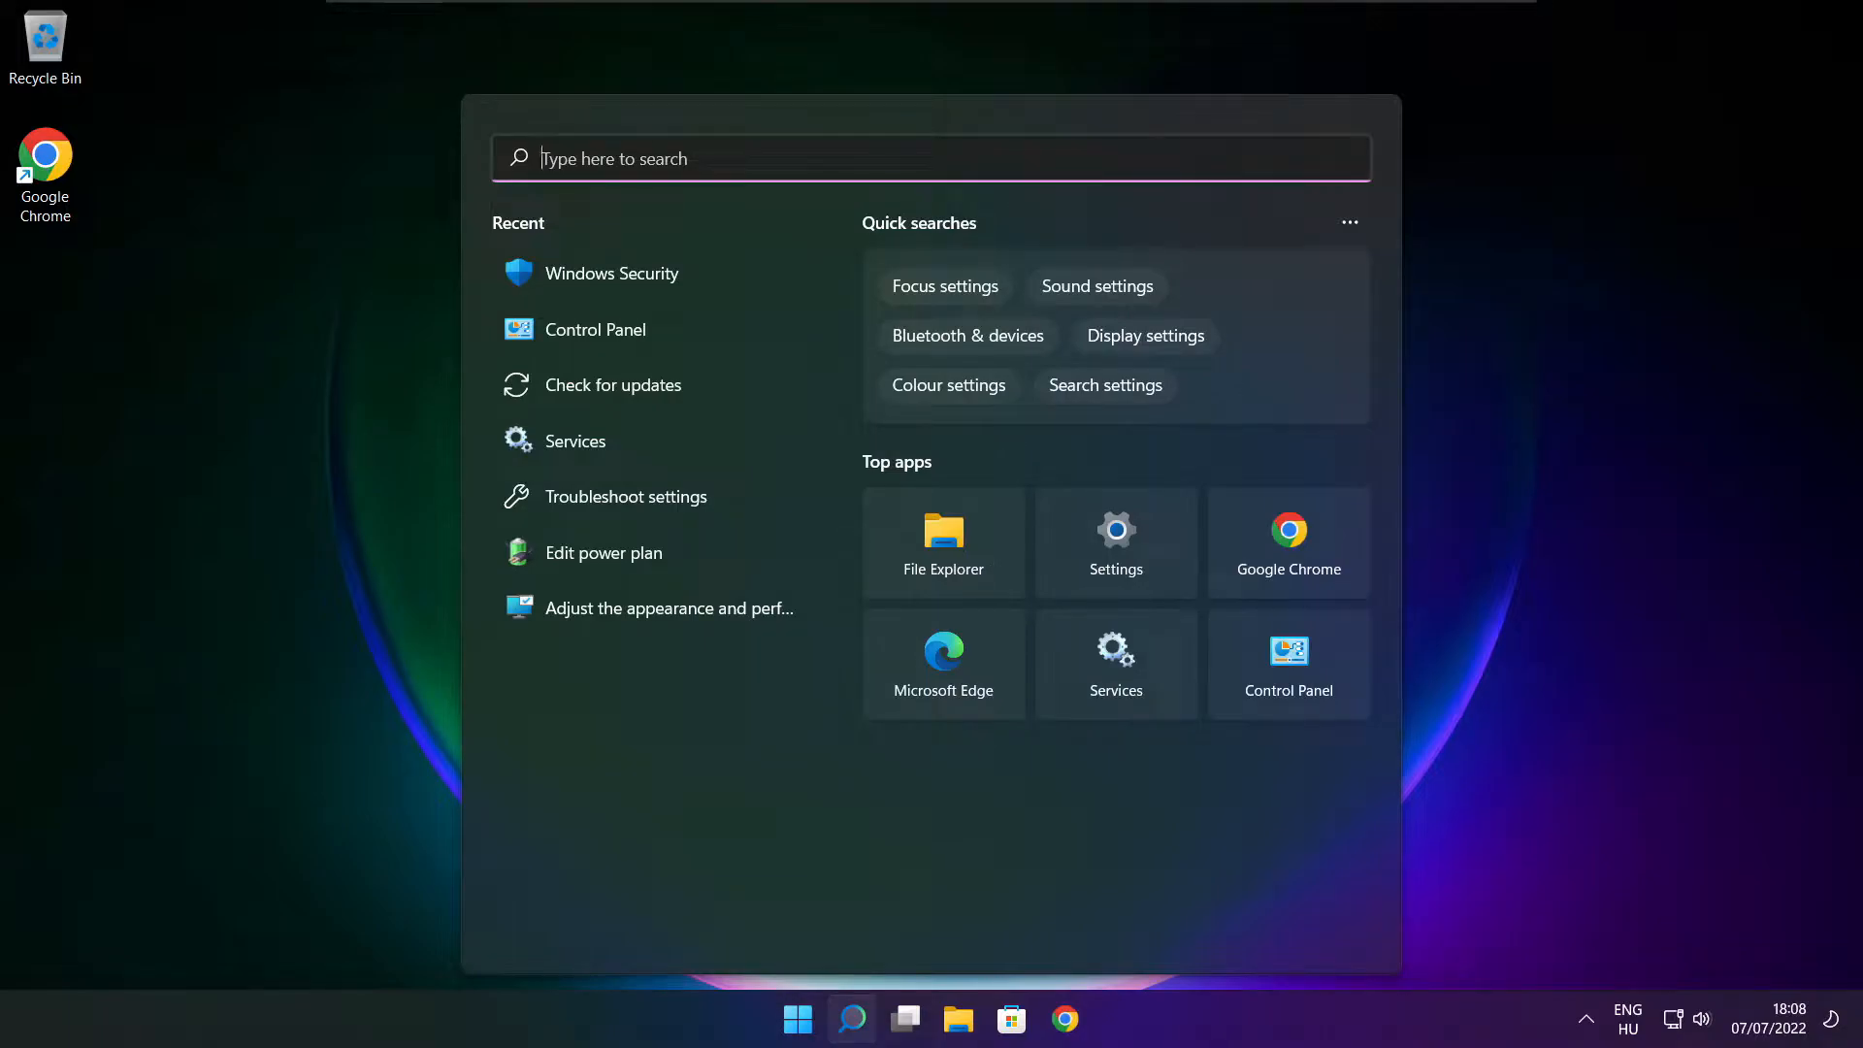
text(device Manager)
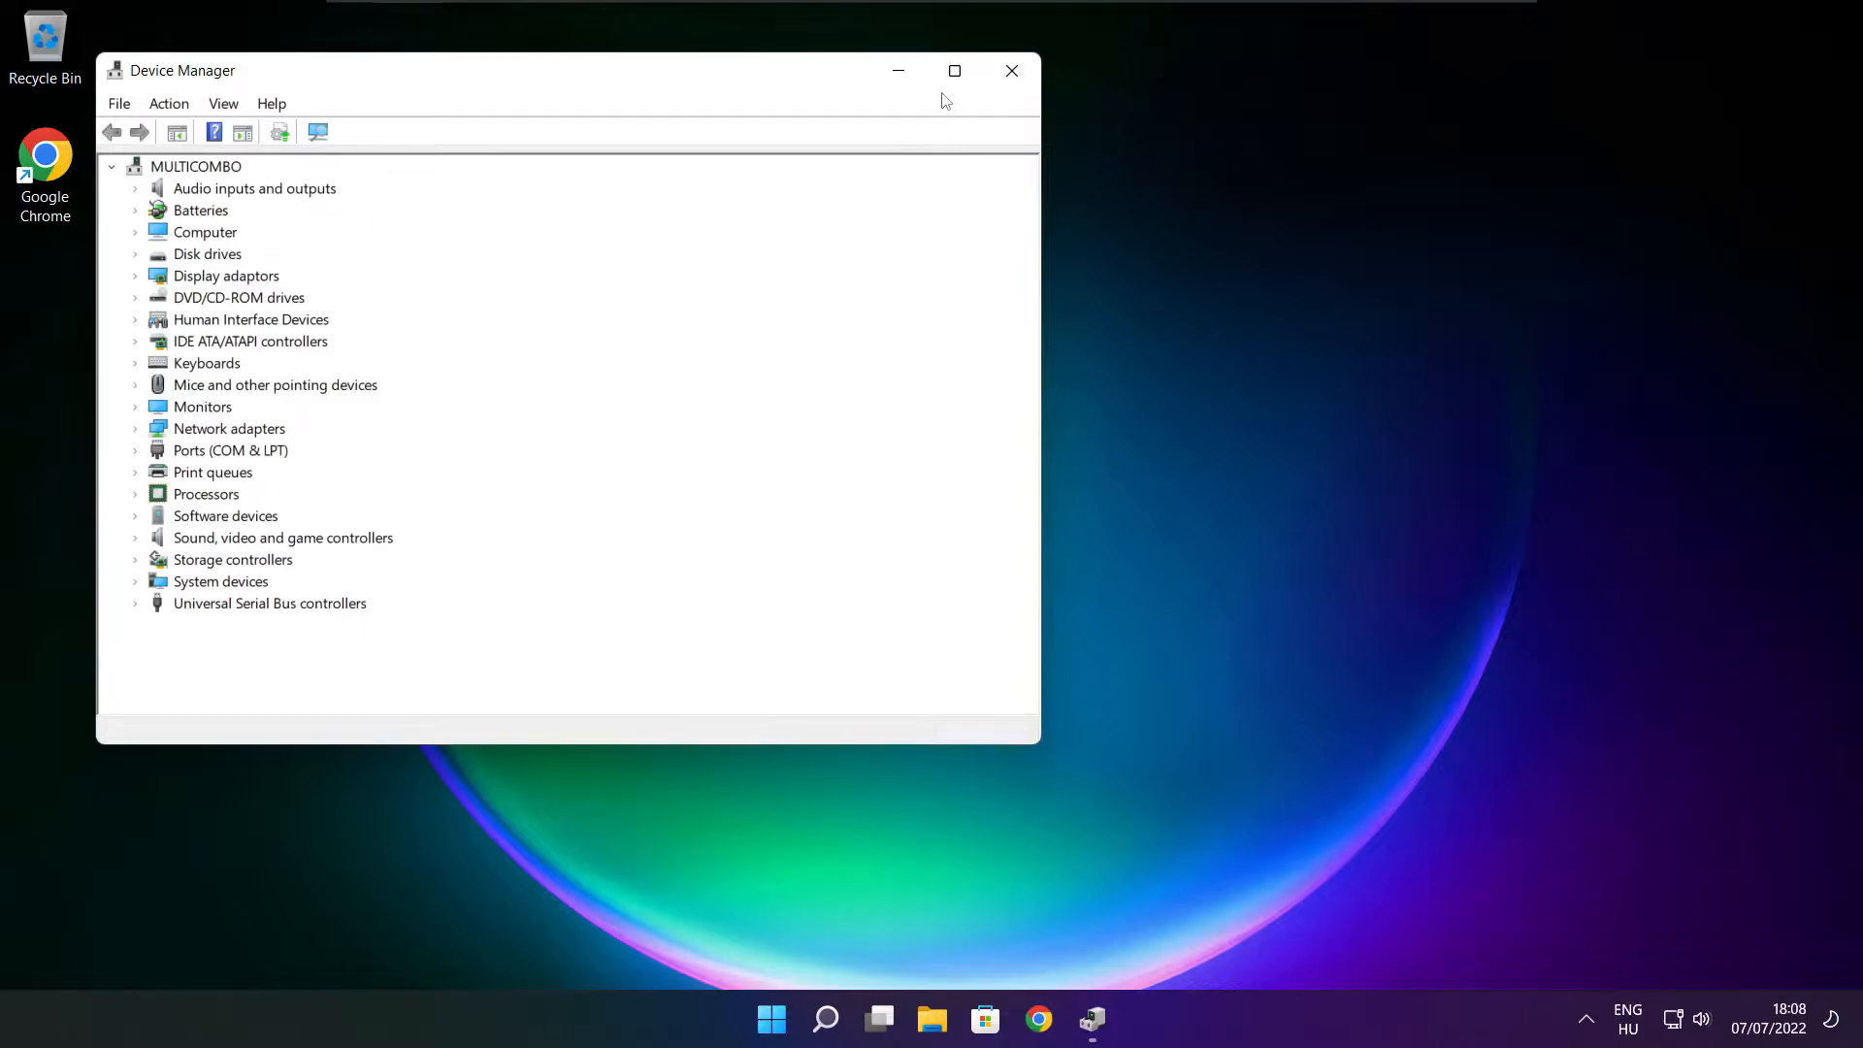
Maximize Device Manager and select the VMware SVGA 3D adapter under Display adaptors.
click(955, 70)
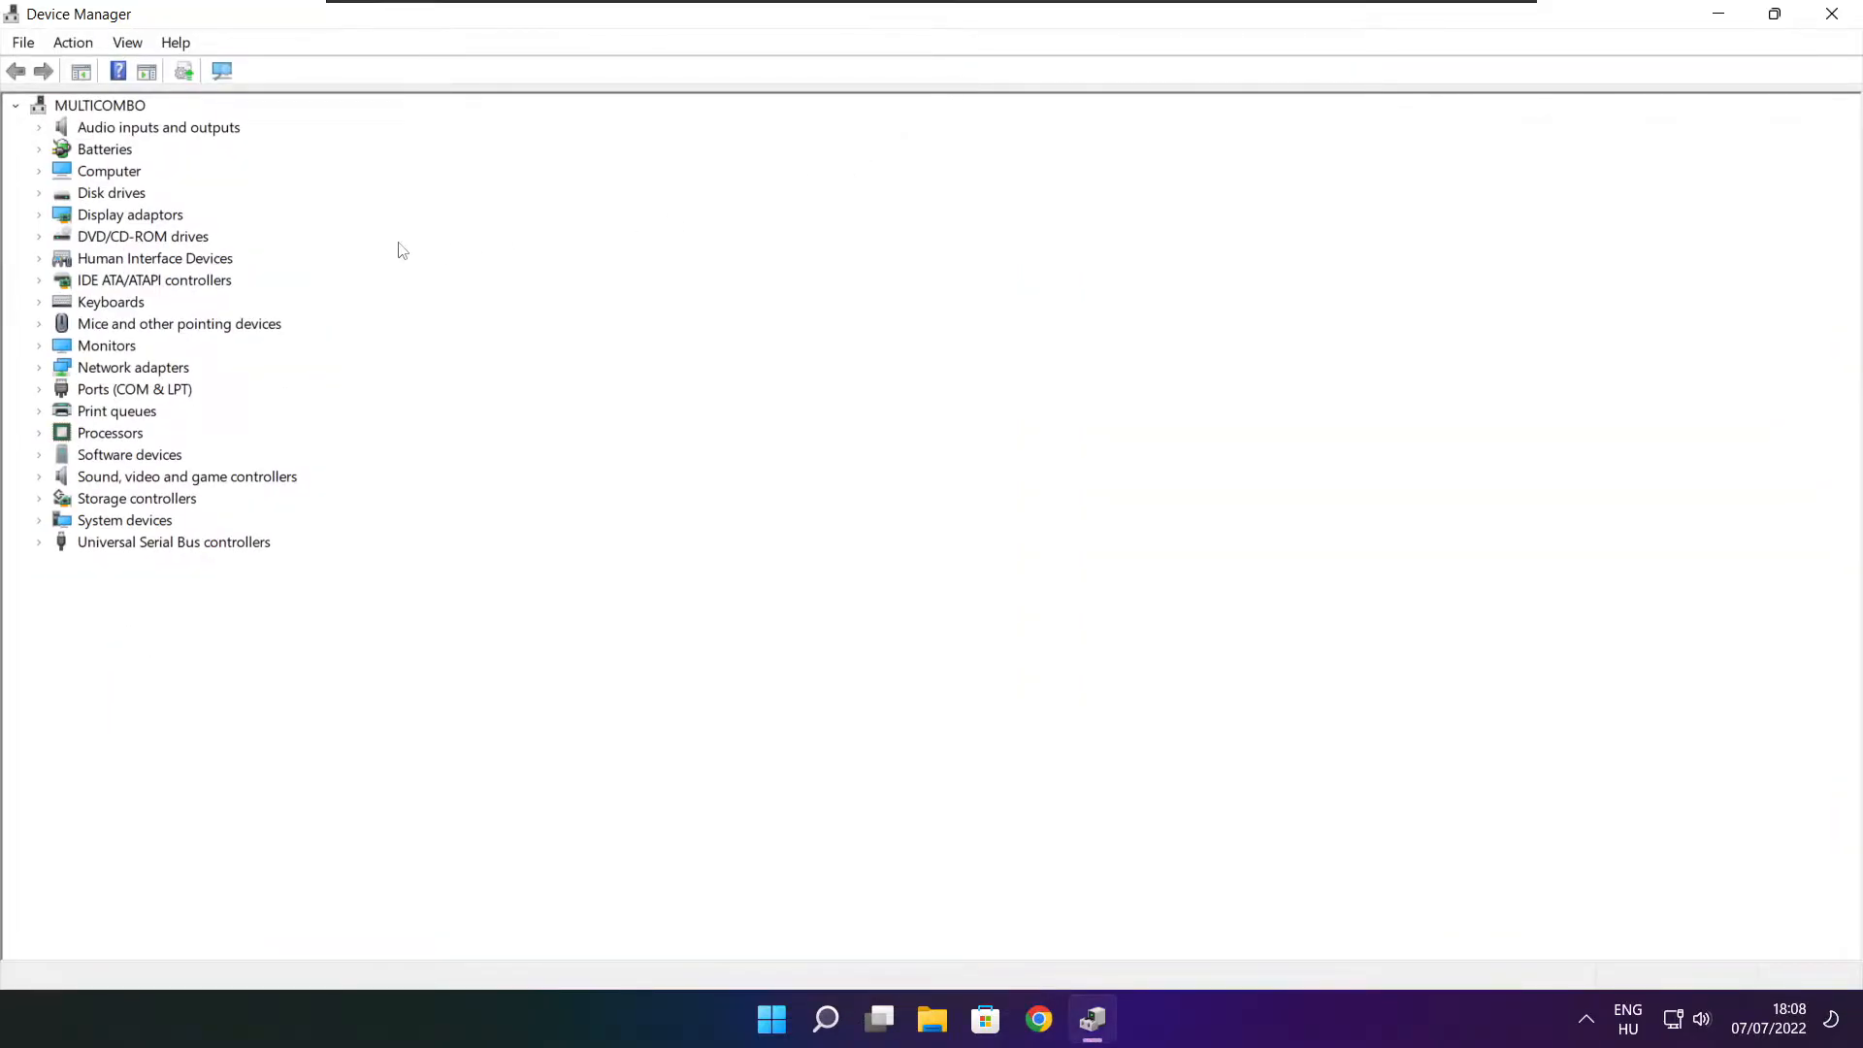
click(130, 213)
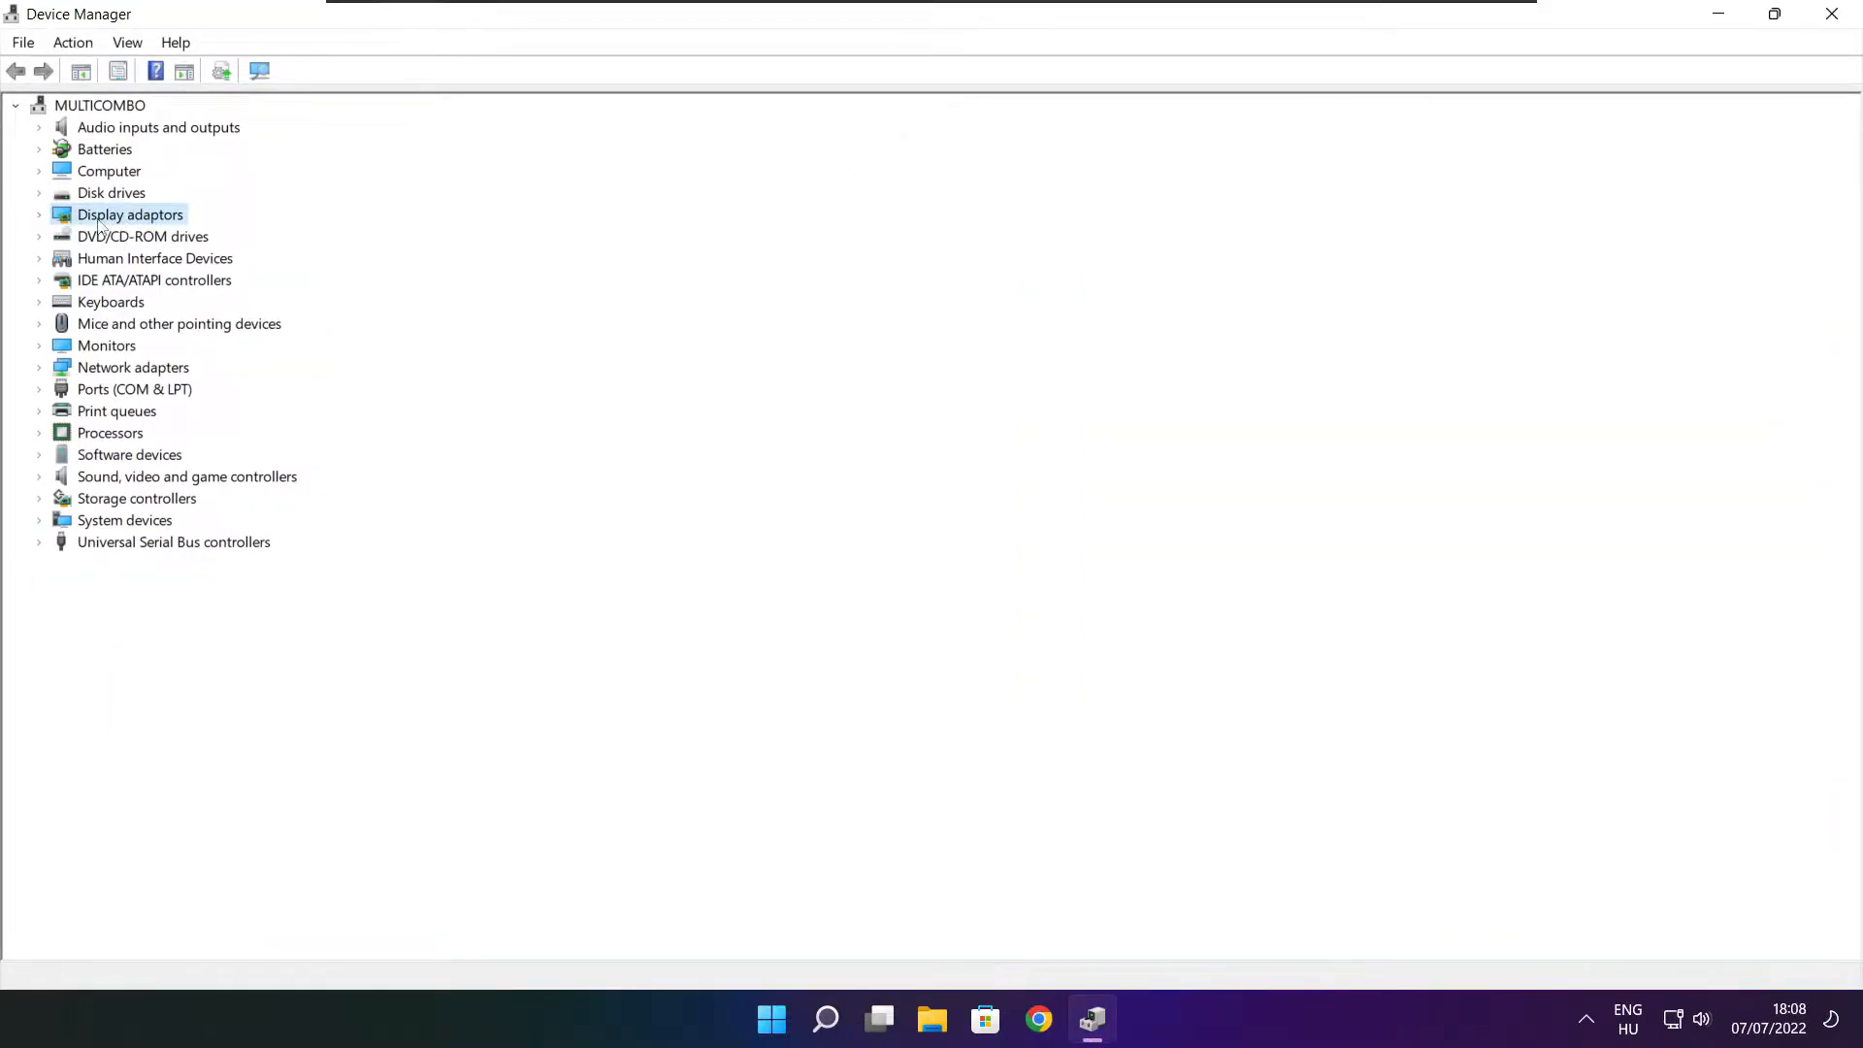
click(38, 213)
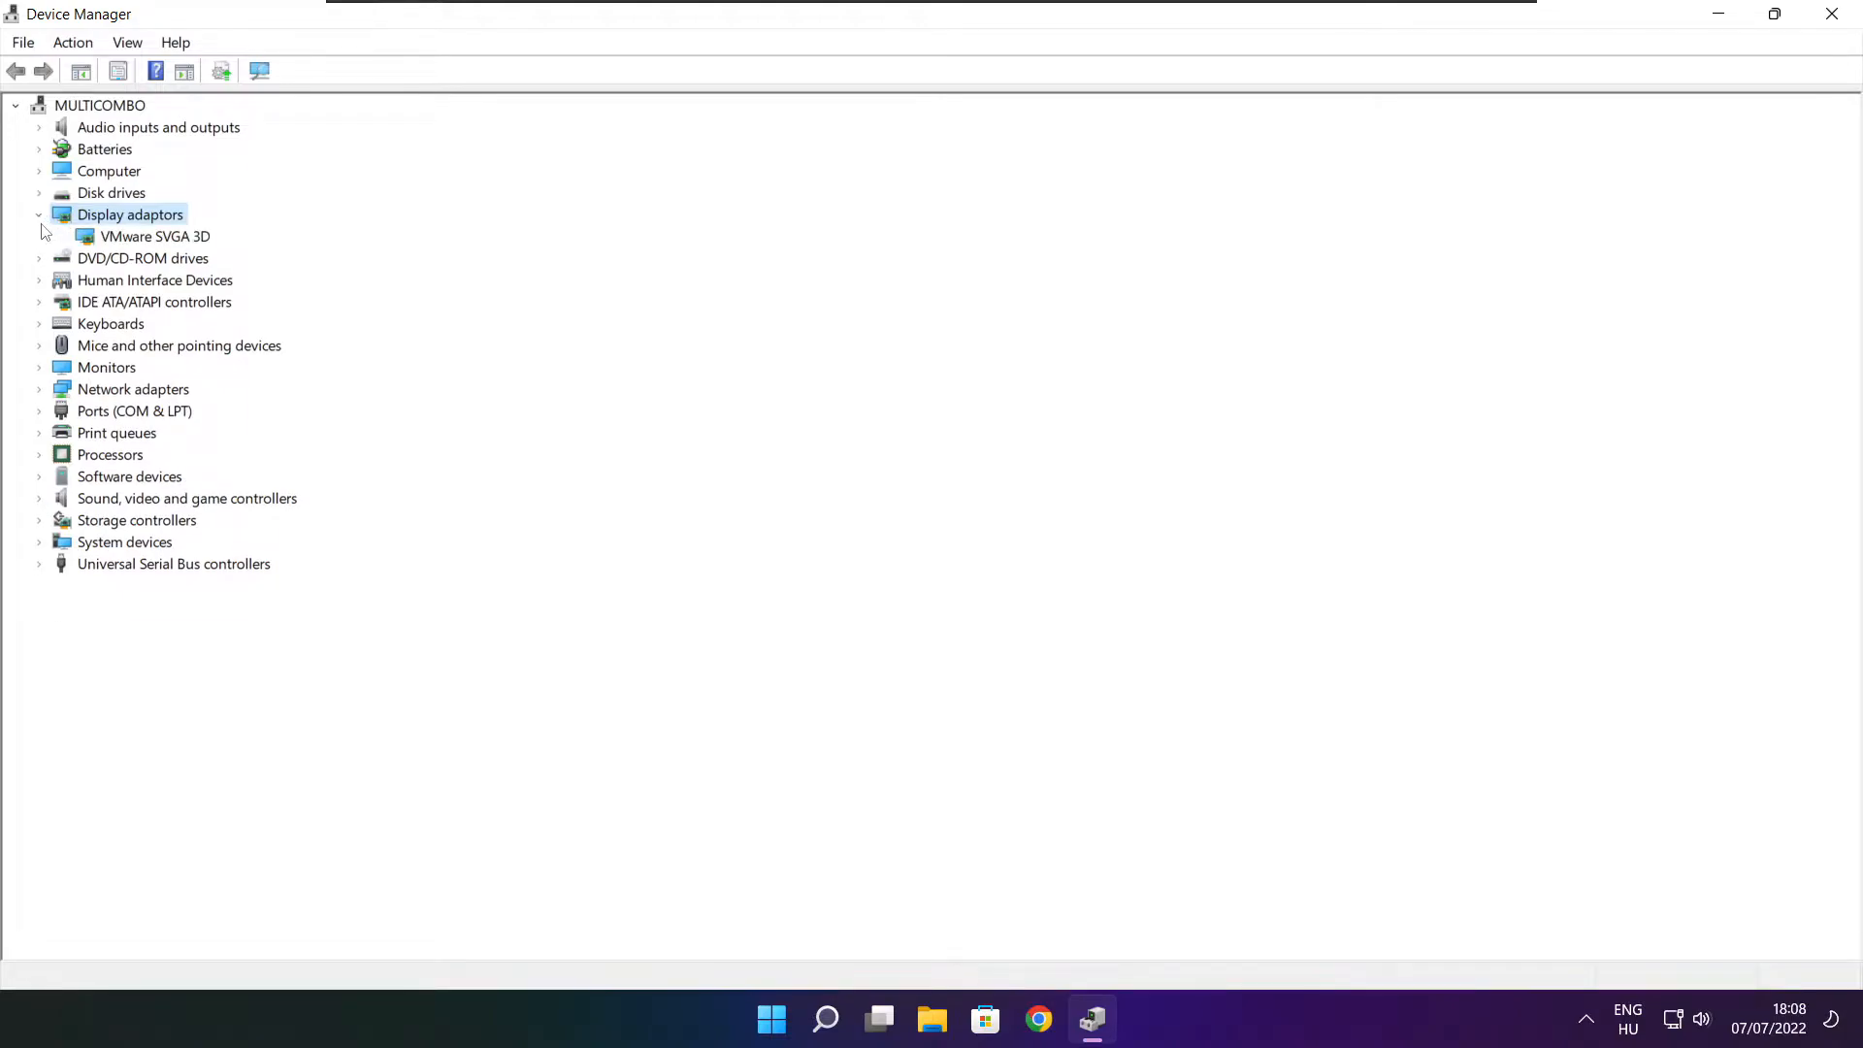
click(149, 234)
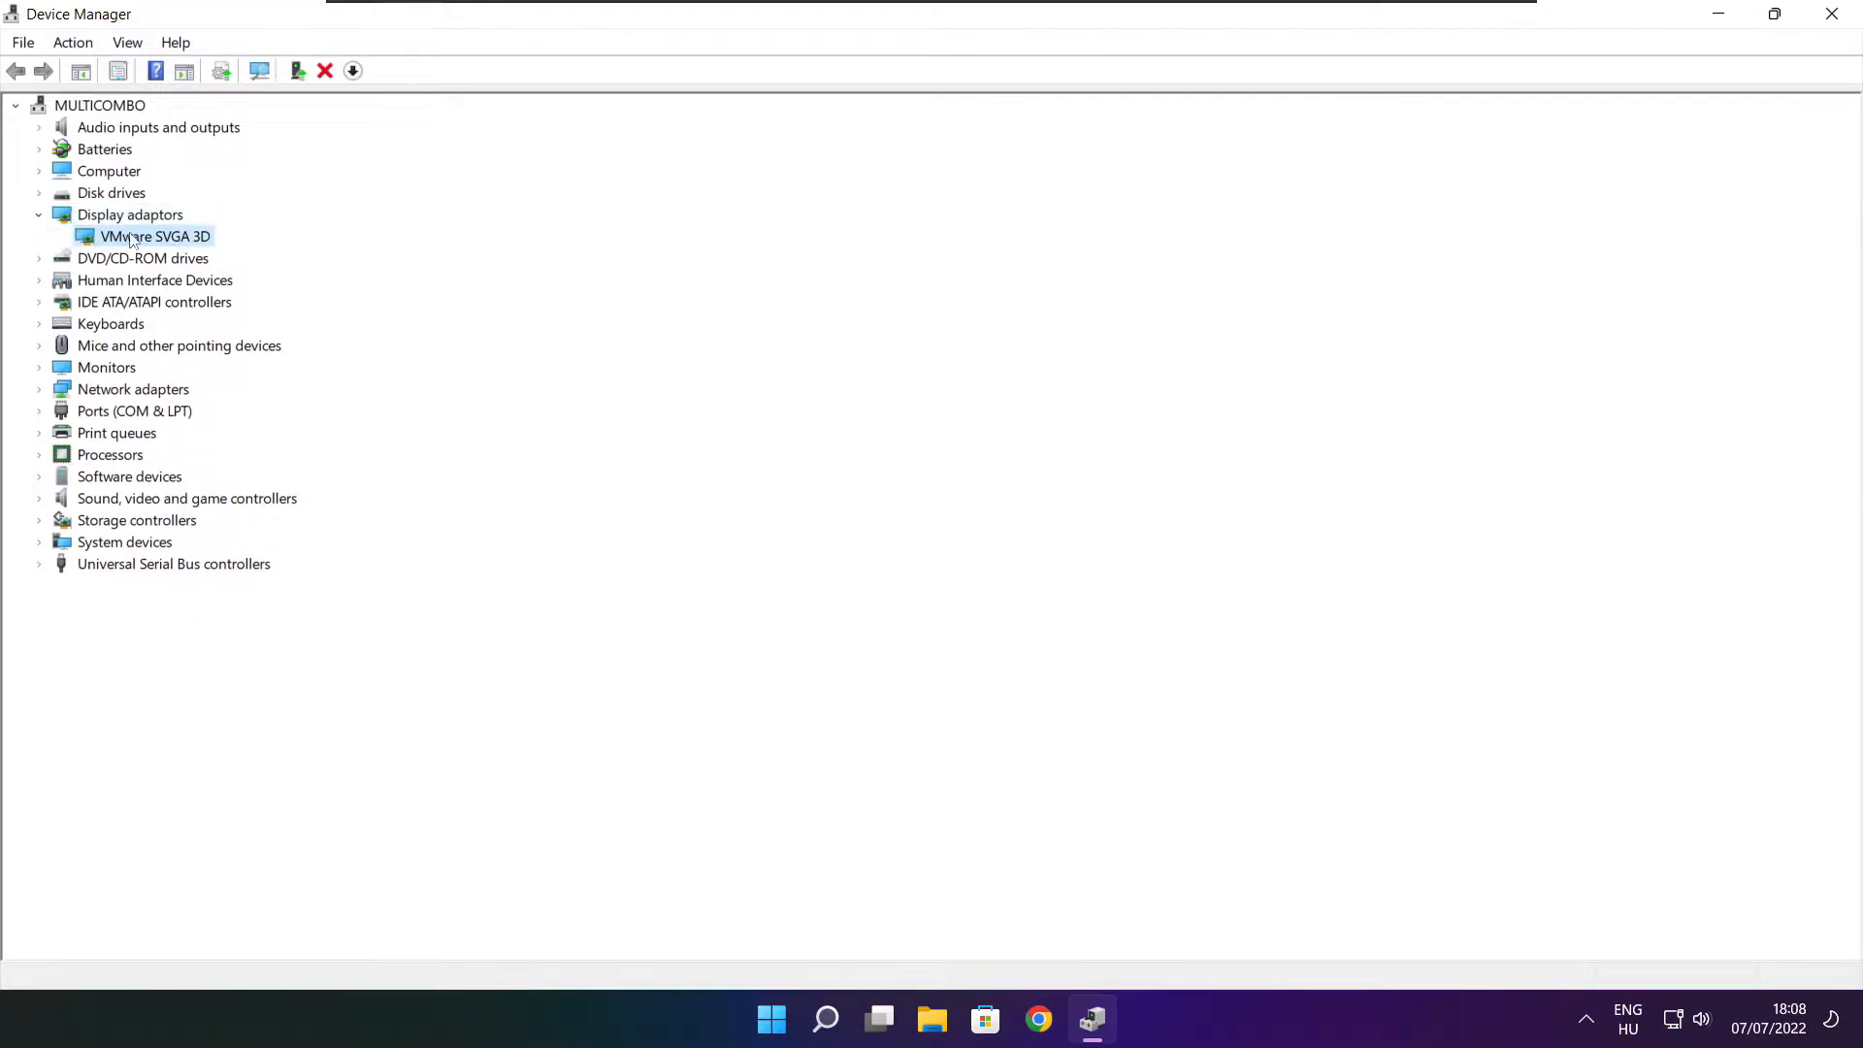
right_click(153, 234)
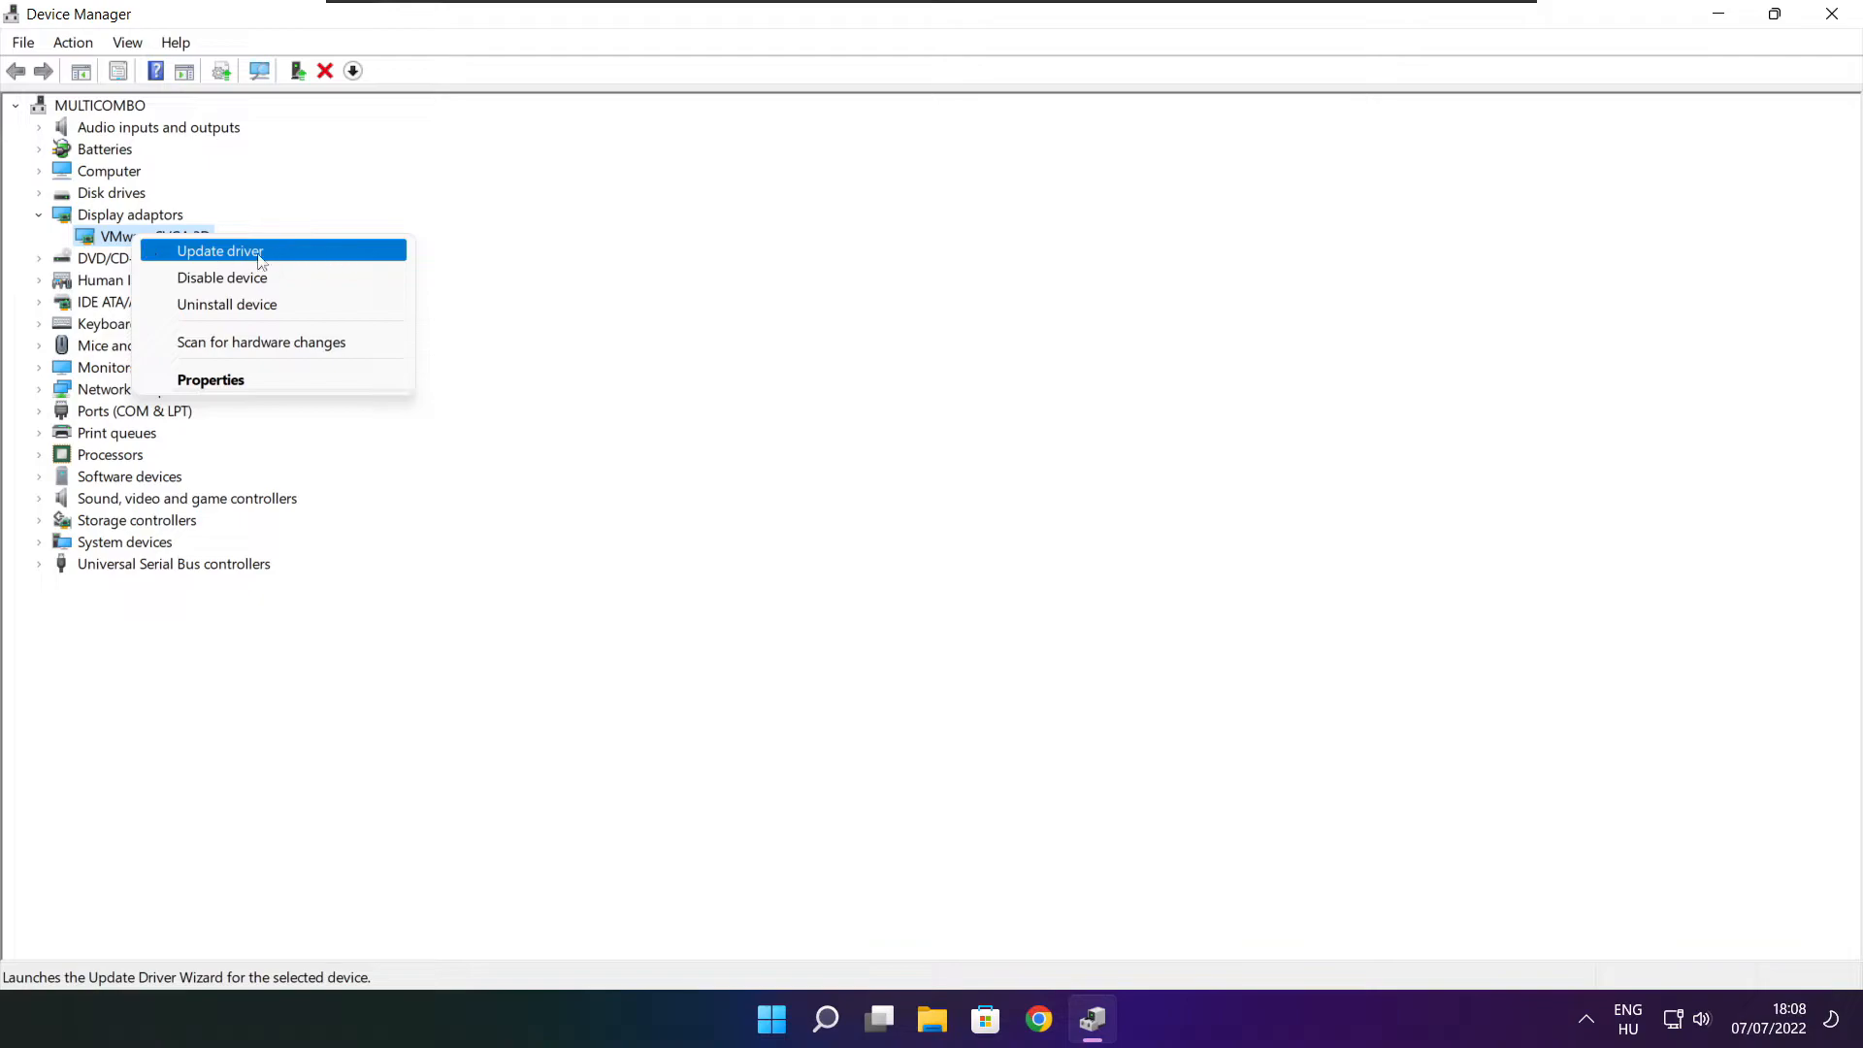
Update the VMware SVGA 3D driver with automatic search, finding the best driver already installed.
click(221, 250)
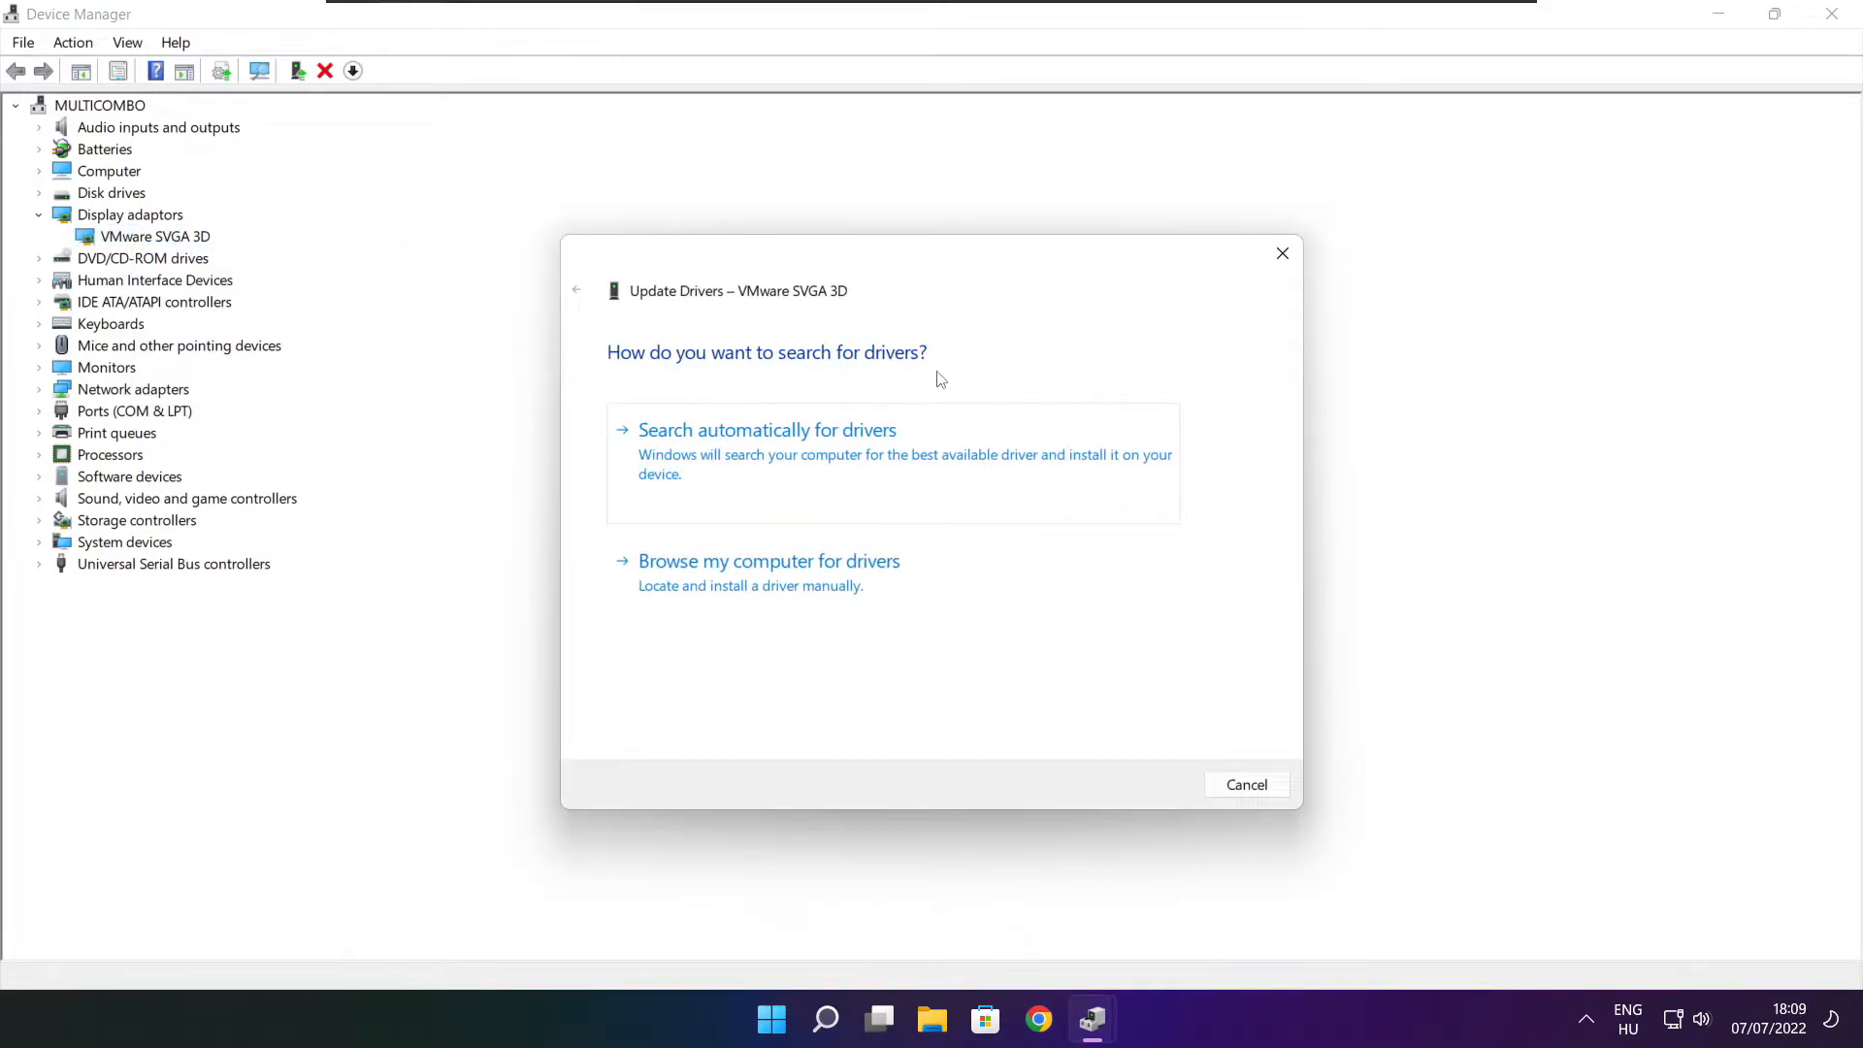
mouse_move(723, 447)
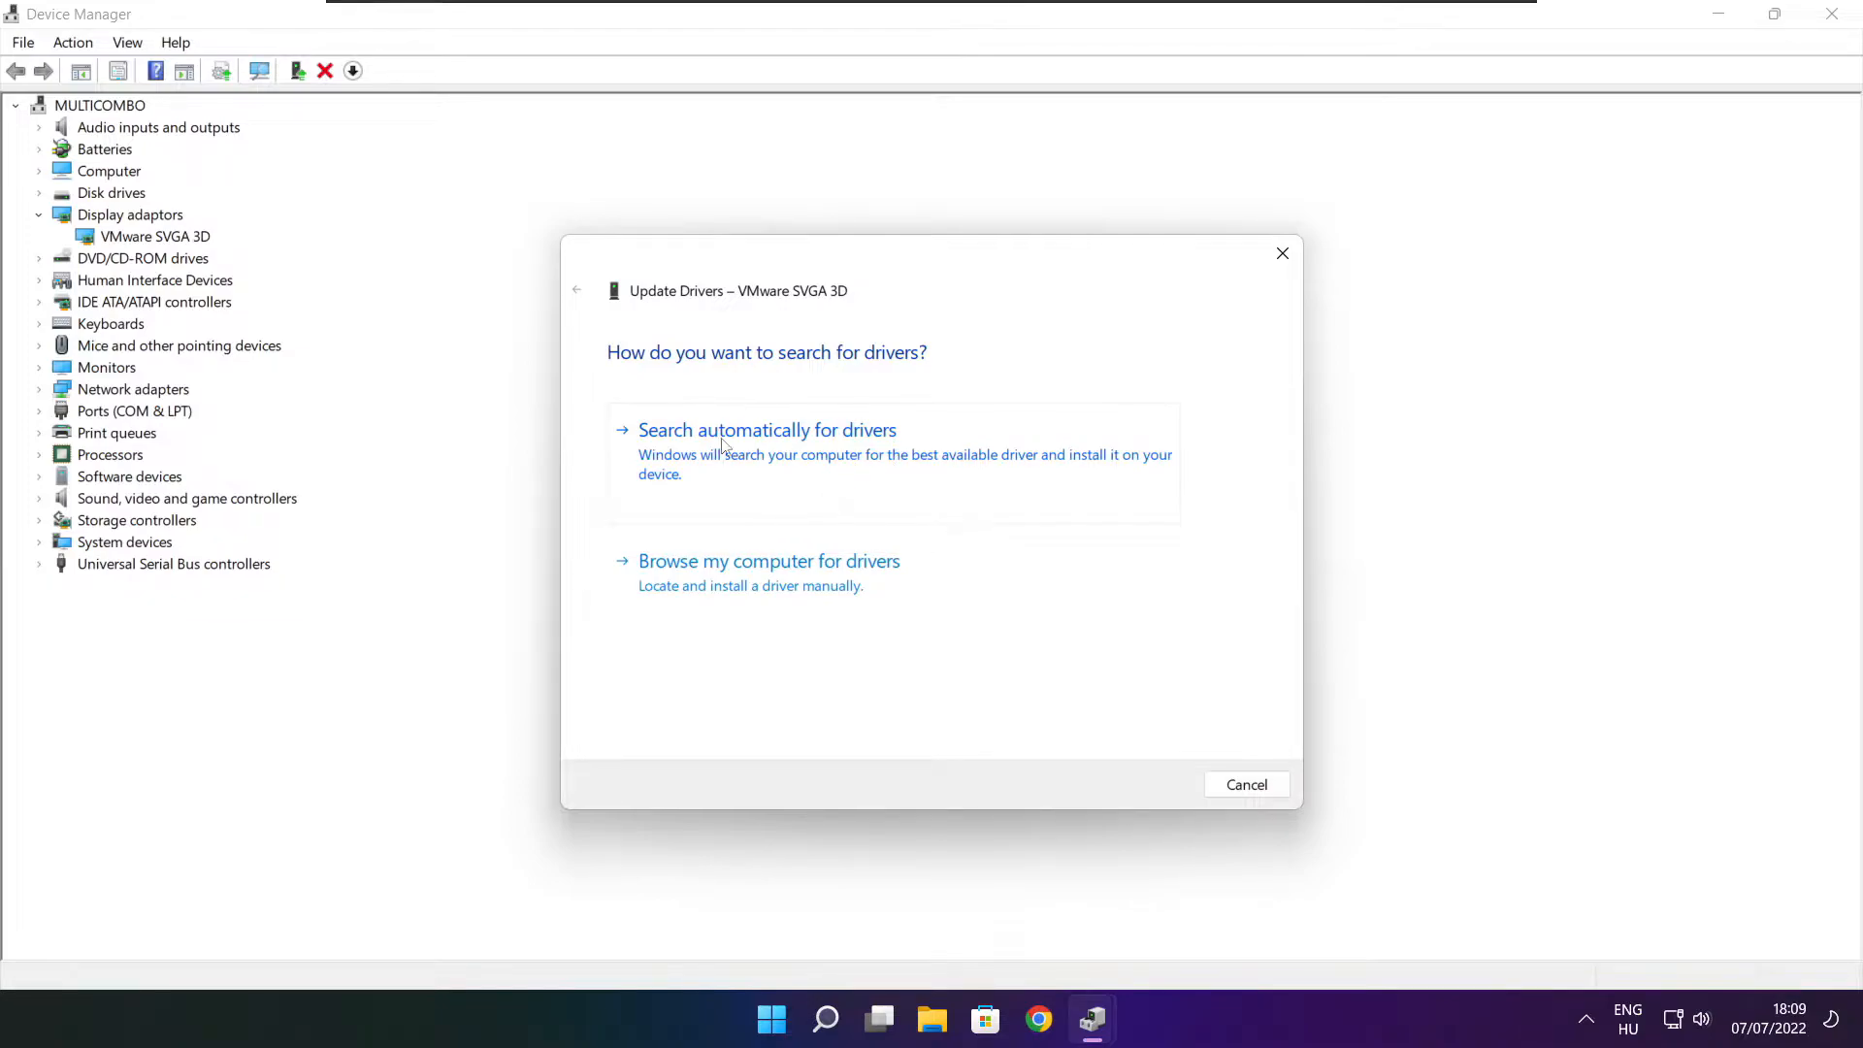
click(766, 429)
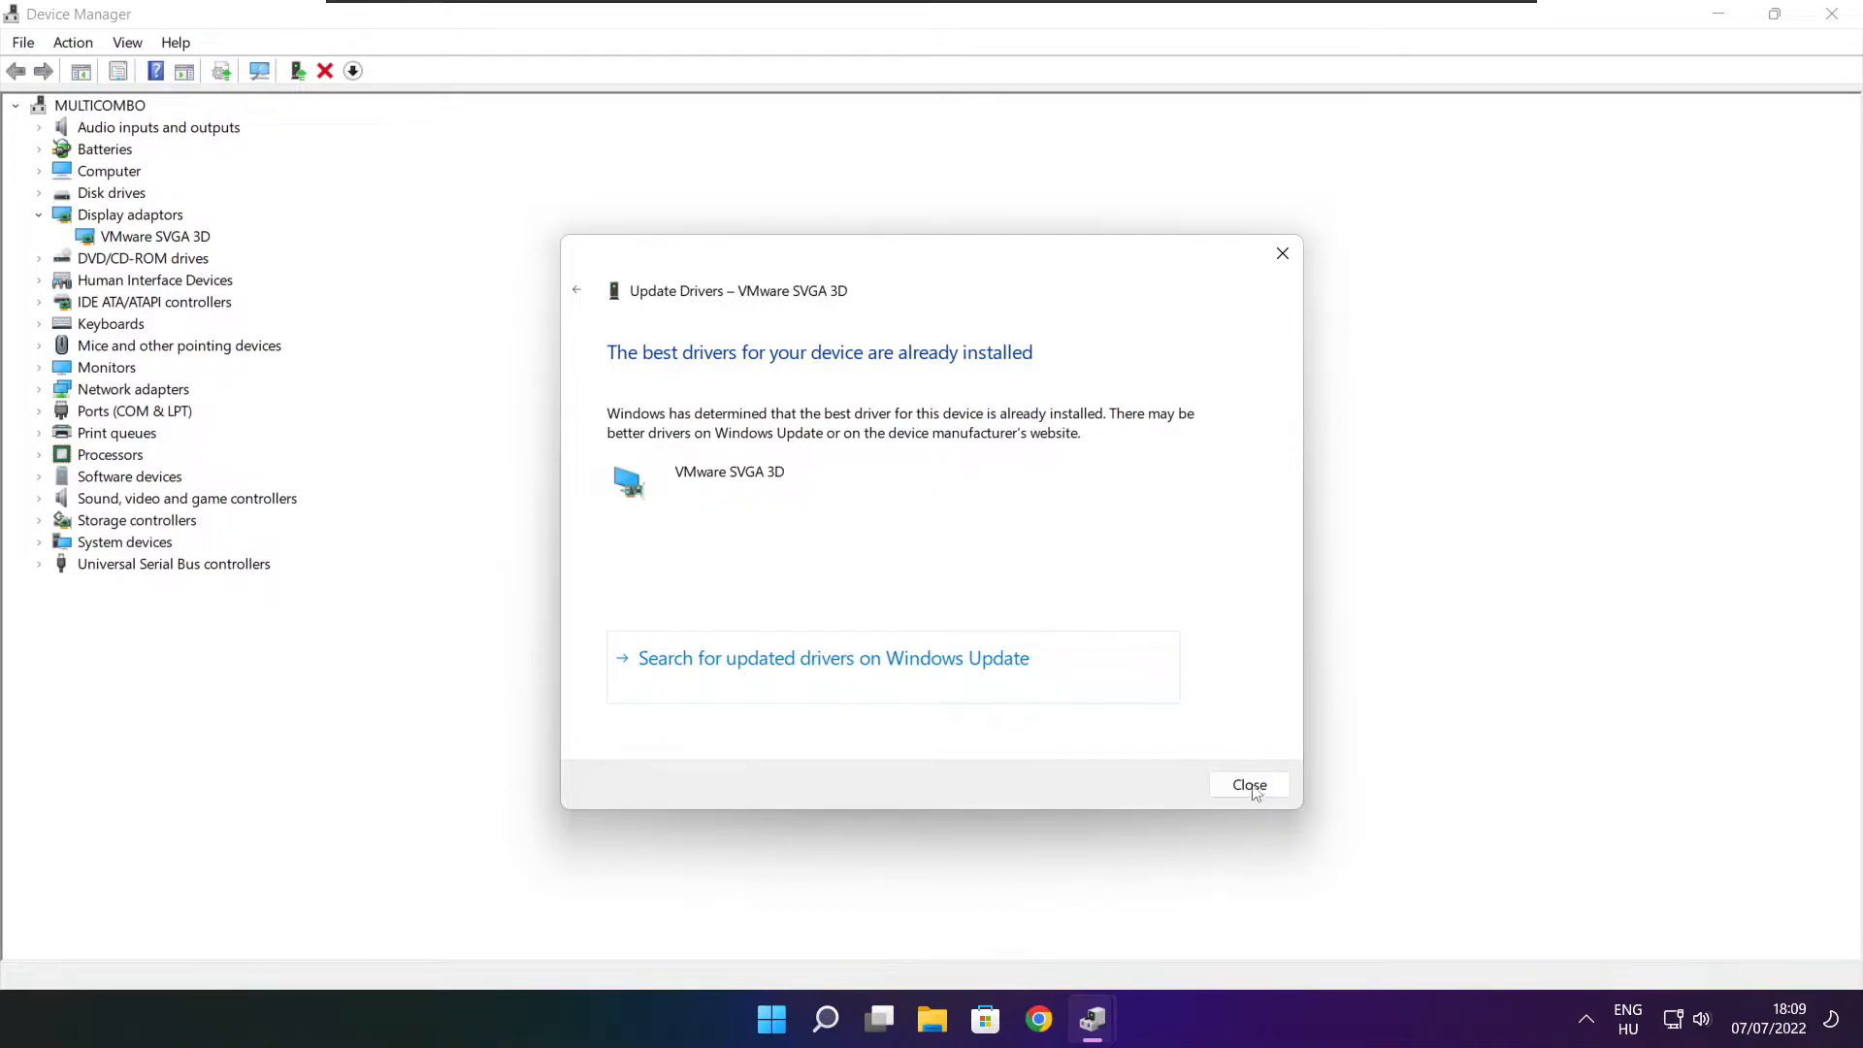
click(1250, 784)
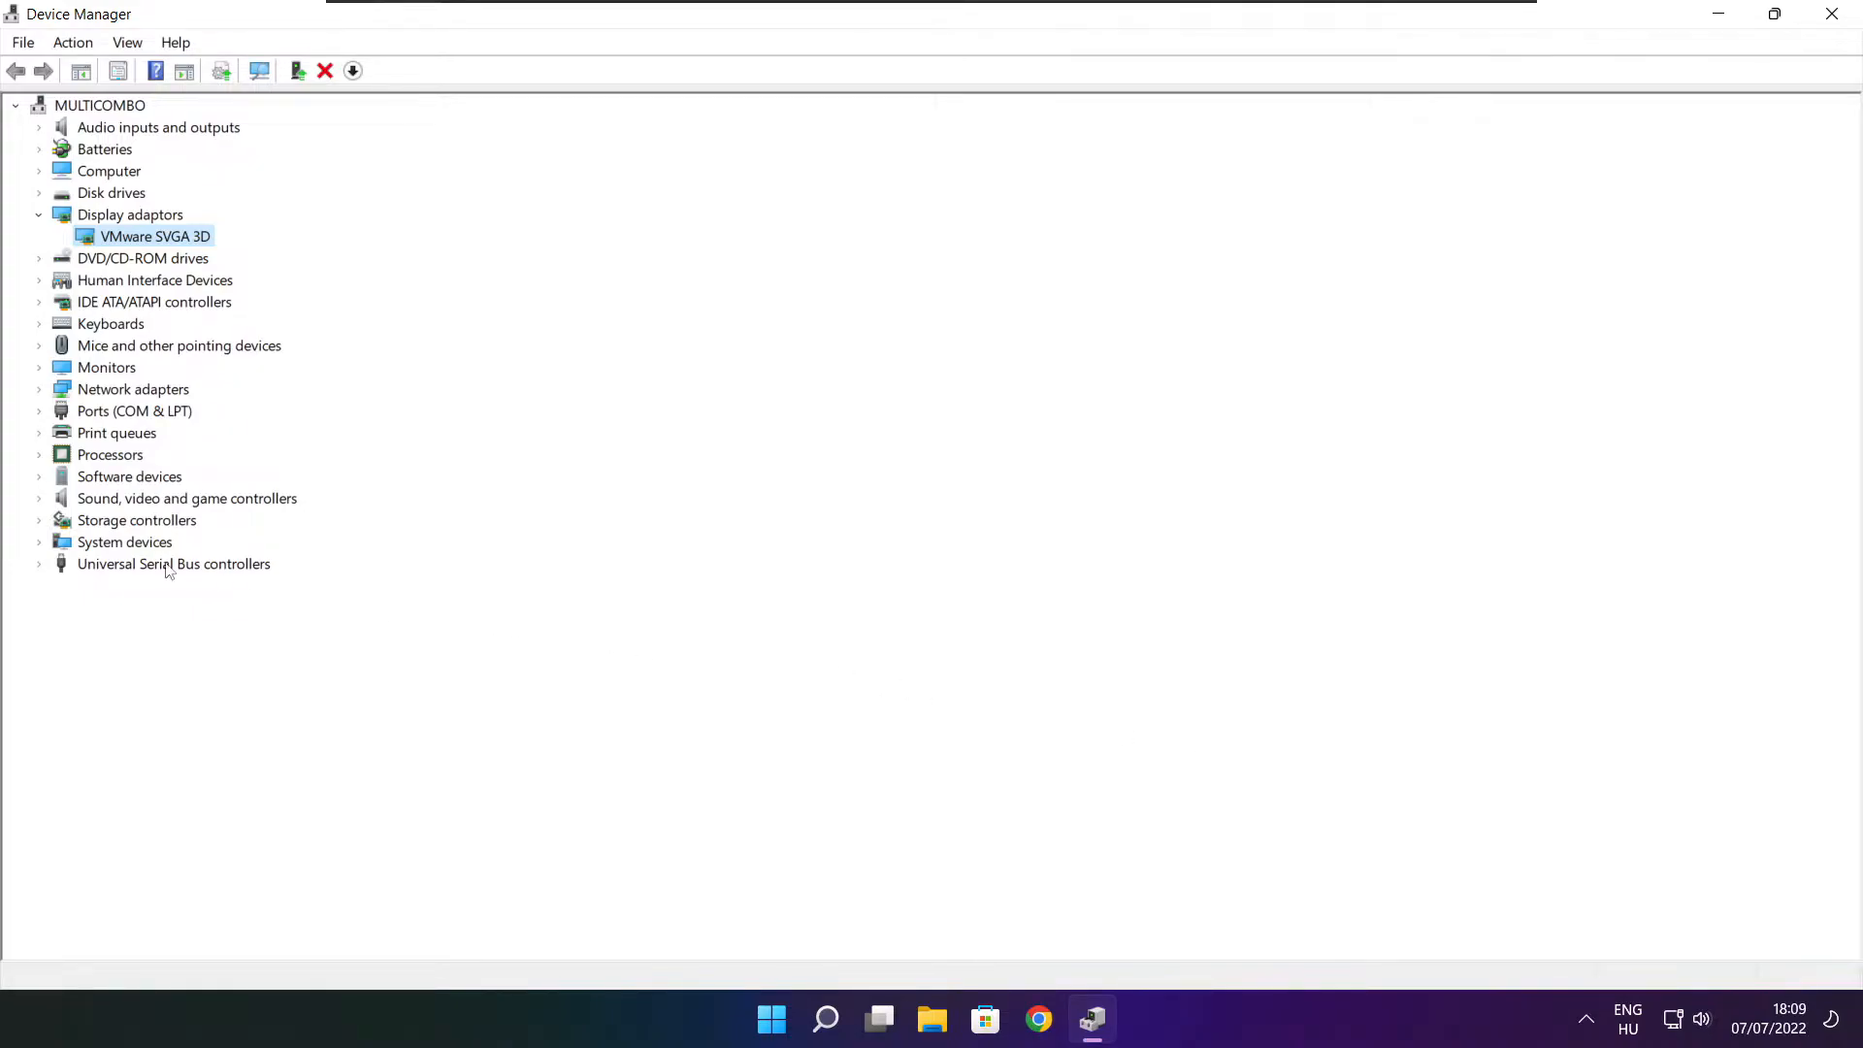
Select the High Definition Audio Device under Sound, video and game controllers.
click(186, 497)
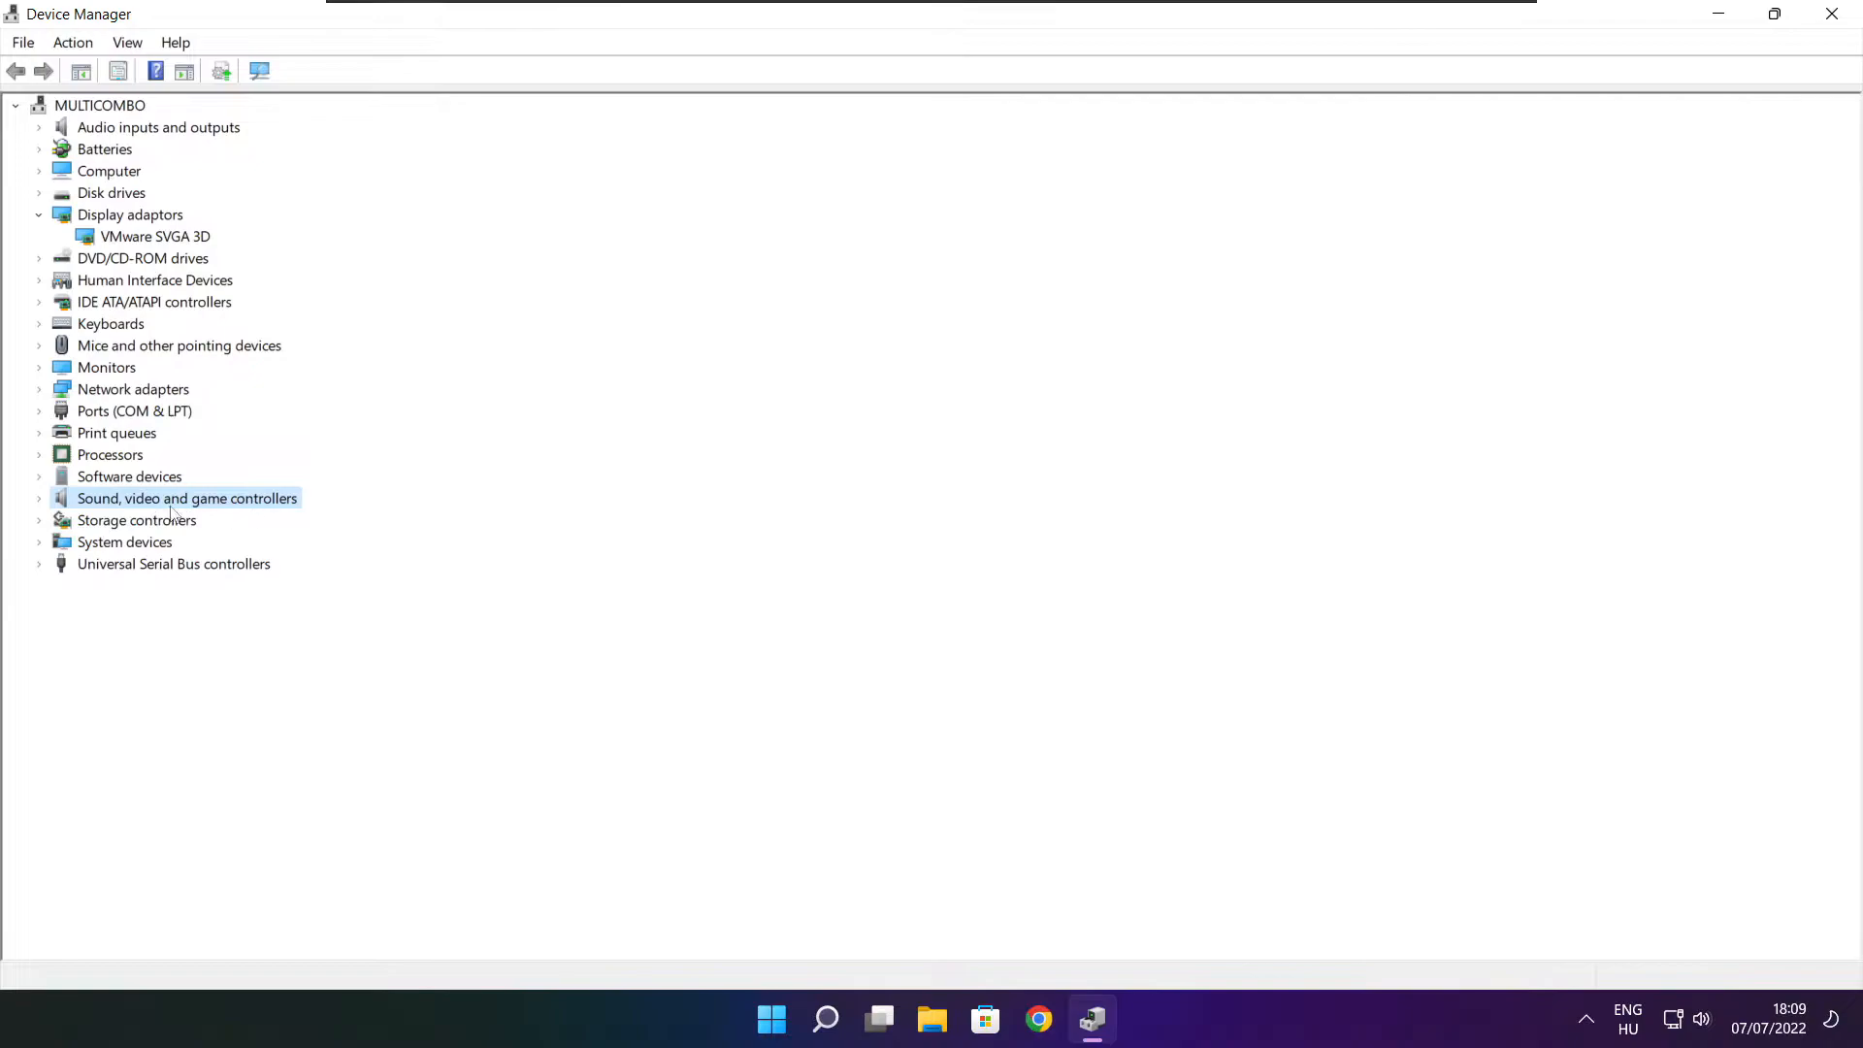
click(39, 497)
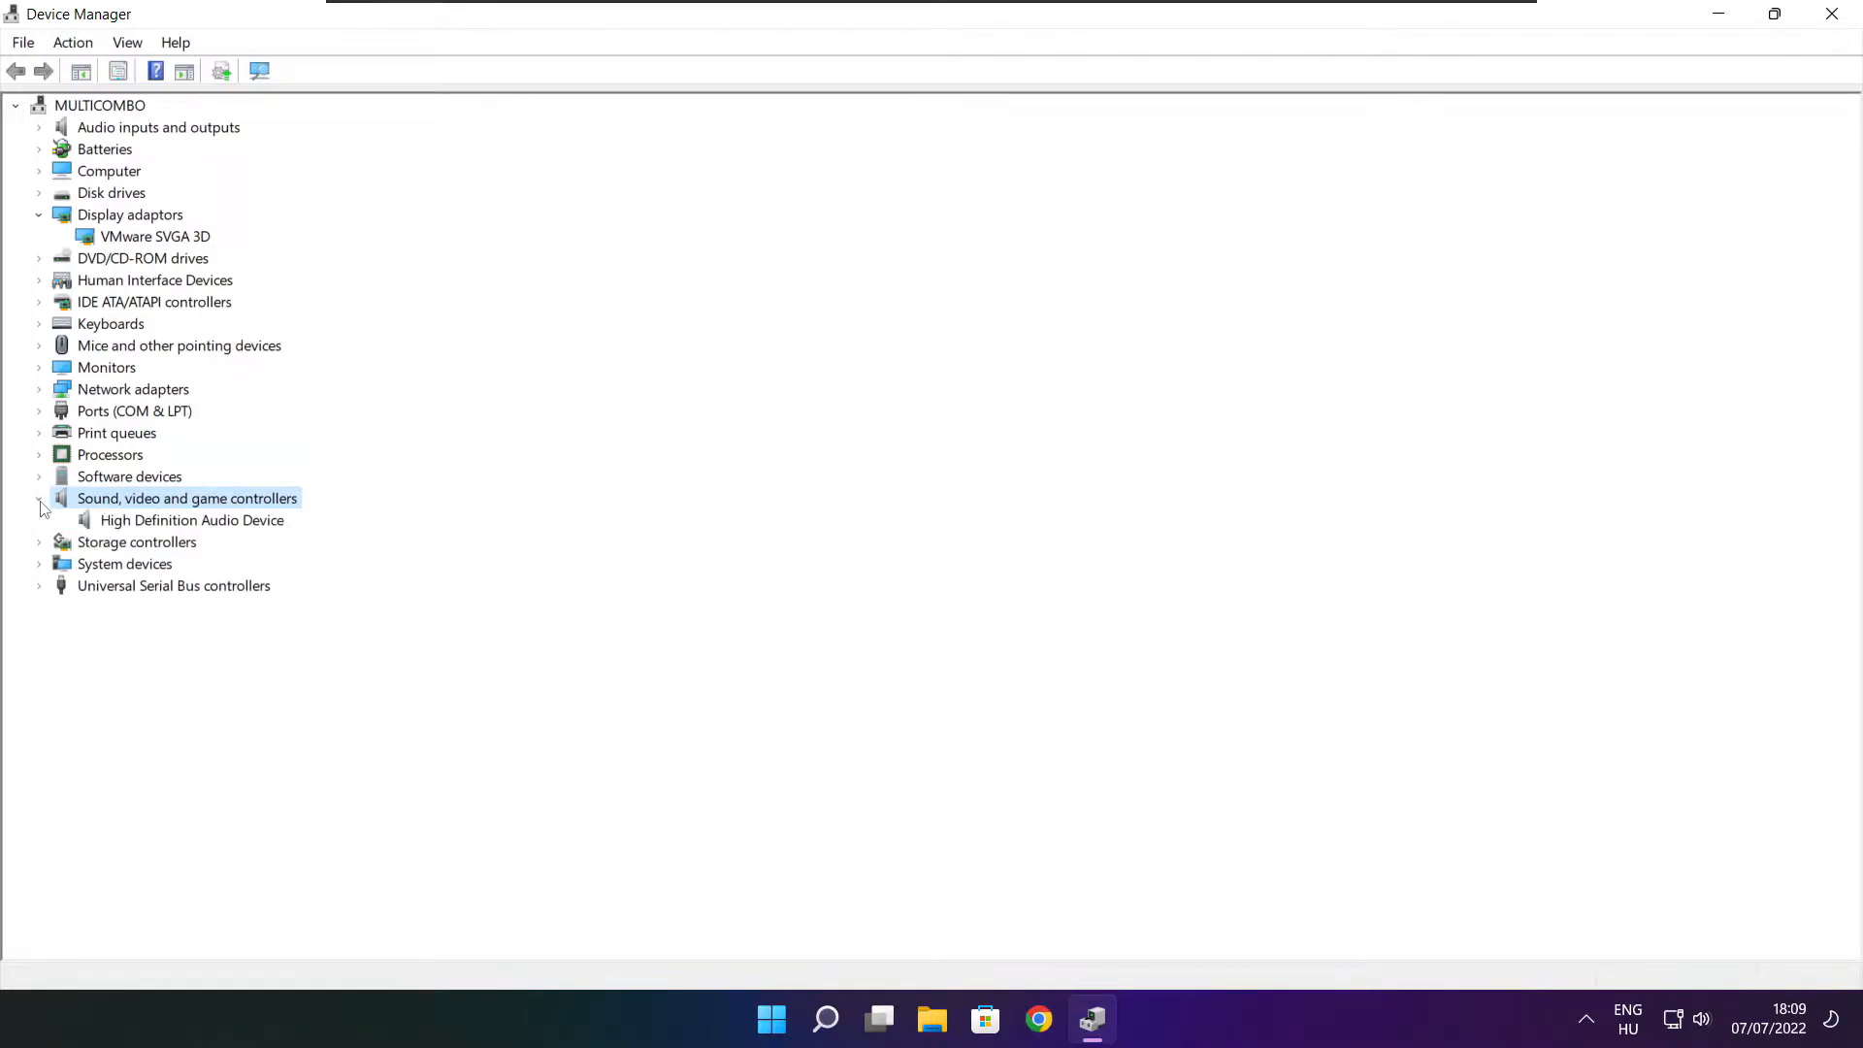
click(190, 520)
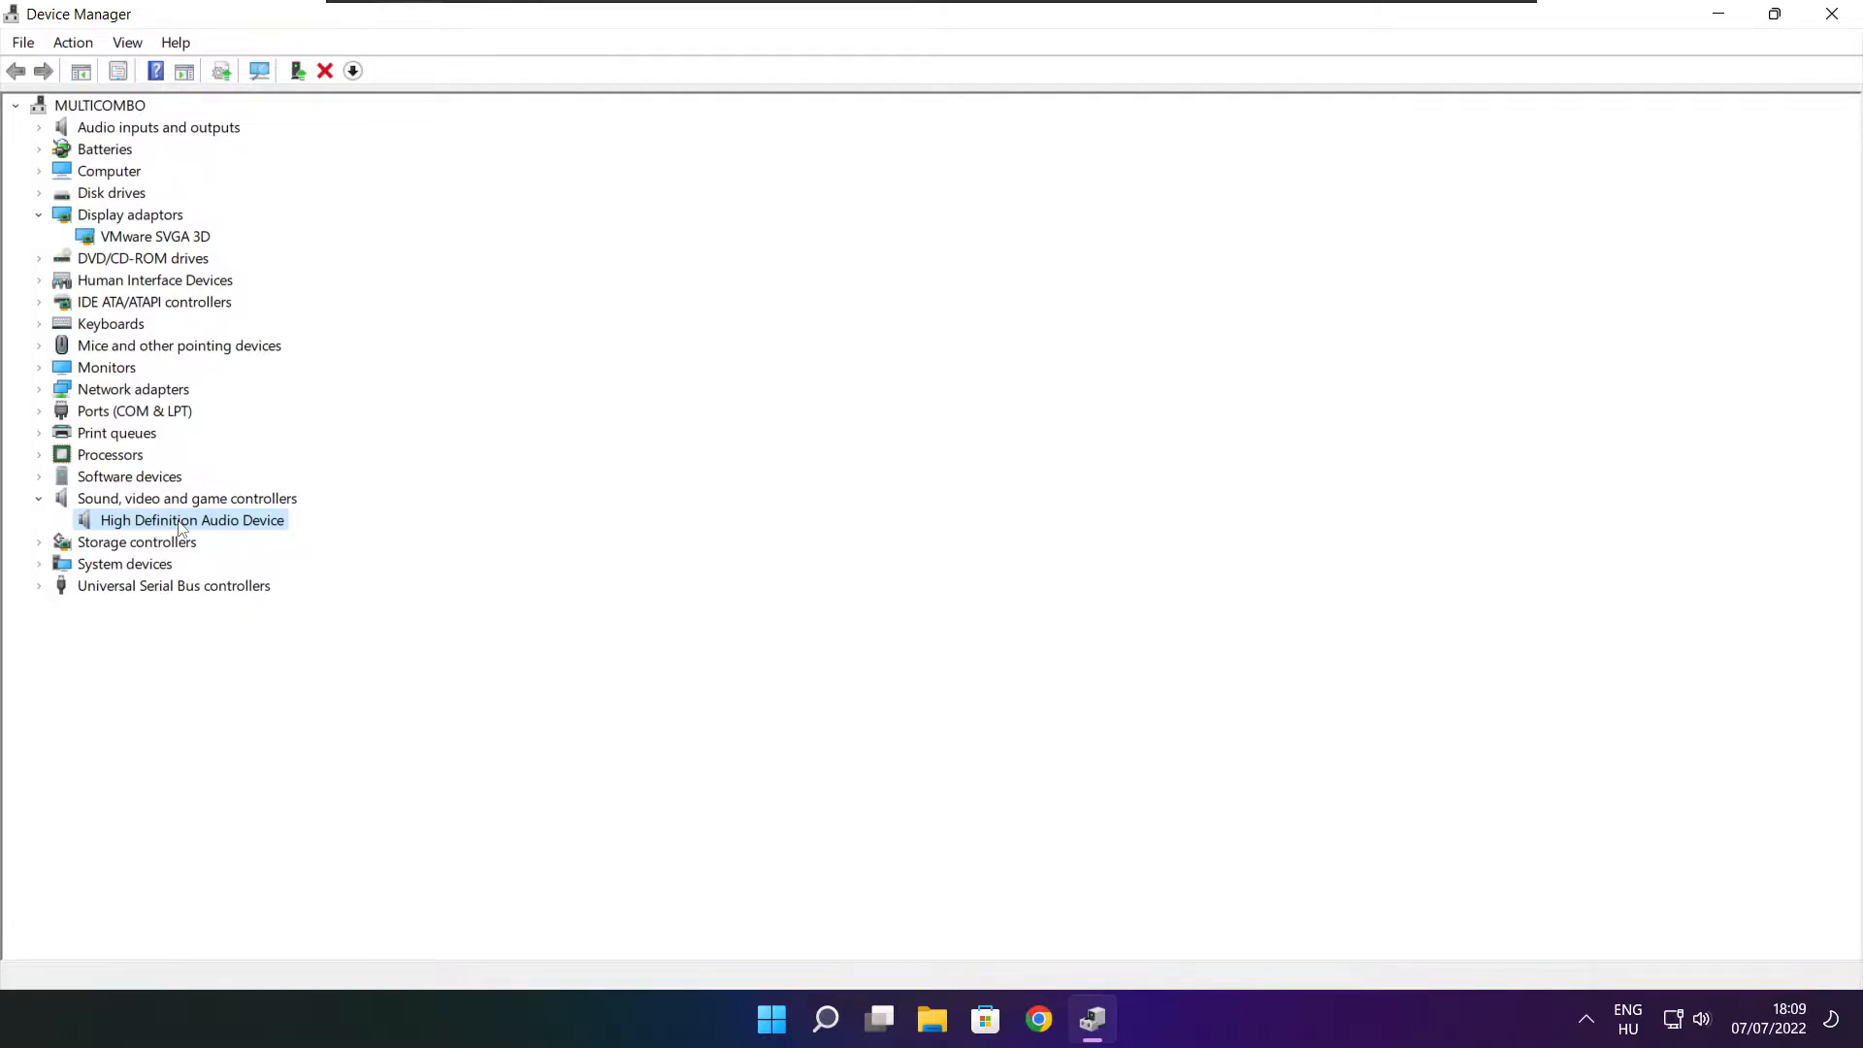
right_click(178, 520)
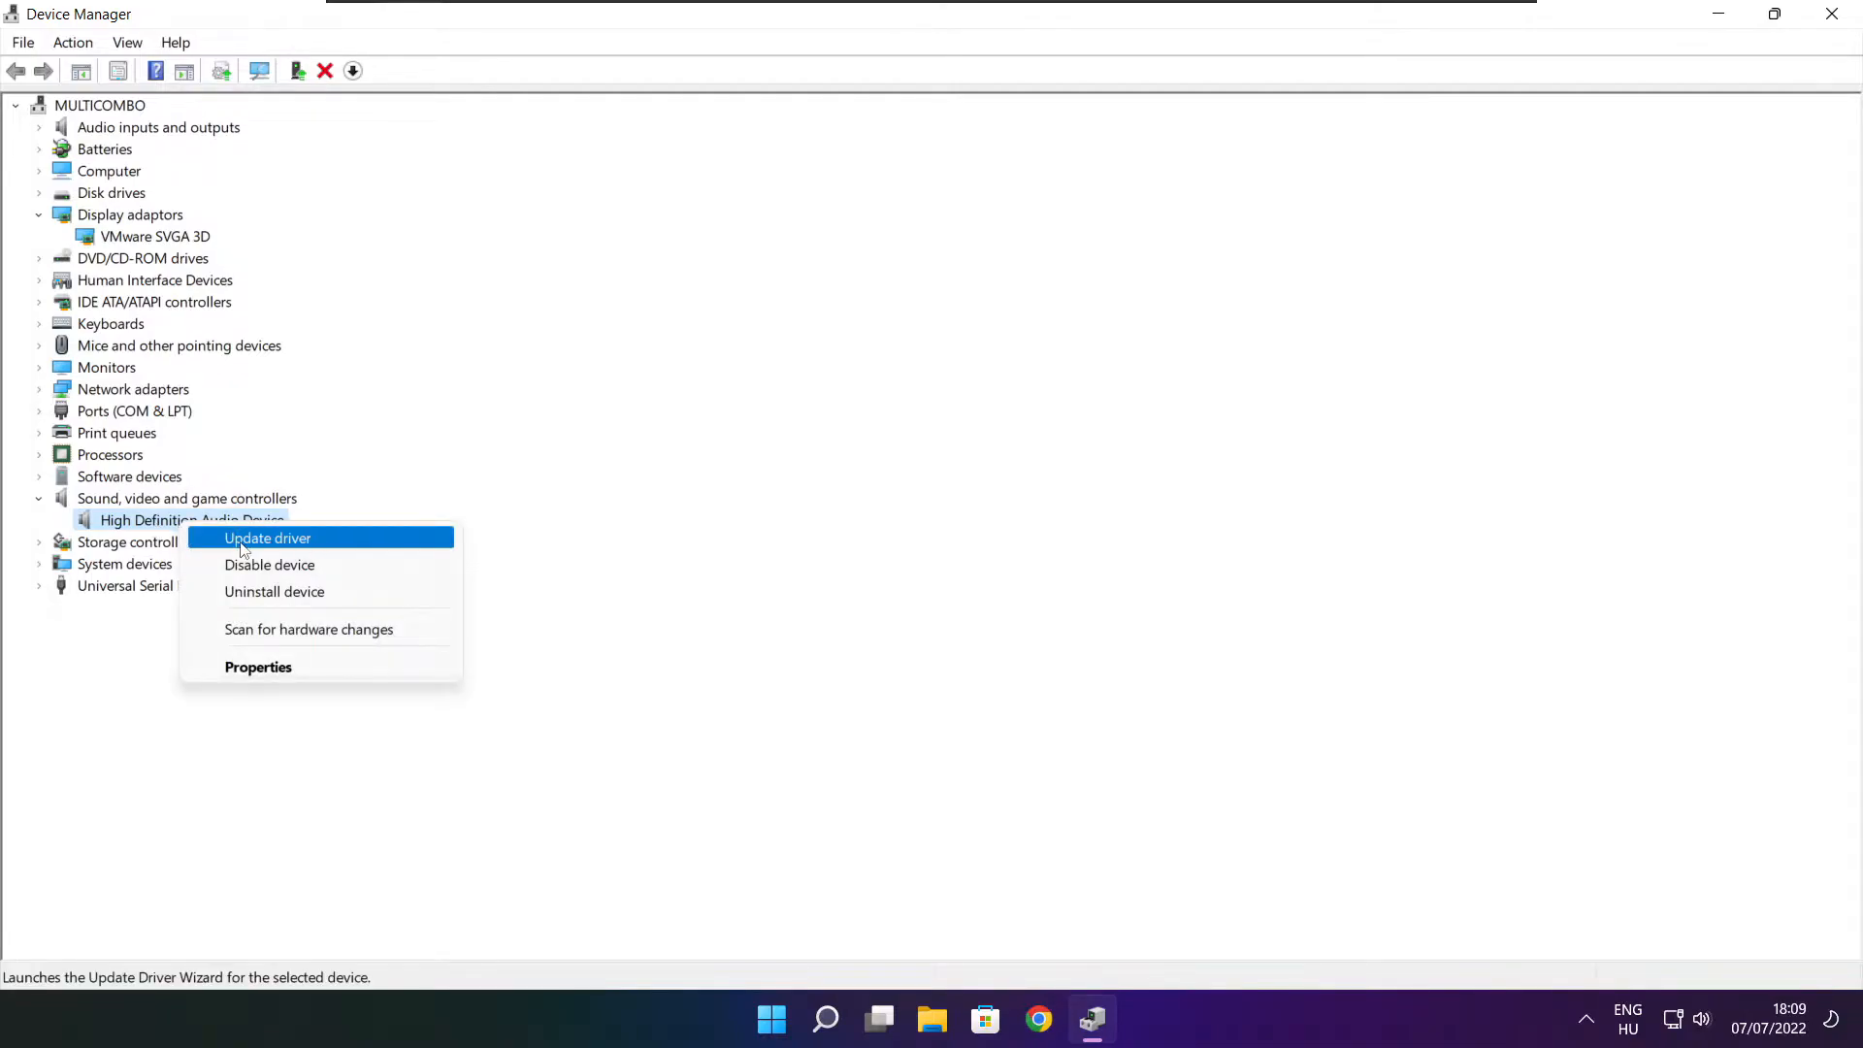
mouse_move(365, 545)
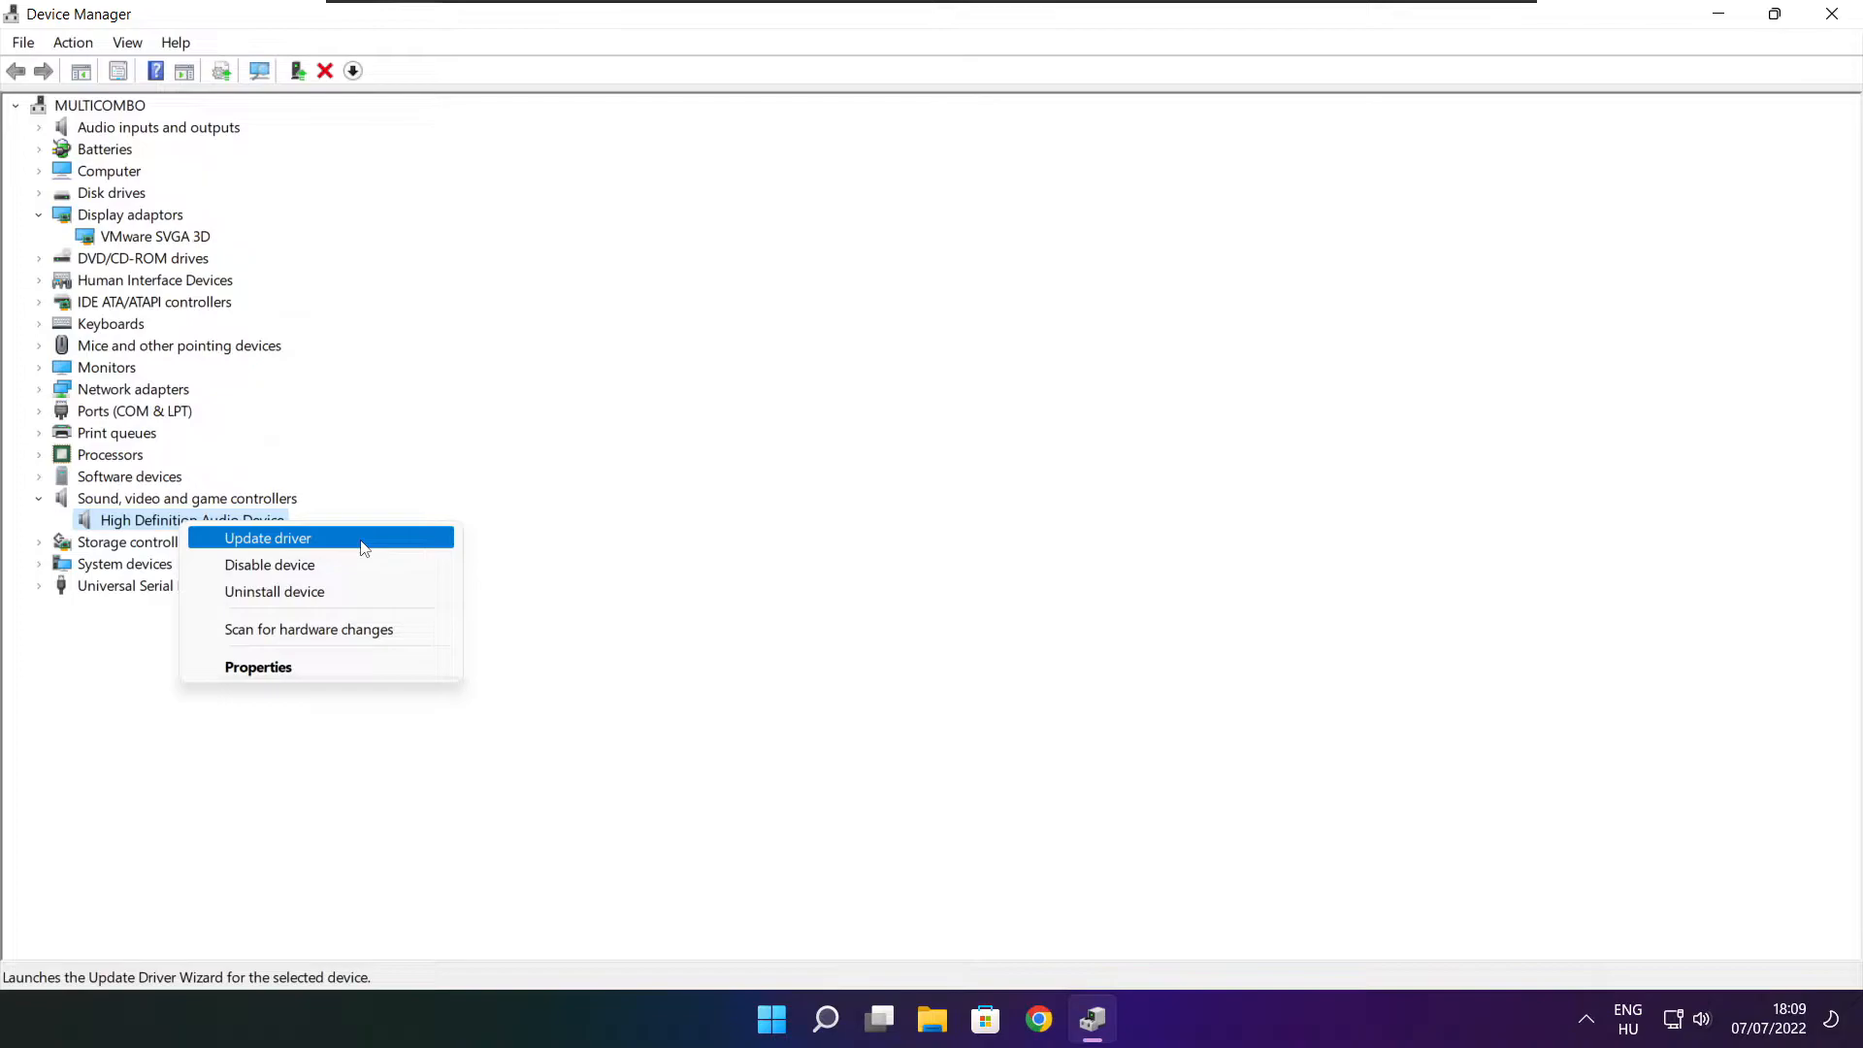
Update the audio driver with automatic search, find it up to date, and close Device Manager.
click(268, 538)
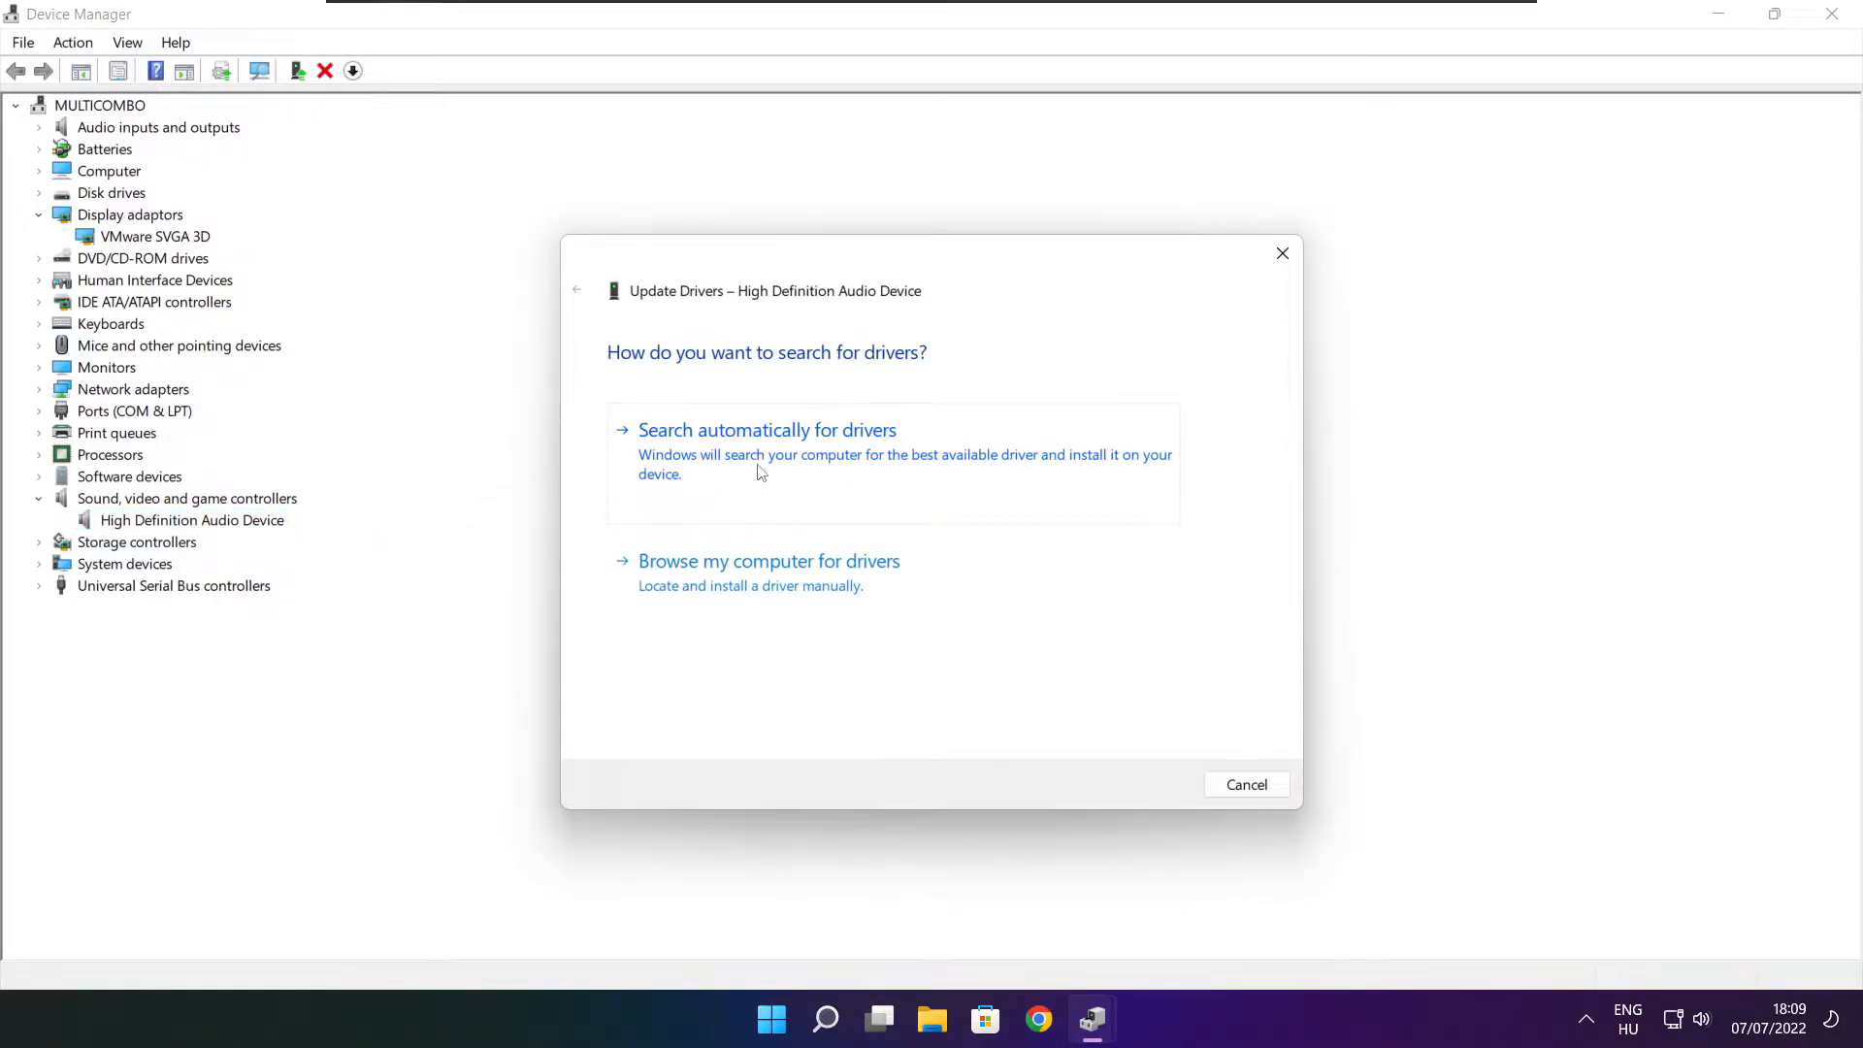
click(766, 428)
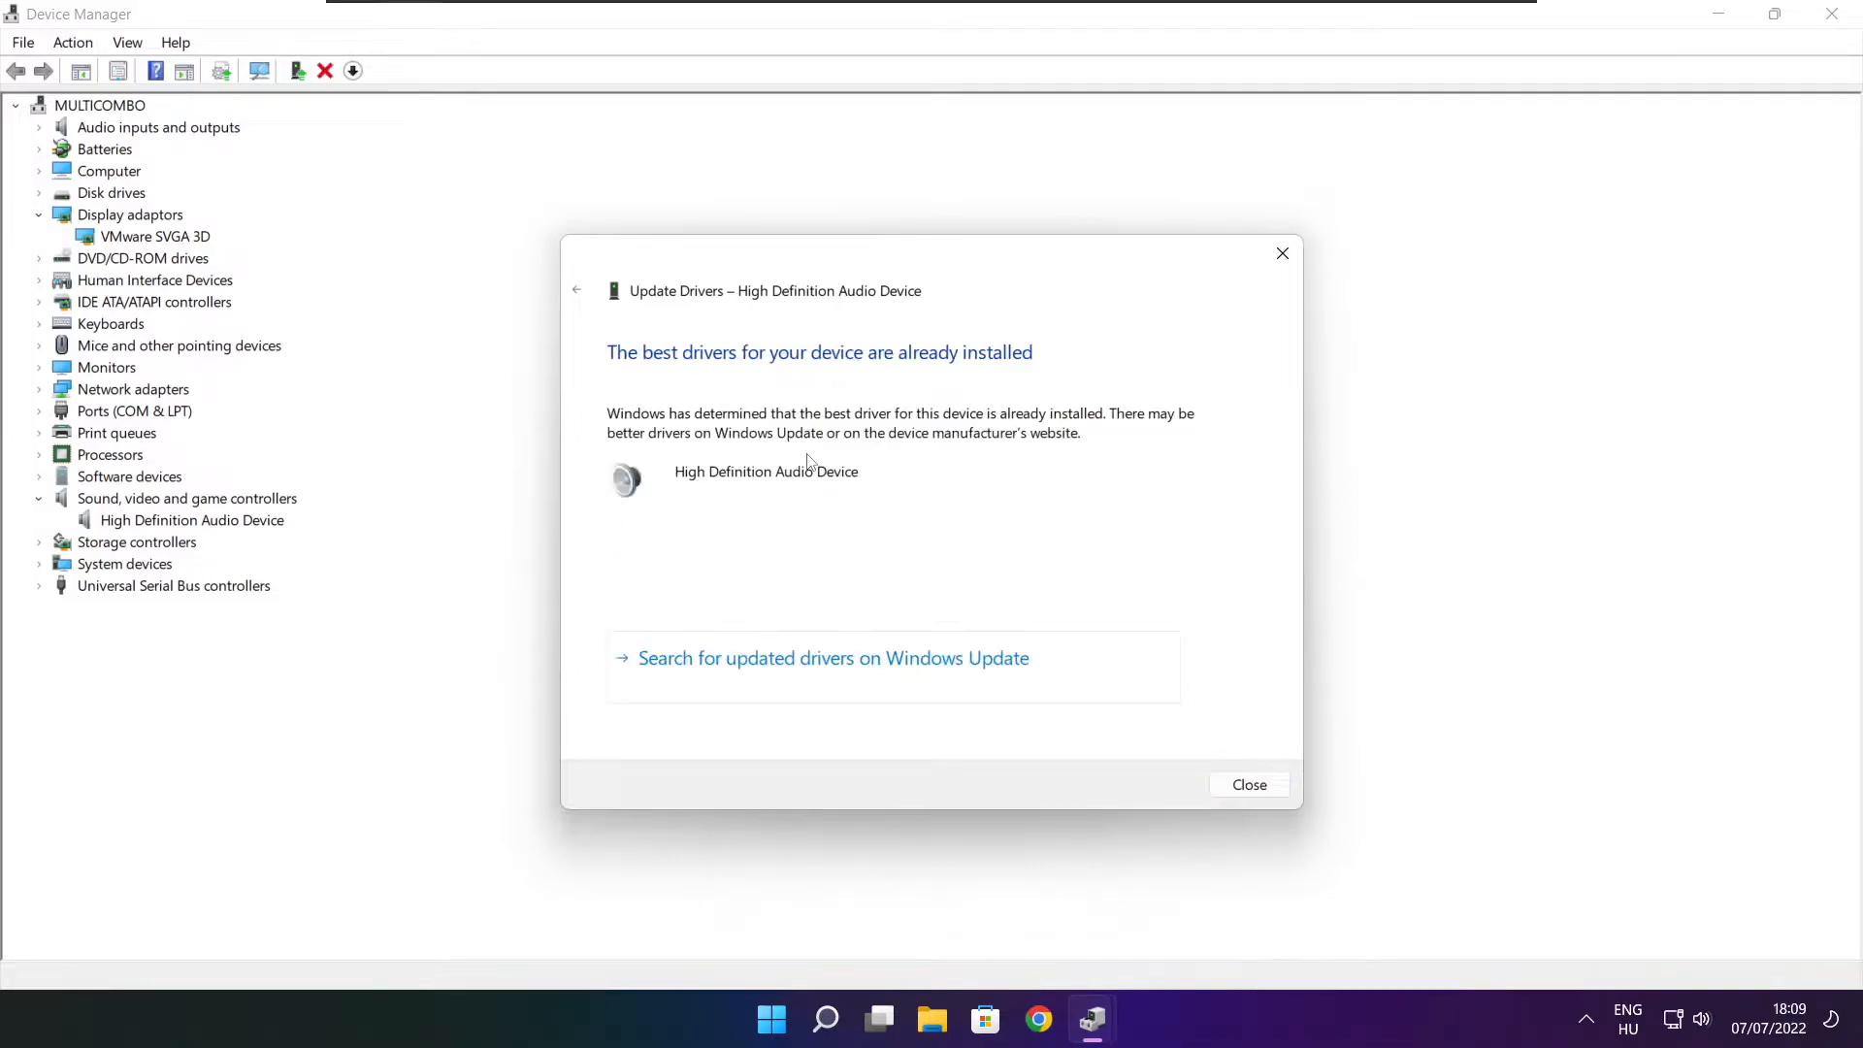
mouse_move(1073, 350)
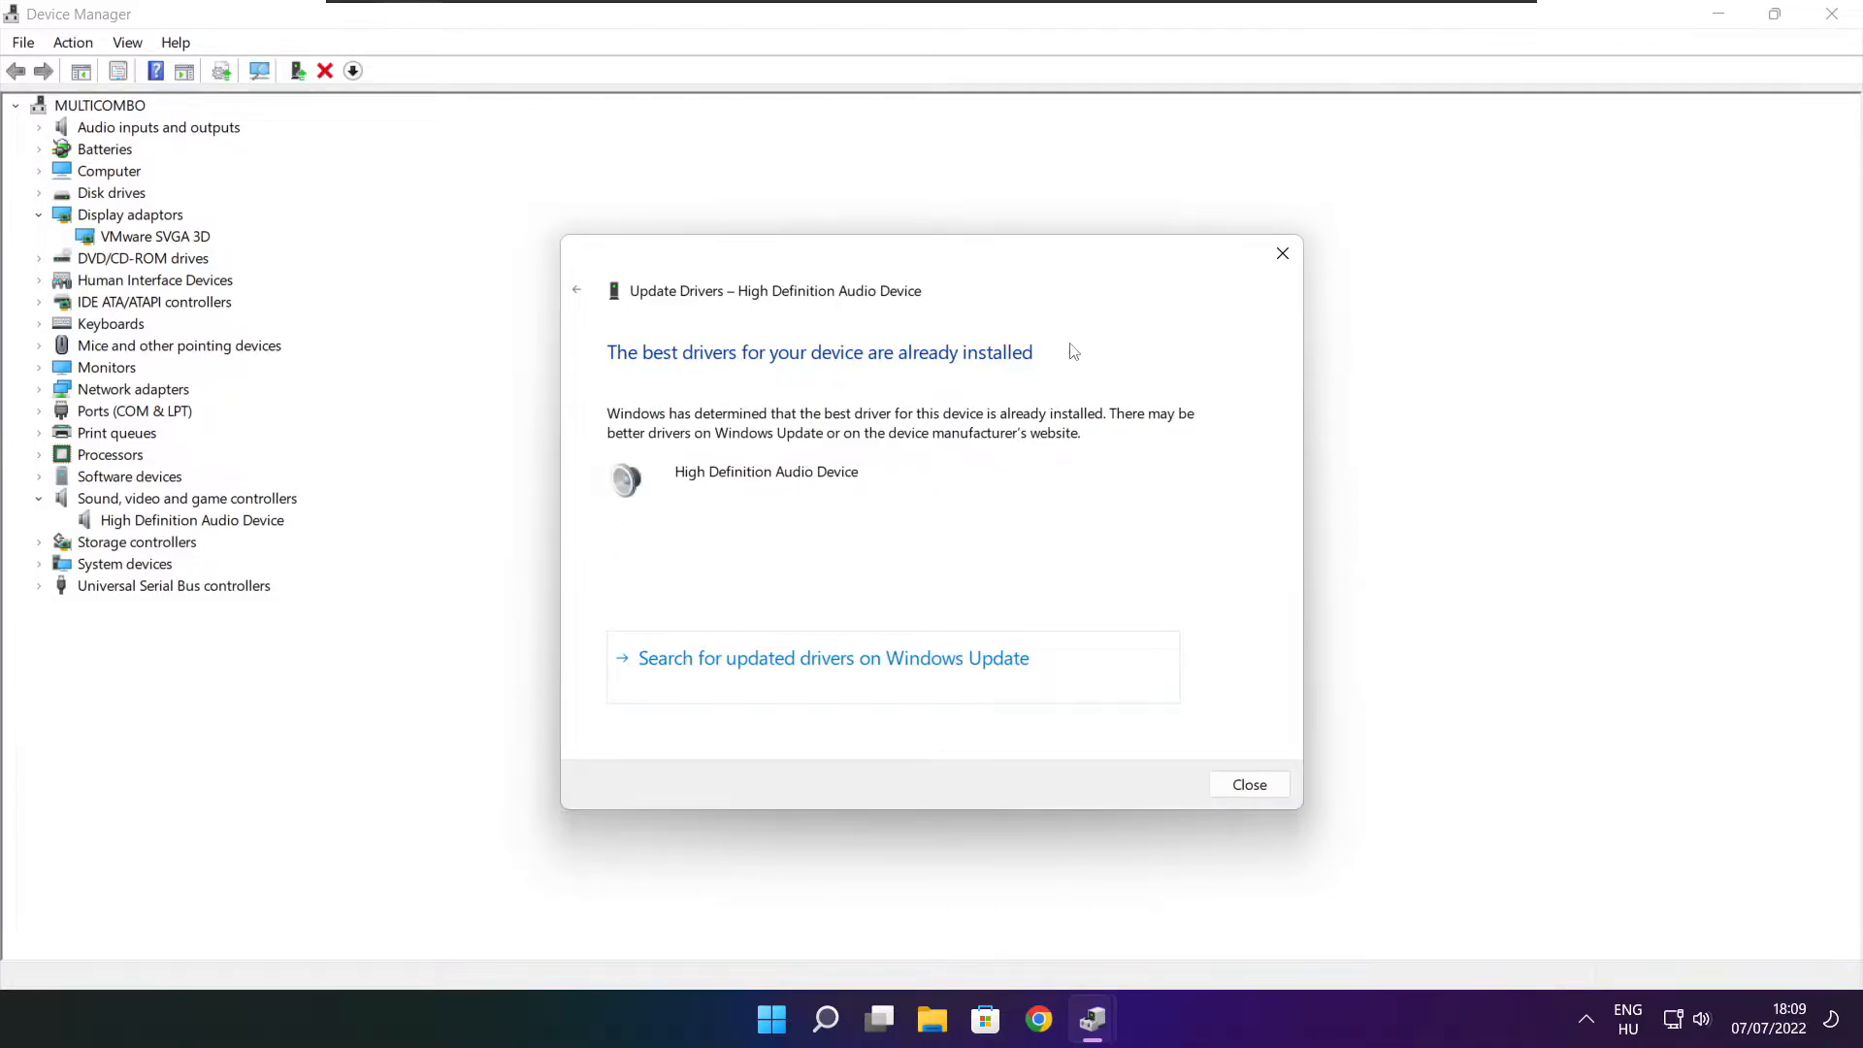
mouse_move(1231, 755)
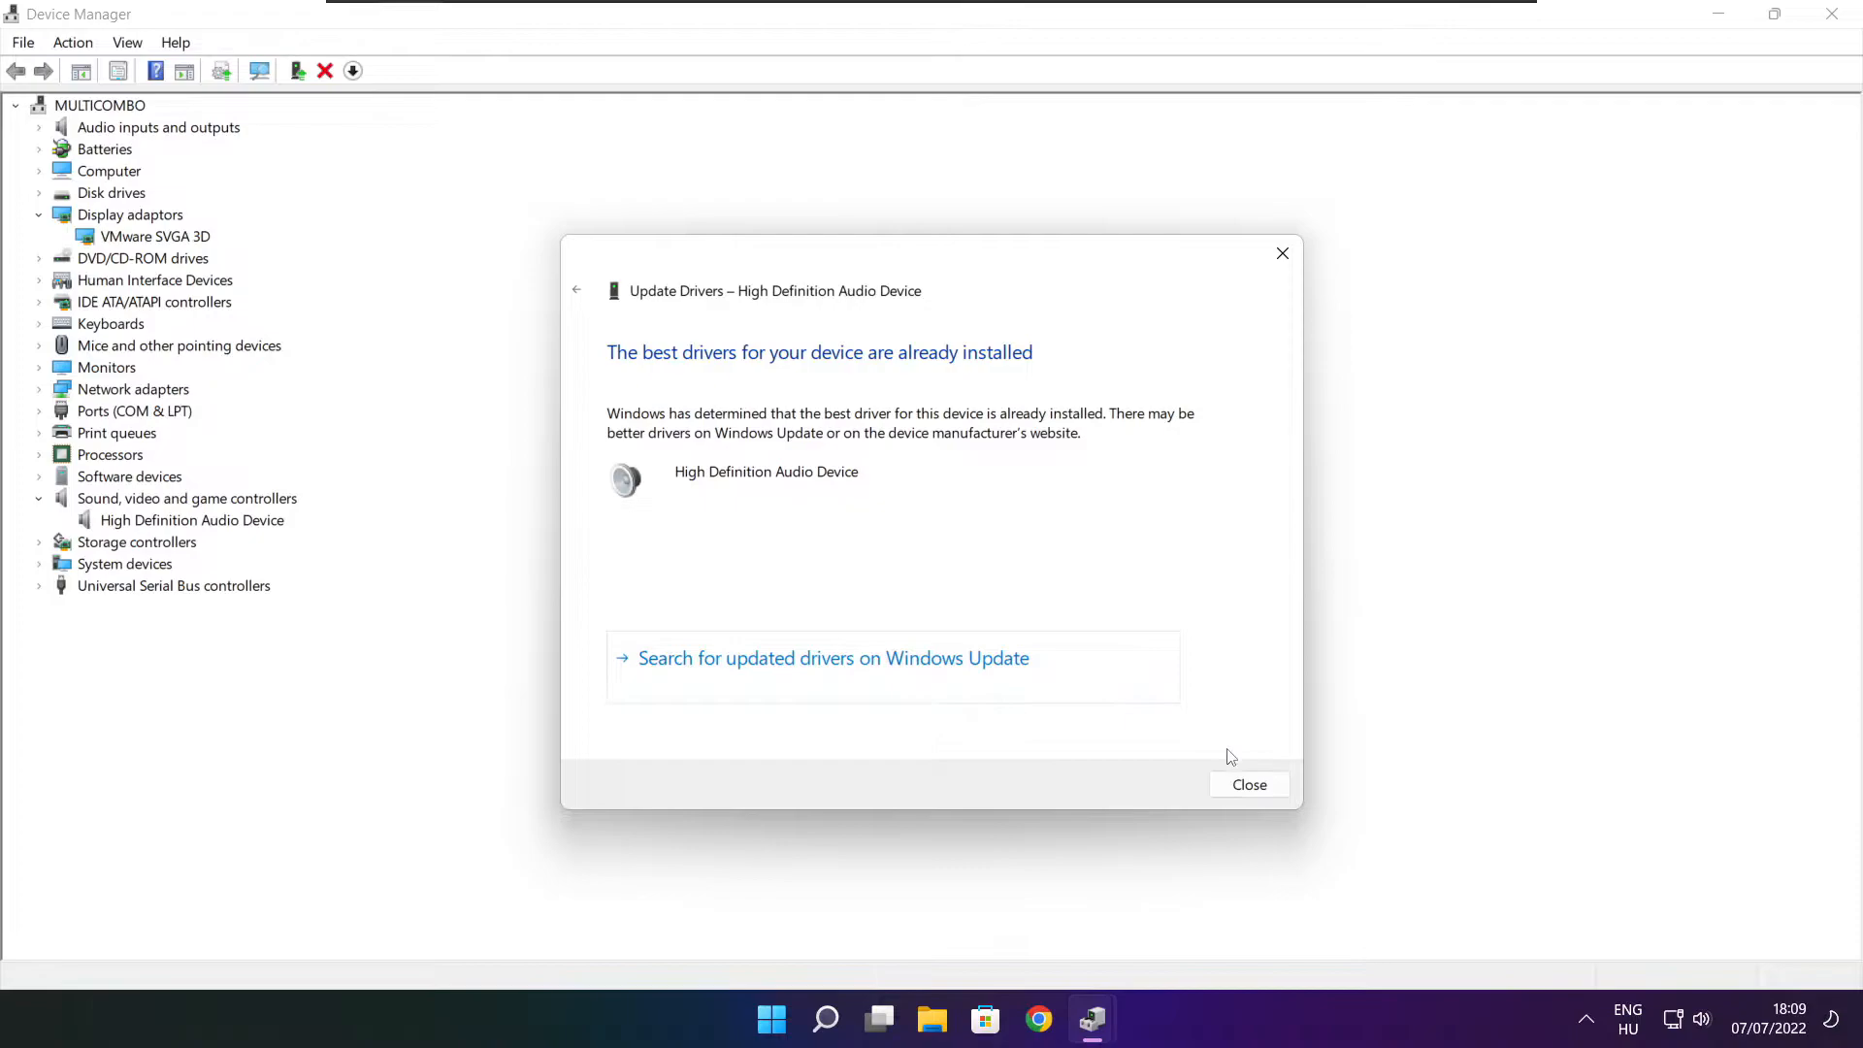
click(1250, 784)
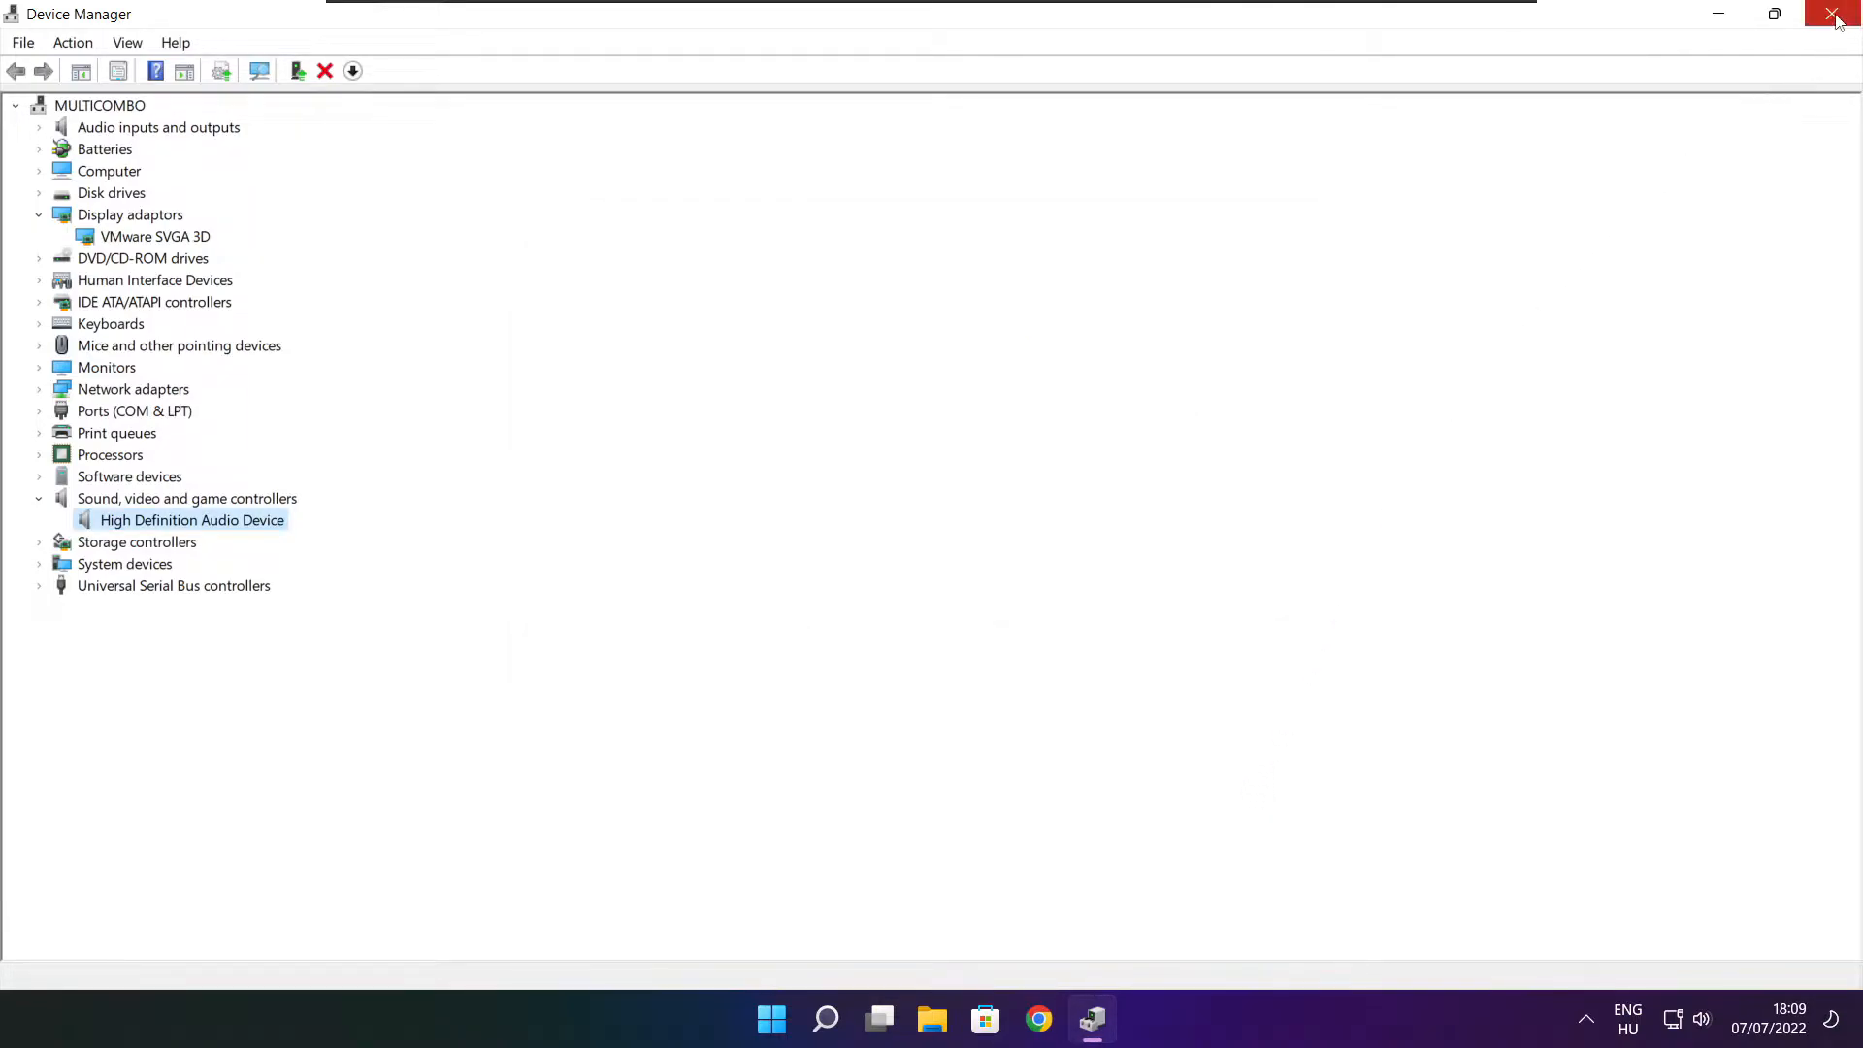
click(1831, 12)
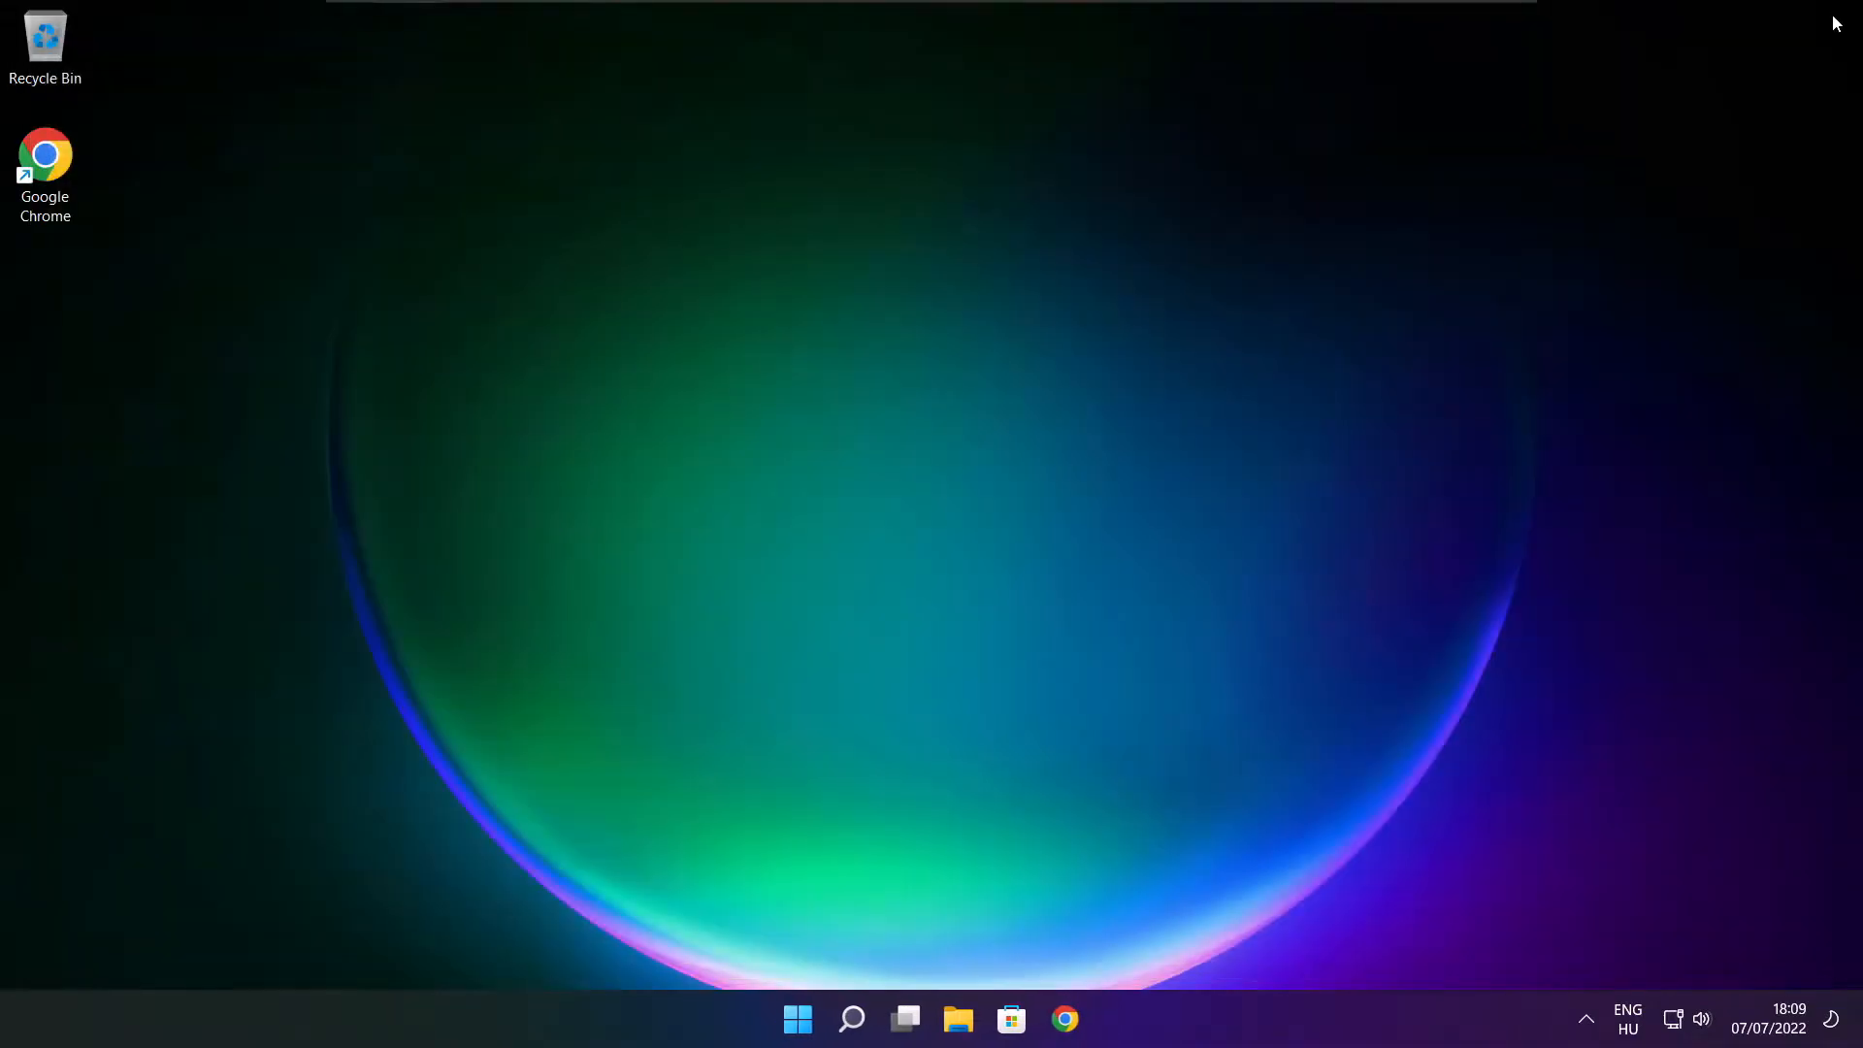
mouse_move(1166, 473)
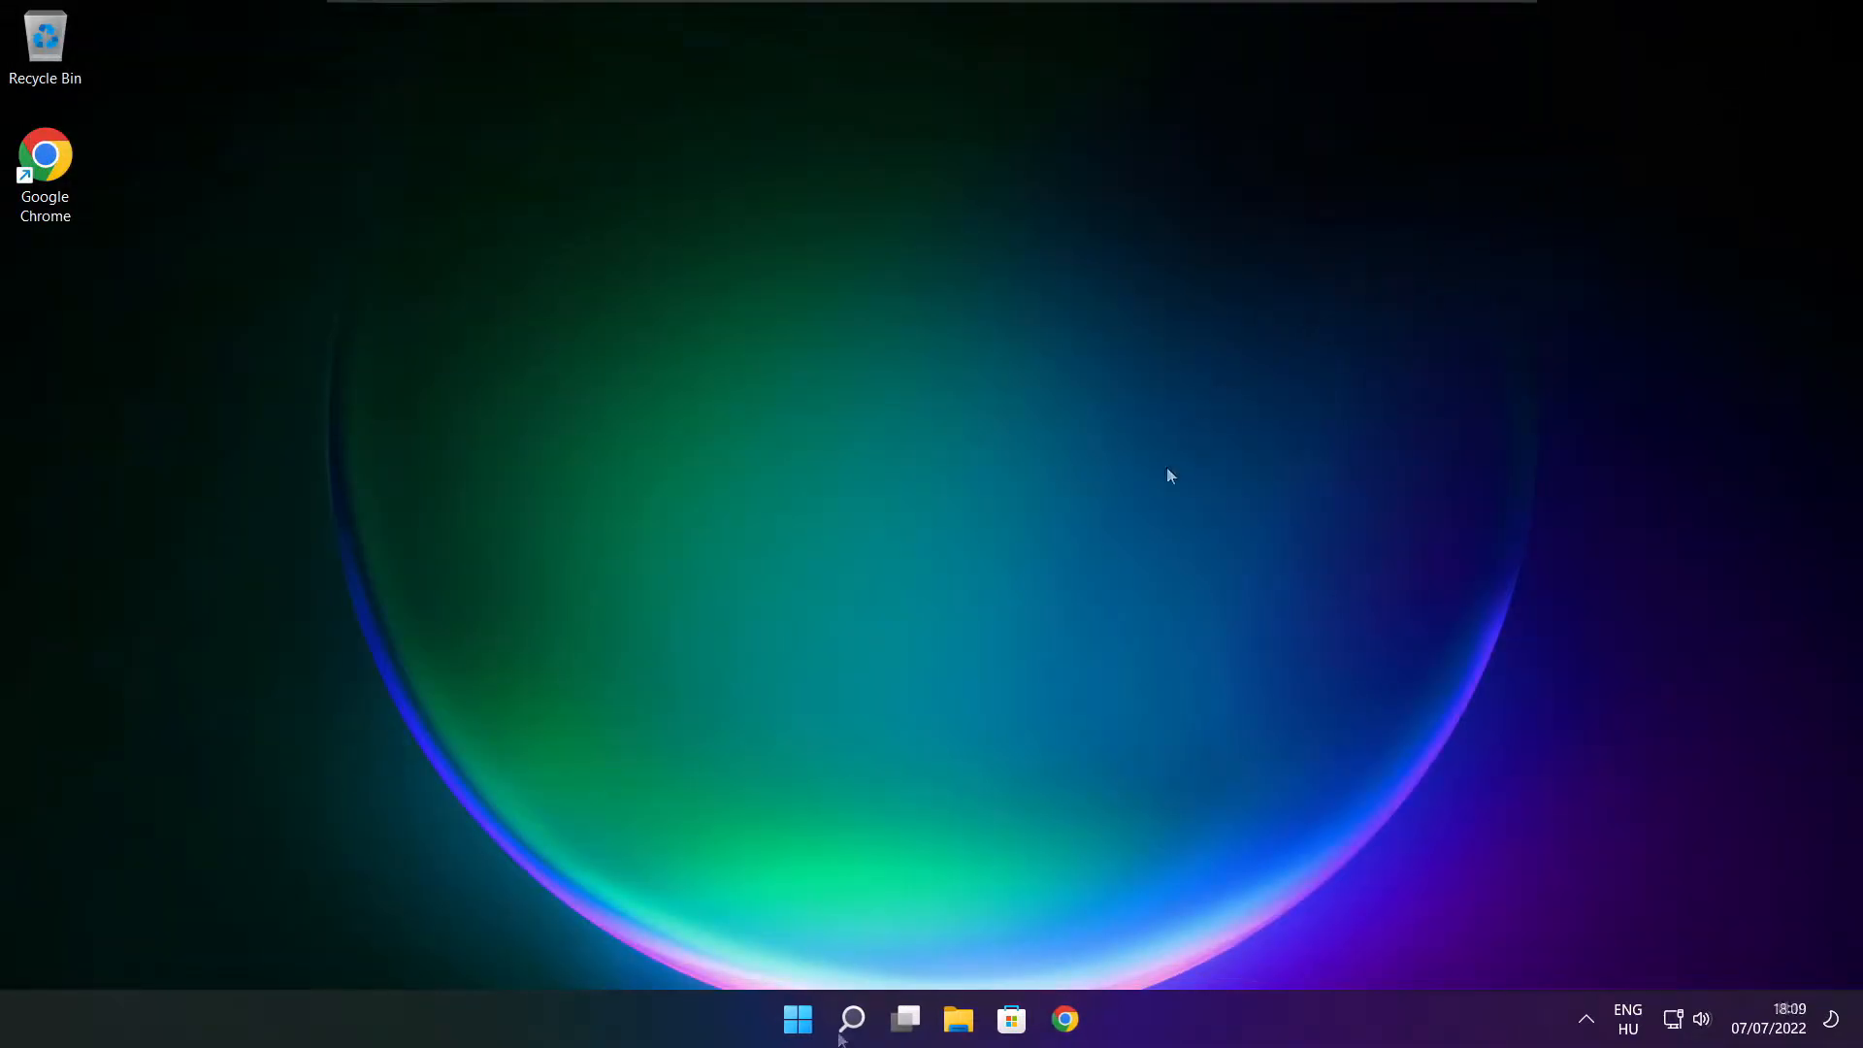
Search for 'edit power plan' and launch the Edit power plan settings.
click(852, 1018)
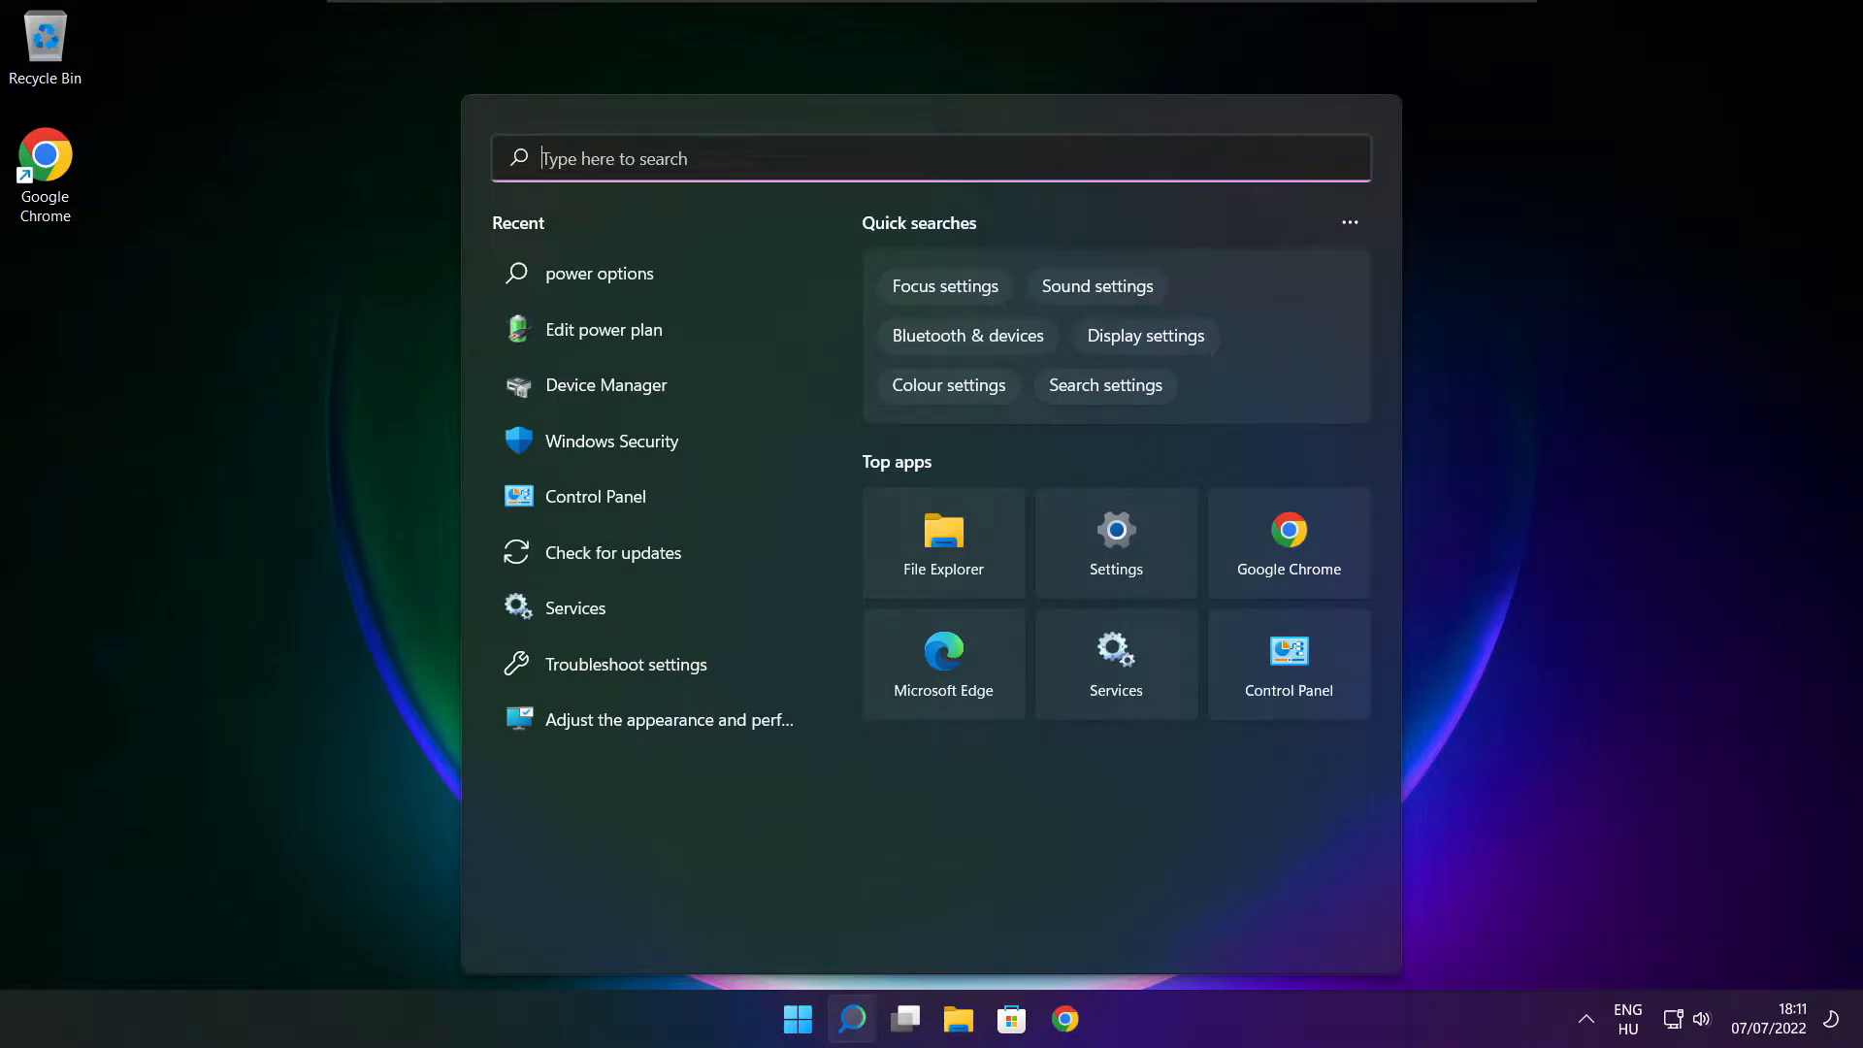
text(edit power plan)
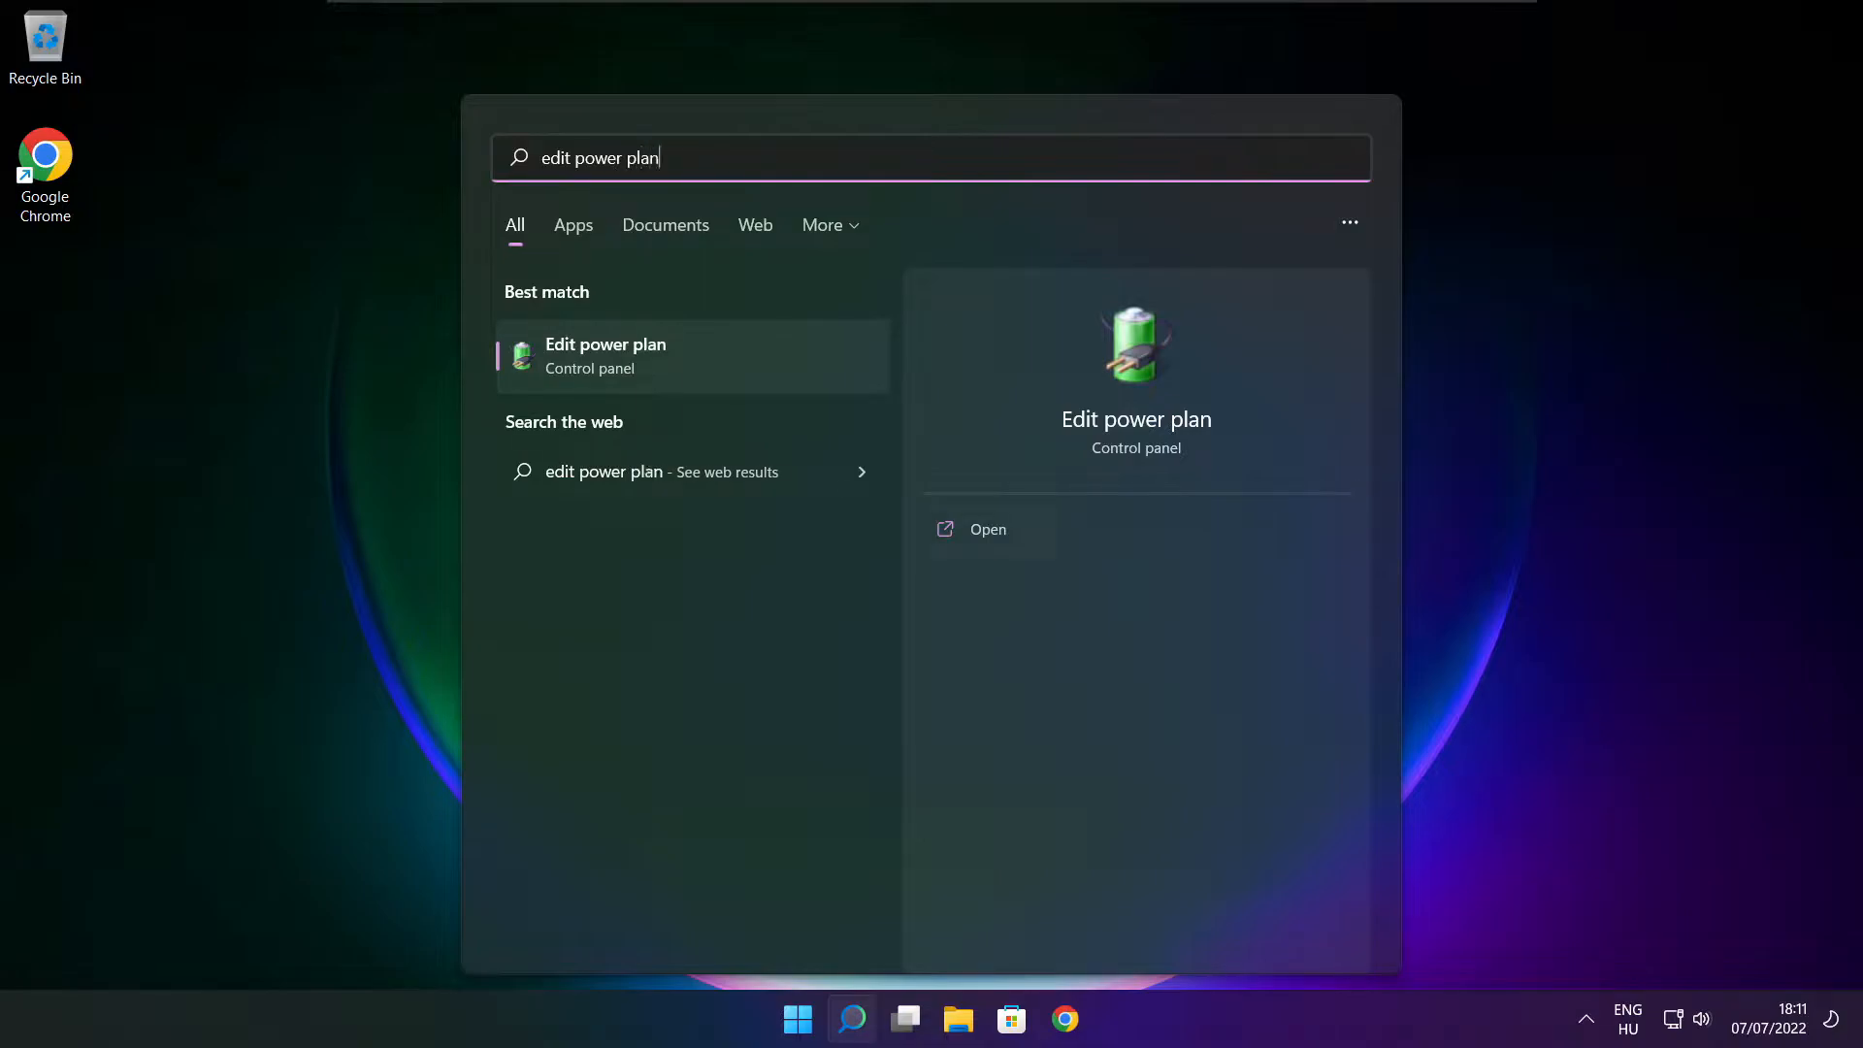
mouse_move(733, 370)
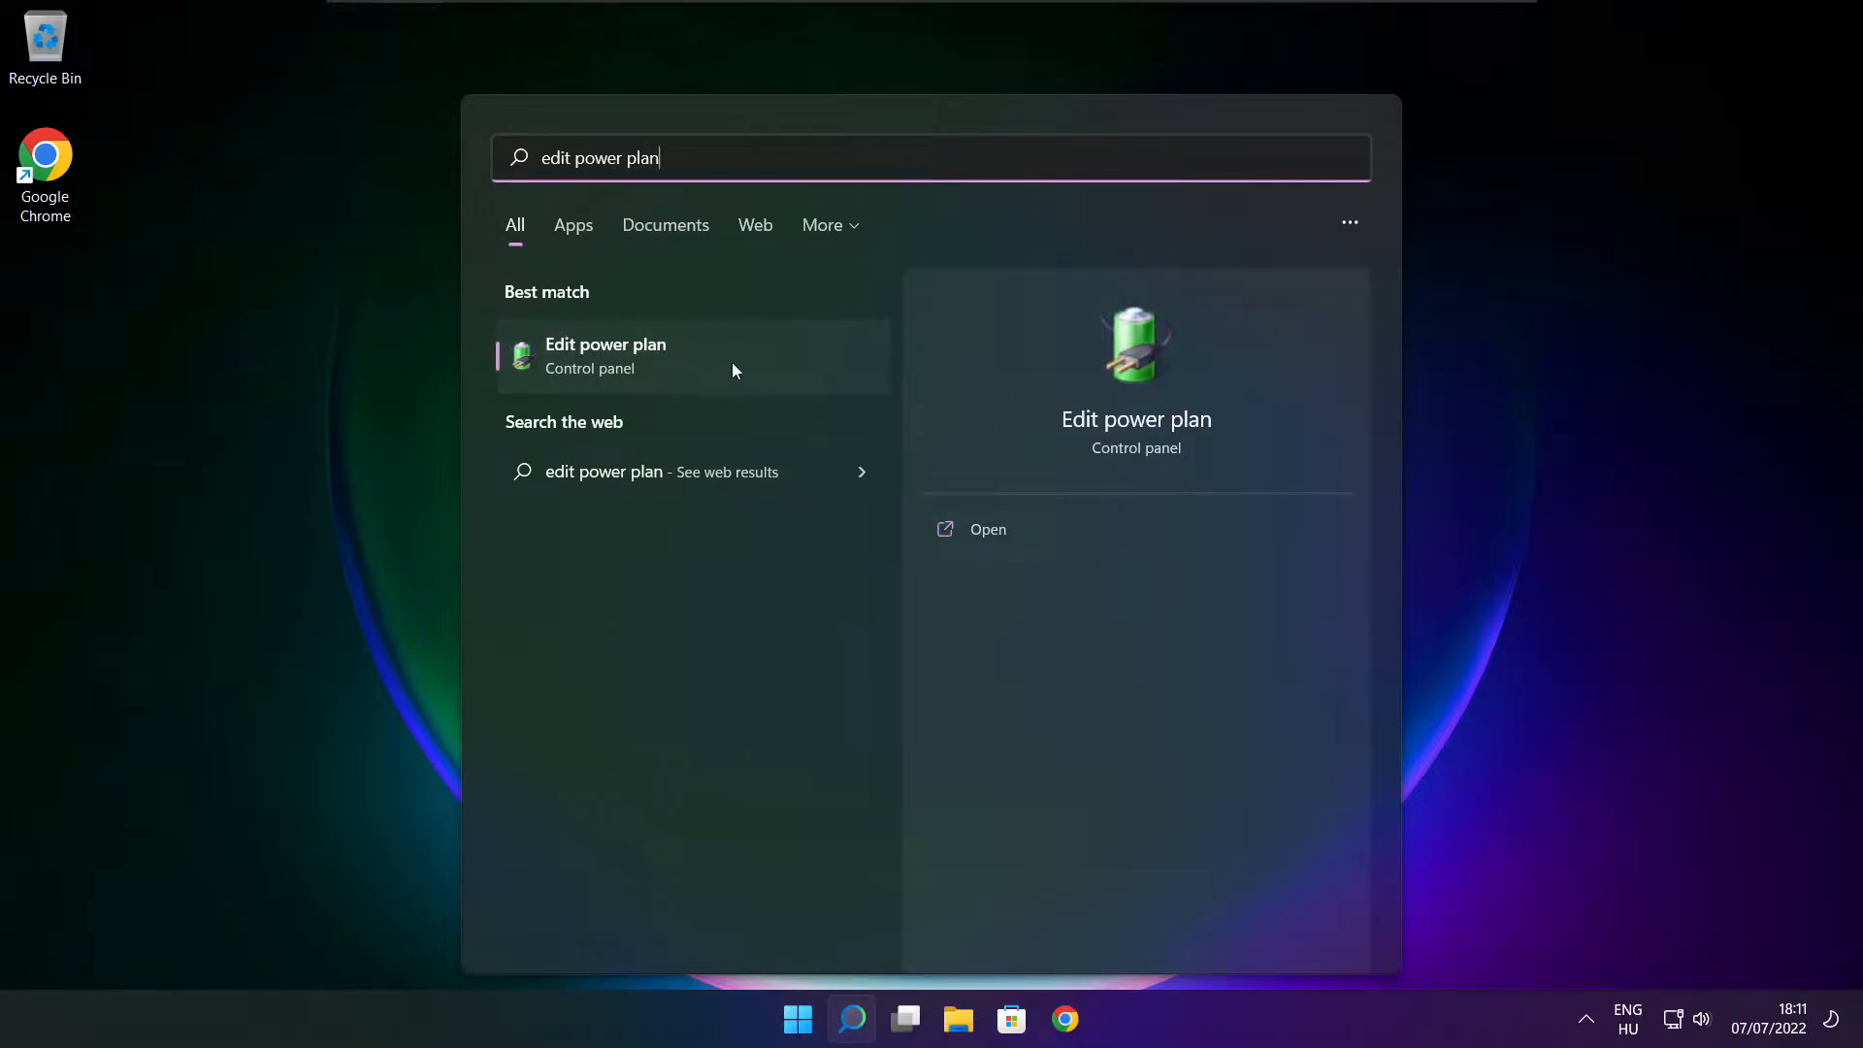
click(606, 357)
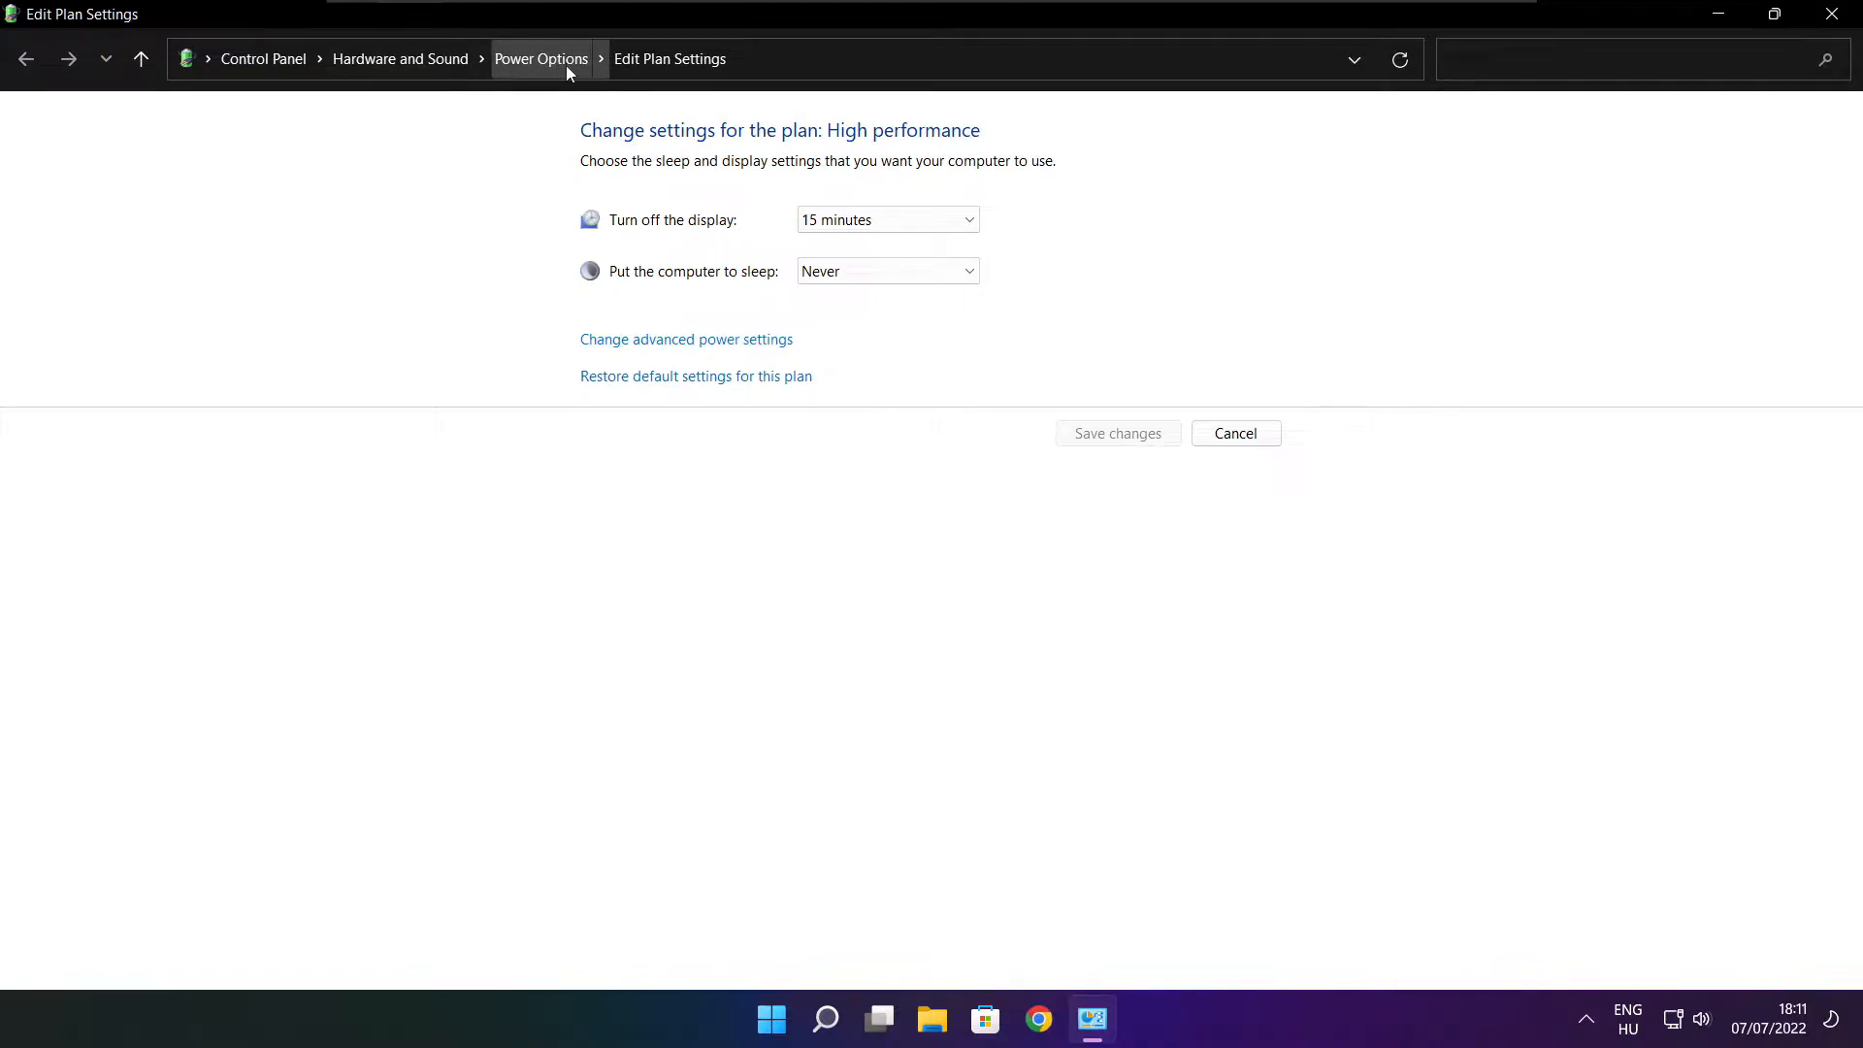
mouse_move(552, 95)
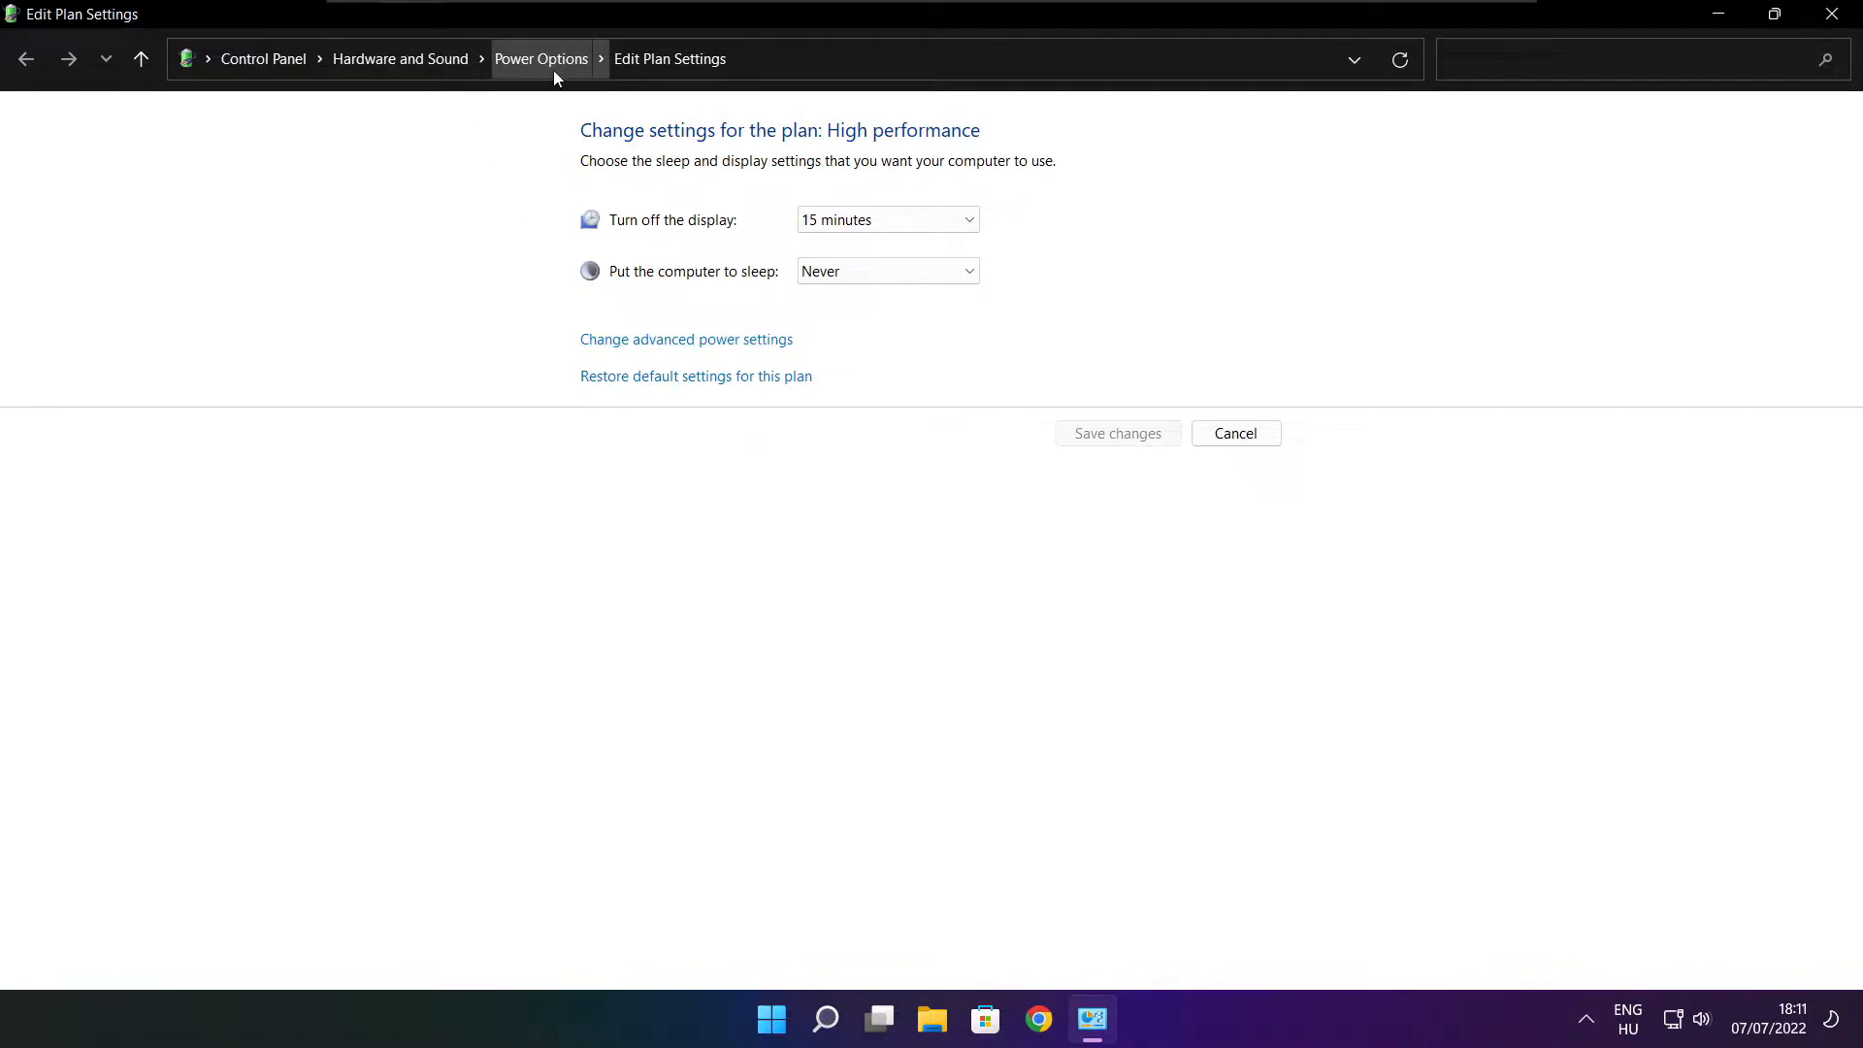
Make High performance the active power plan in Power Options and close the window.
click(540, 58)
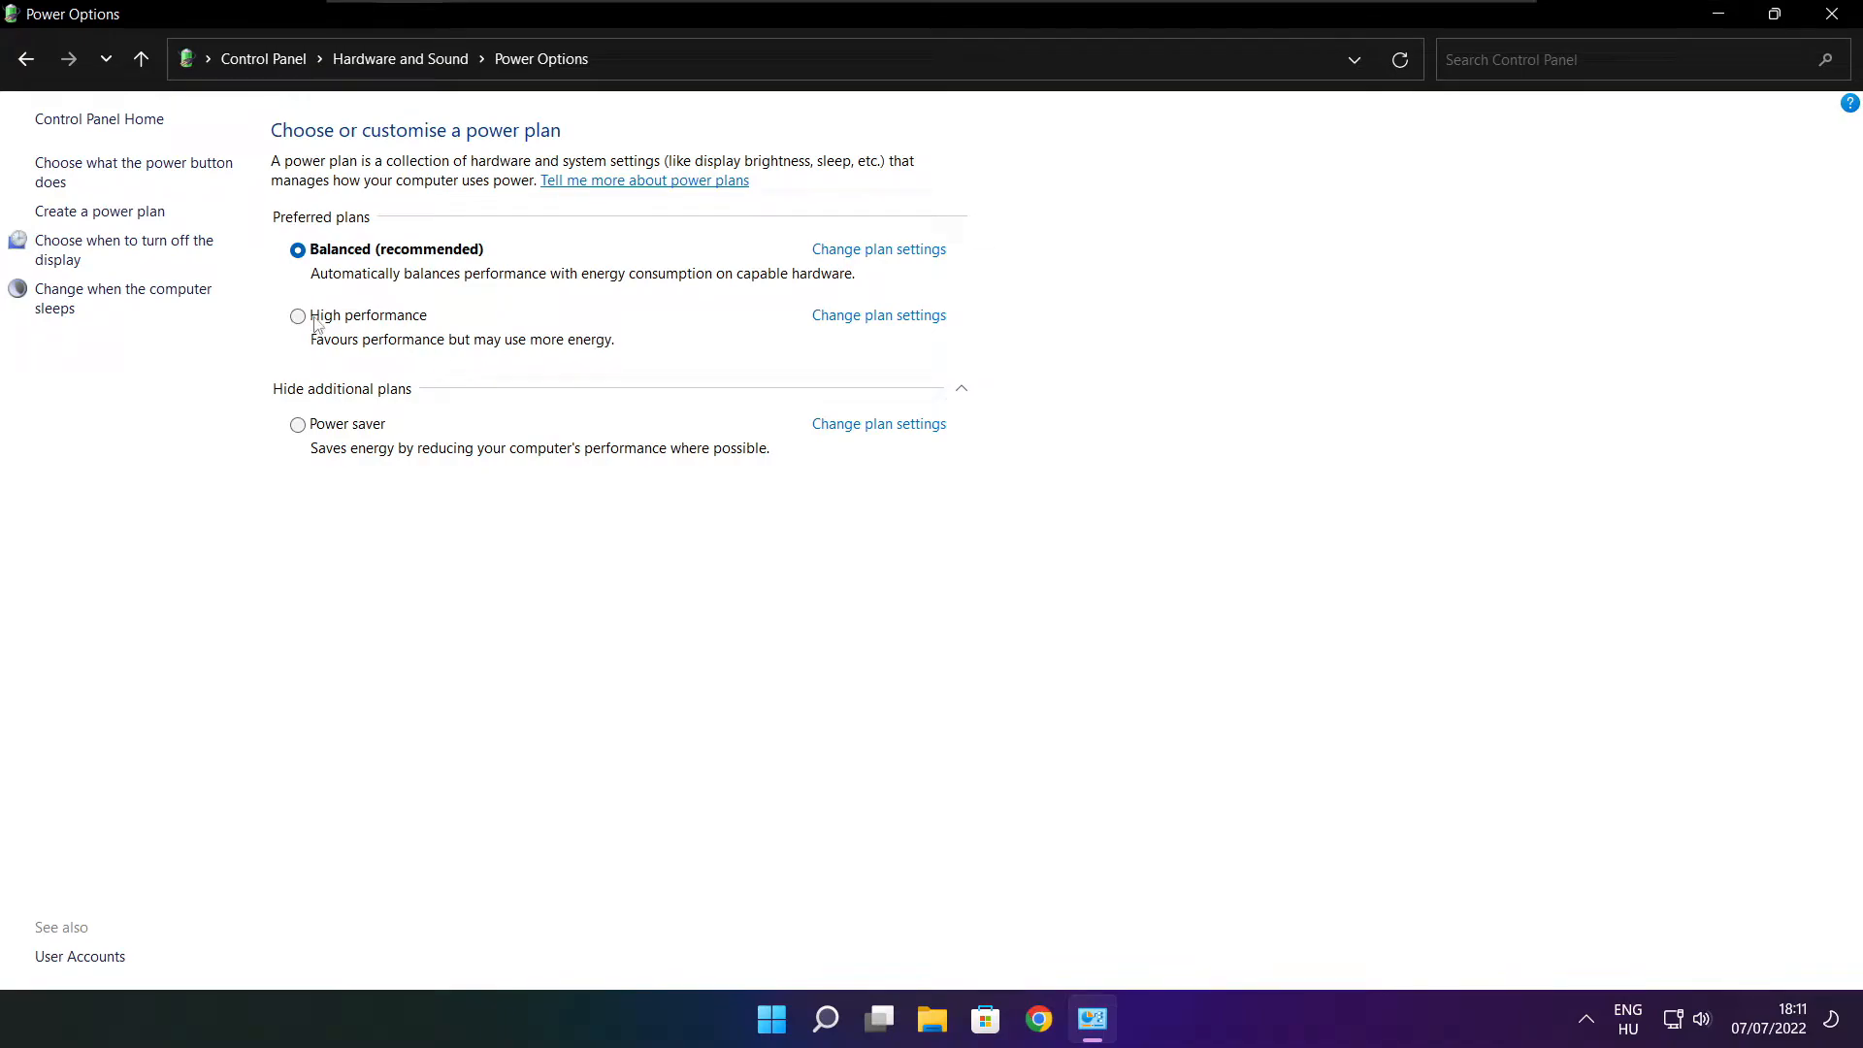
mouse_move(388, 322)
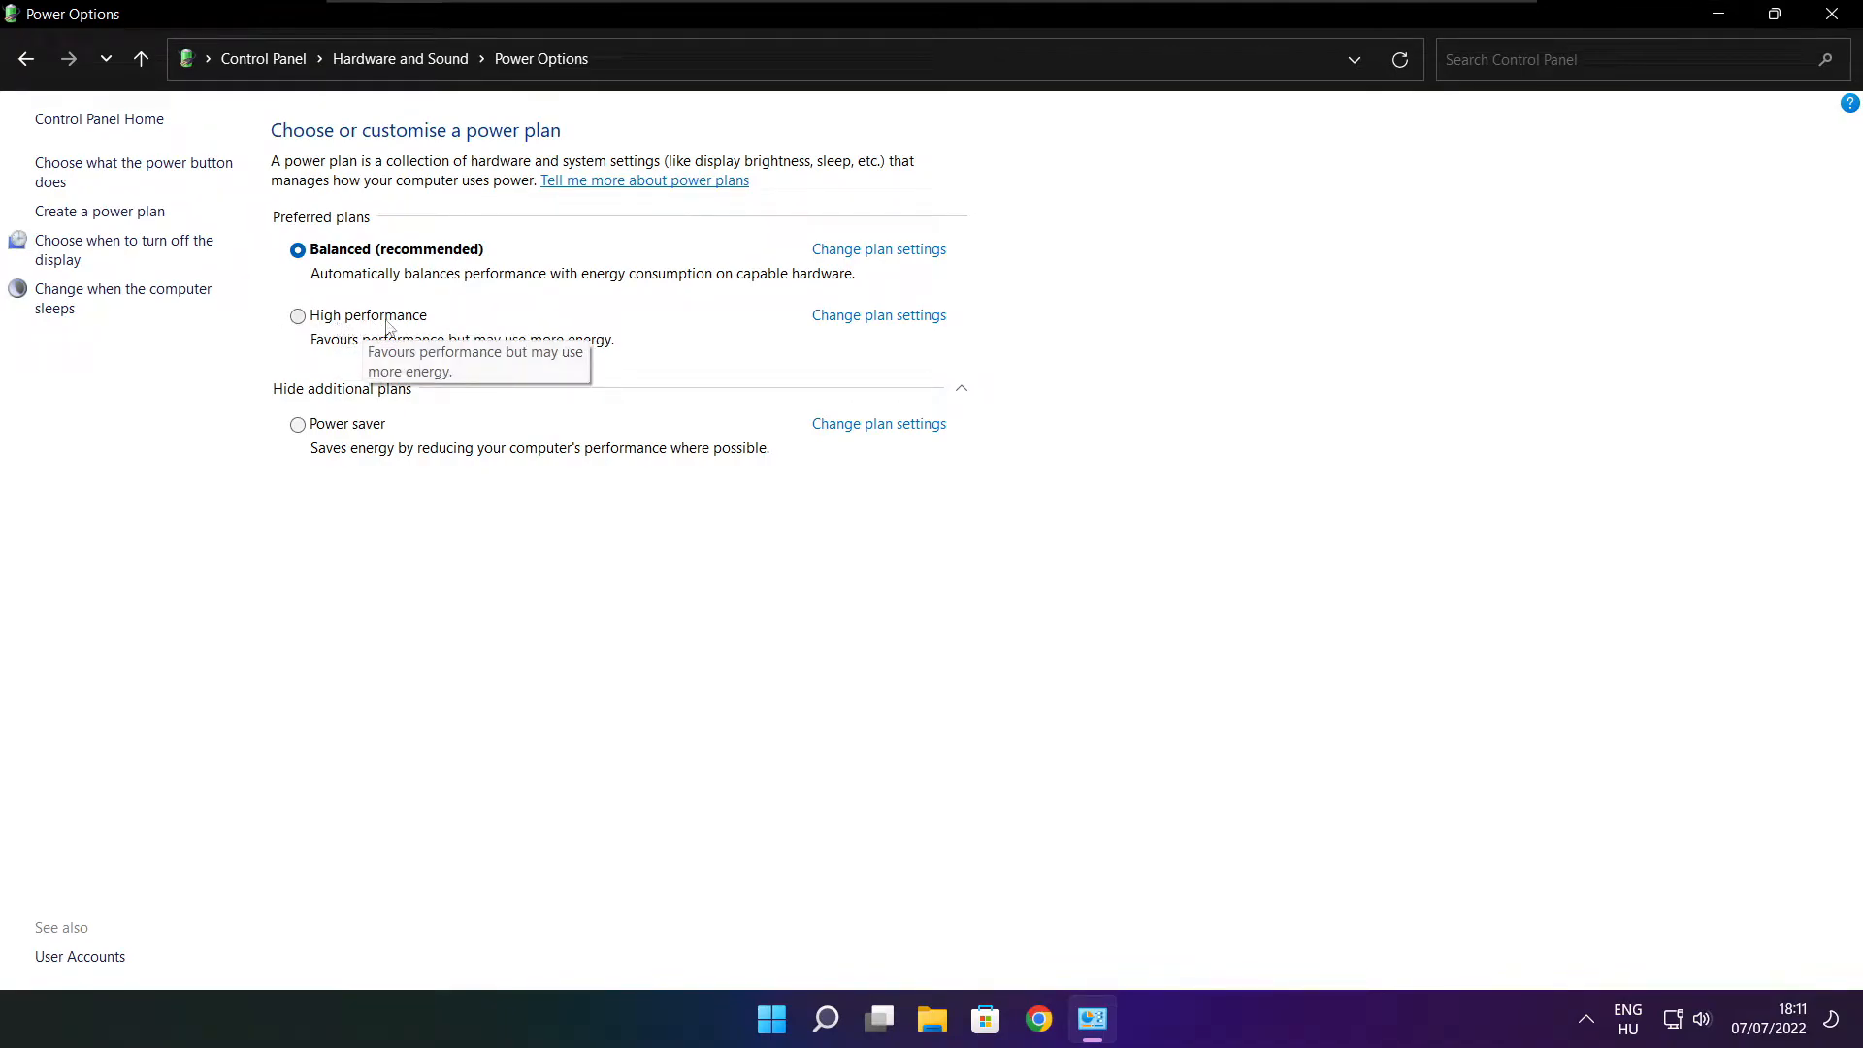
click(297, 315)
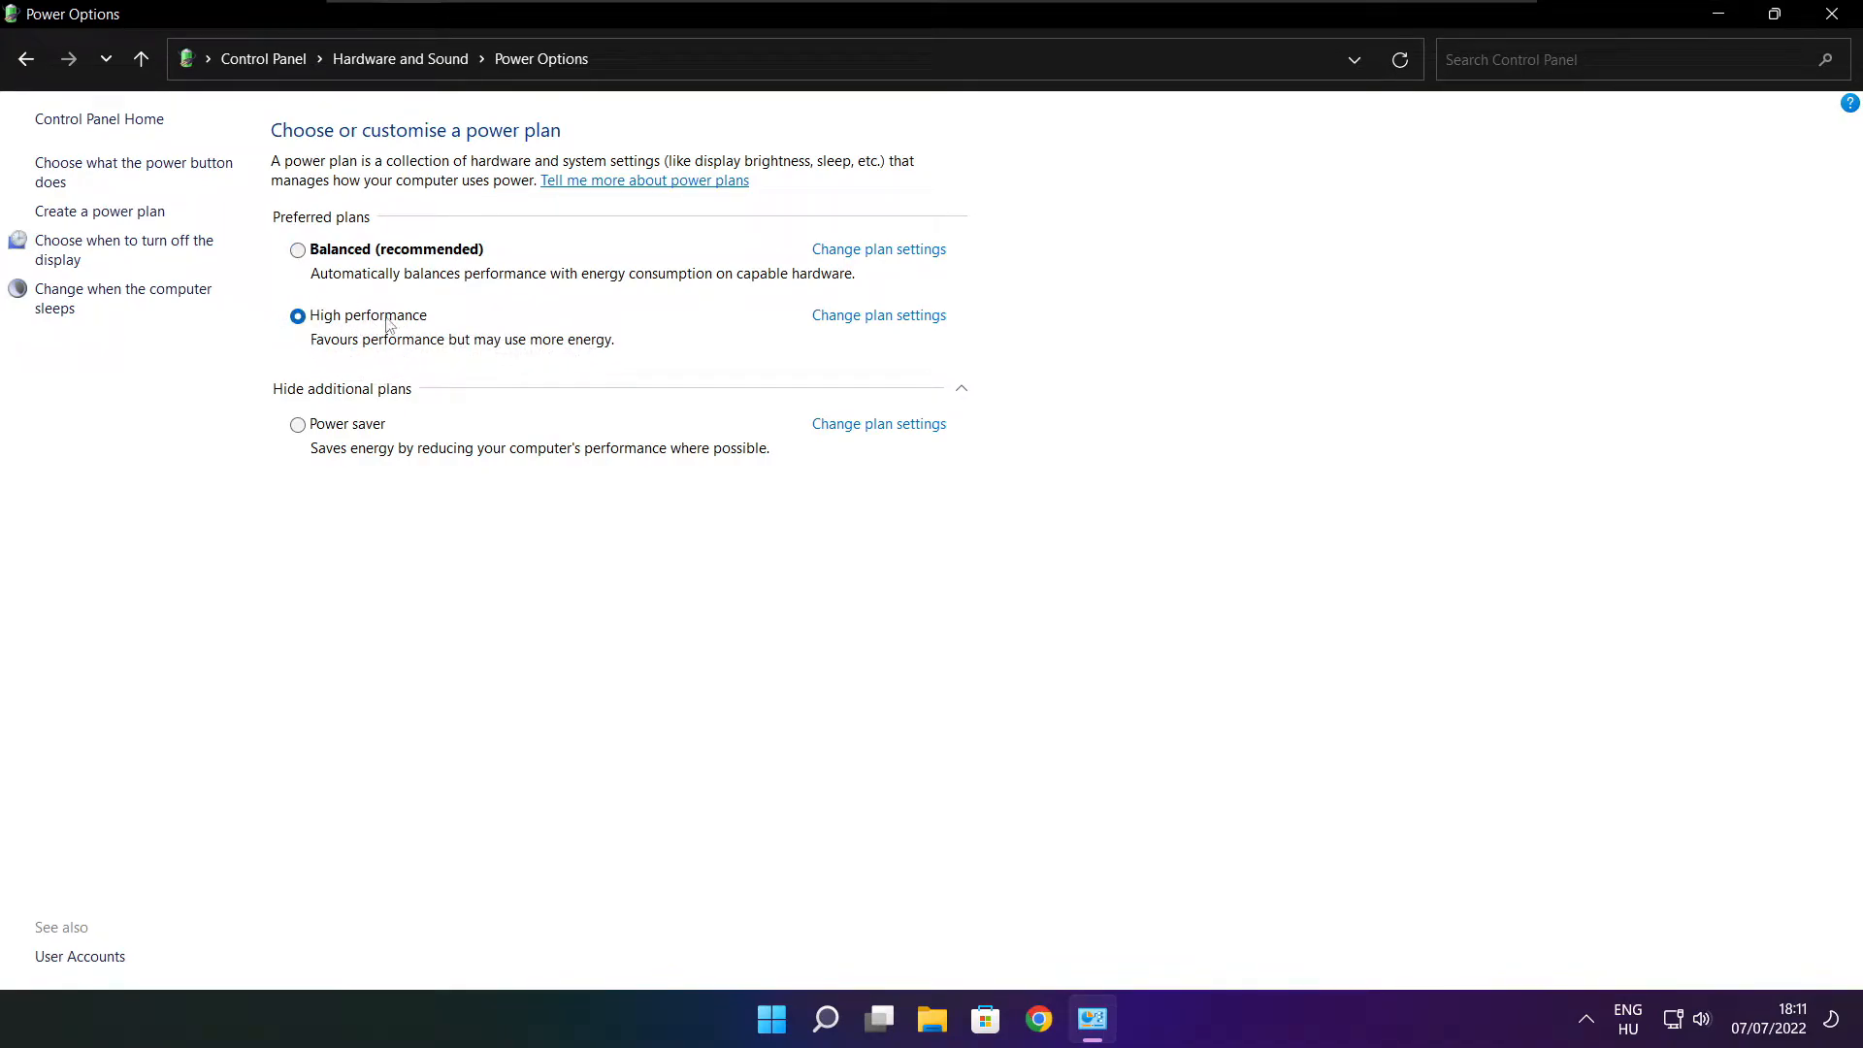
mouse_move(1566, 272)
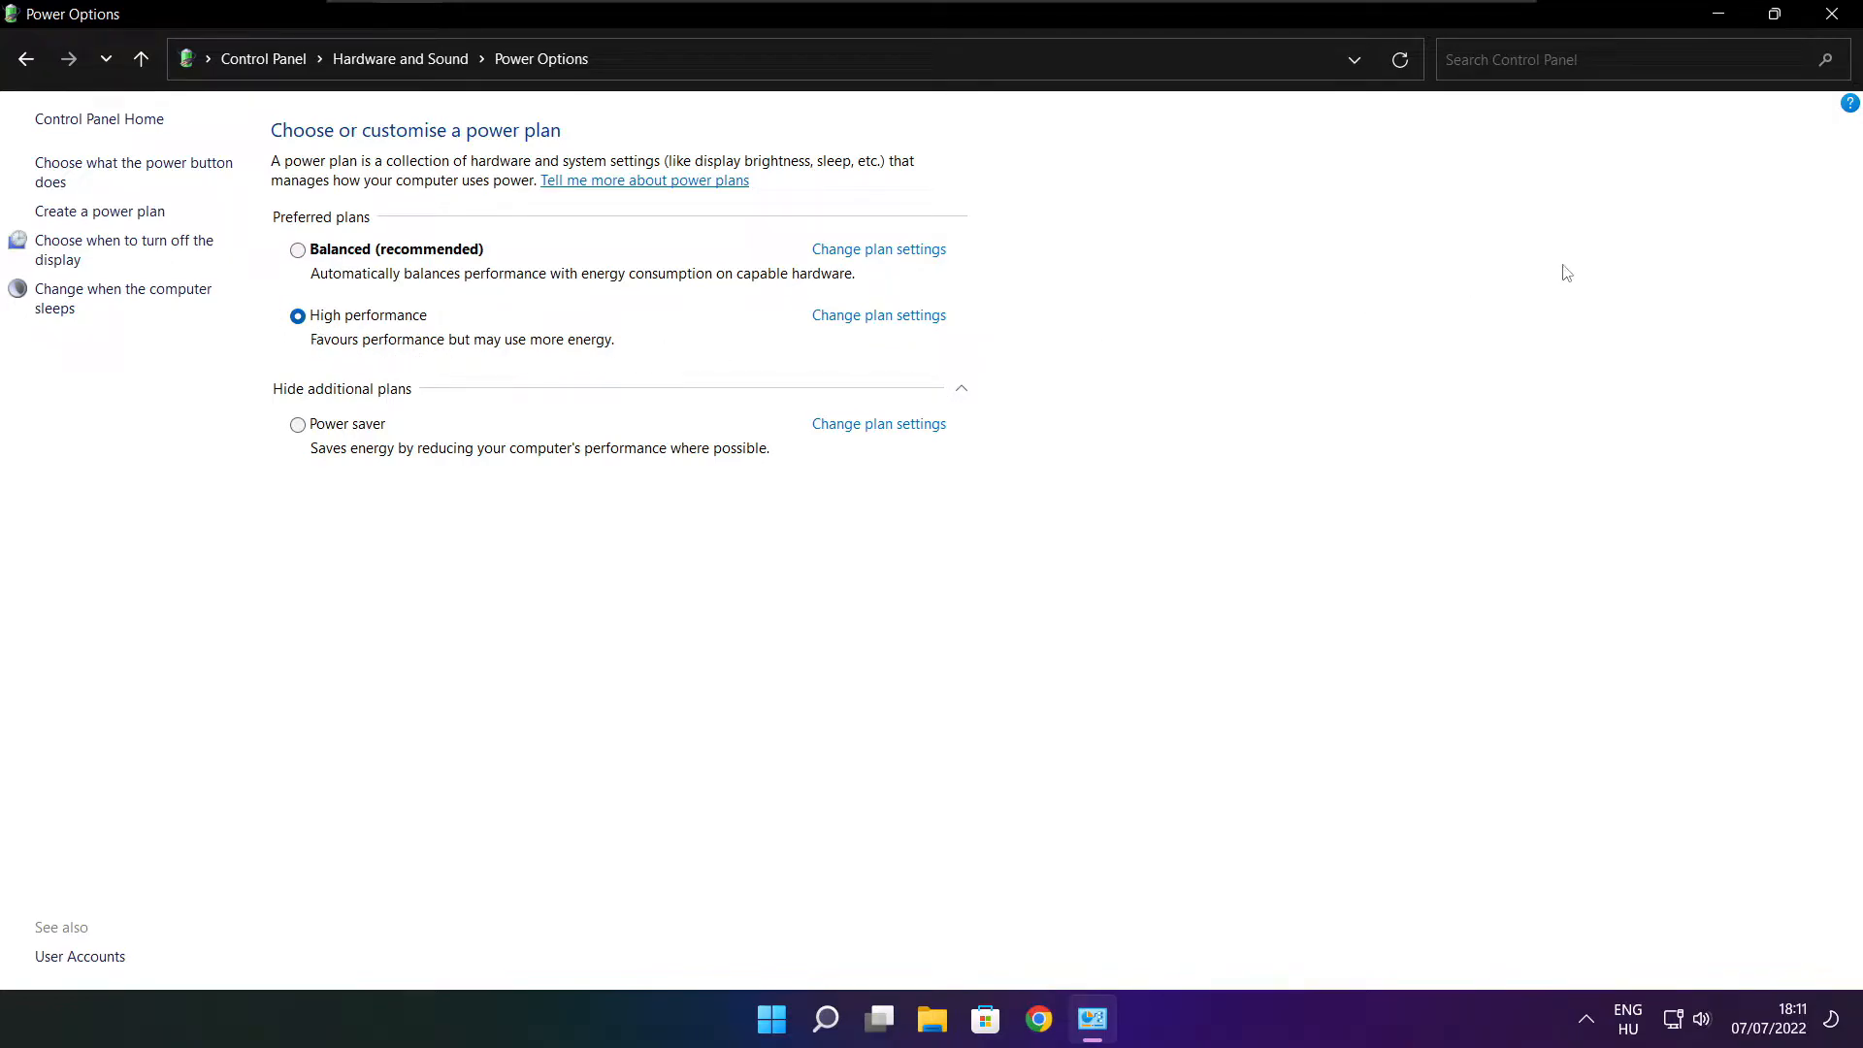
mouse_move(1834, 13)
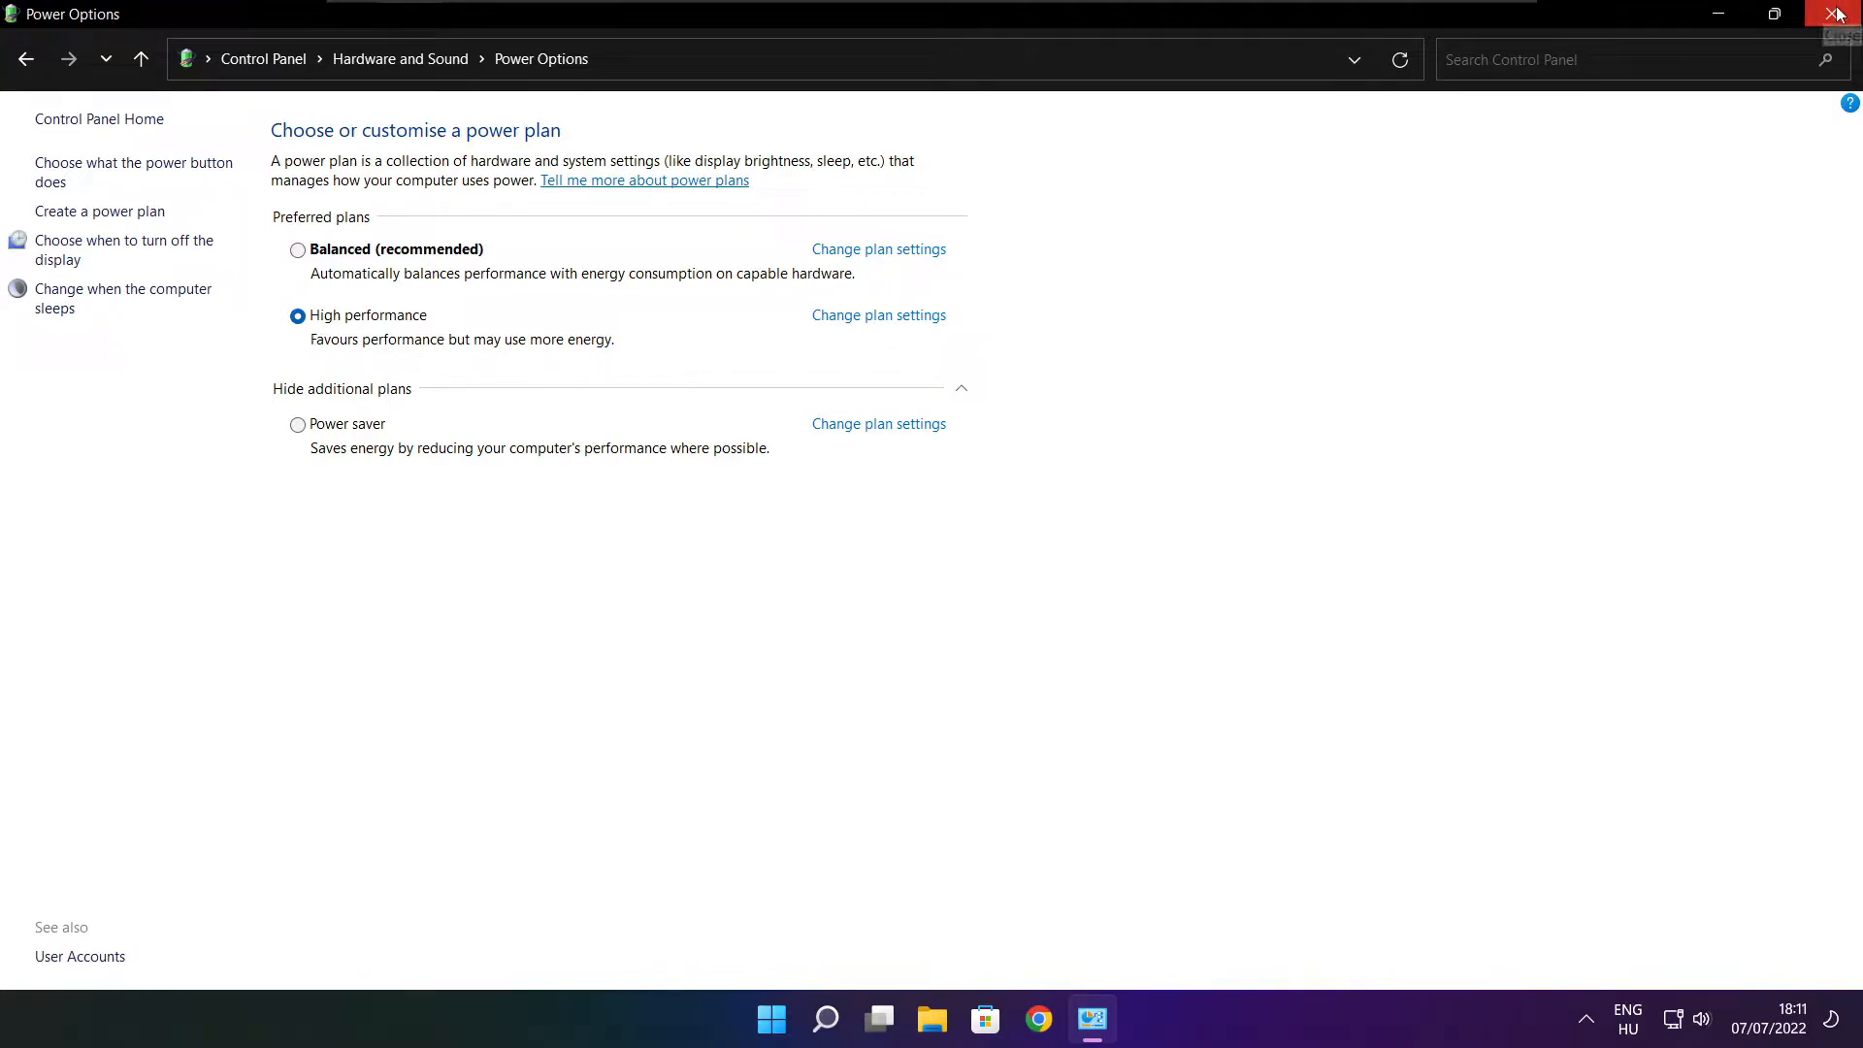
click(1830, 13)
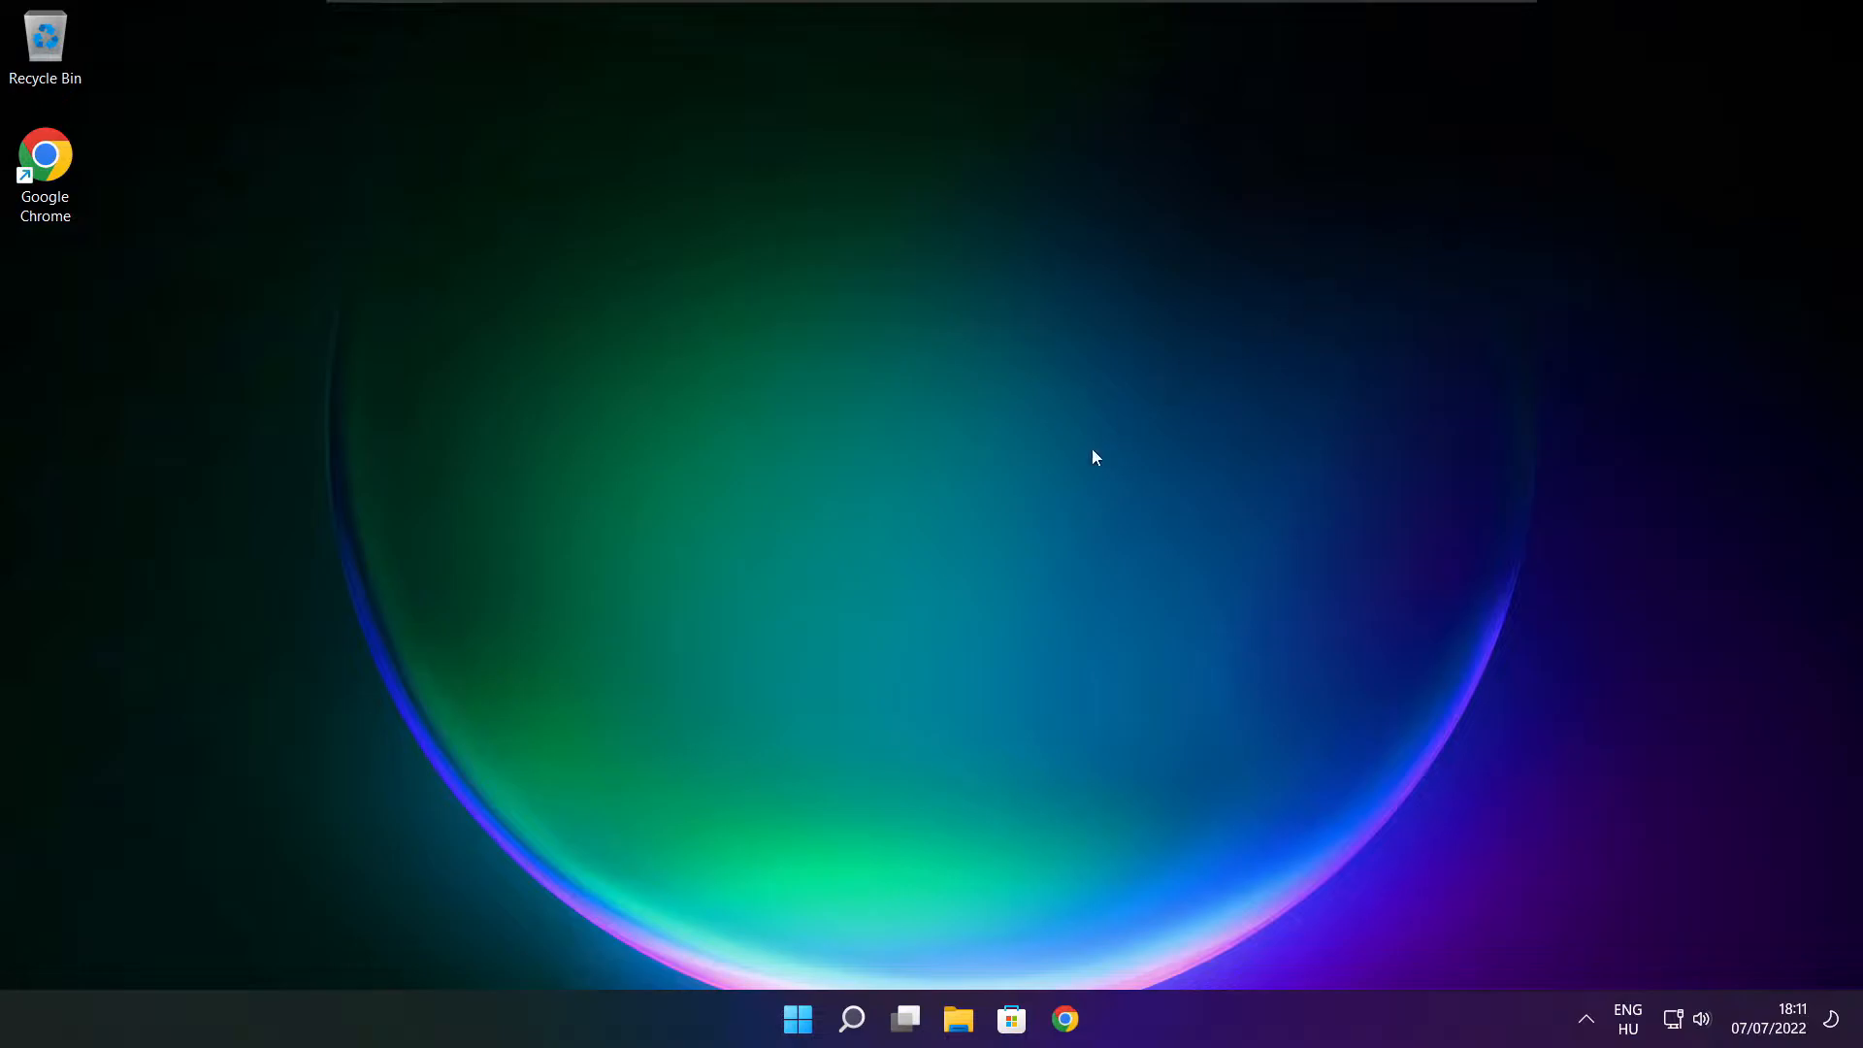
Search for 'game mode settings' and launch Game Mode settings, confirming Game Mode is on.
click(850, 1016)
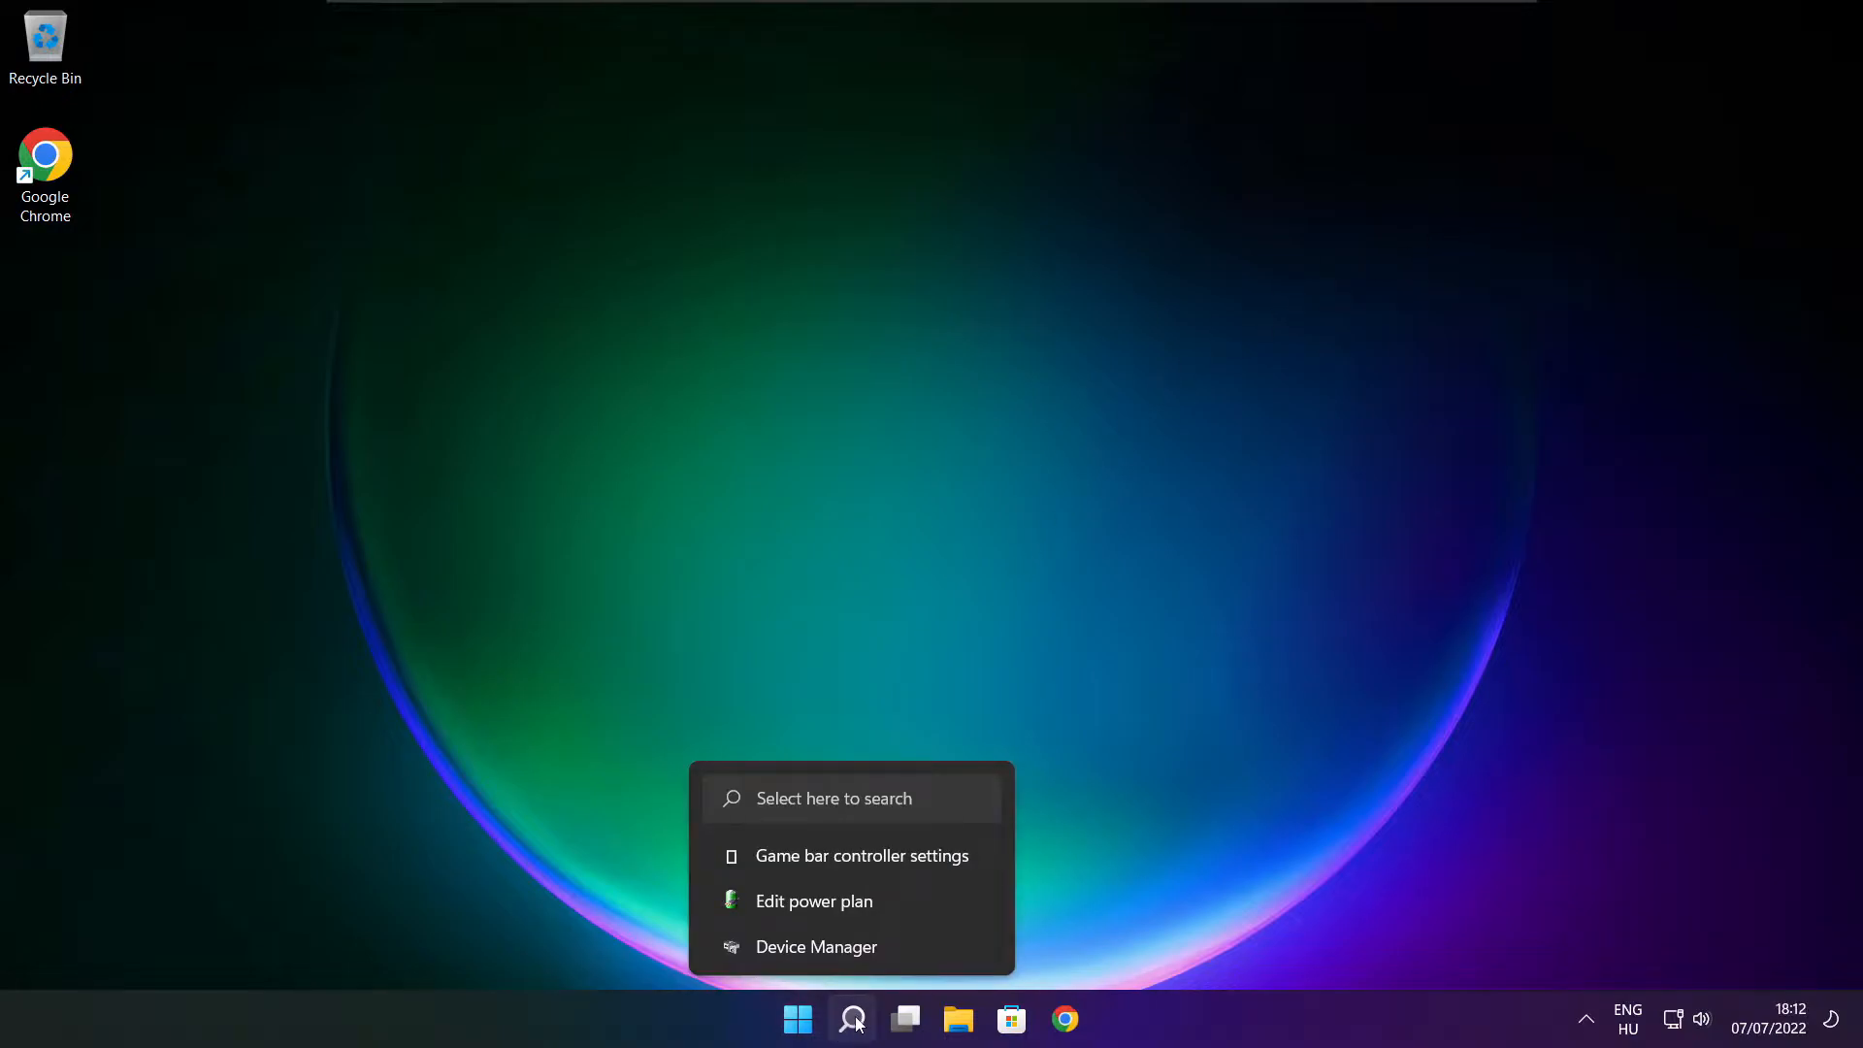
click(853, 1017)
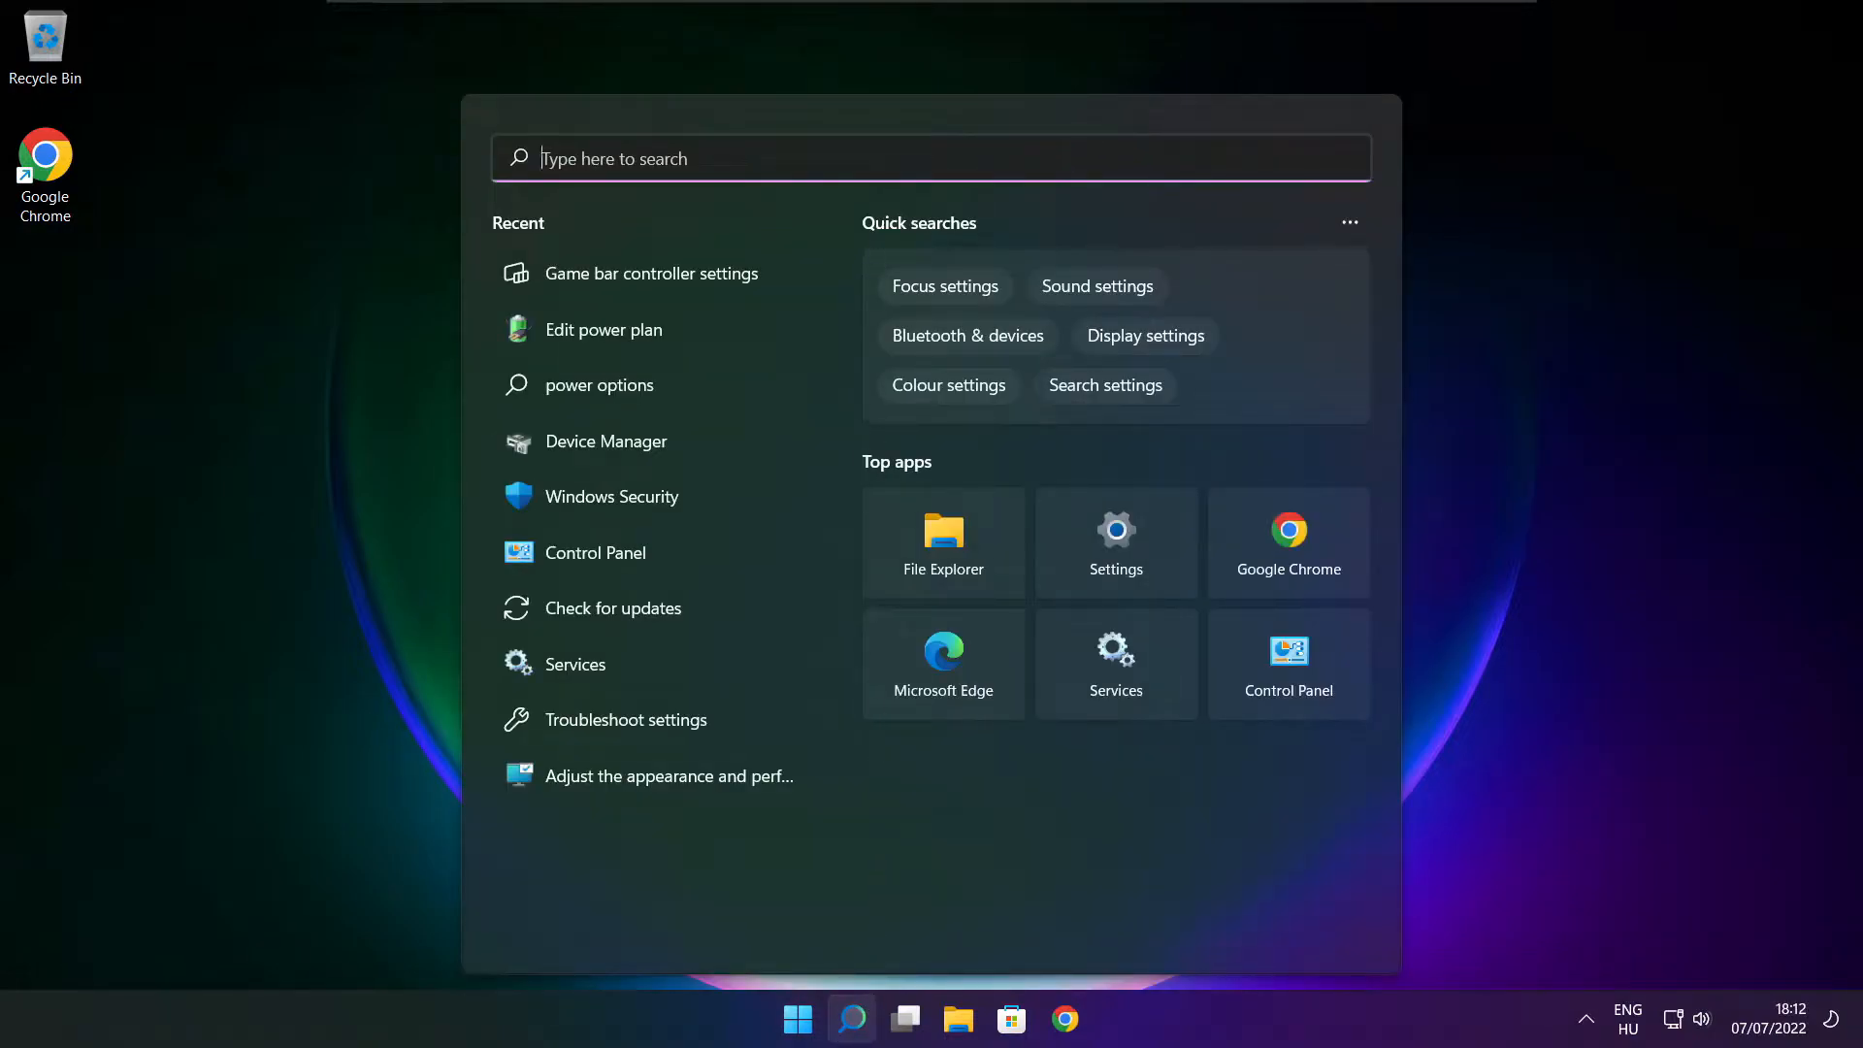
text(game bar controller settings)
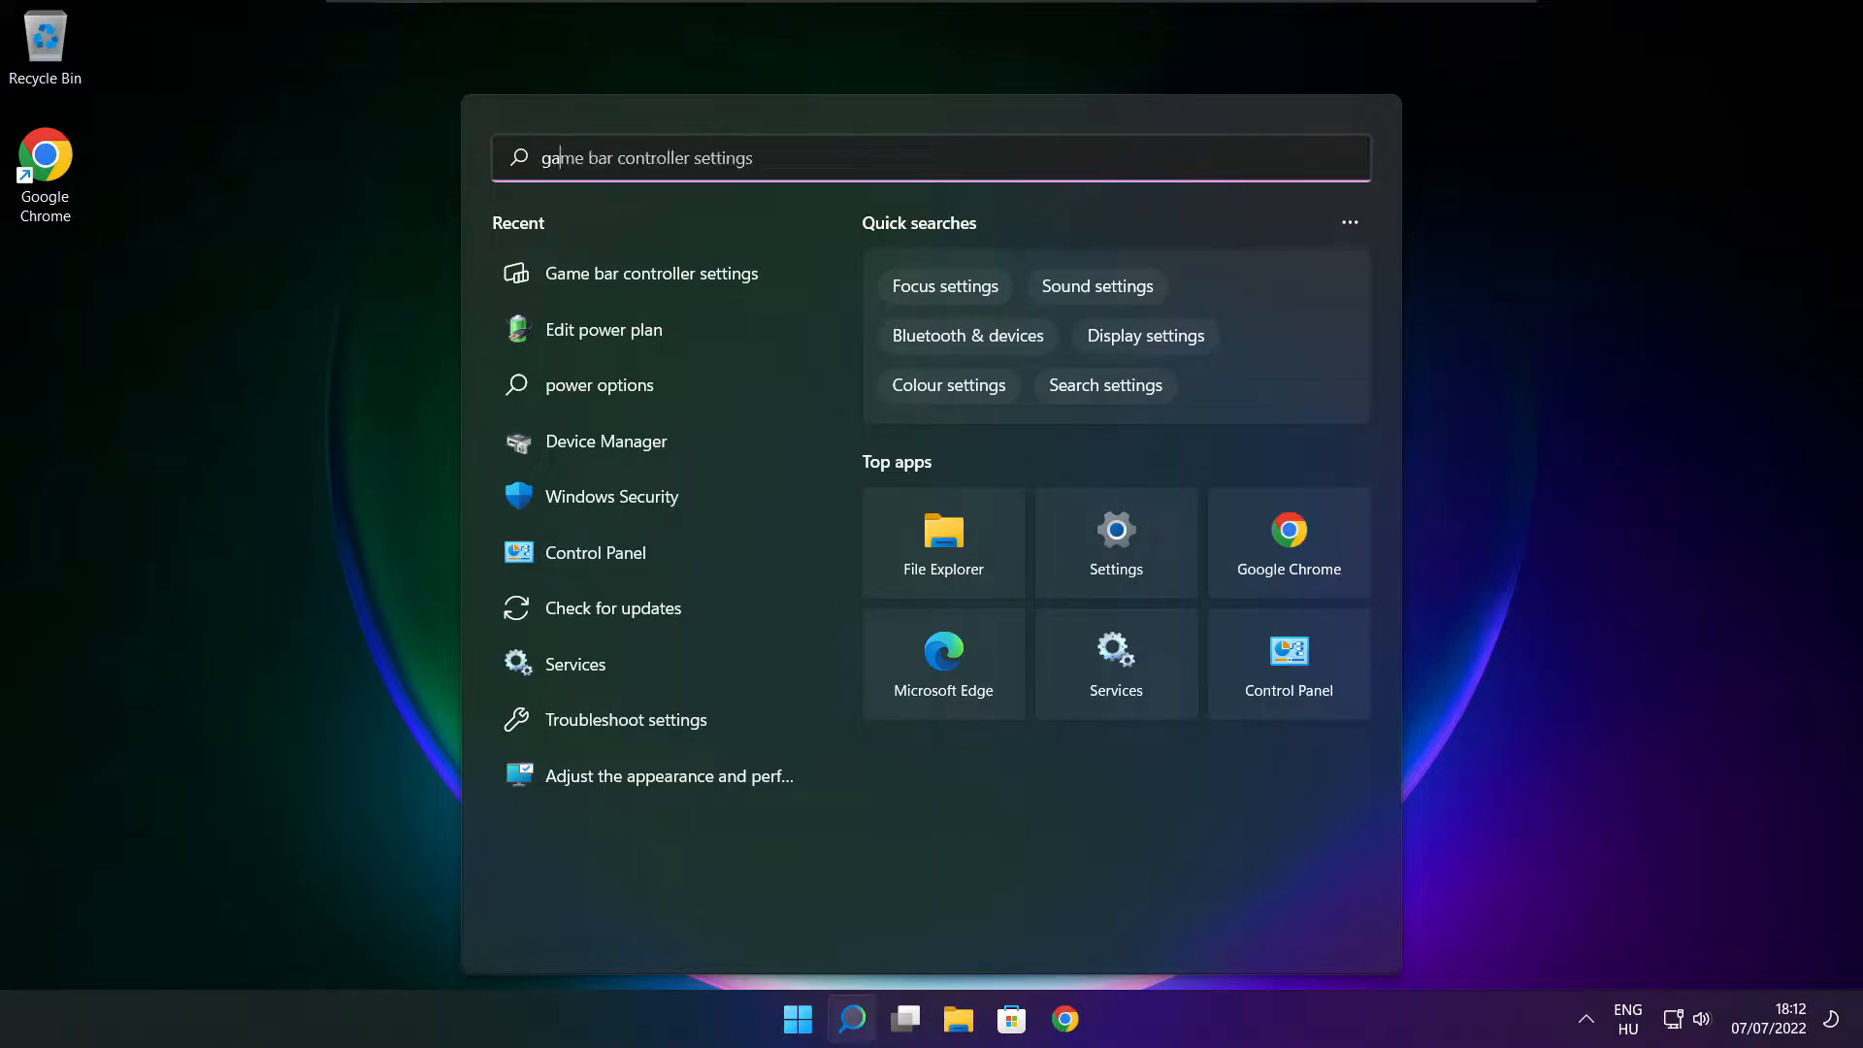
text(game mode settings)
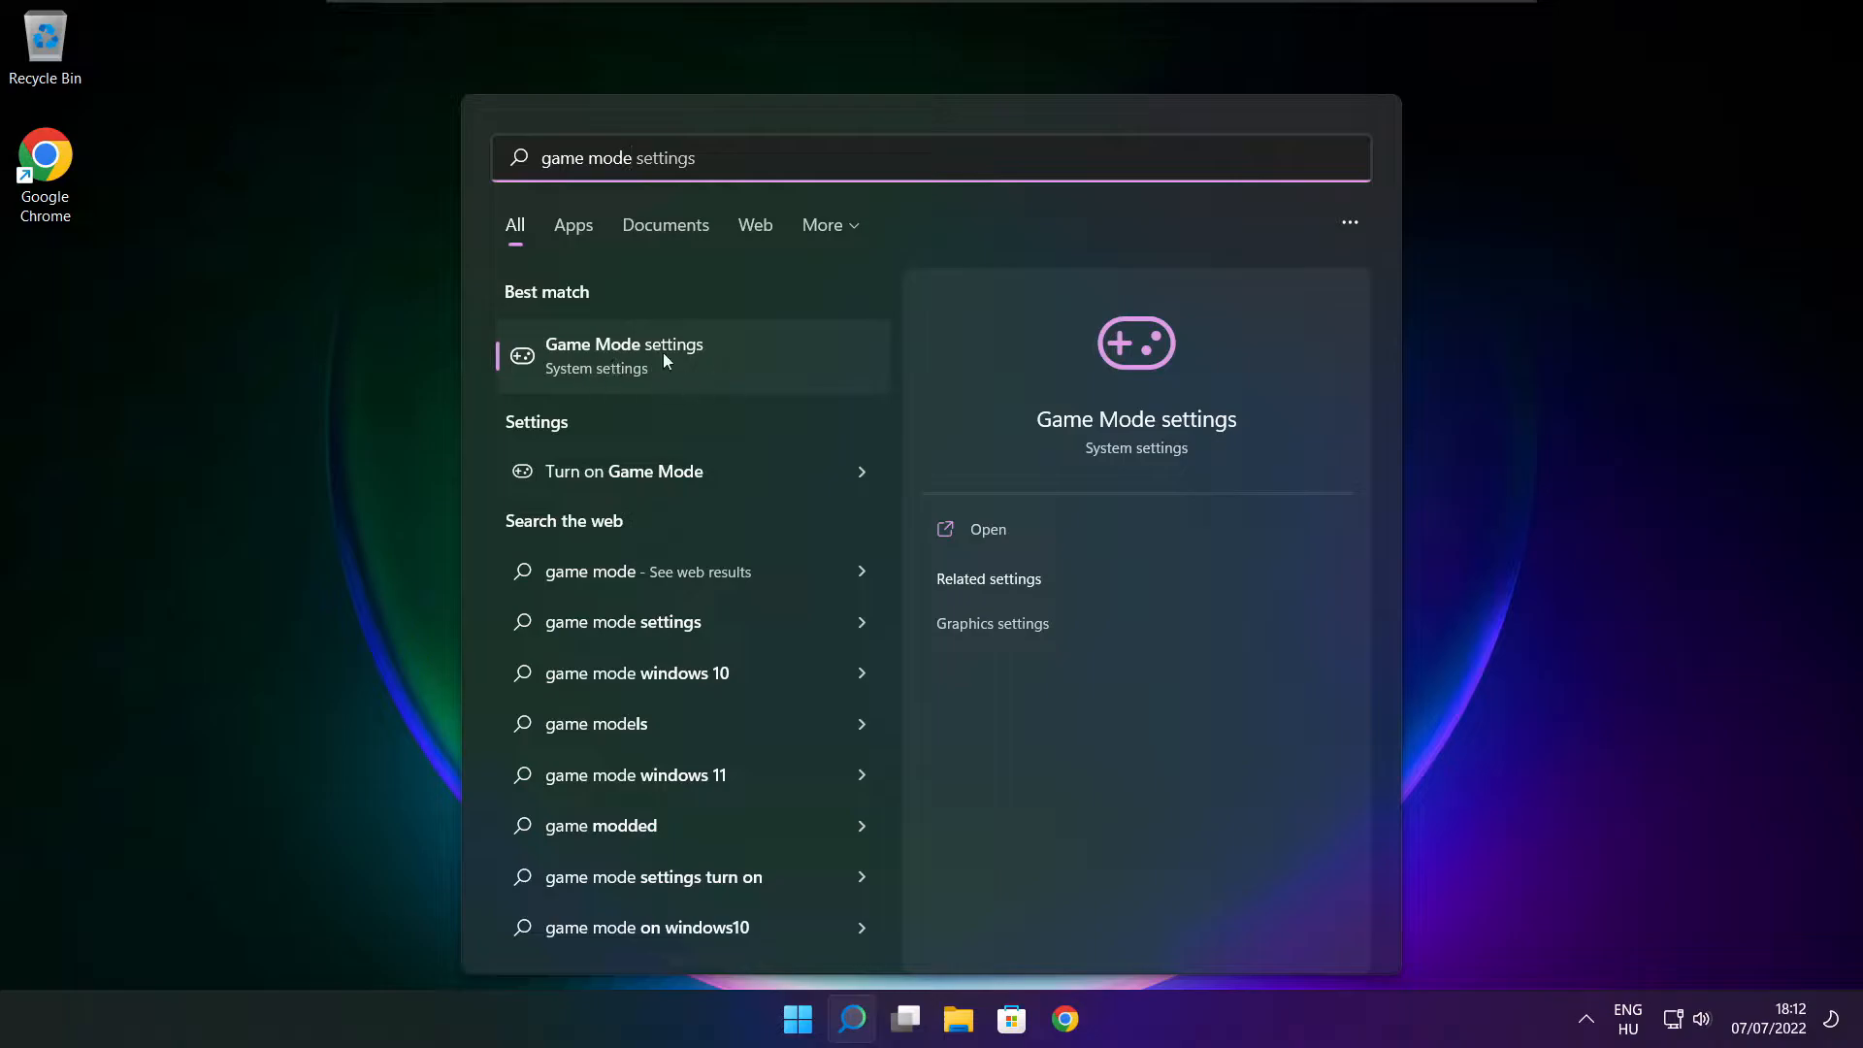
mouse_move(714, 369)
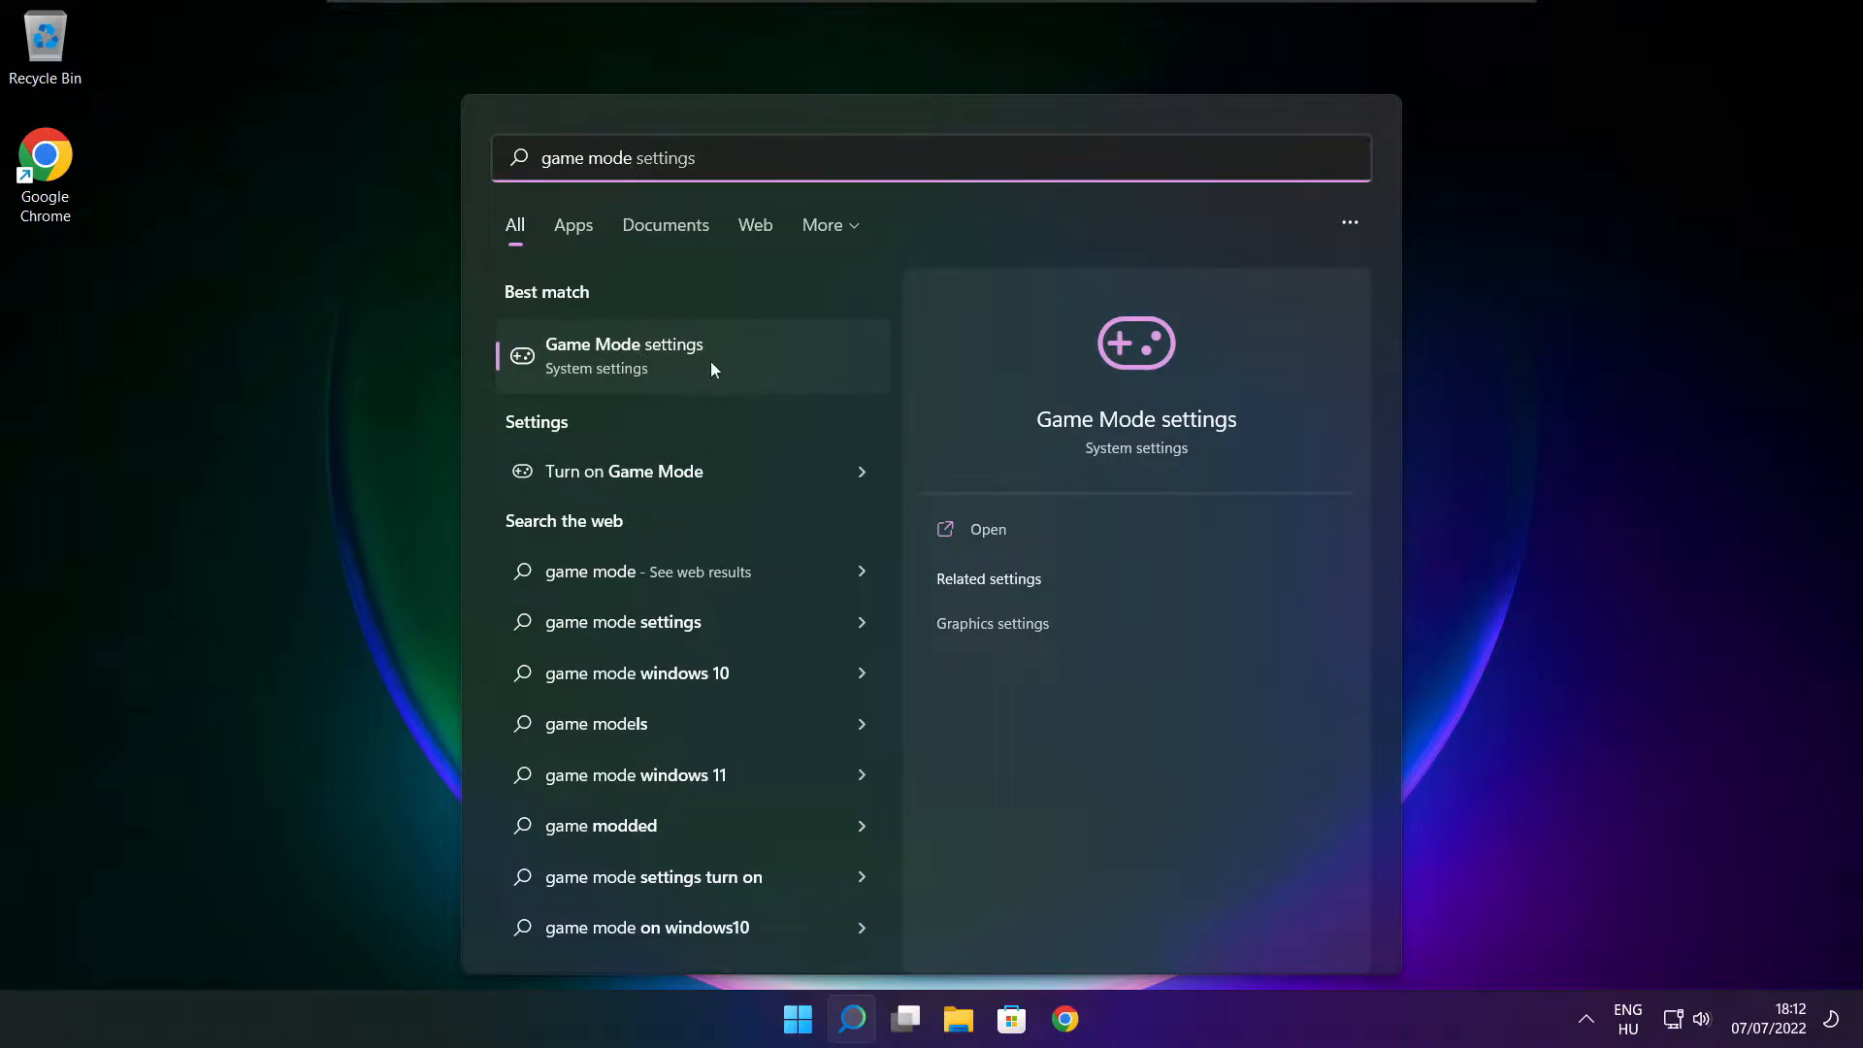
click(622, 355)
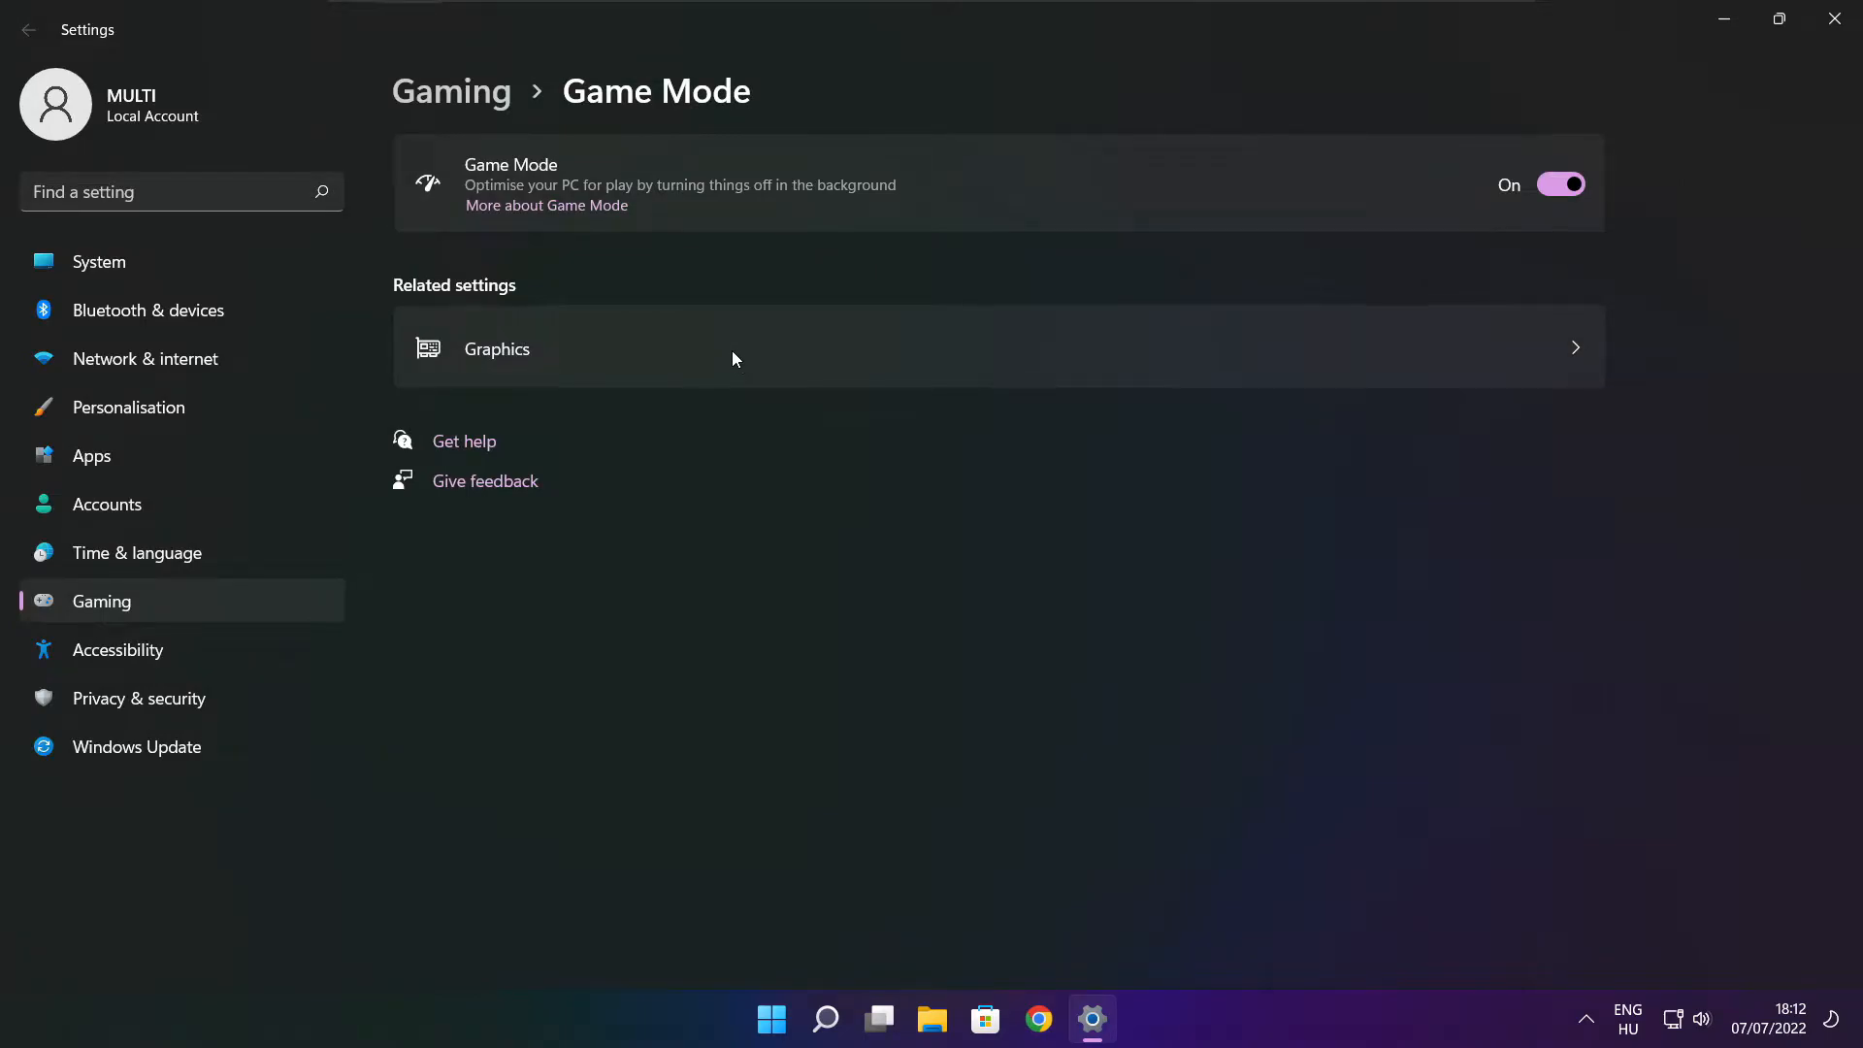
mouse_move(533, 198)
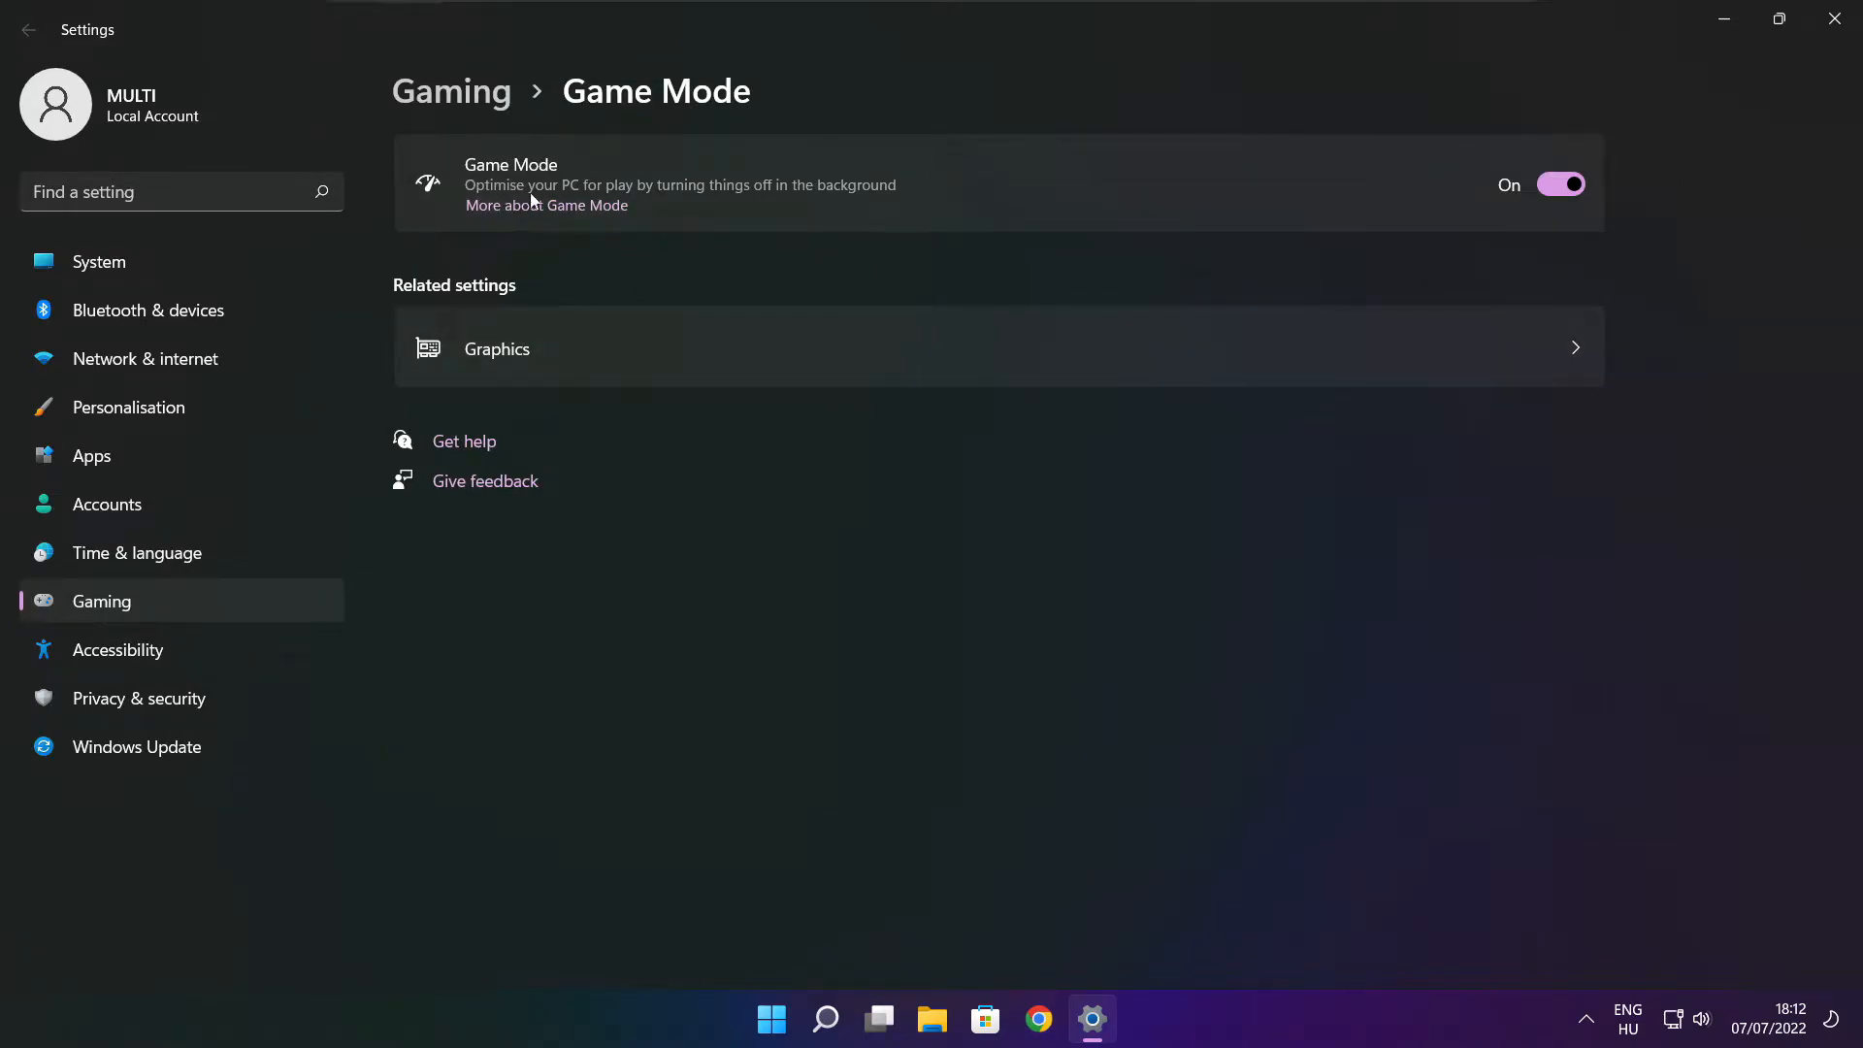
mouse_move(1541, 254)
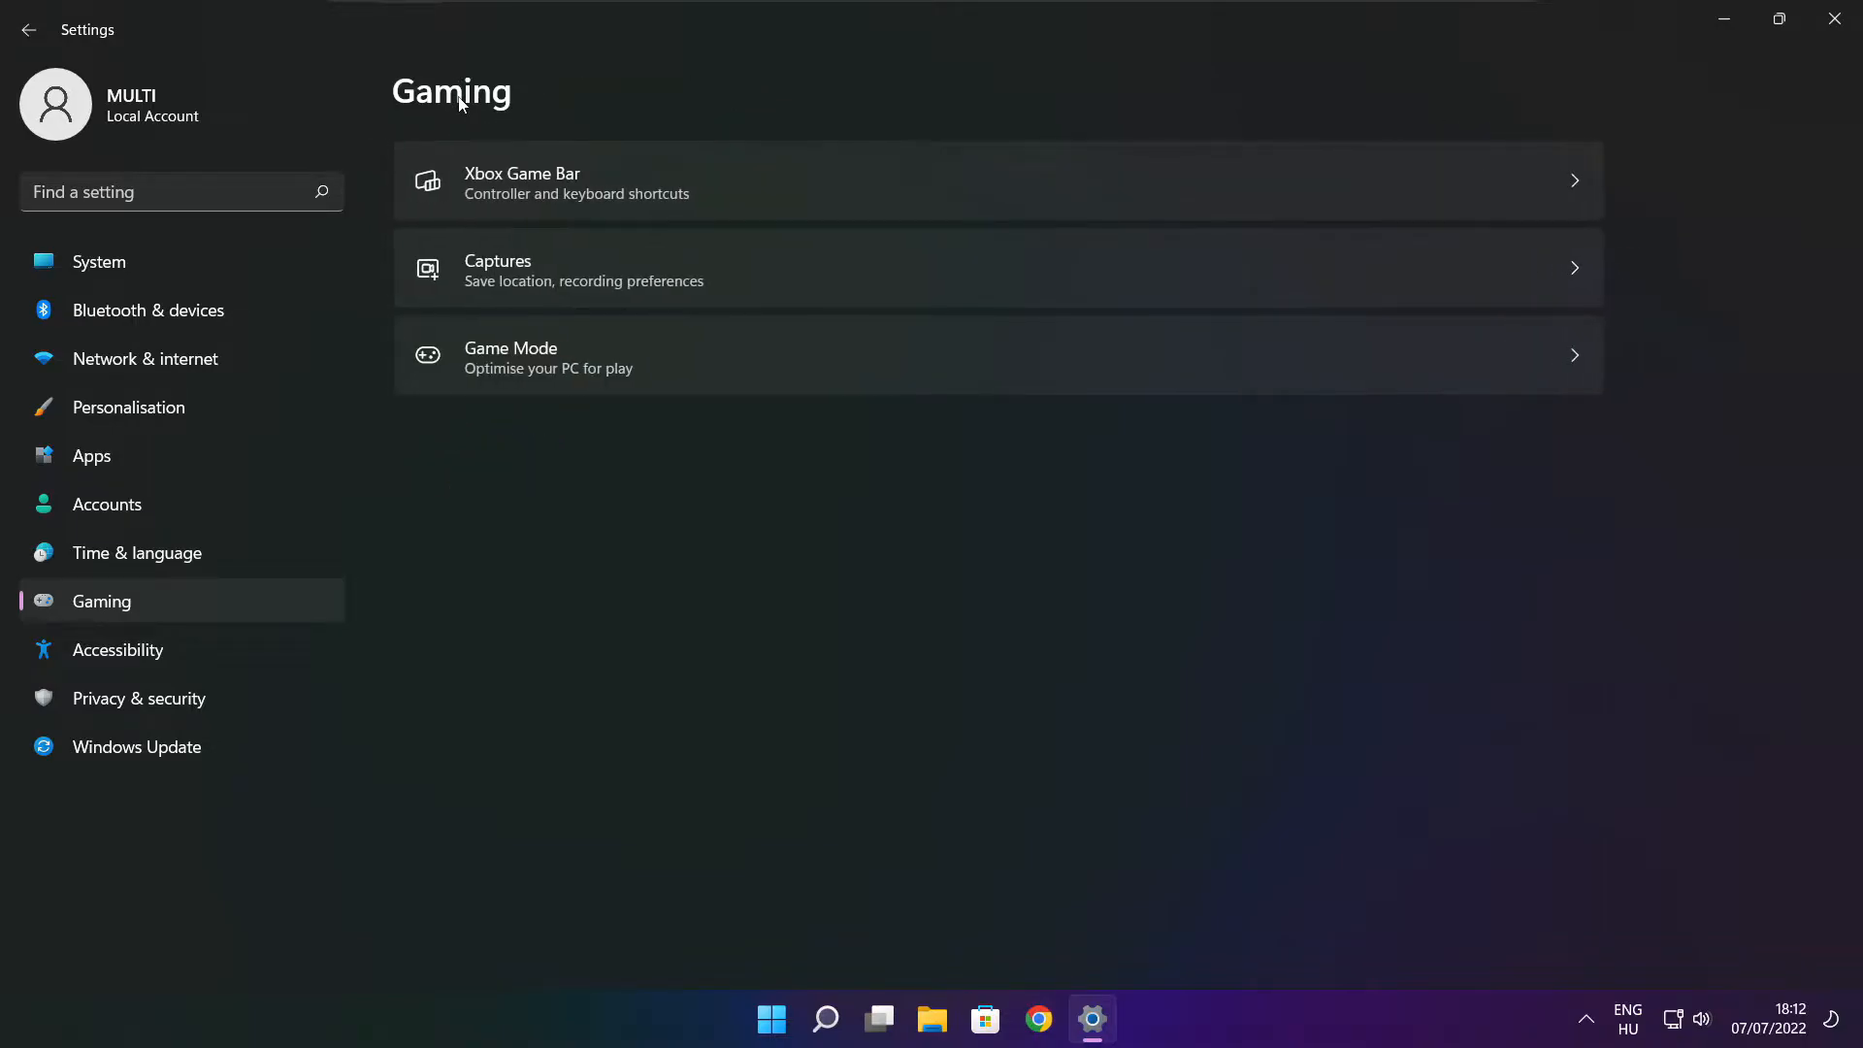
mouse_move(796, 198)
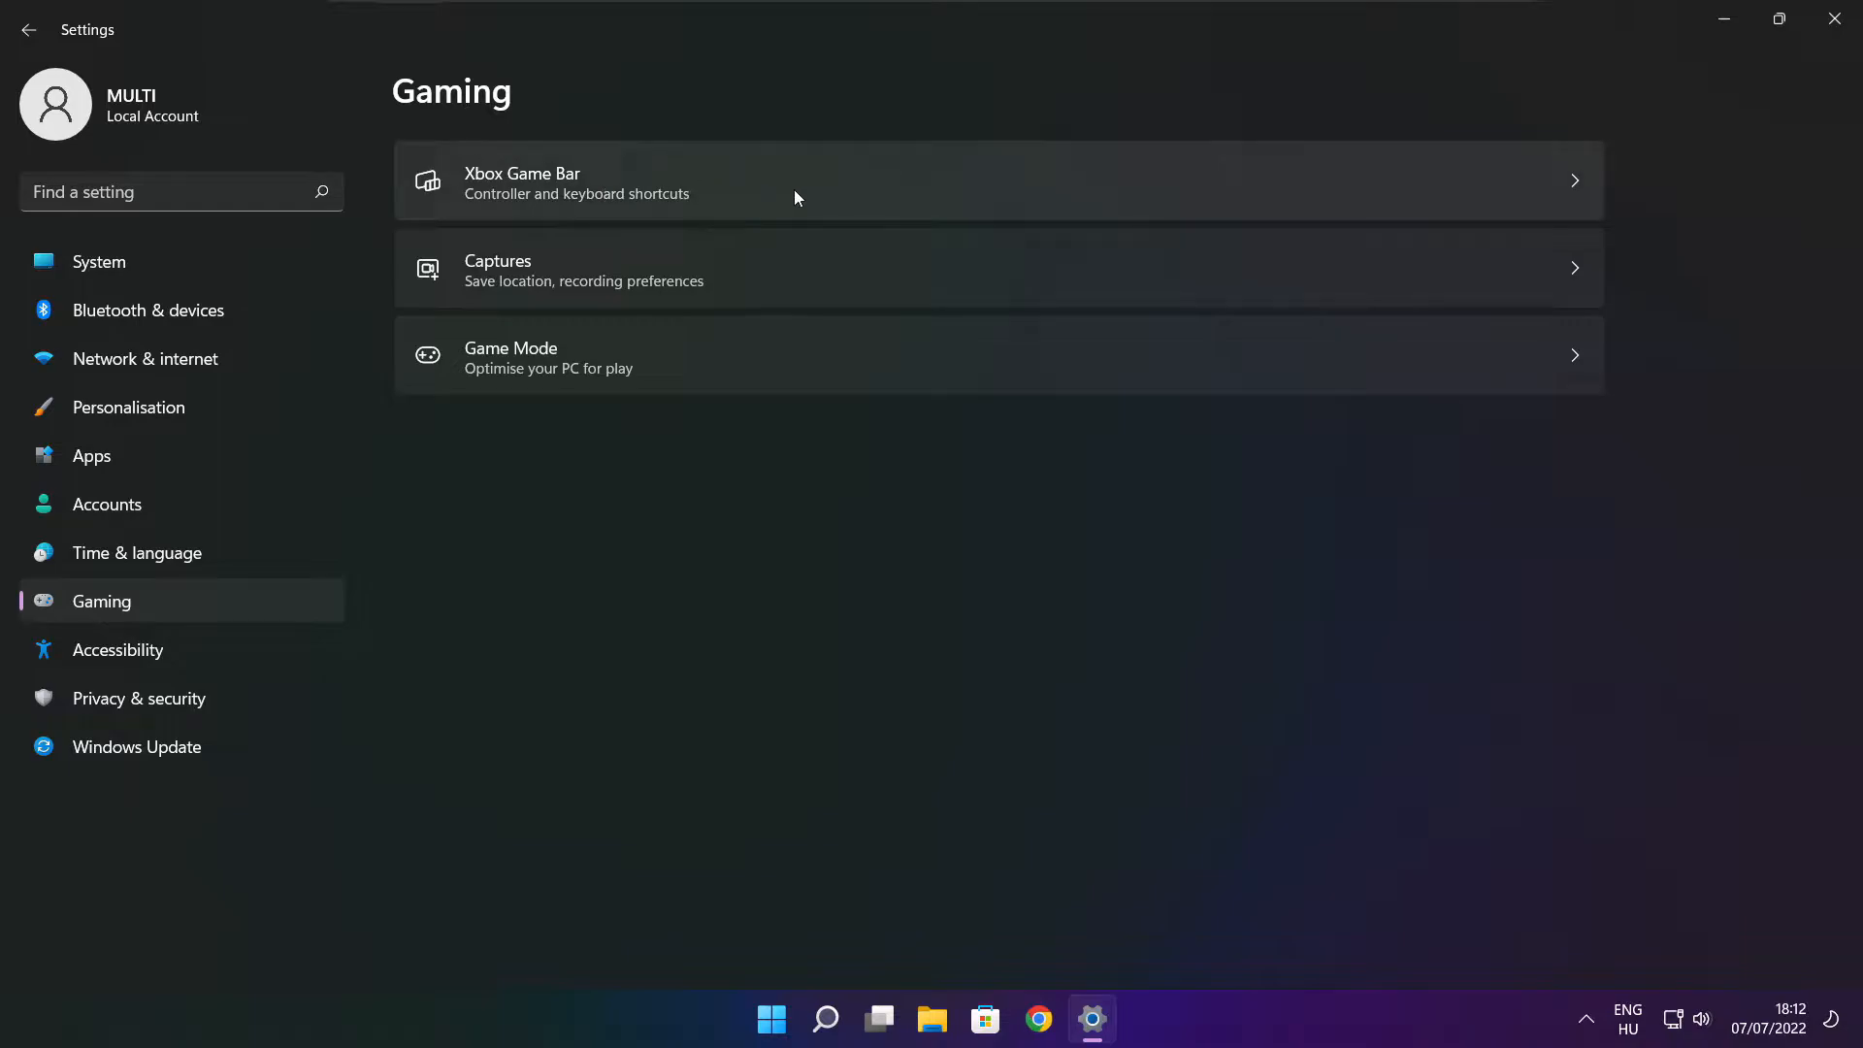
Turn off the Xbox Game Bar controller-button shortcut and close Settings.
click(797, 198)
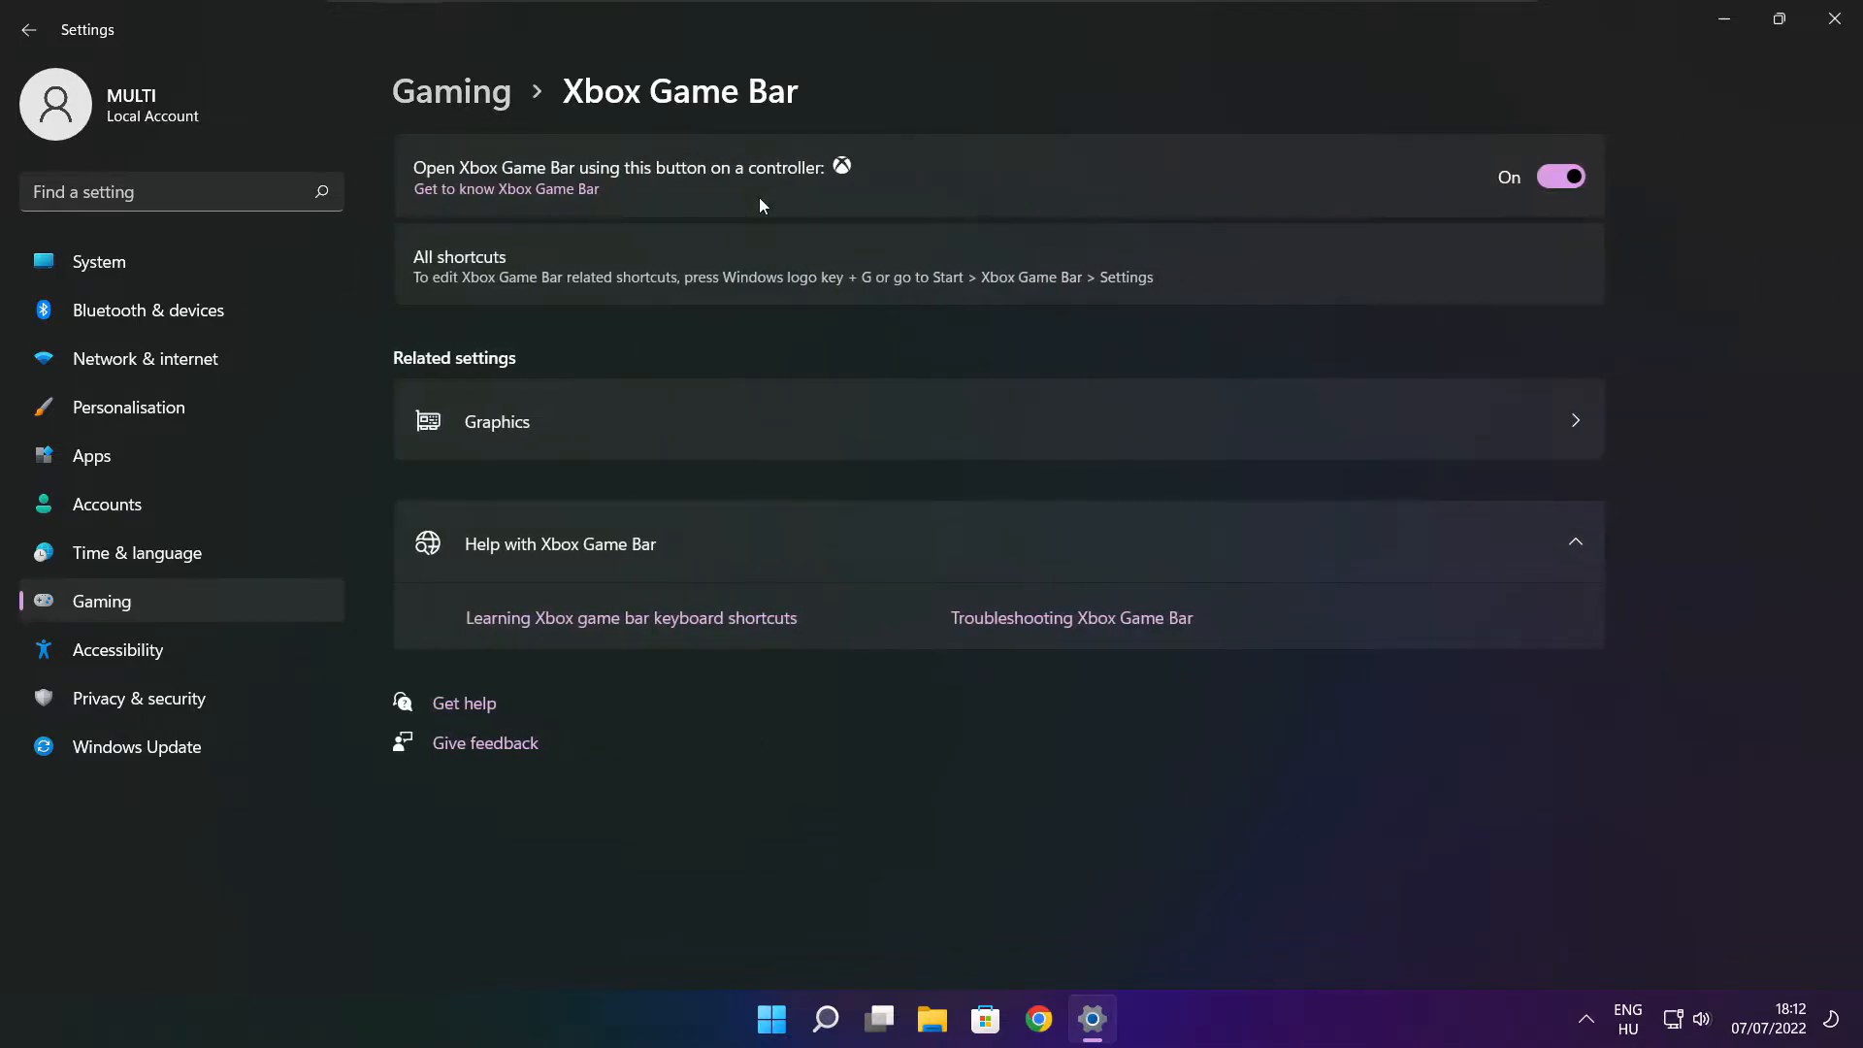
mouse_move(751, 172)
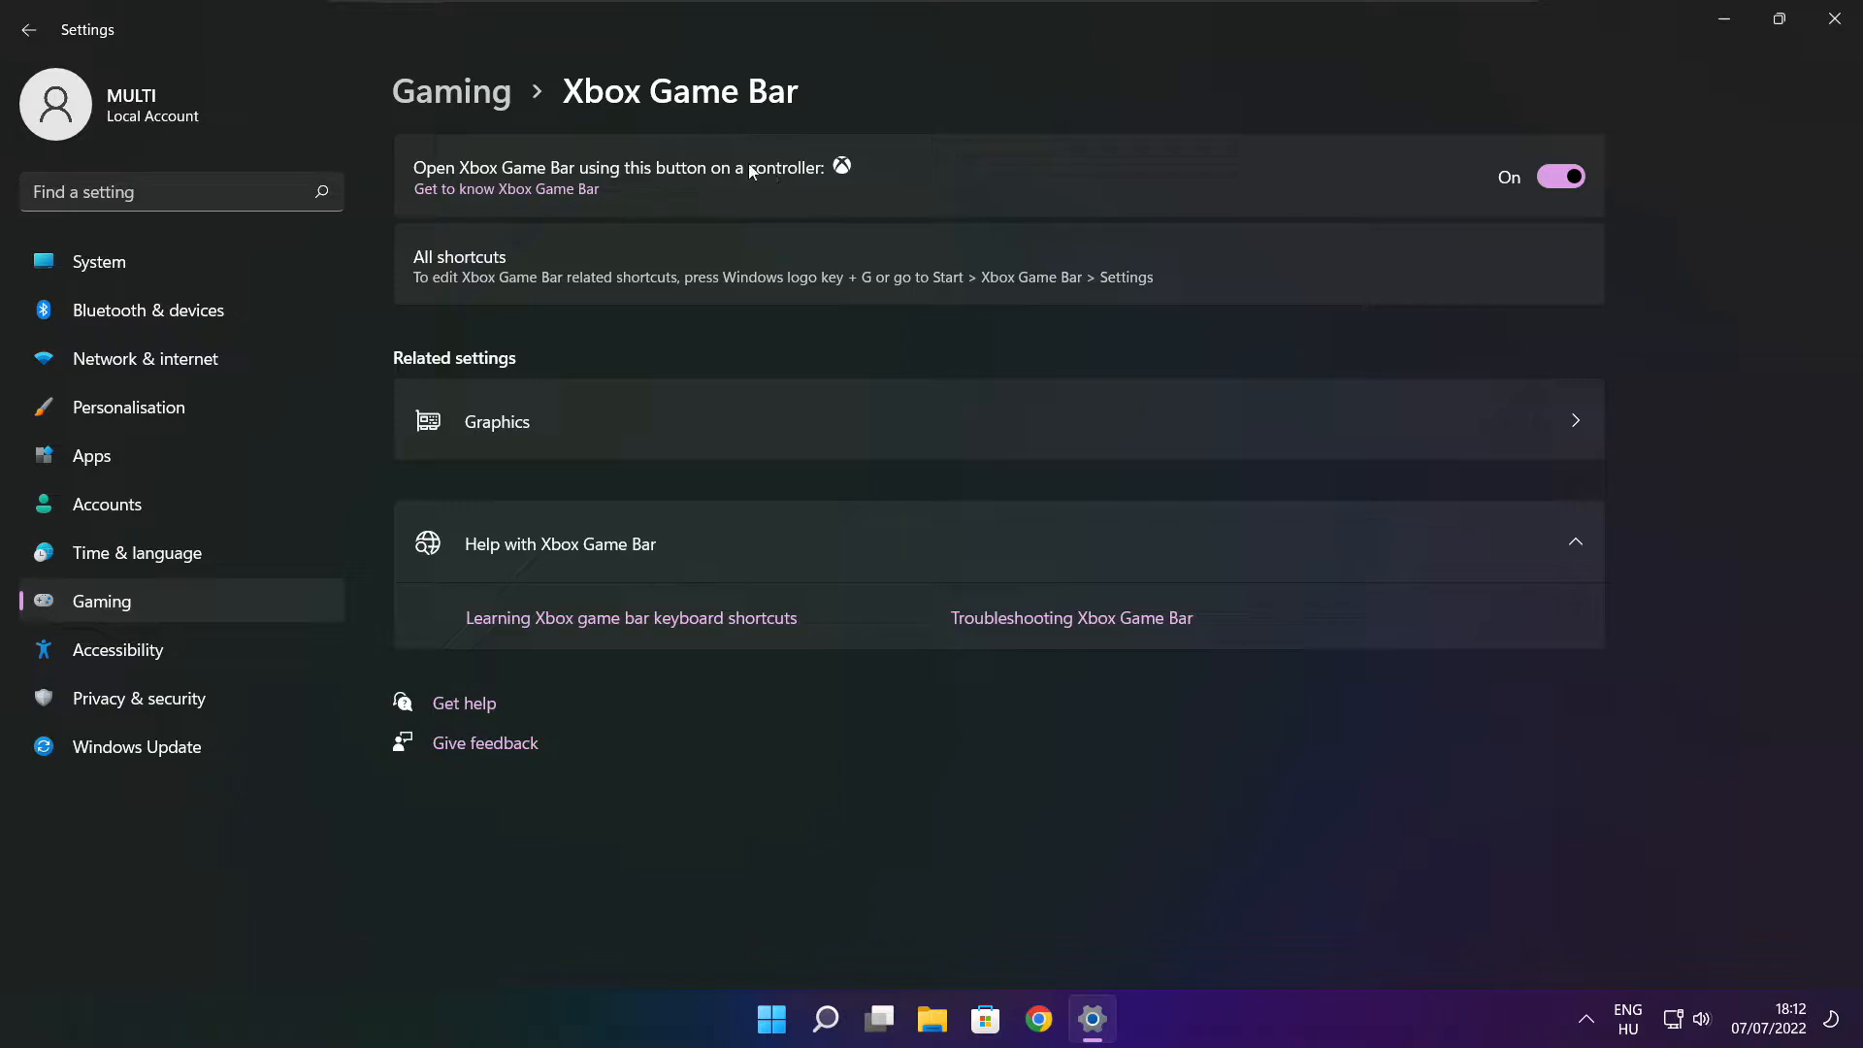
click(1560, 175)
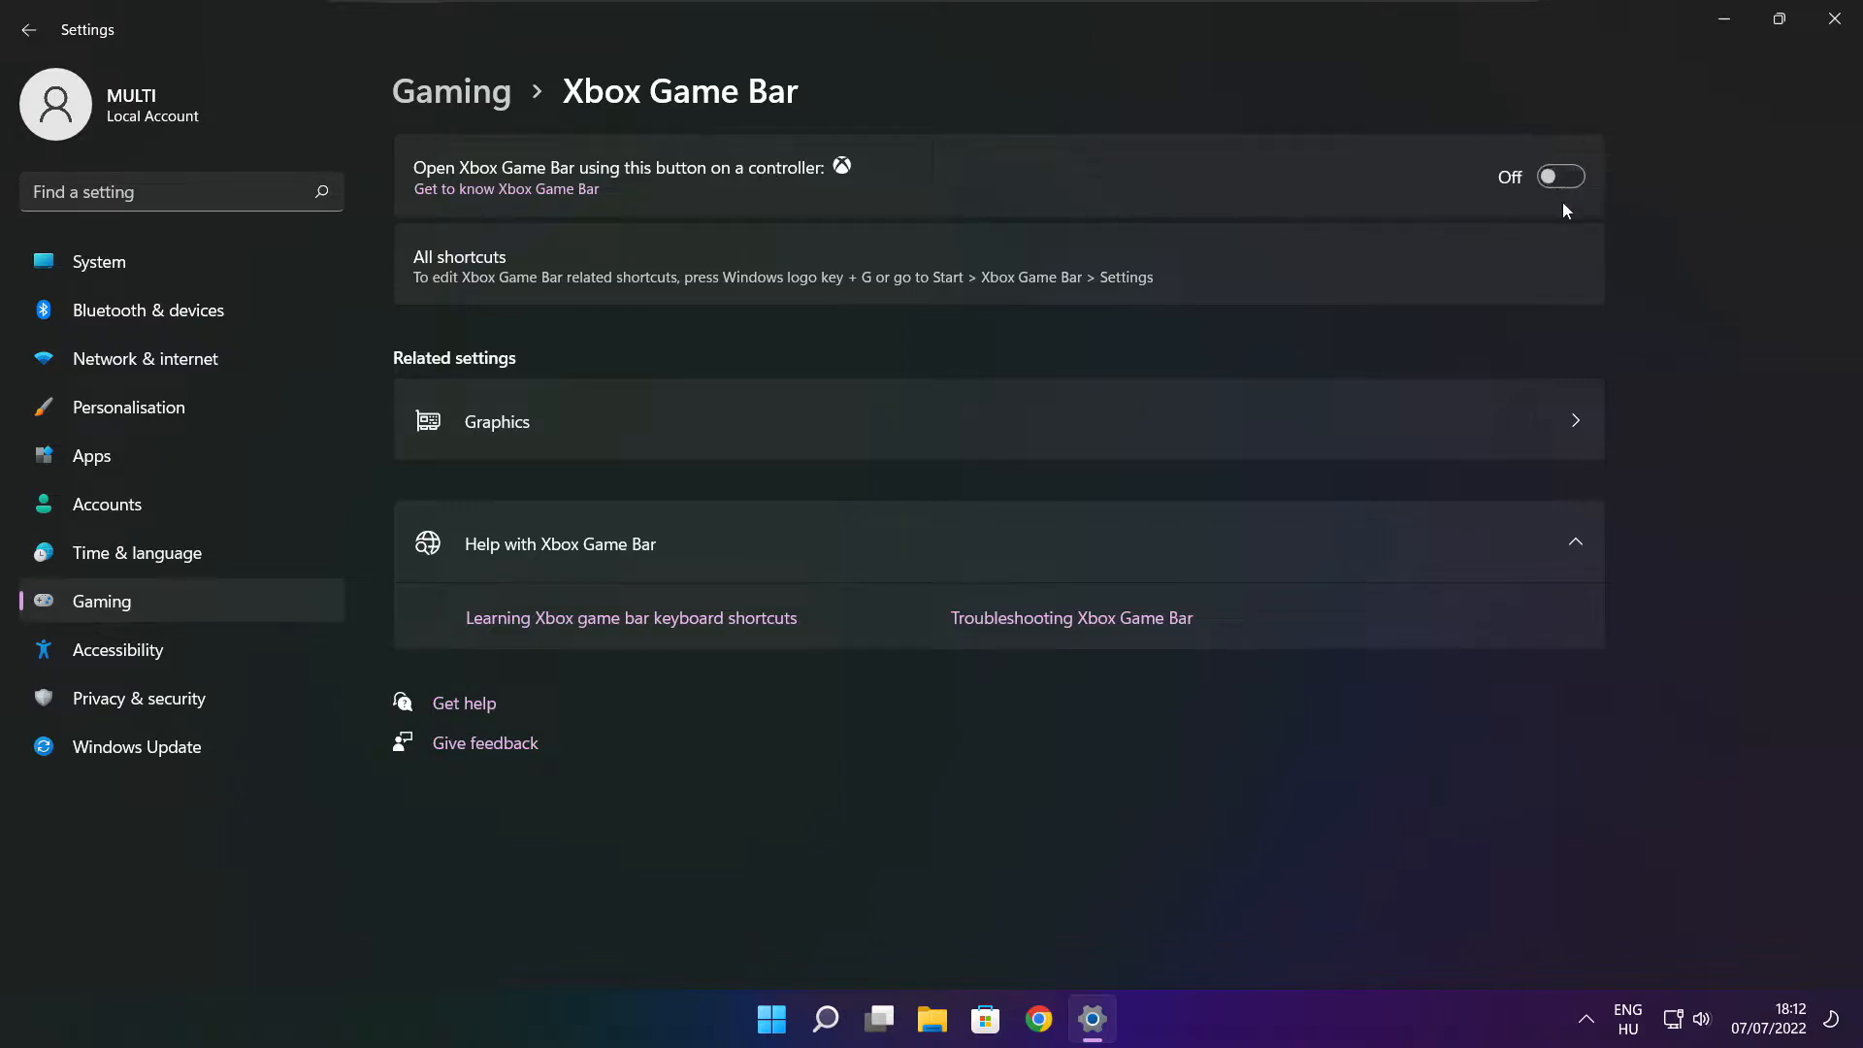
mouse_move(1836, 18)
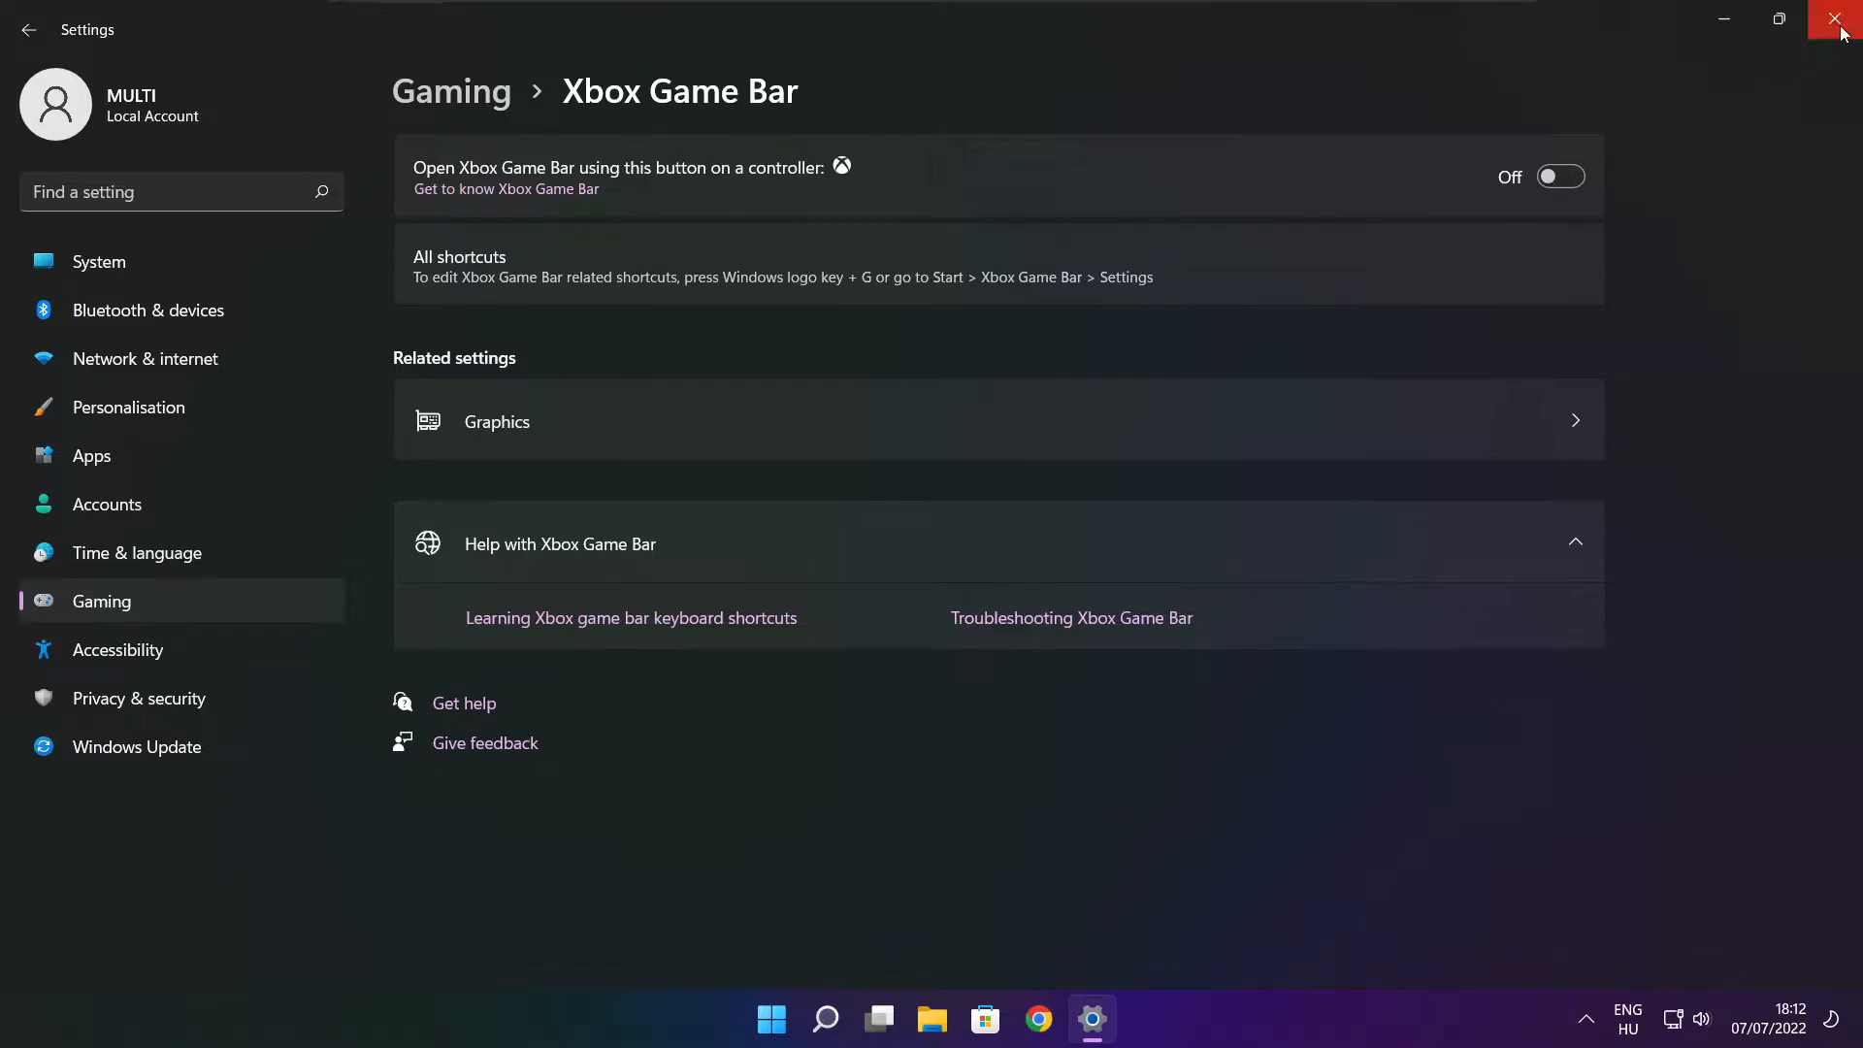
click(1832, 19)
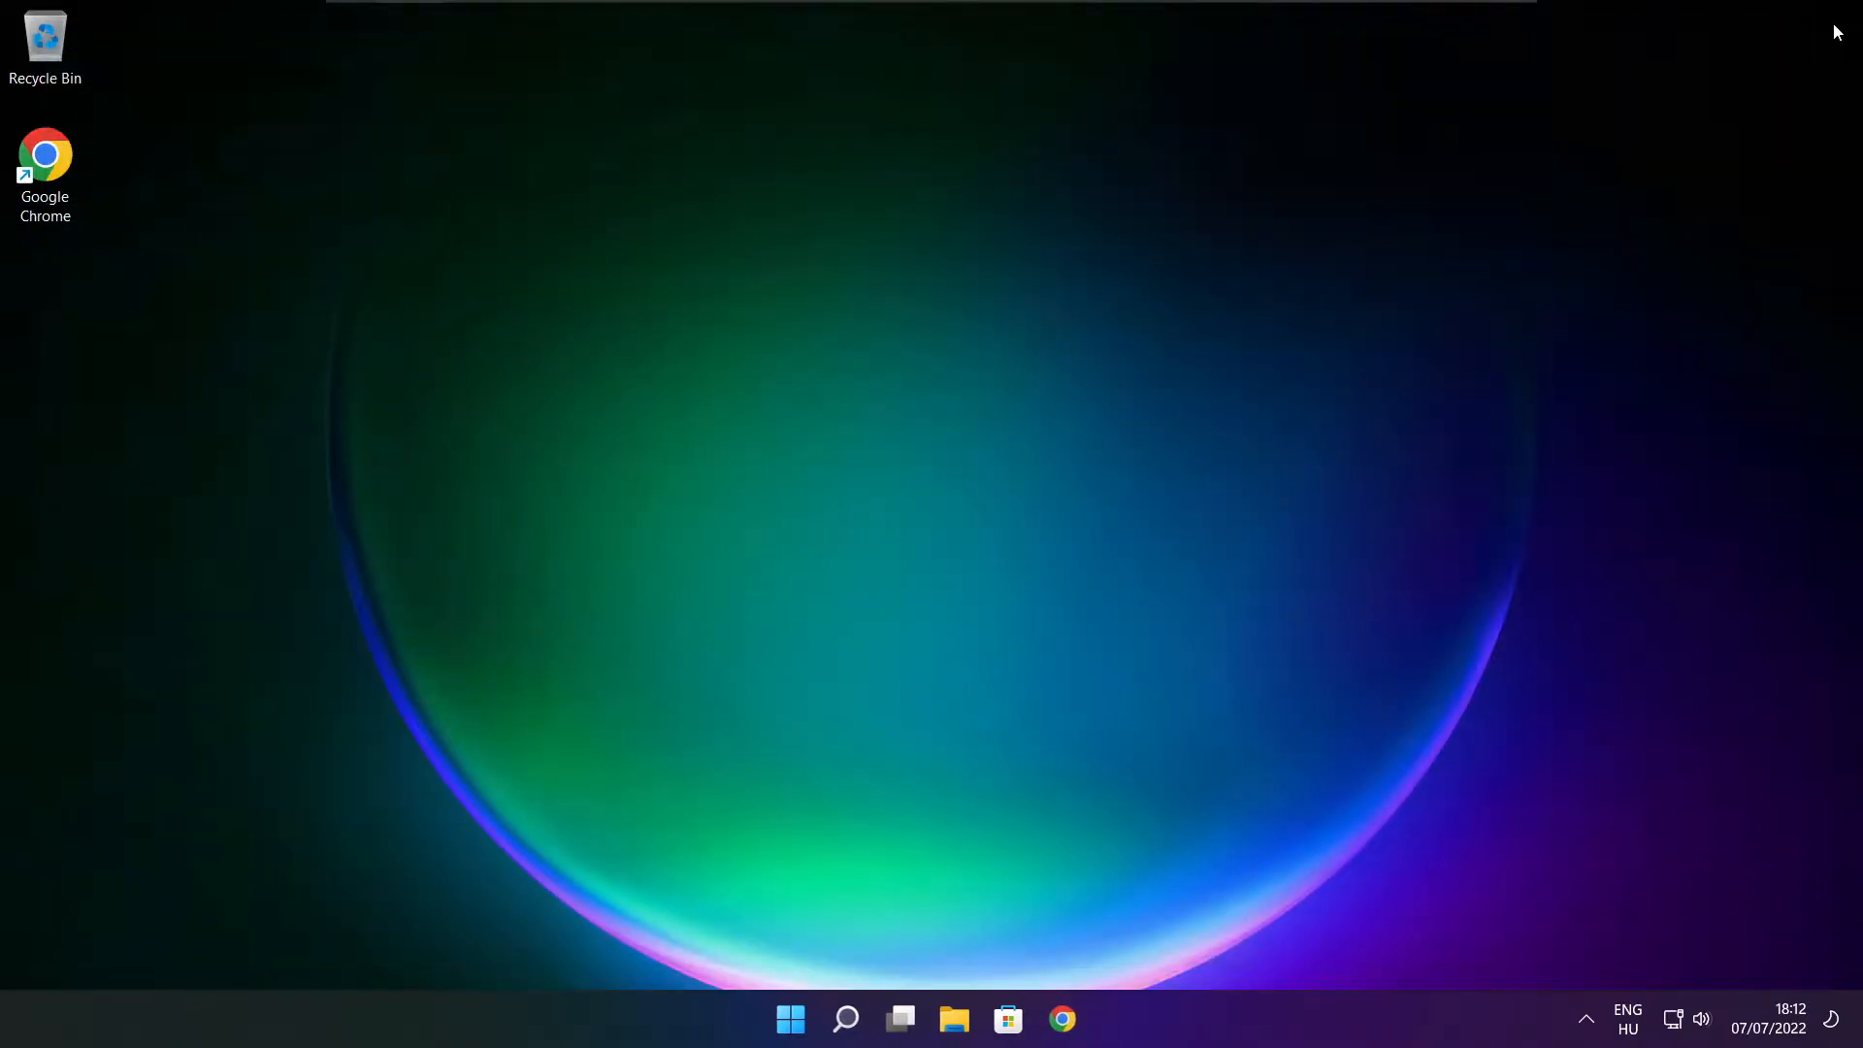
mouse_move(934, 548)
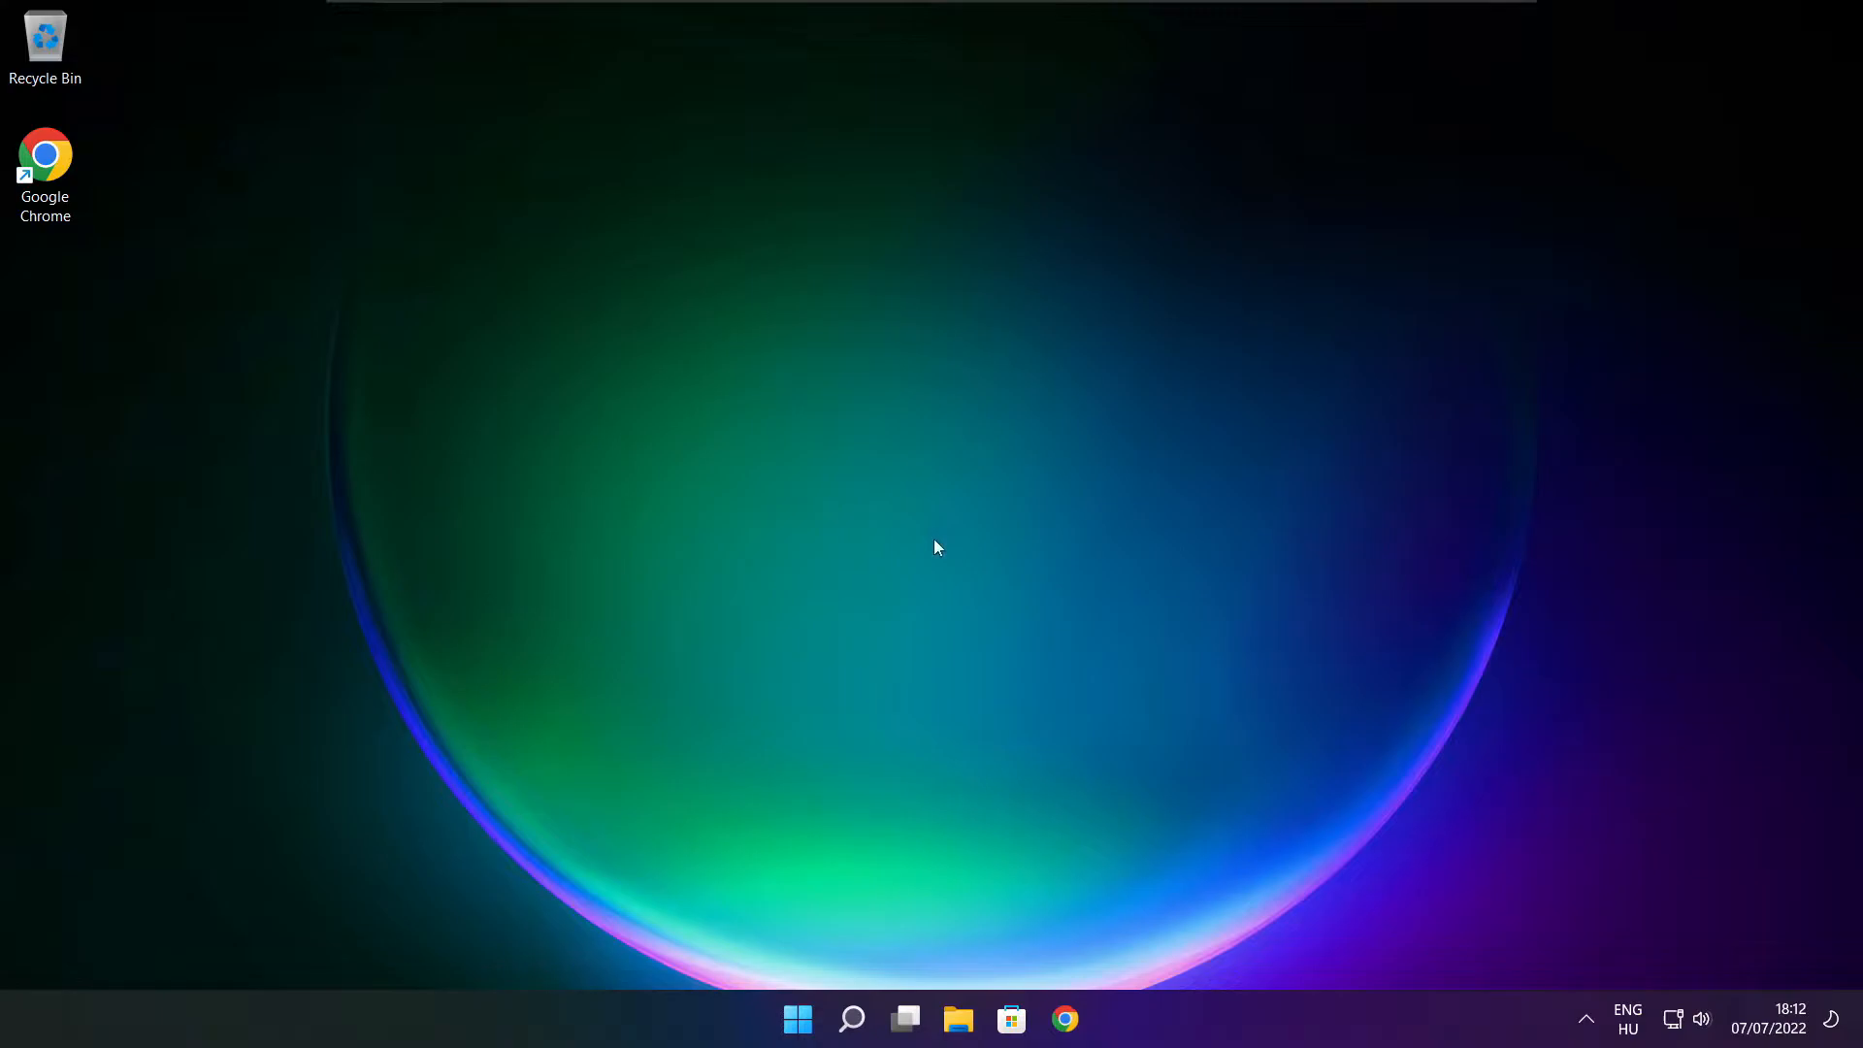
mouse_move(791, 1017)
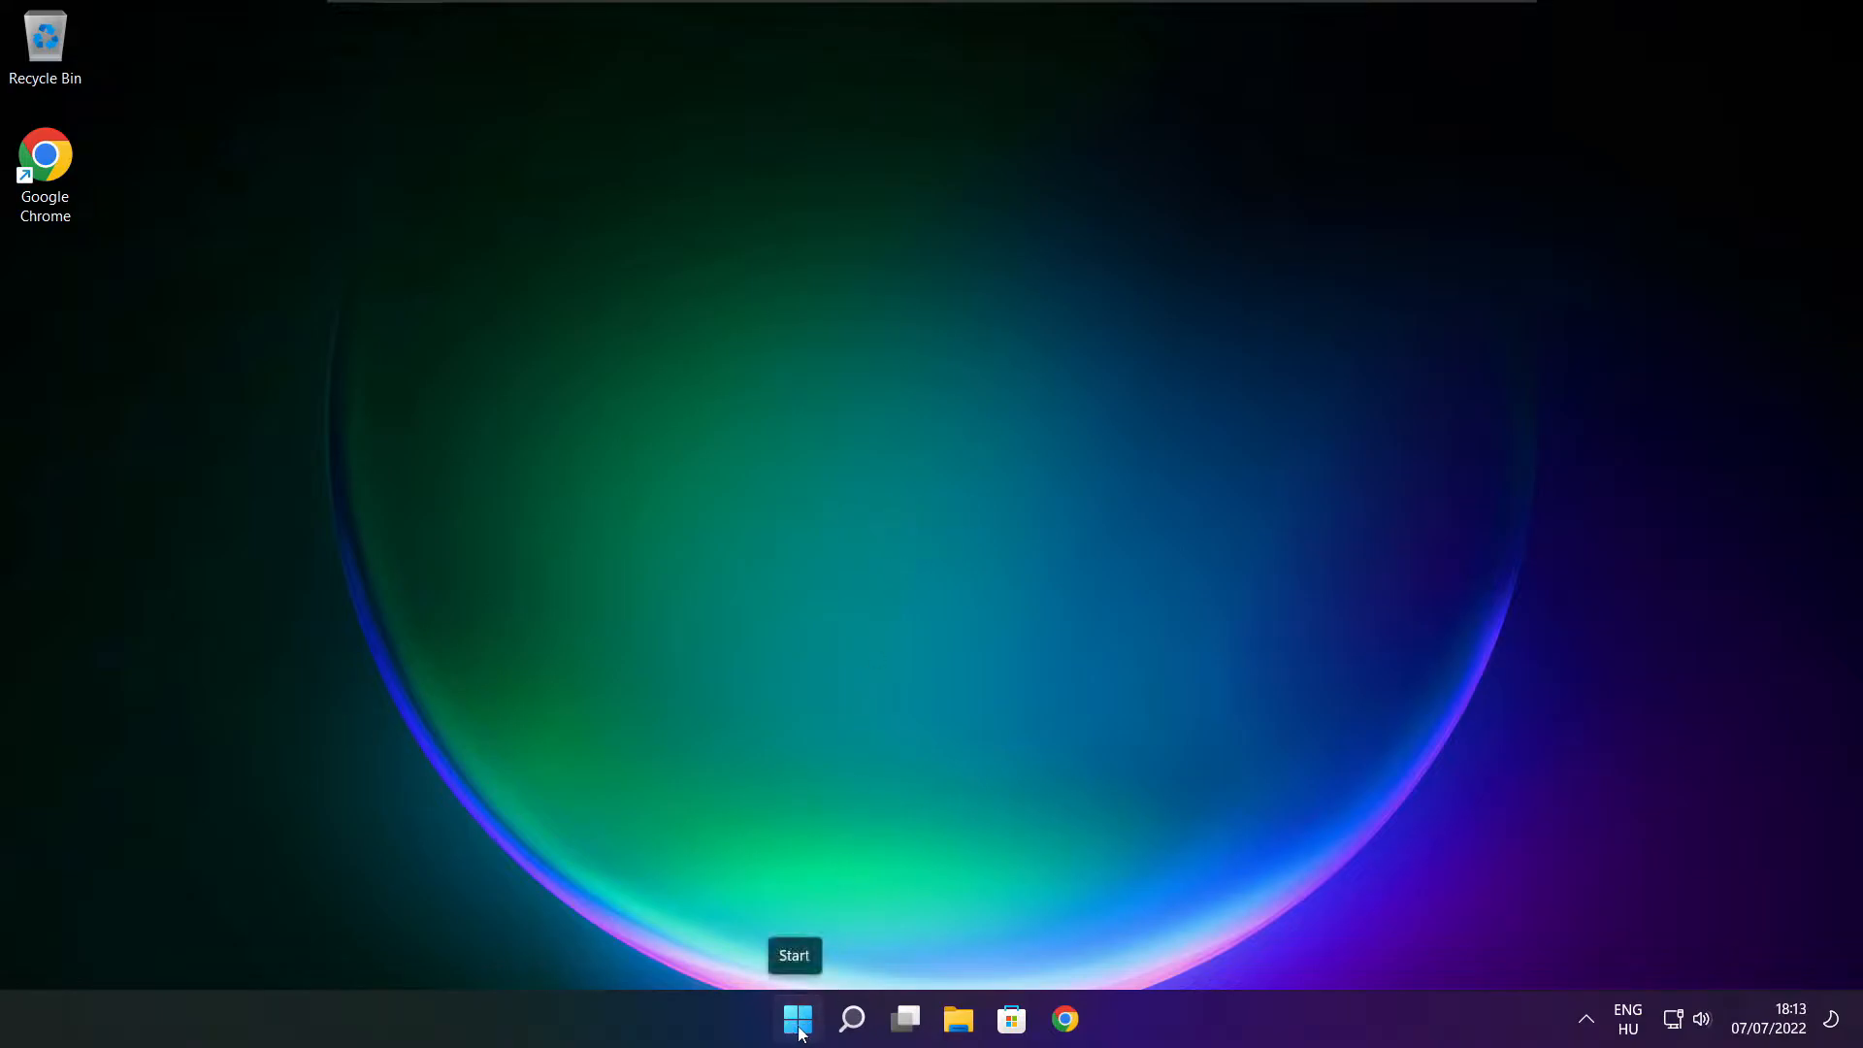
Launch Task Manager from the Start button's quick-link menu.
right_click(792, 1017)
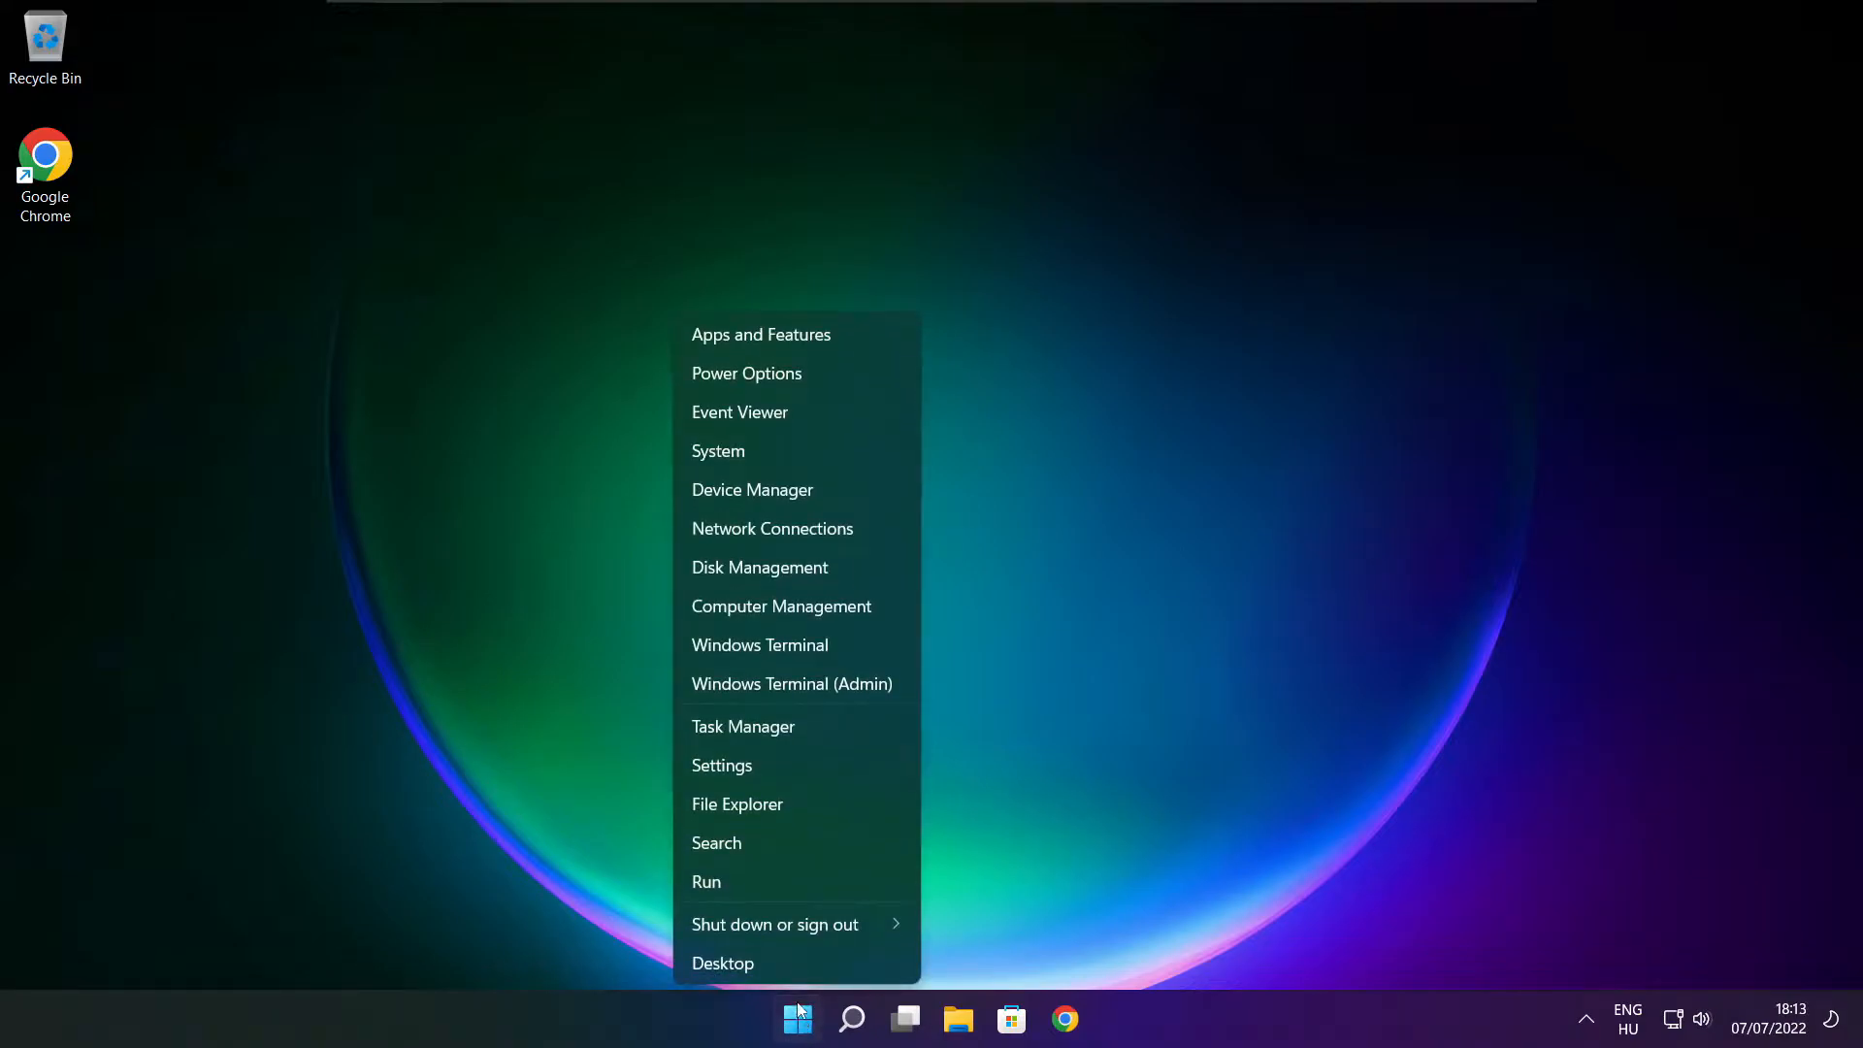
mouse_move(830, 734)
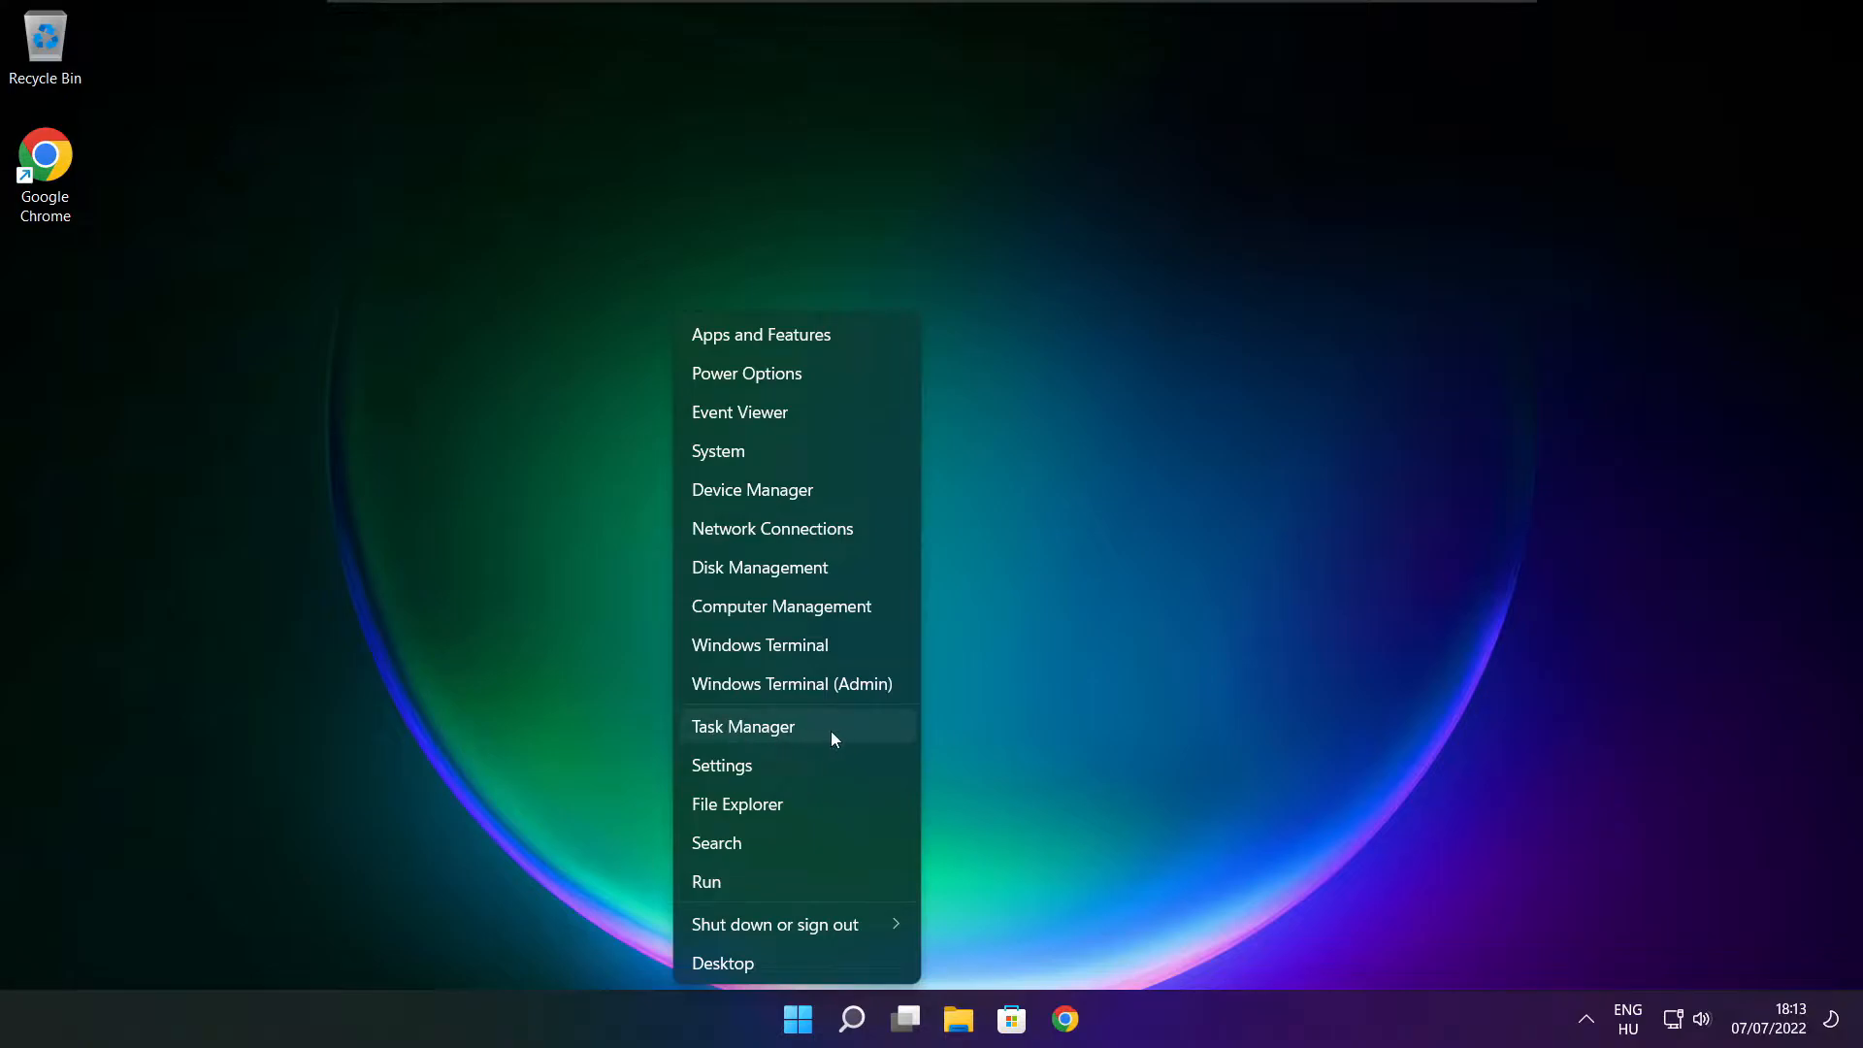
mouse_move(804, 727)
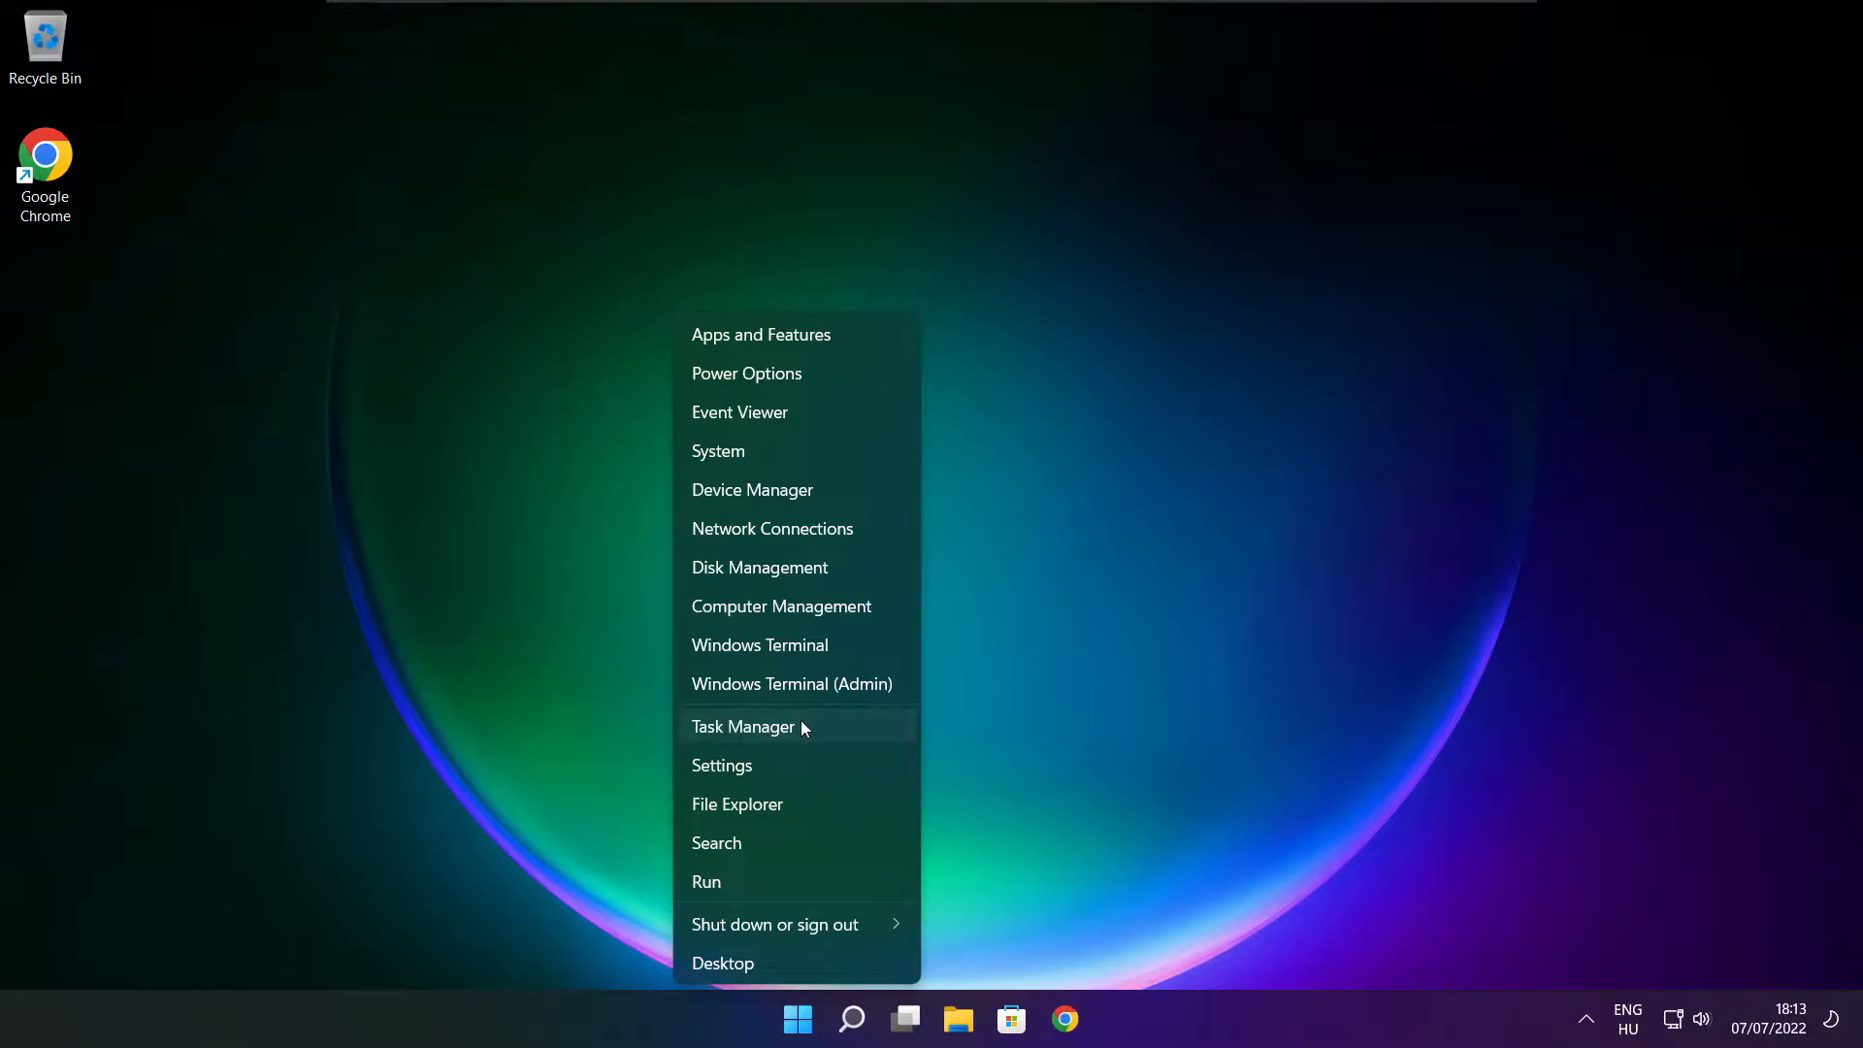
click(744, 726)
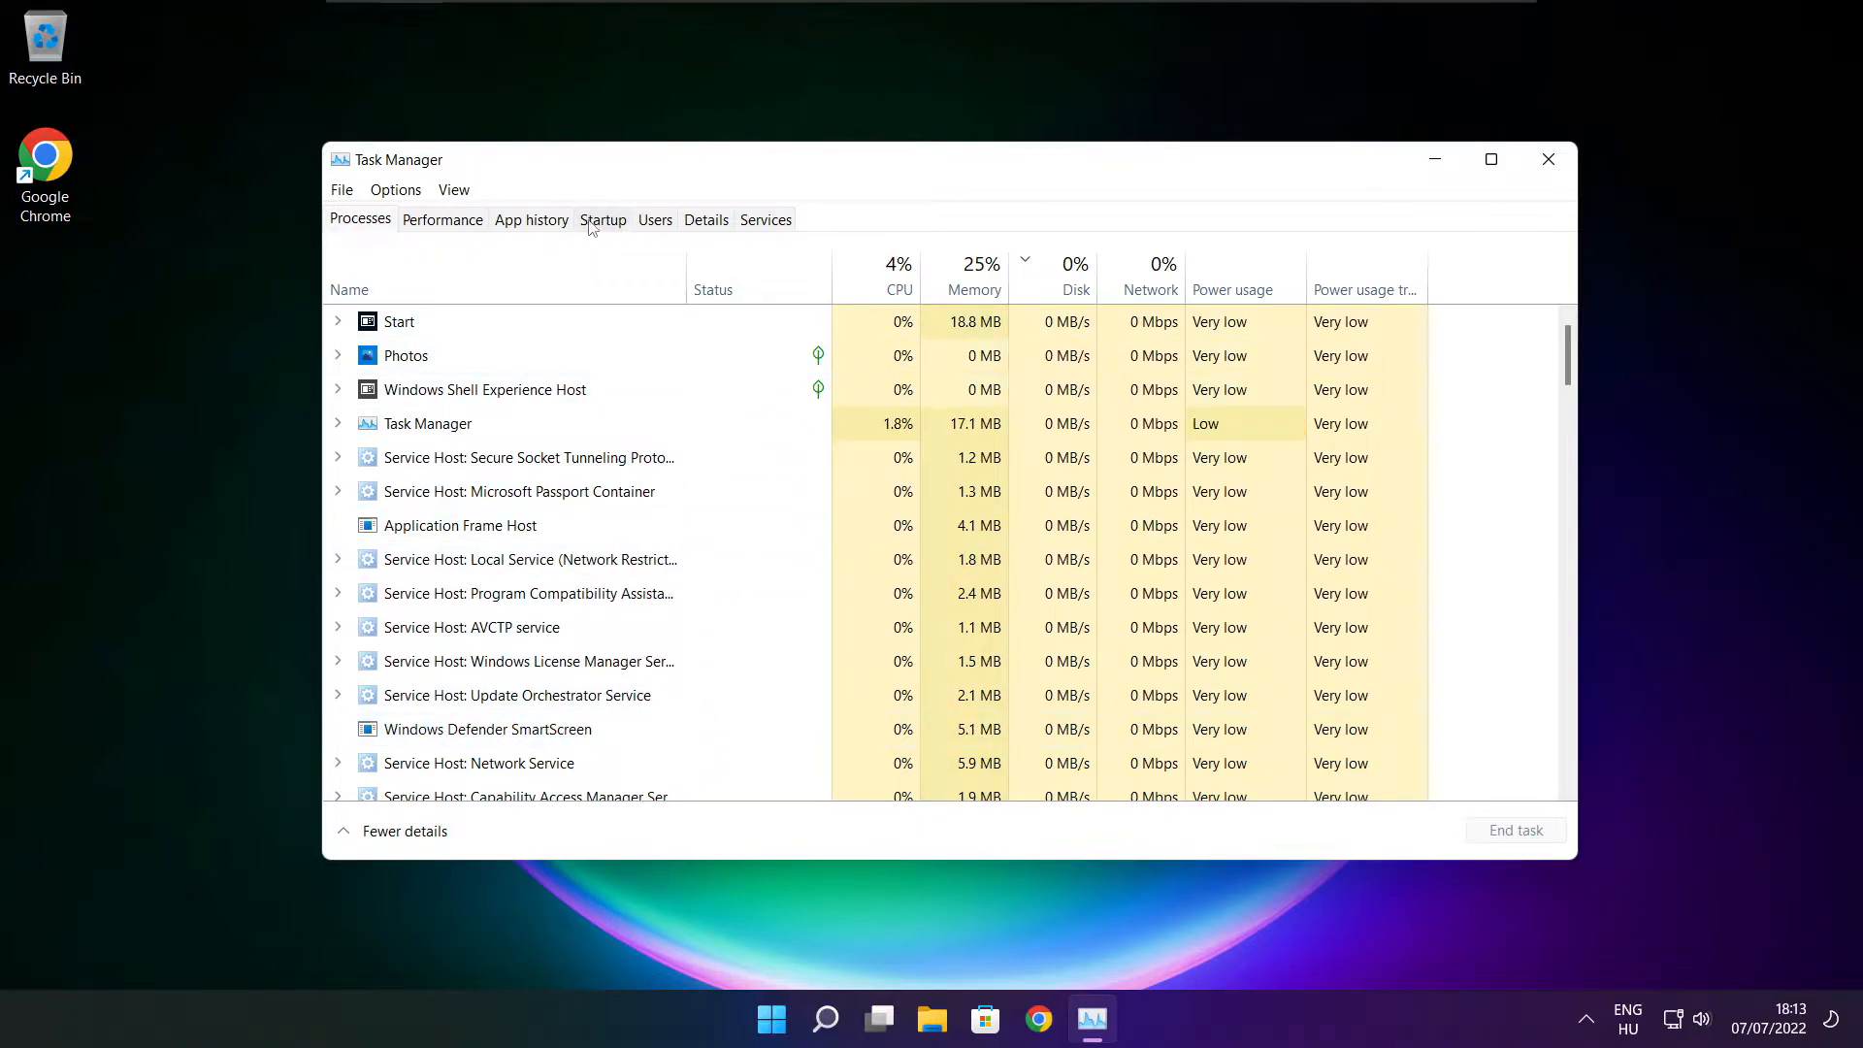
Disable Cortana, Microsoft Edge, Microsoft Teams and Terminal as startup apps, then close Task Manager.
click(604, 219)
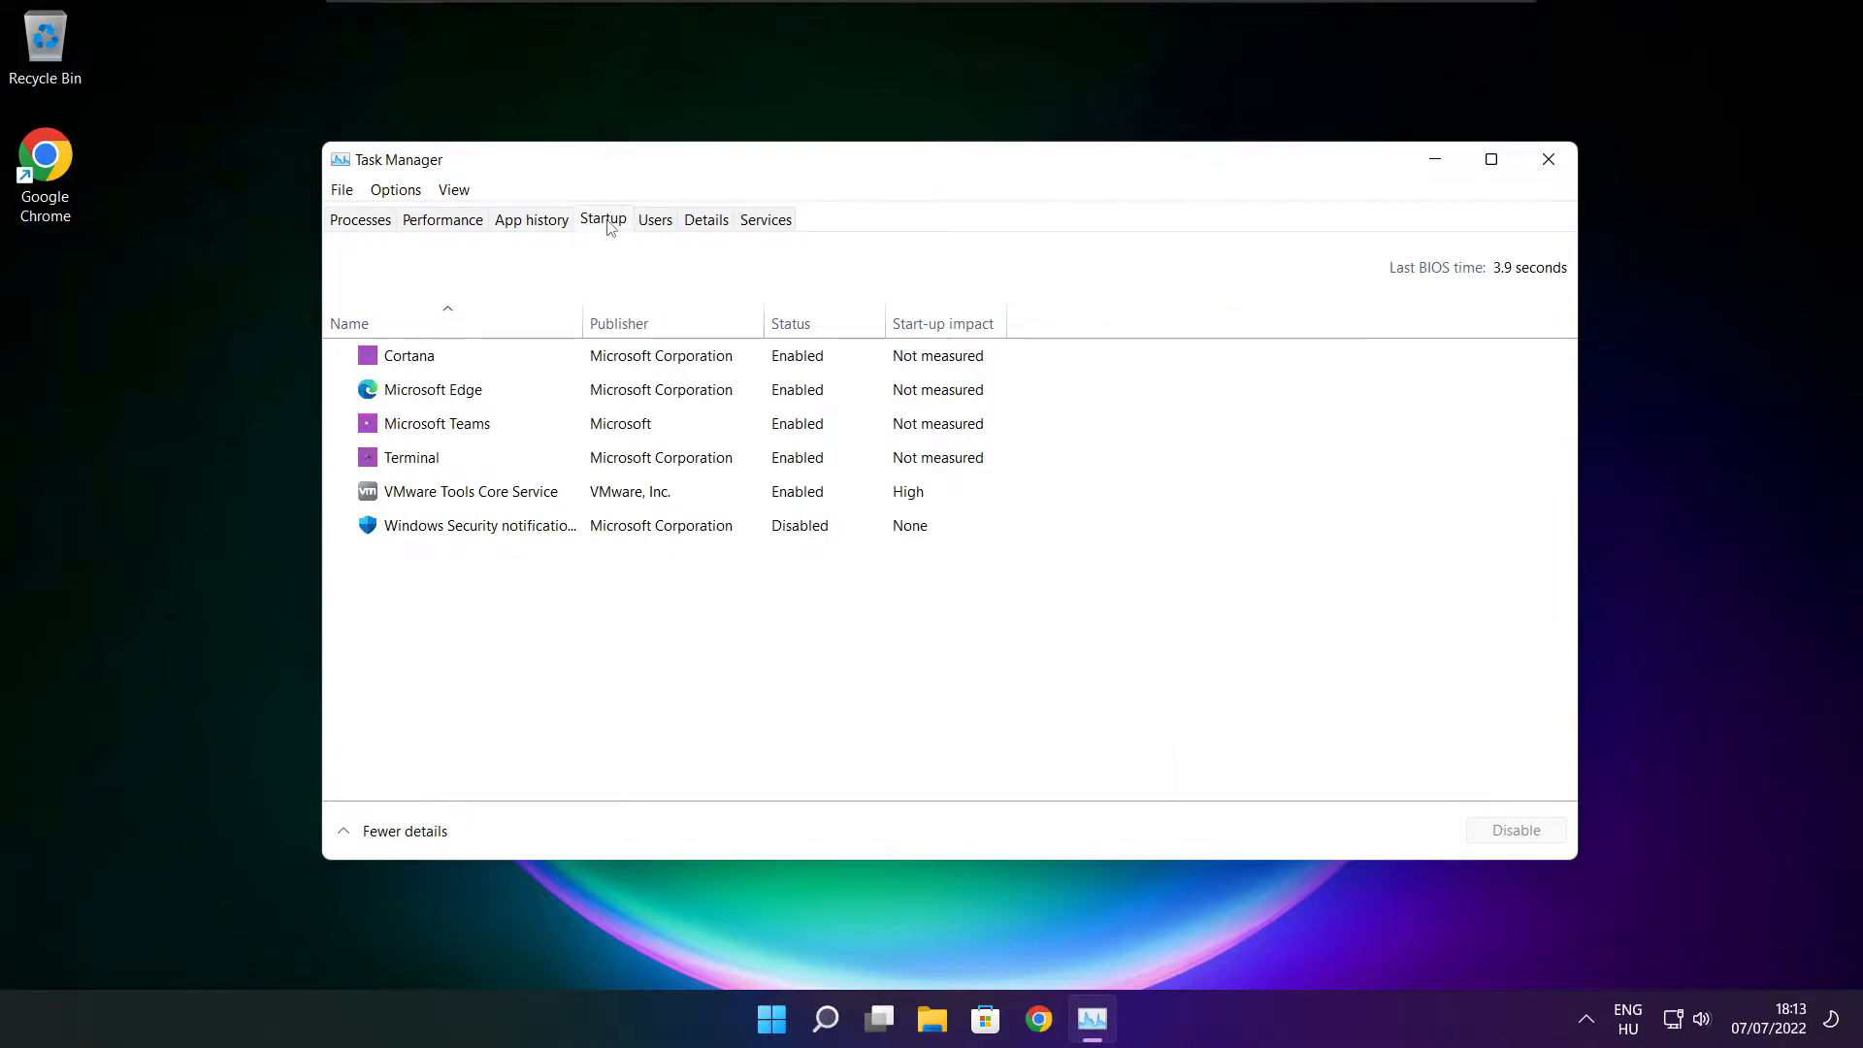
click(408, 357)
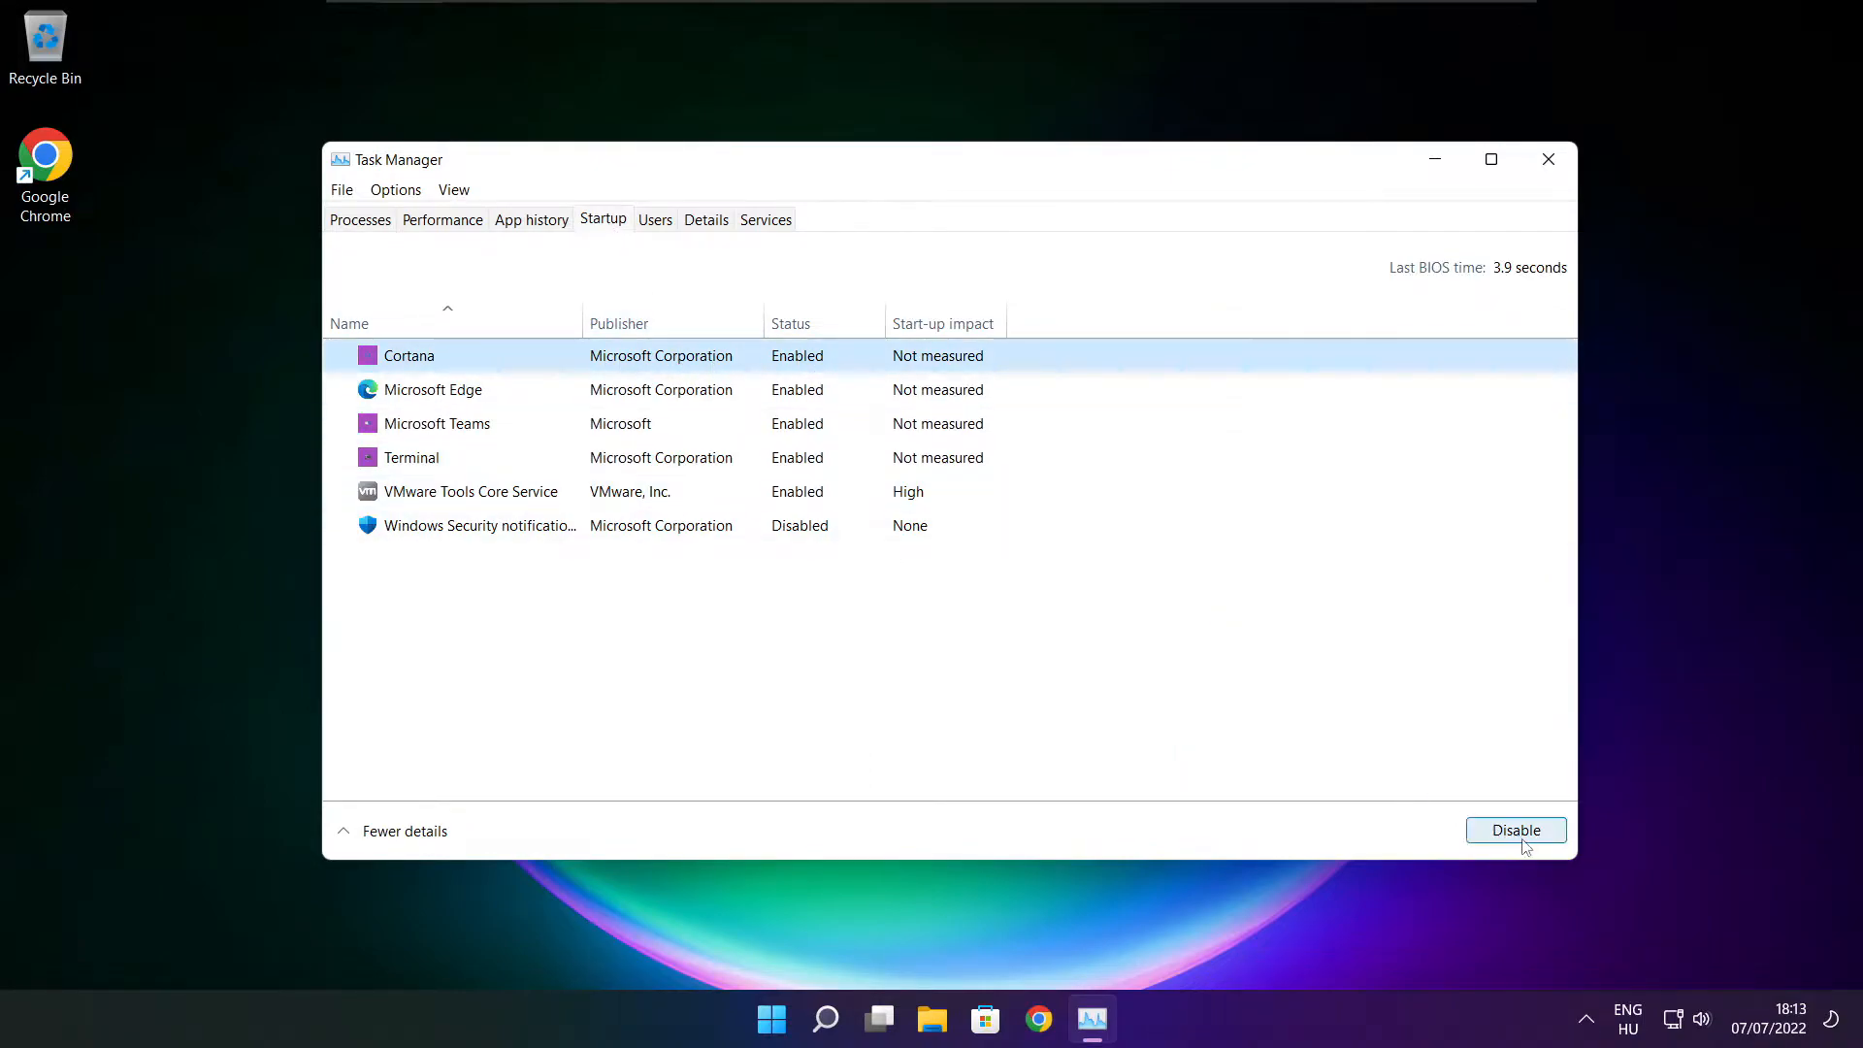
click(1515, 831)
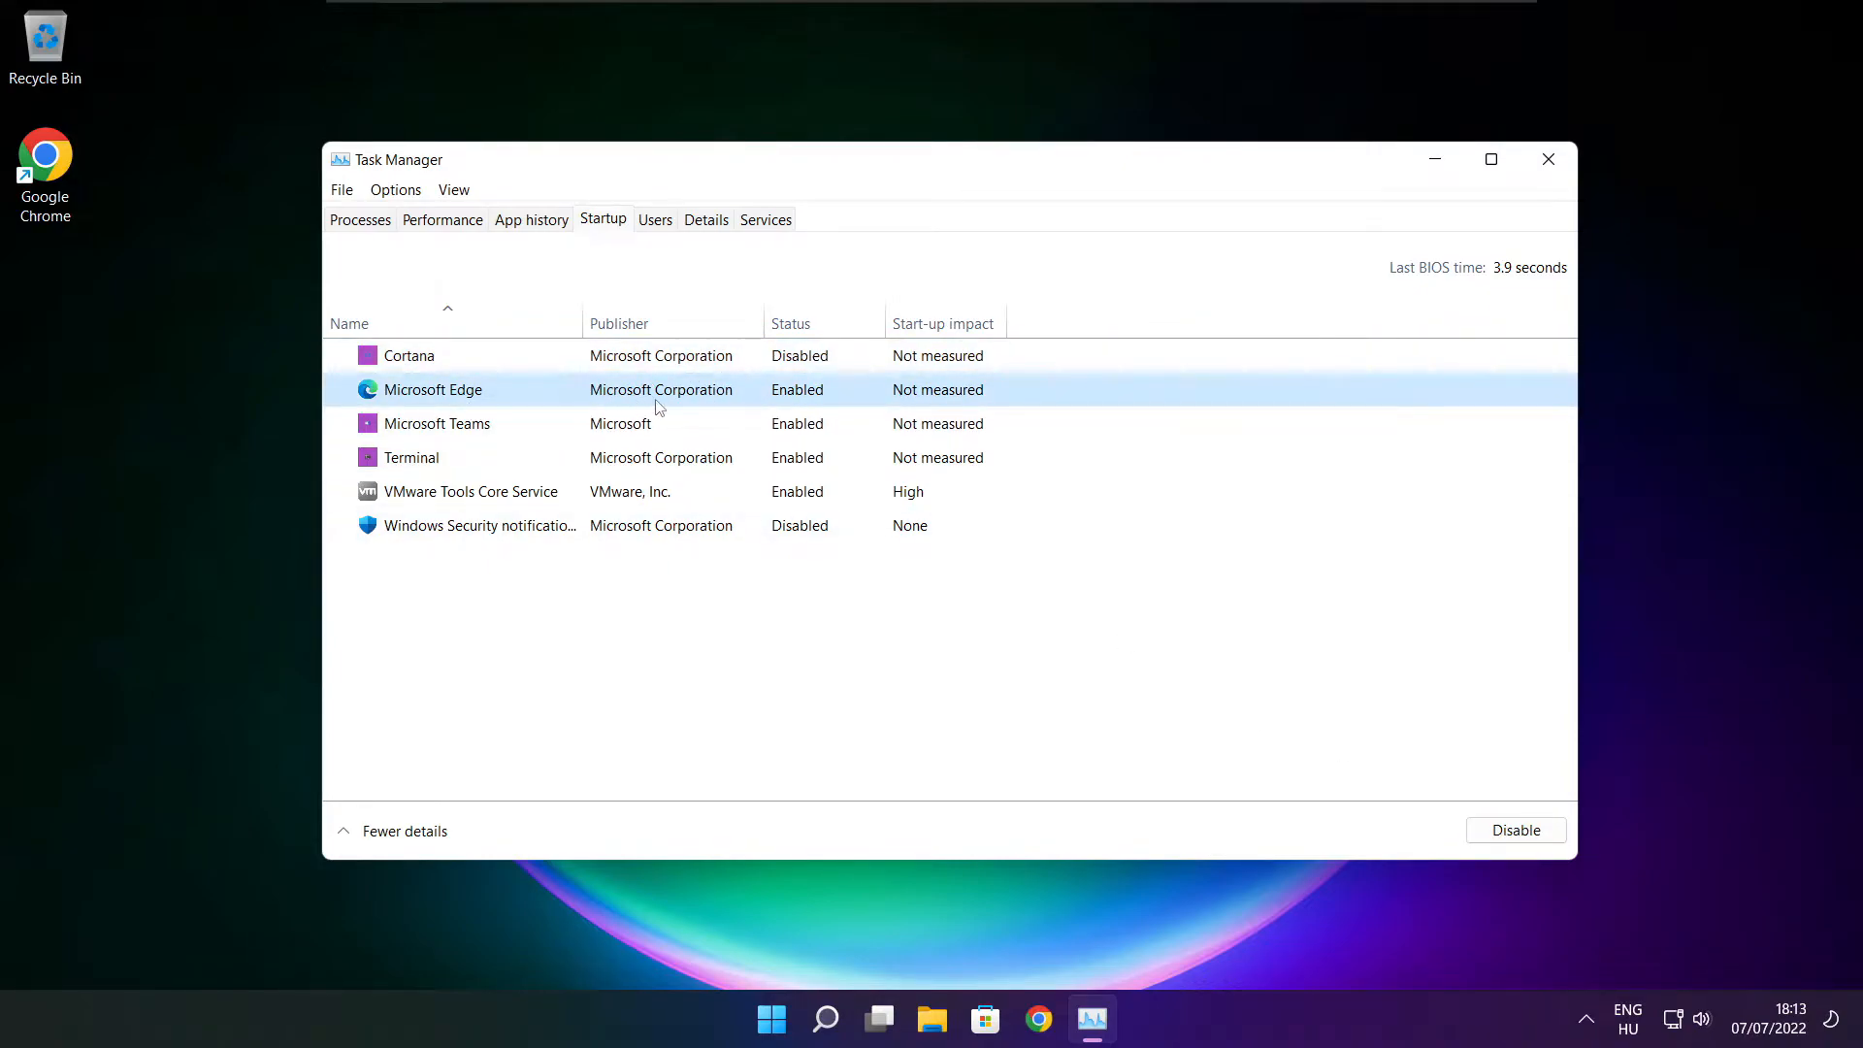
click(469, 491)
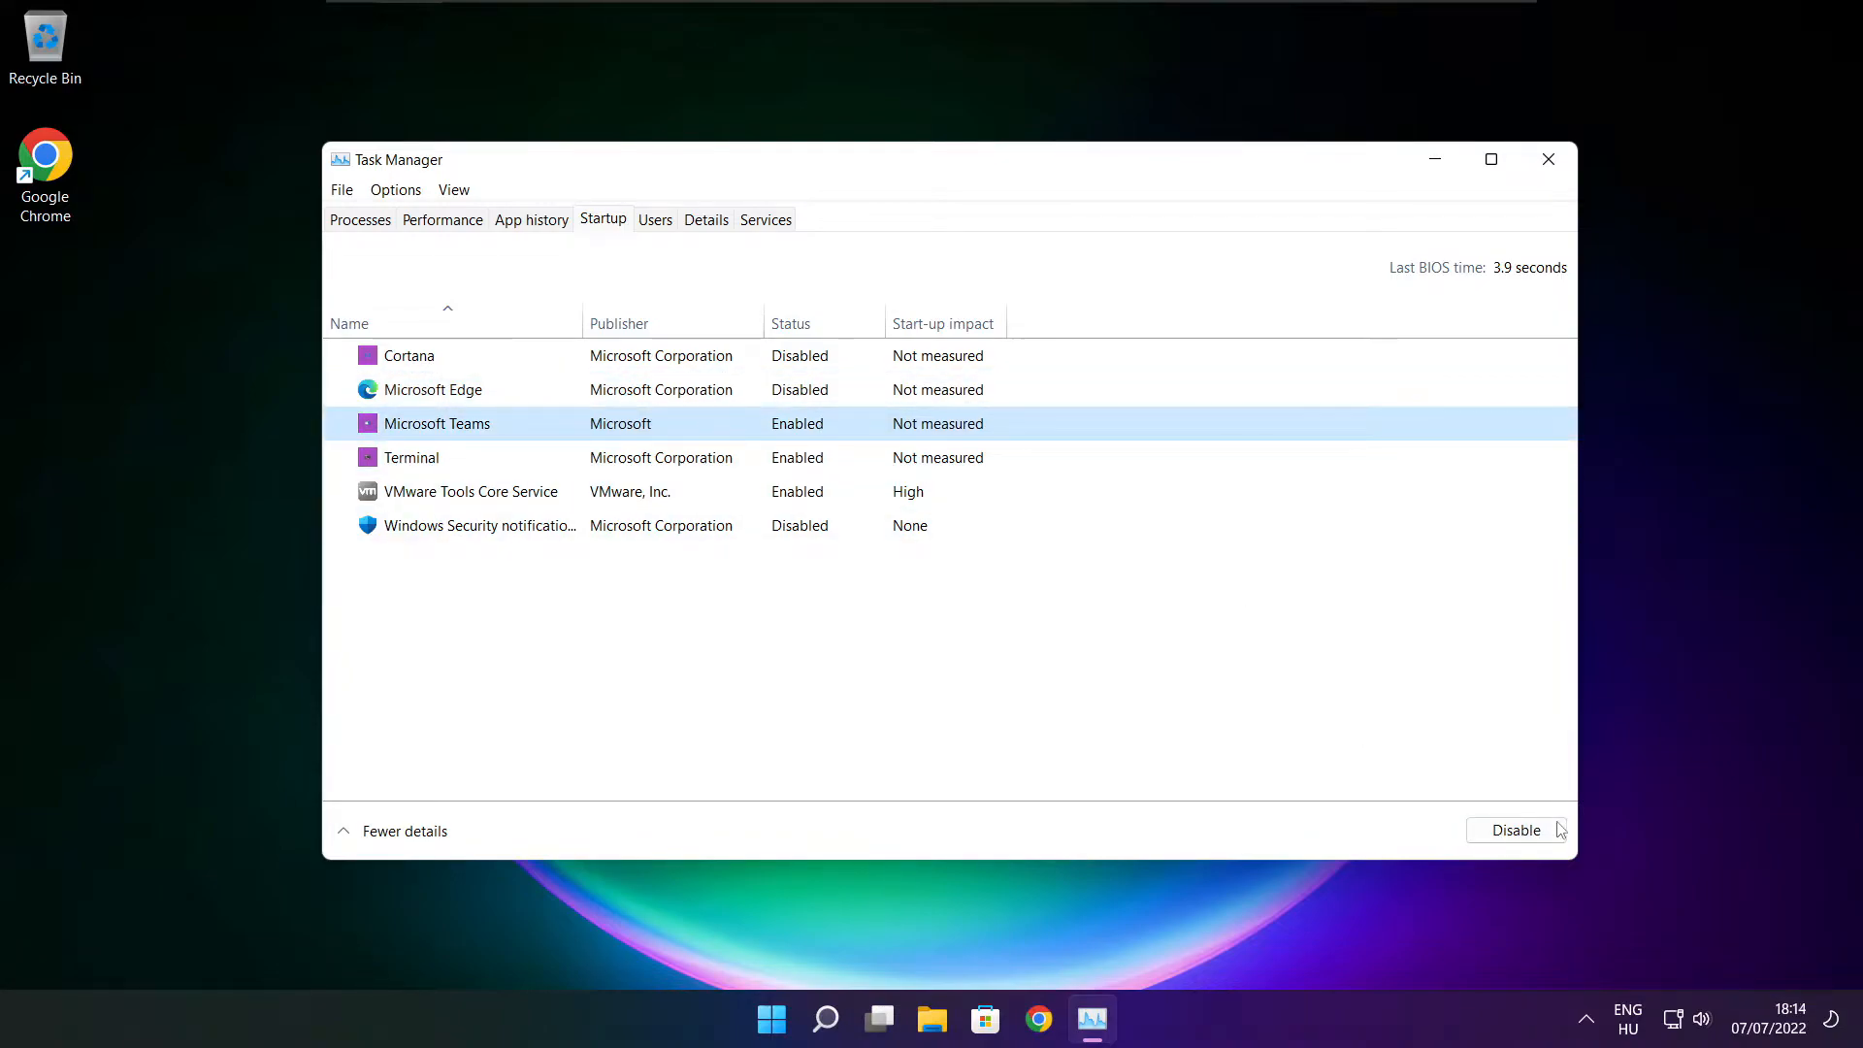
click(1518, 831)
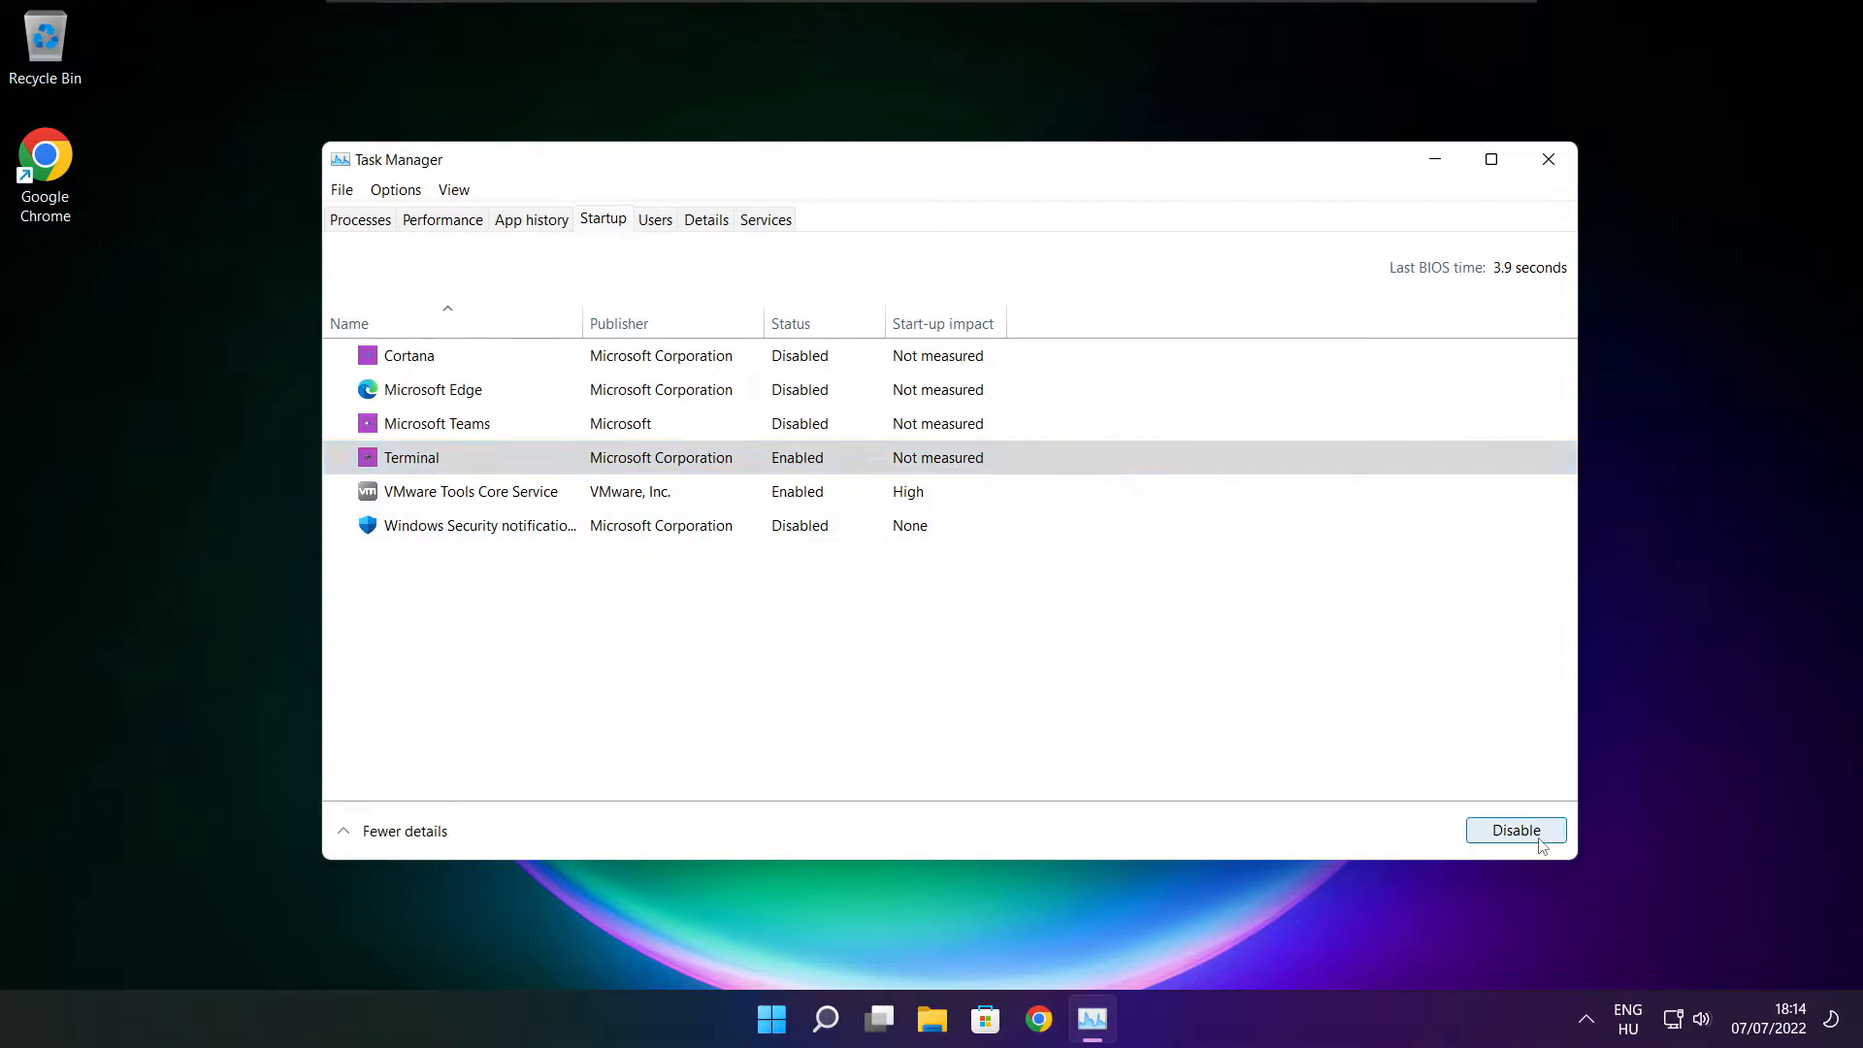
click(1515, 830)
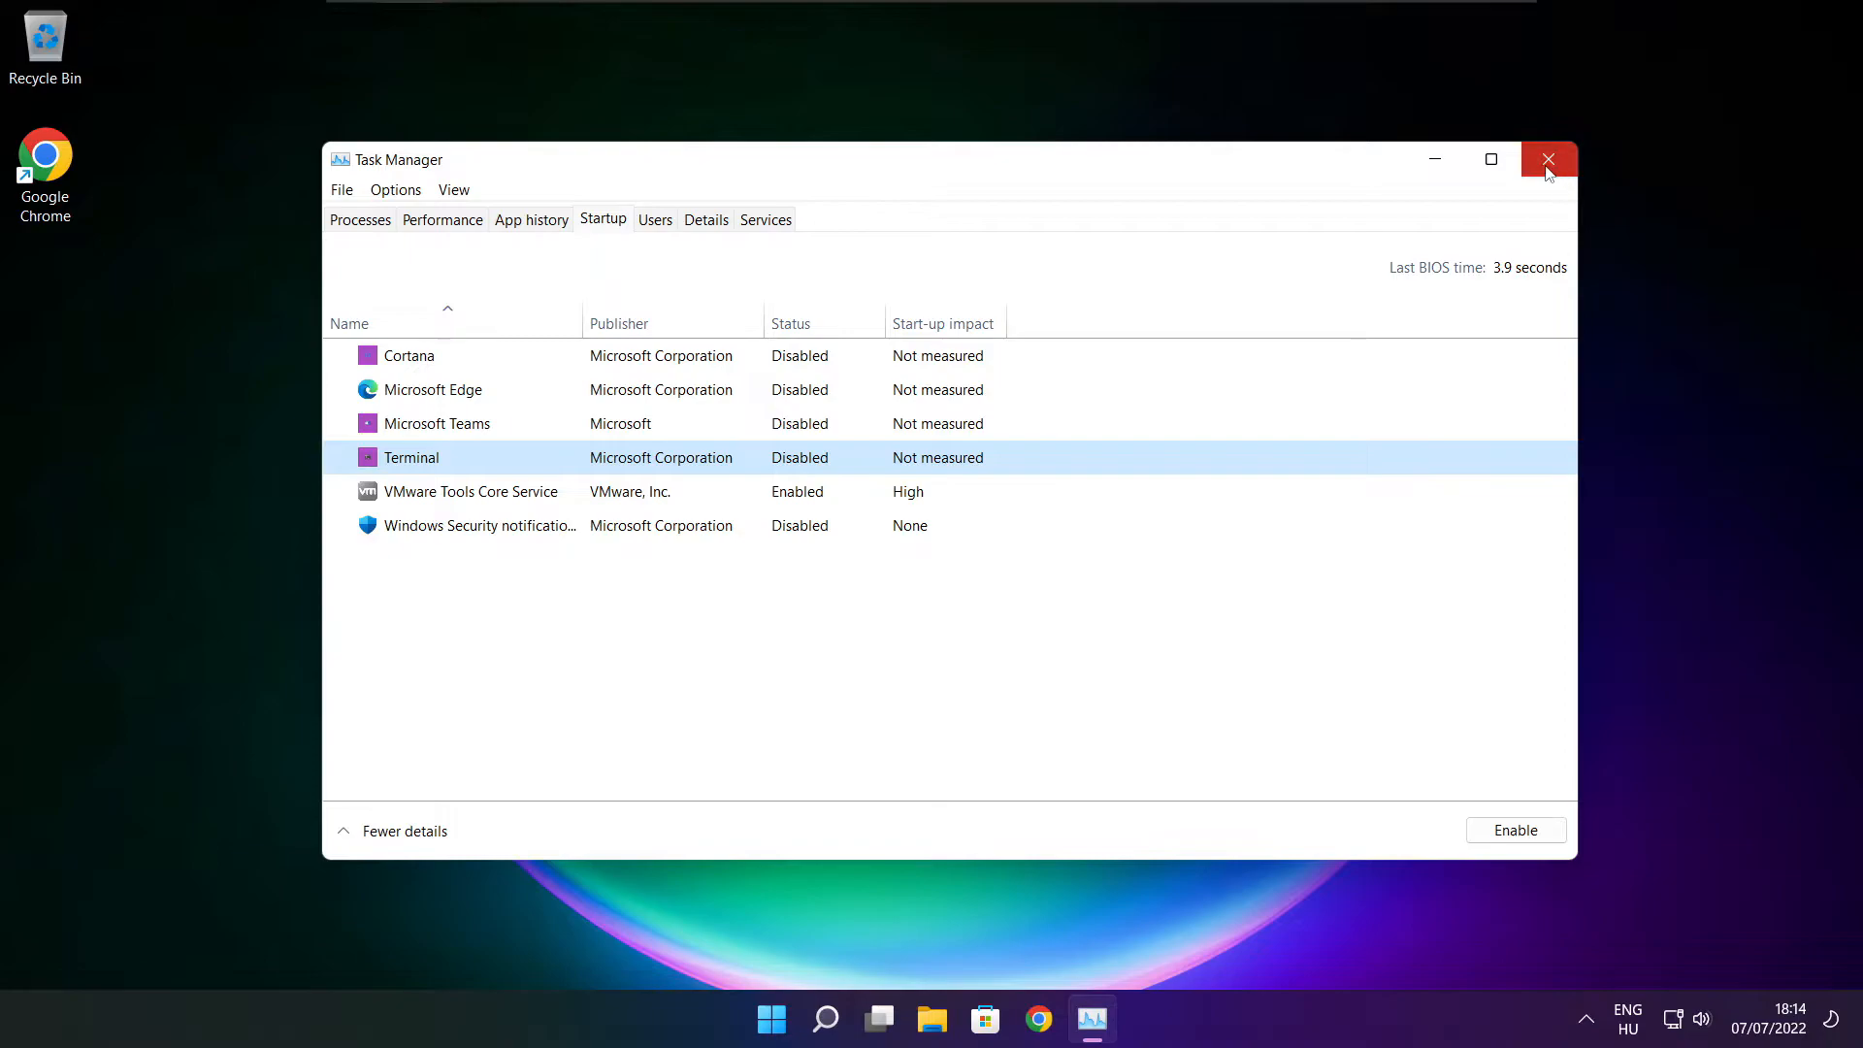
click(1549, 160)
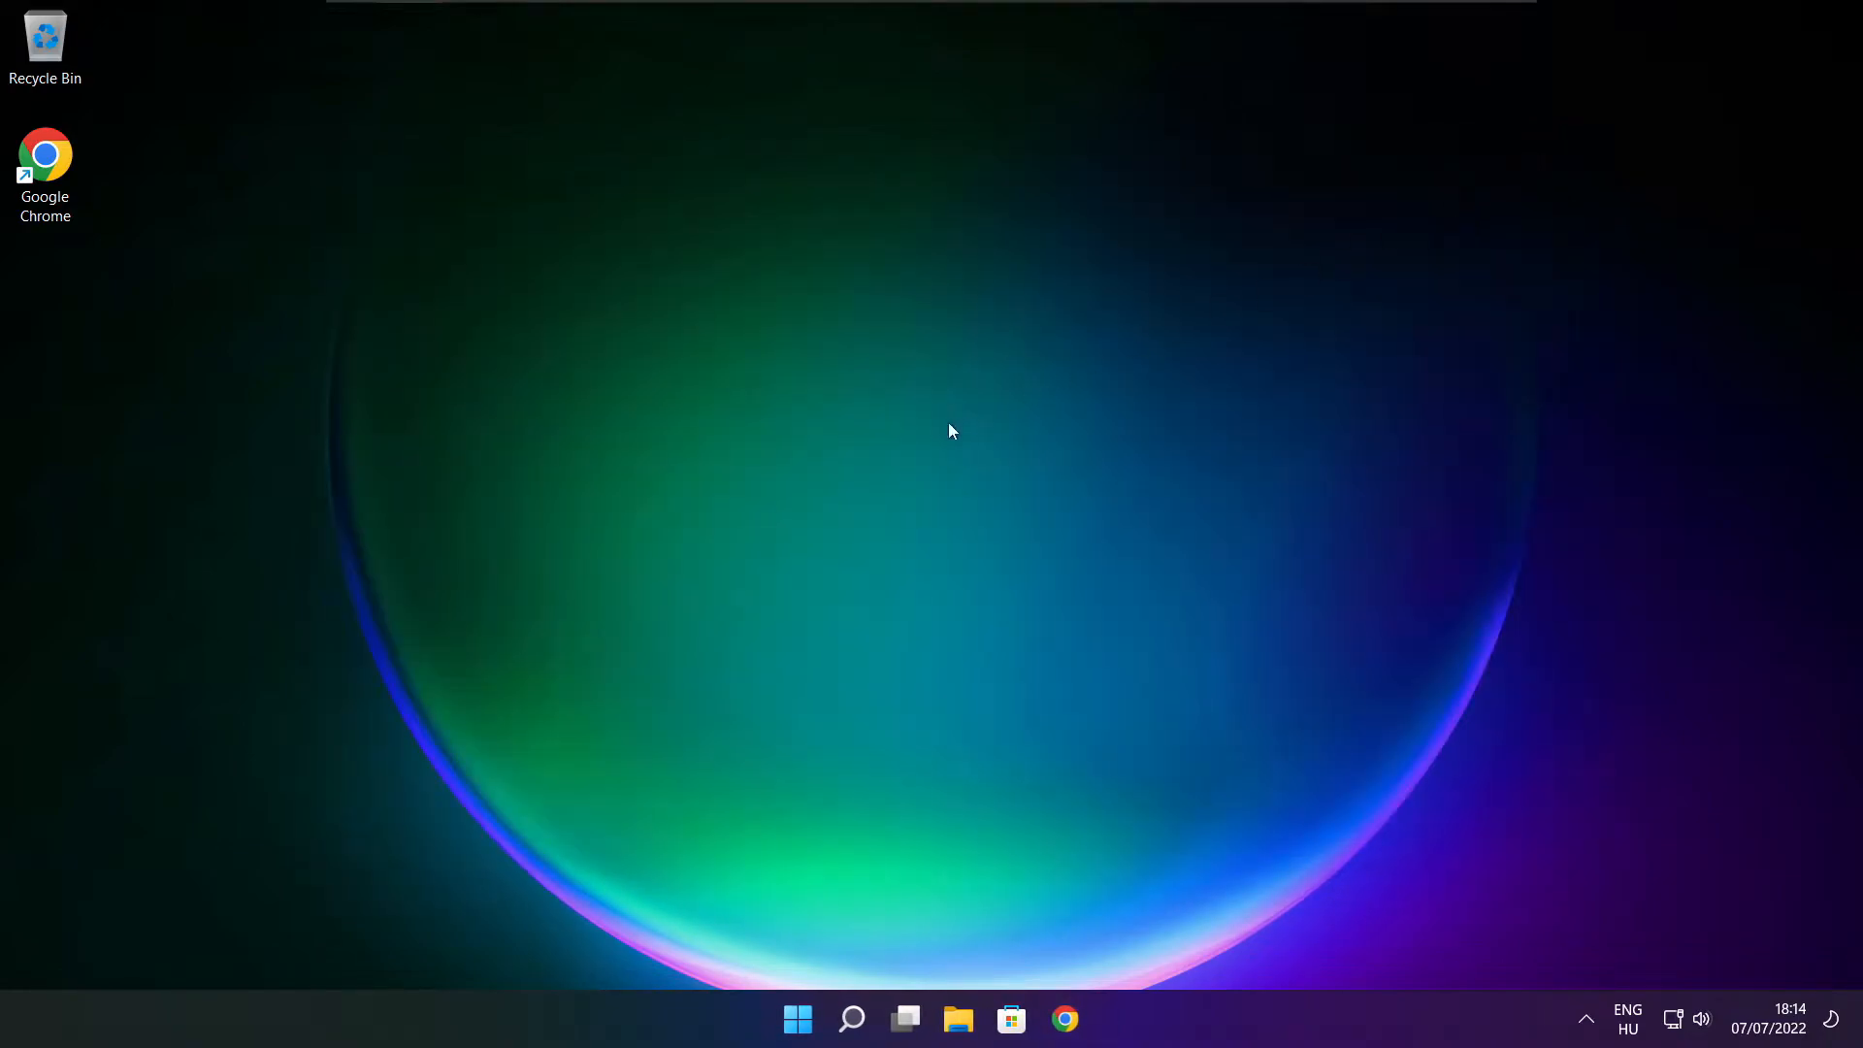
Search for 'optimi' and launch Defragment and Optimise Drives.
click(851, 1017)
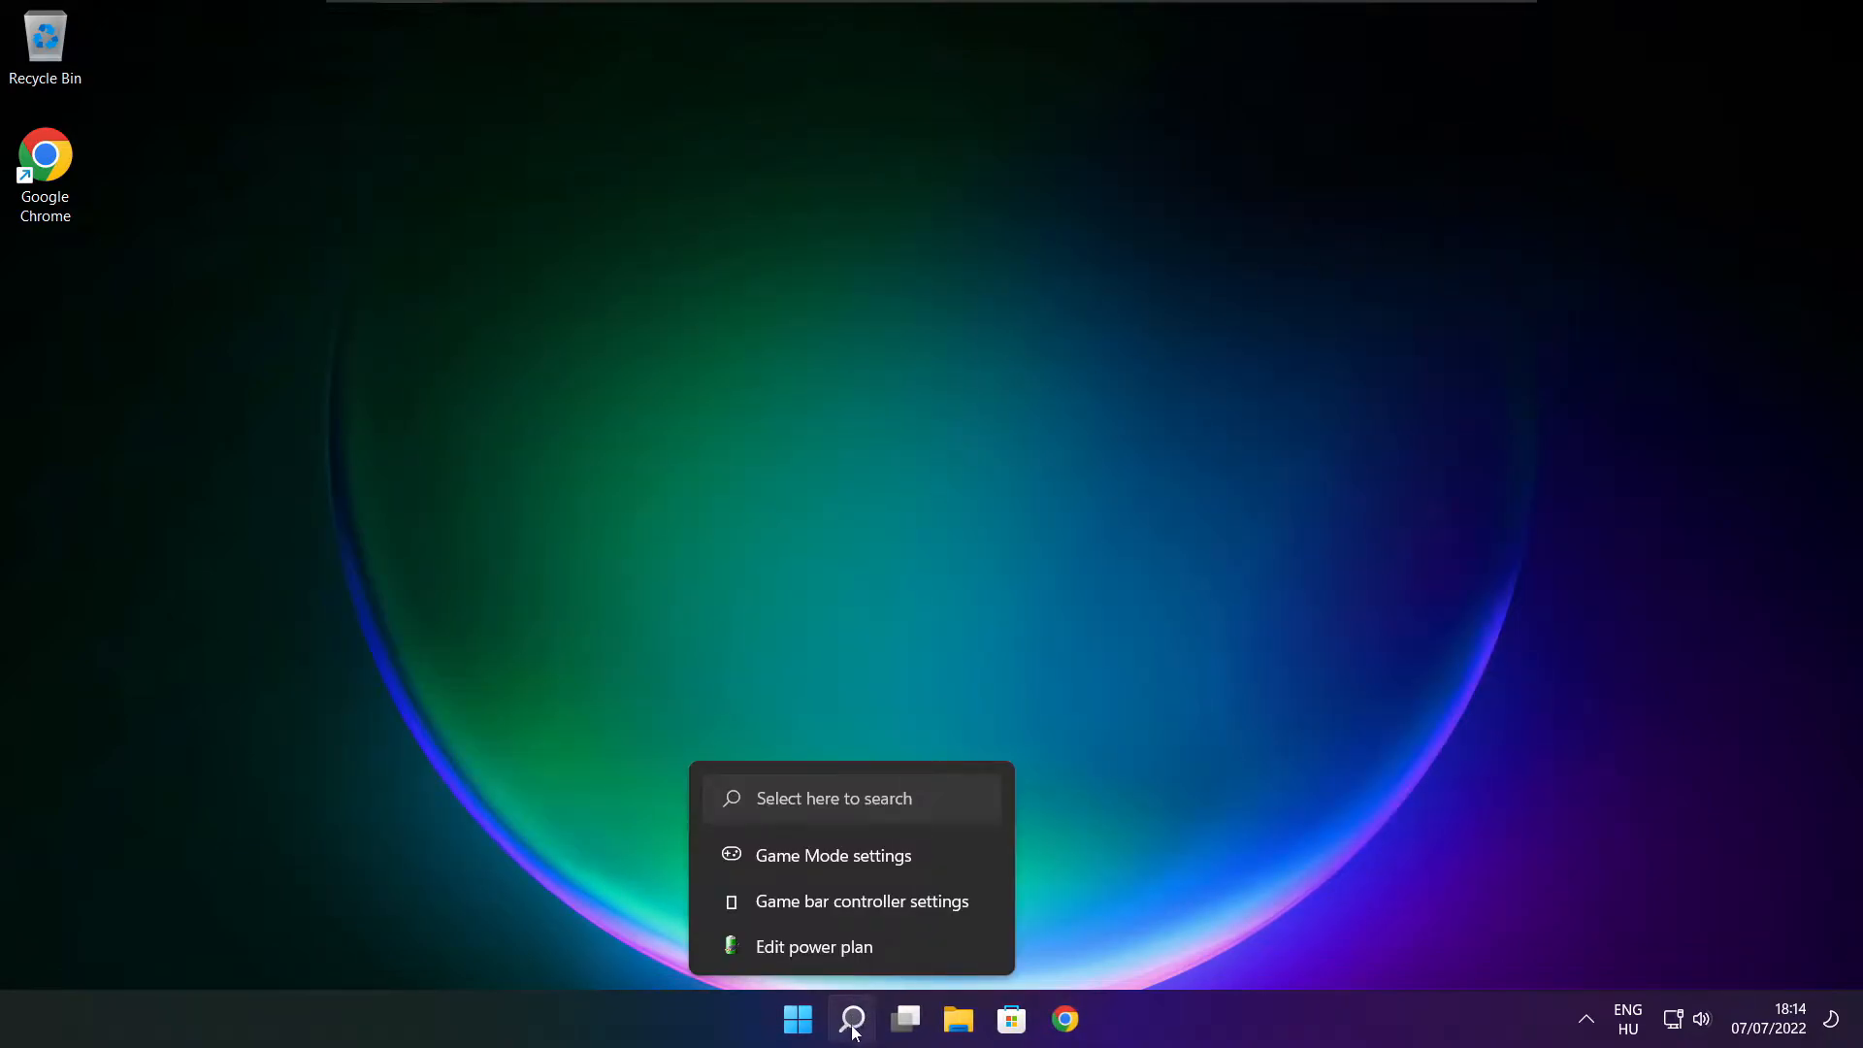
click(854, 1019)
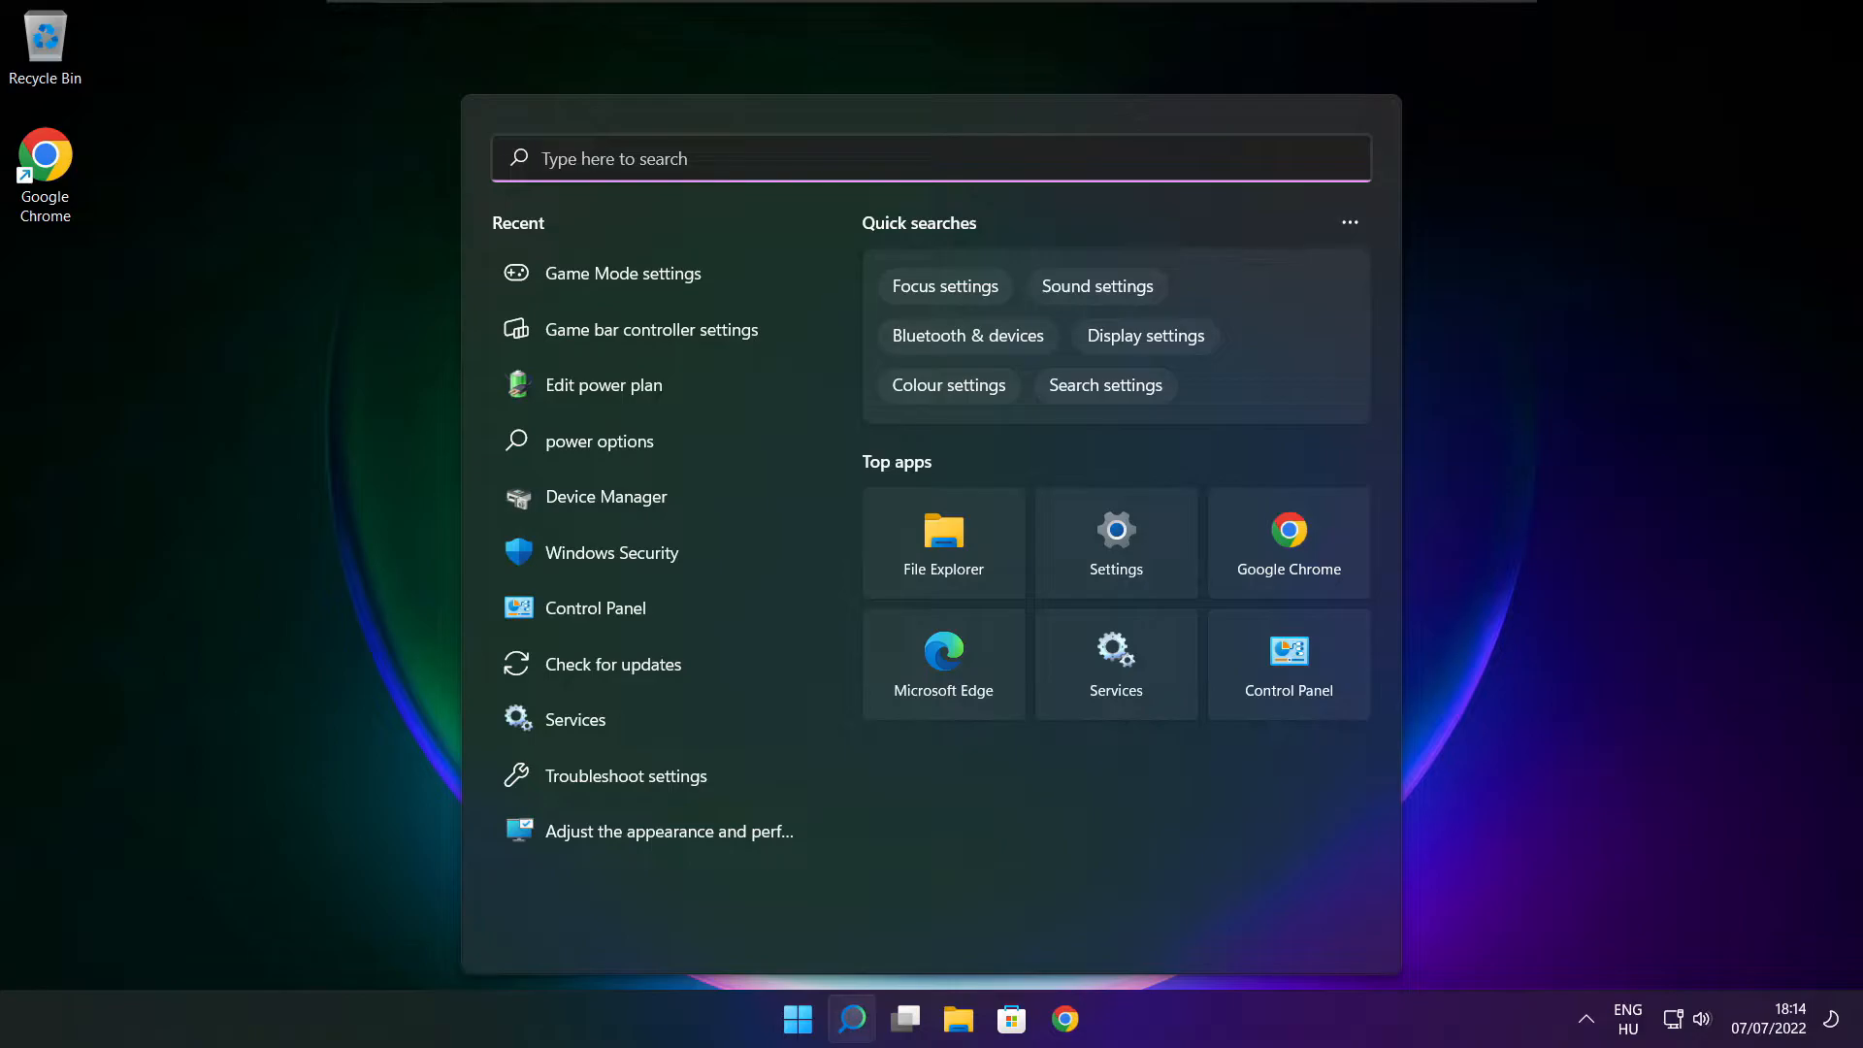
text(optimise)
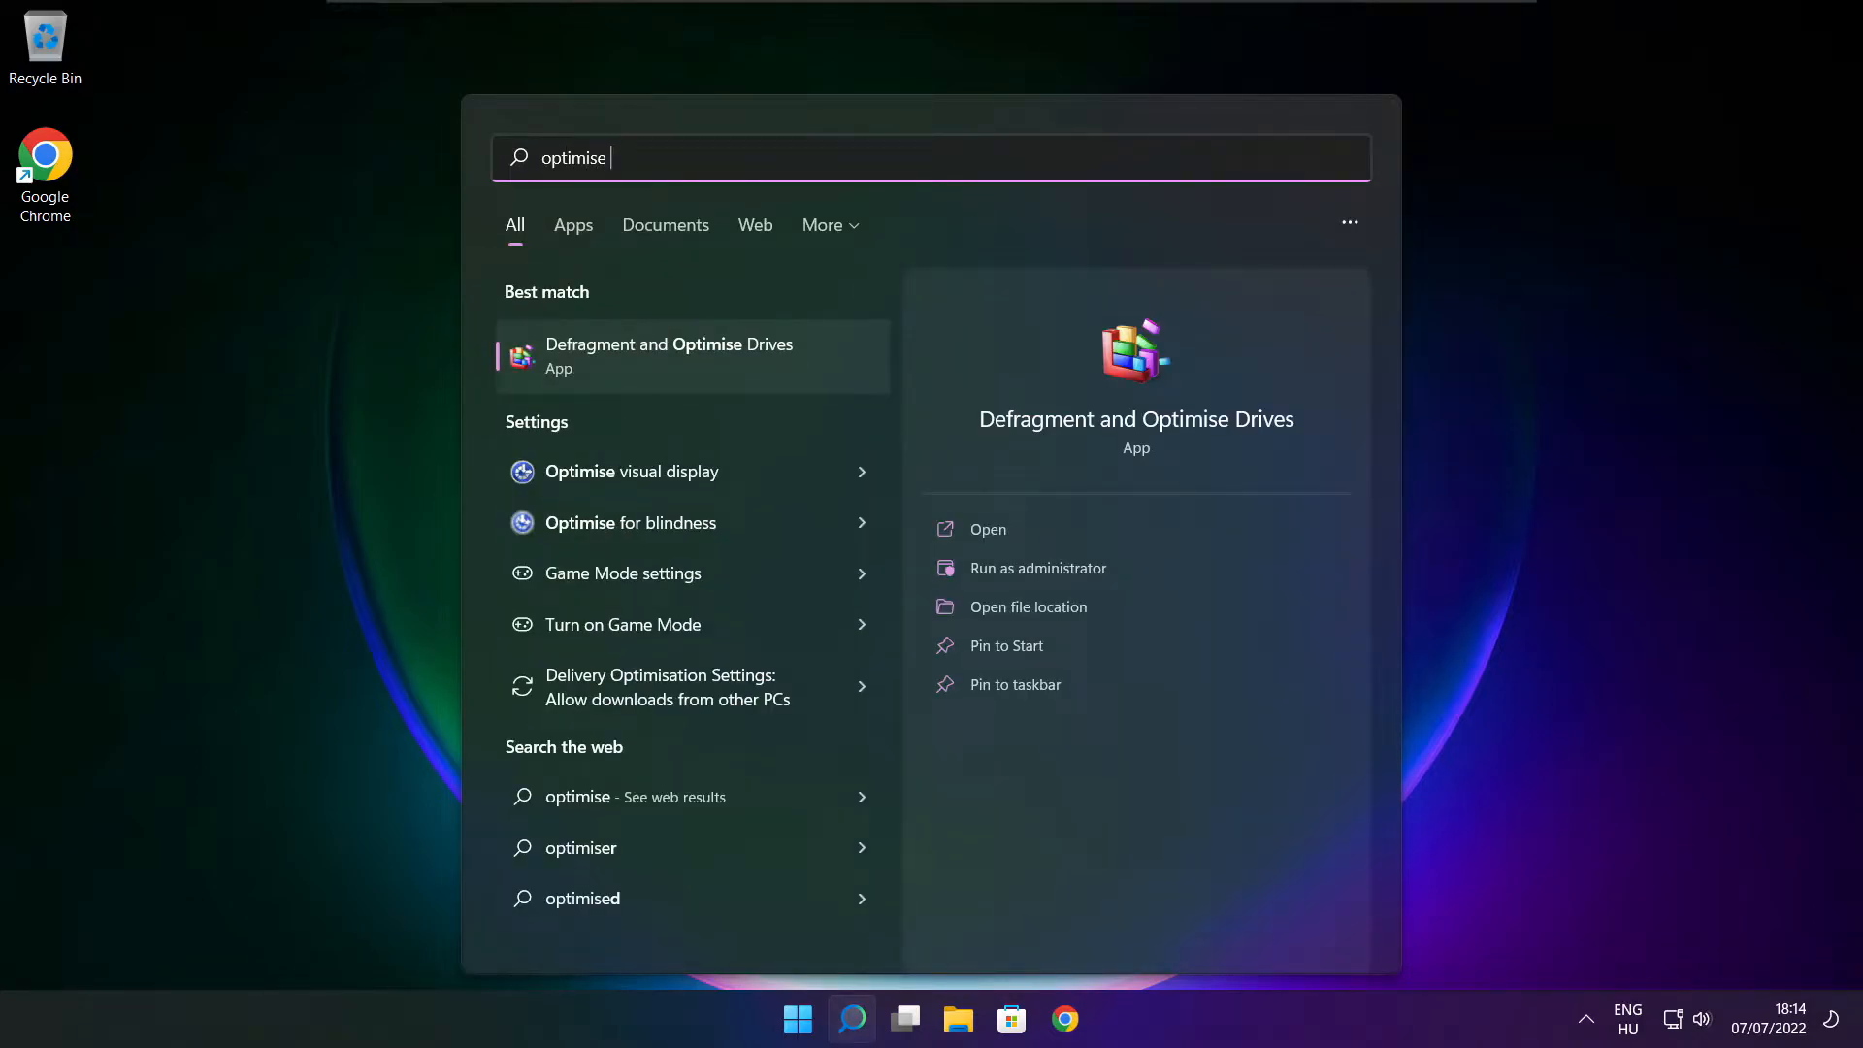
mouse_move(774, 388)
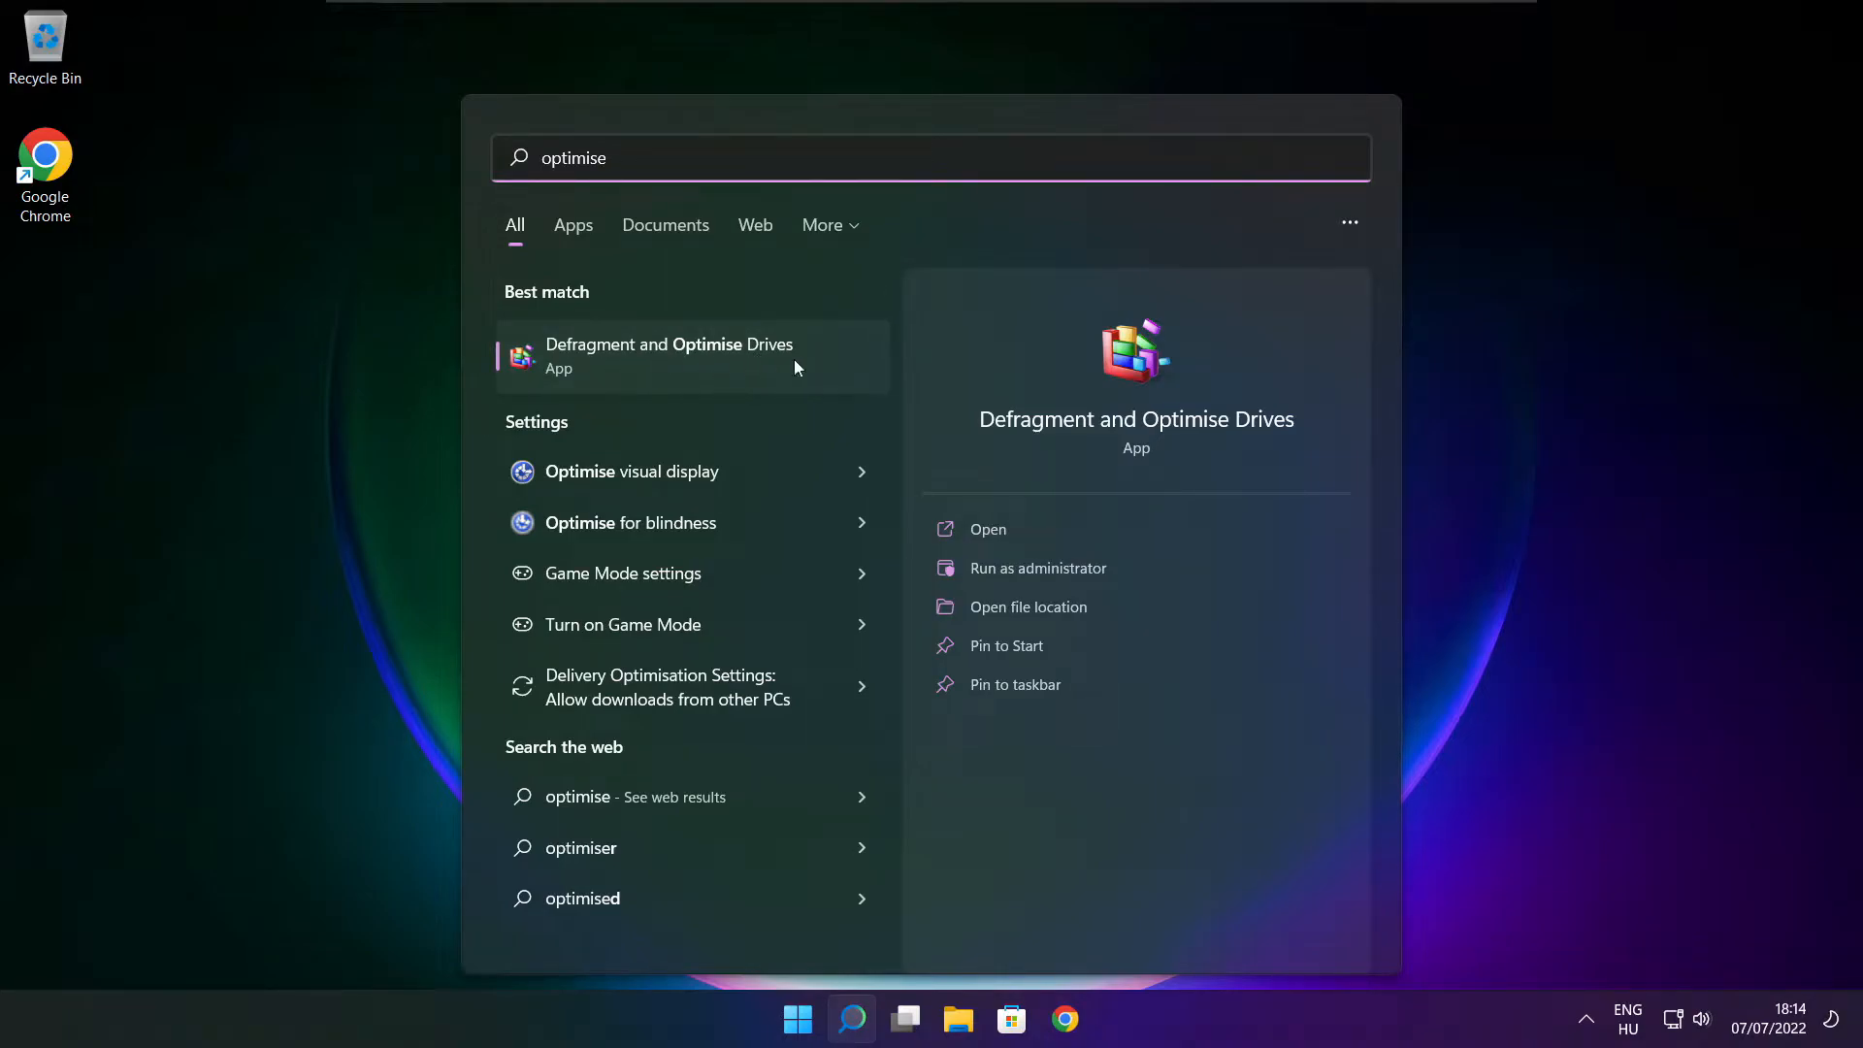
click(670, 355)
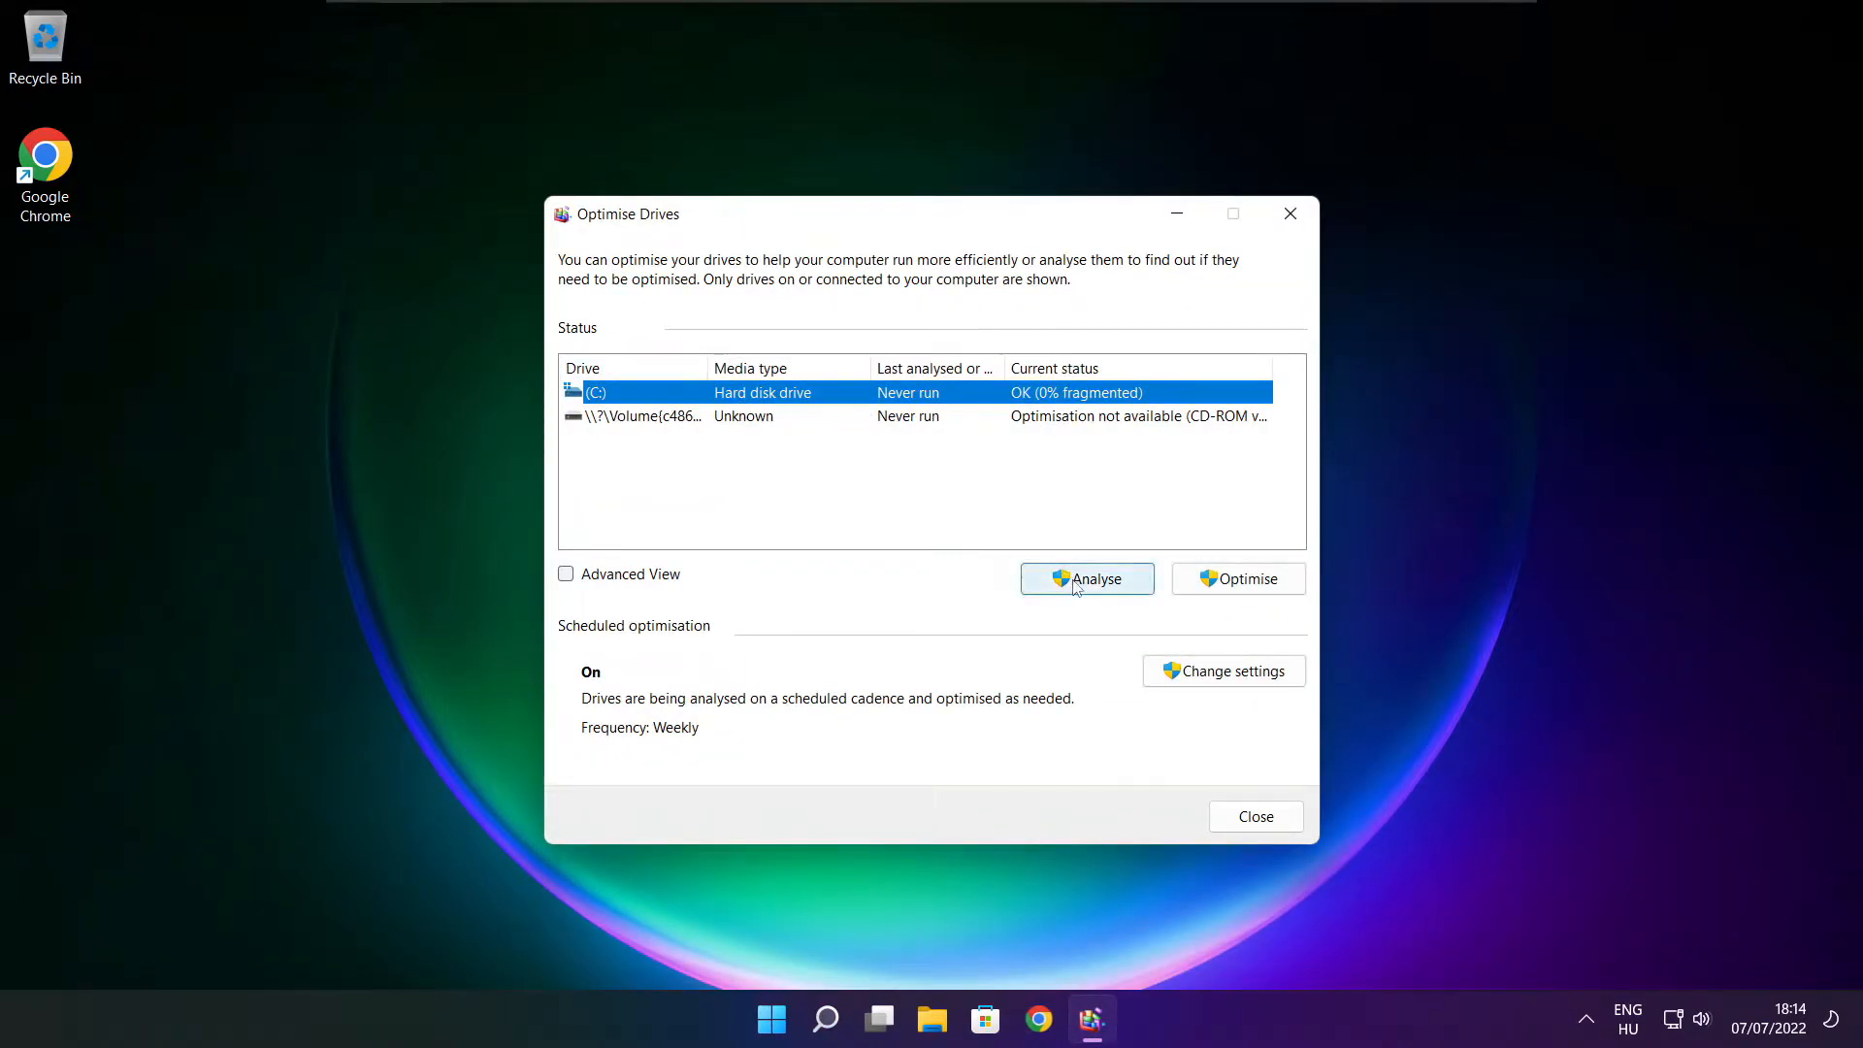
Analyse drive C: (9% fragmented), start optimising it, and close Optimise Drives.
click(1087, 578)
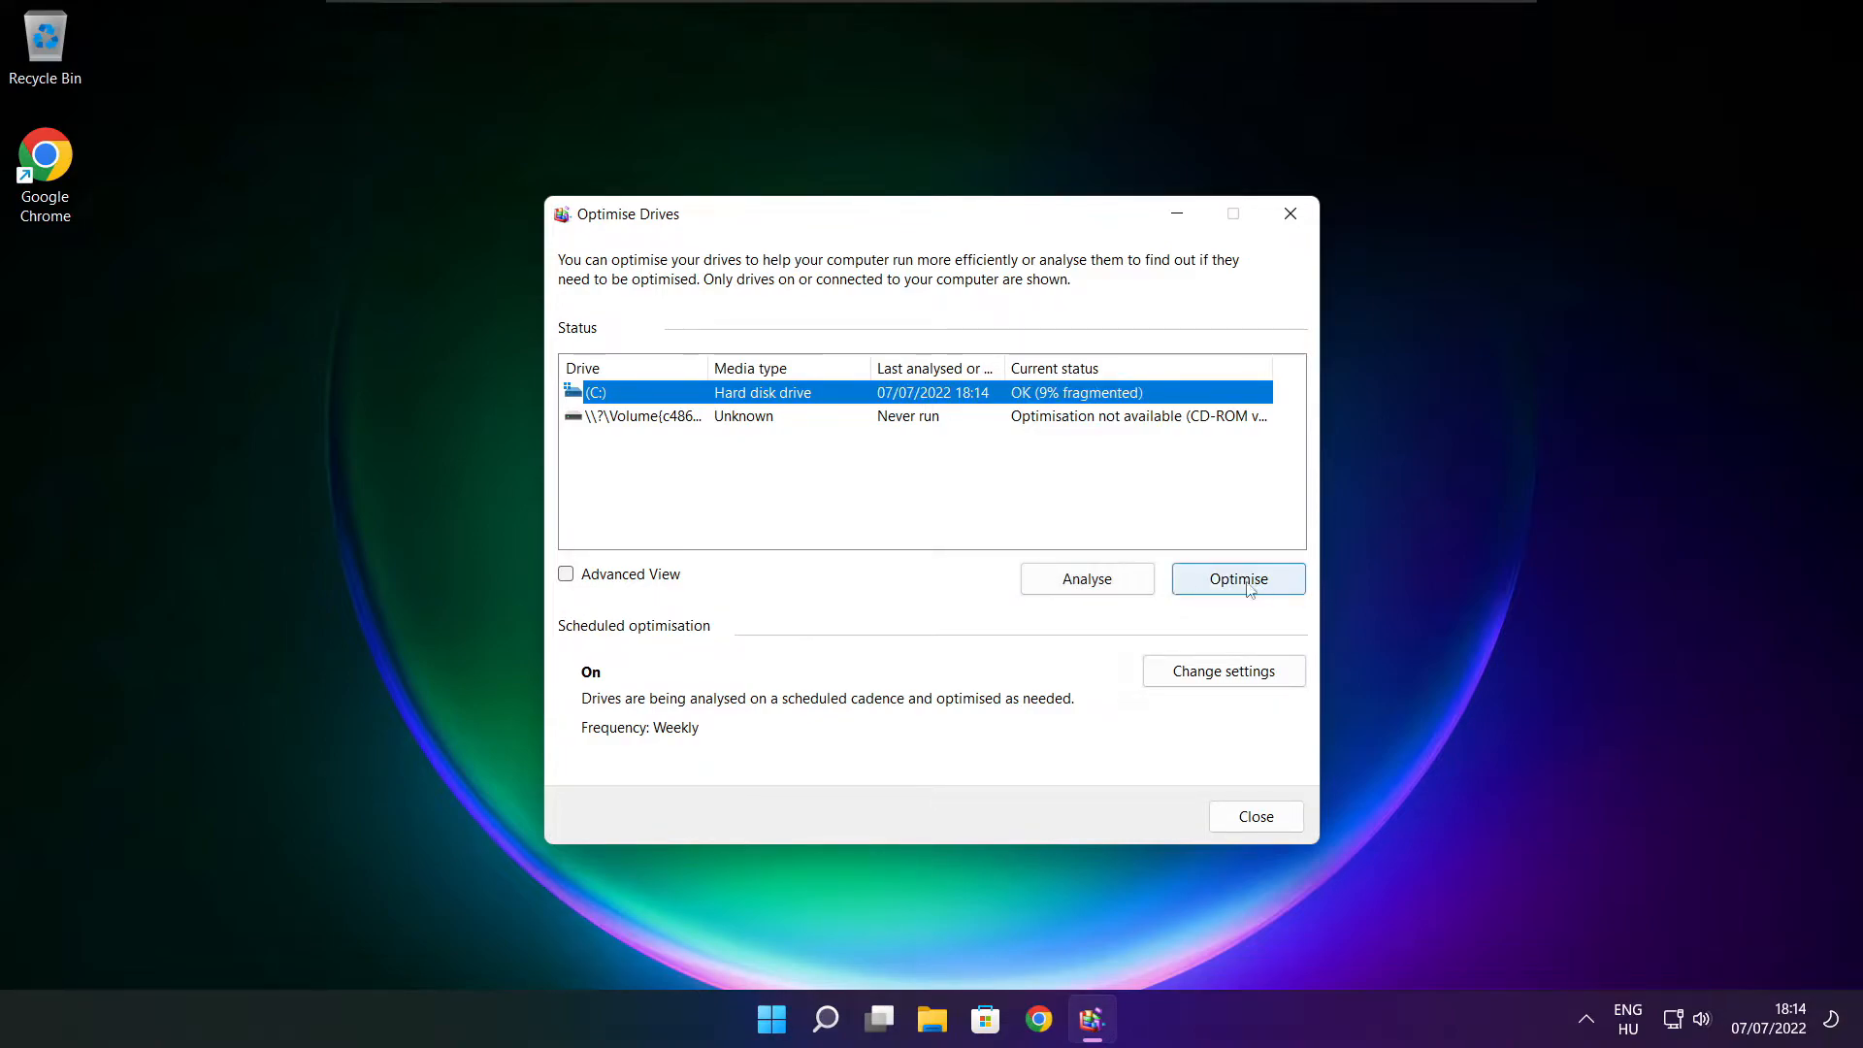
click(1238, 578)
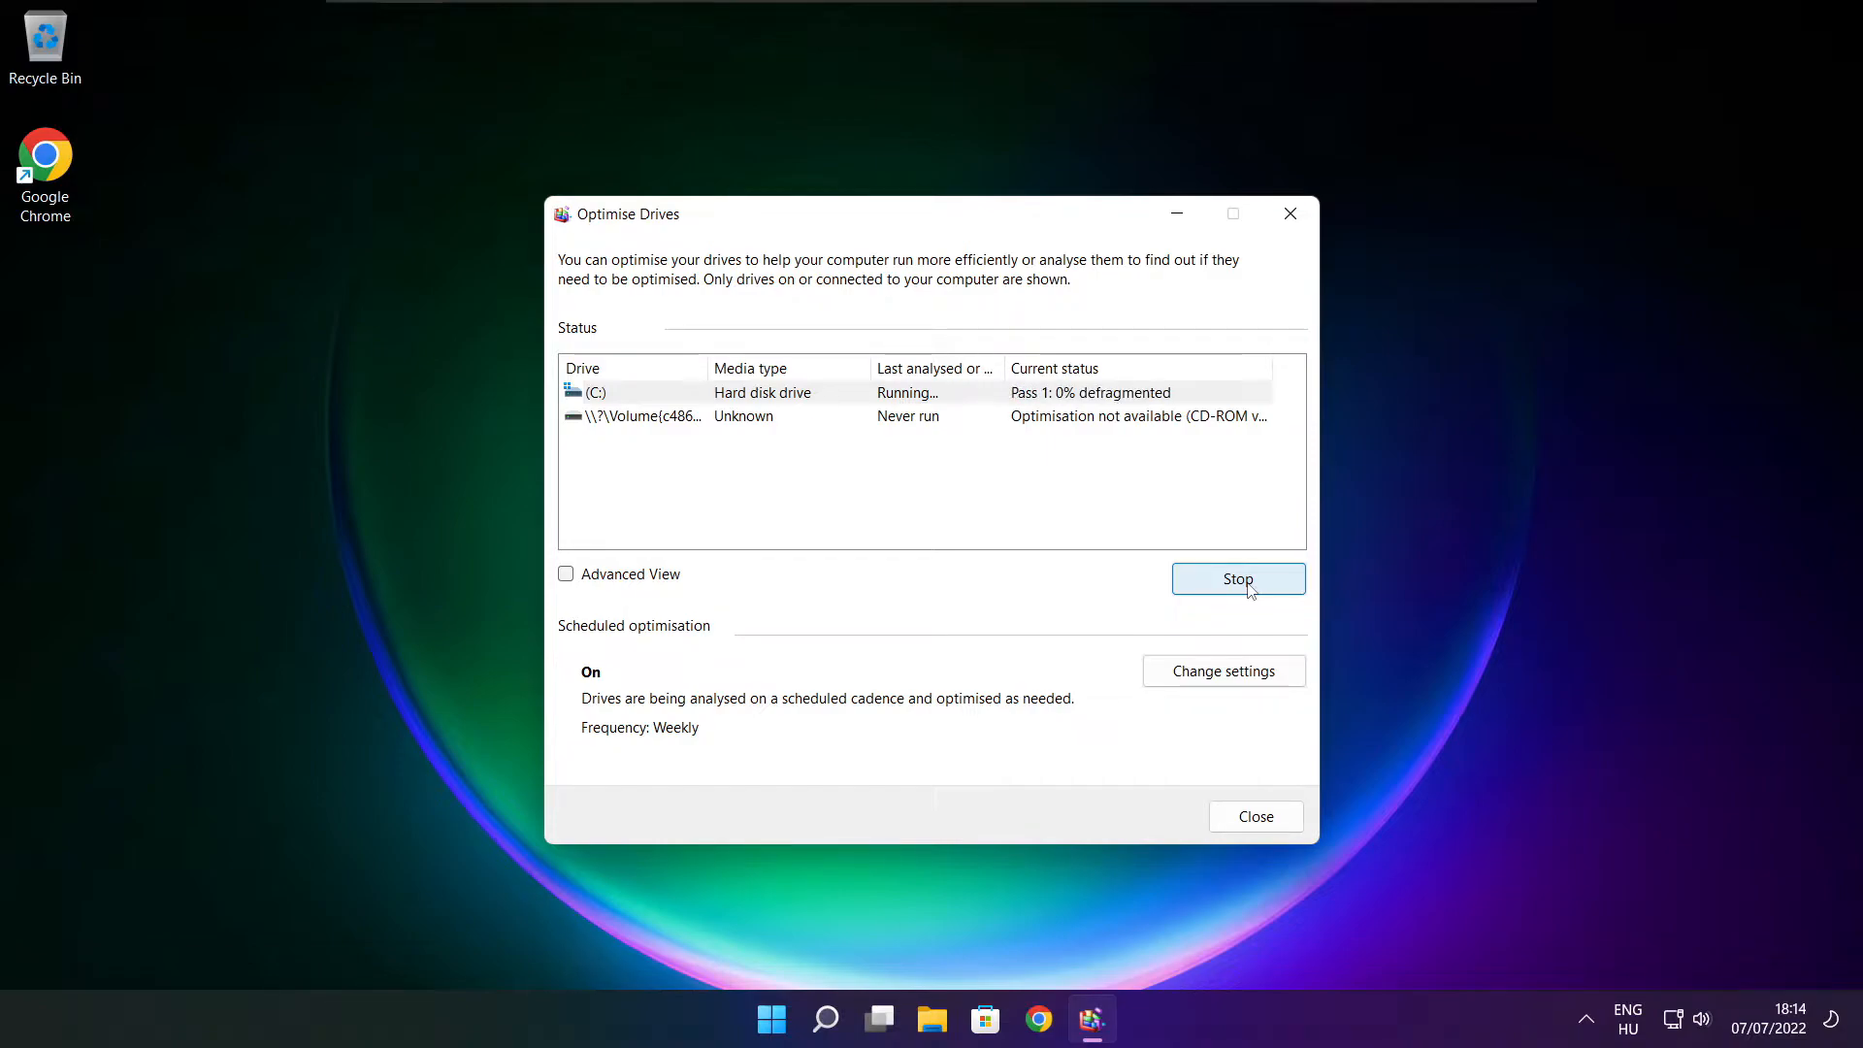
mouse_move(980, 570)
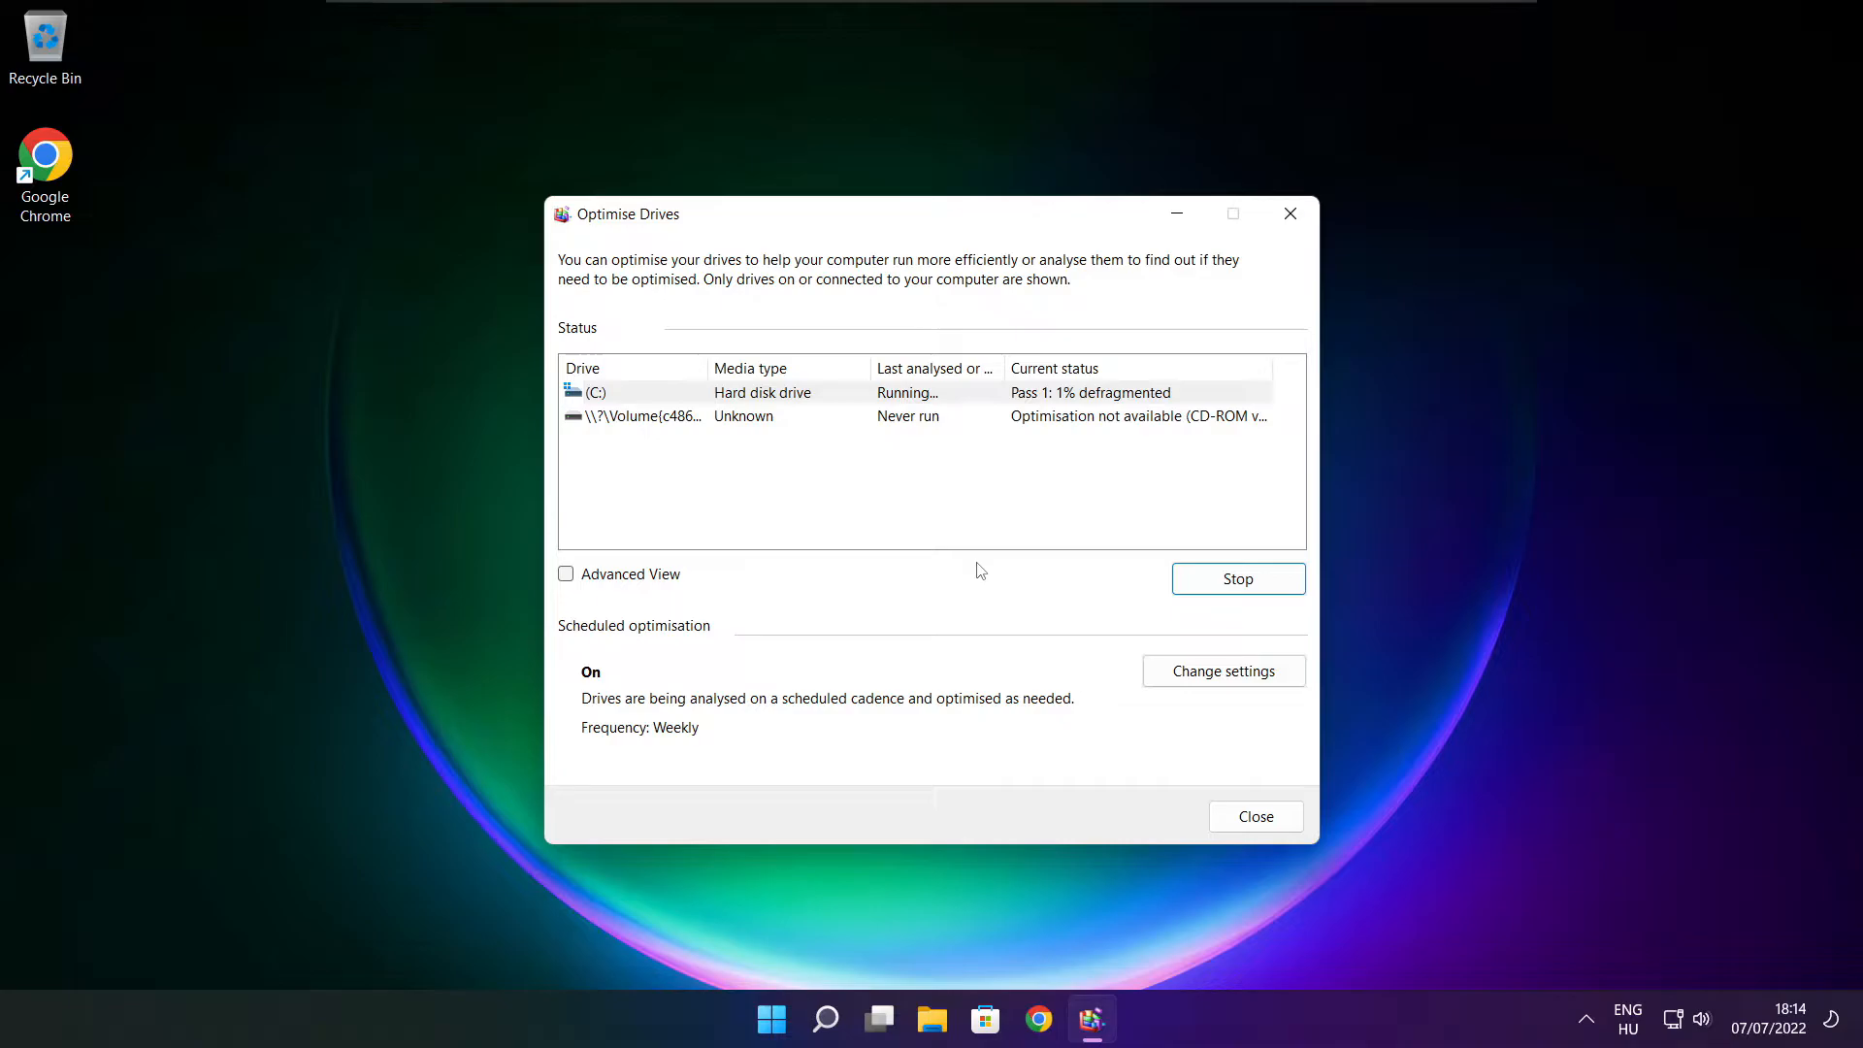
click(1255, 815)
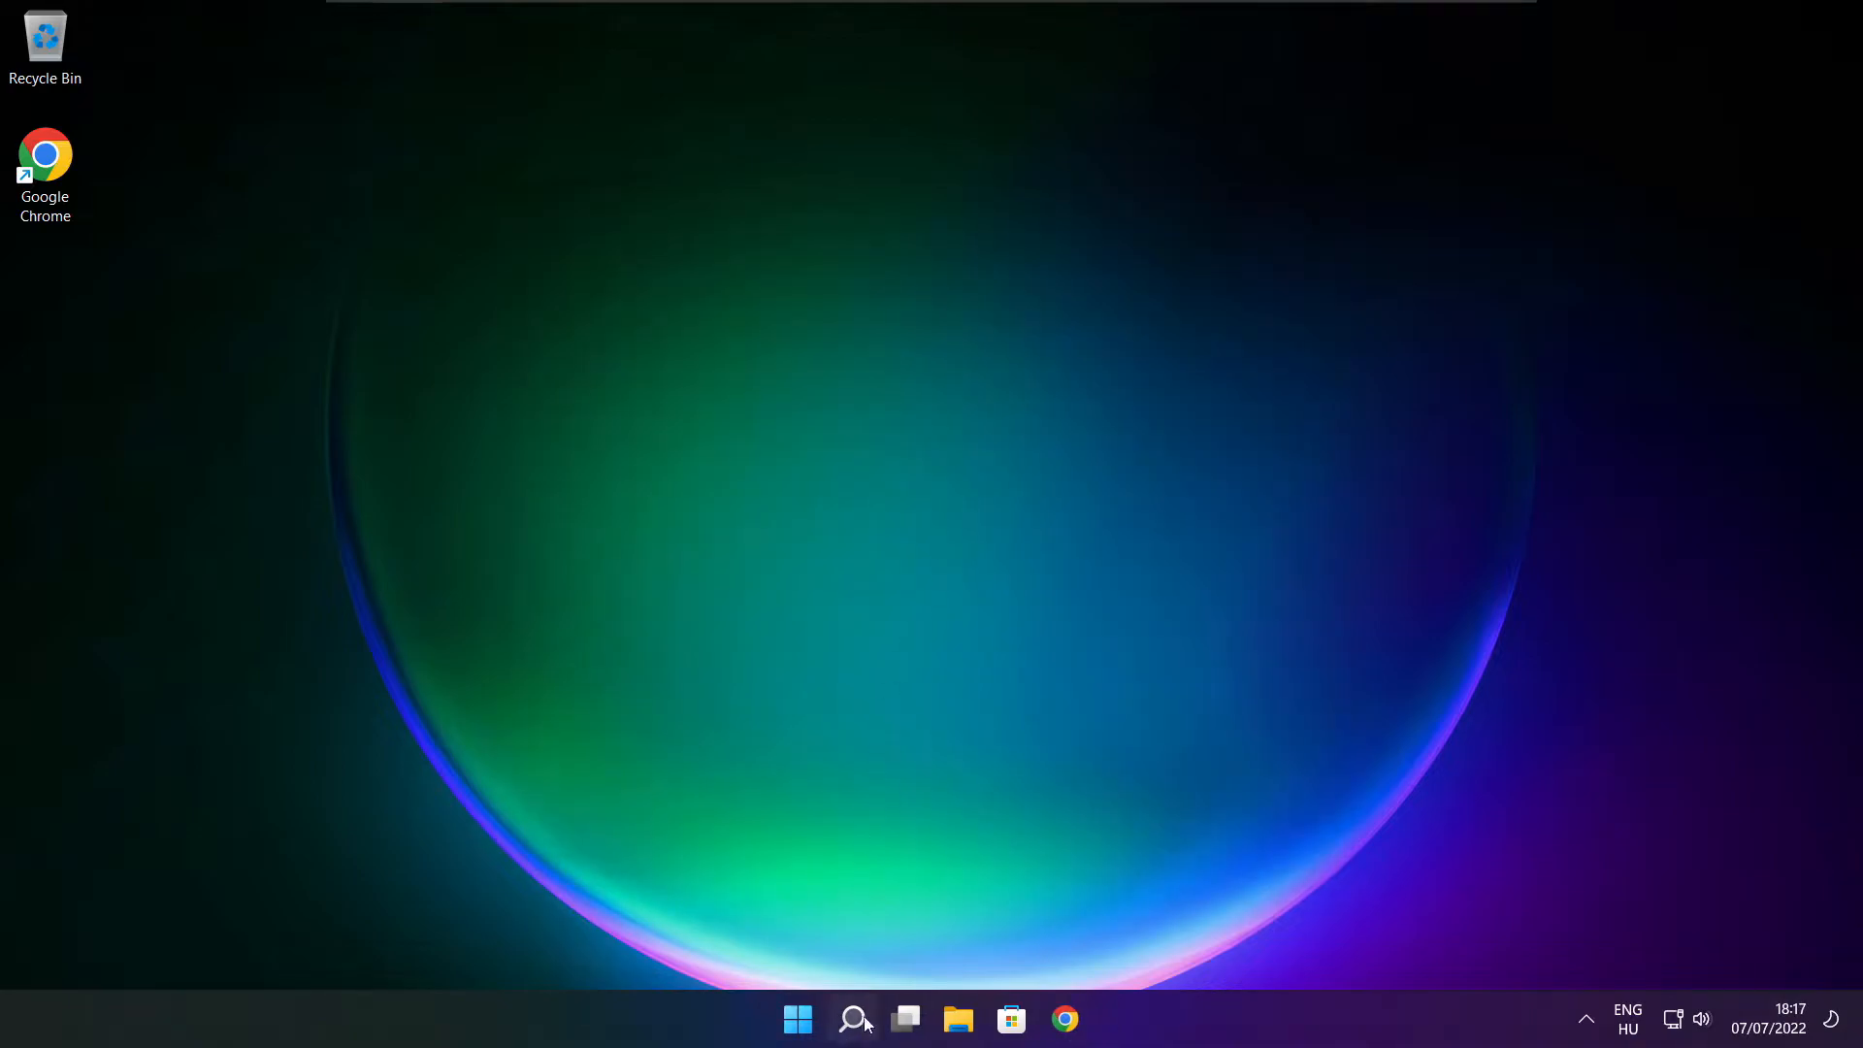
Search for 'updates' and go to the Windows Update Check for updates page.
click(849, 1017)
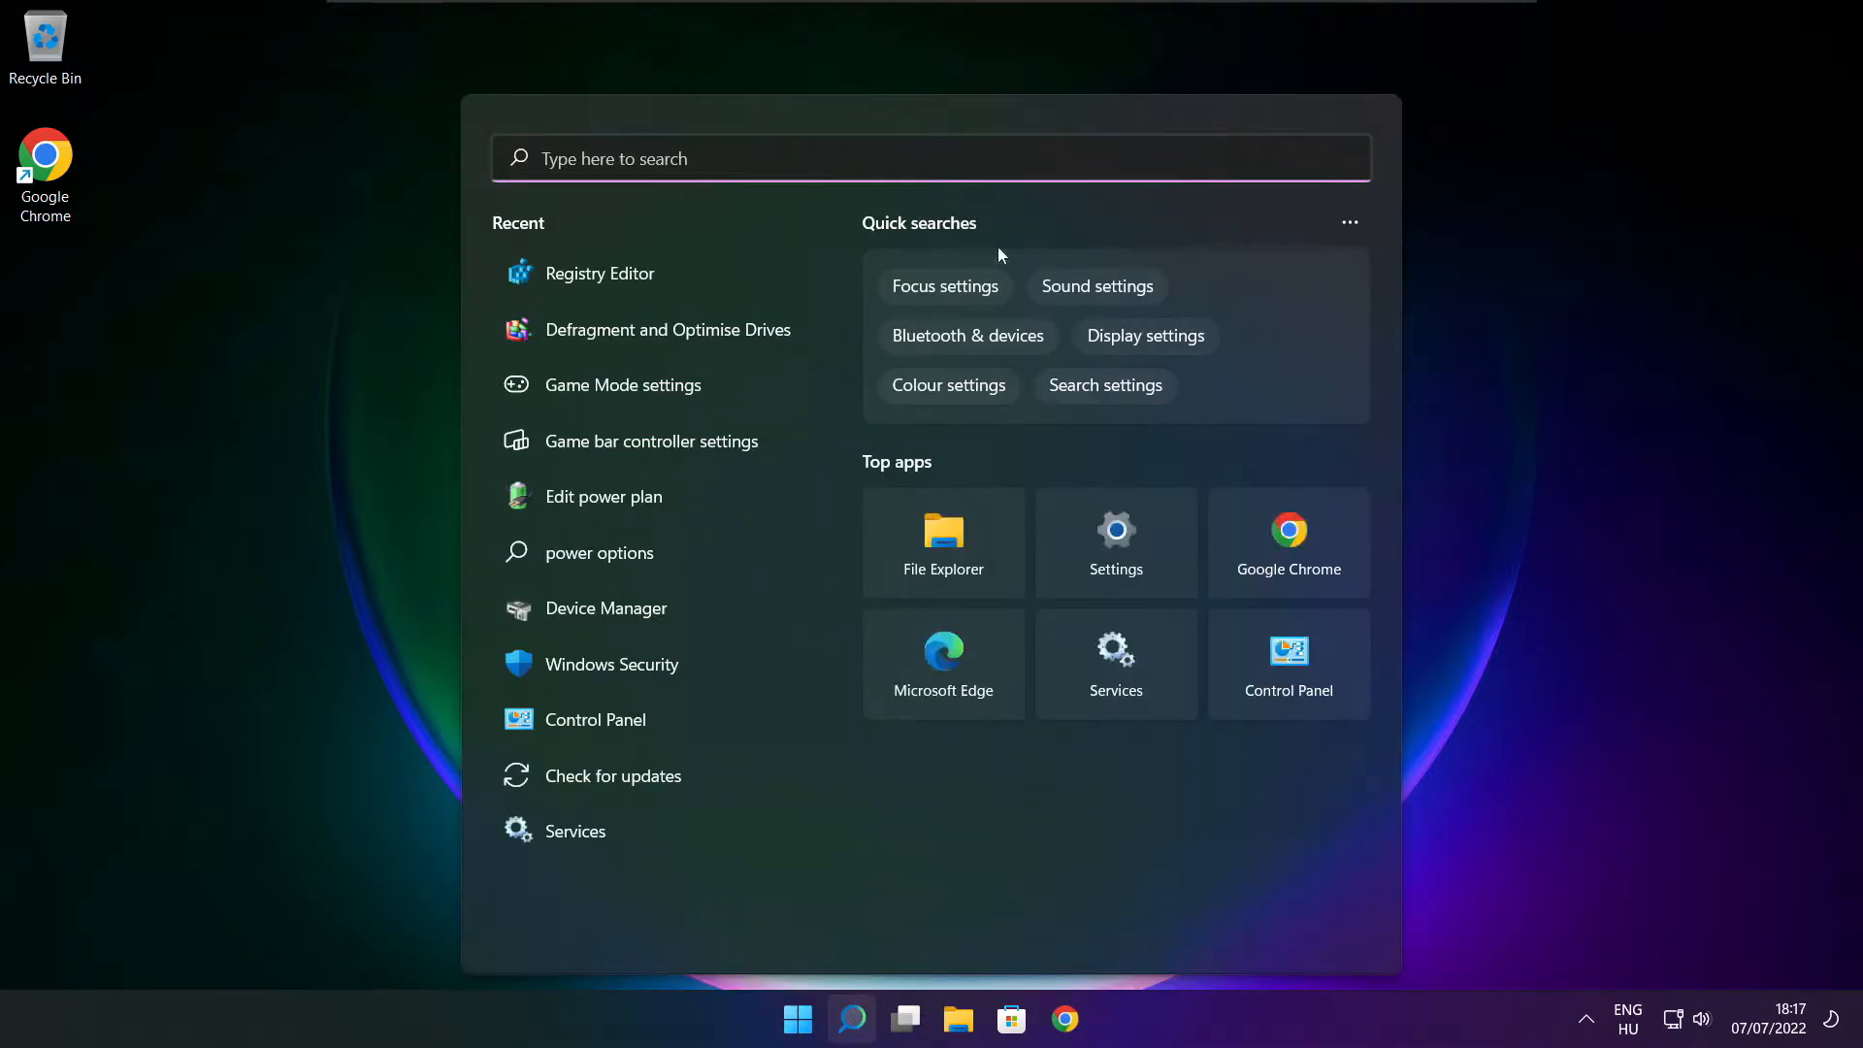
text(updates)
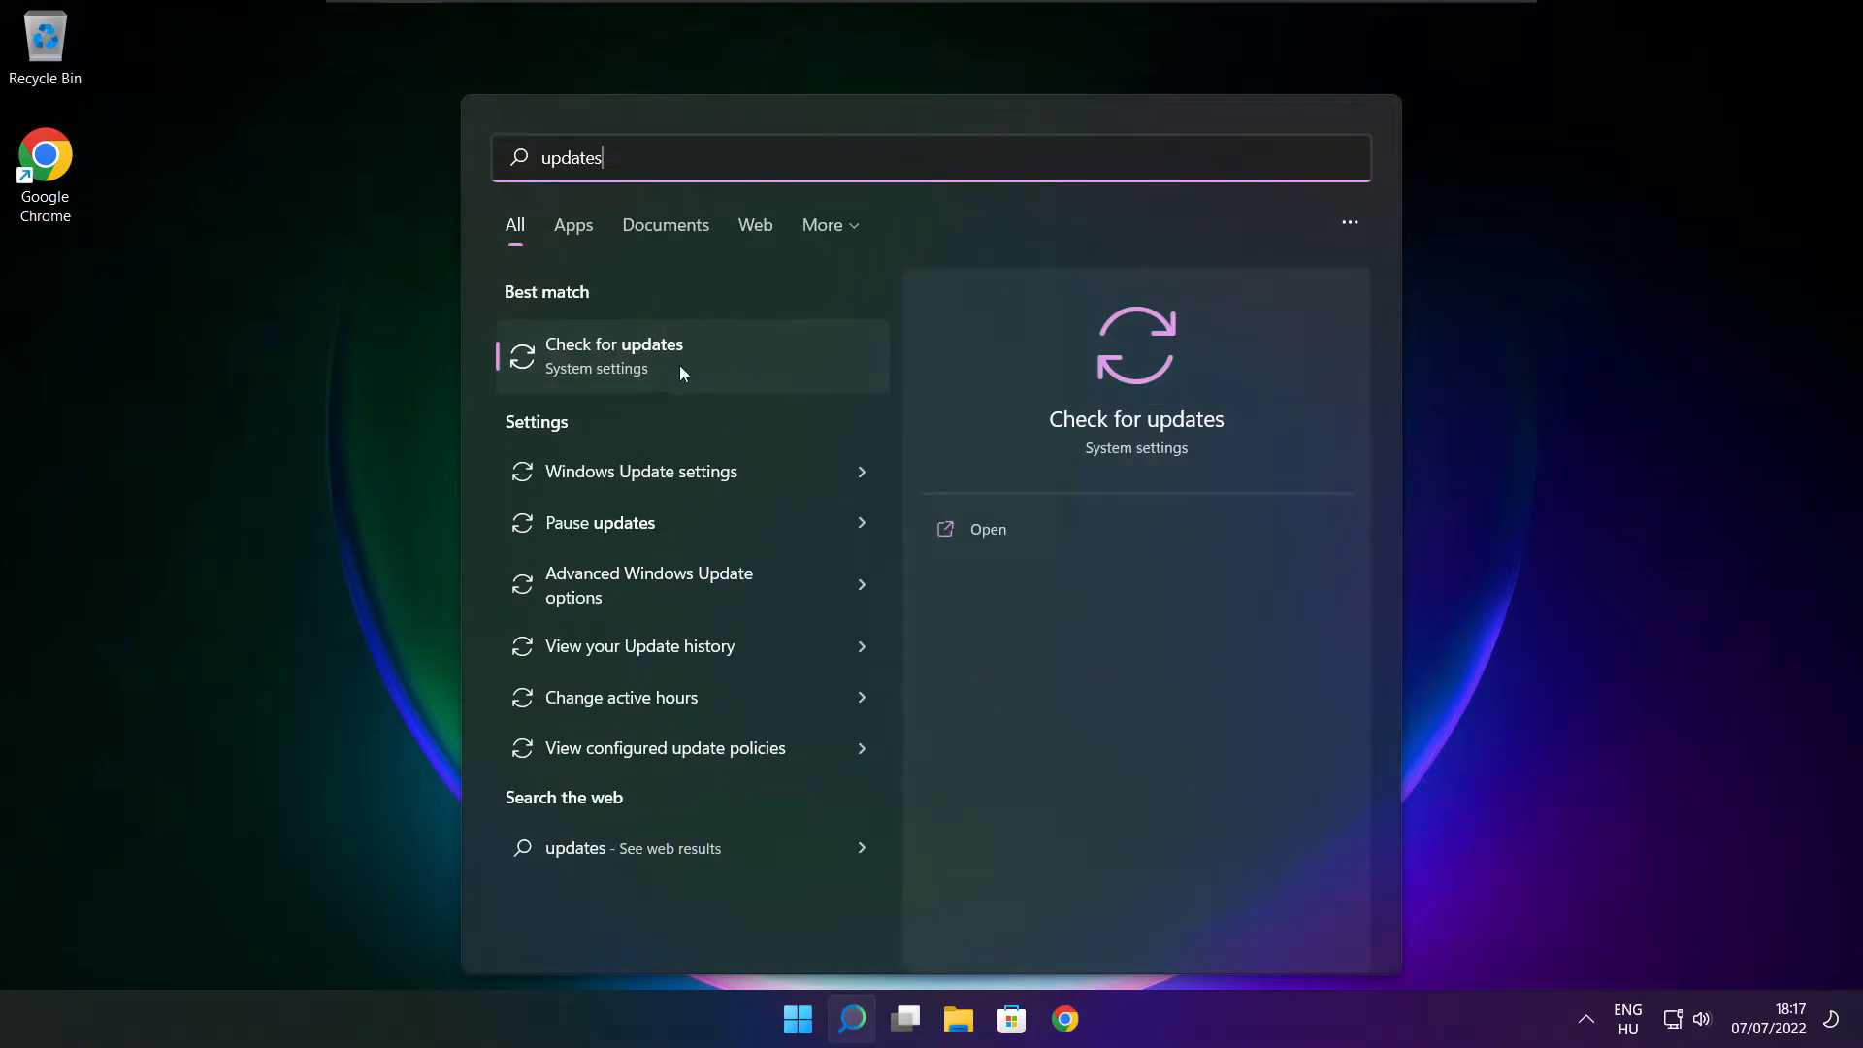
click(613, 357)
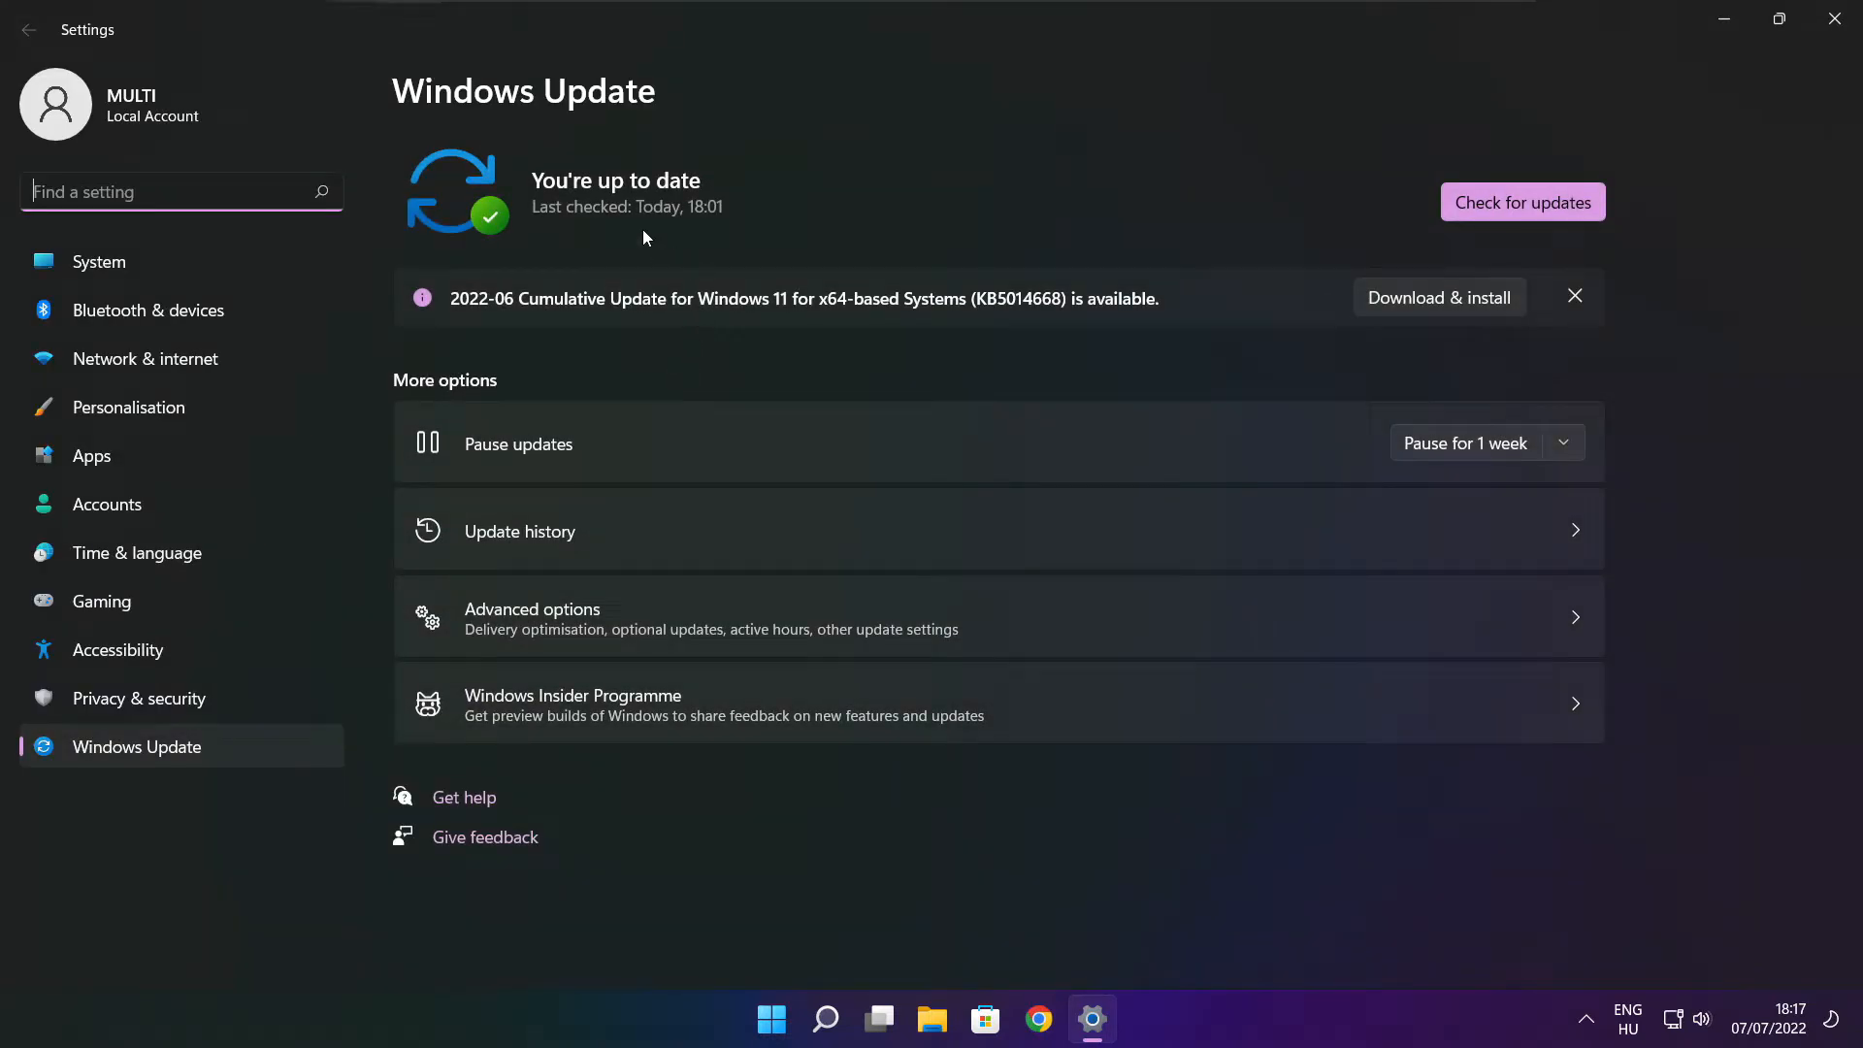
Recheck for updates (up to date at 18:18) and close Settings.
click(1521, 202)
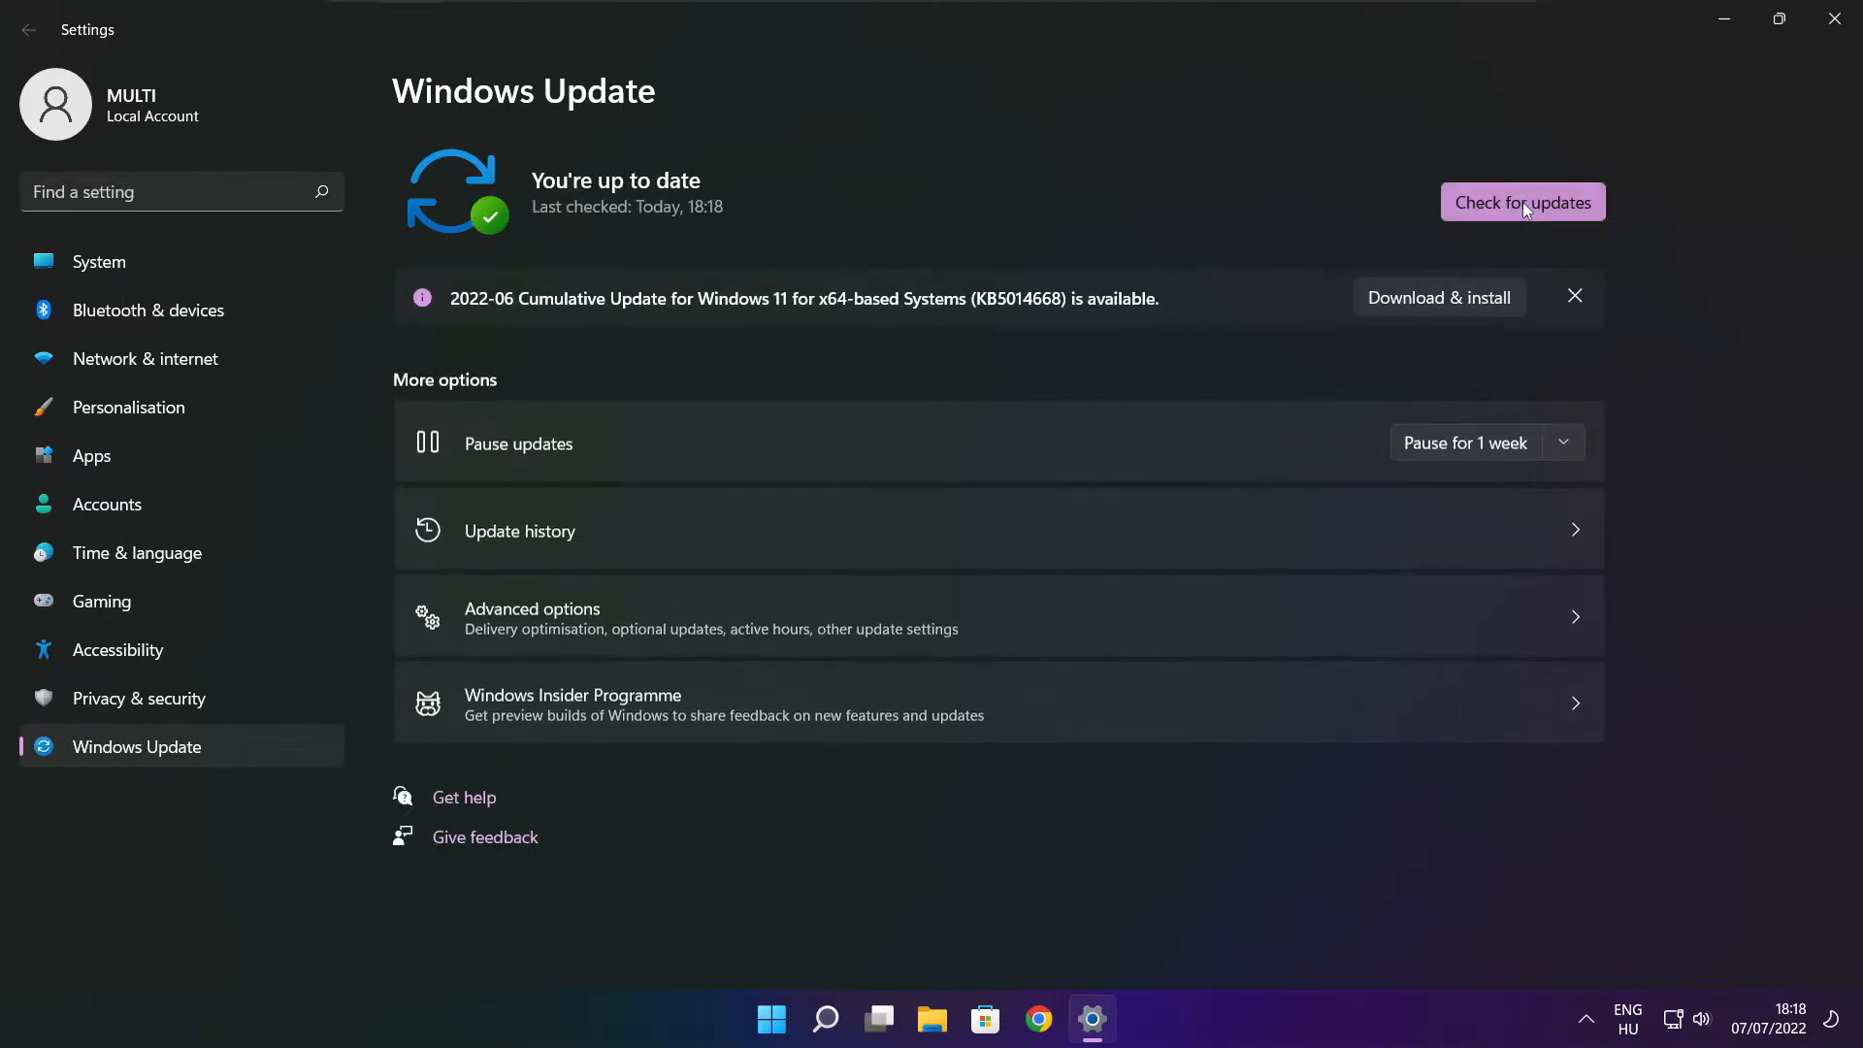
mouse_move(1808, 55)
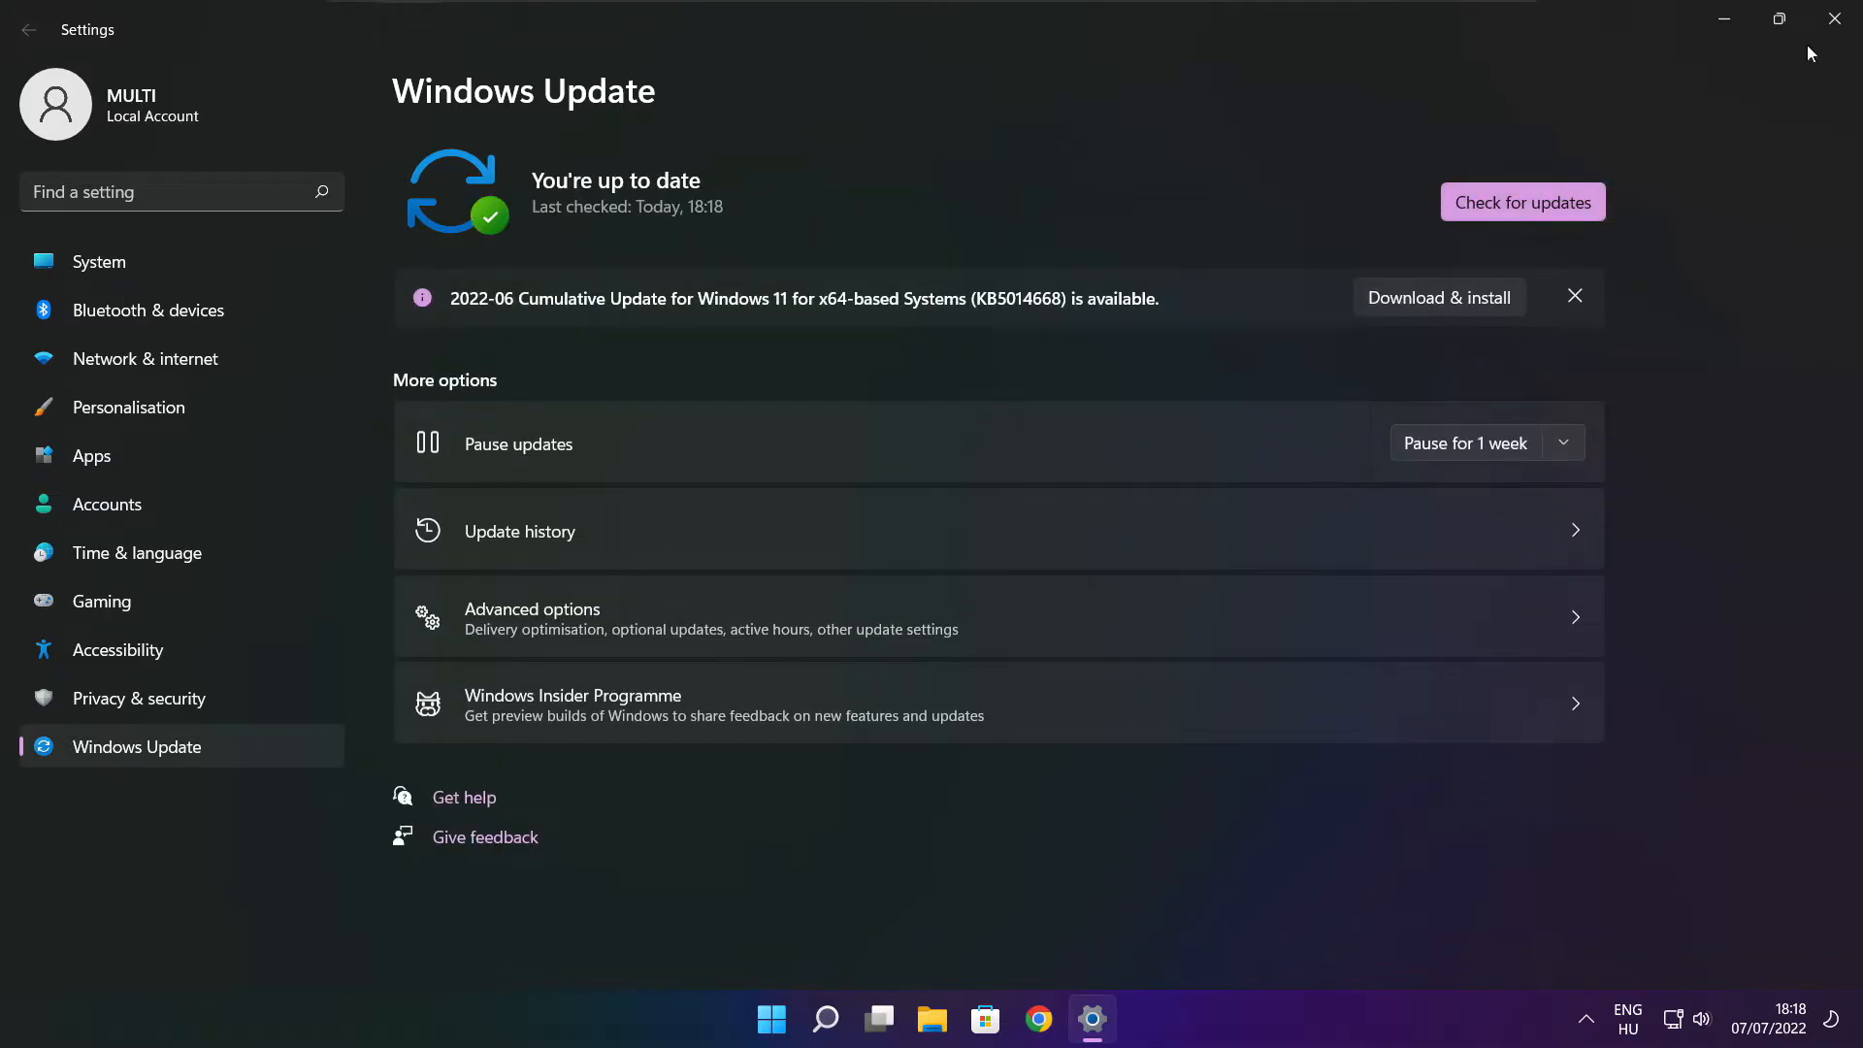
click(1833, 18)
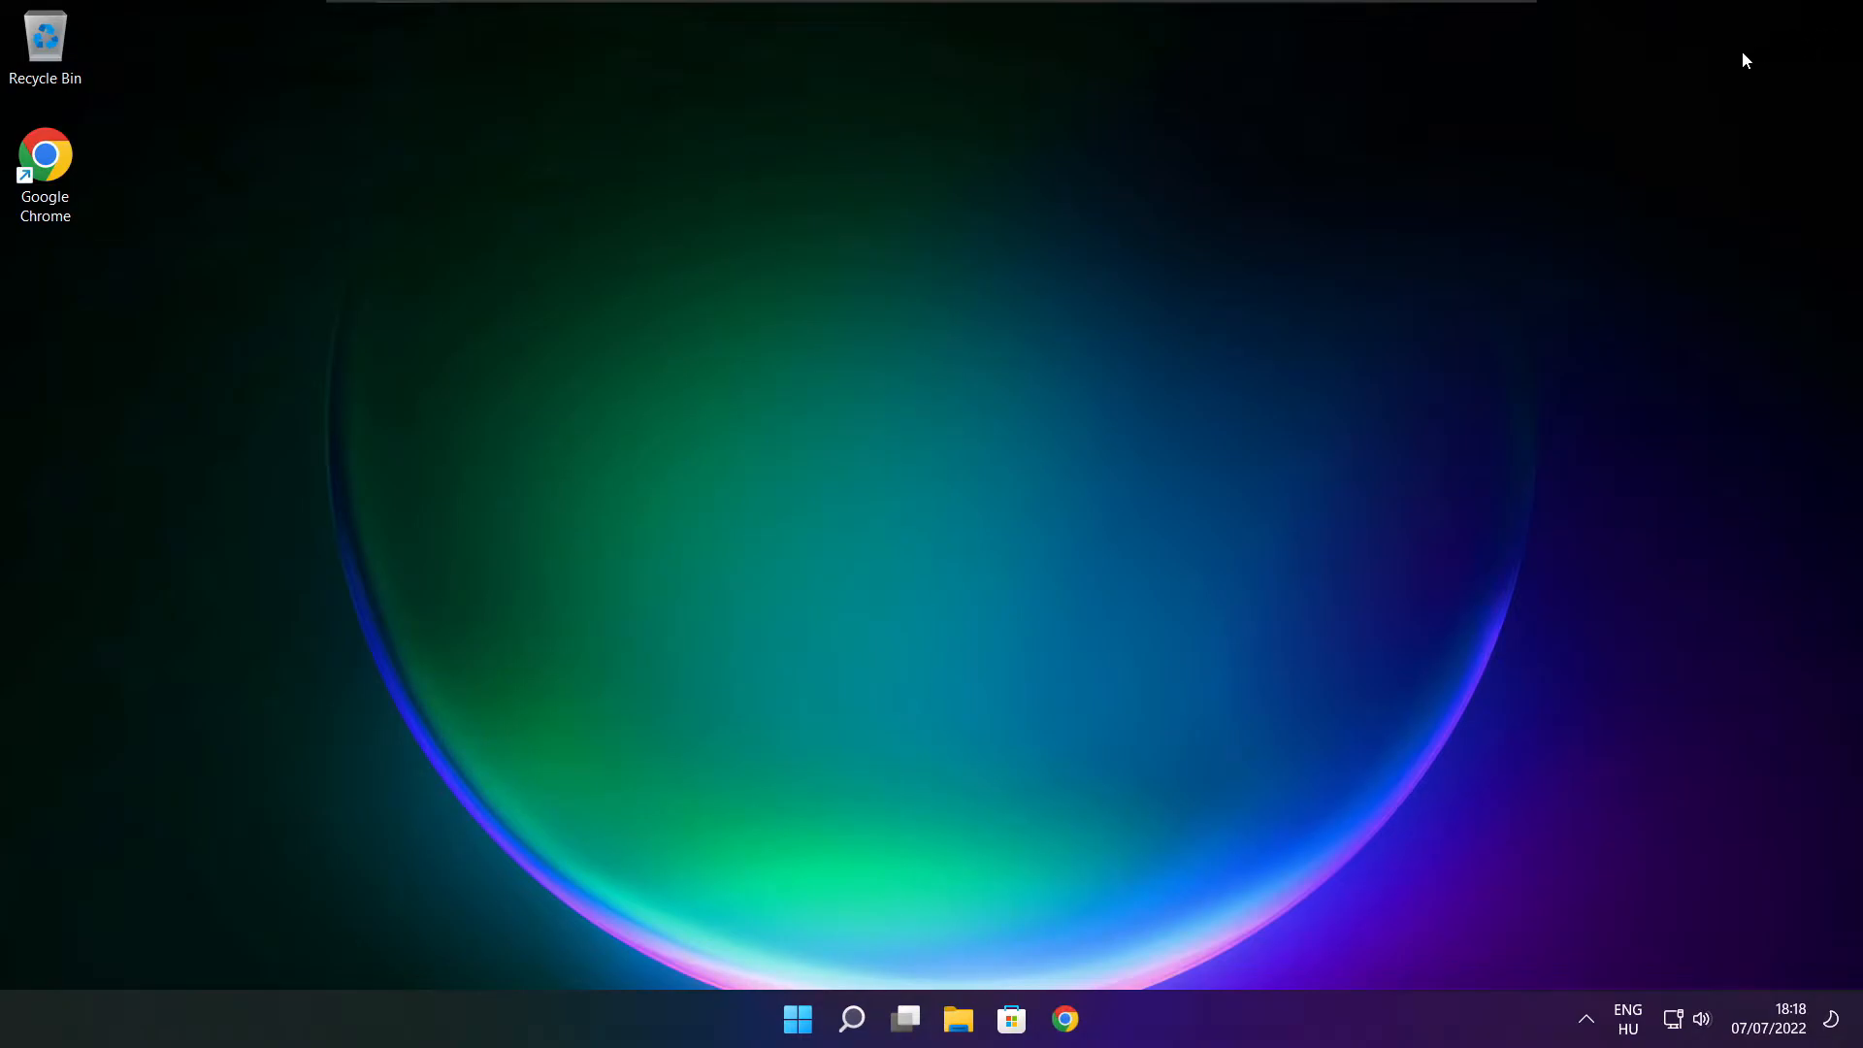
Search for 'regedit' and launch Registry Editor.
click(852, 1017)
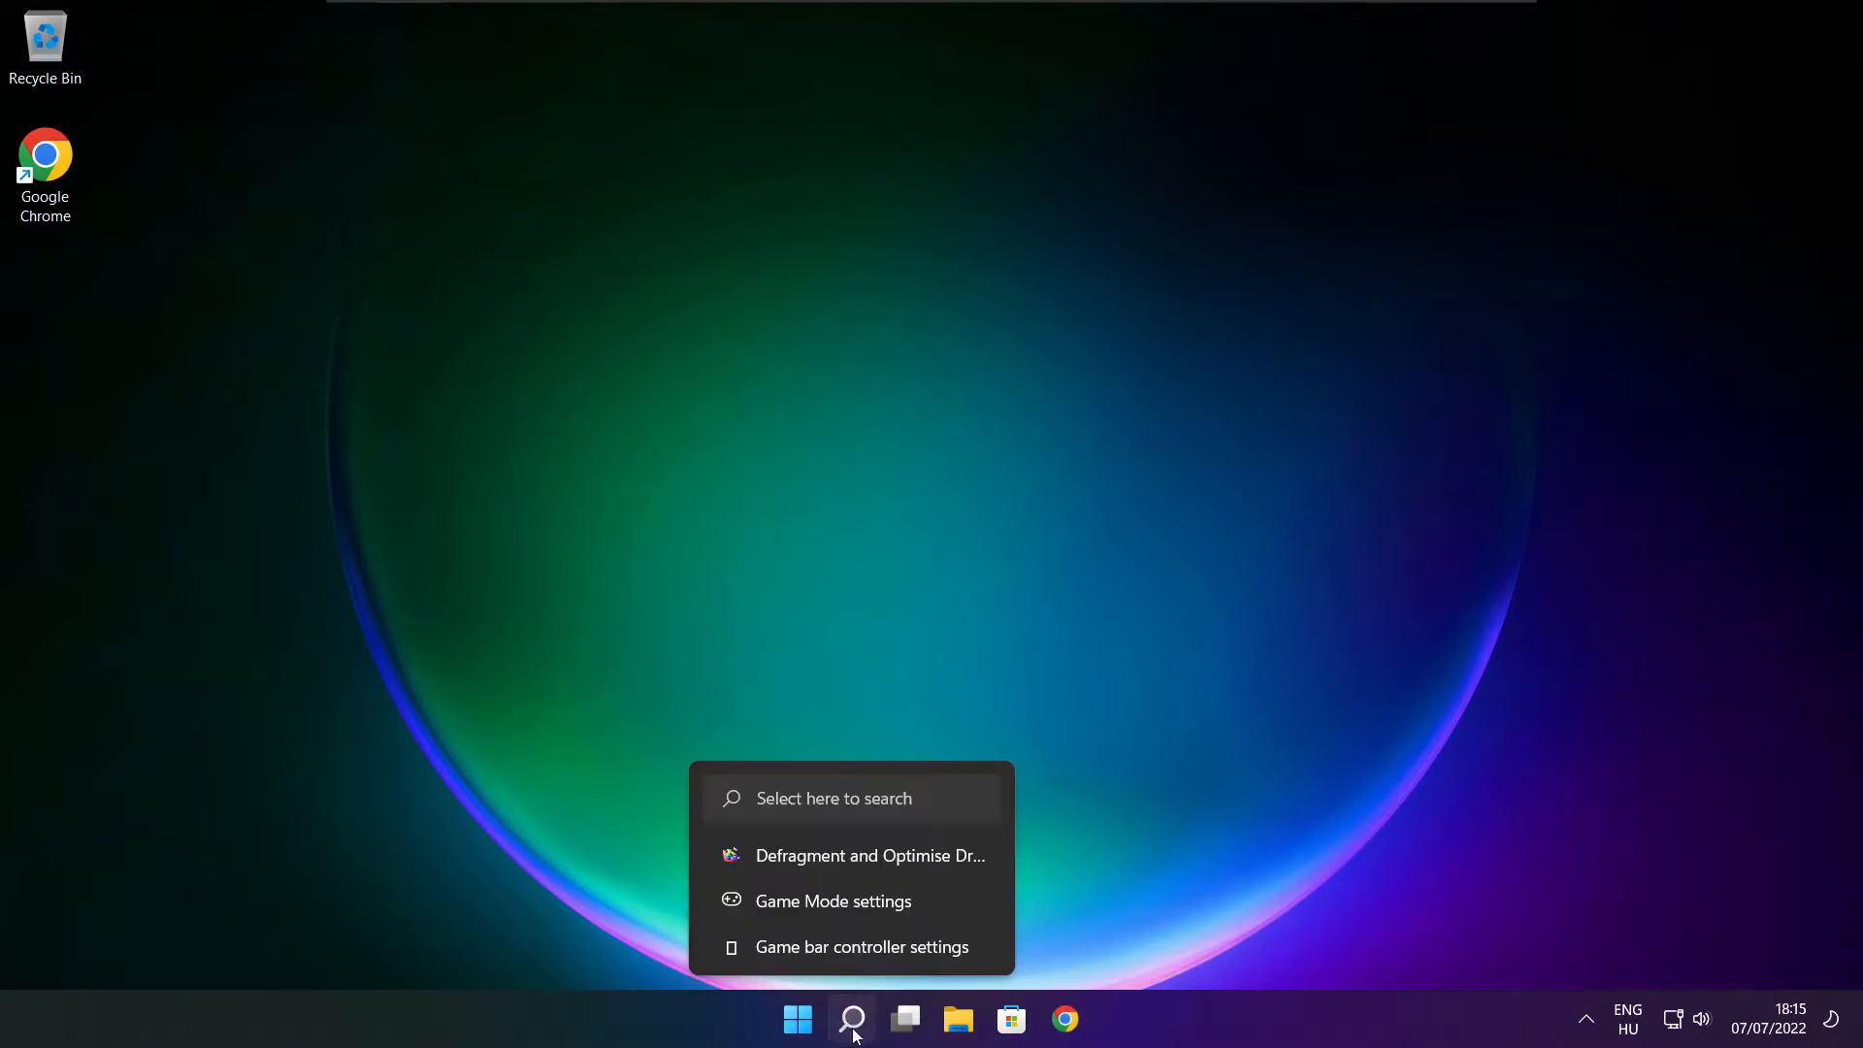
click(850, 1017)
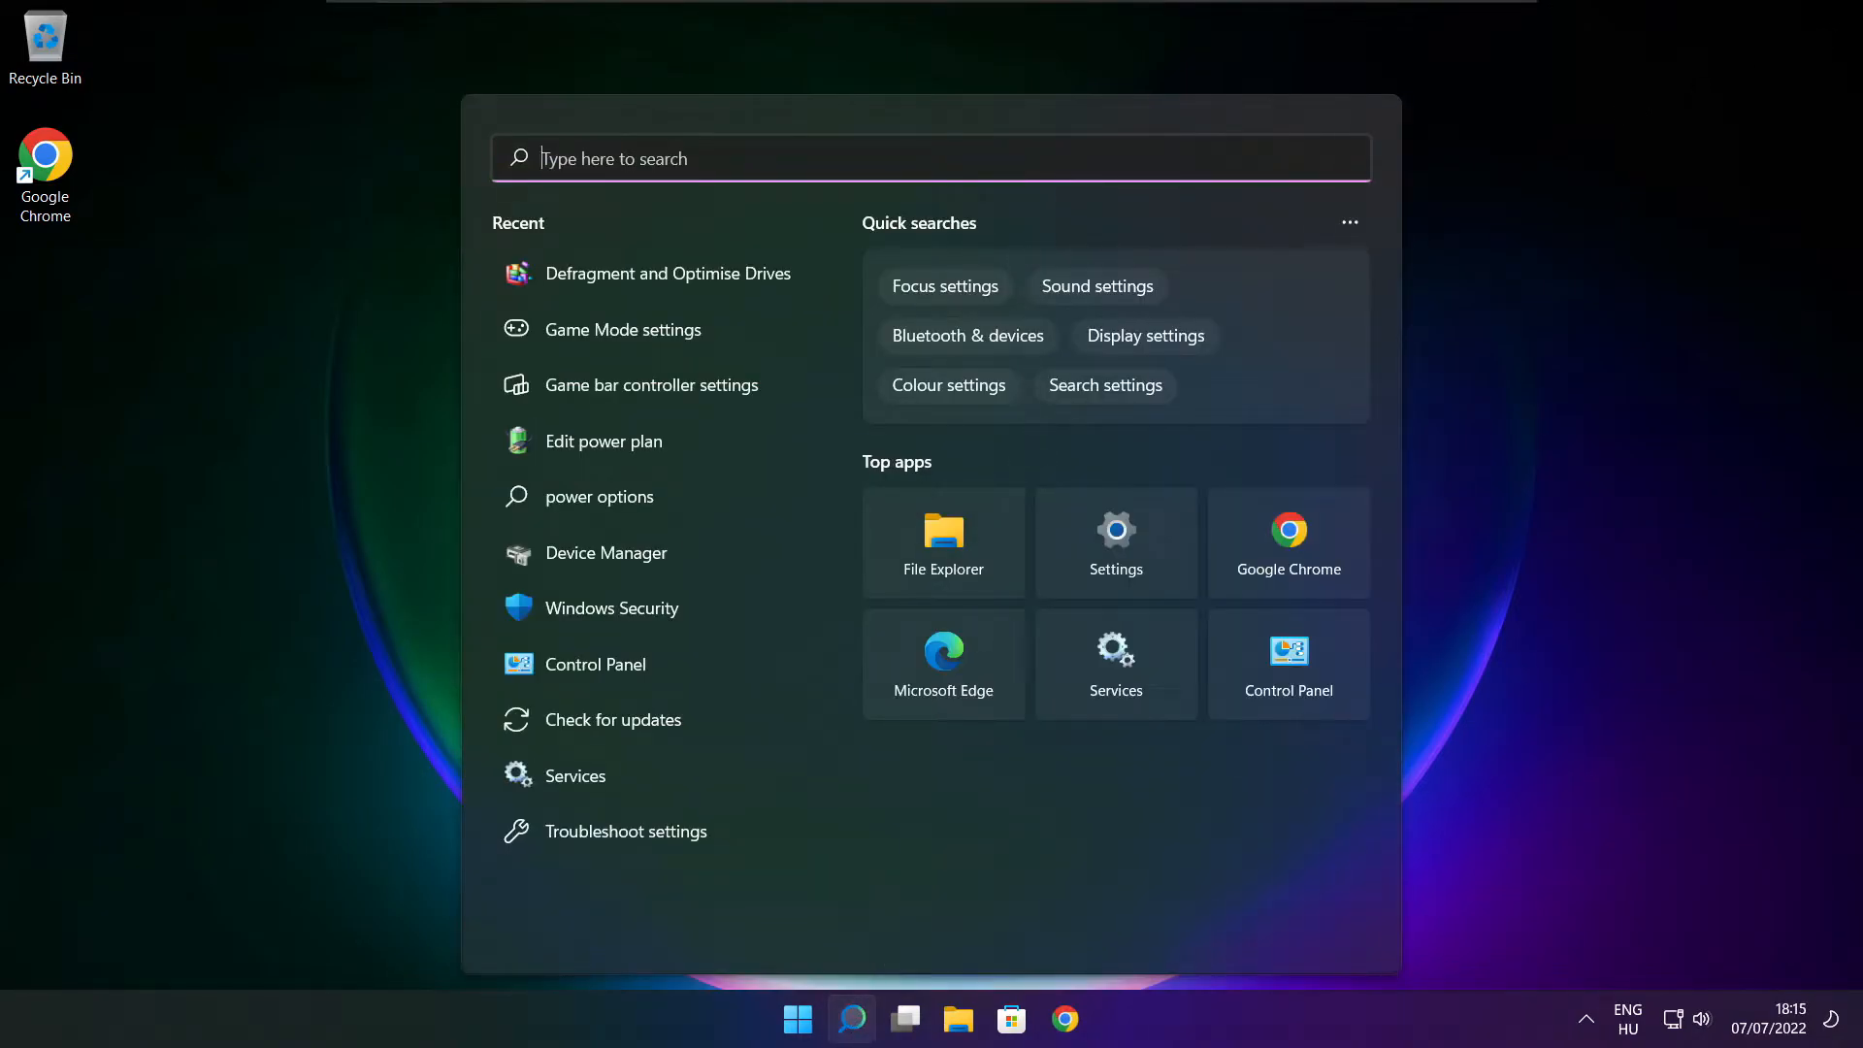
text(regedit)
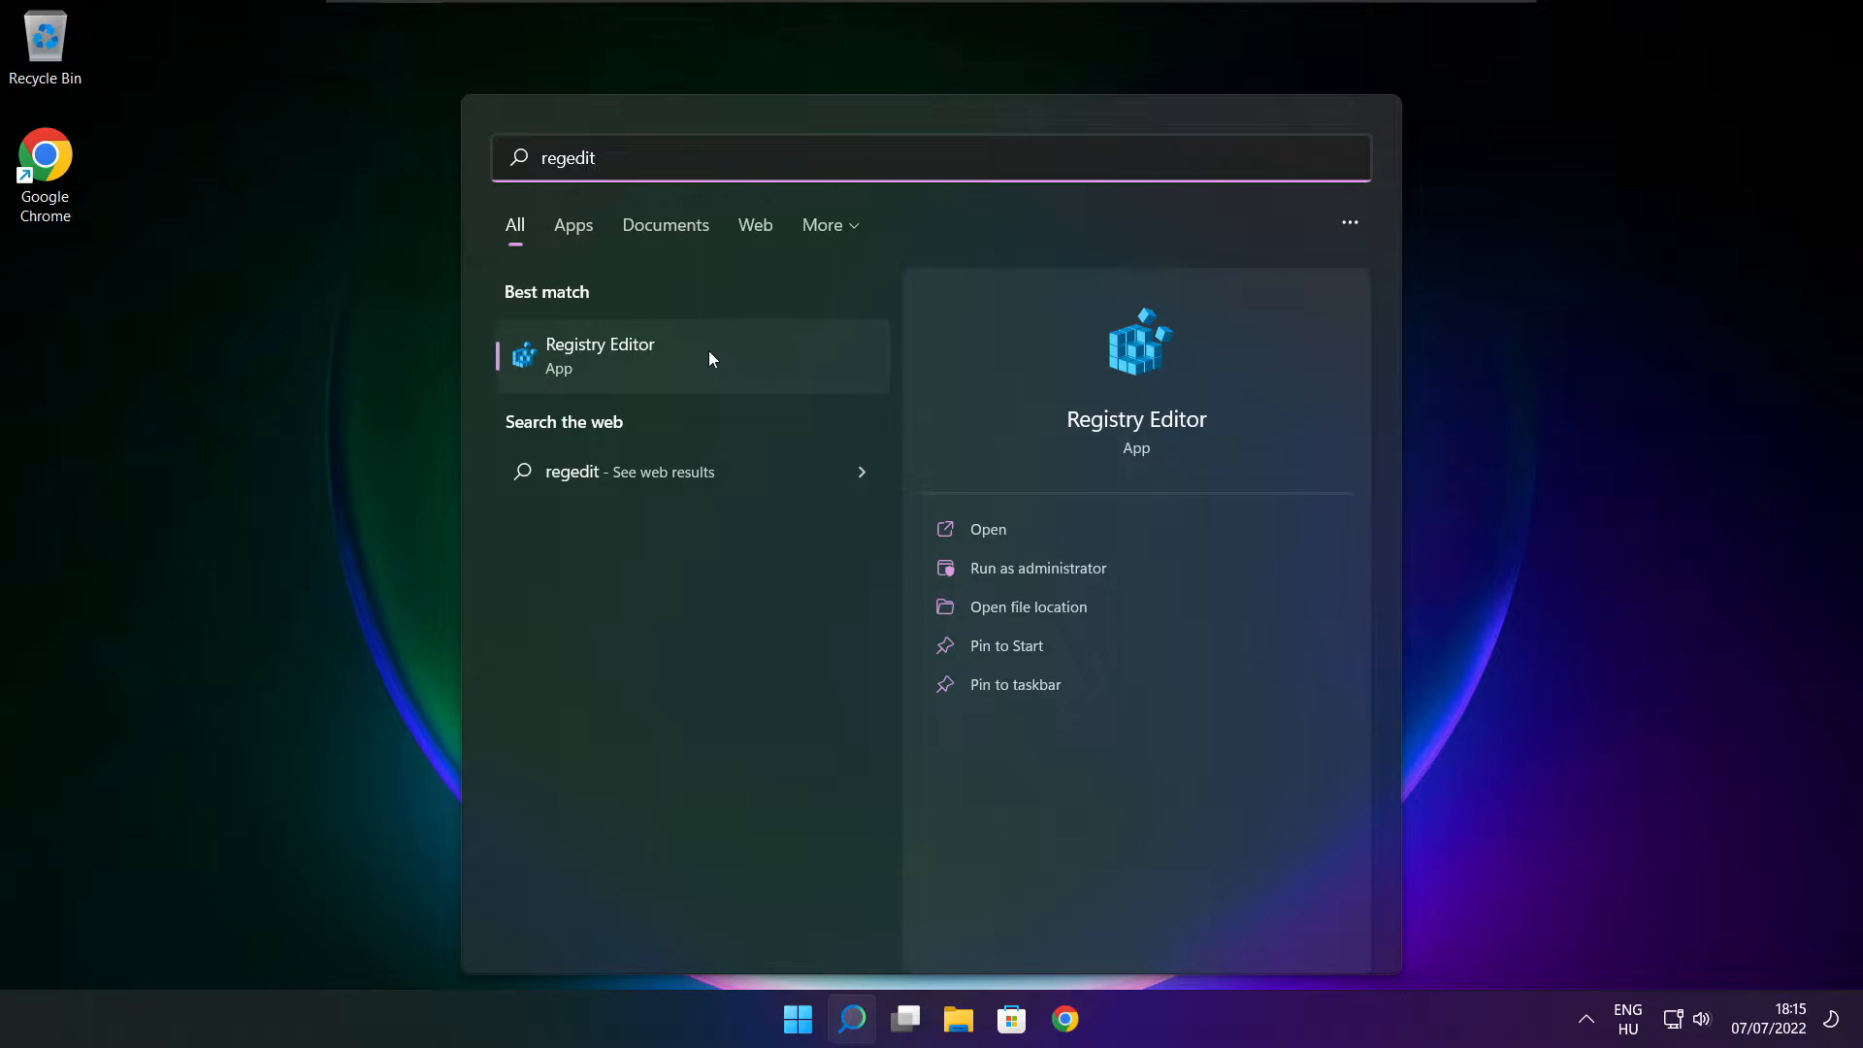
click(599, 357)
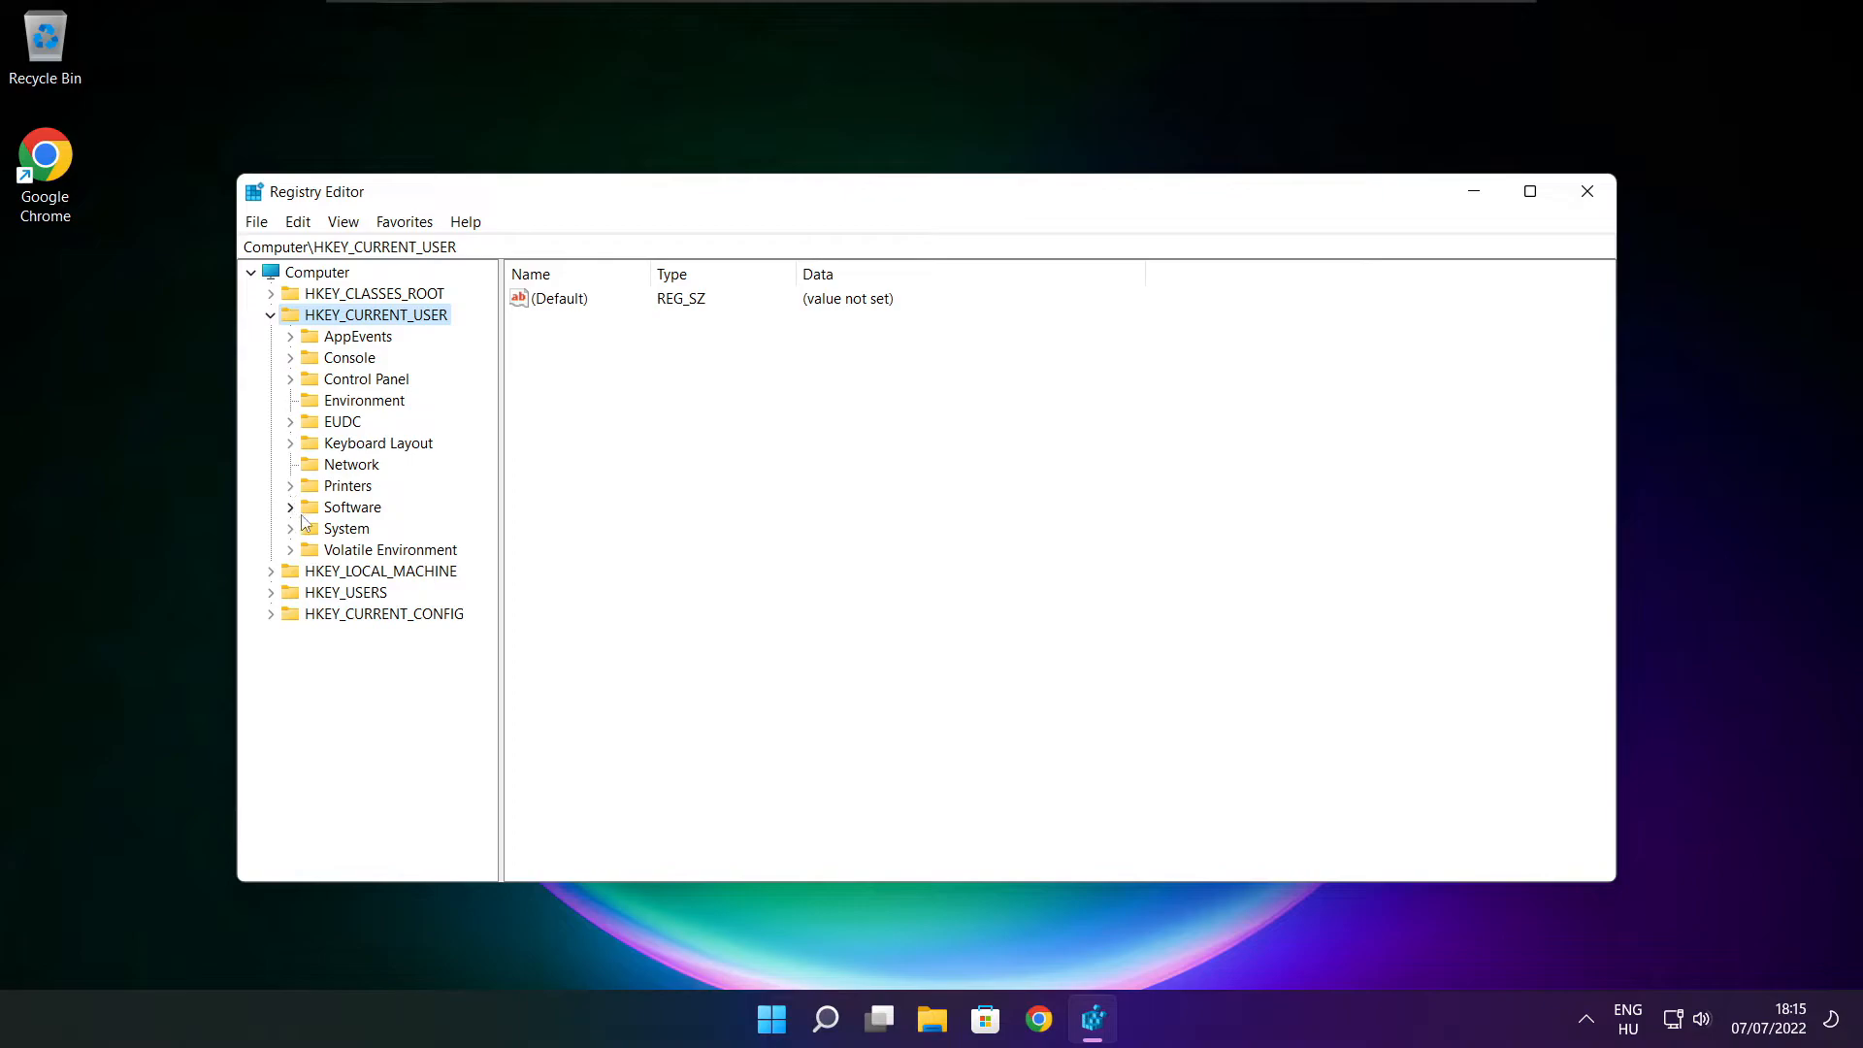
Navigate to HKEY_CURRENT_USER\System\GameConfigStore and widen the value name column.
click(345, 528)
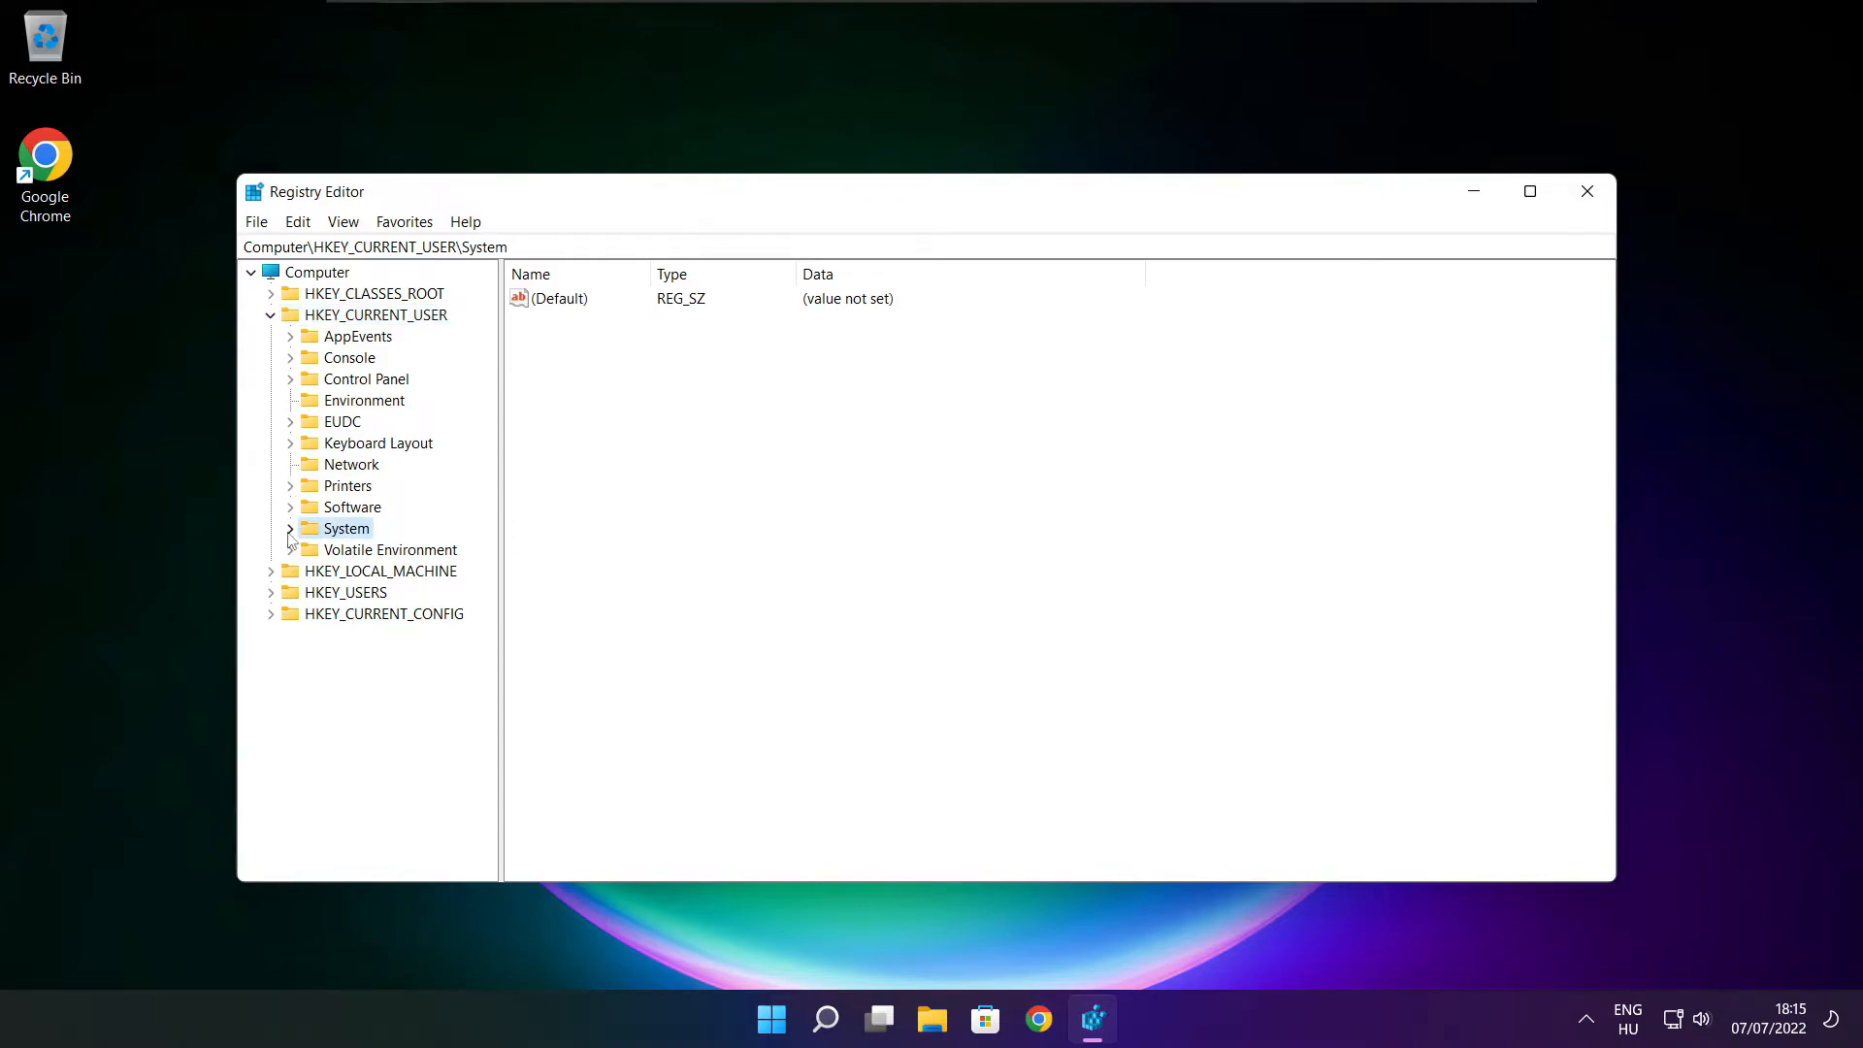
click(291, 528)
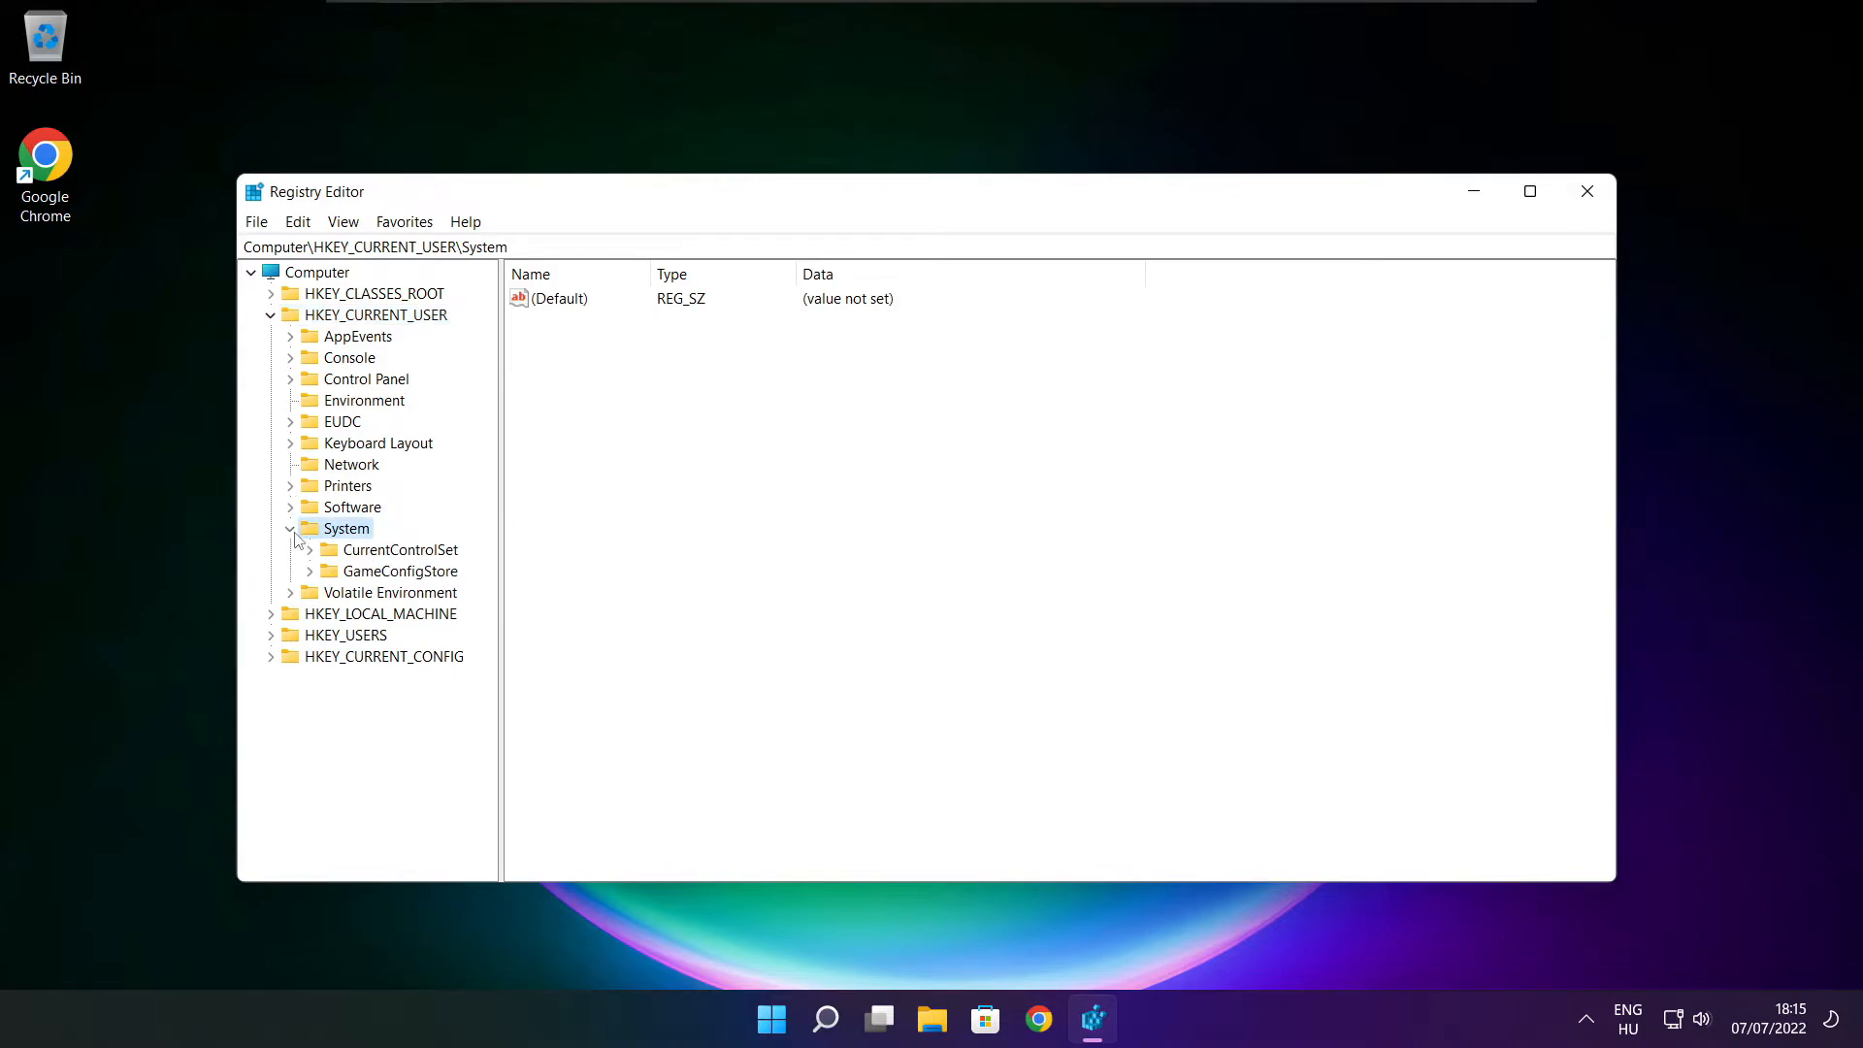
click(400, 571)
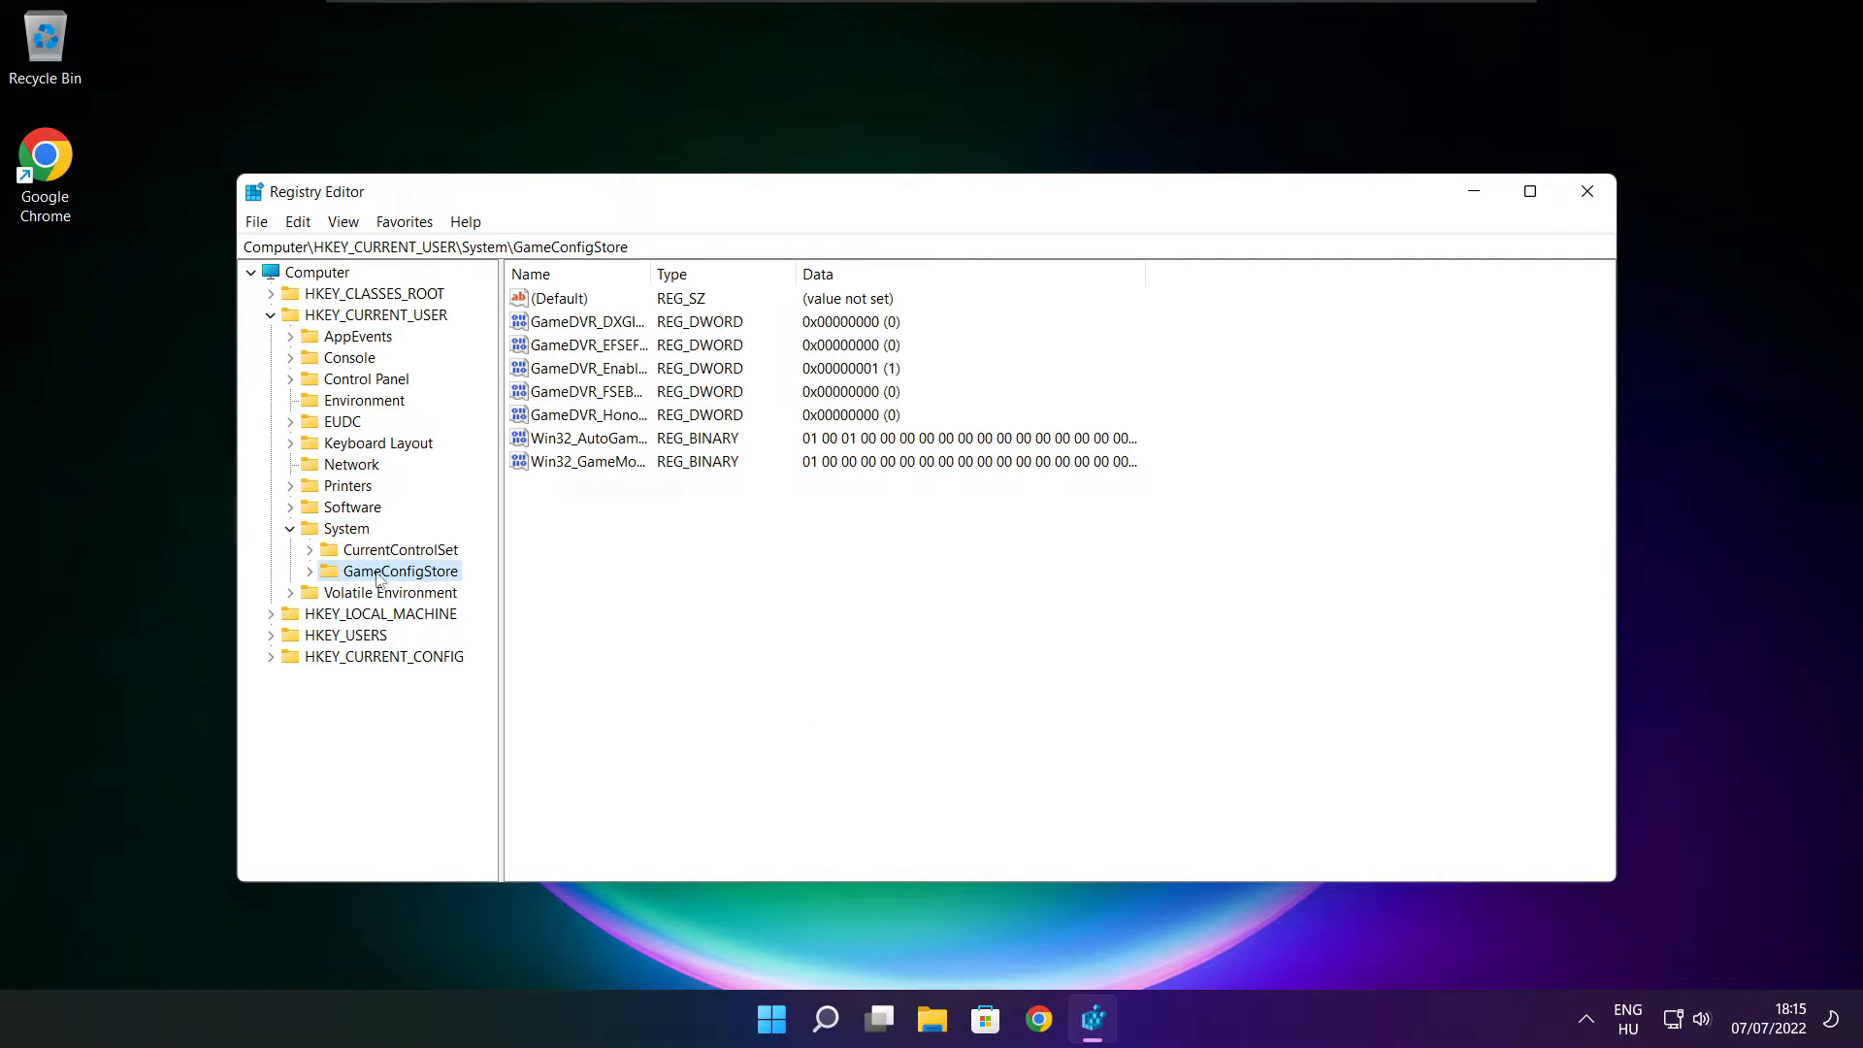
mouse_move(648, 273)
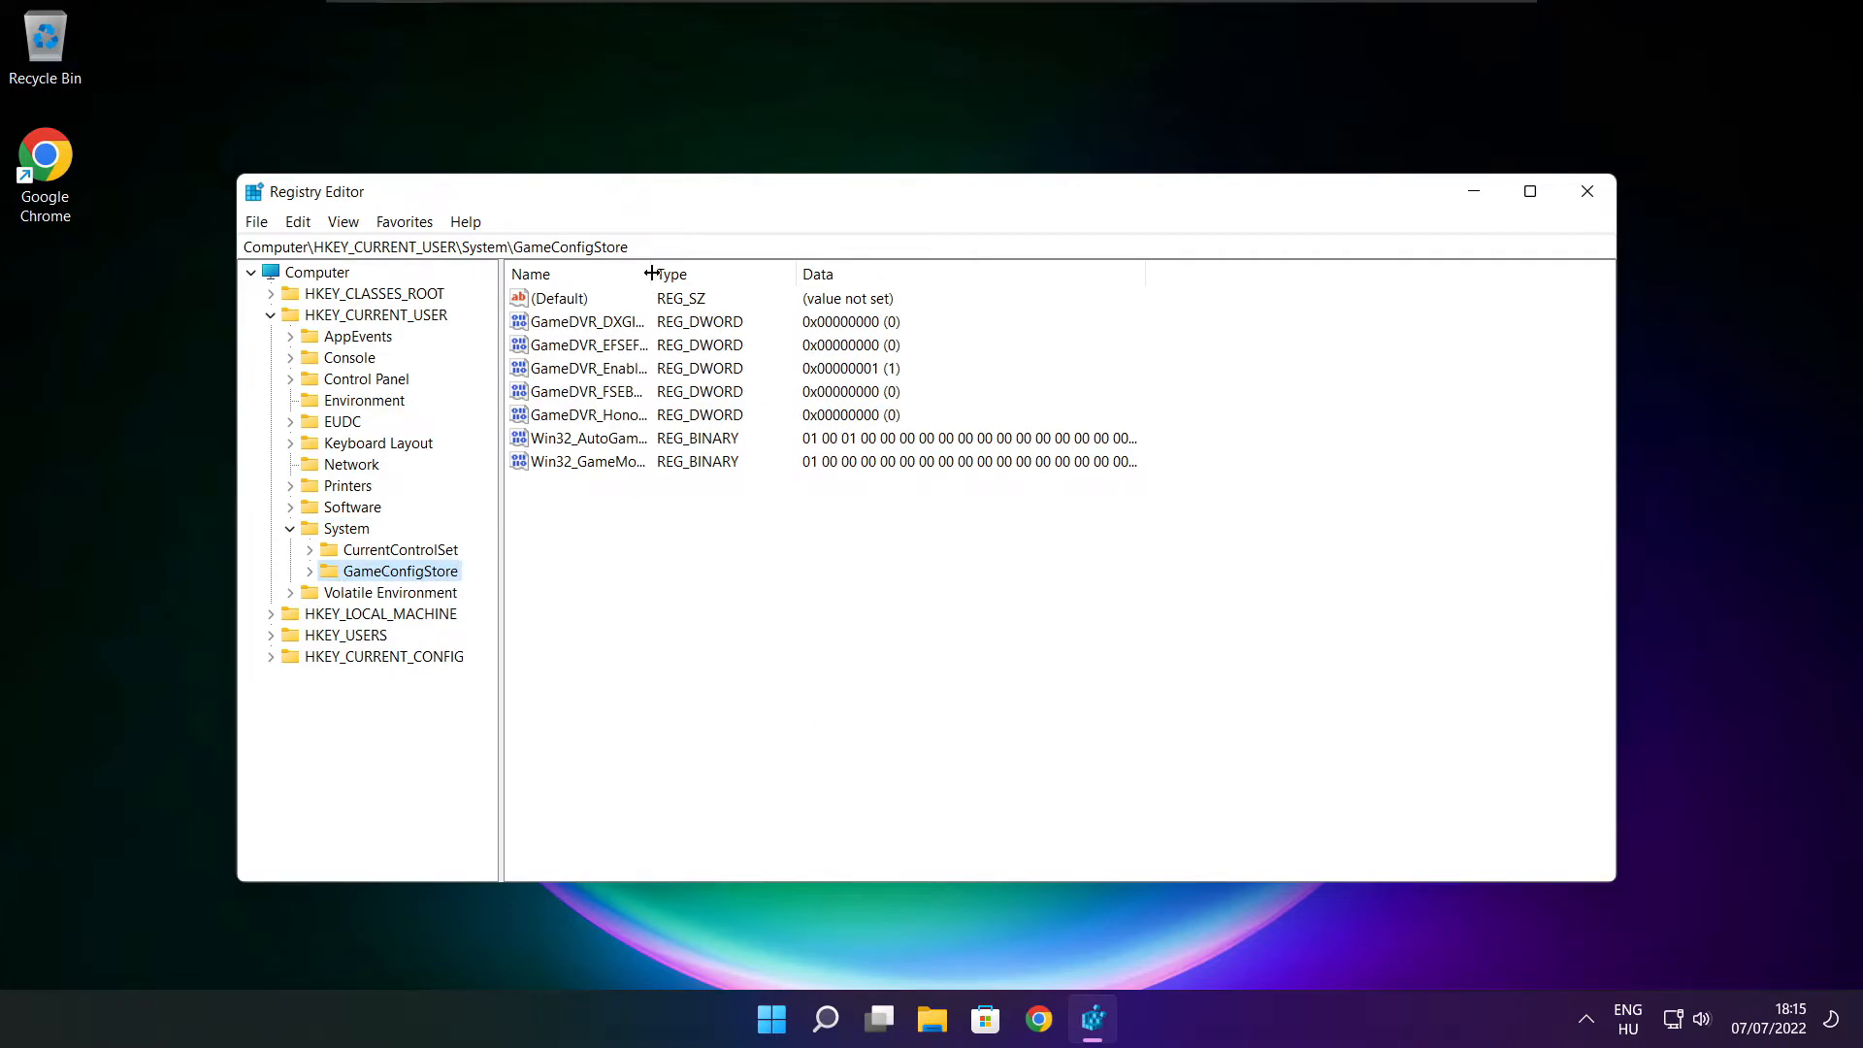
drag(652, 274, 813, 273)
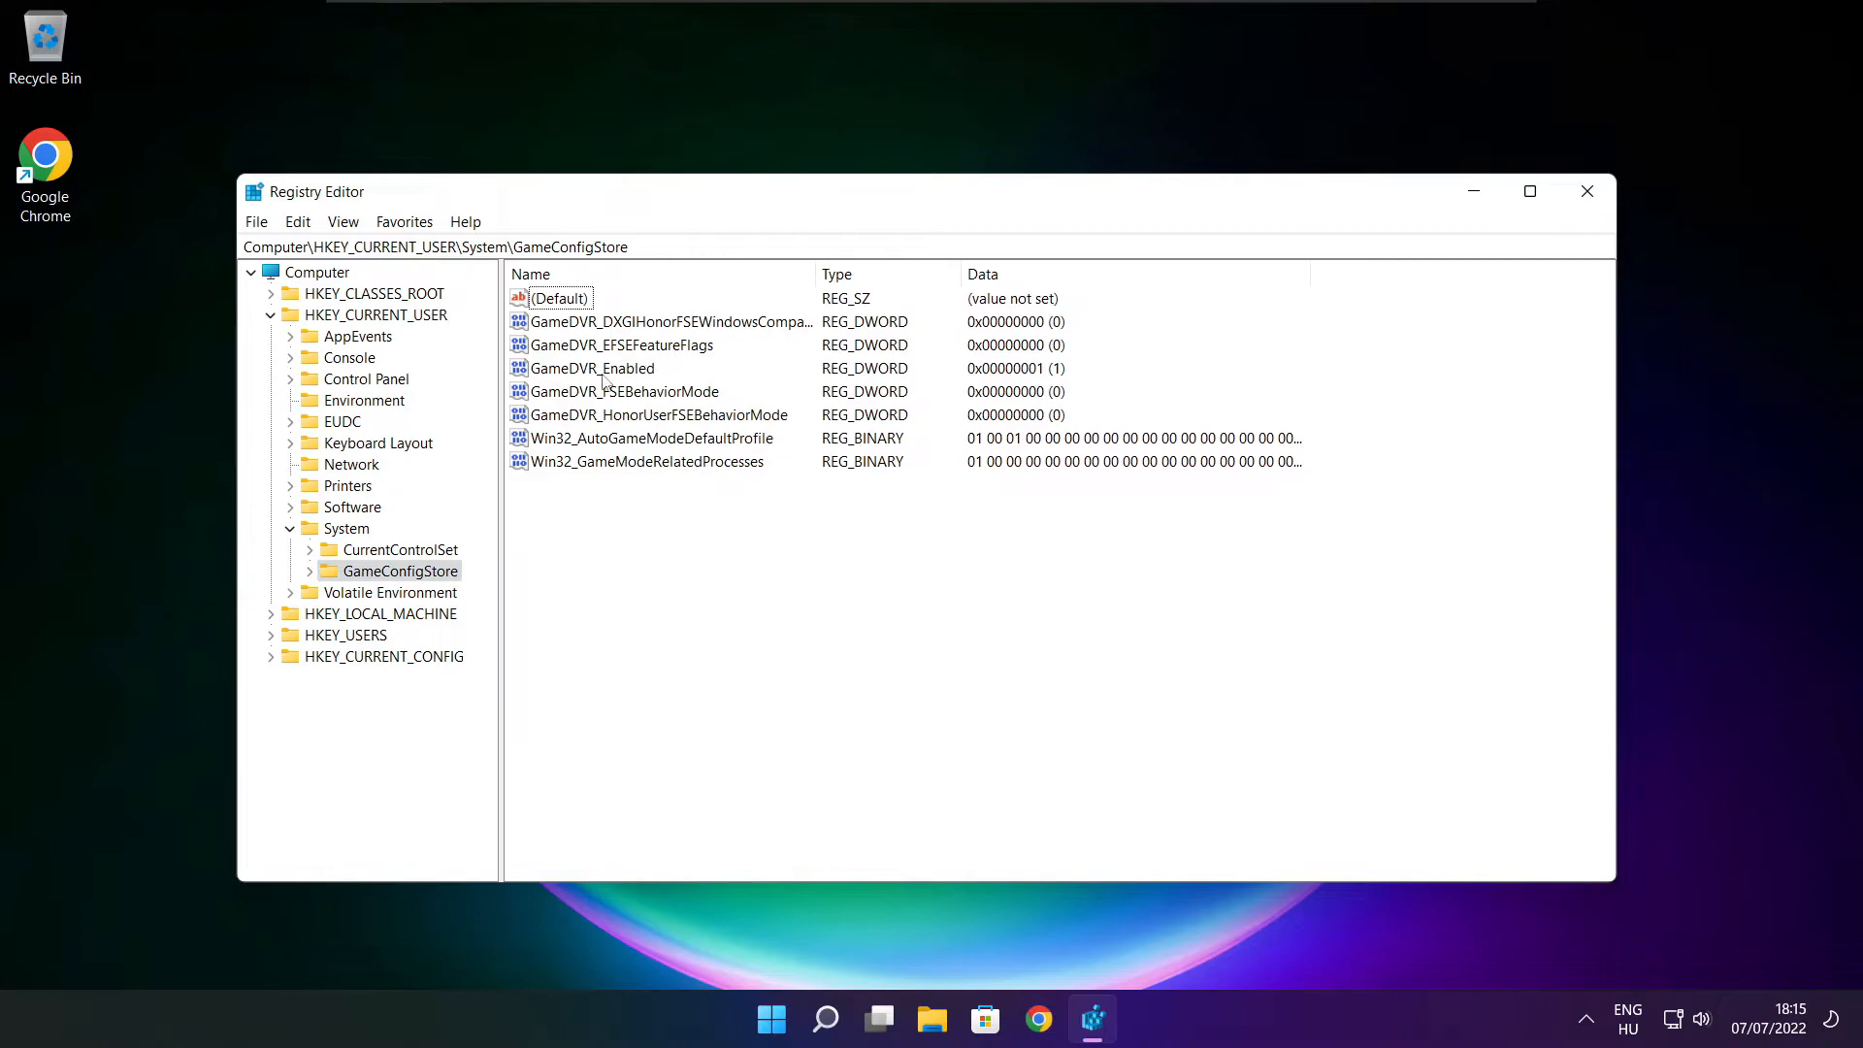
Set the GameDVR_Enabled value to 0.
click(594, 368)
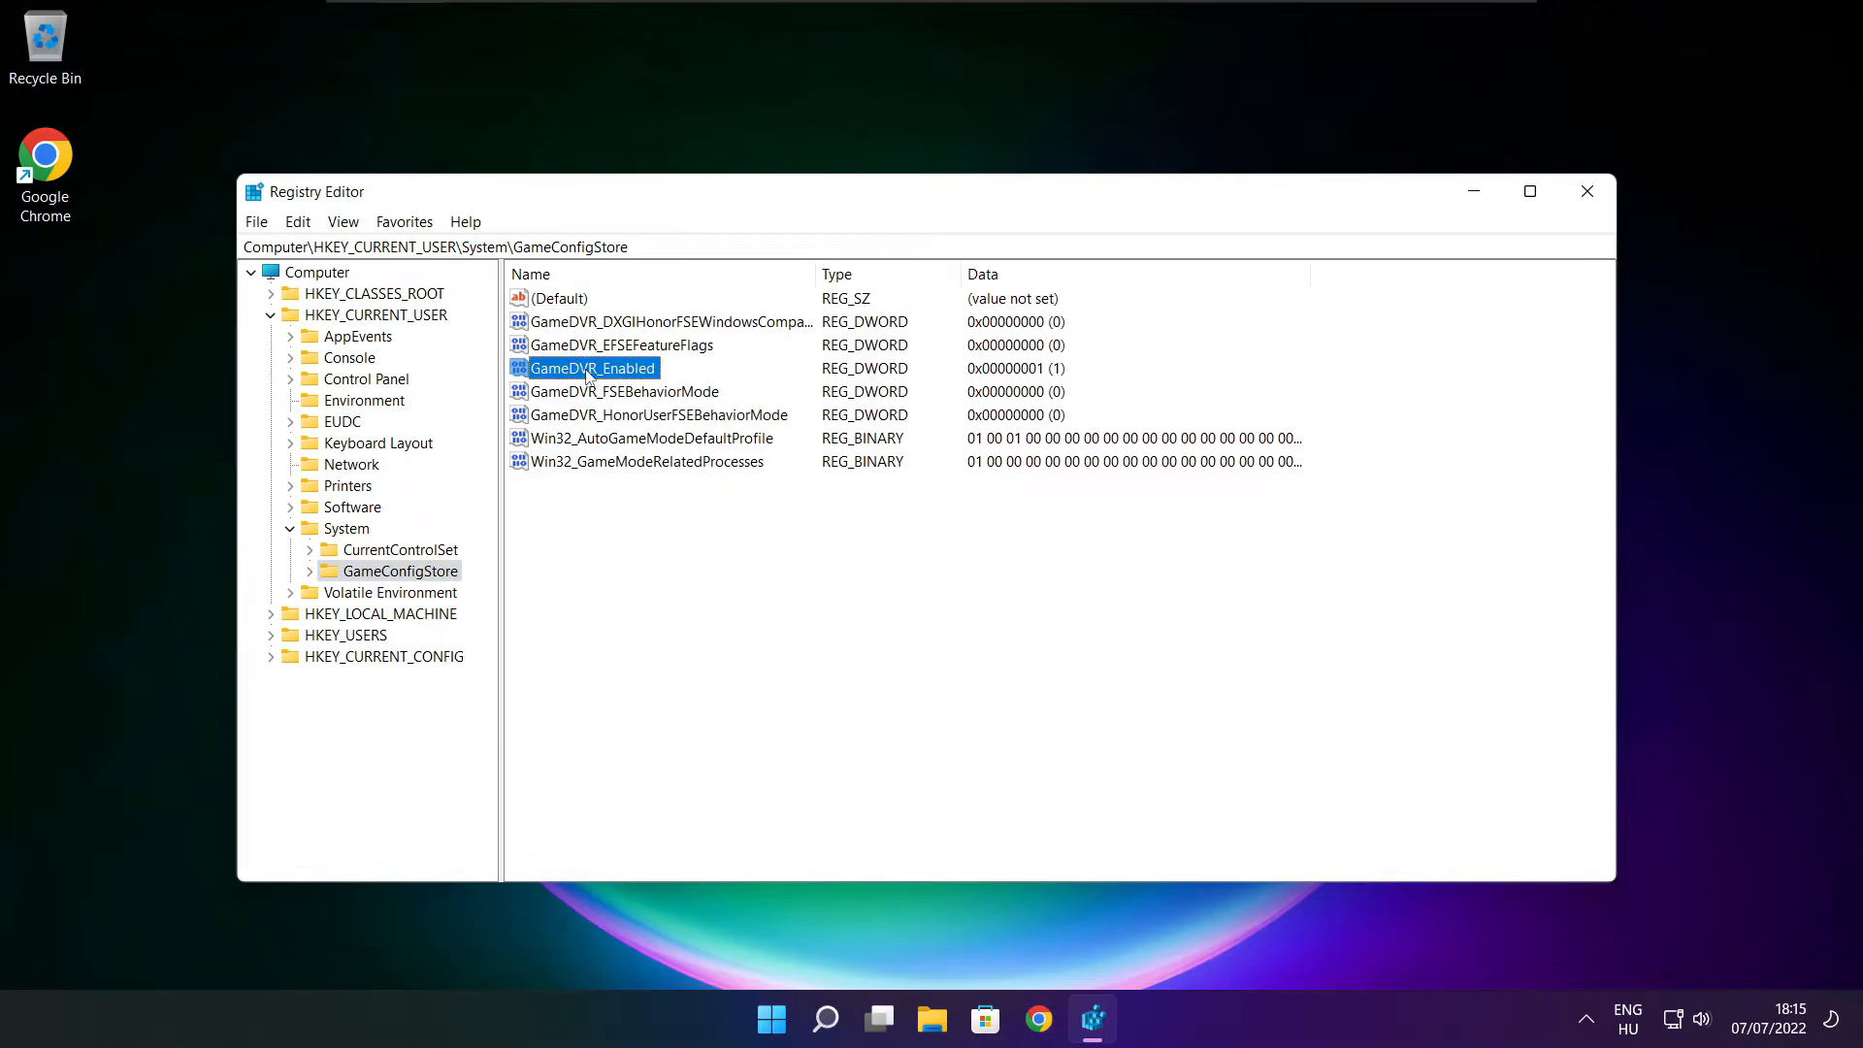
double_click(591, 369)
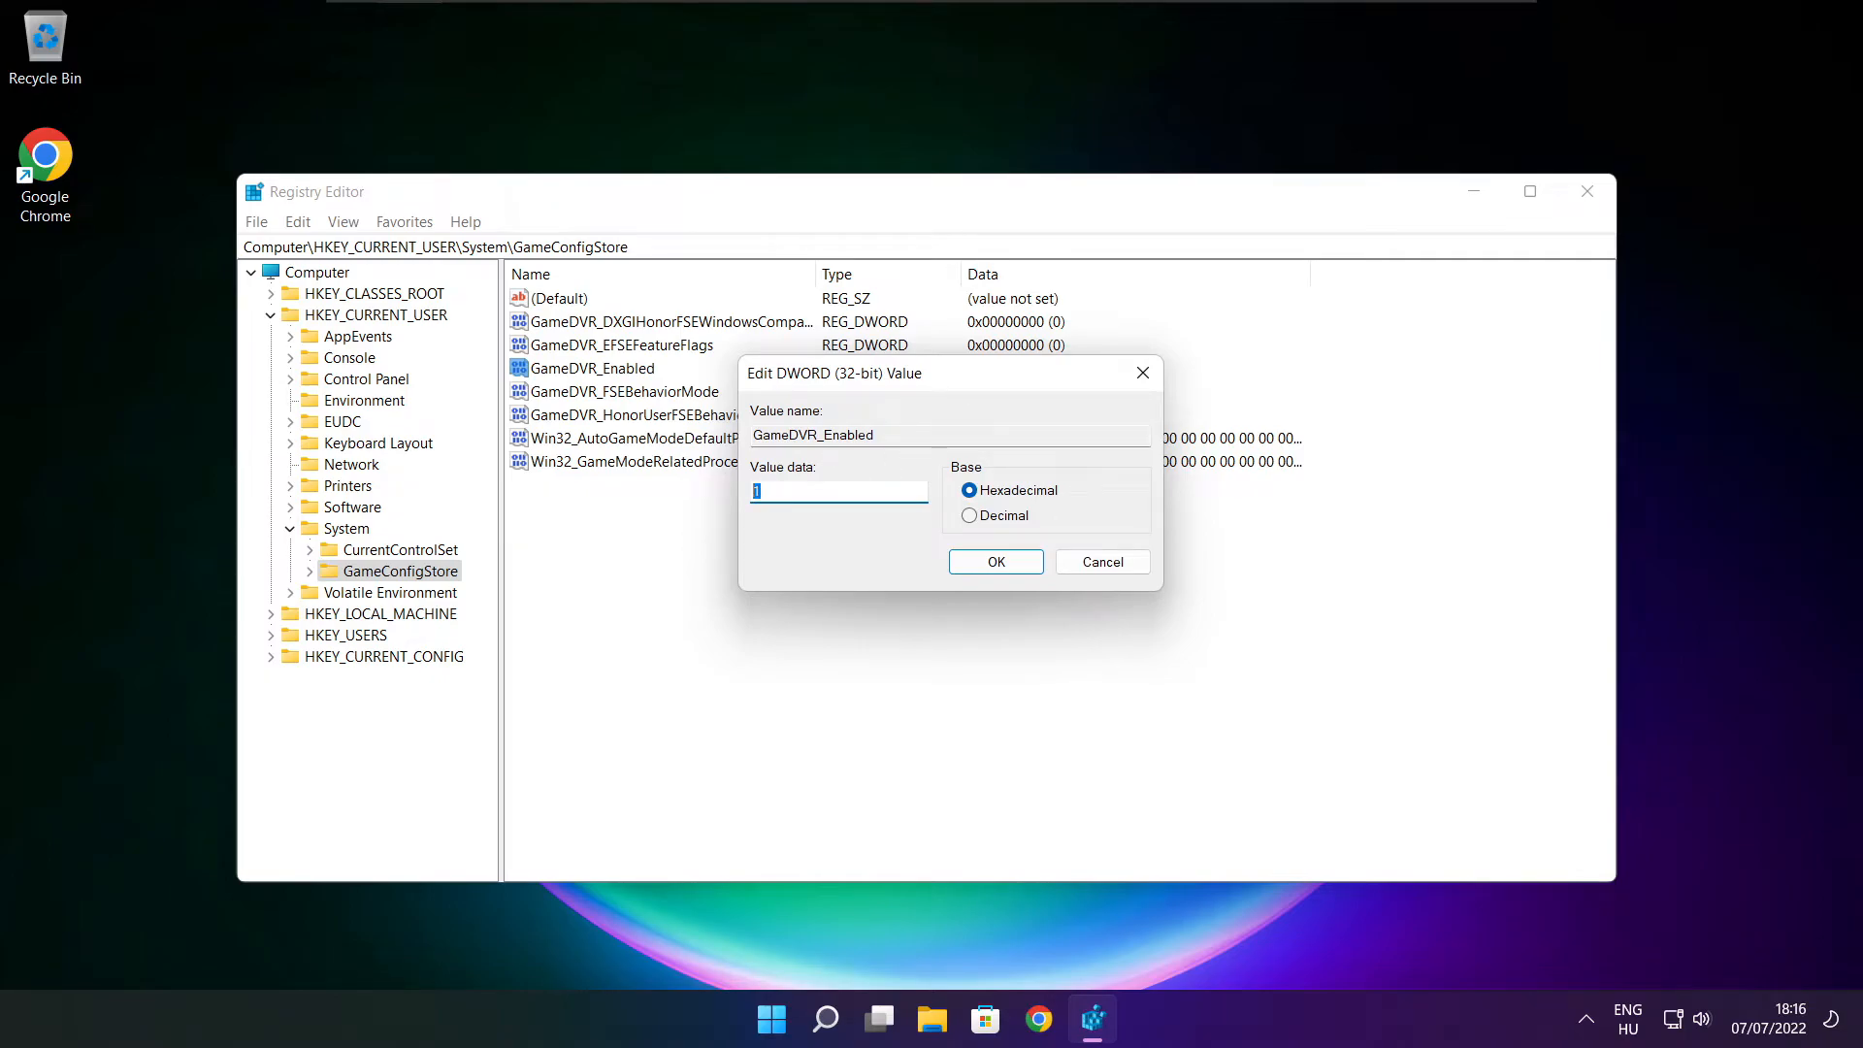
text(0)
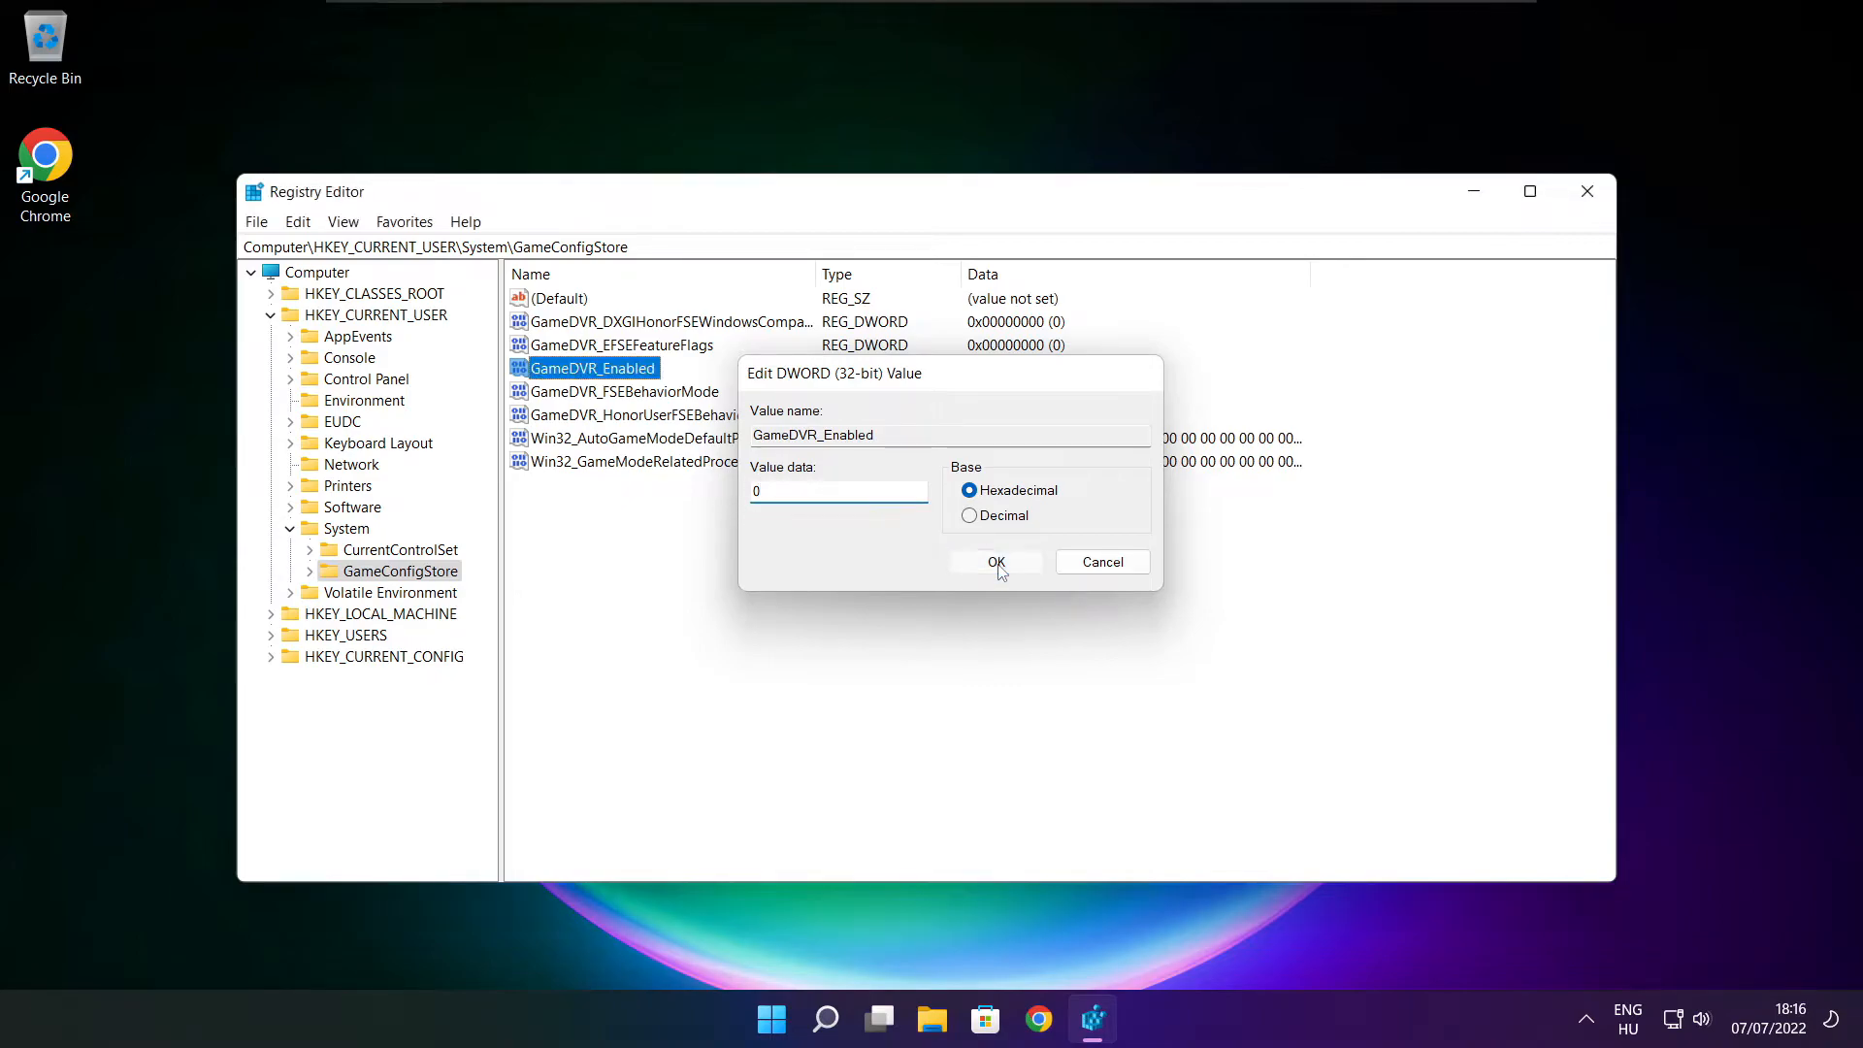
click(996, 563)
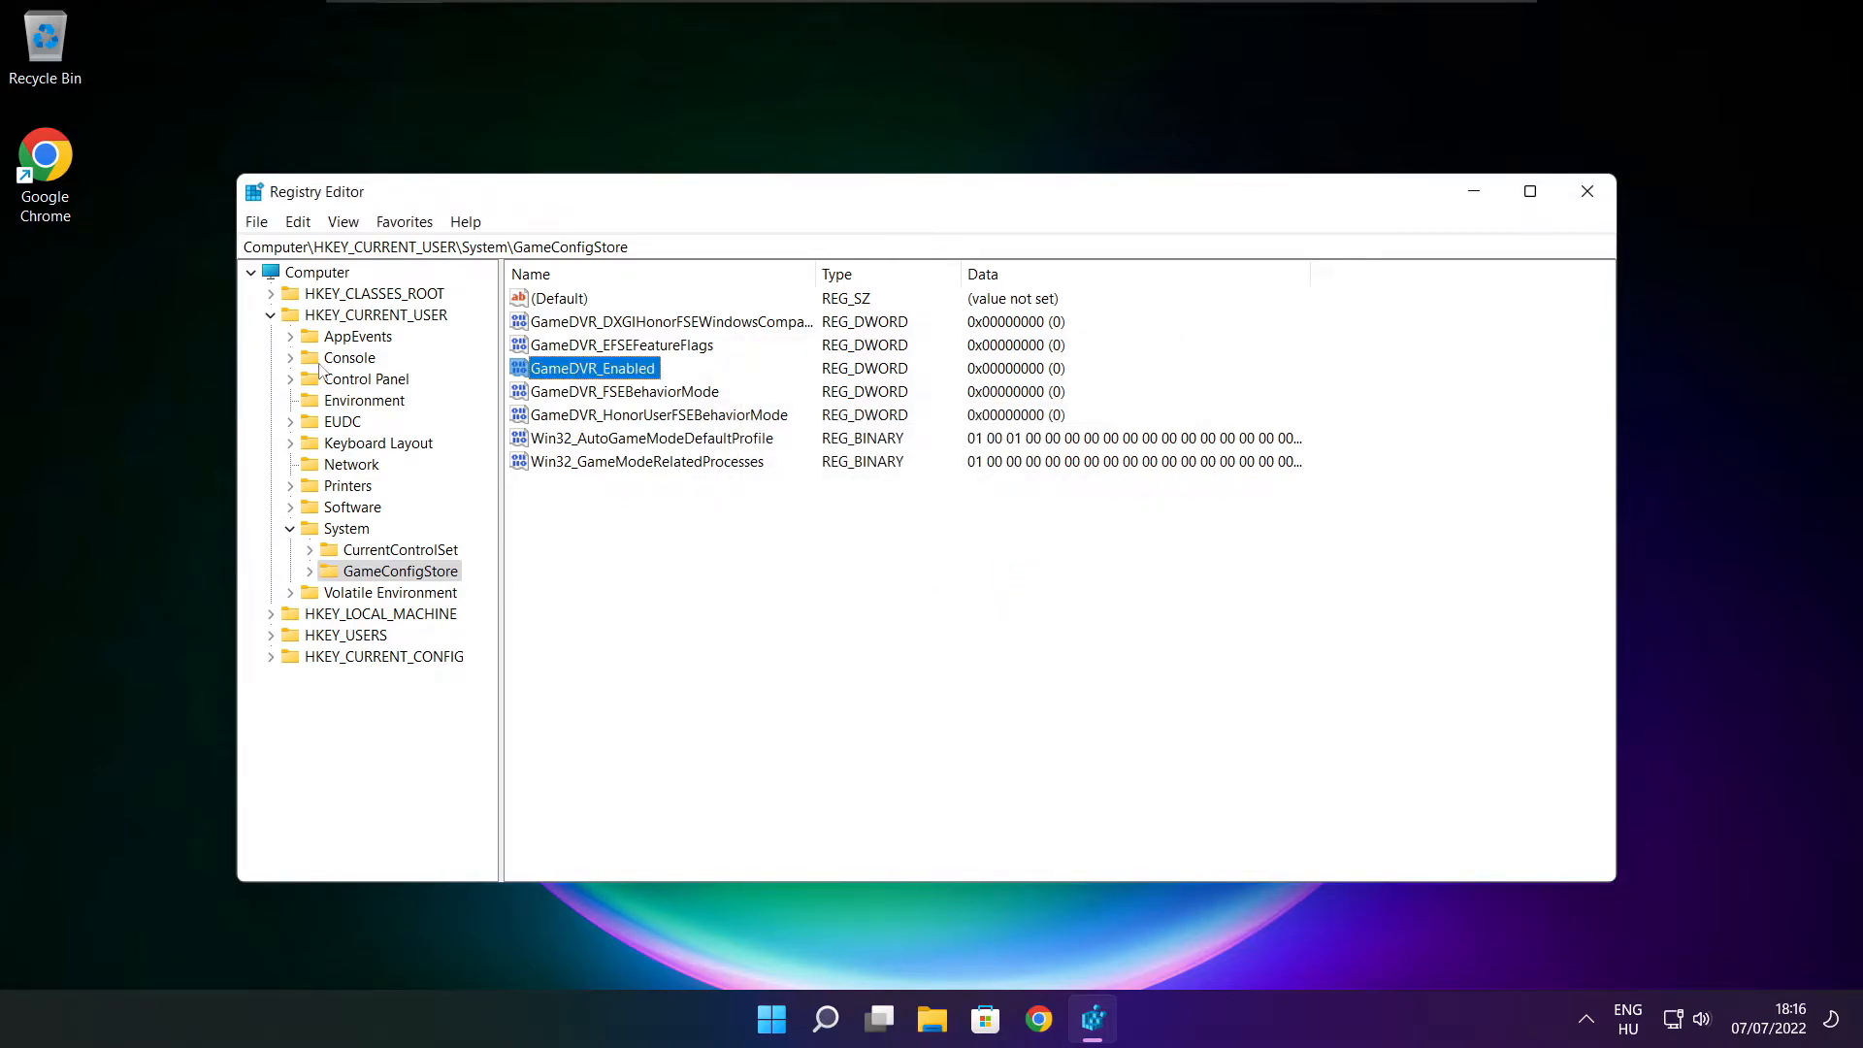
Expand HKEY_LOCAL_MACHINE\SOFTWARE\Microsoft in the registry tree.
click(272, 314)
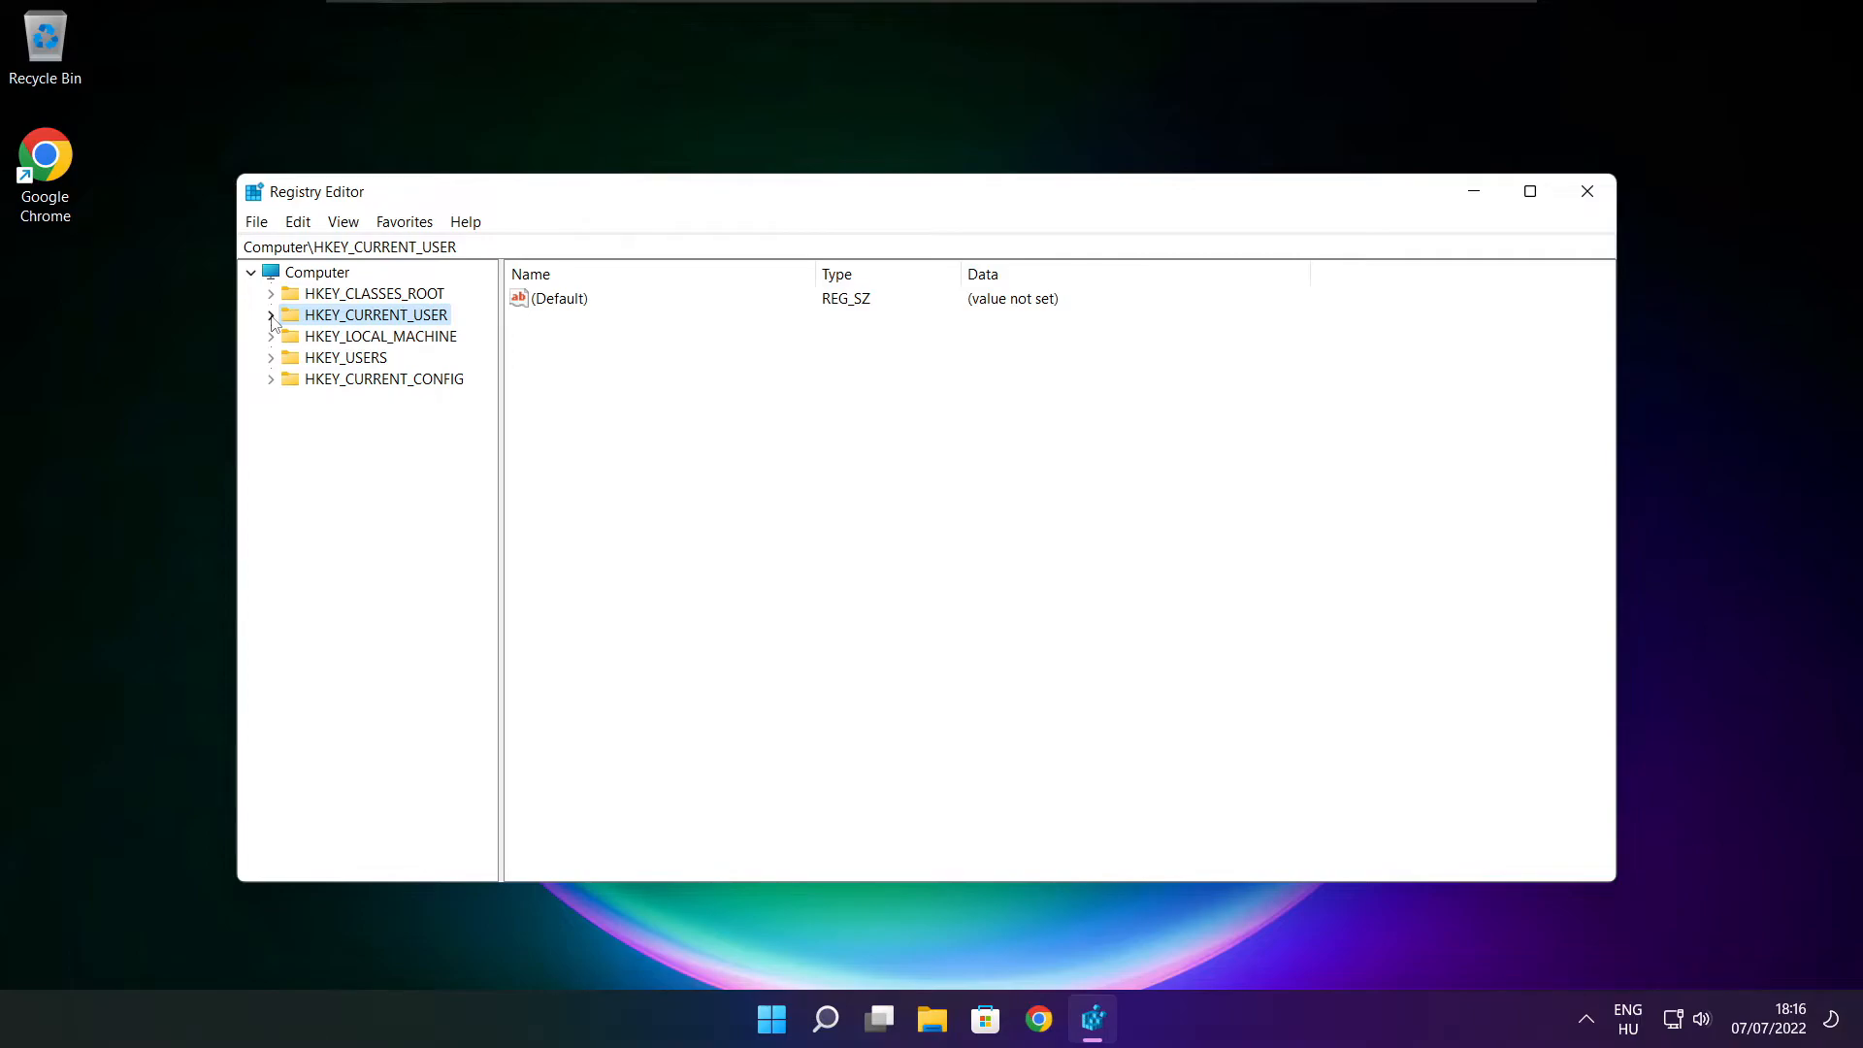
mouse_move(297, 341)
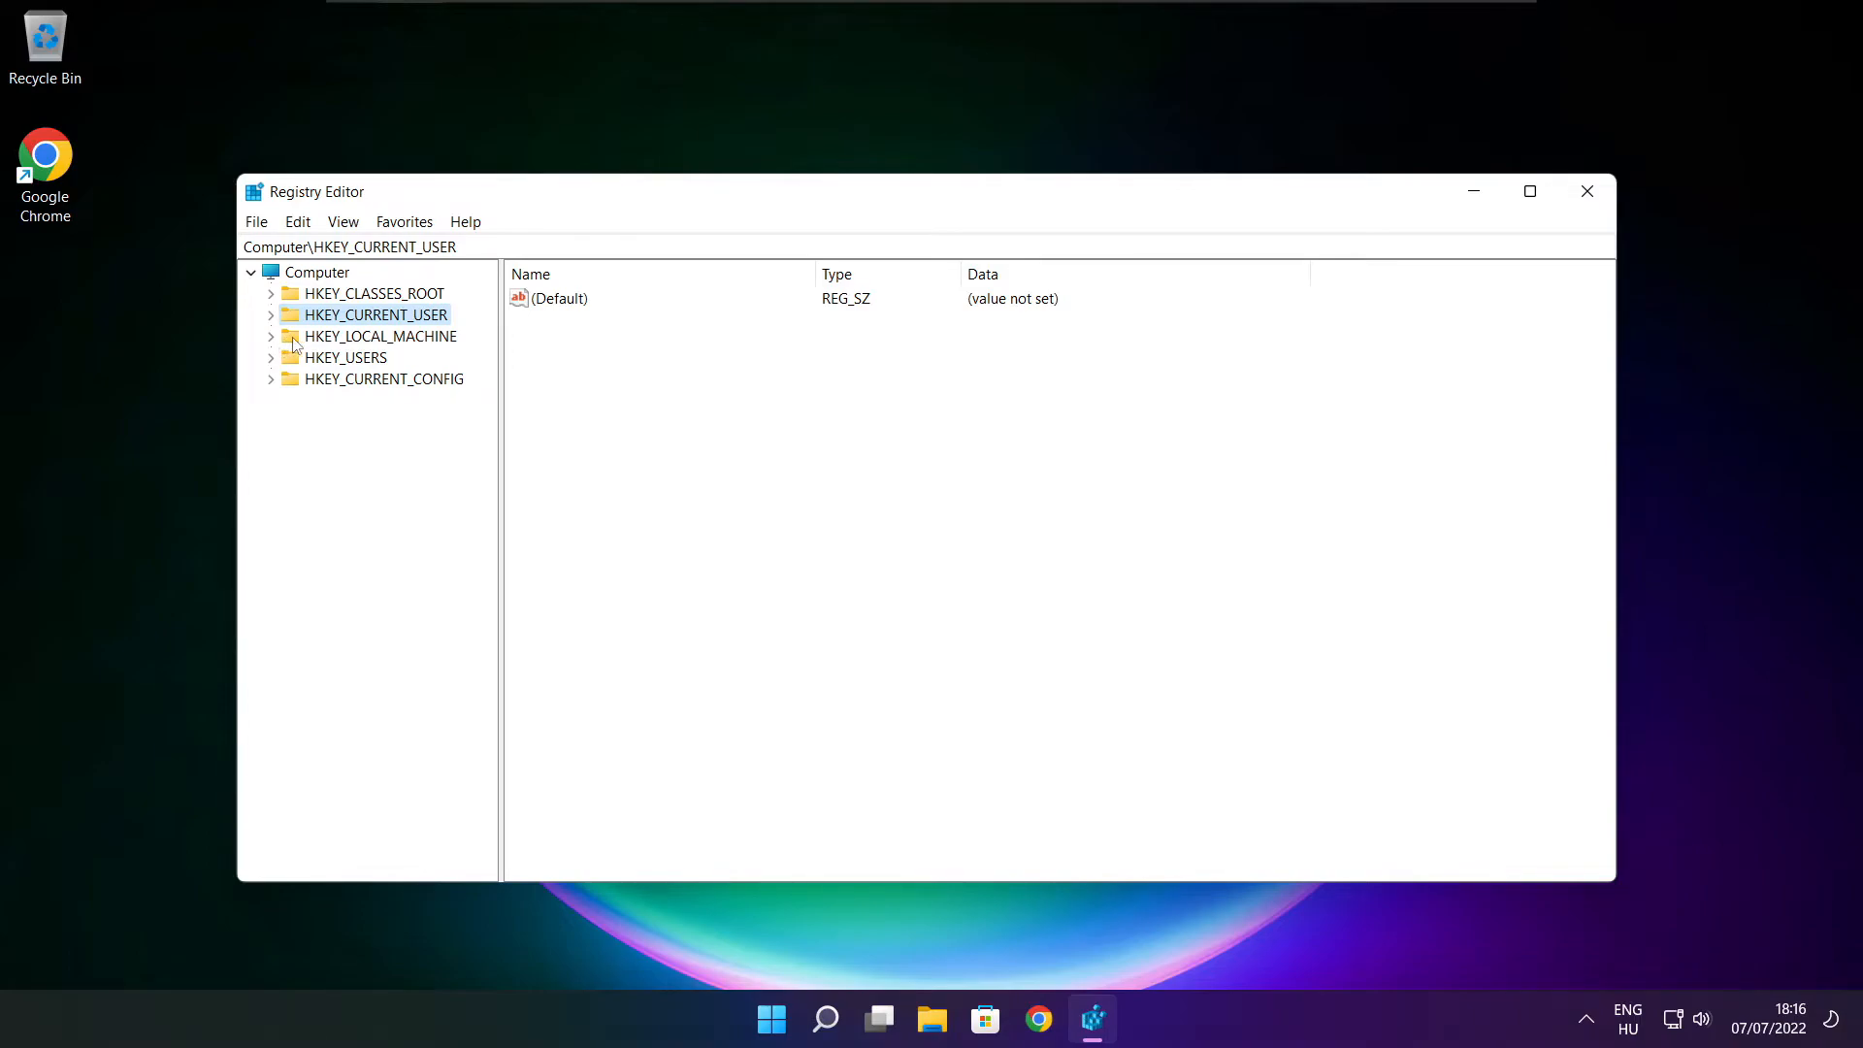
click(381, 336)
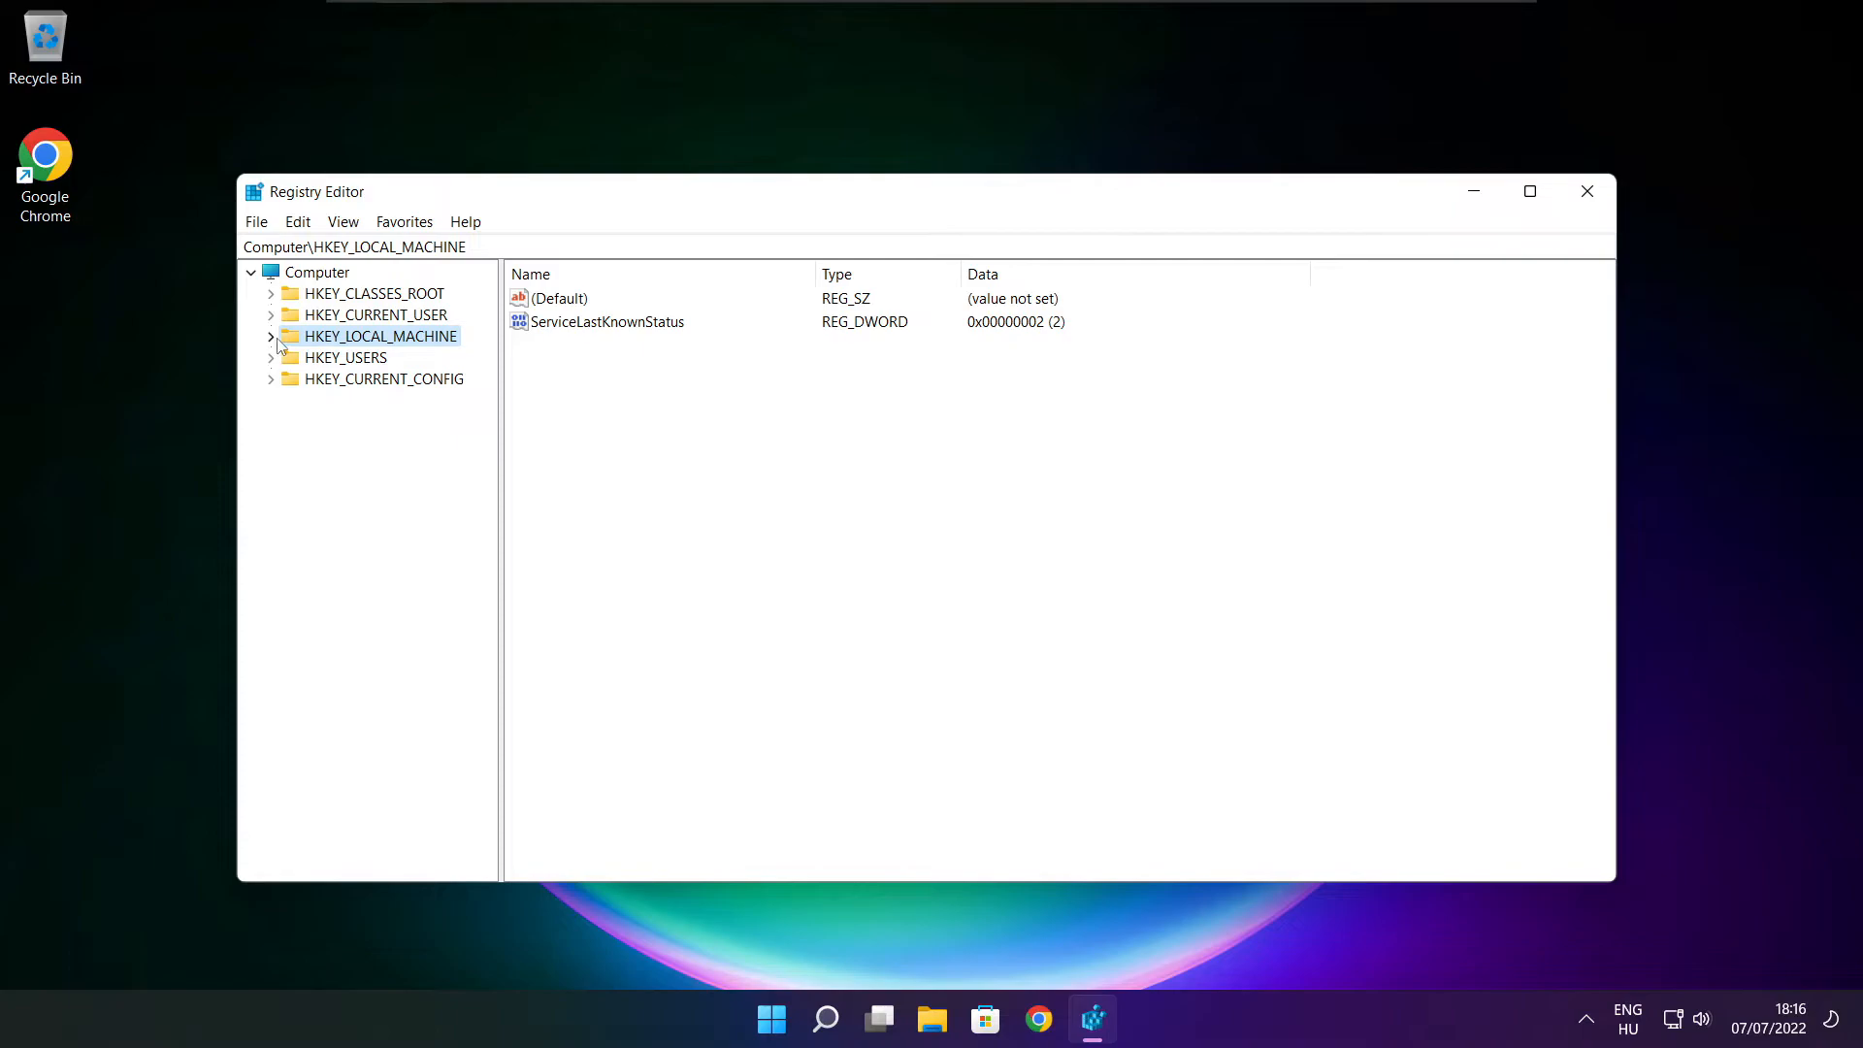
click(271, 335)
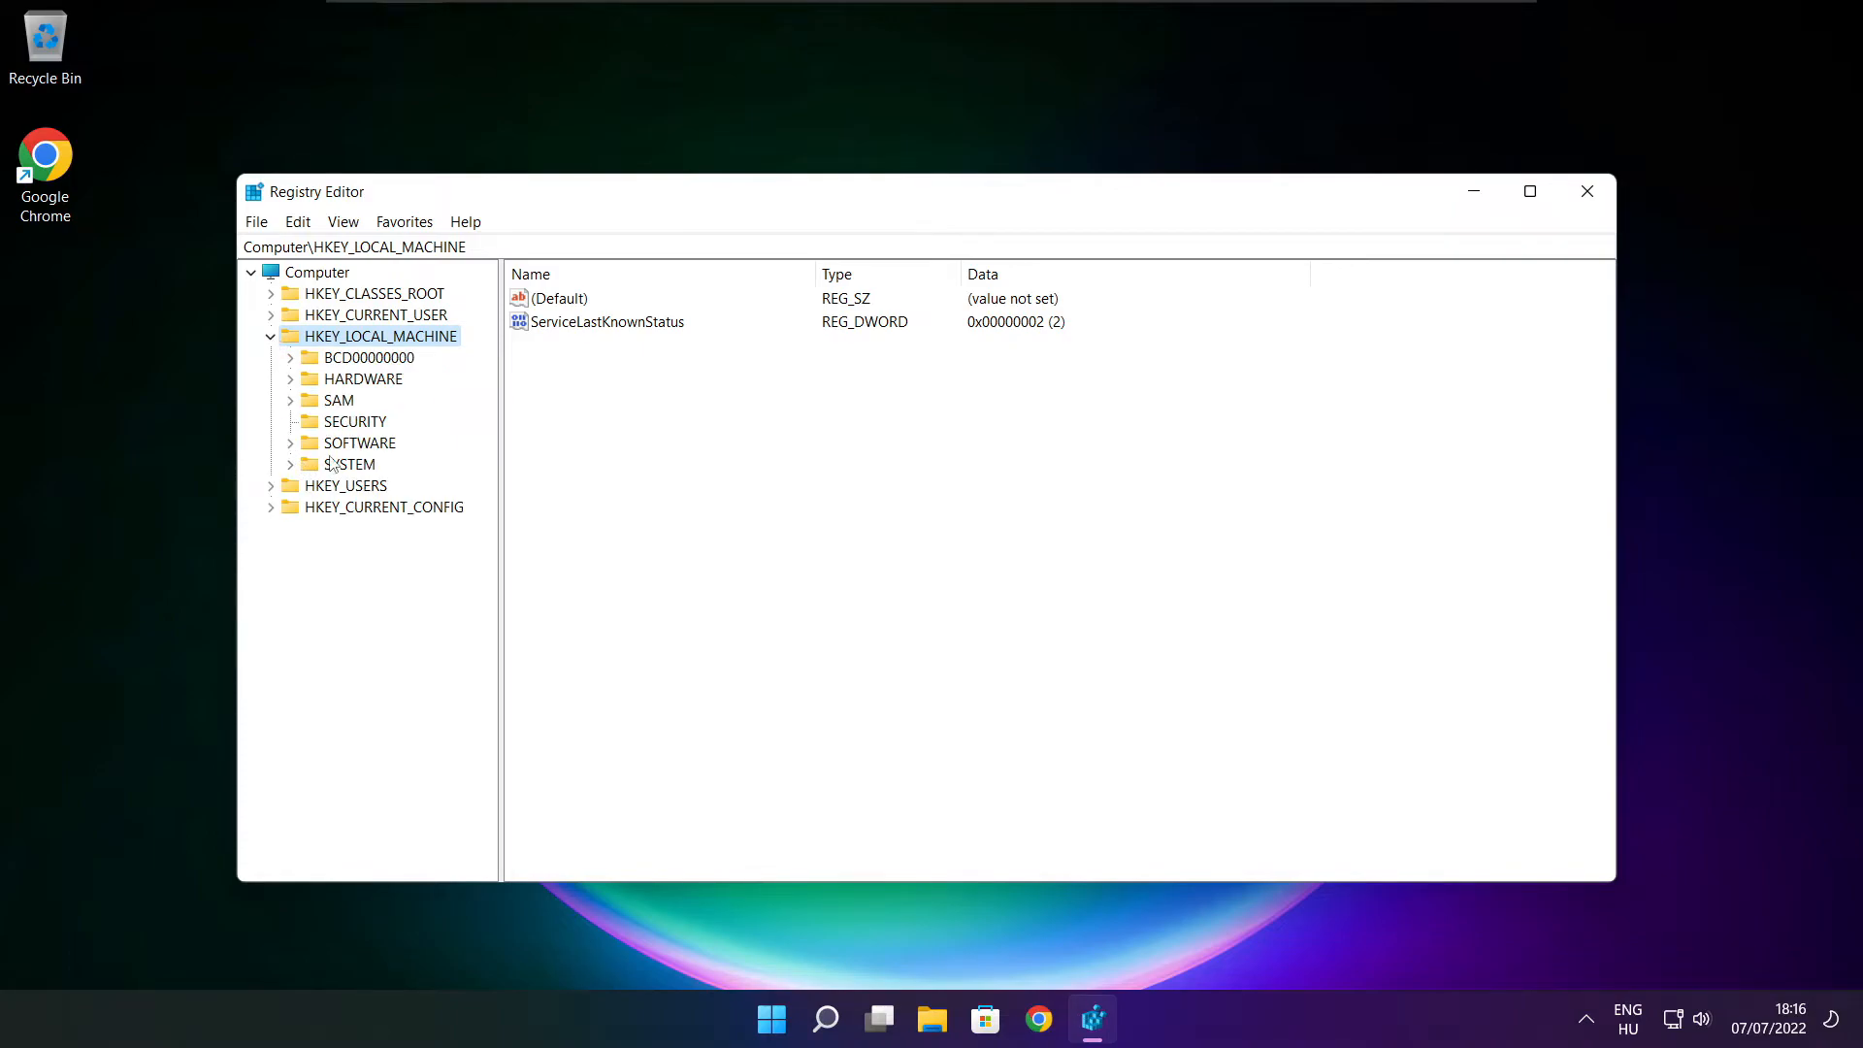
click(361, 443)
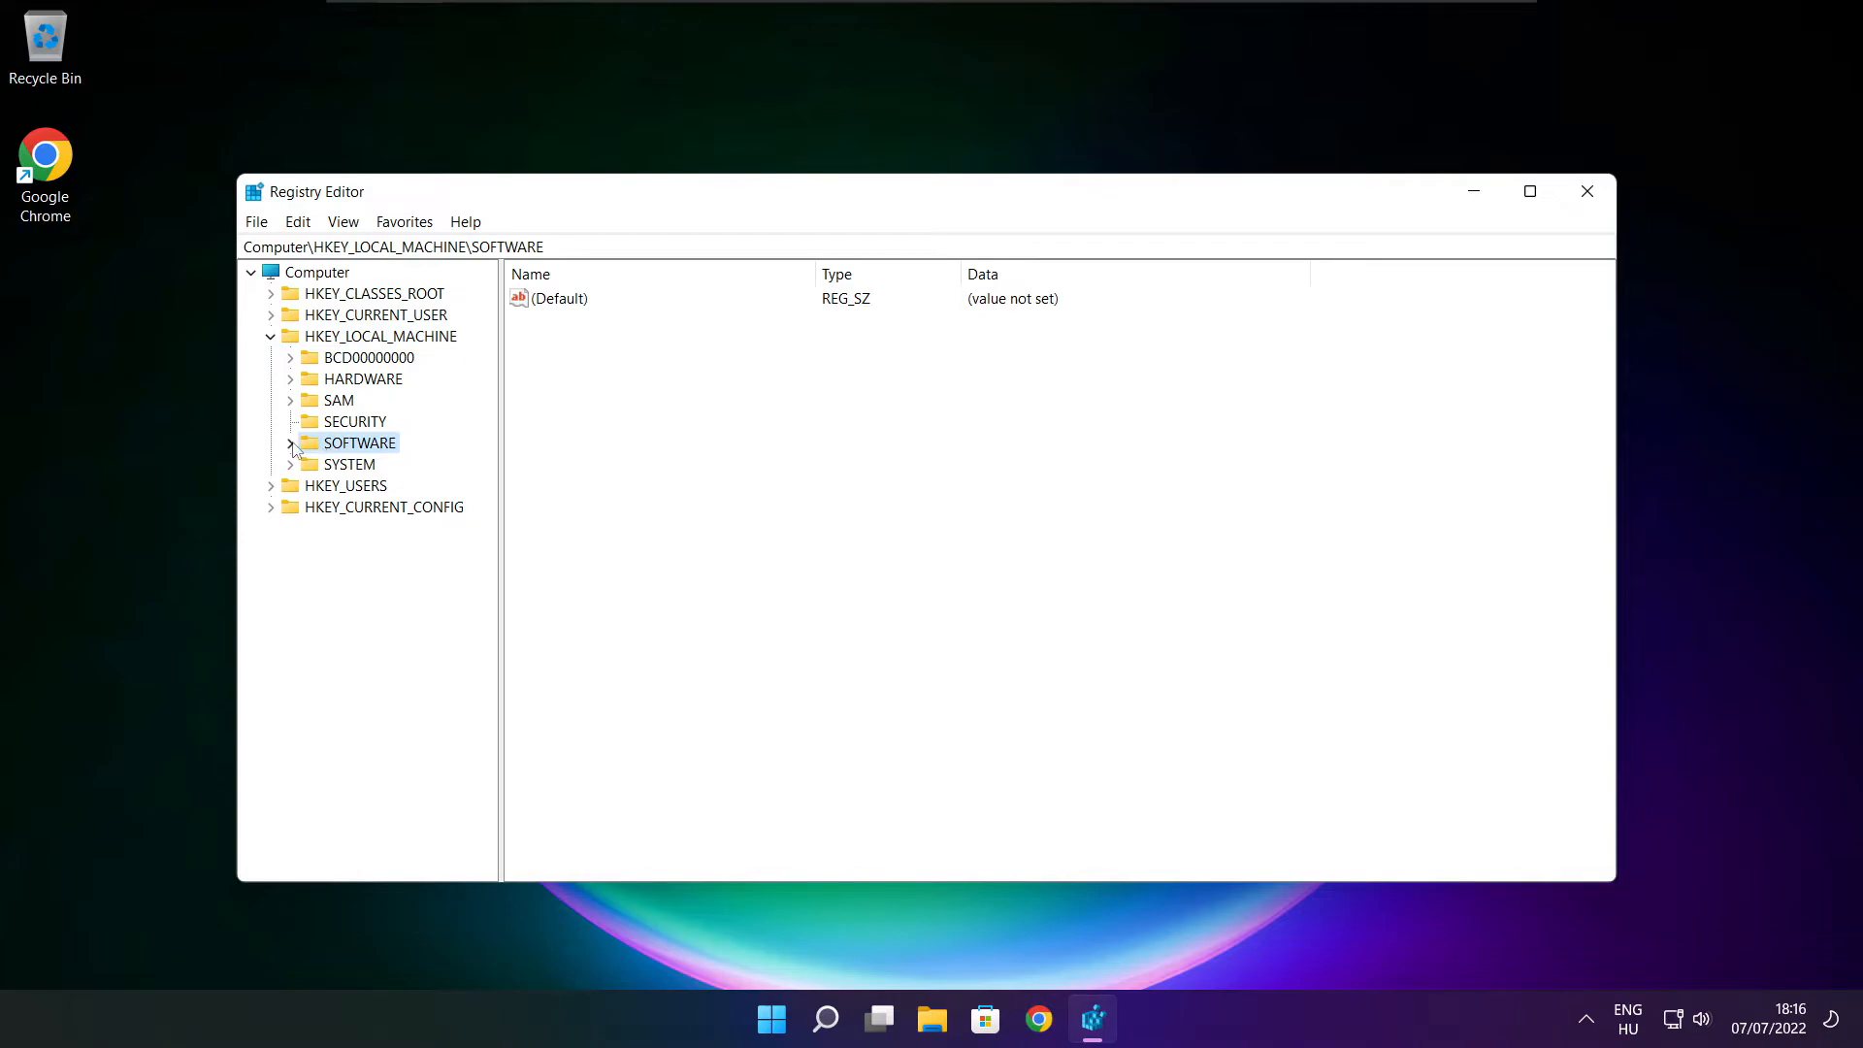
click(291, 442)
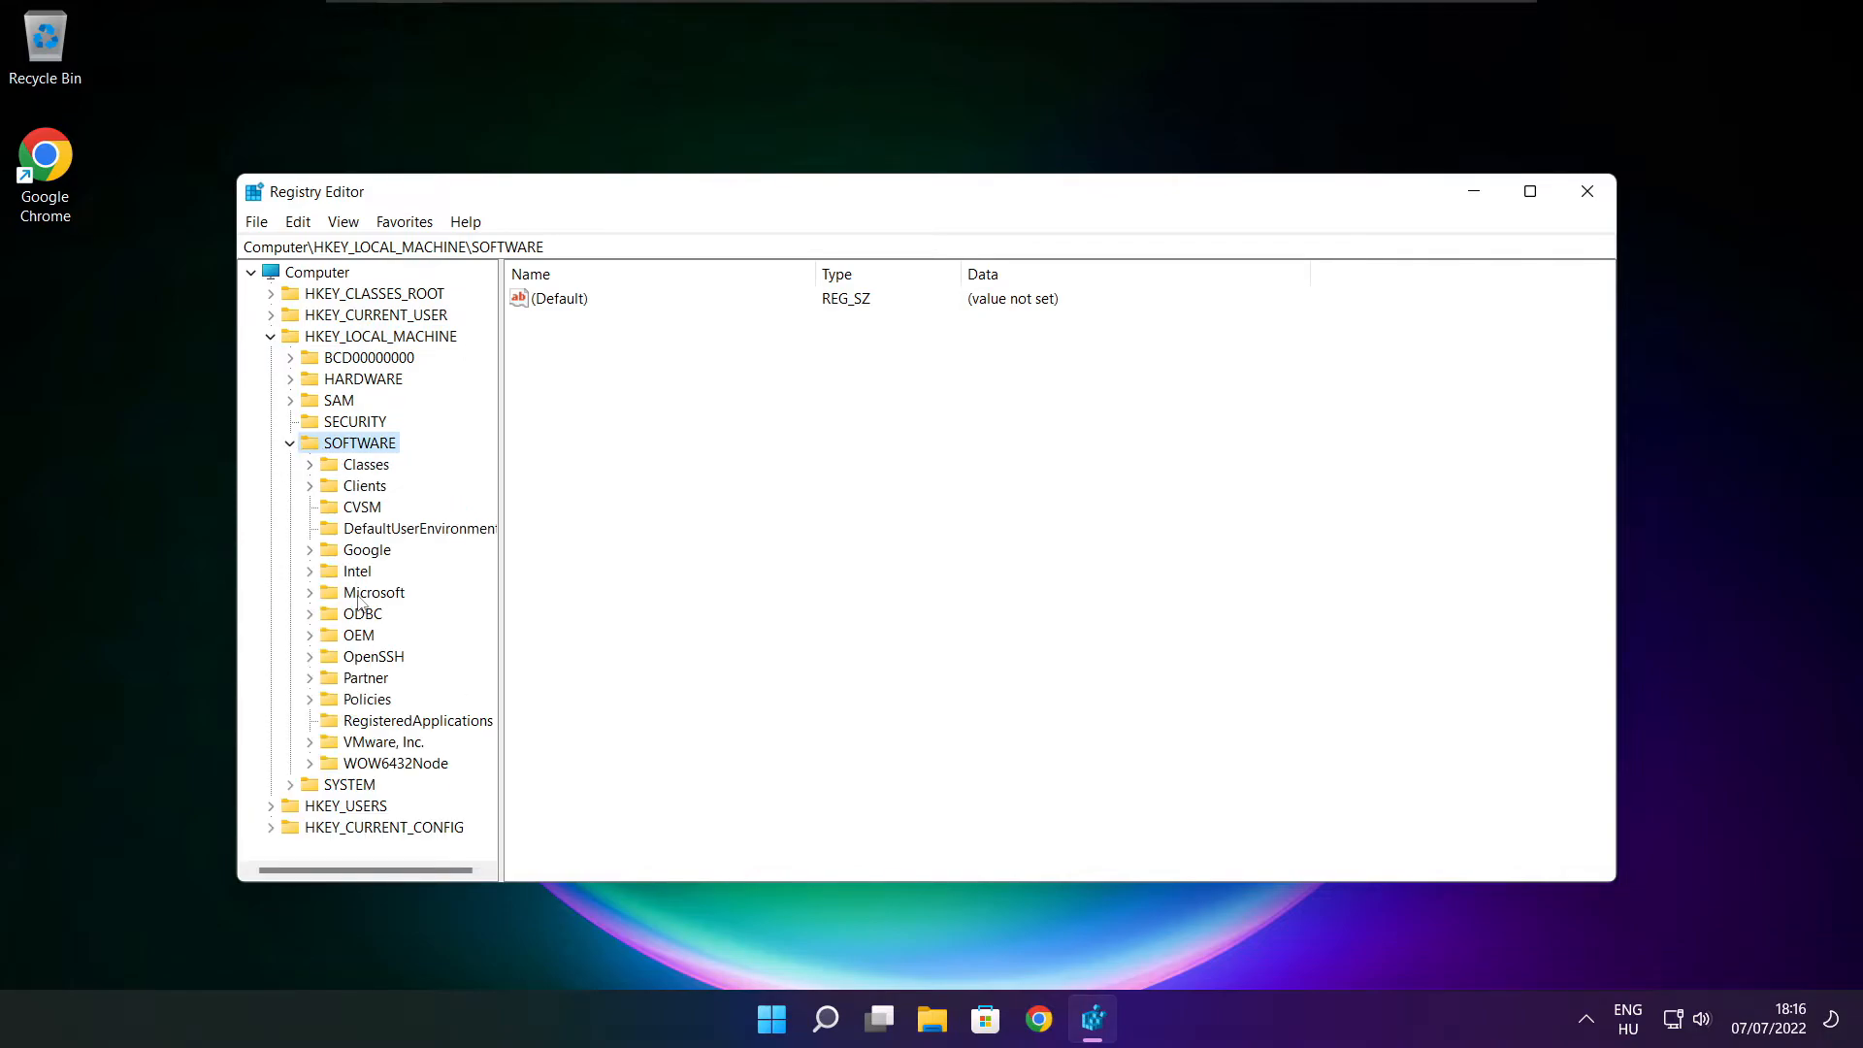
click(373, 592)
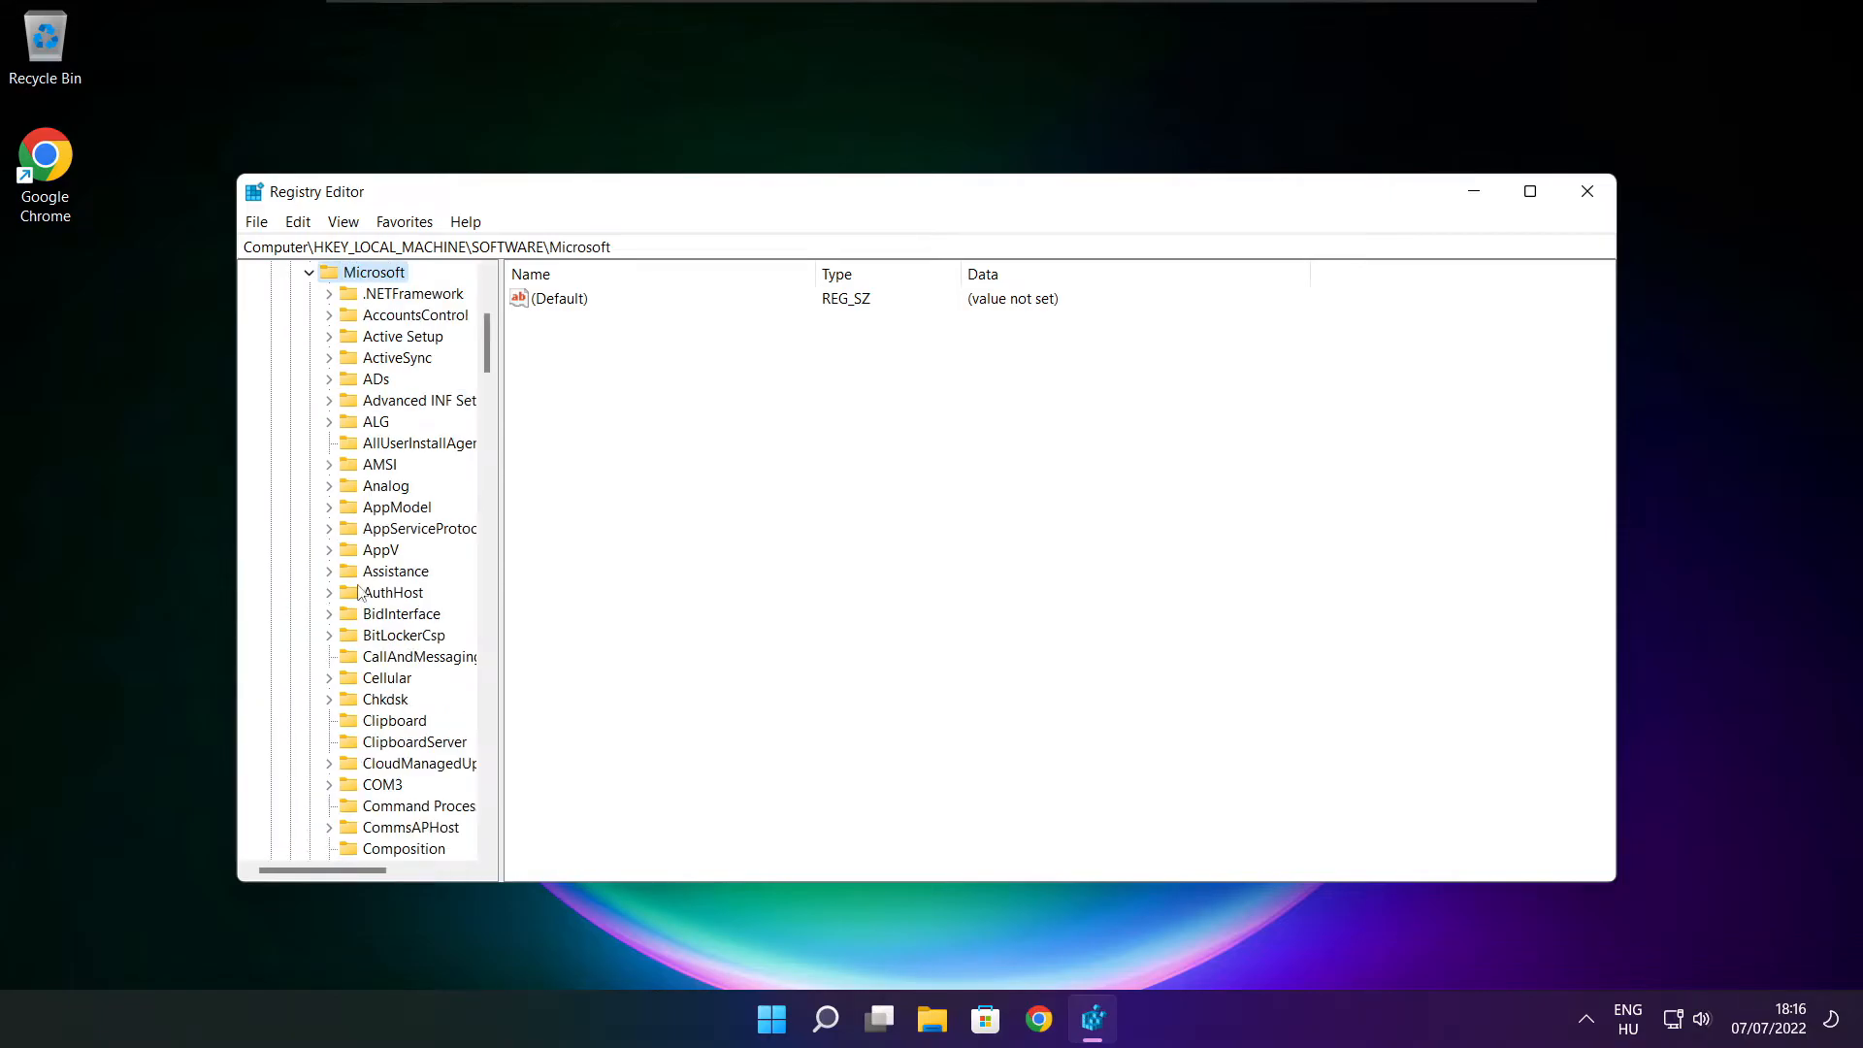
scroll(down, 3)
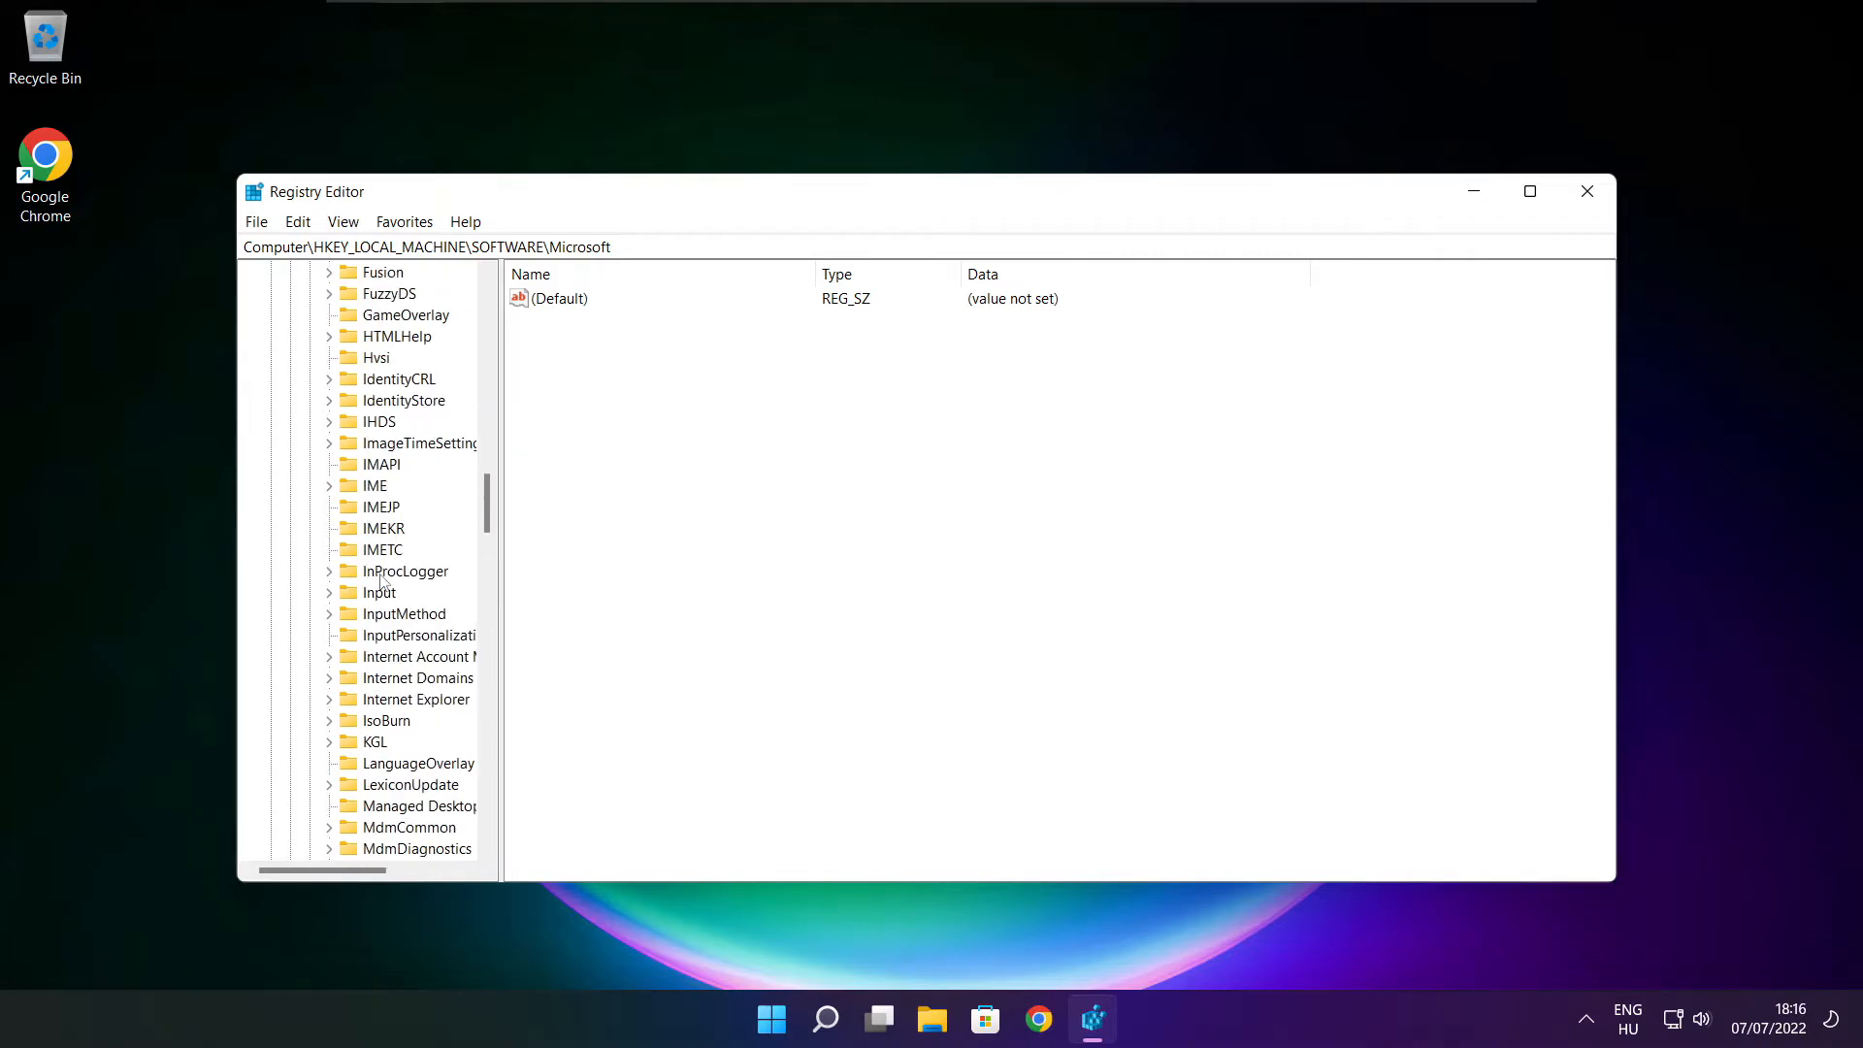
scroll(down, 3)
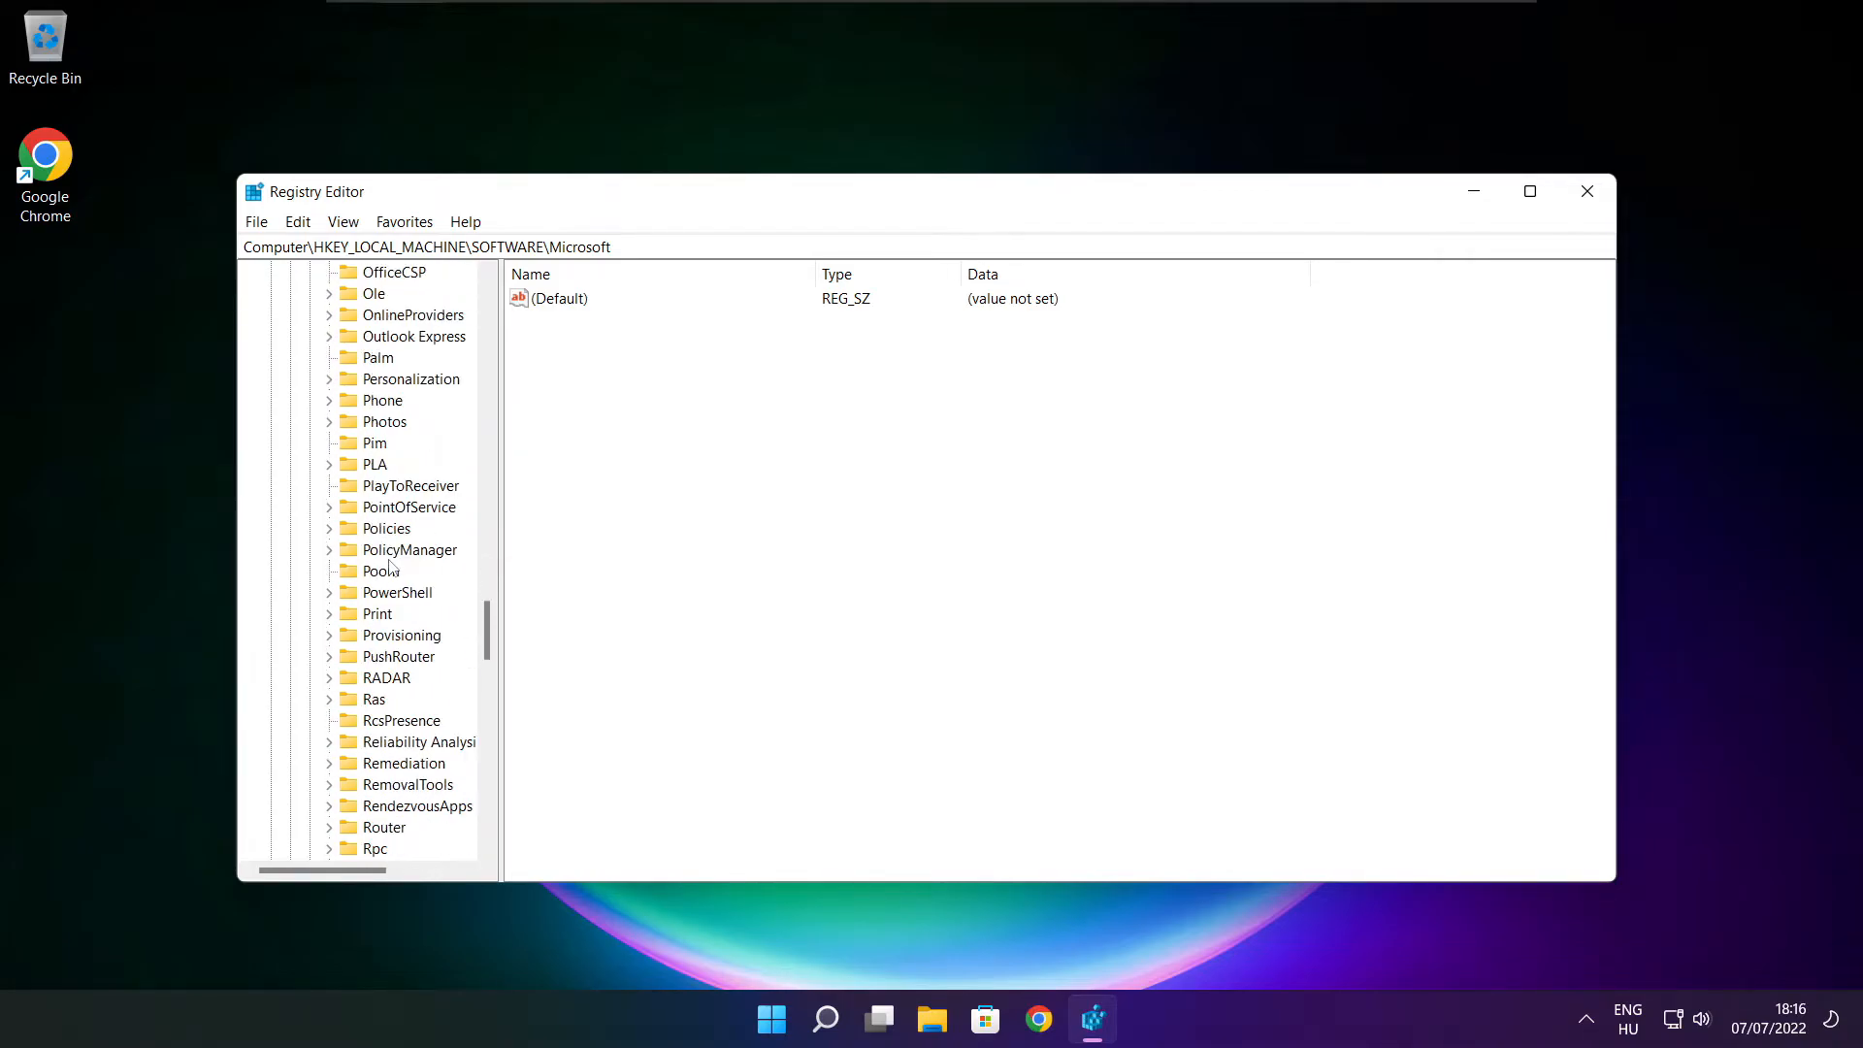
Expand PolicyManager\default to show its policy subkeys.
click(407, 549)
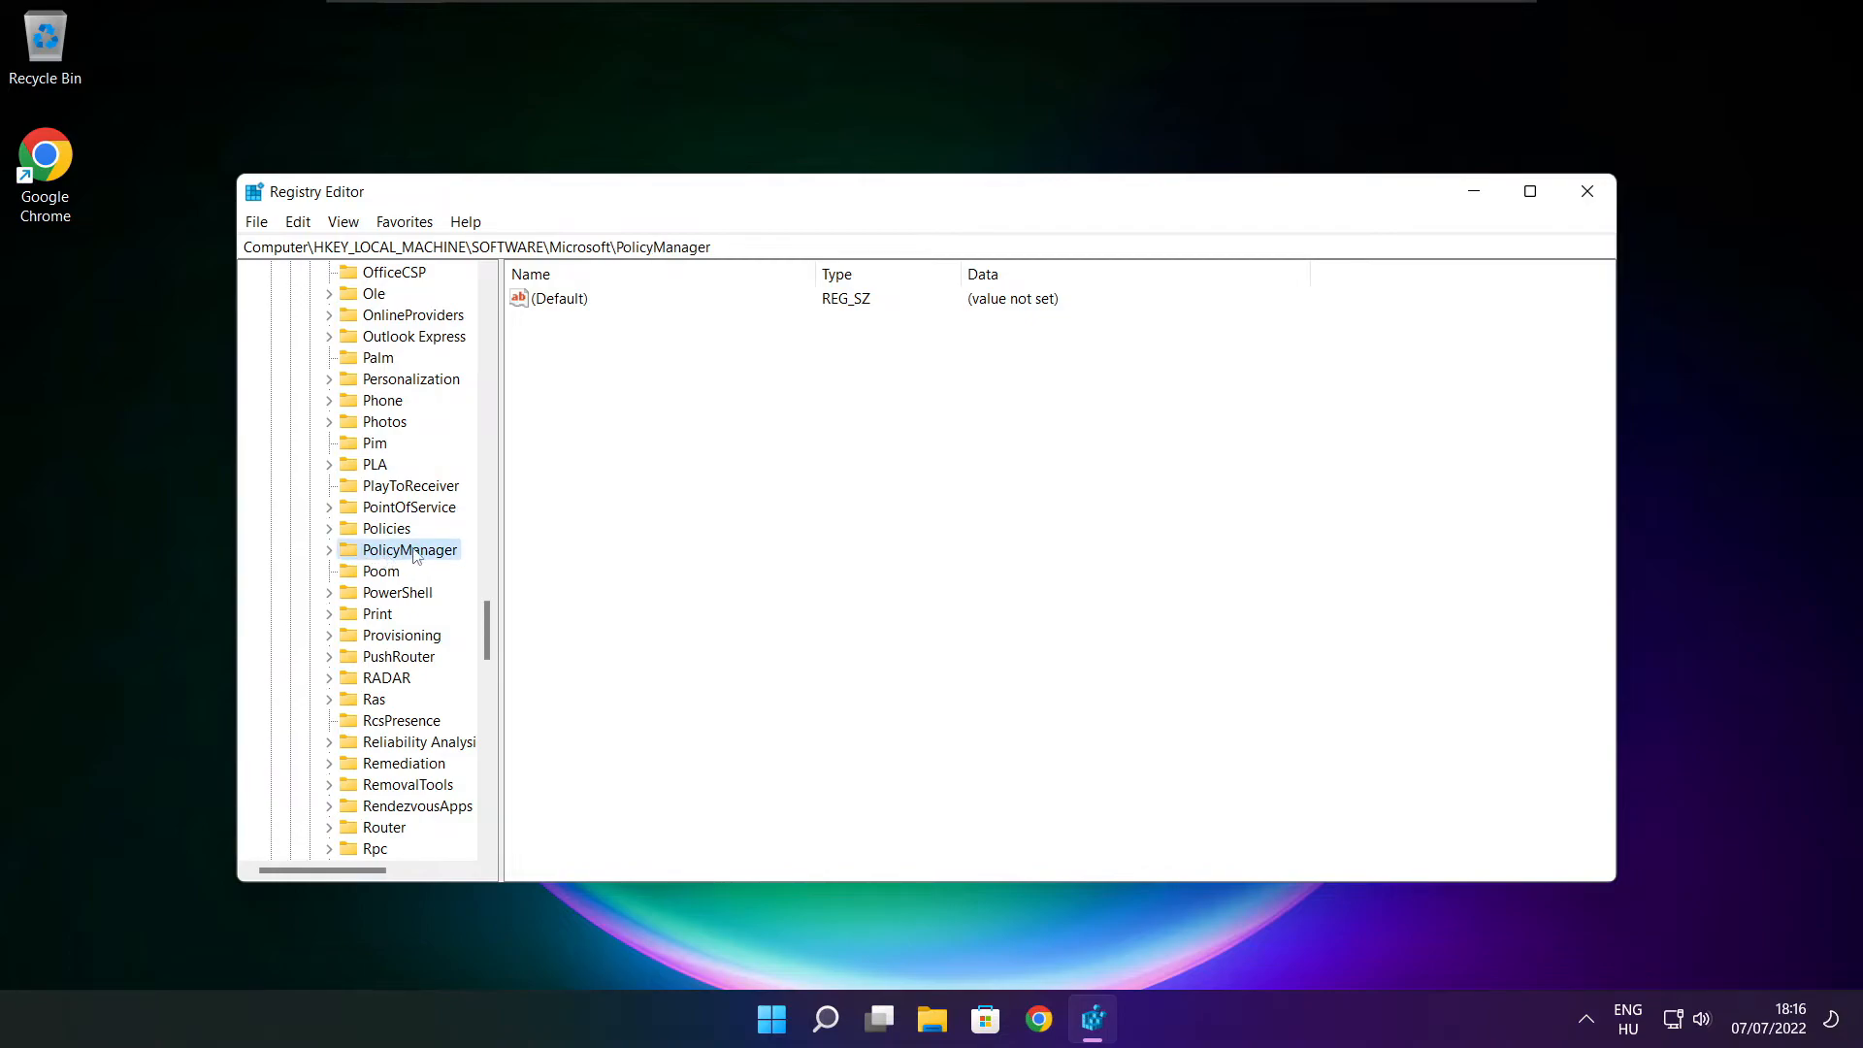
click(329, 549)
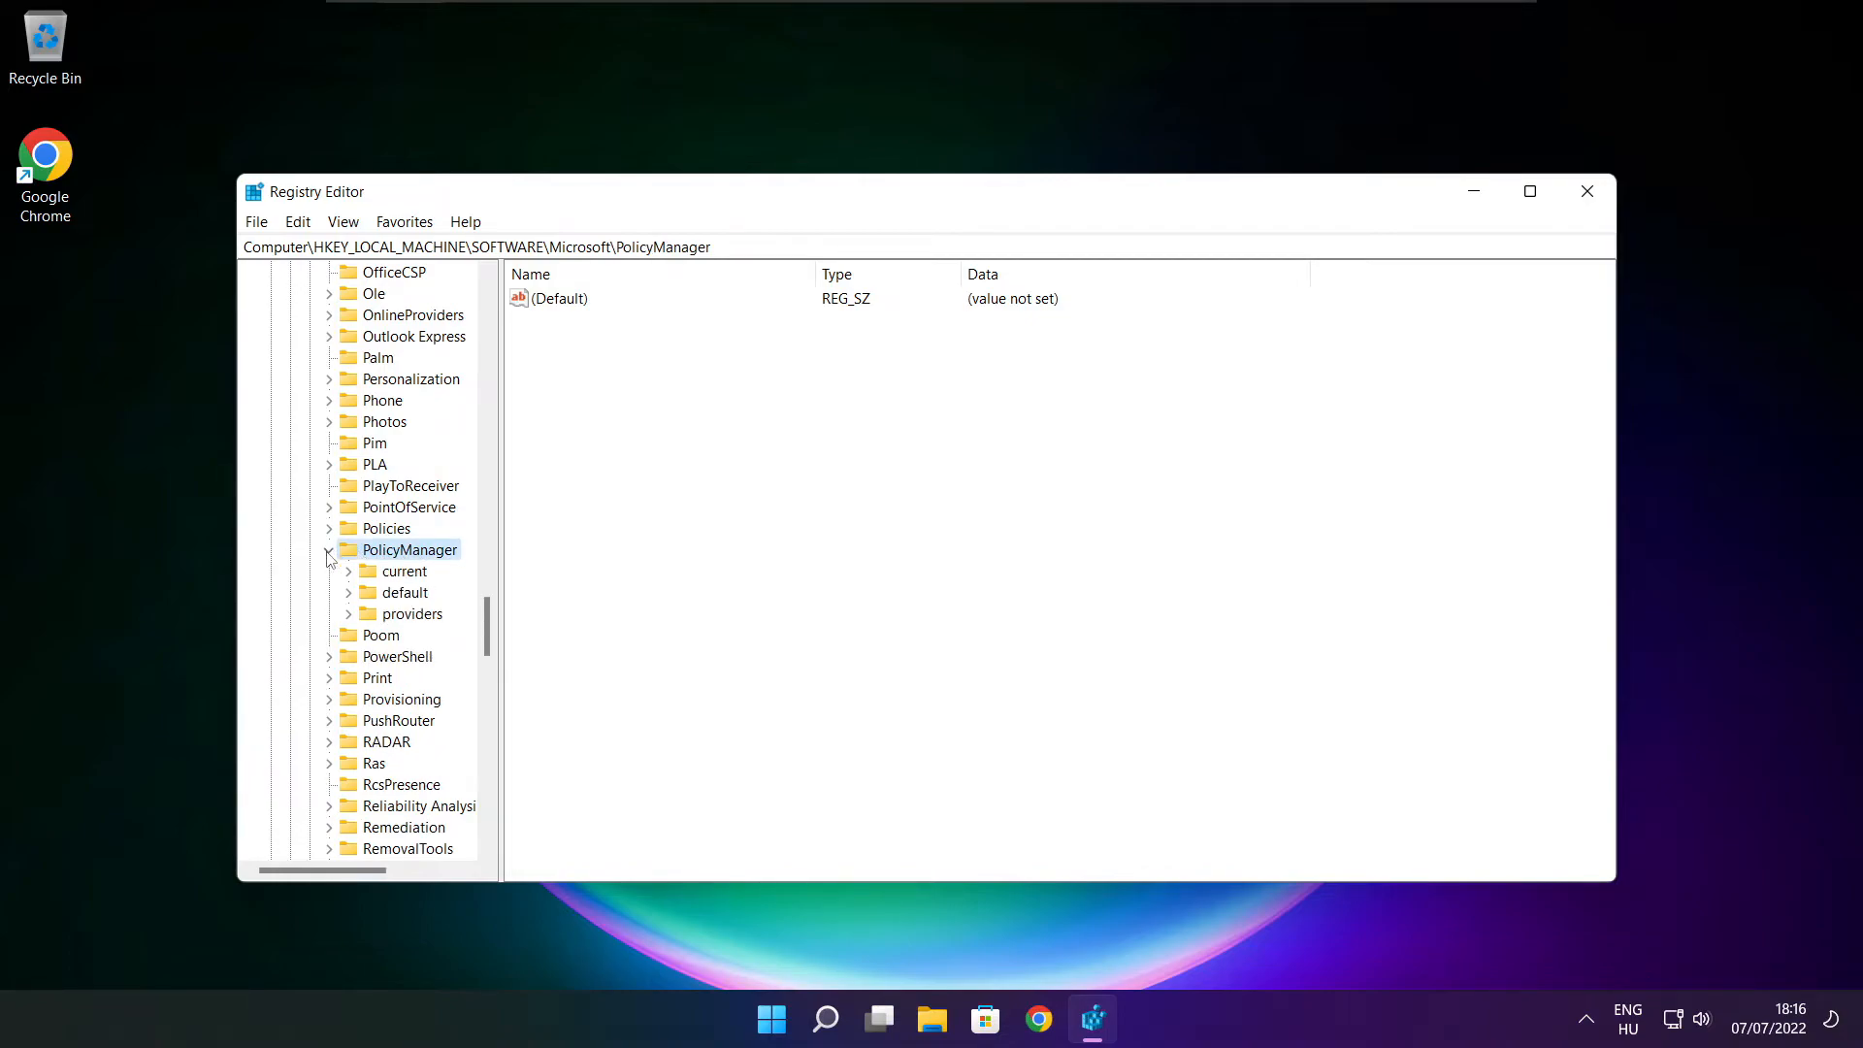
click(398, 592)
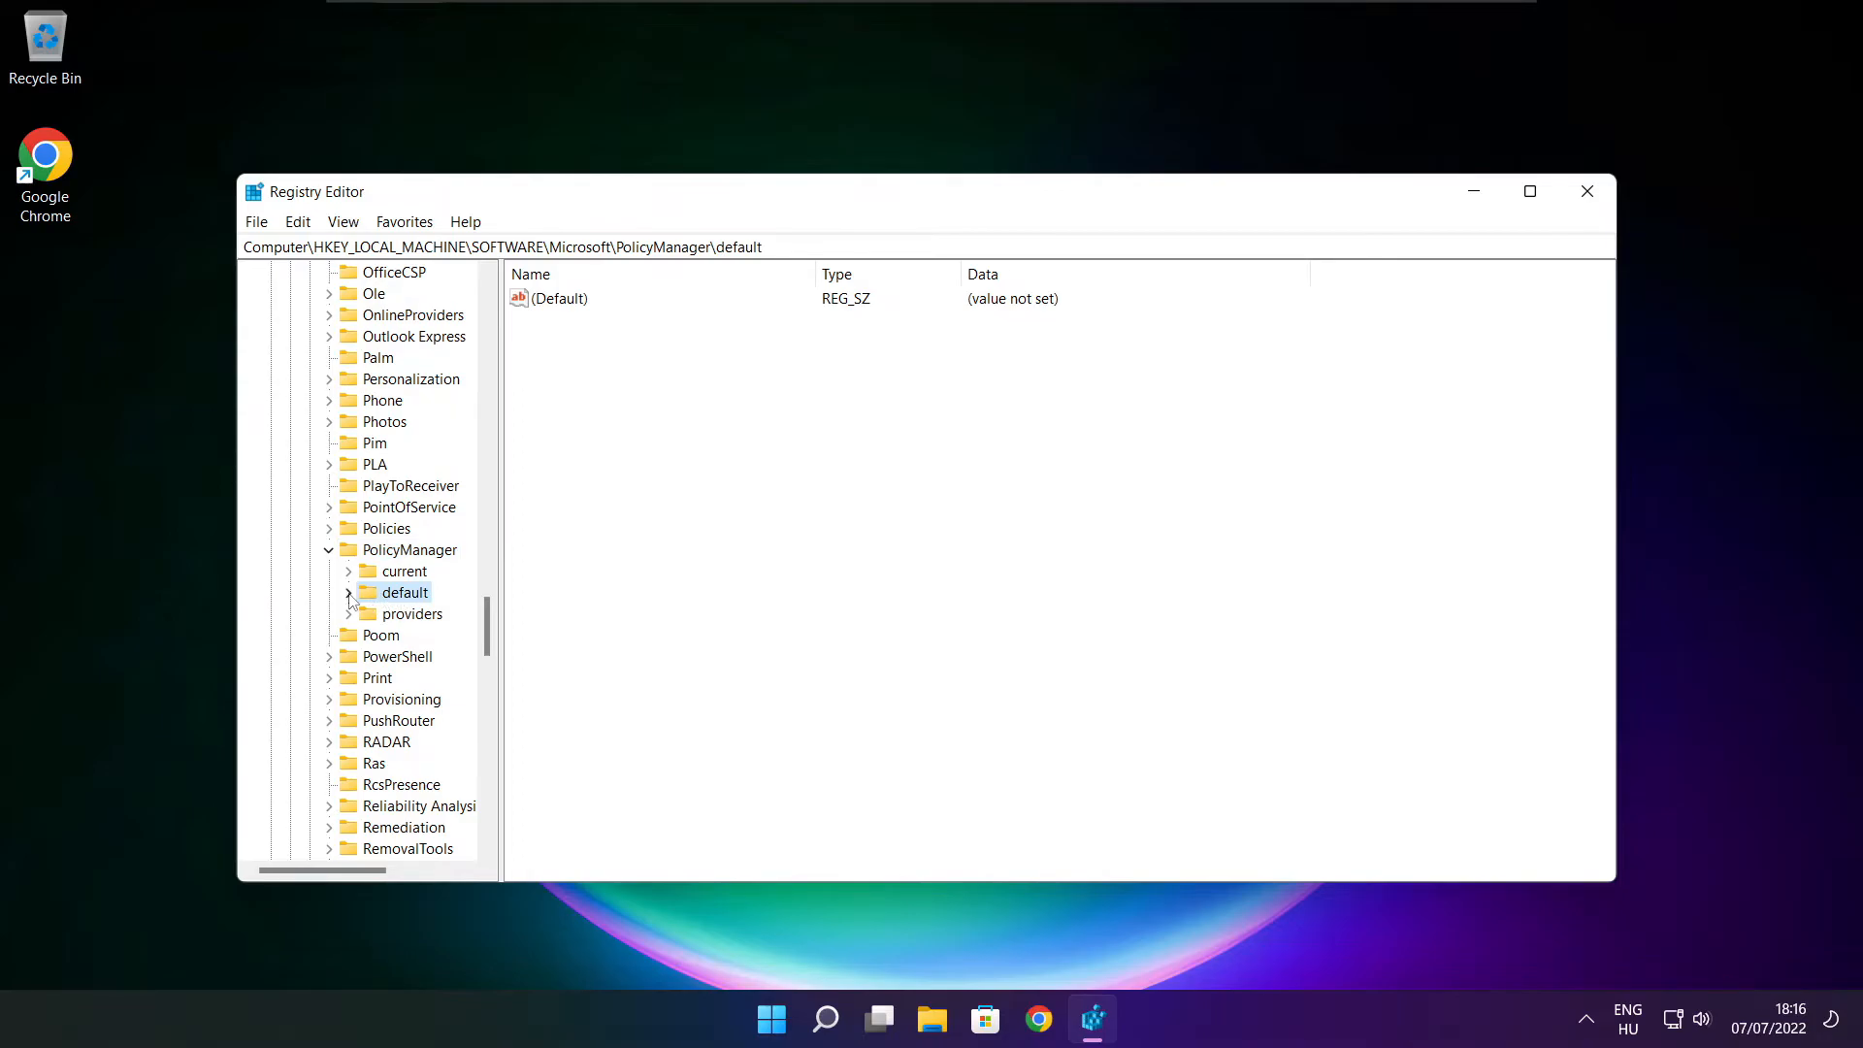
click(350, 594)
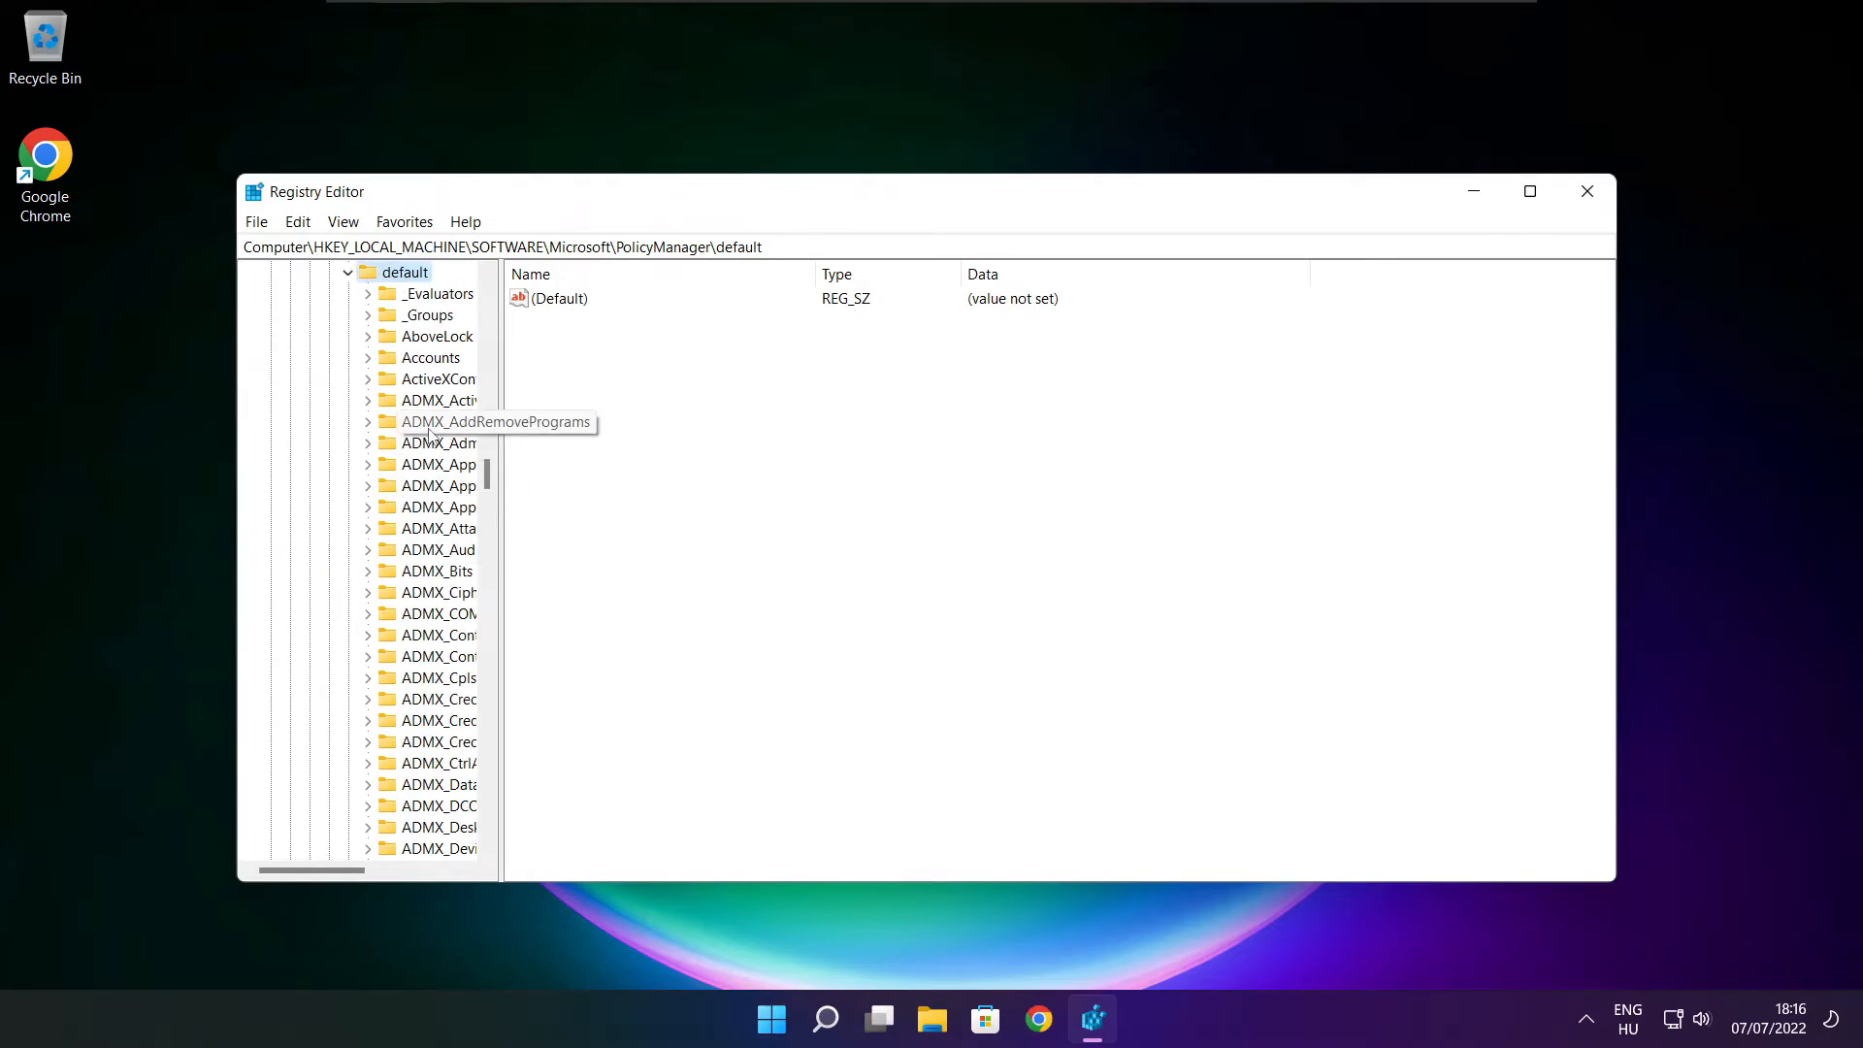
scroll(down, 3)
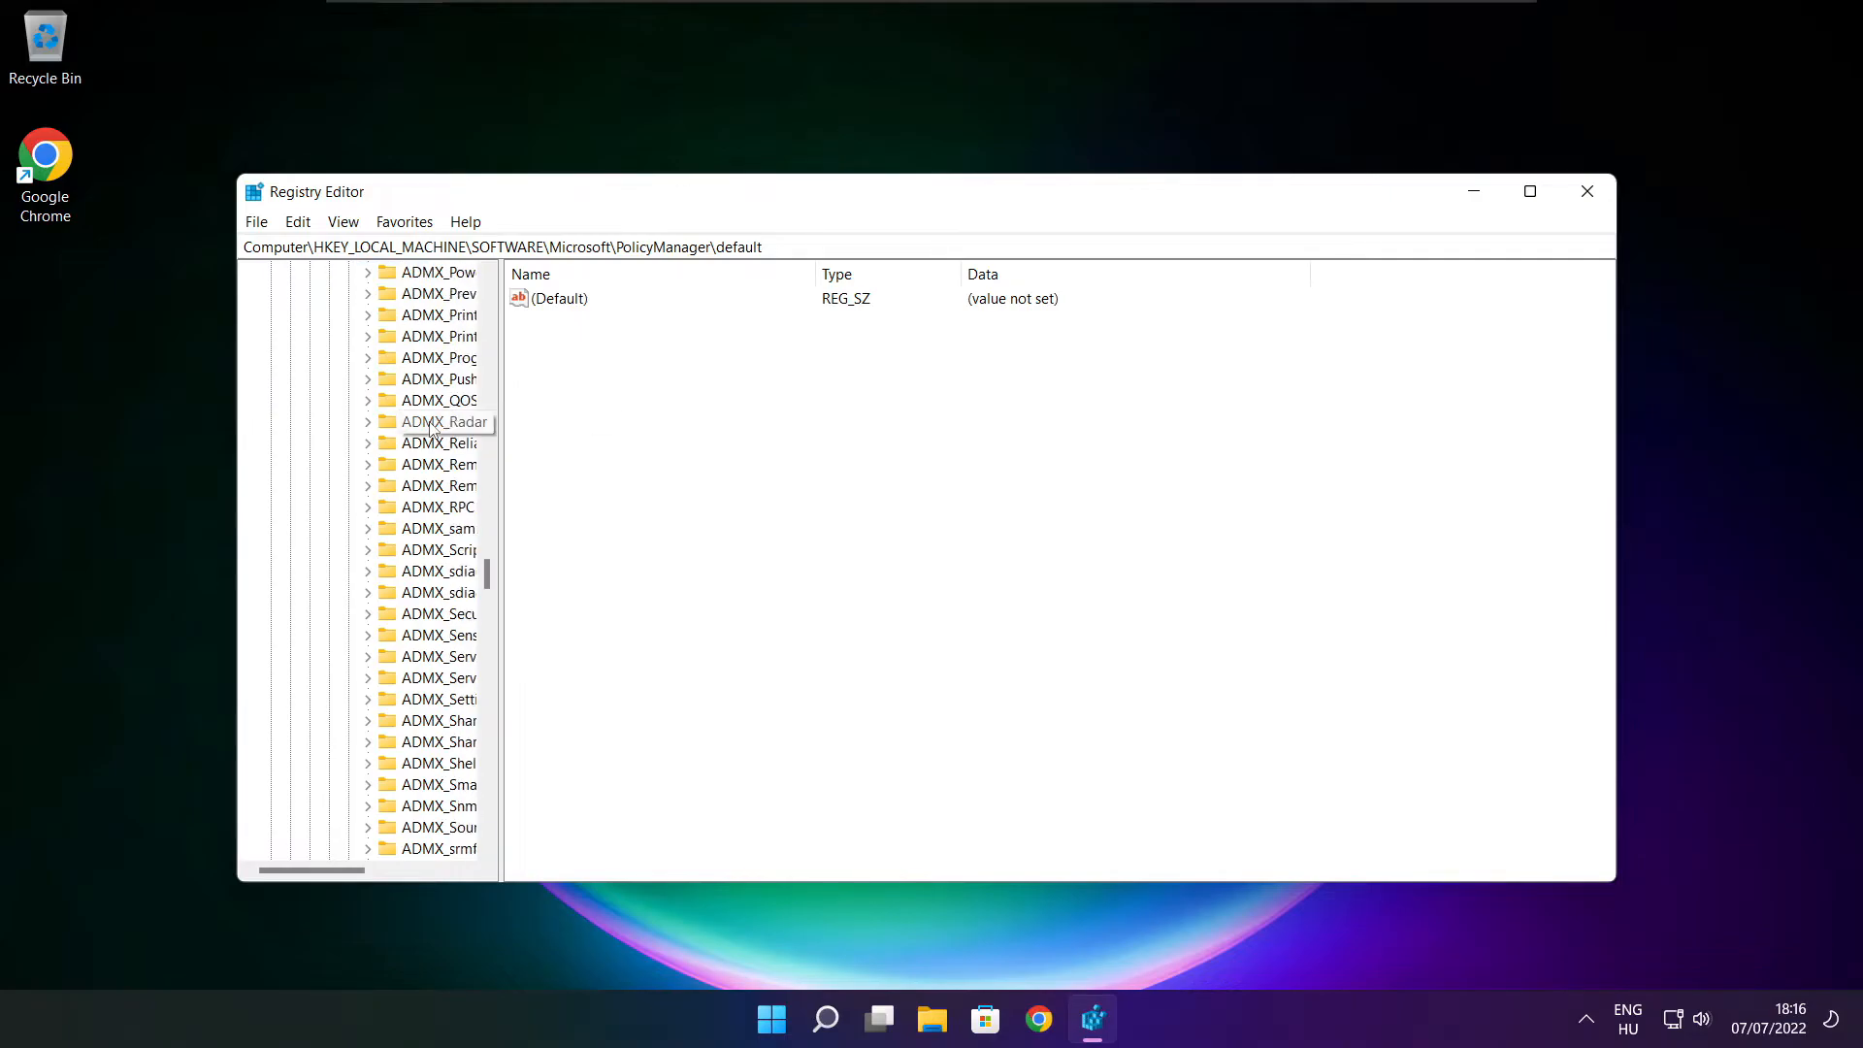
scroll(down, 3)
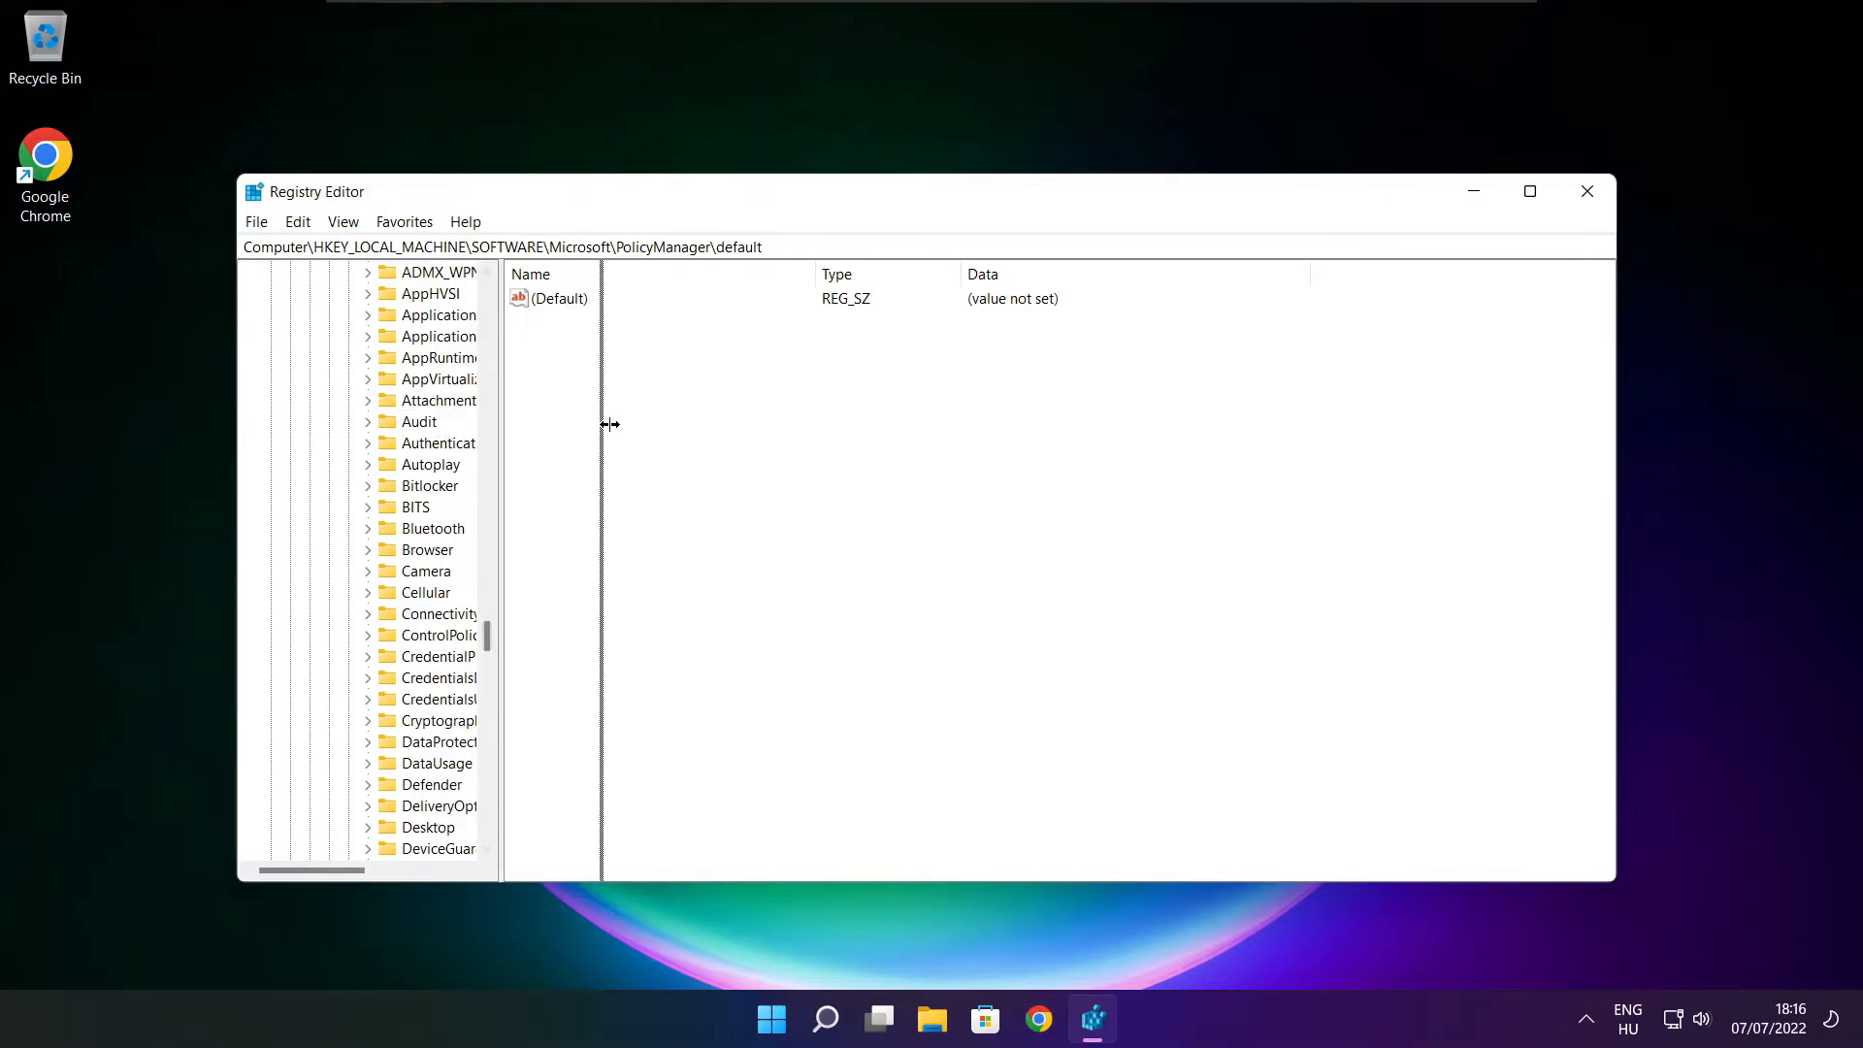
Set the ApplicationManagement\AllowGameDVR policy's value to 0.
click(481, 400)
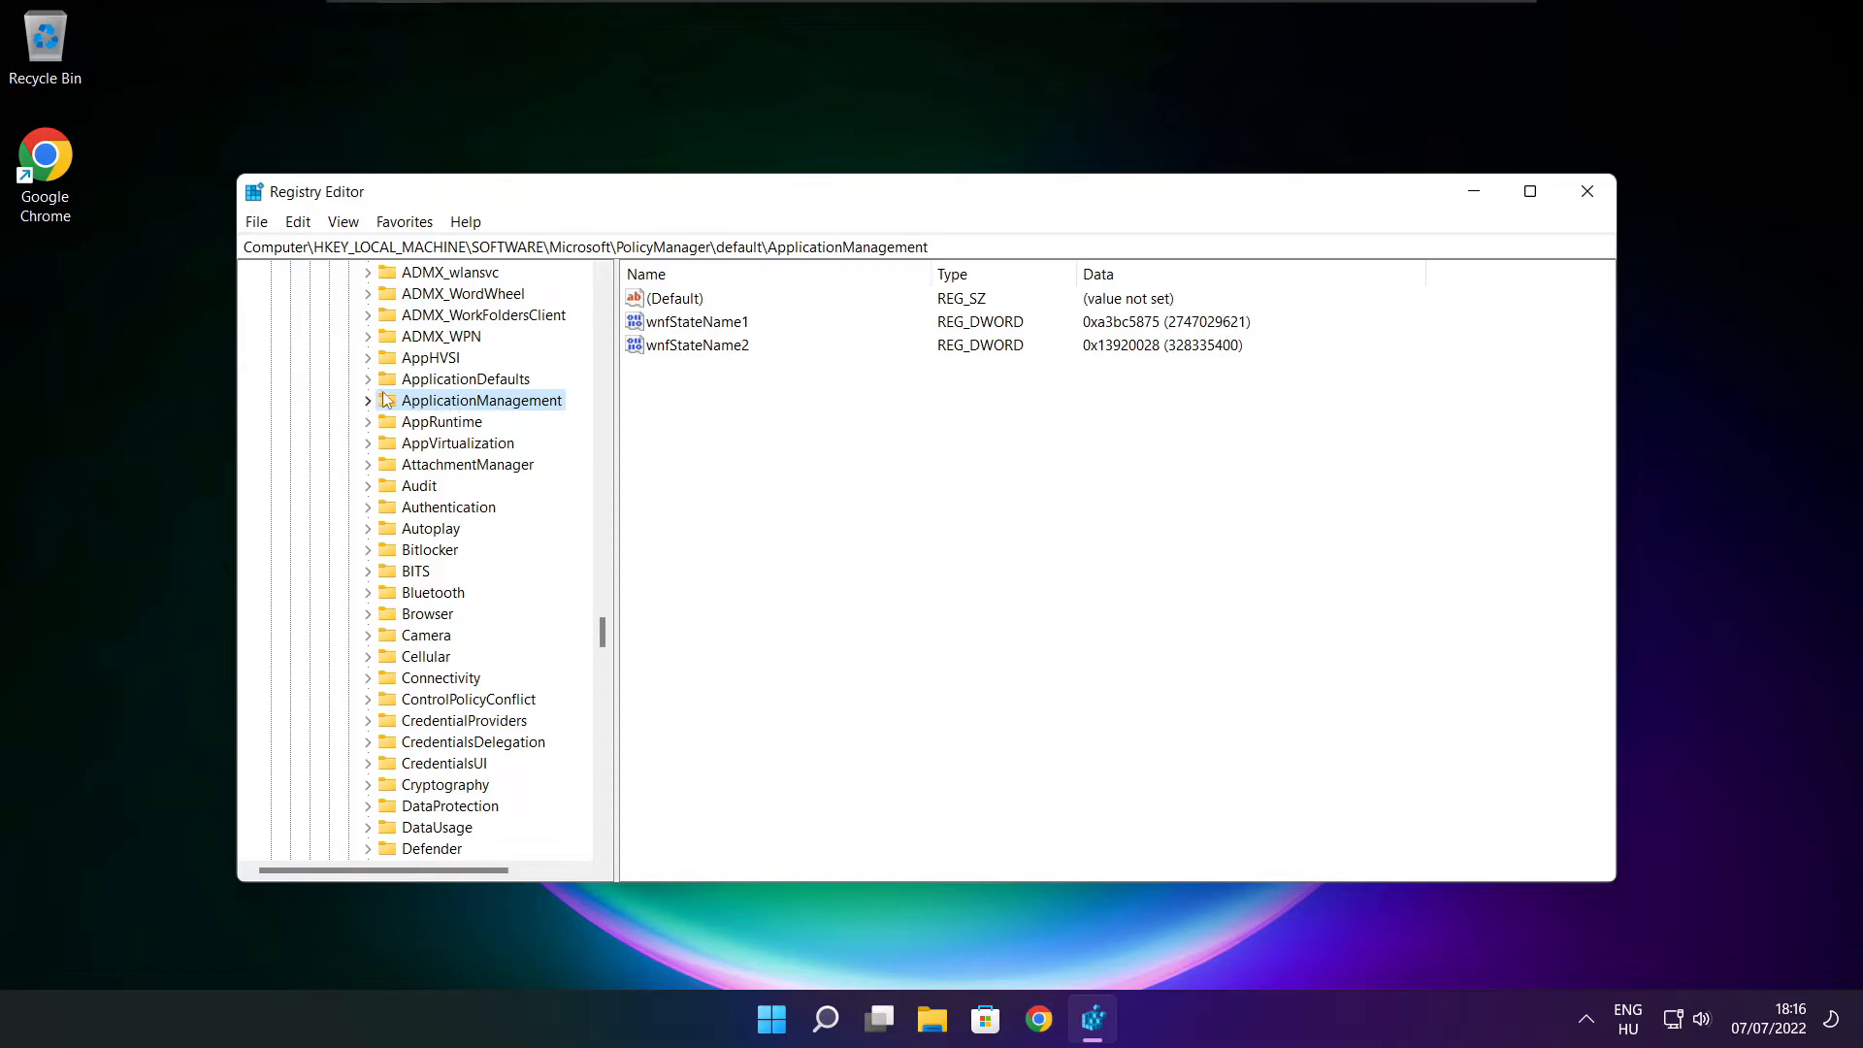
mouse_move(369, 405)
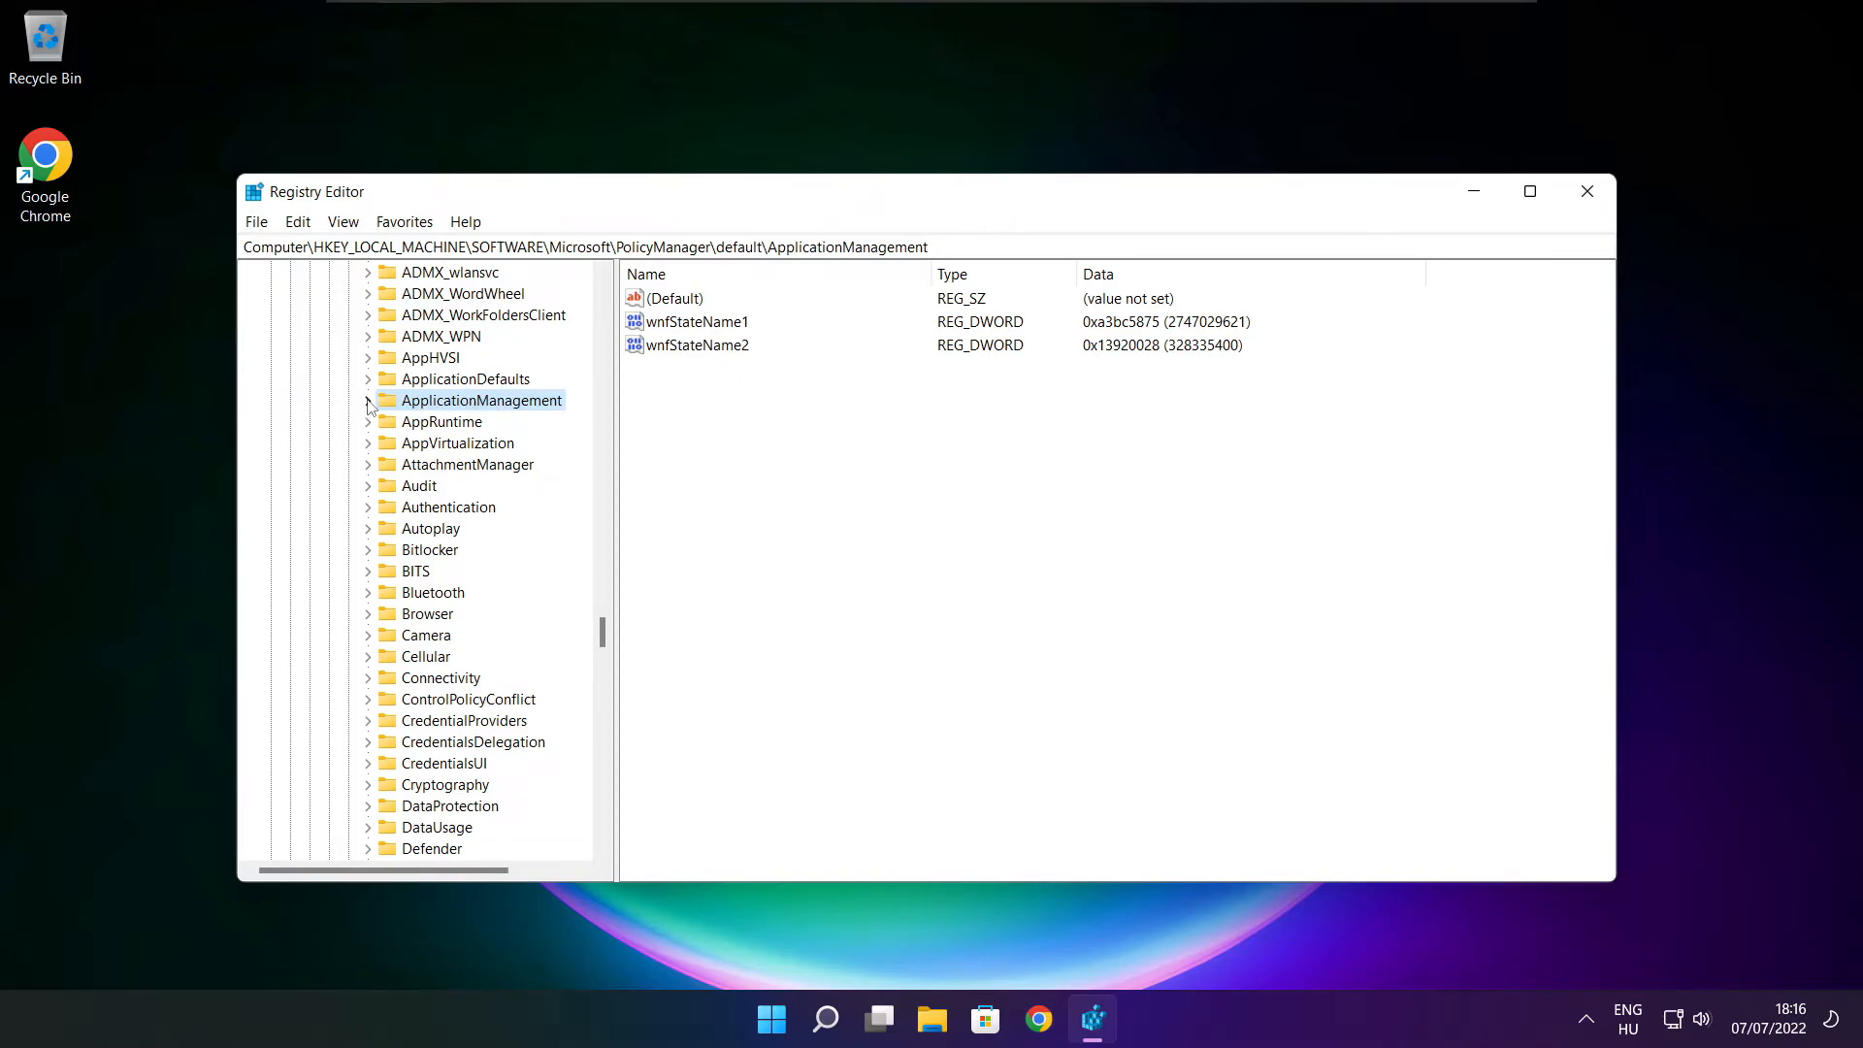
click(369, 400)
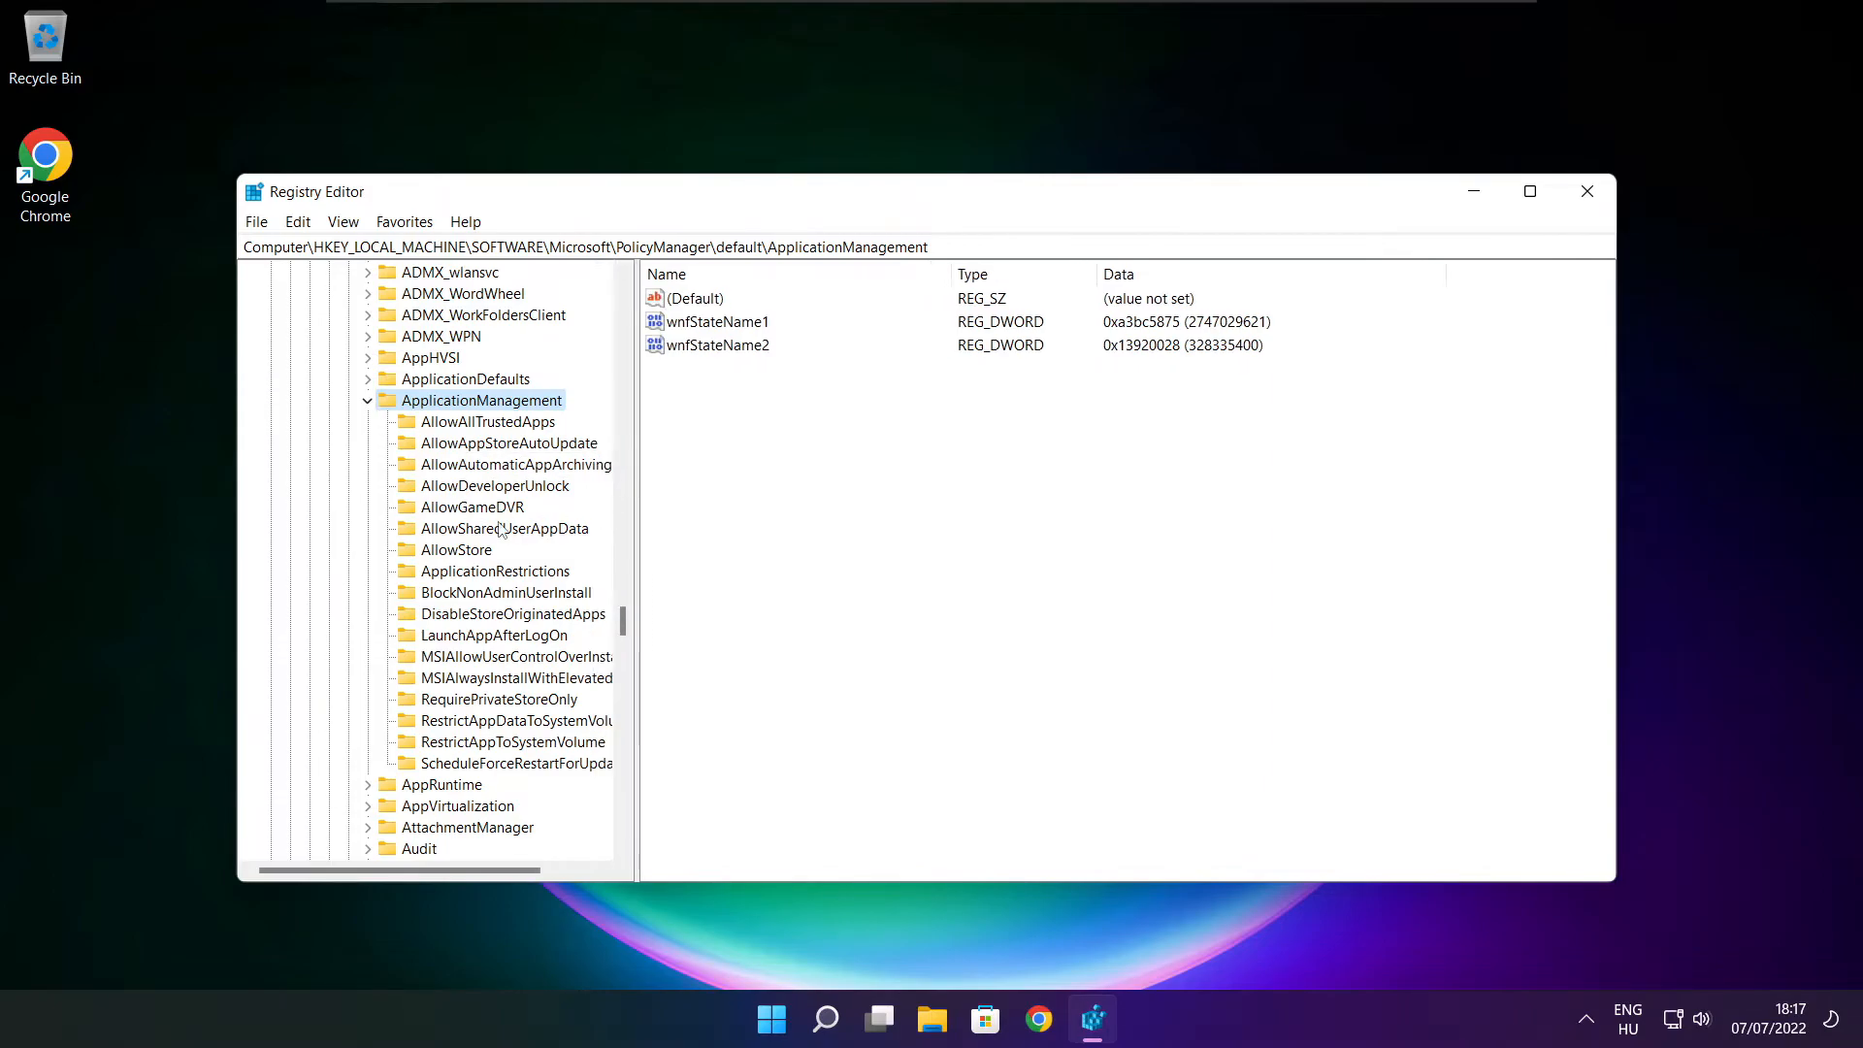
click(472, 506)
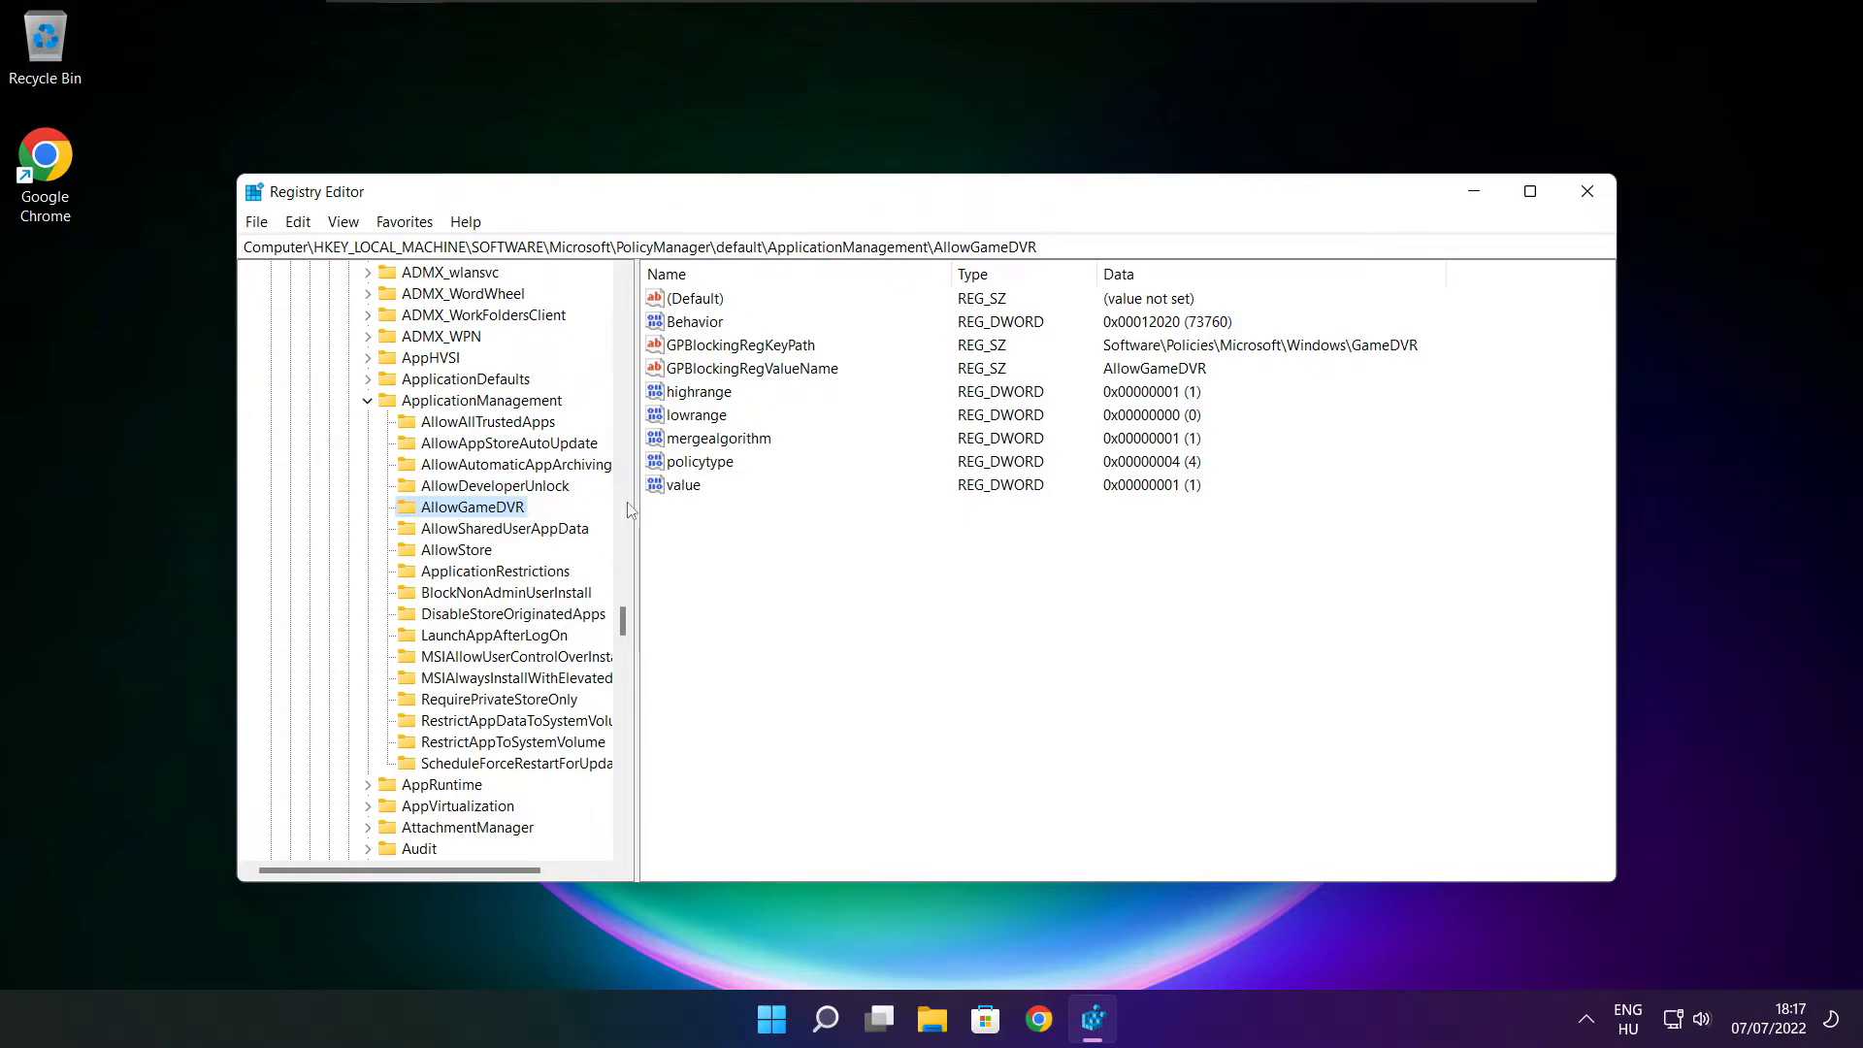
click(683, 485)
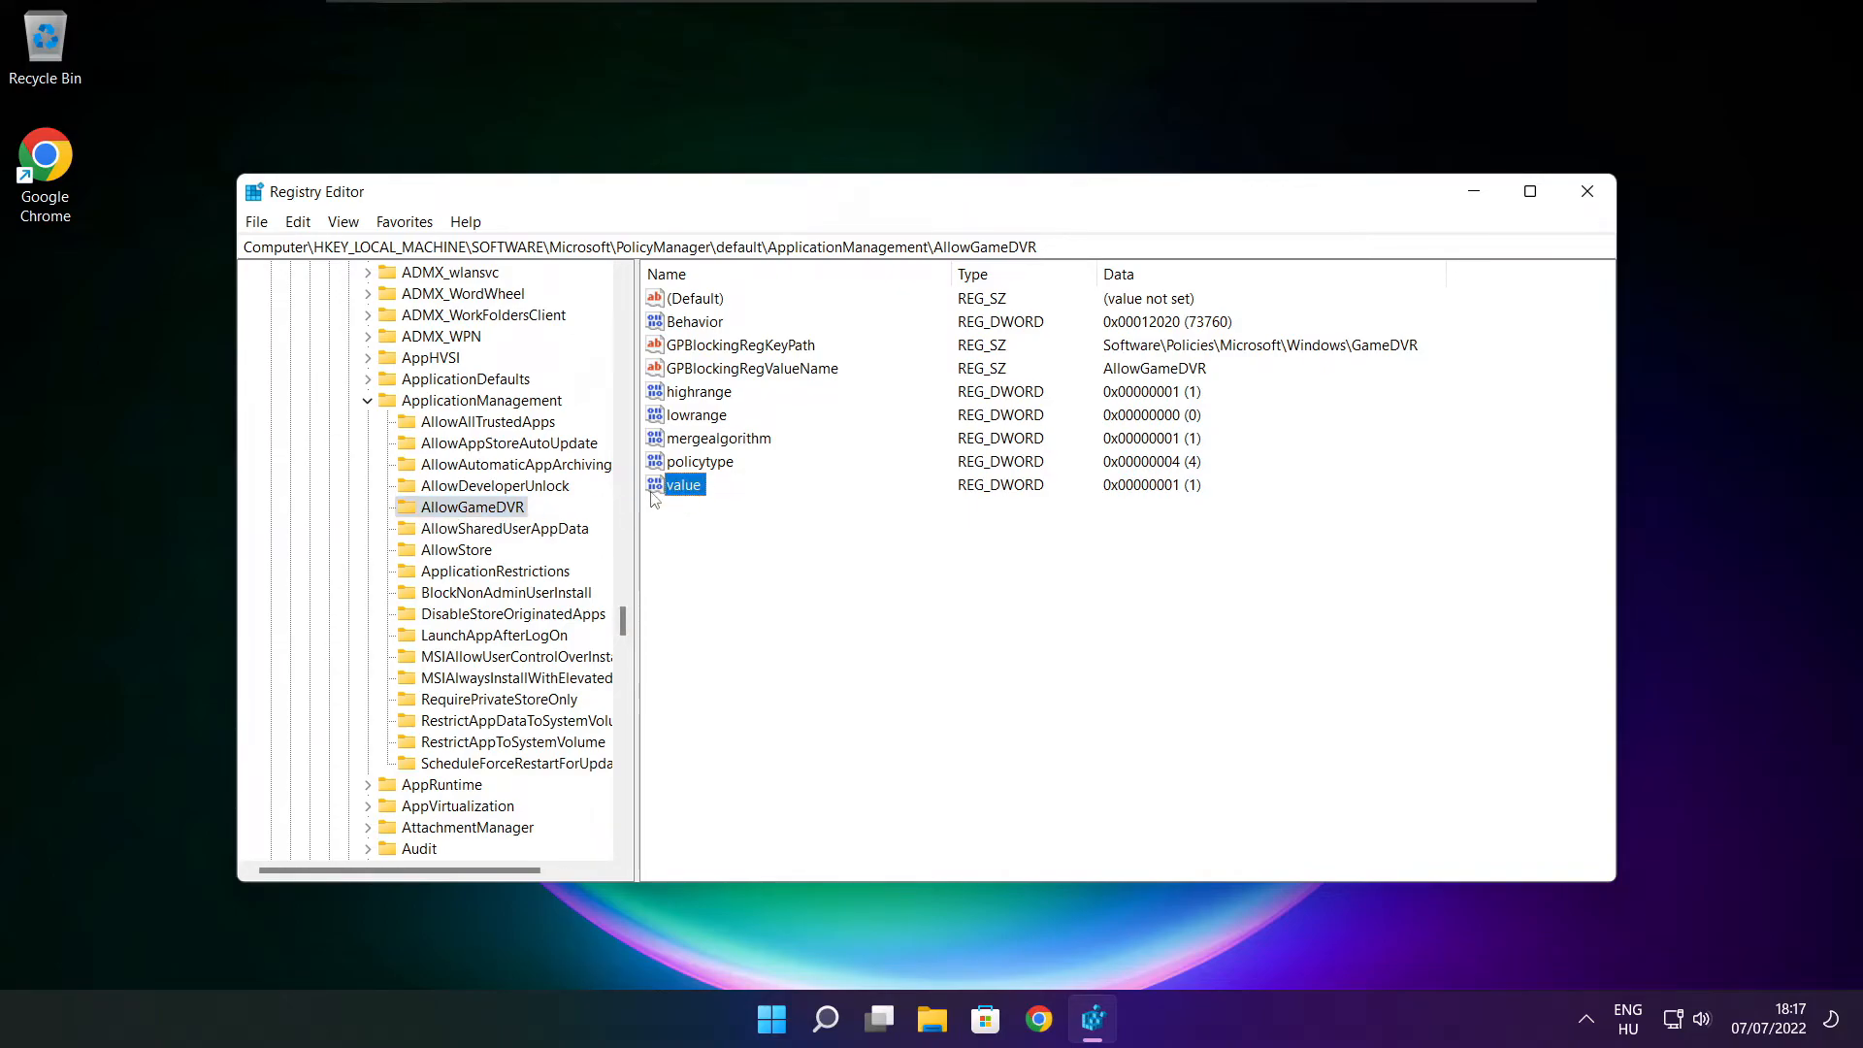
double_click(683, 485)
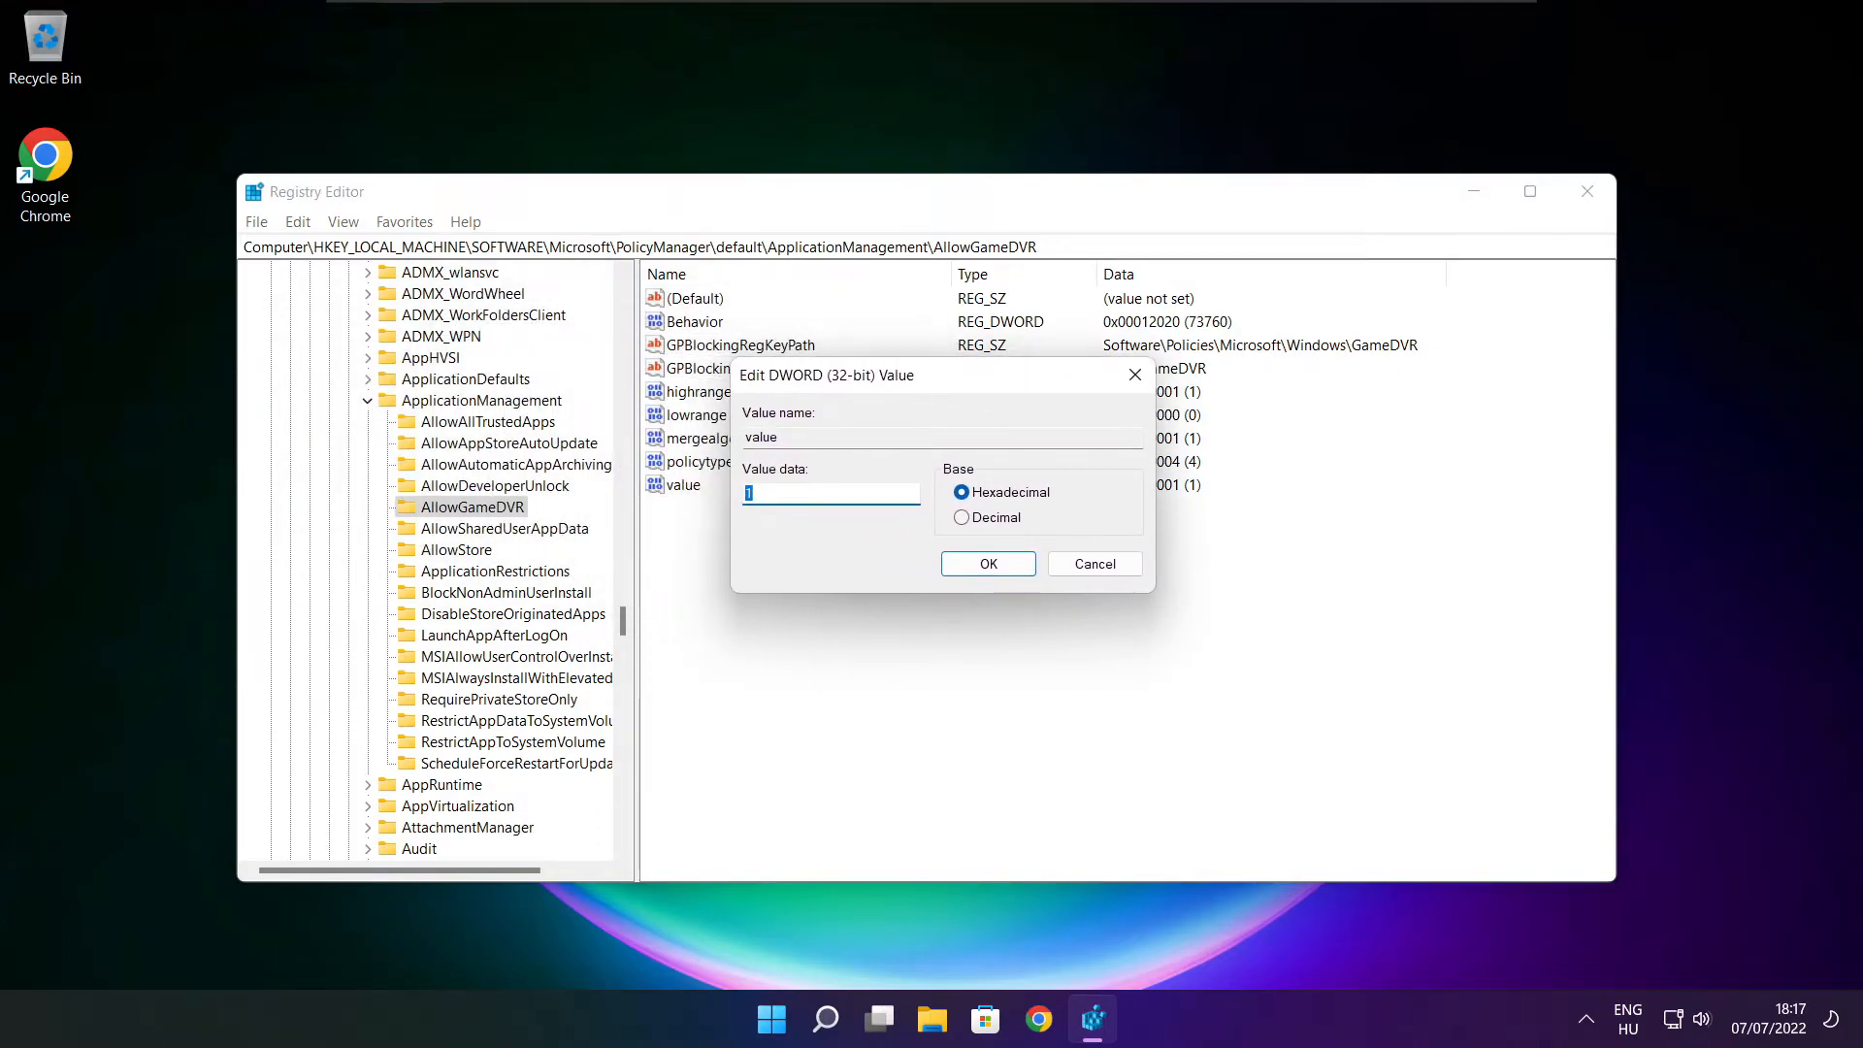
text(0)
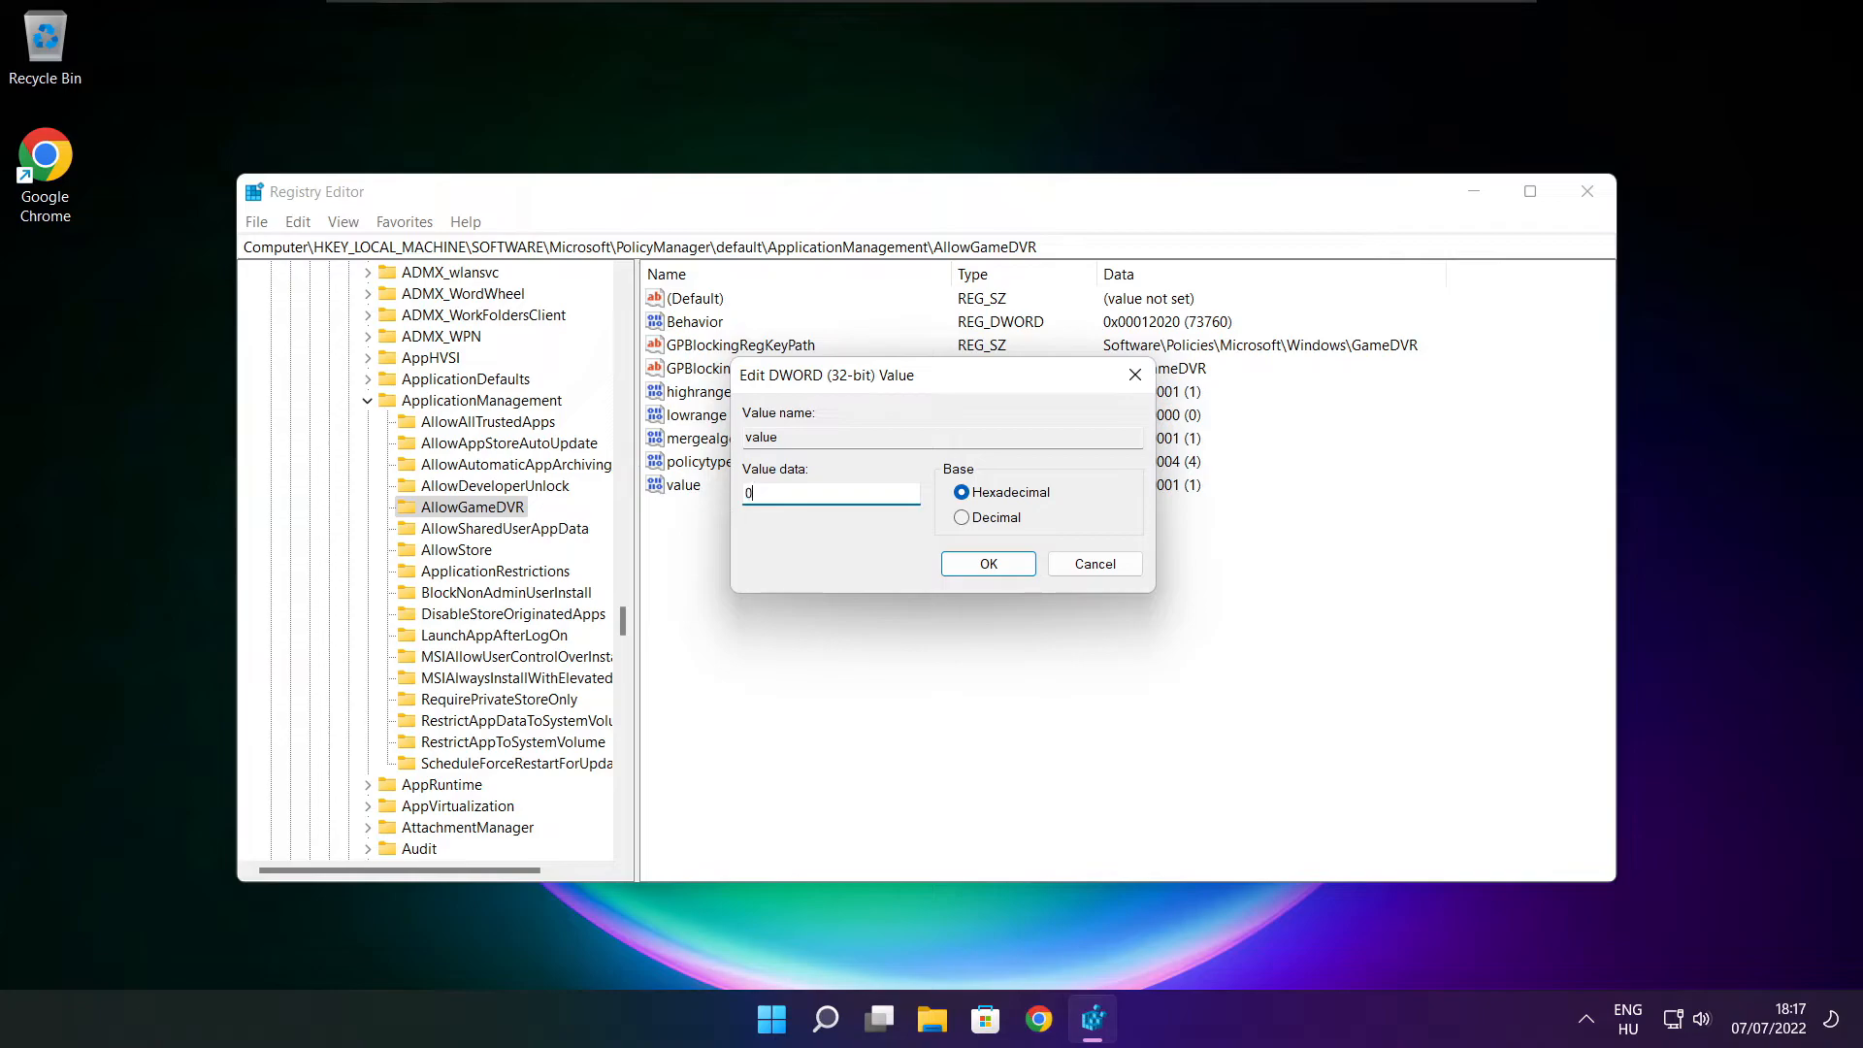
mouse_move(989, 590)
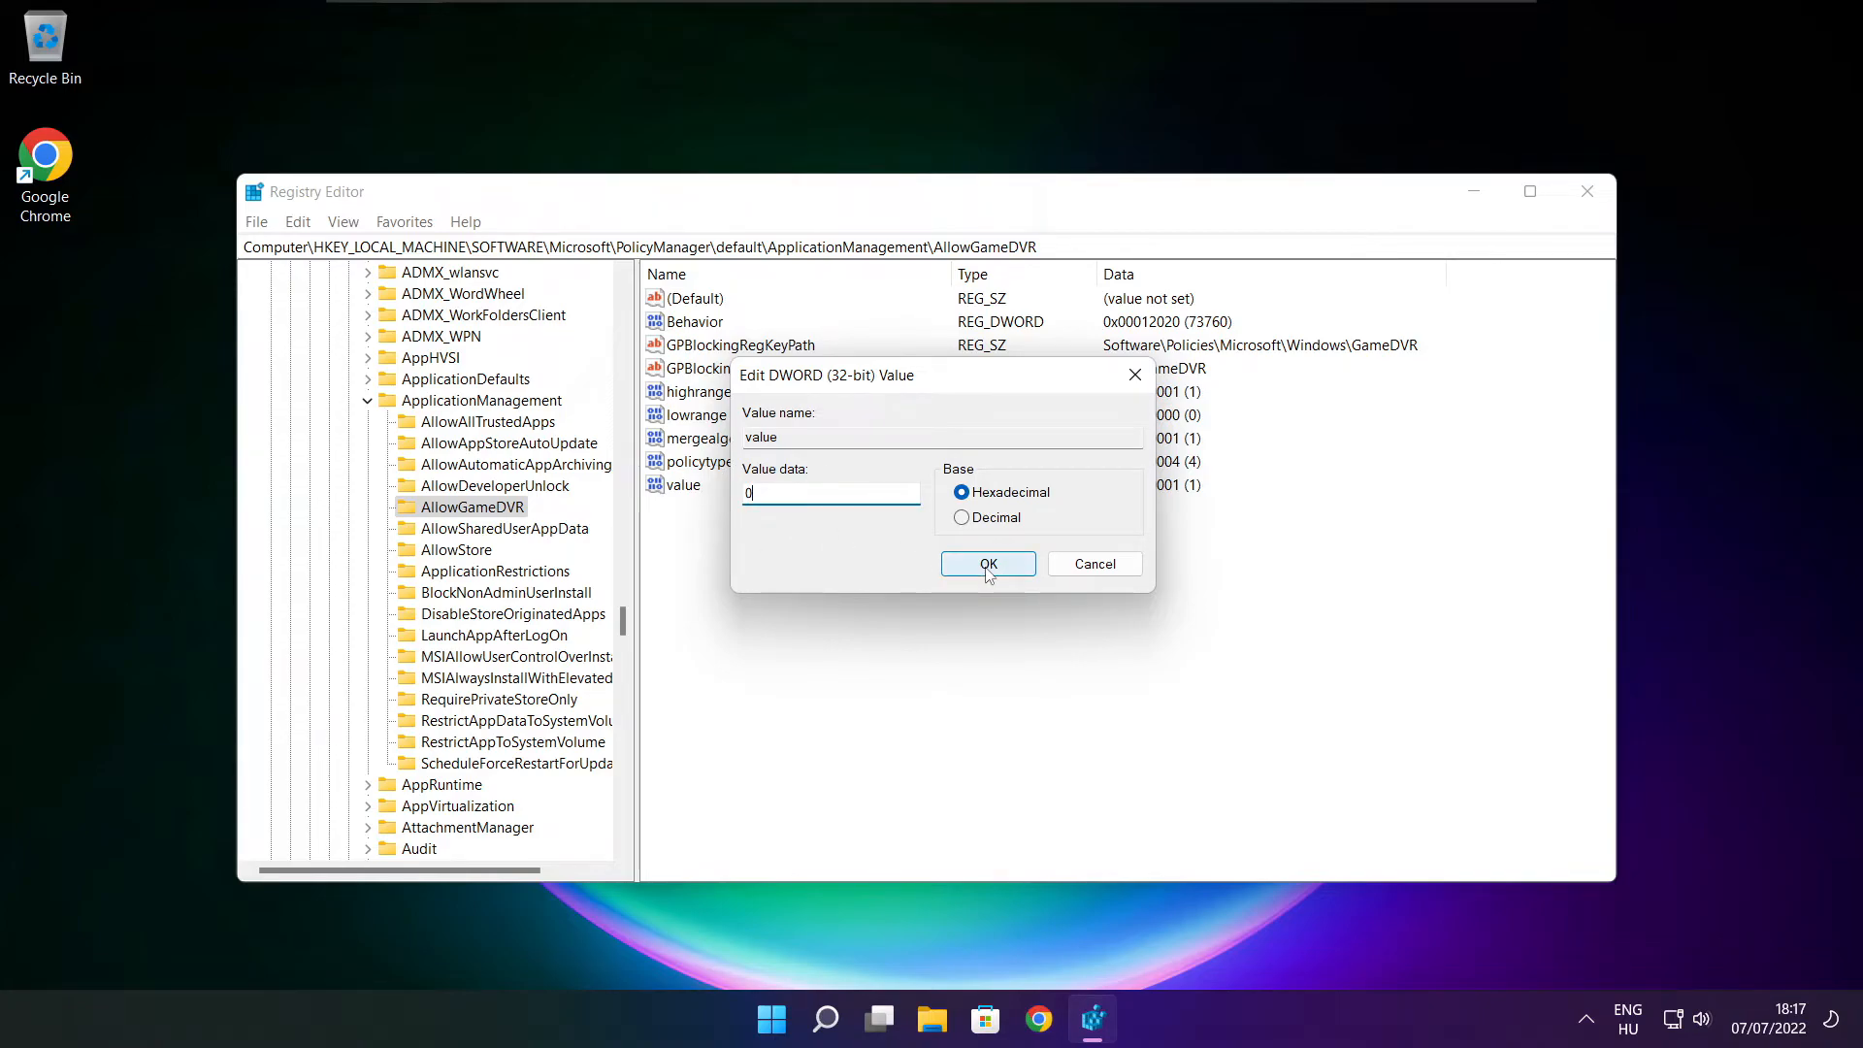
click(988, 563)
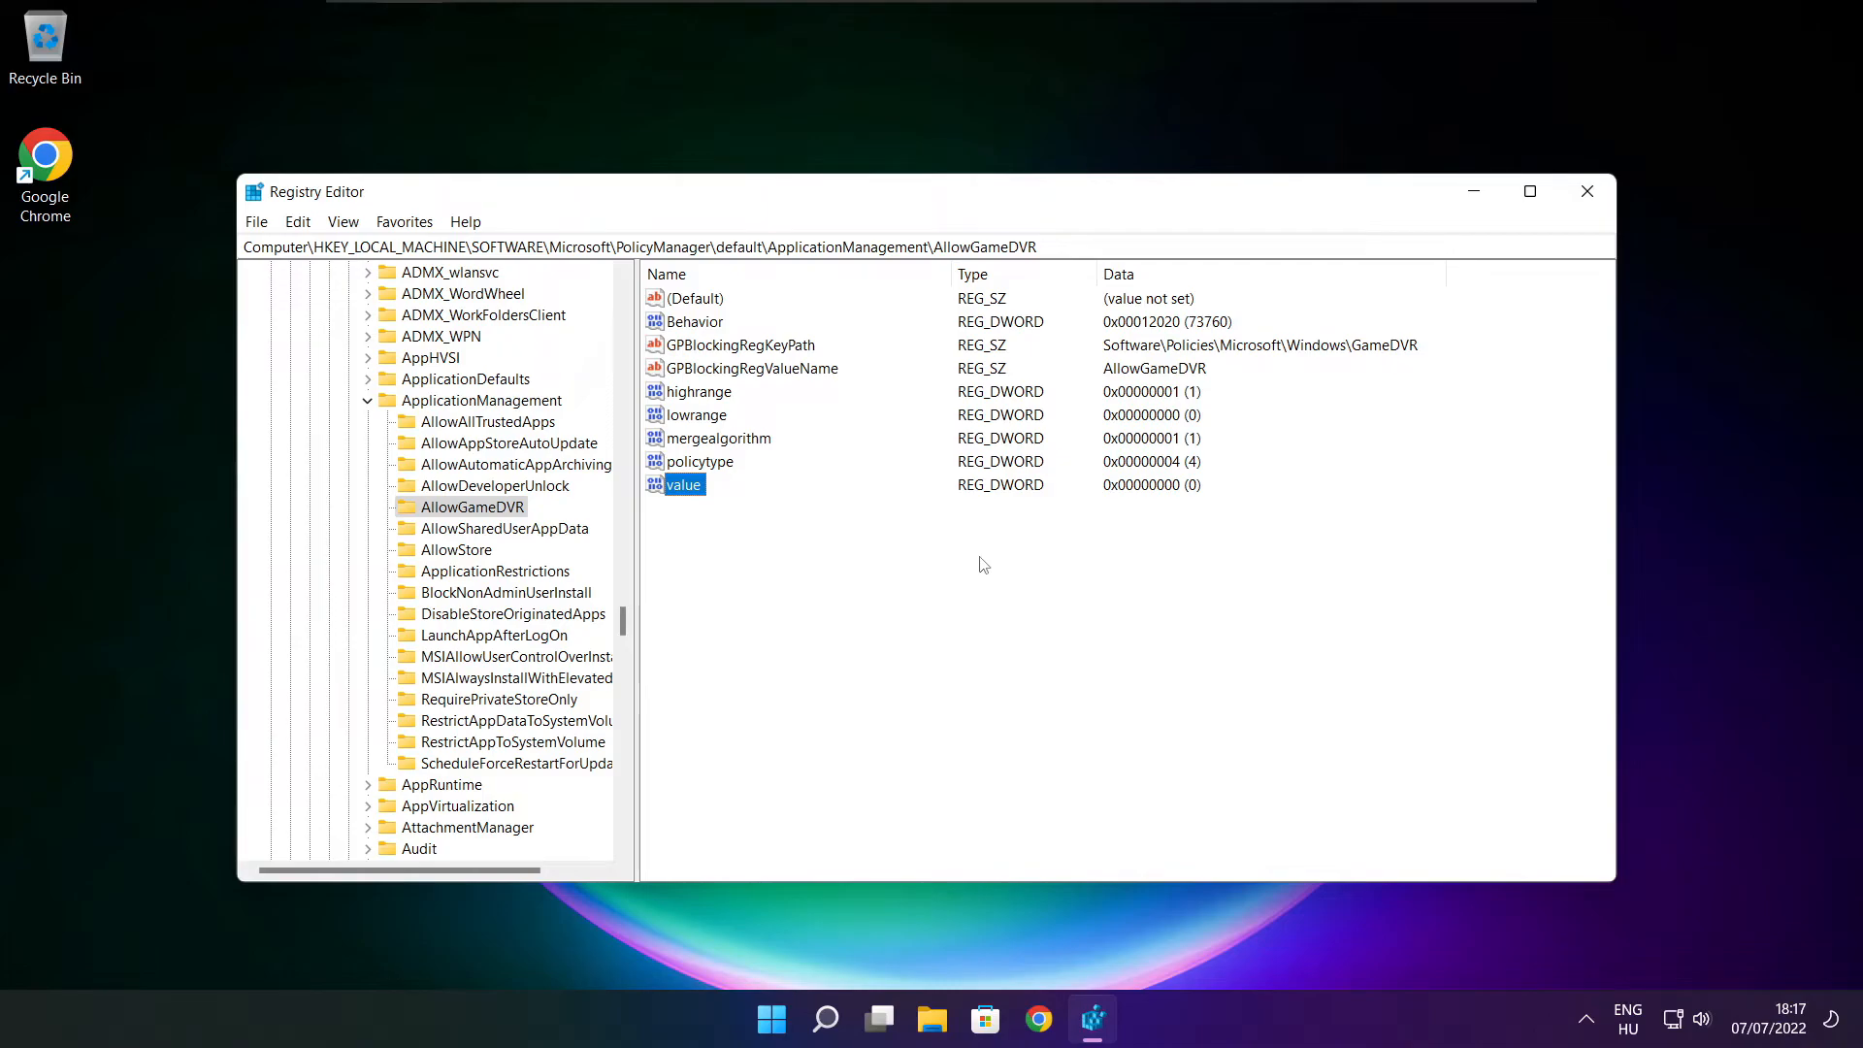
mouse_move(1589, 194)
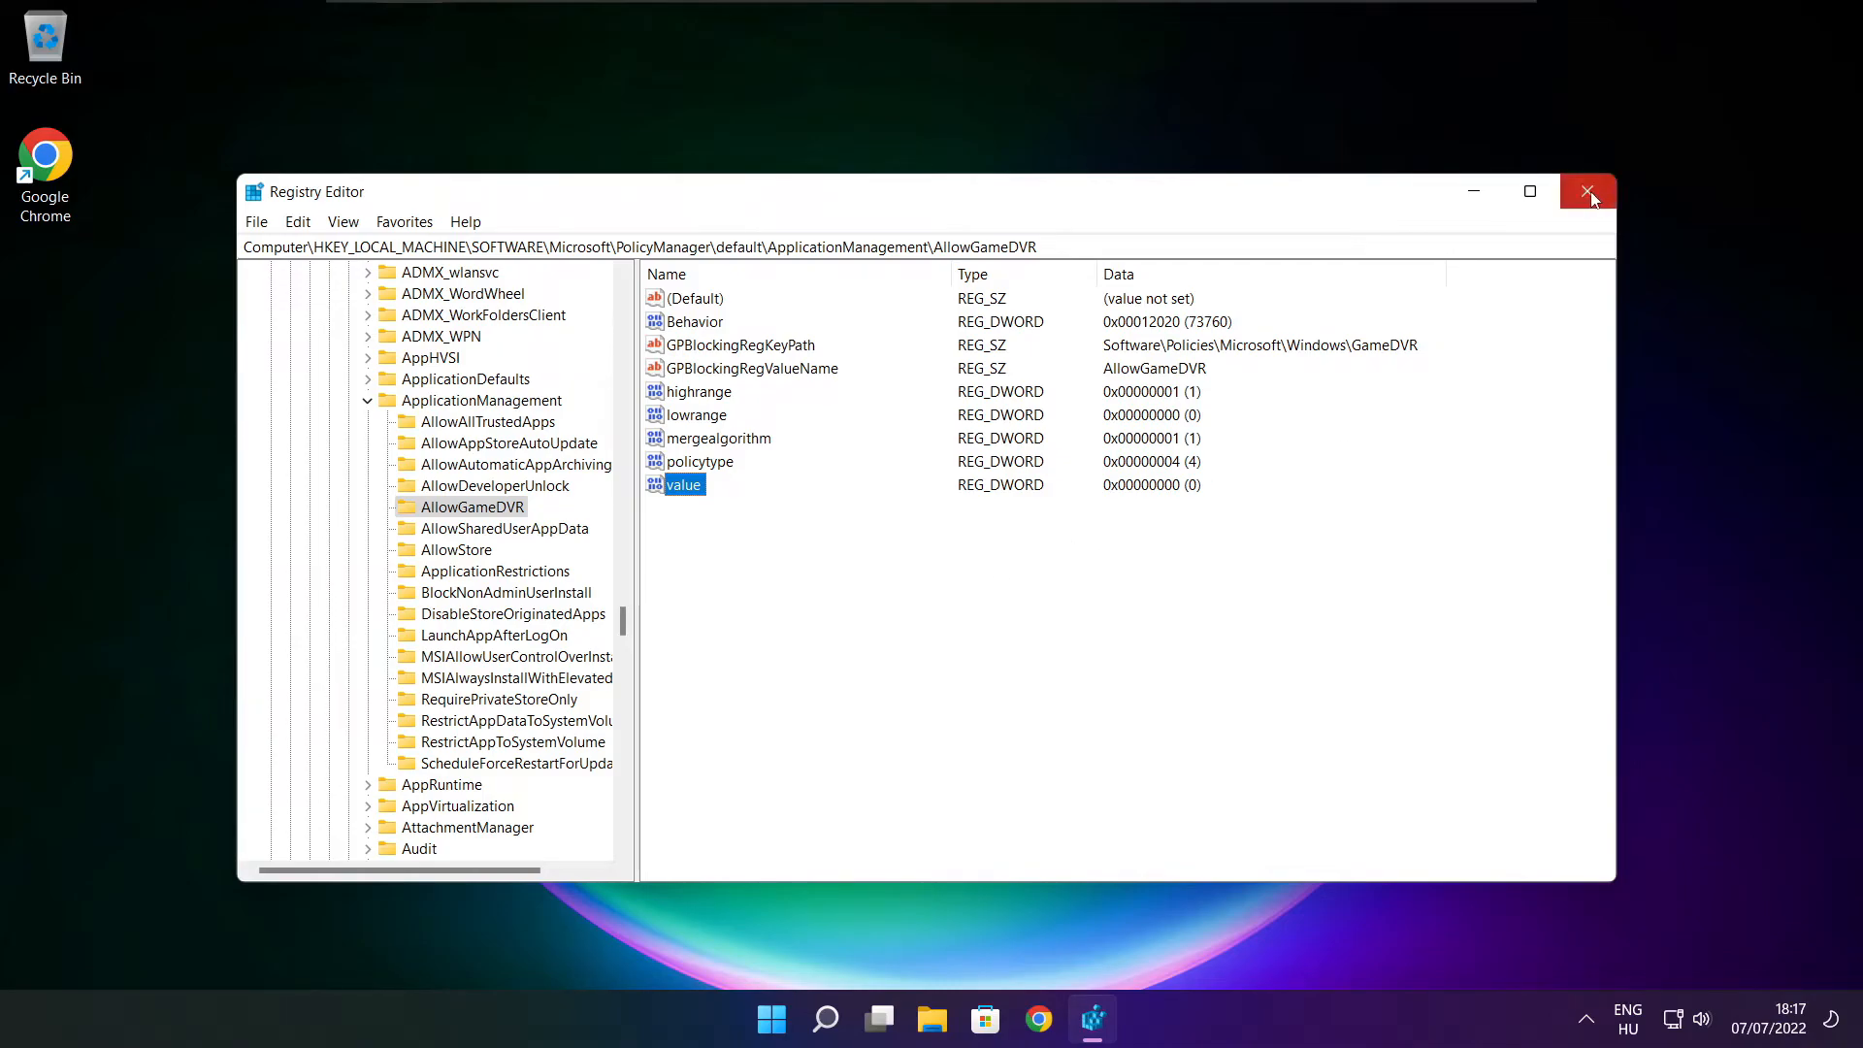
Close Registry Editor and bring Chrome's DirectX download page back up.
click(1587, 190)
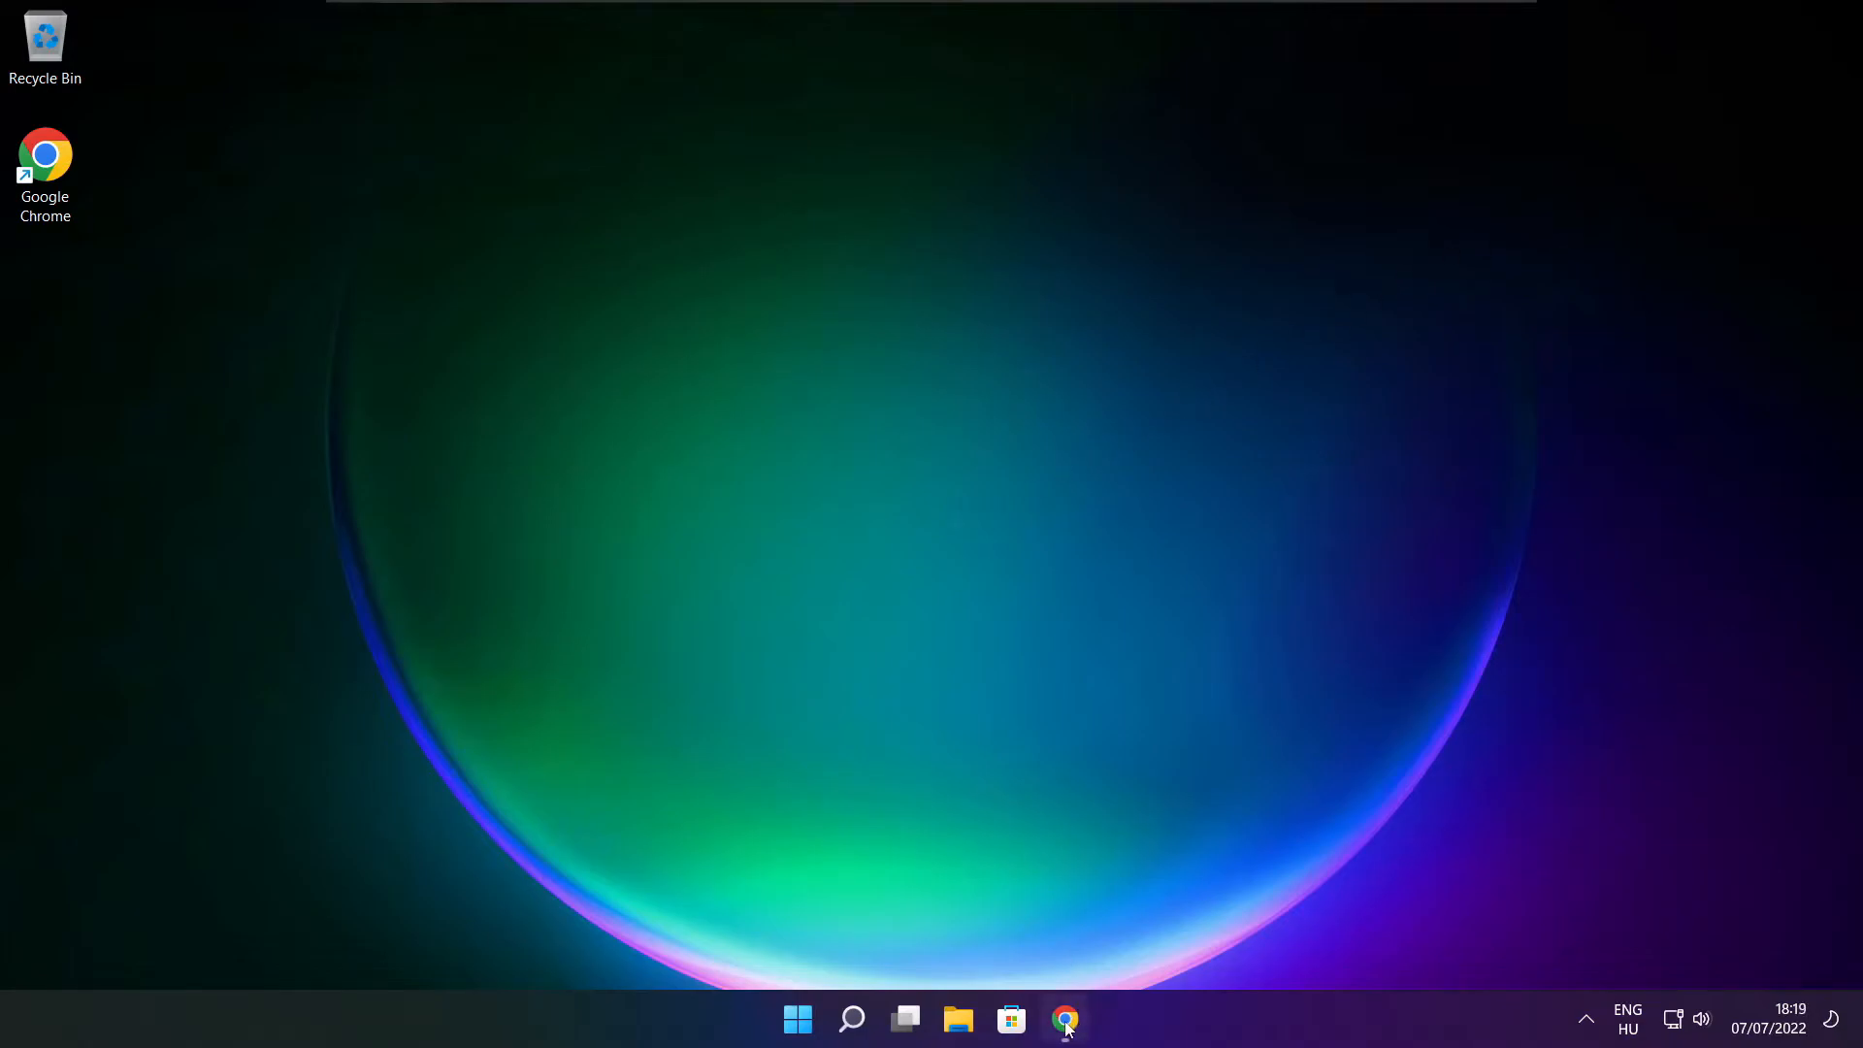
click(1063, 1019)
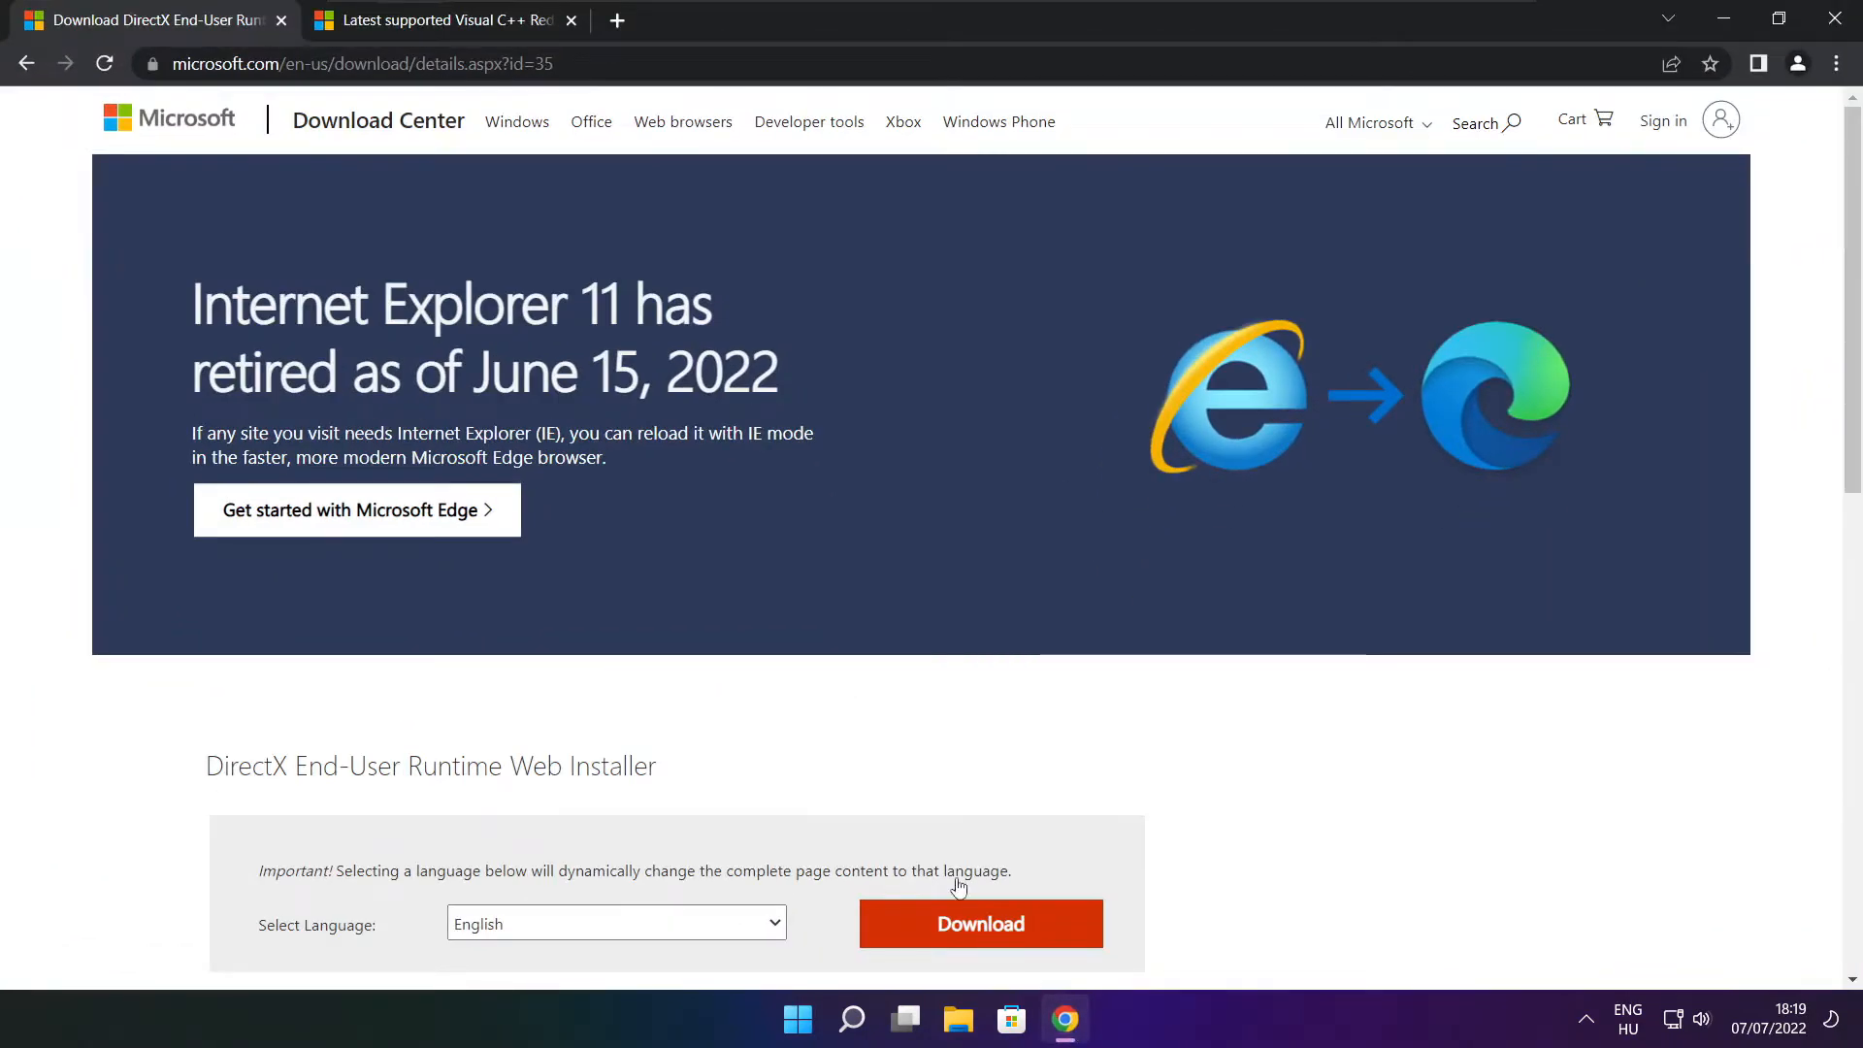
Download the DirectX End-User Runtime web installer and launch dxwebsetup.exe.
click(353, 64)
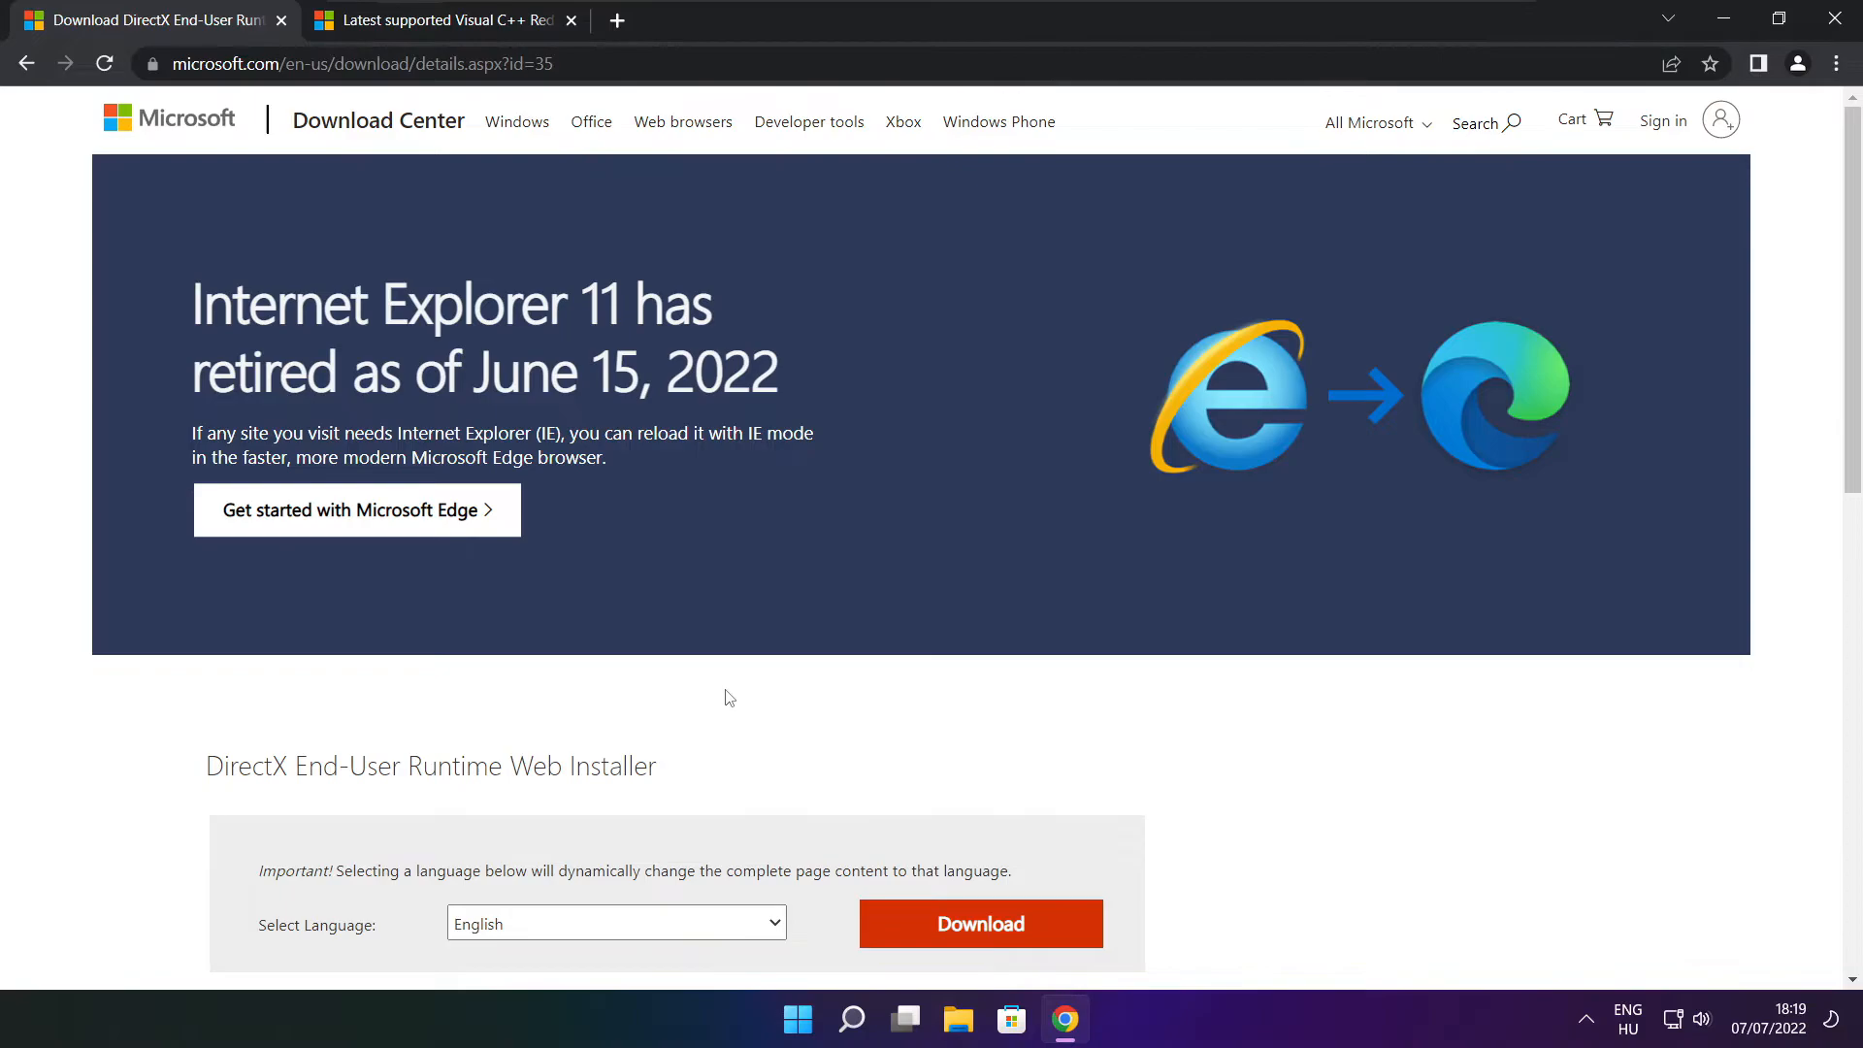
scroll(down, 3)
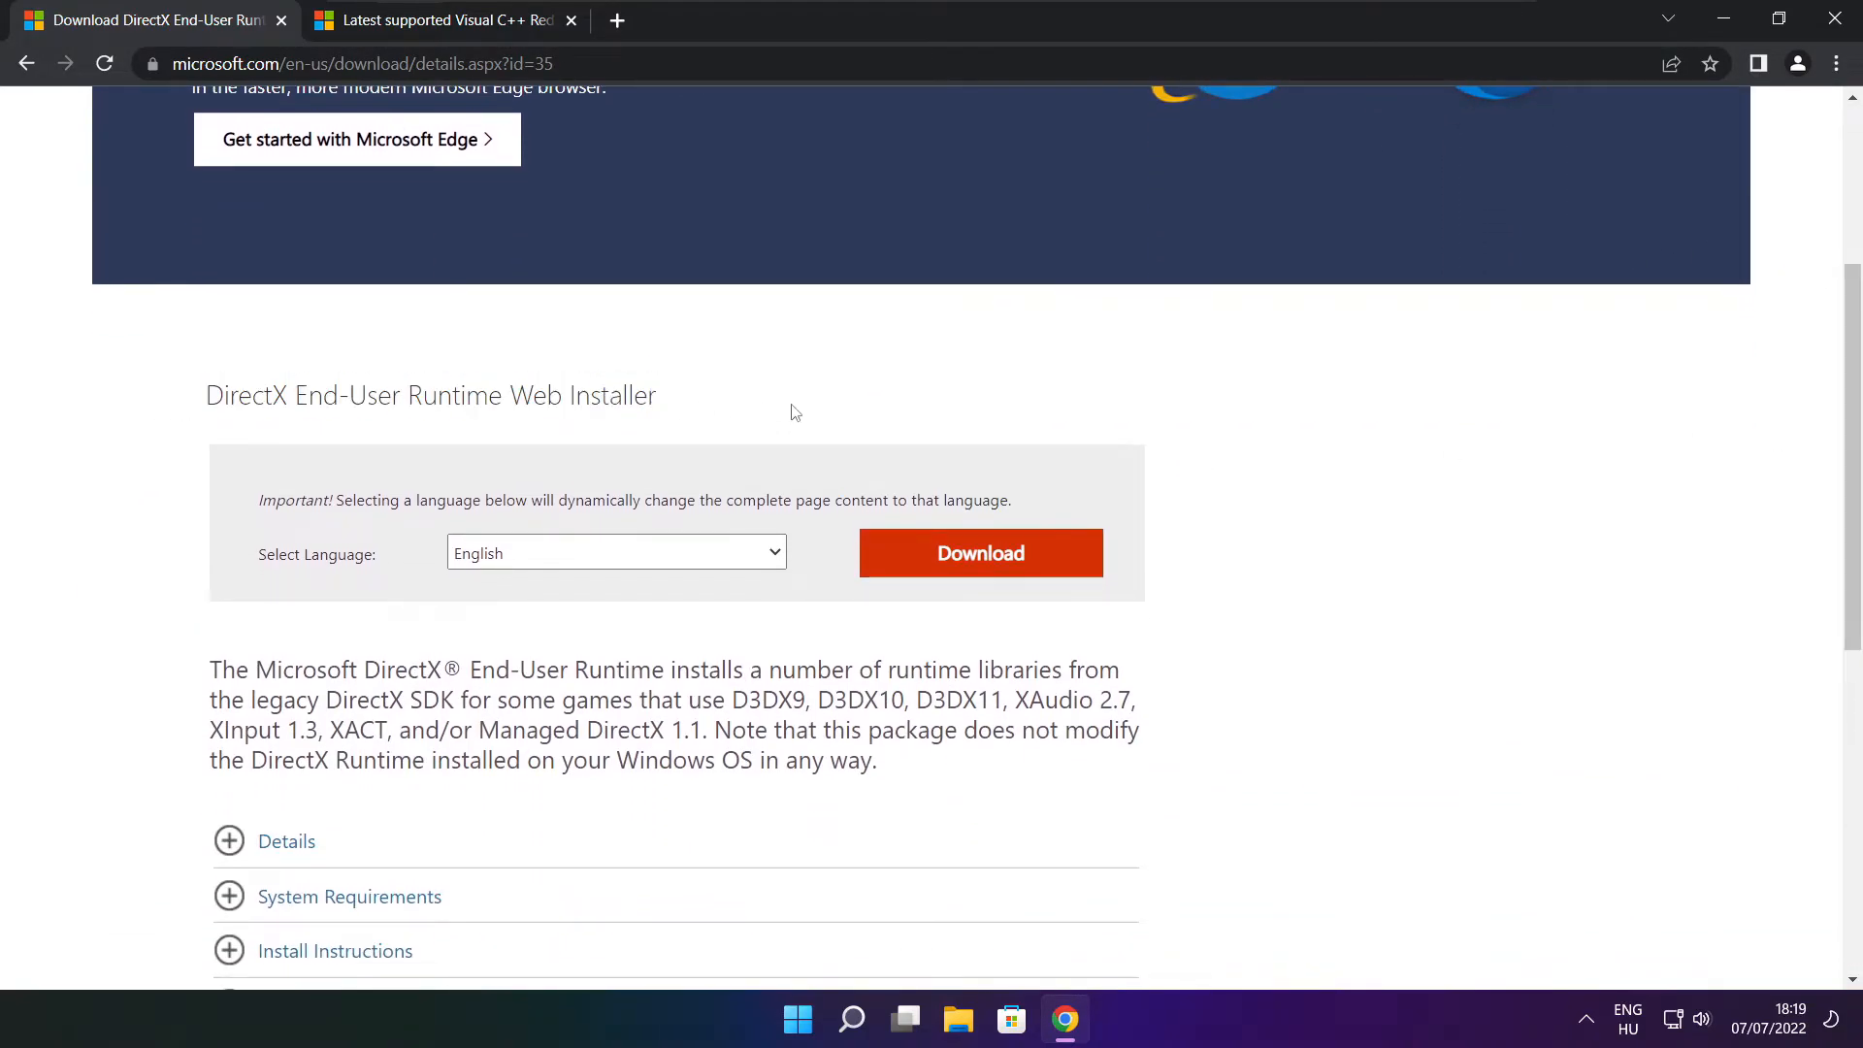
mouse_move(984, 556)
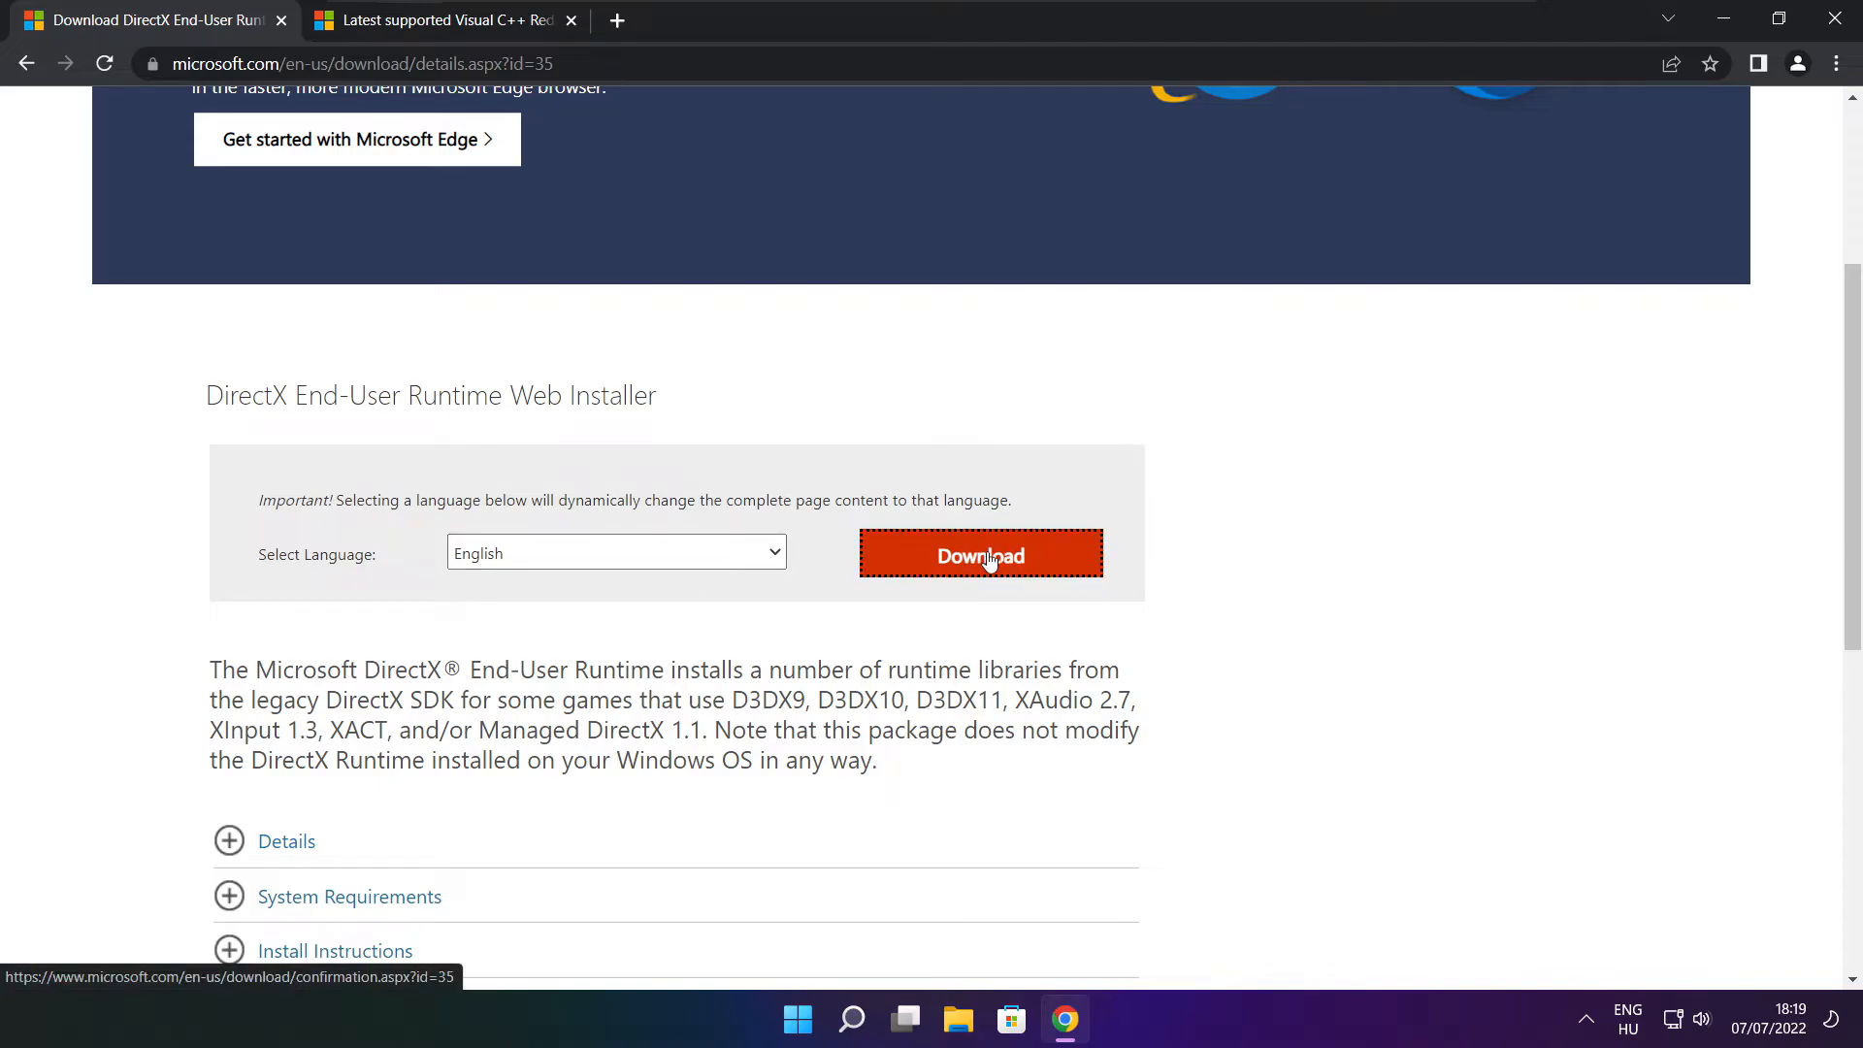
click(980, 553)
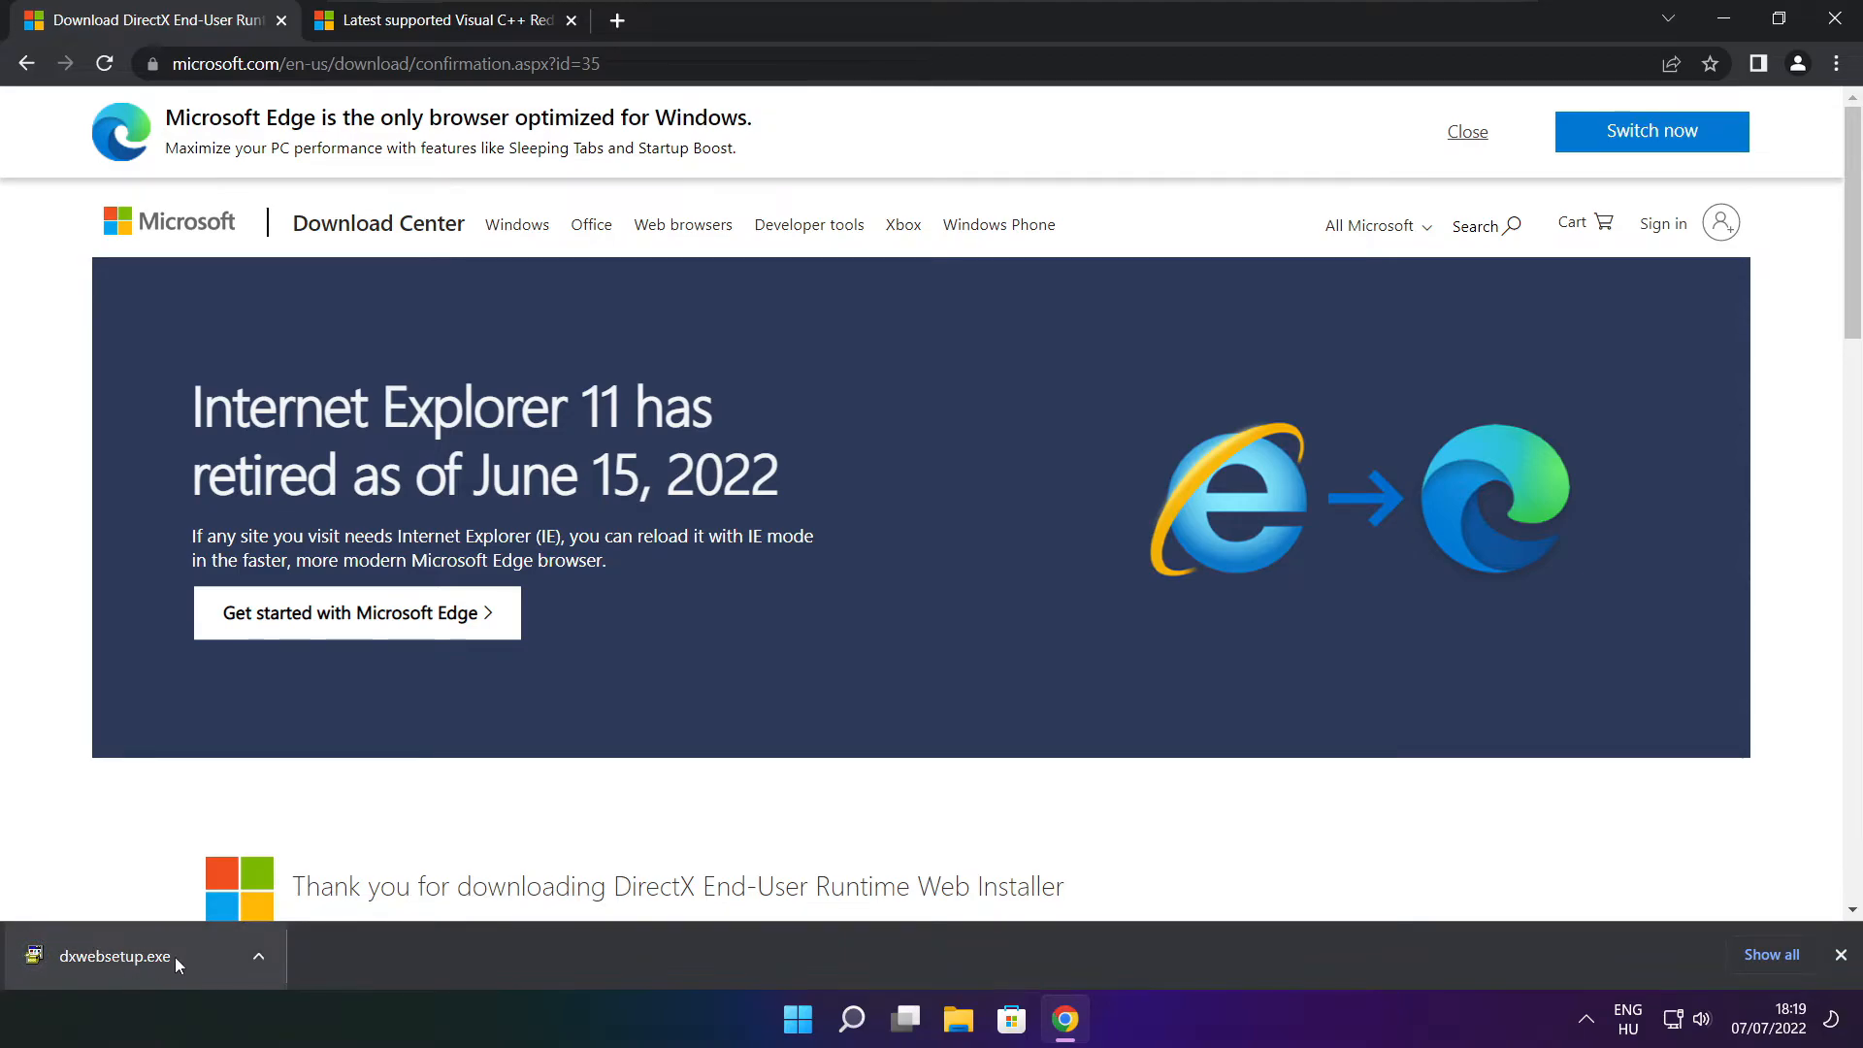
click(114, 955)
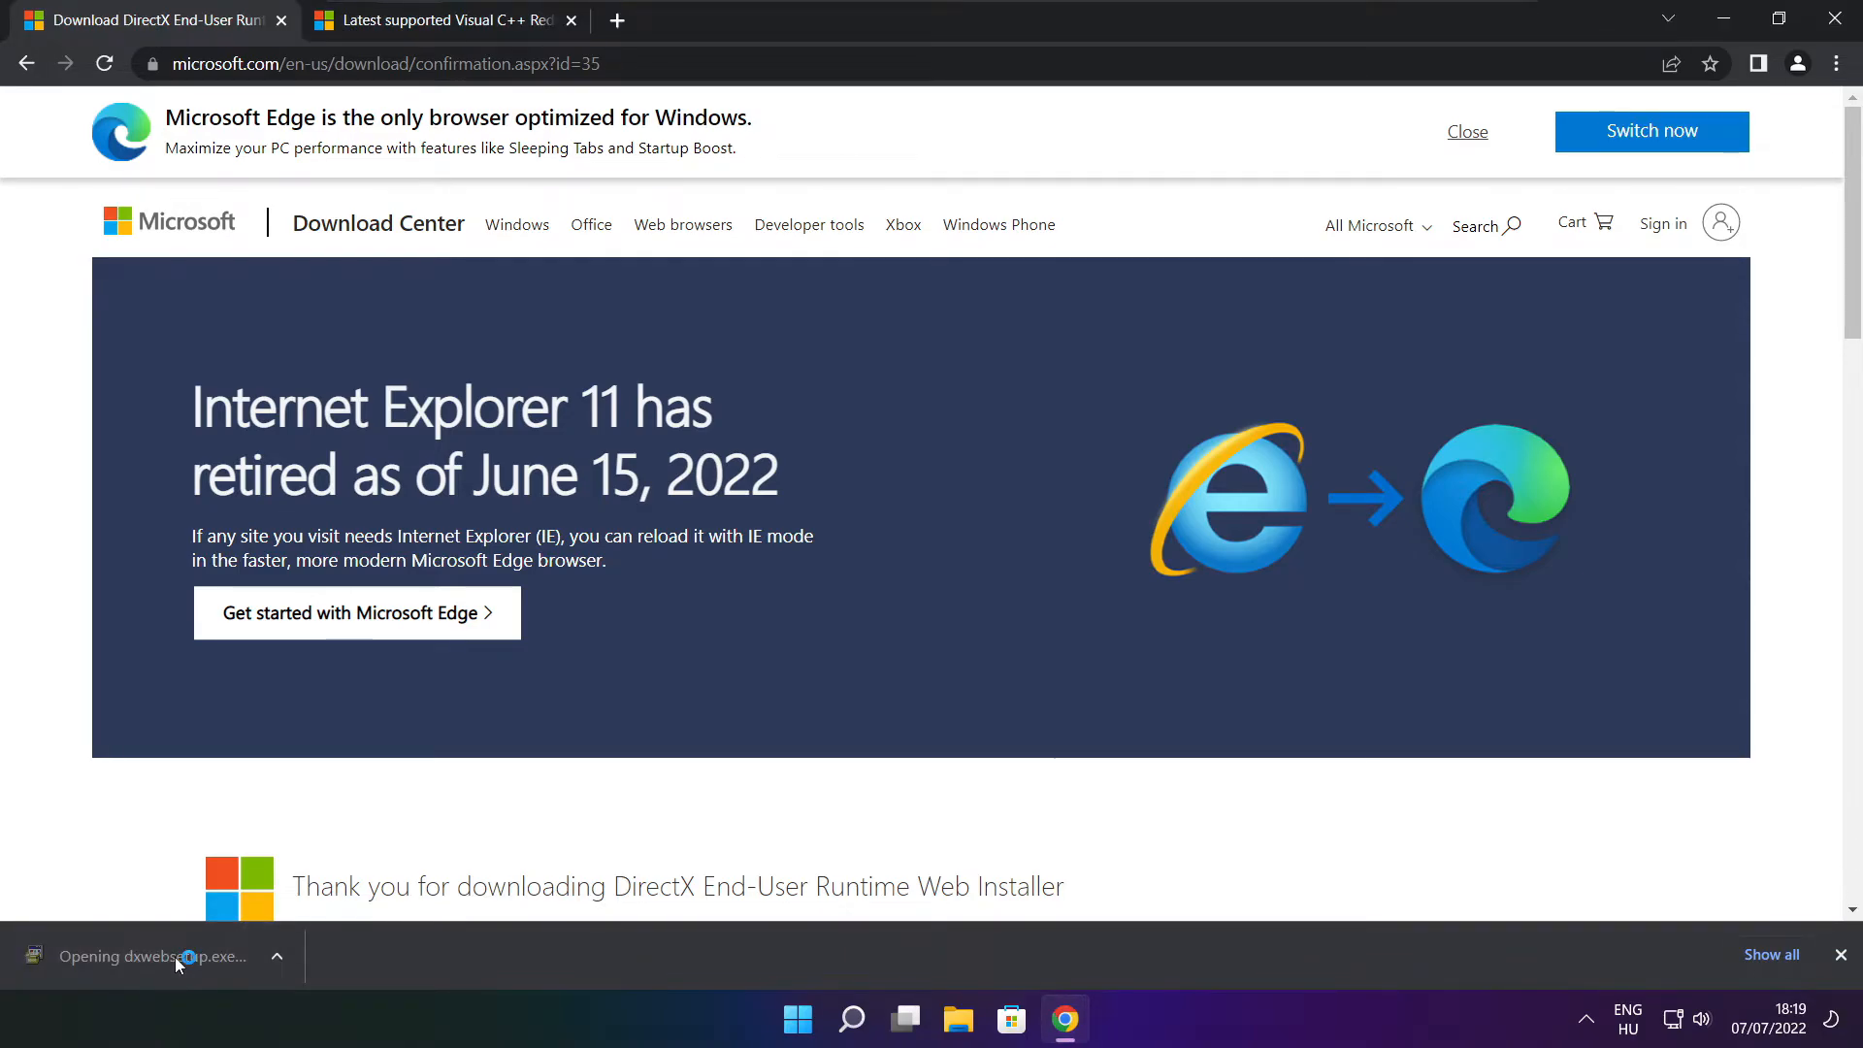
Accept the DirectX licence, untick the Bing Bar, install the runtime components and finish.
click(149, 955)
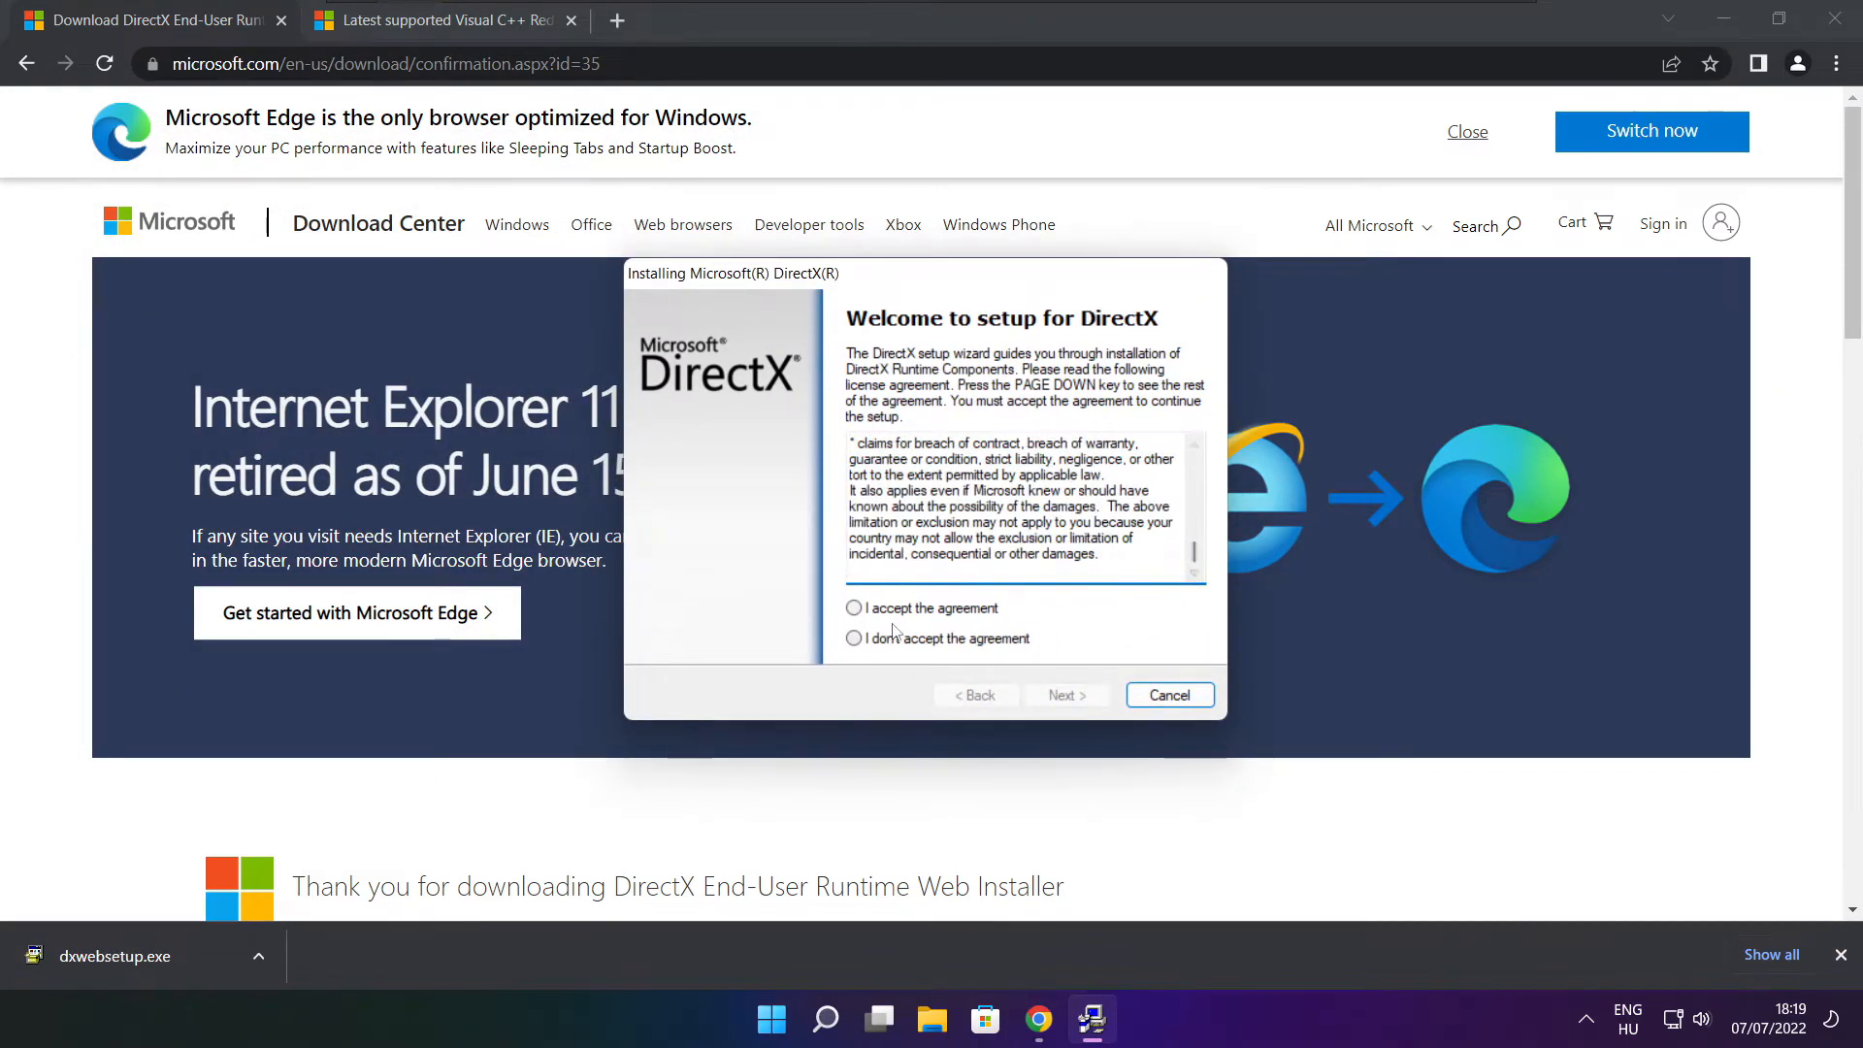
click(1067, 695)
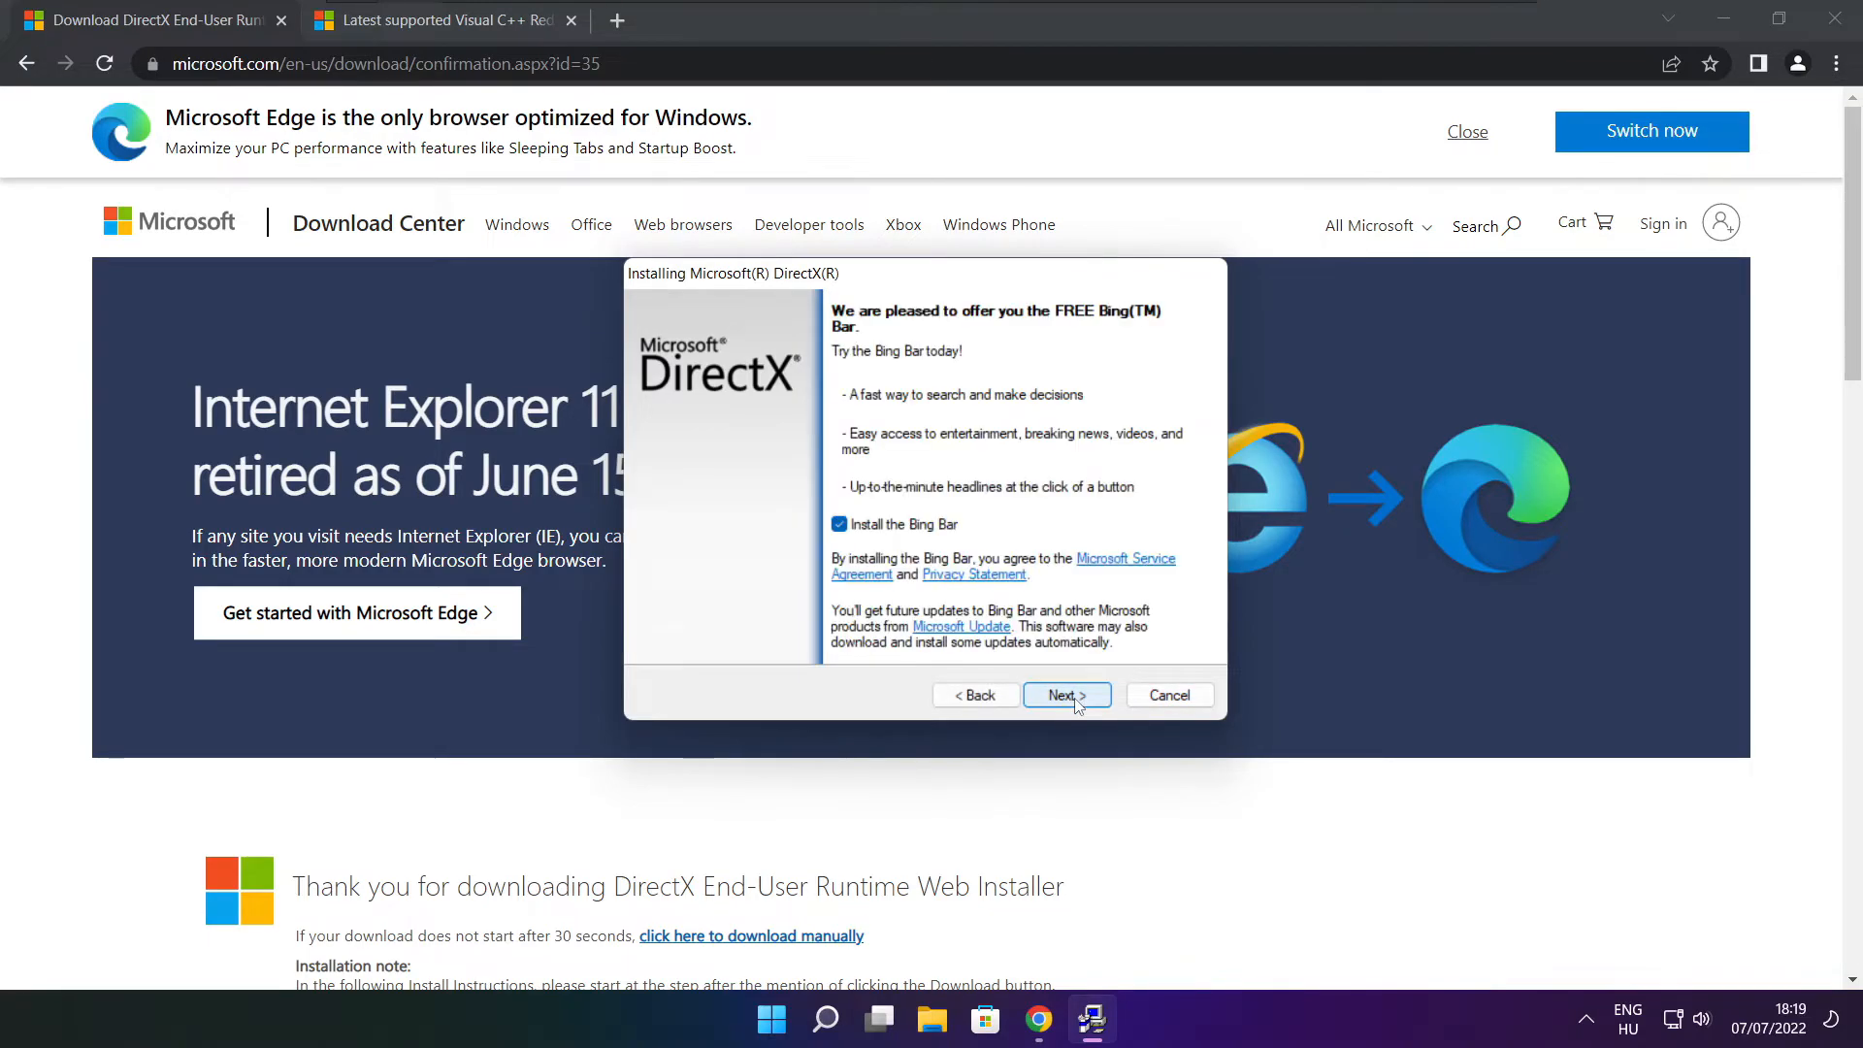
click(838, 524)
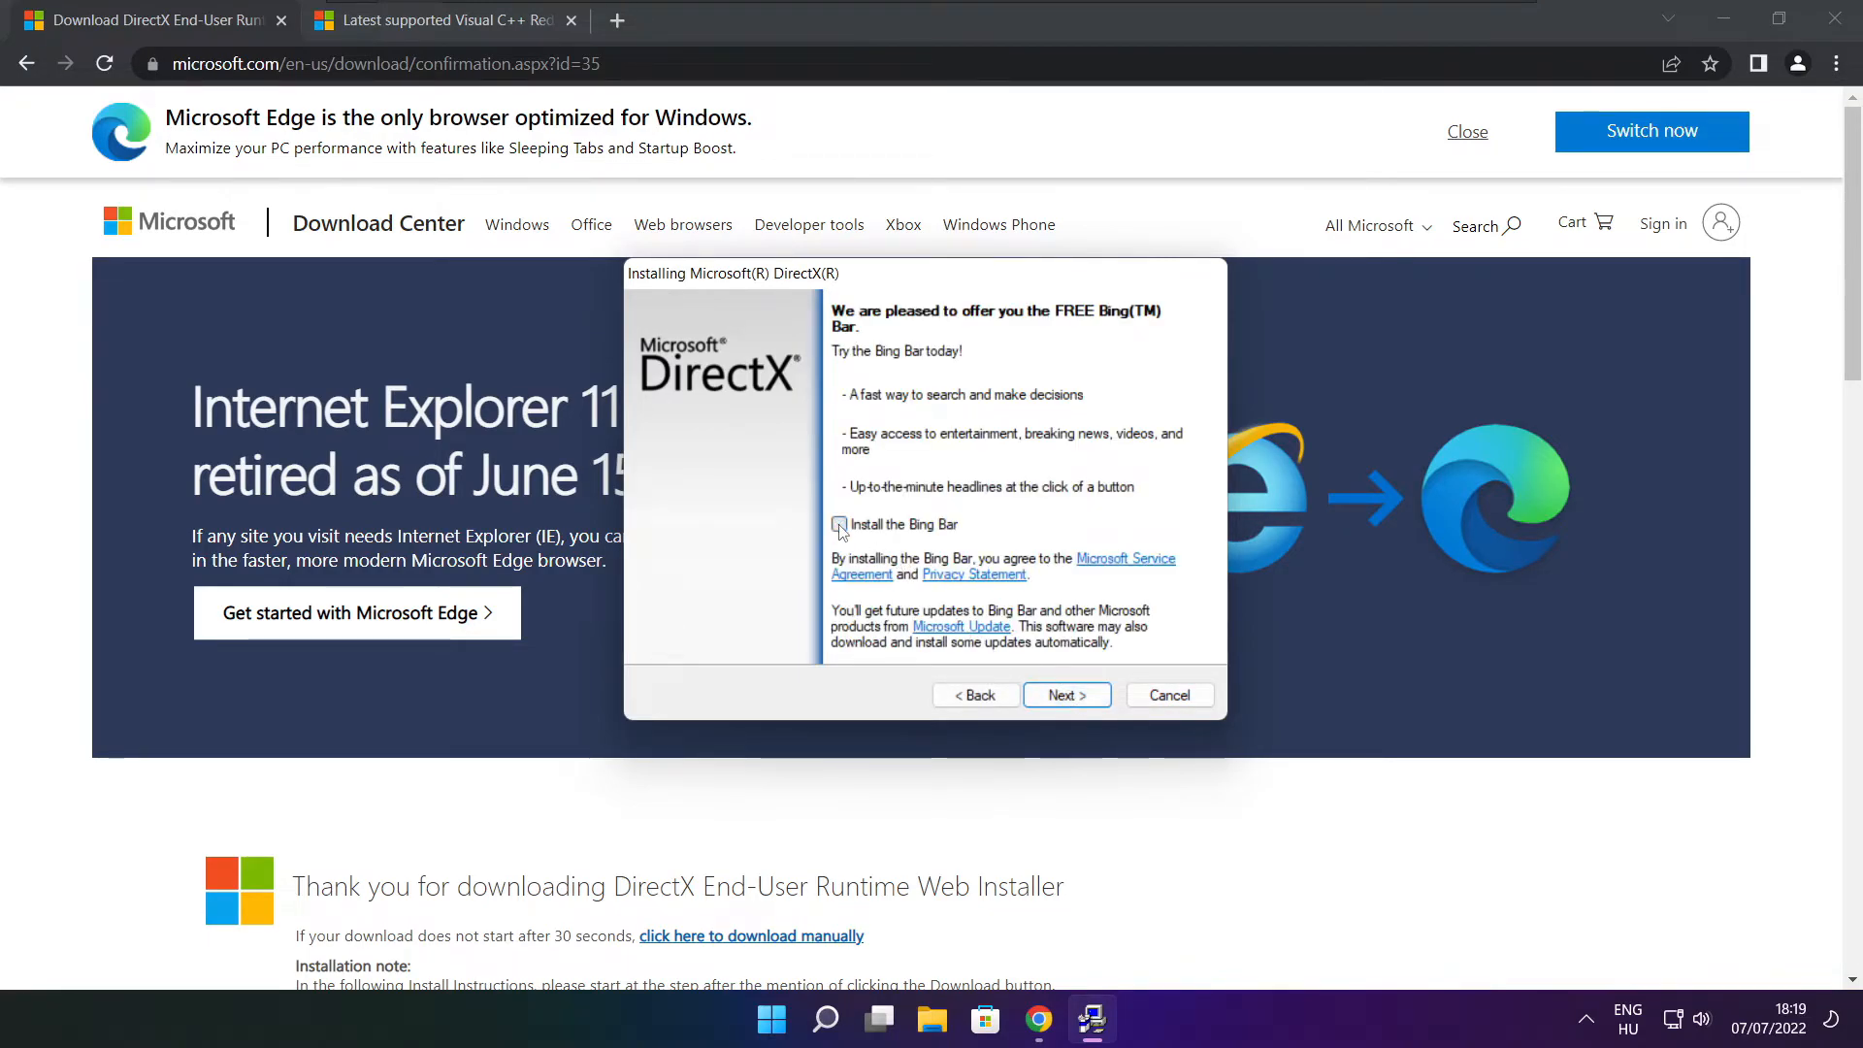
click(1067, 694)
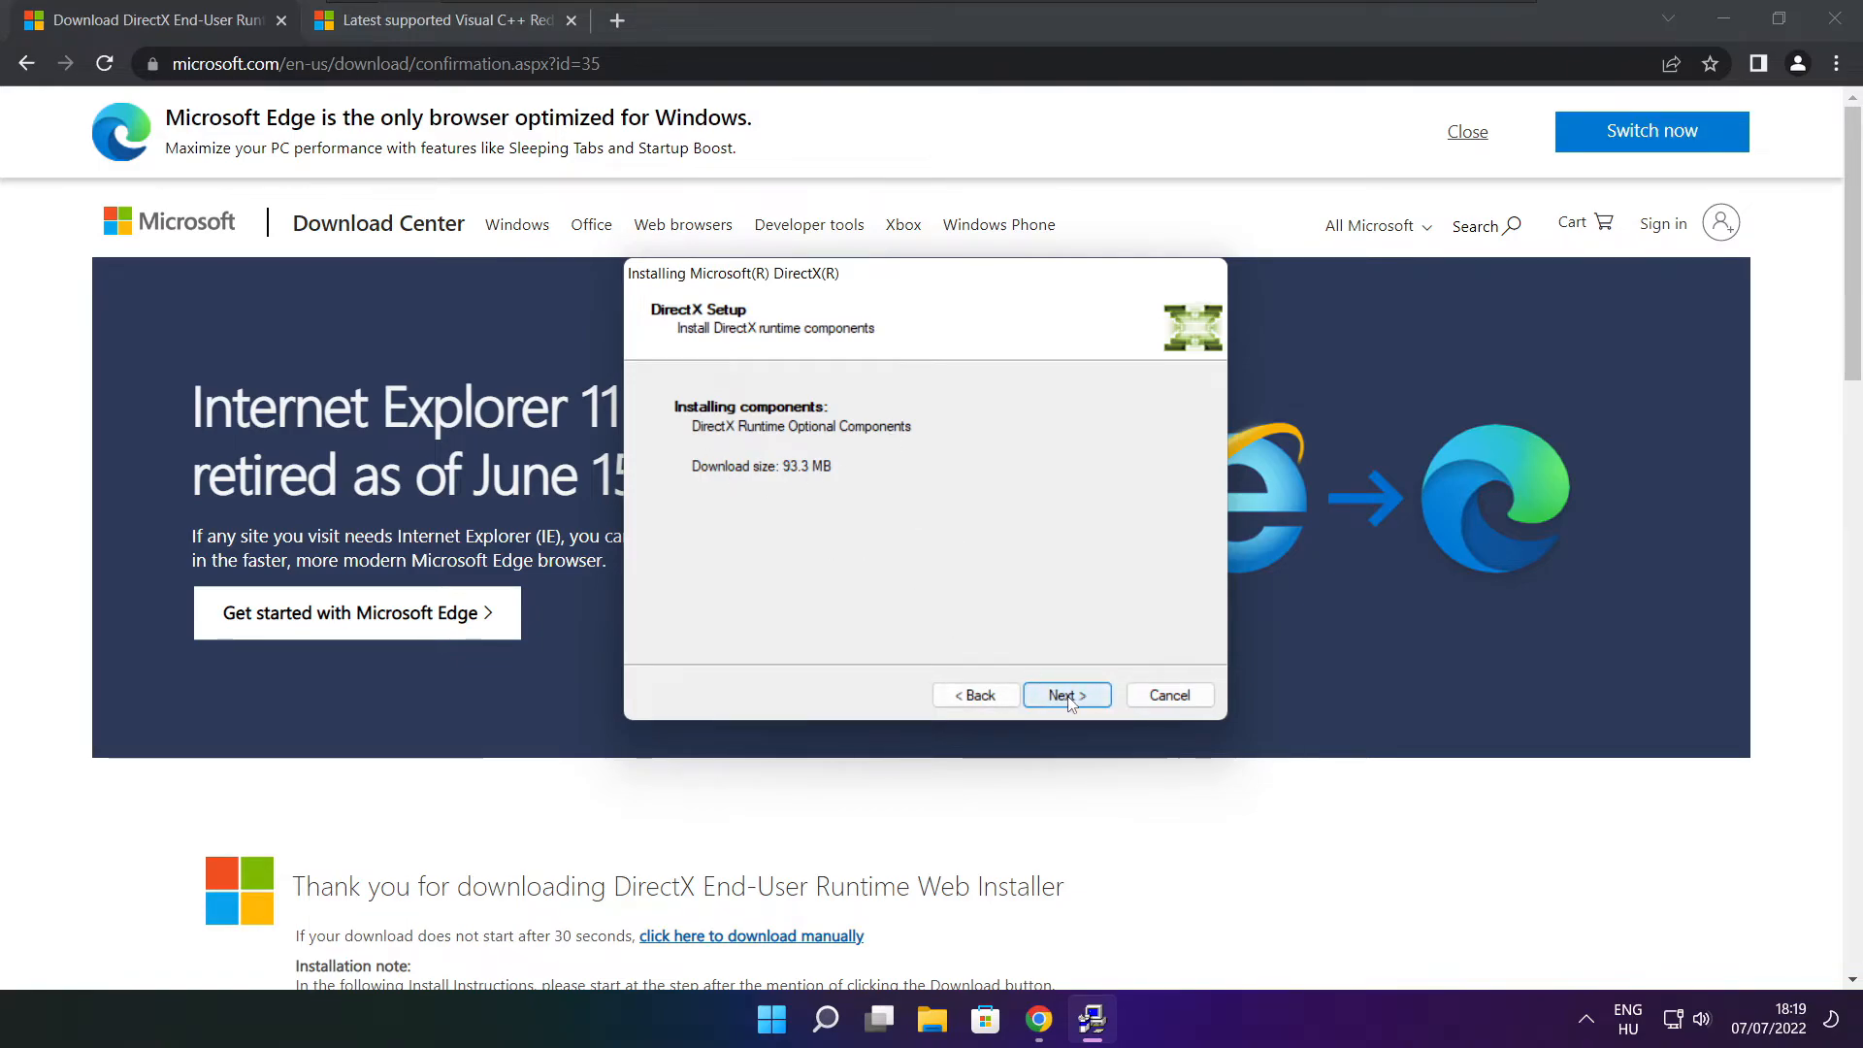
click(1067, 695)
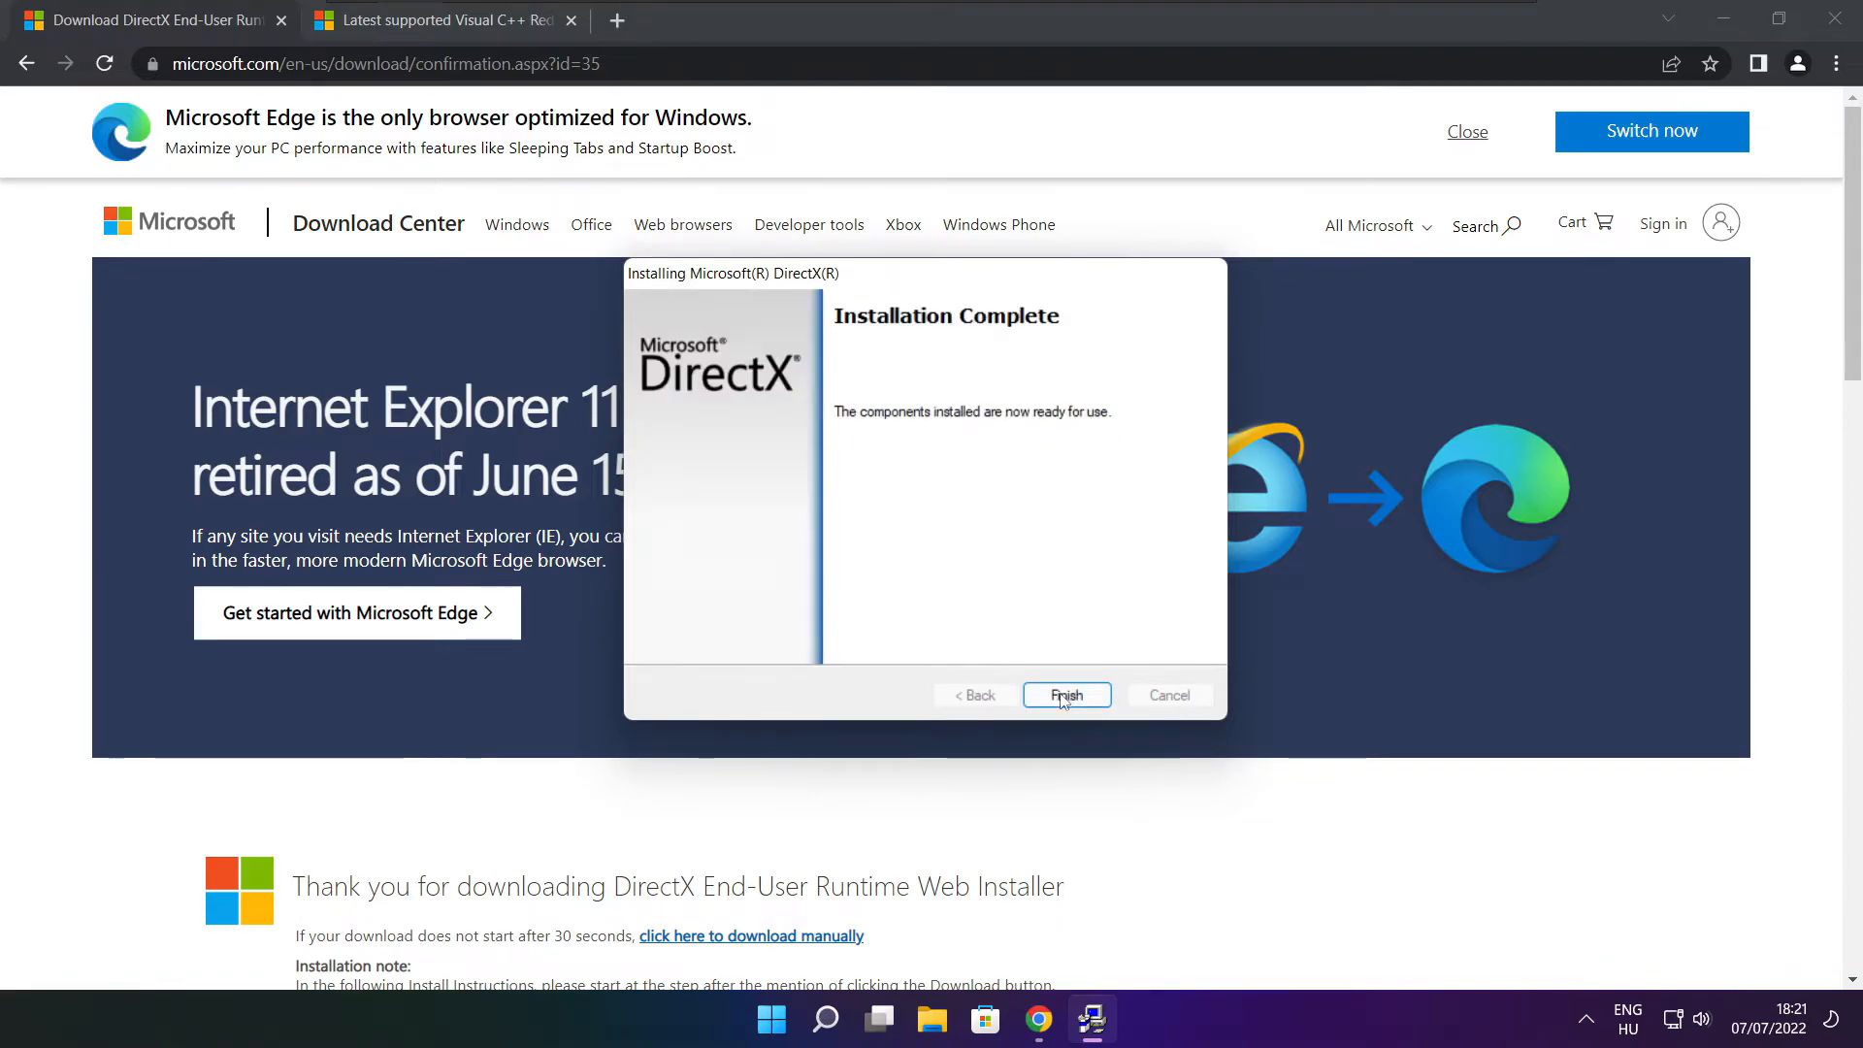
click(1067, 694)
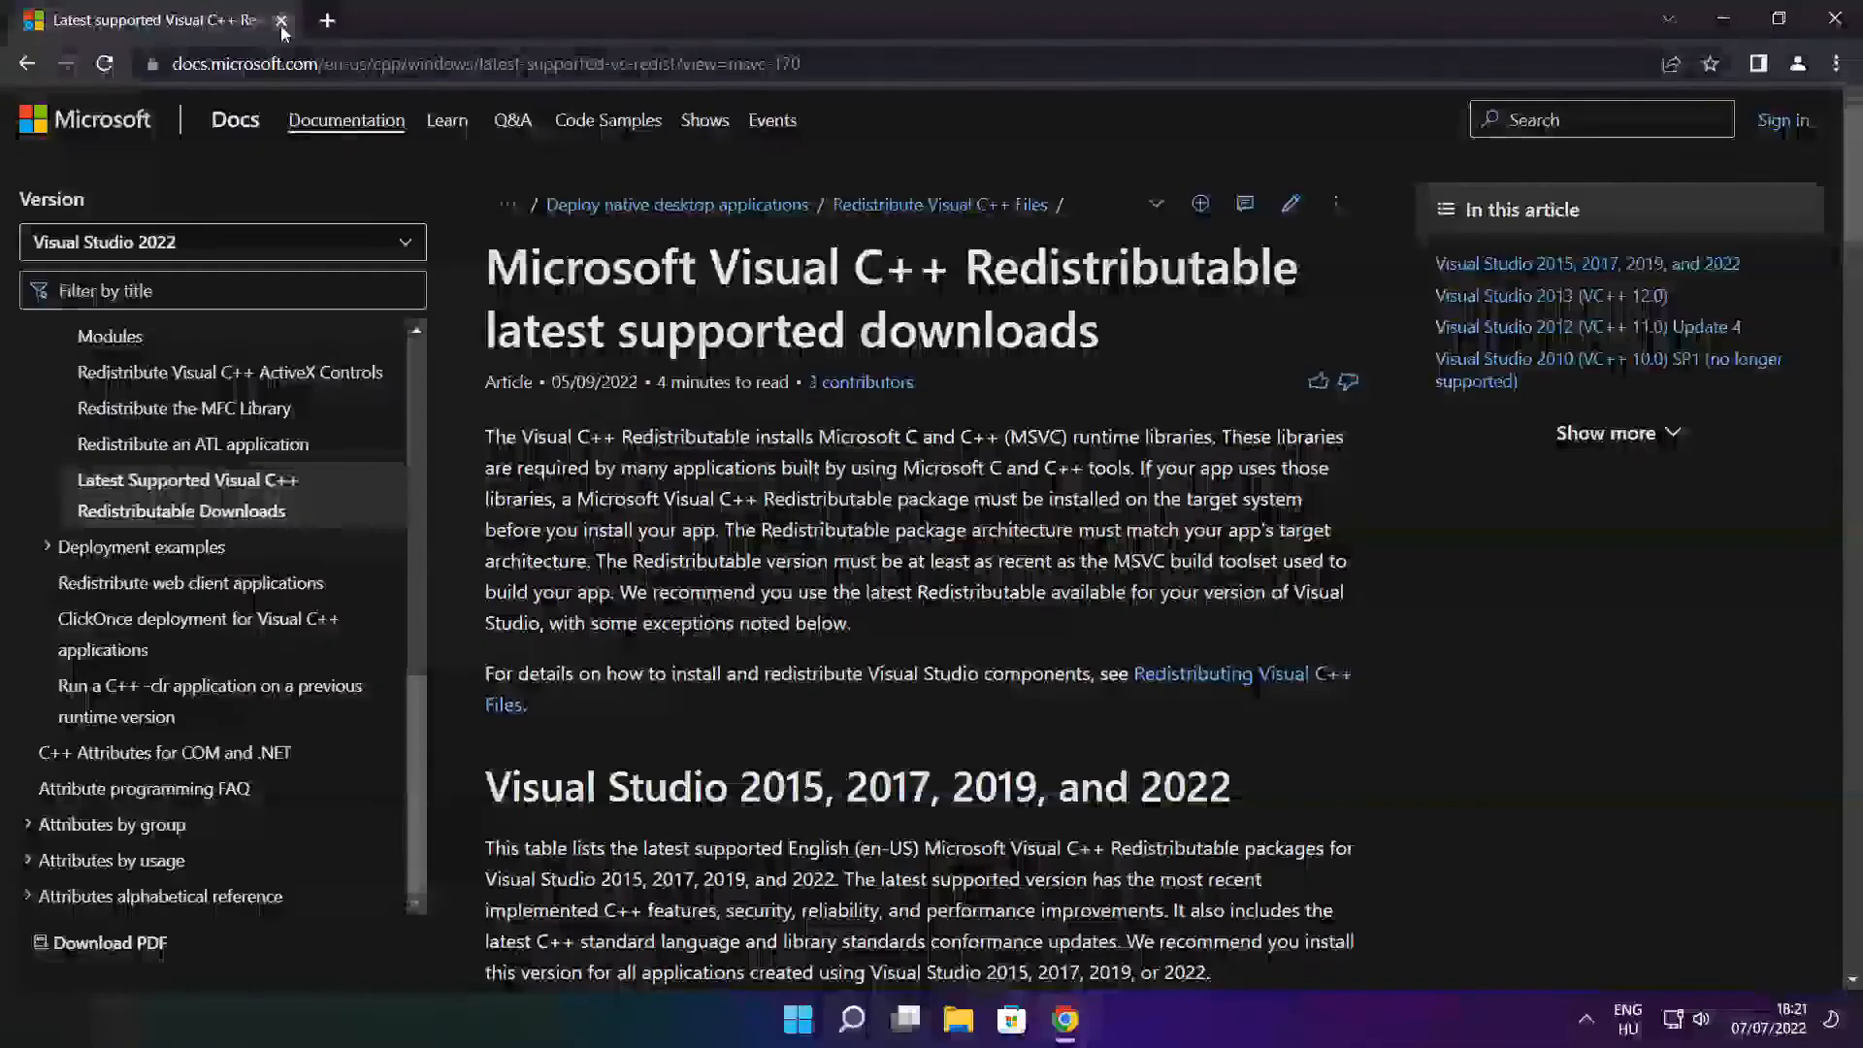
Close the DirectX tab and download the ARM64, x64 and x86 Visual C++ 2015–2022 redistributables.
click(465, 64)
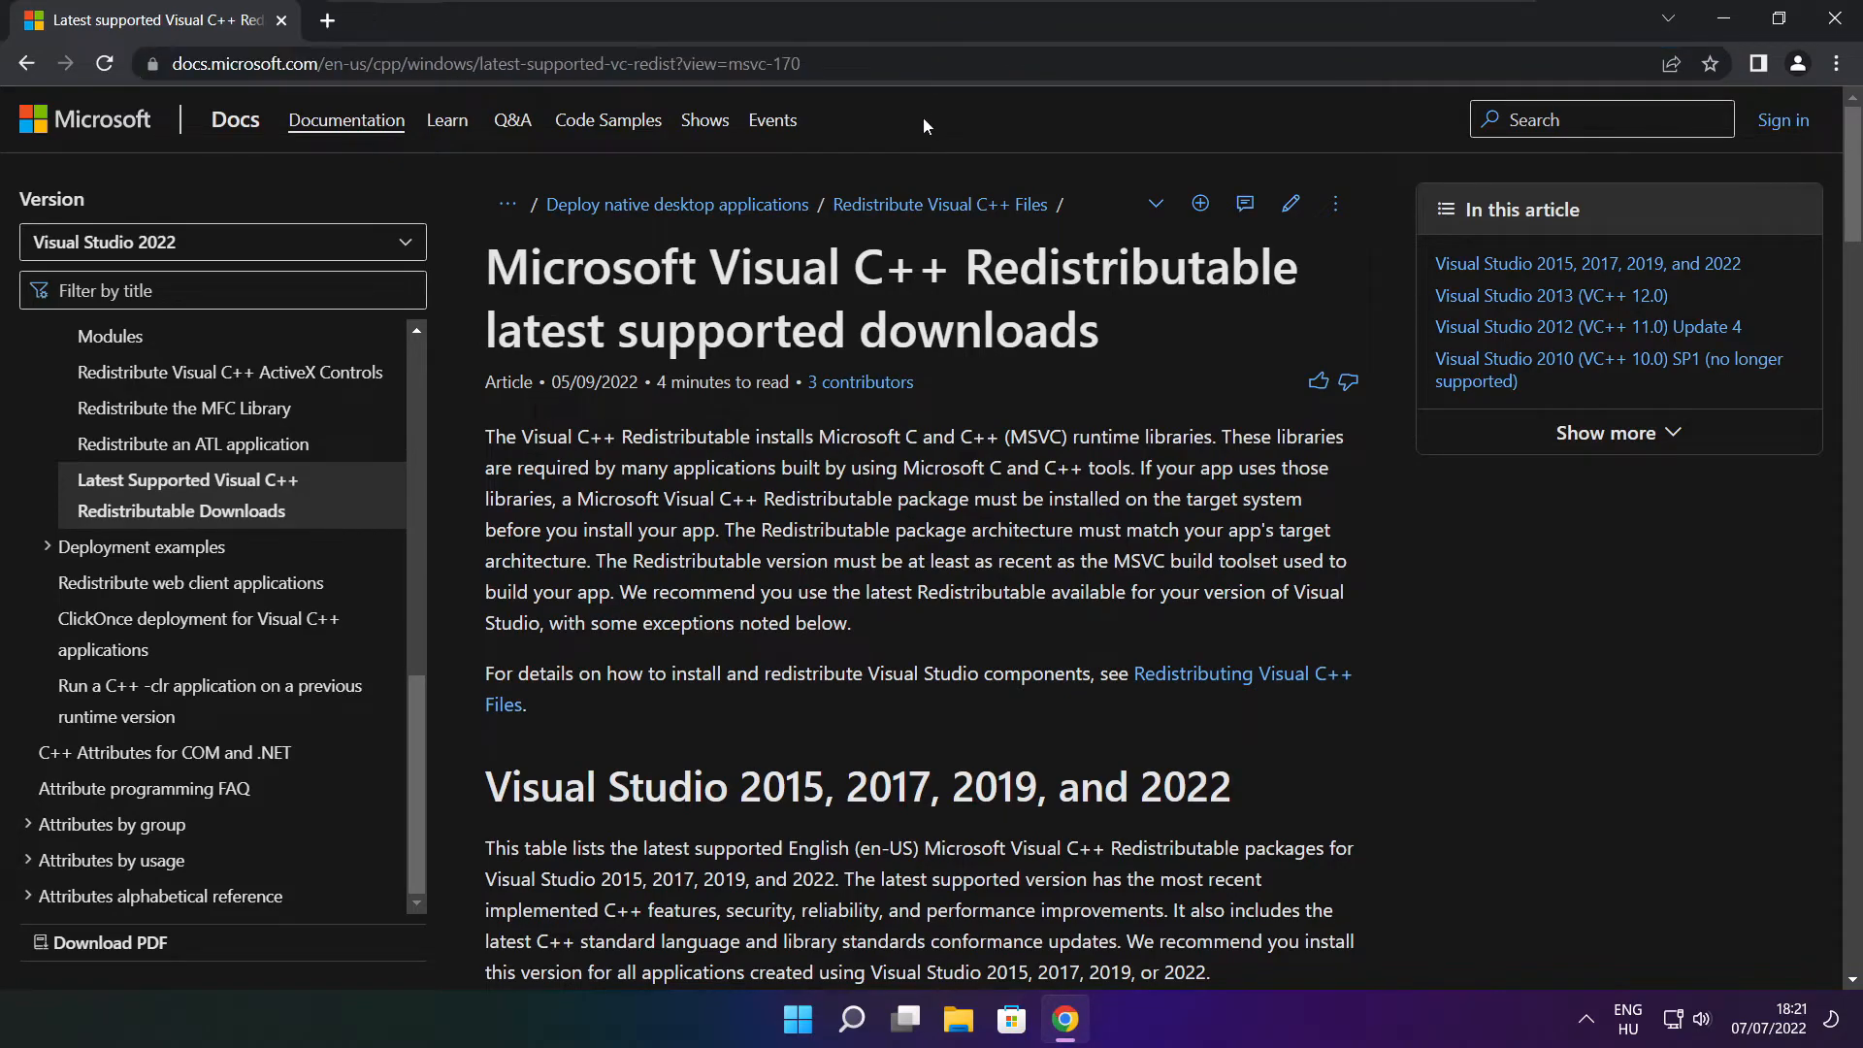
scroll(down, 3)
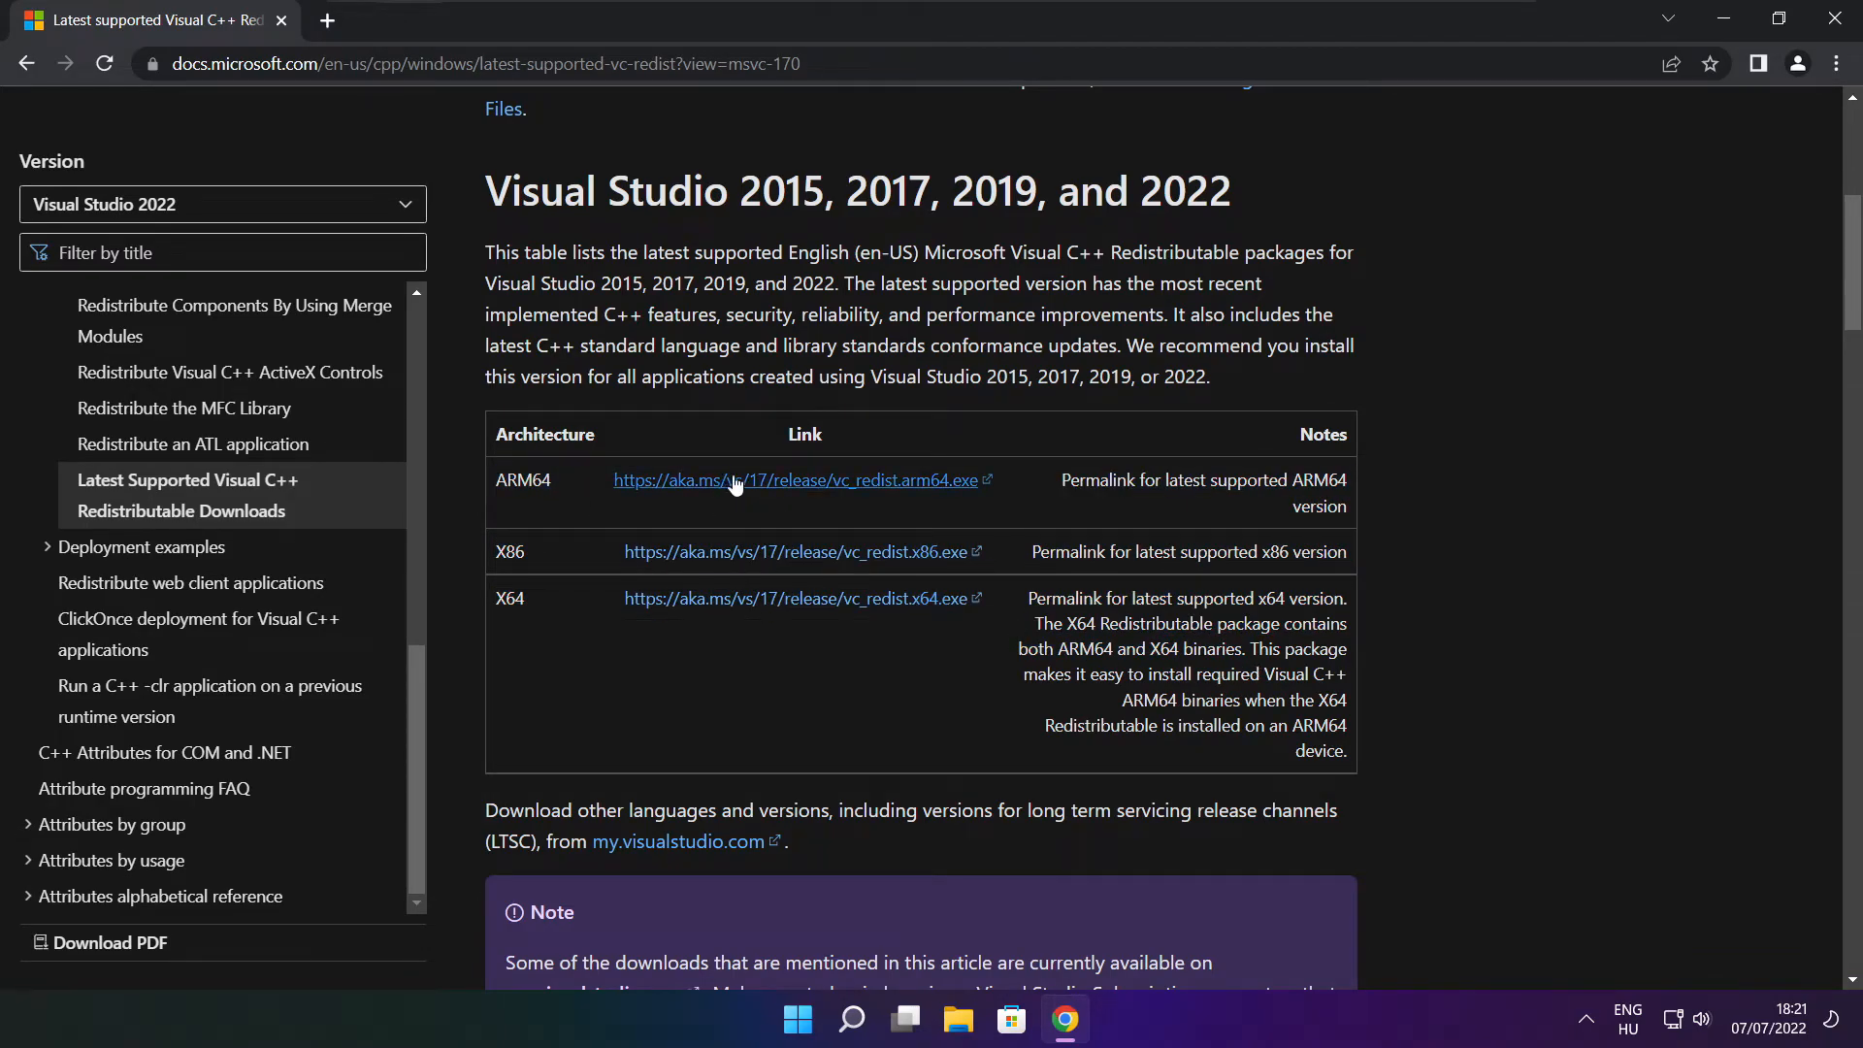
click(734, 482)
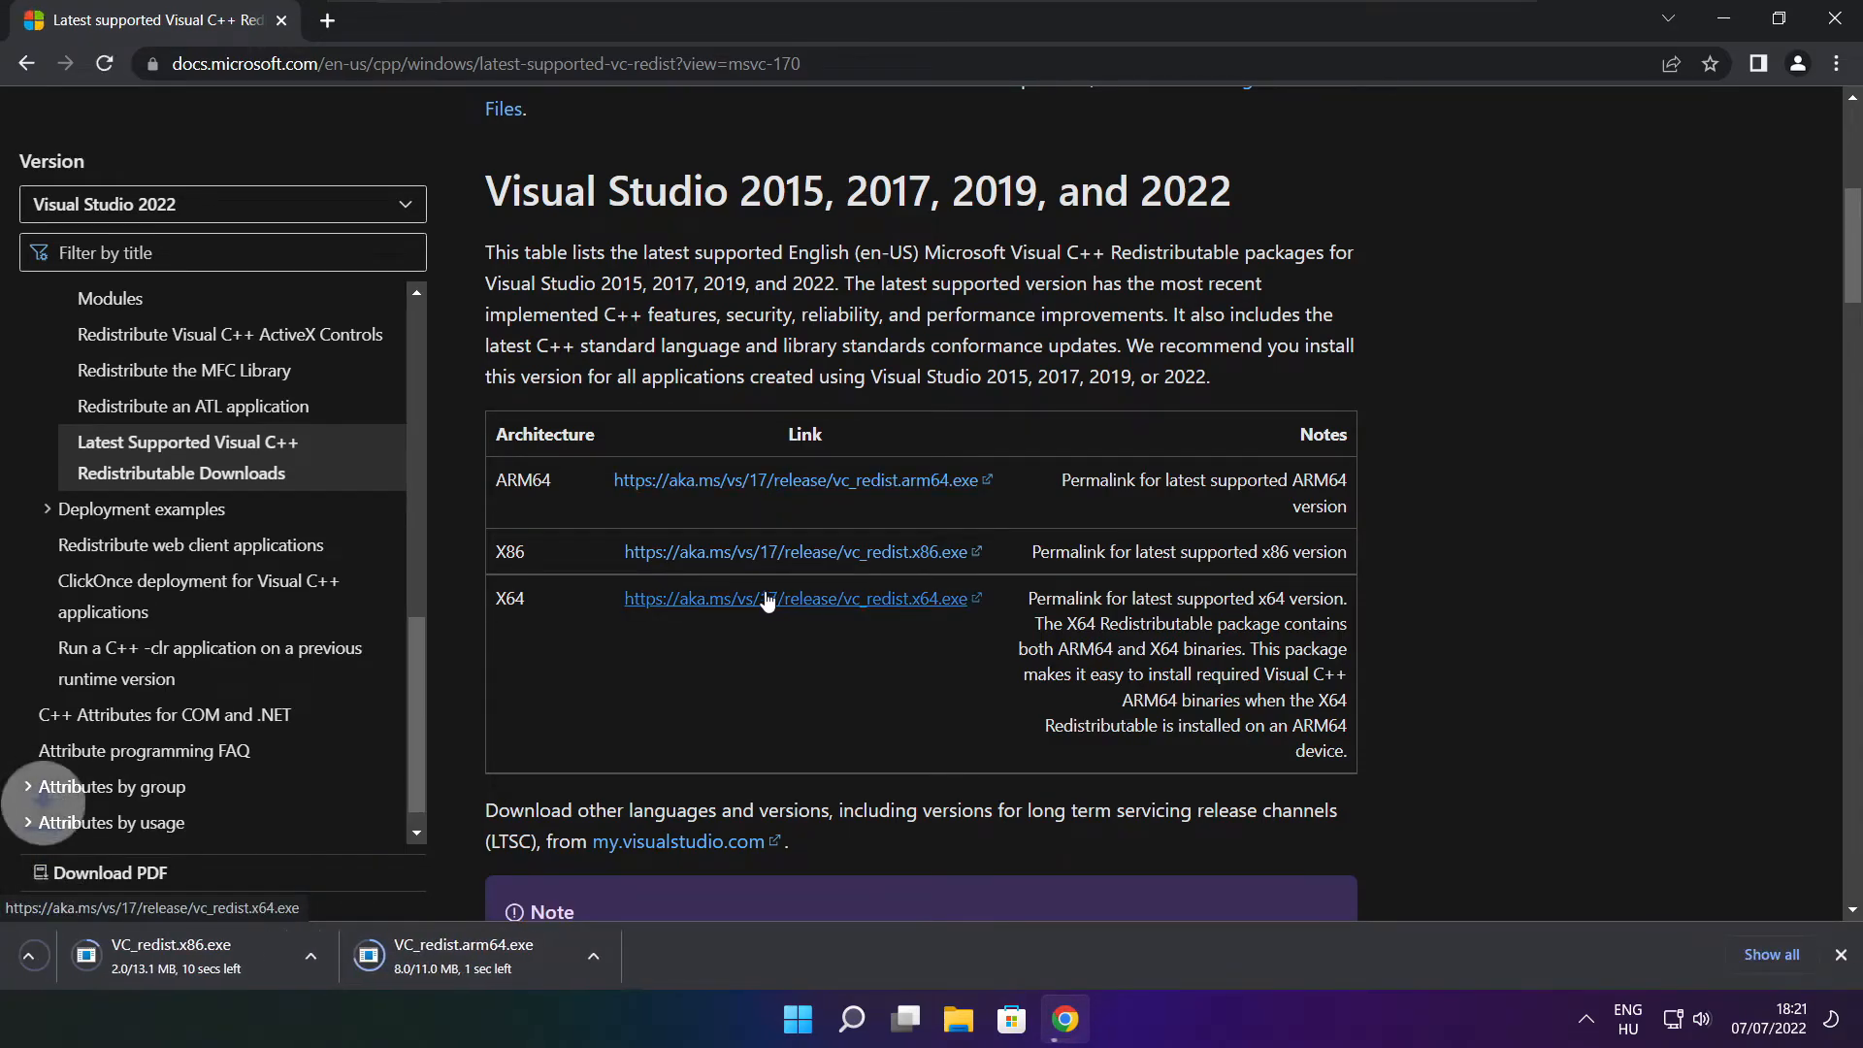
click(772, 597)
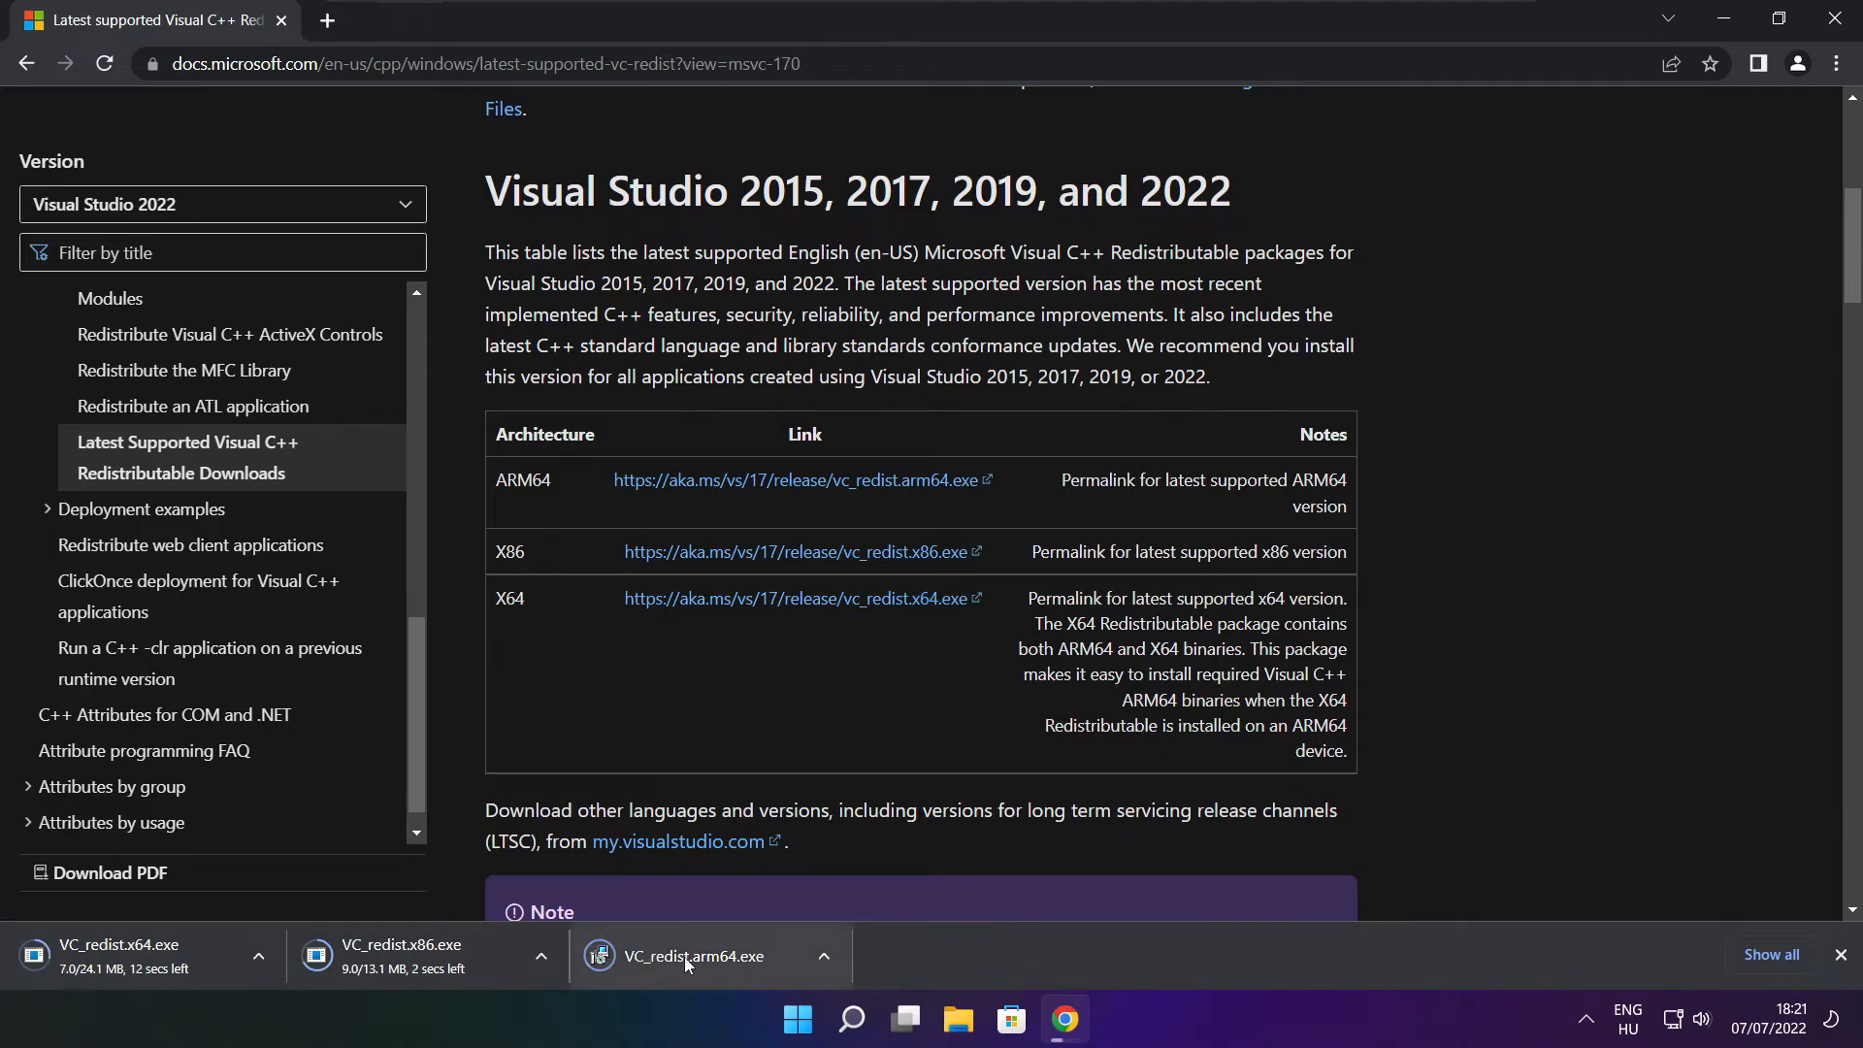
click(710, 954)
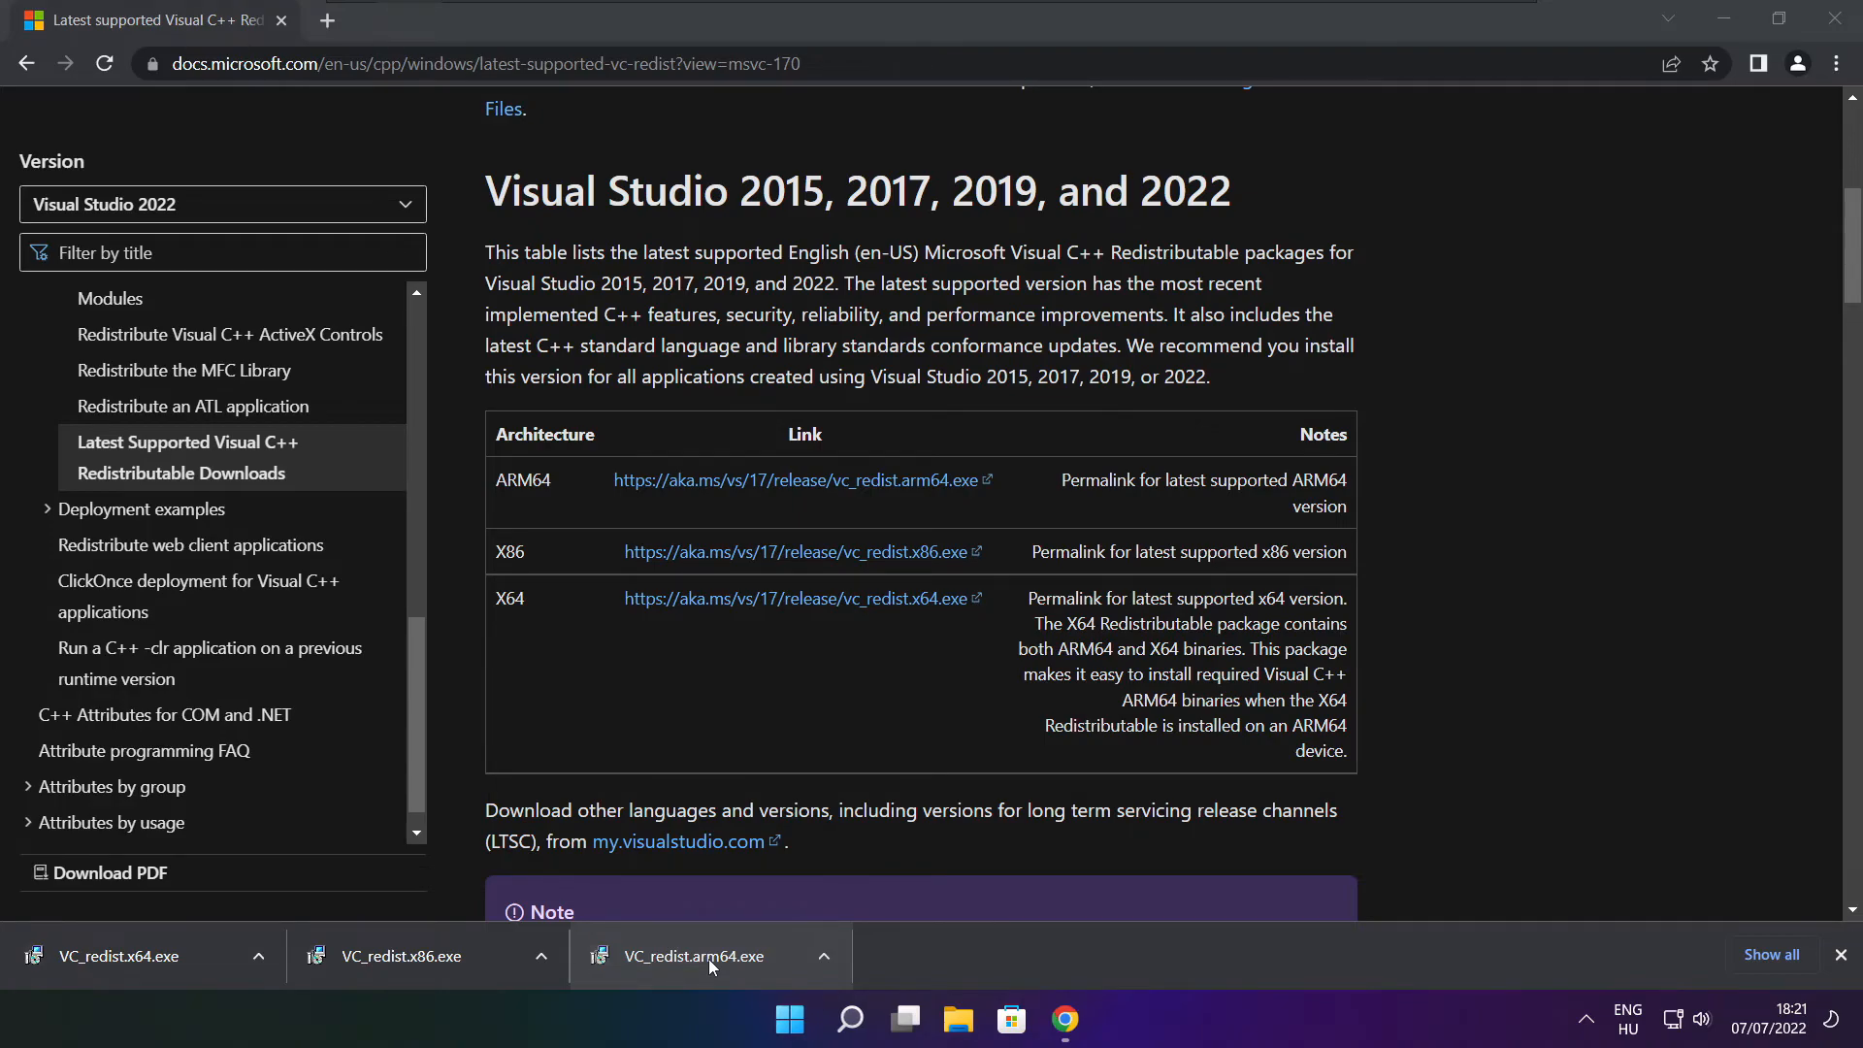
Launch VC_redist.arm64.exe, accept the licence terms and start the ARM64 installation.
click(691, 955)
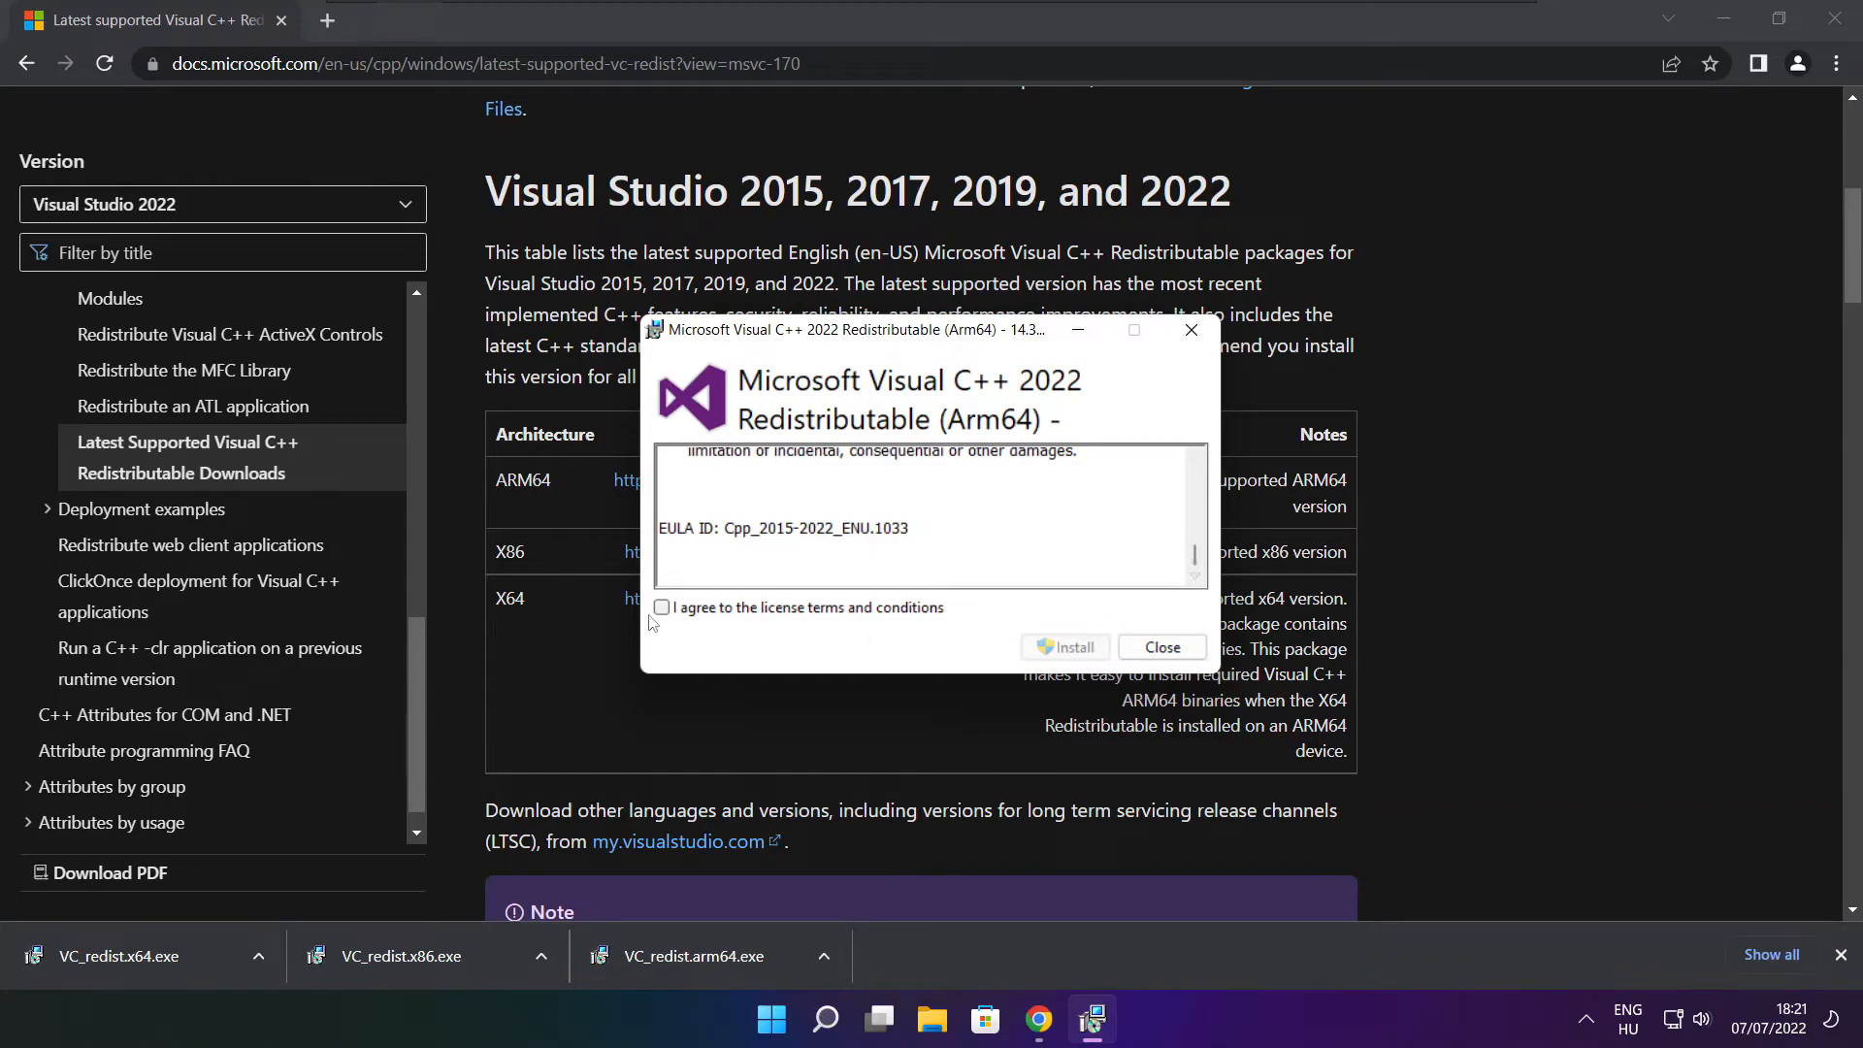
click(661, 608)
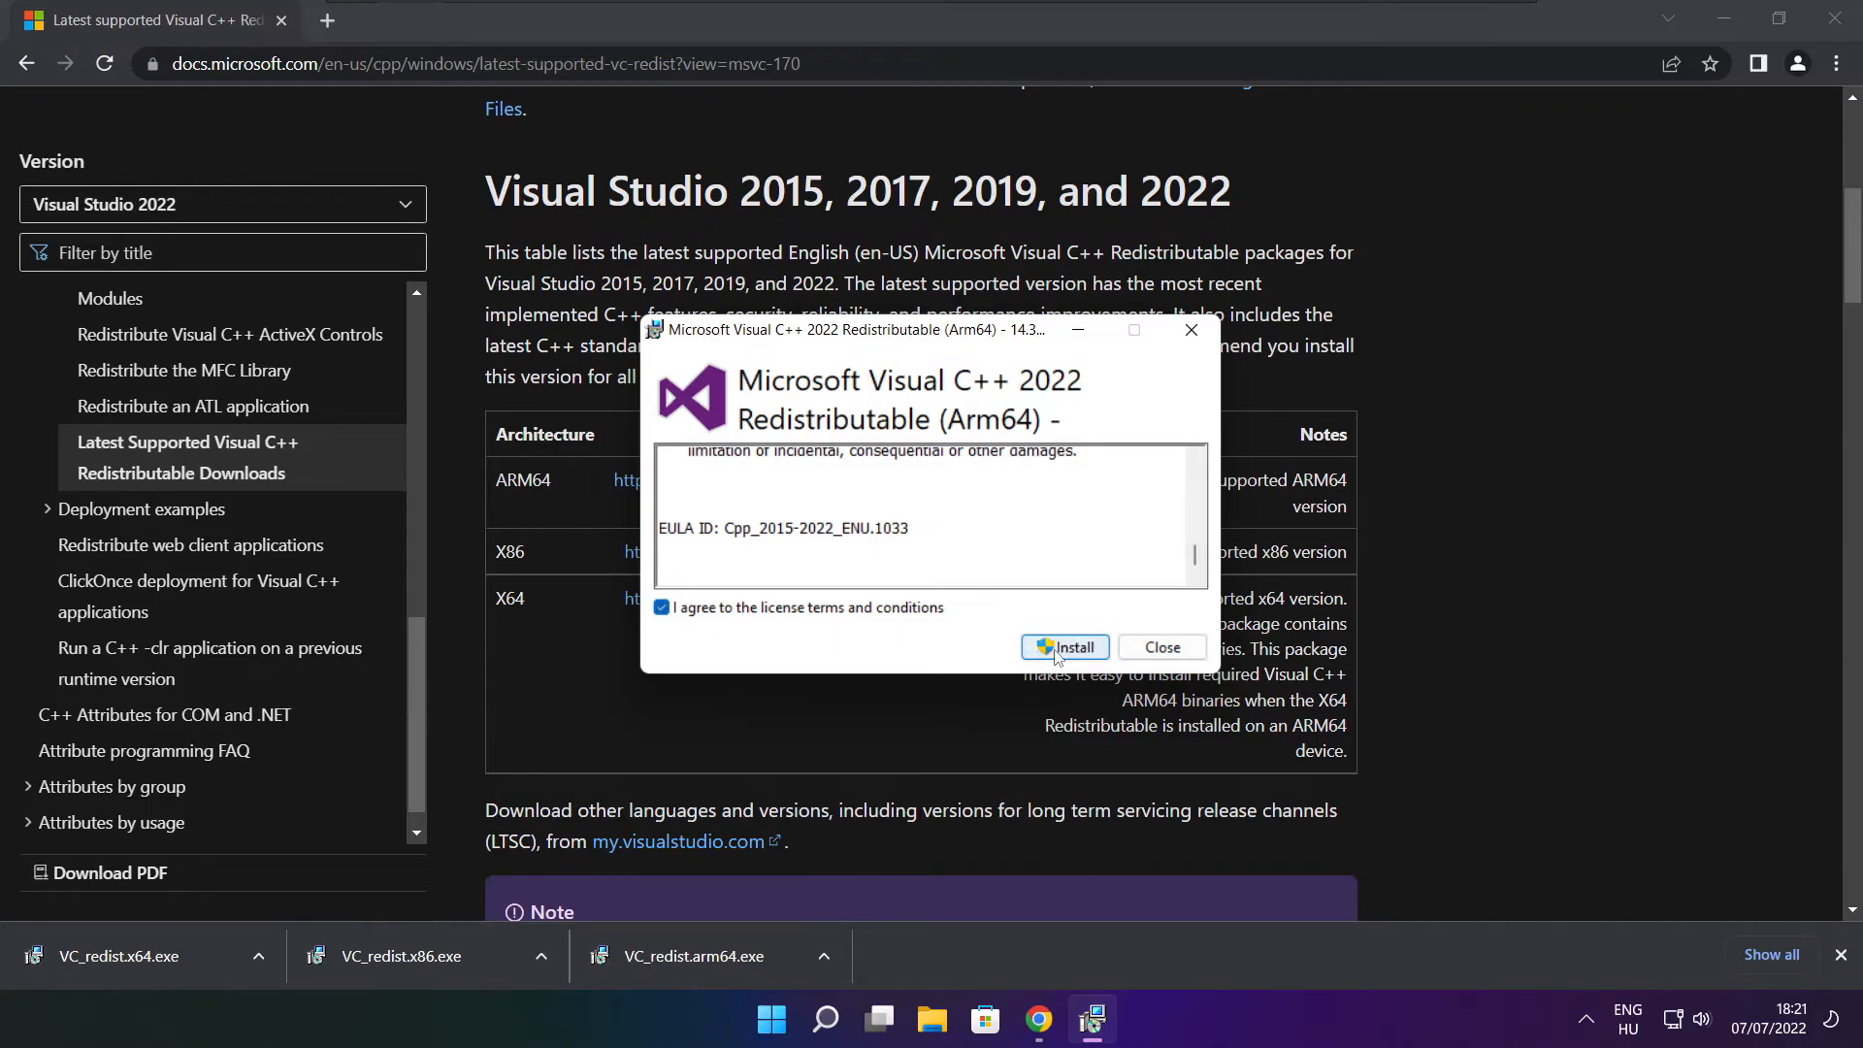
click(1063, 648)
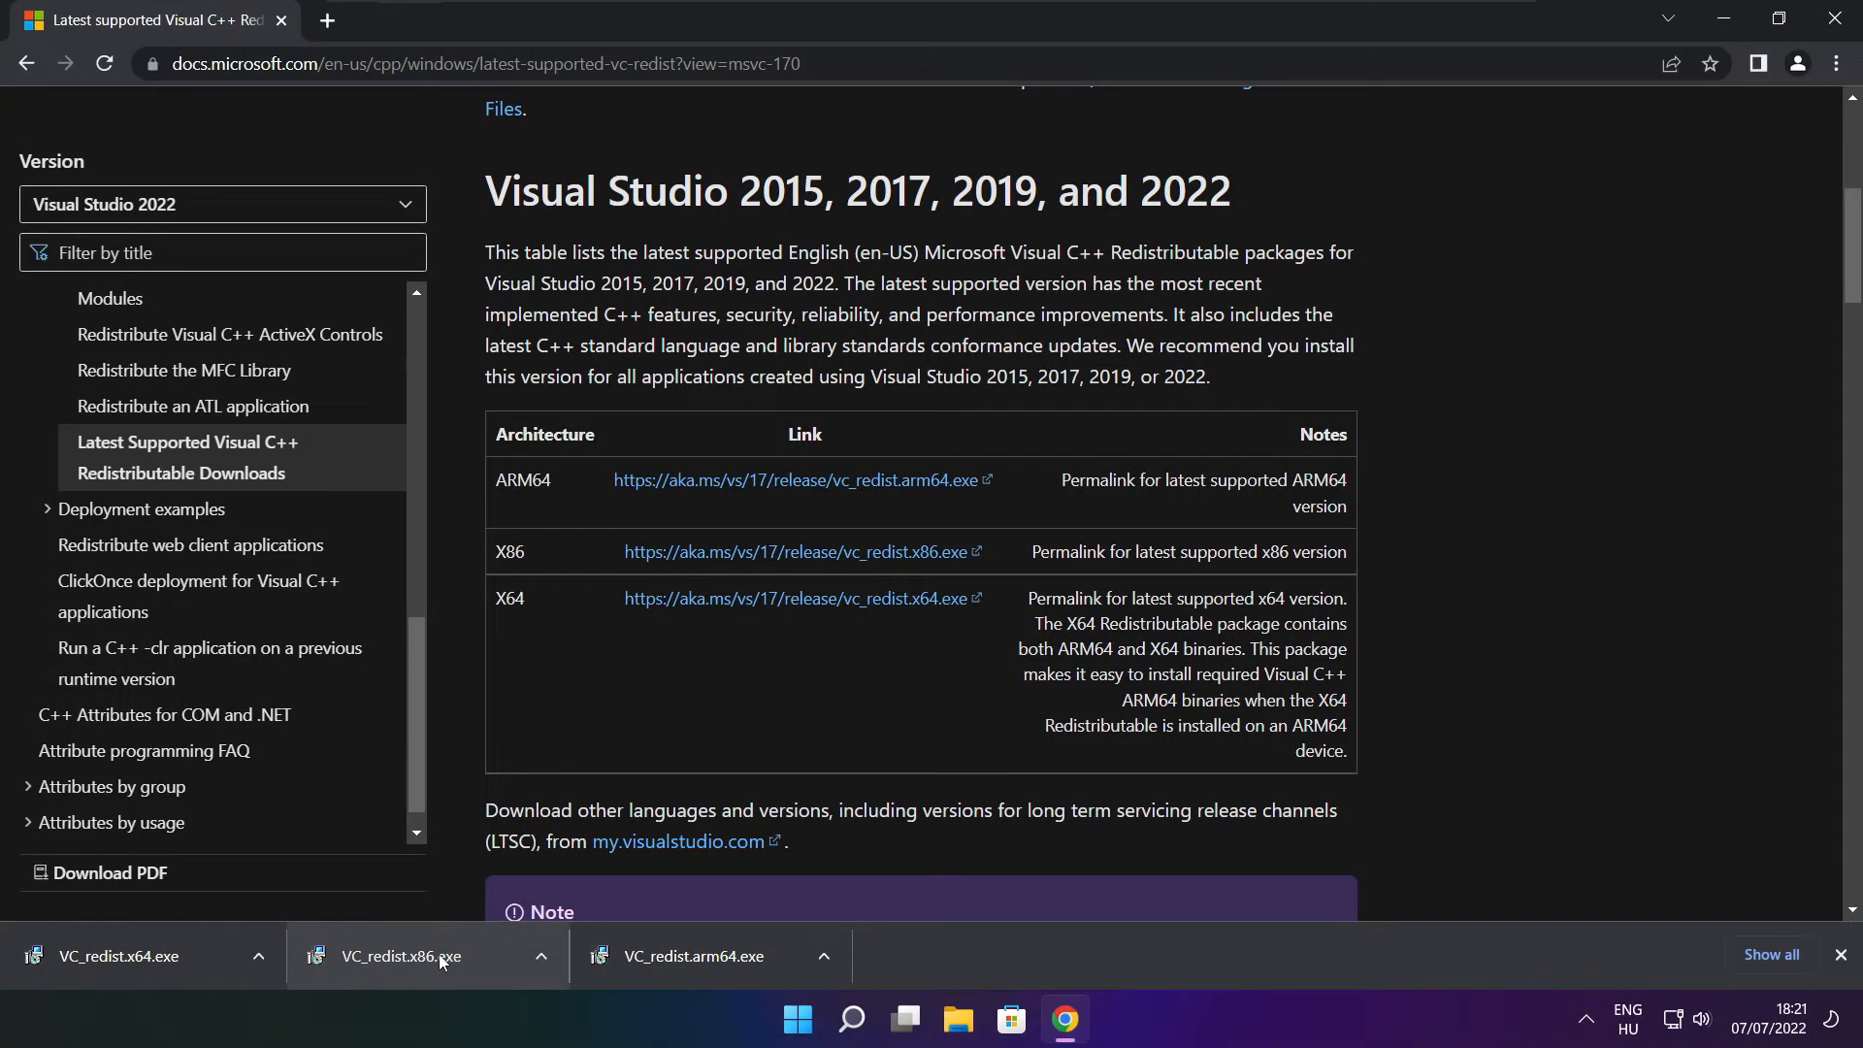
Install VC_redist.x86.exe with the licence accepted and close it after Setup Successful.
click(399, 957)
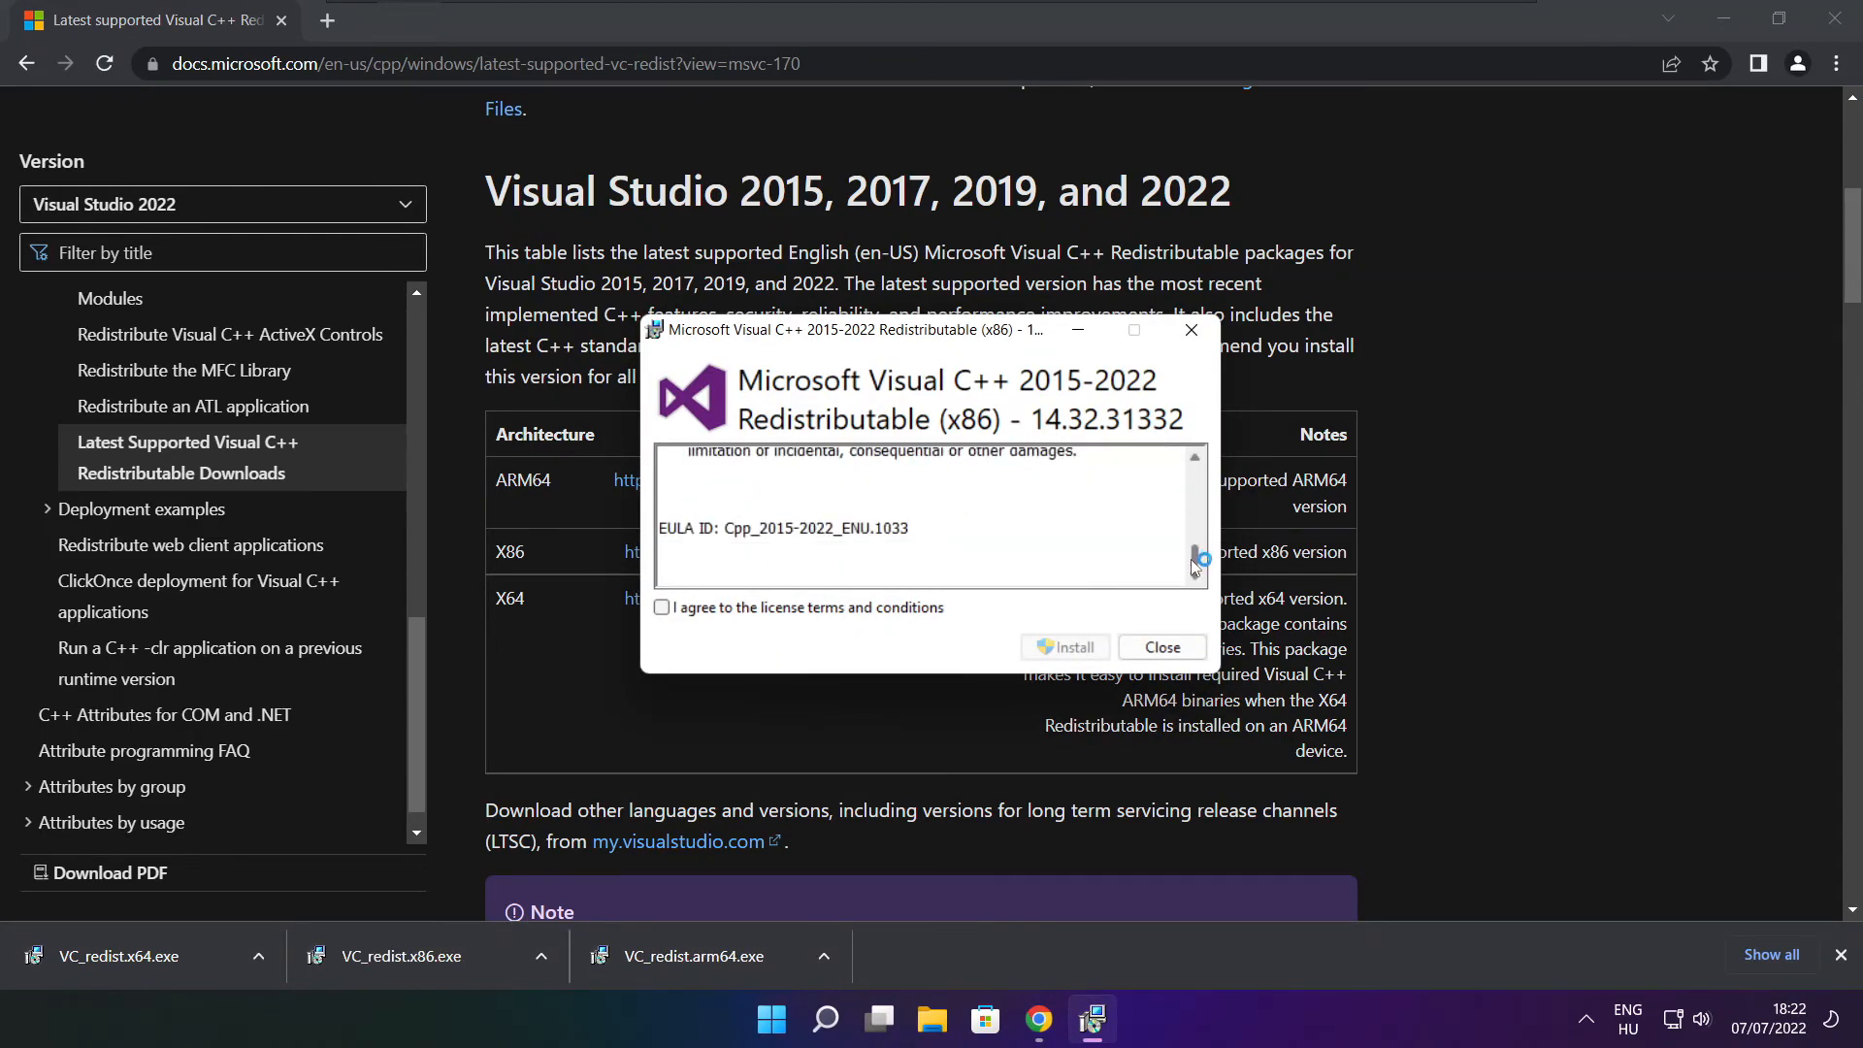
click(661, 608)
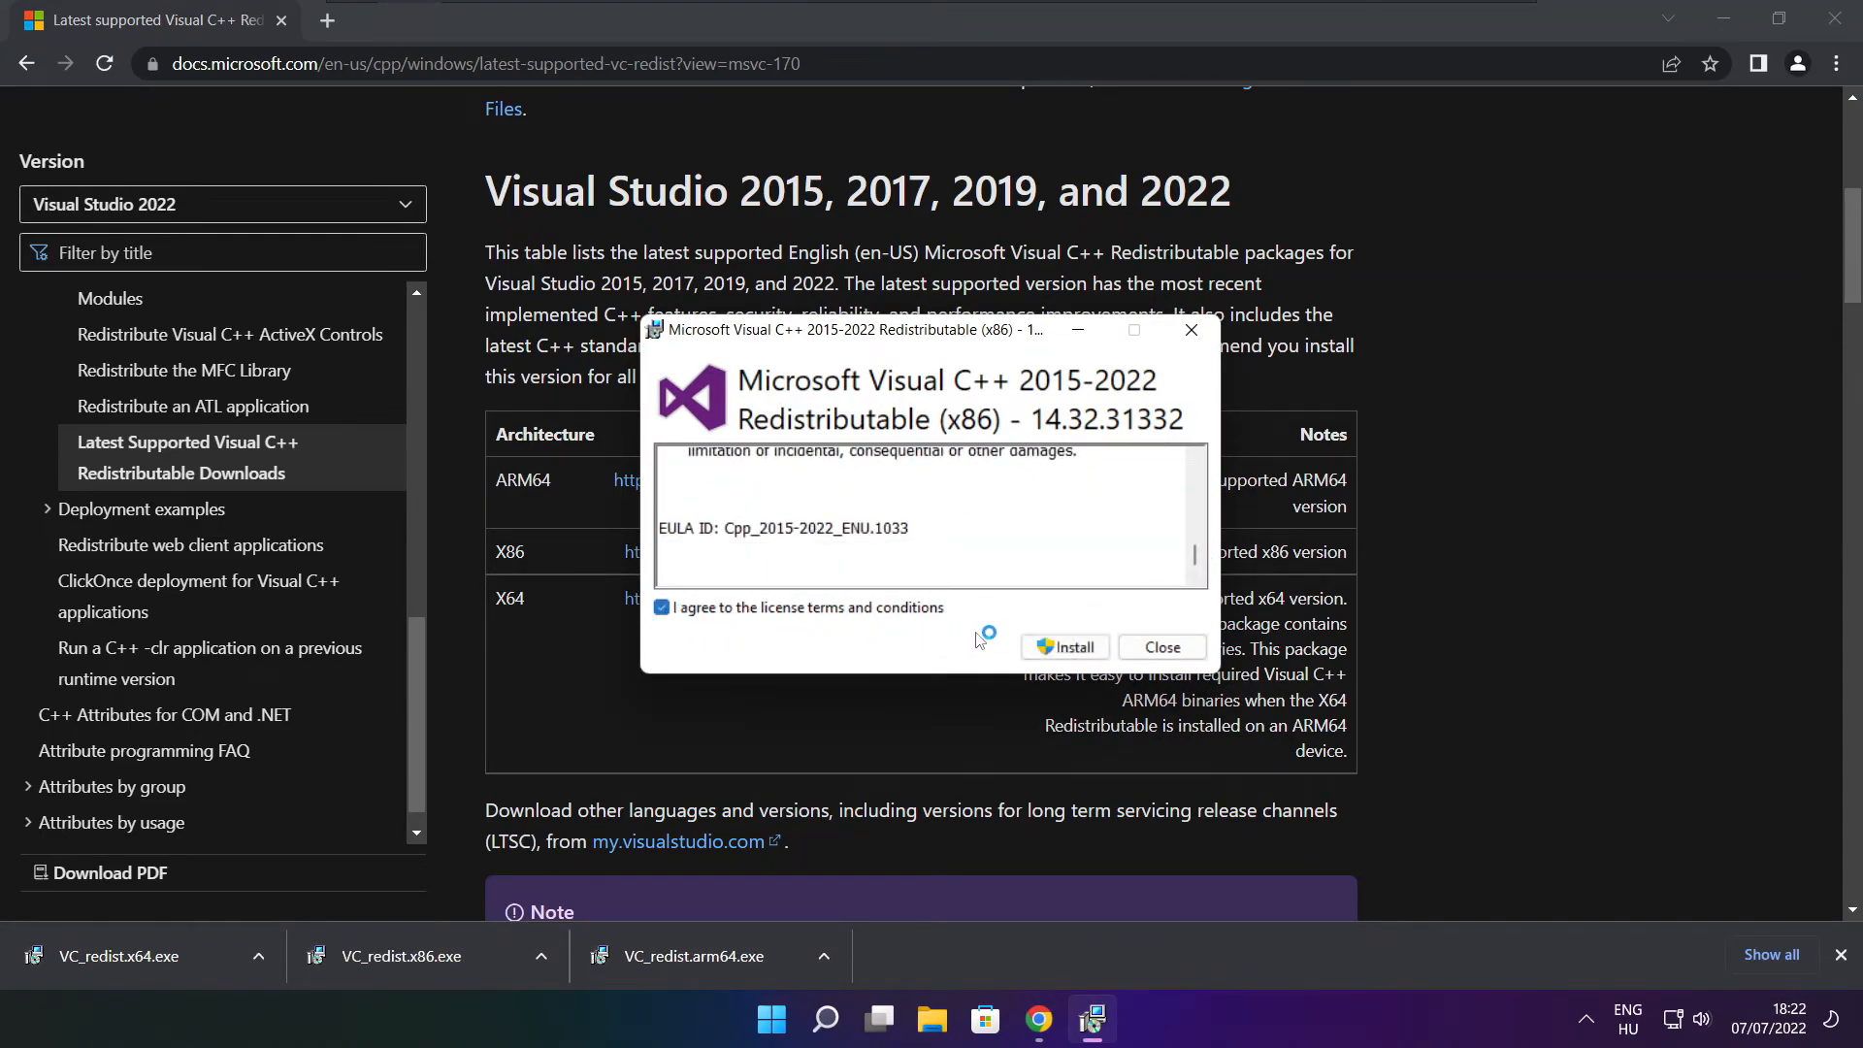
click(1064, 649)
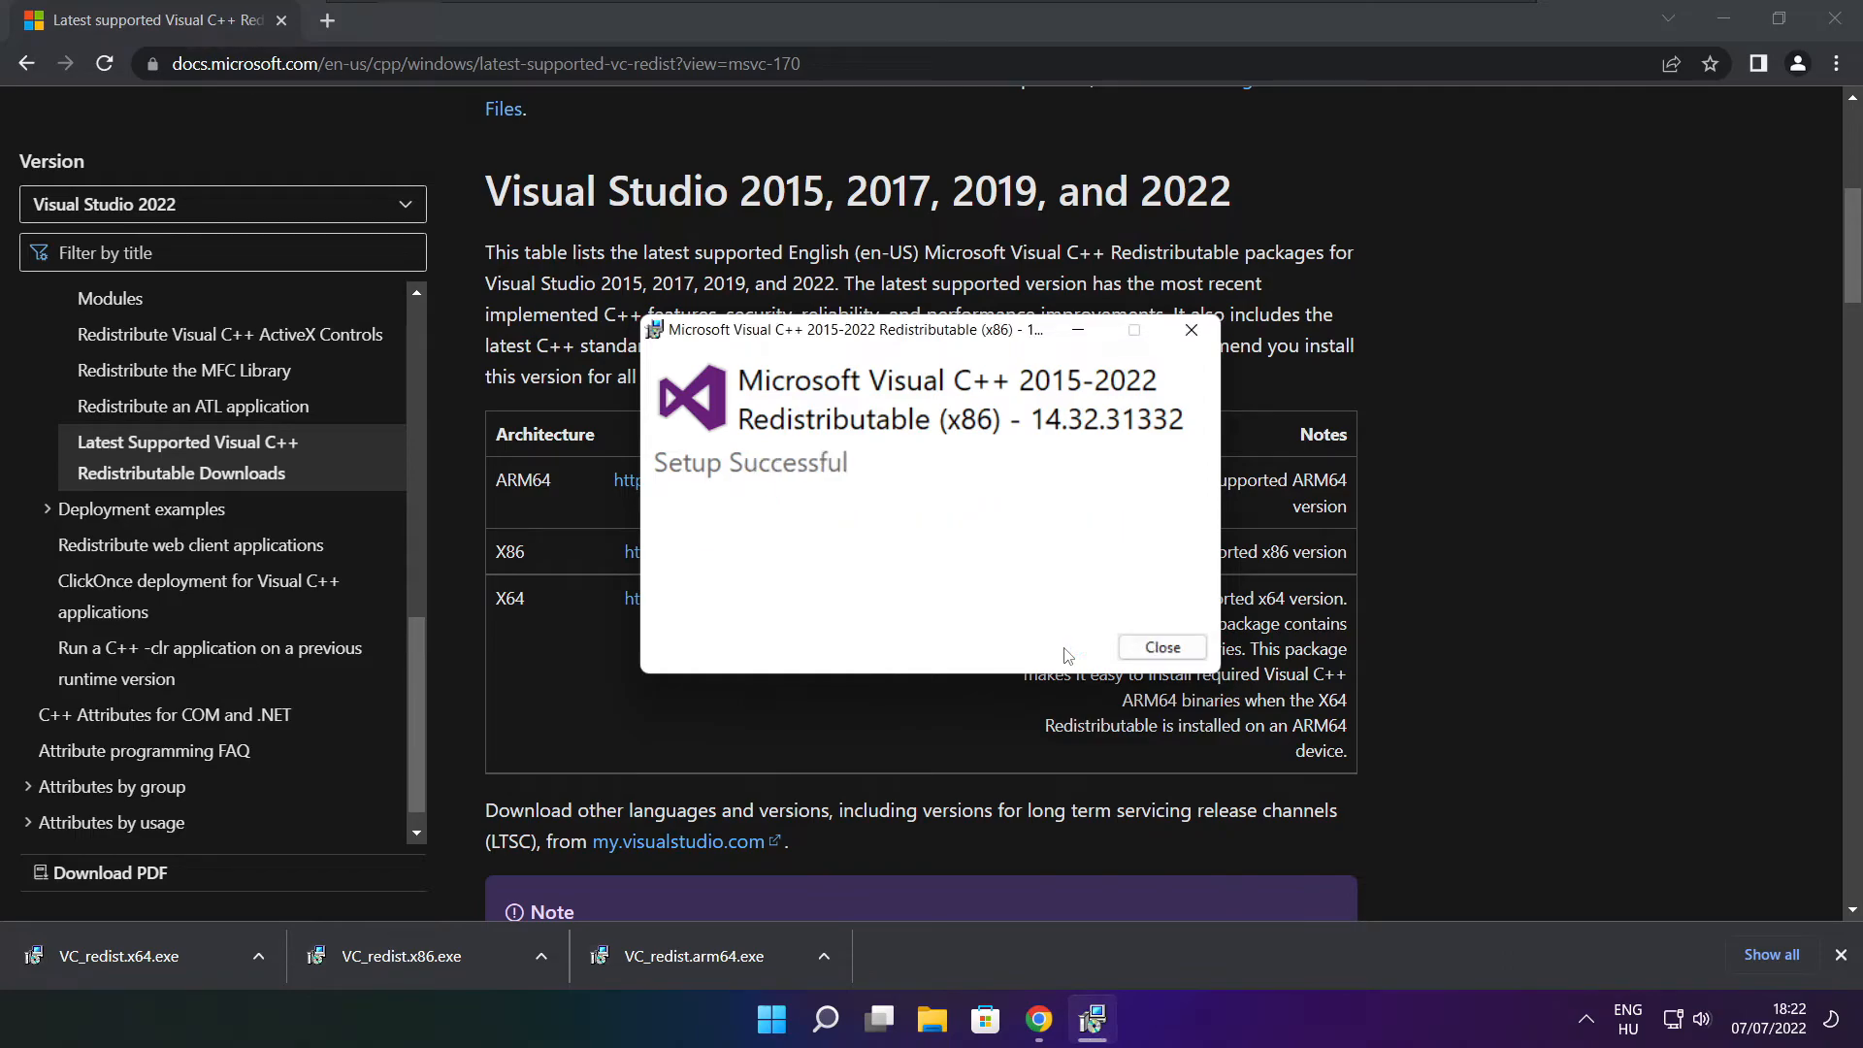
click(1162, 648)
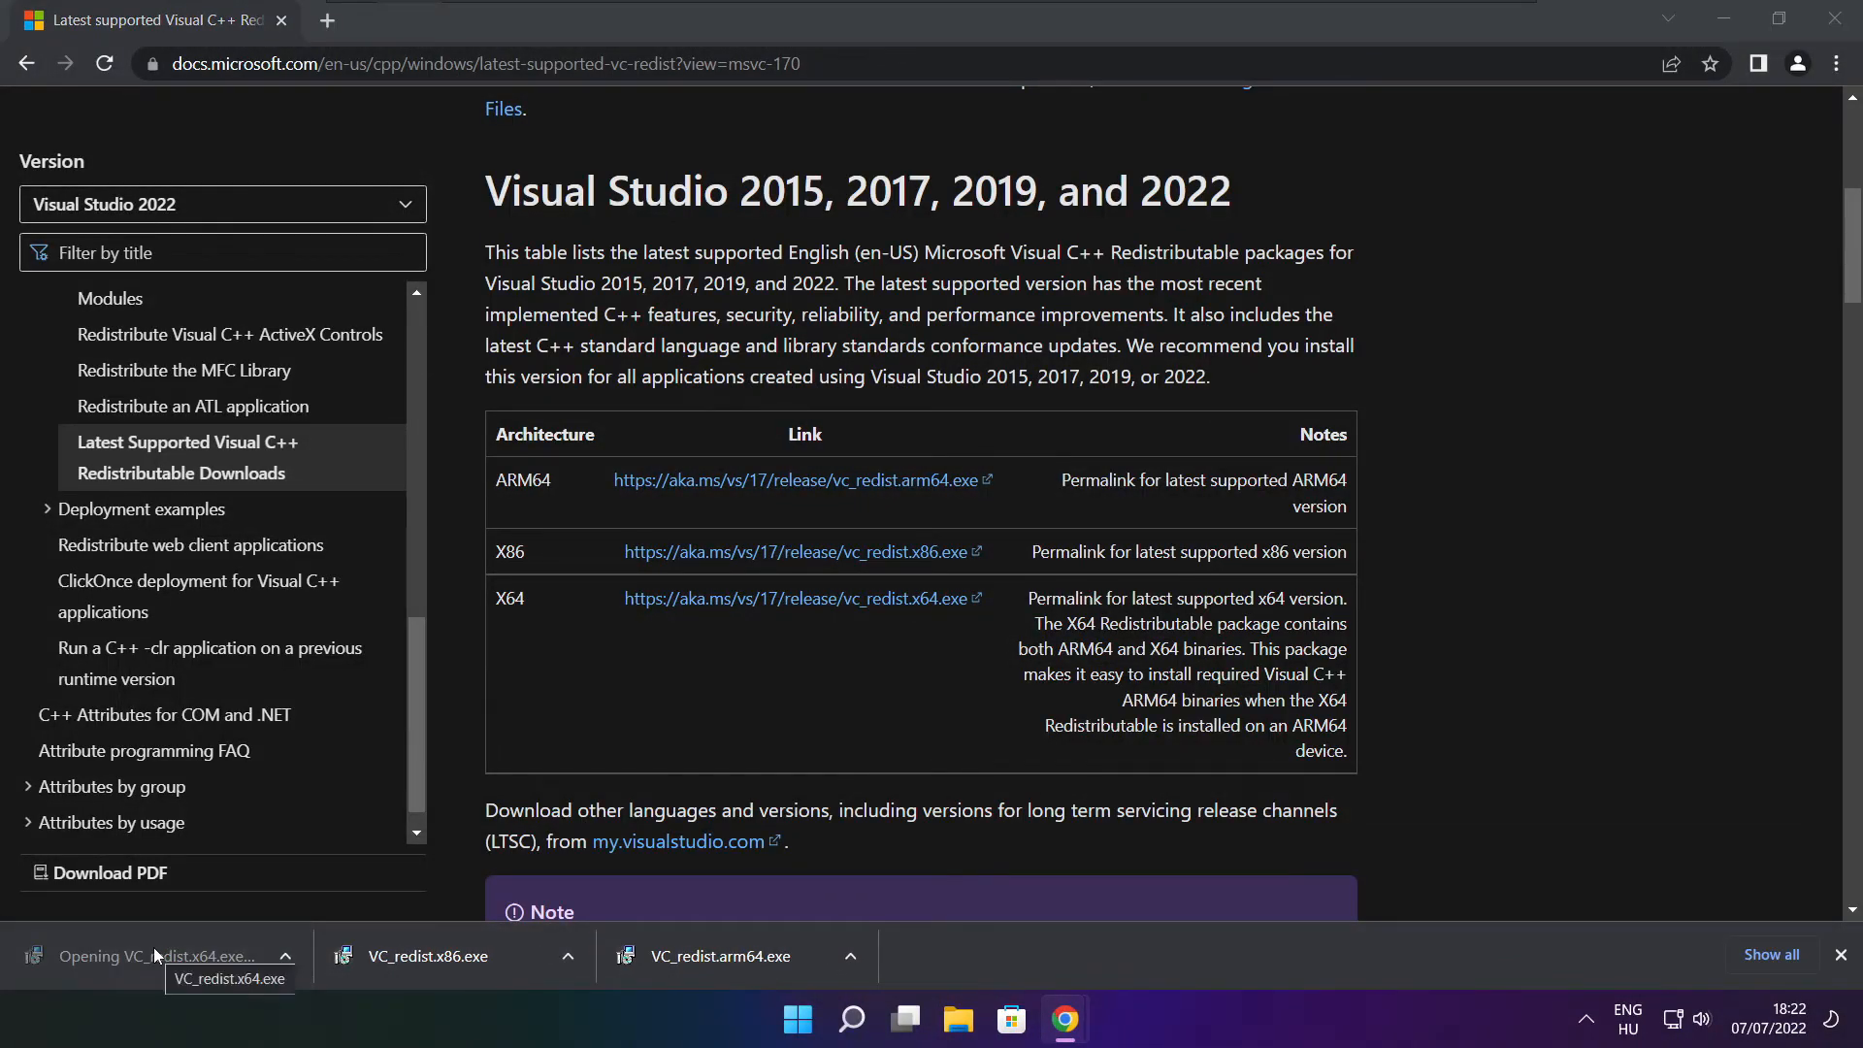
Install VC_redist.x64.exe with the licence accepted and close it after Setup Successful.
click(159, 954)
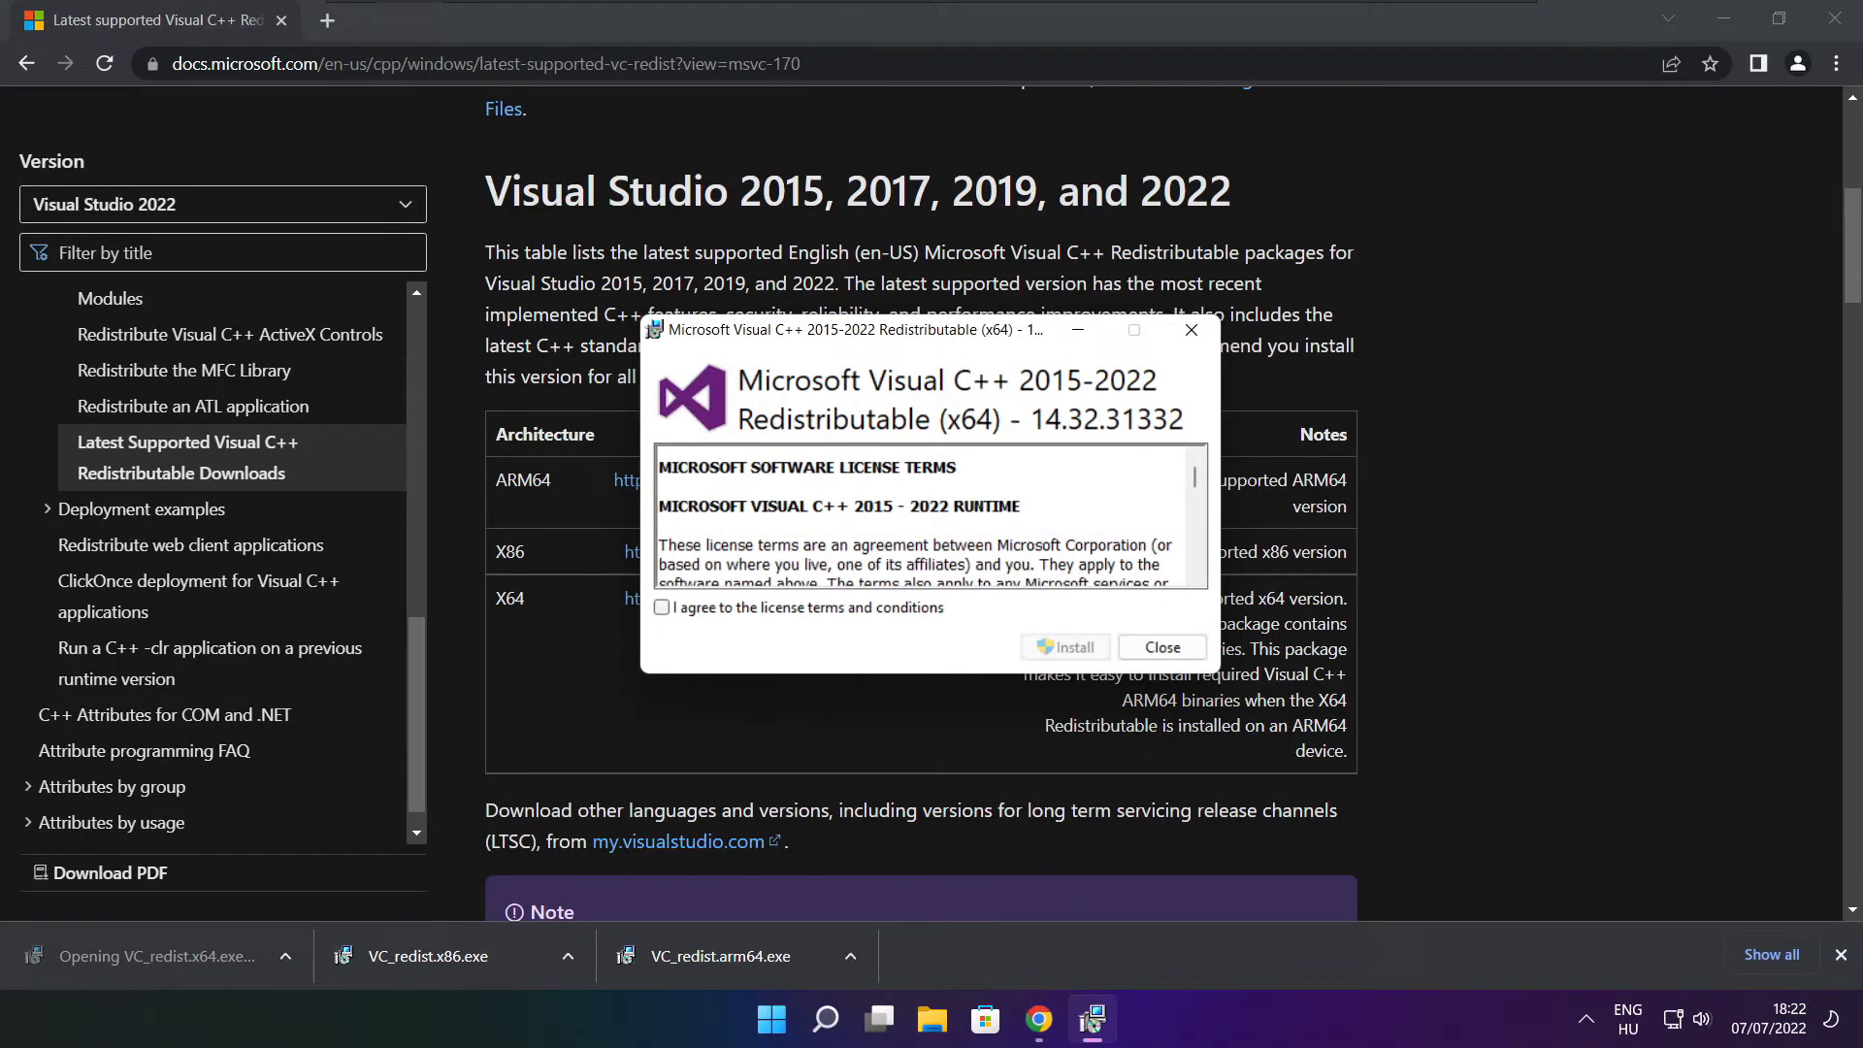
scroll(down, 3)
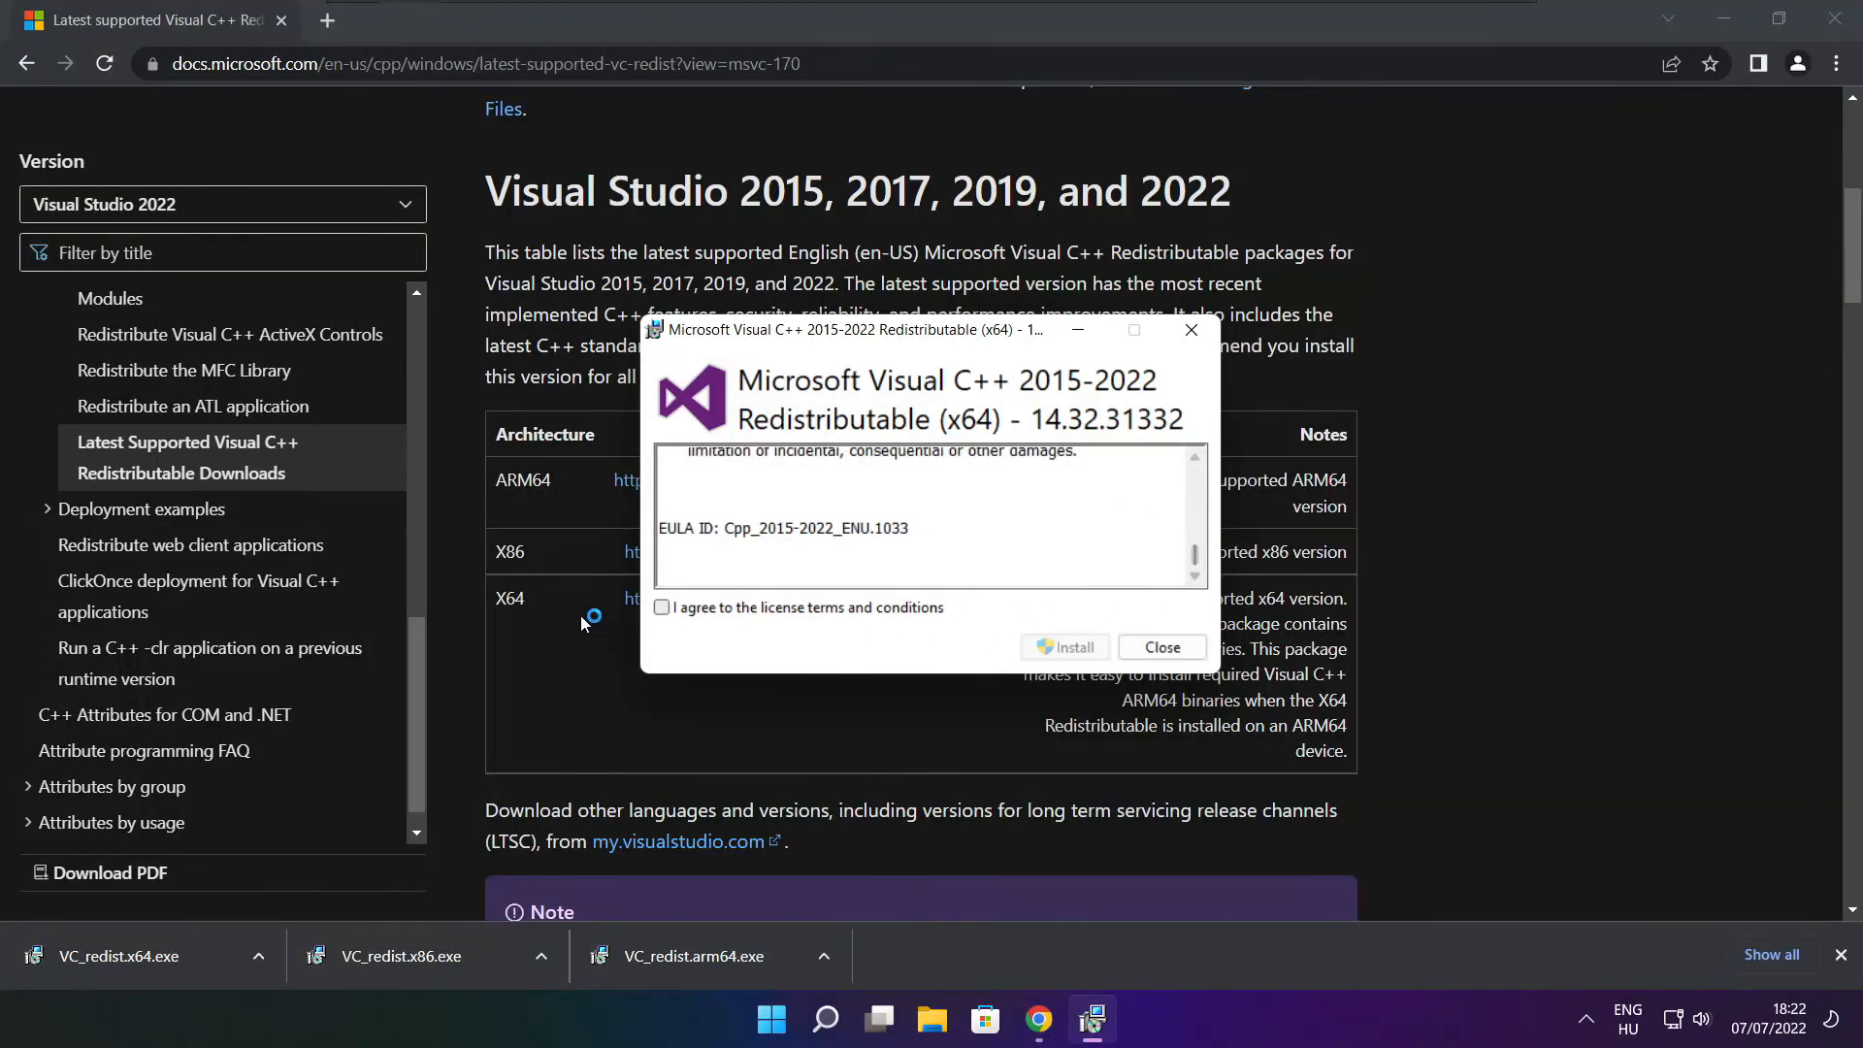
click(661, 607)
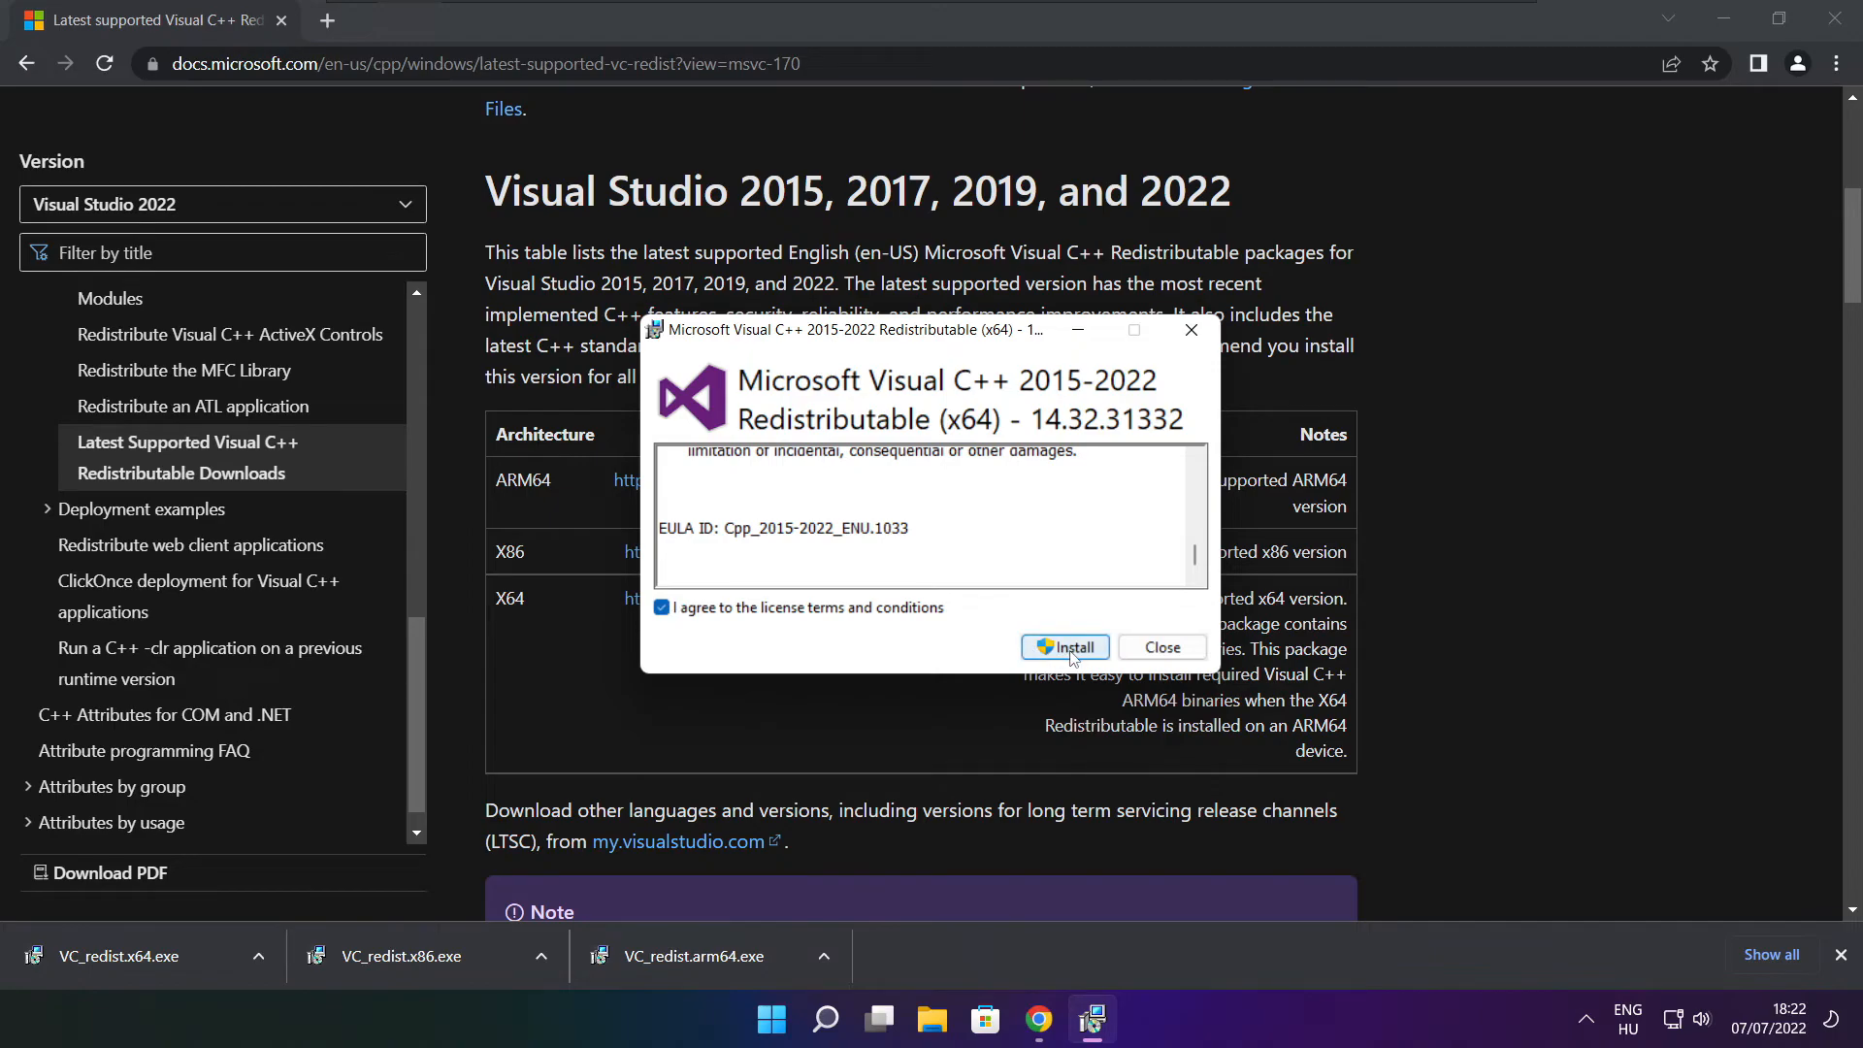
click(1064, 648)
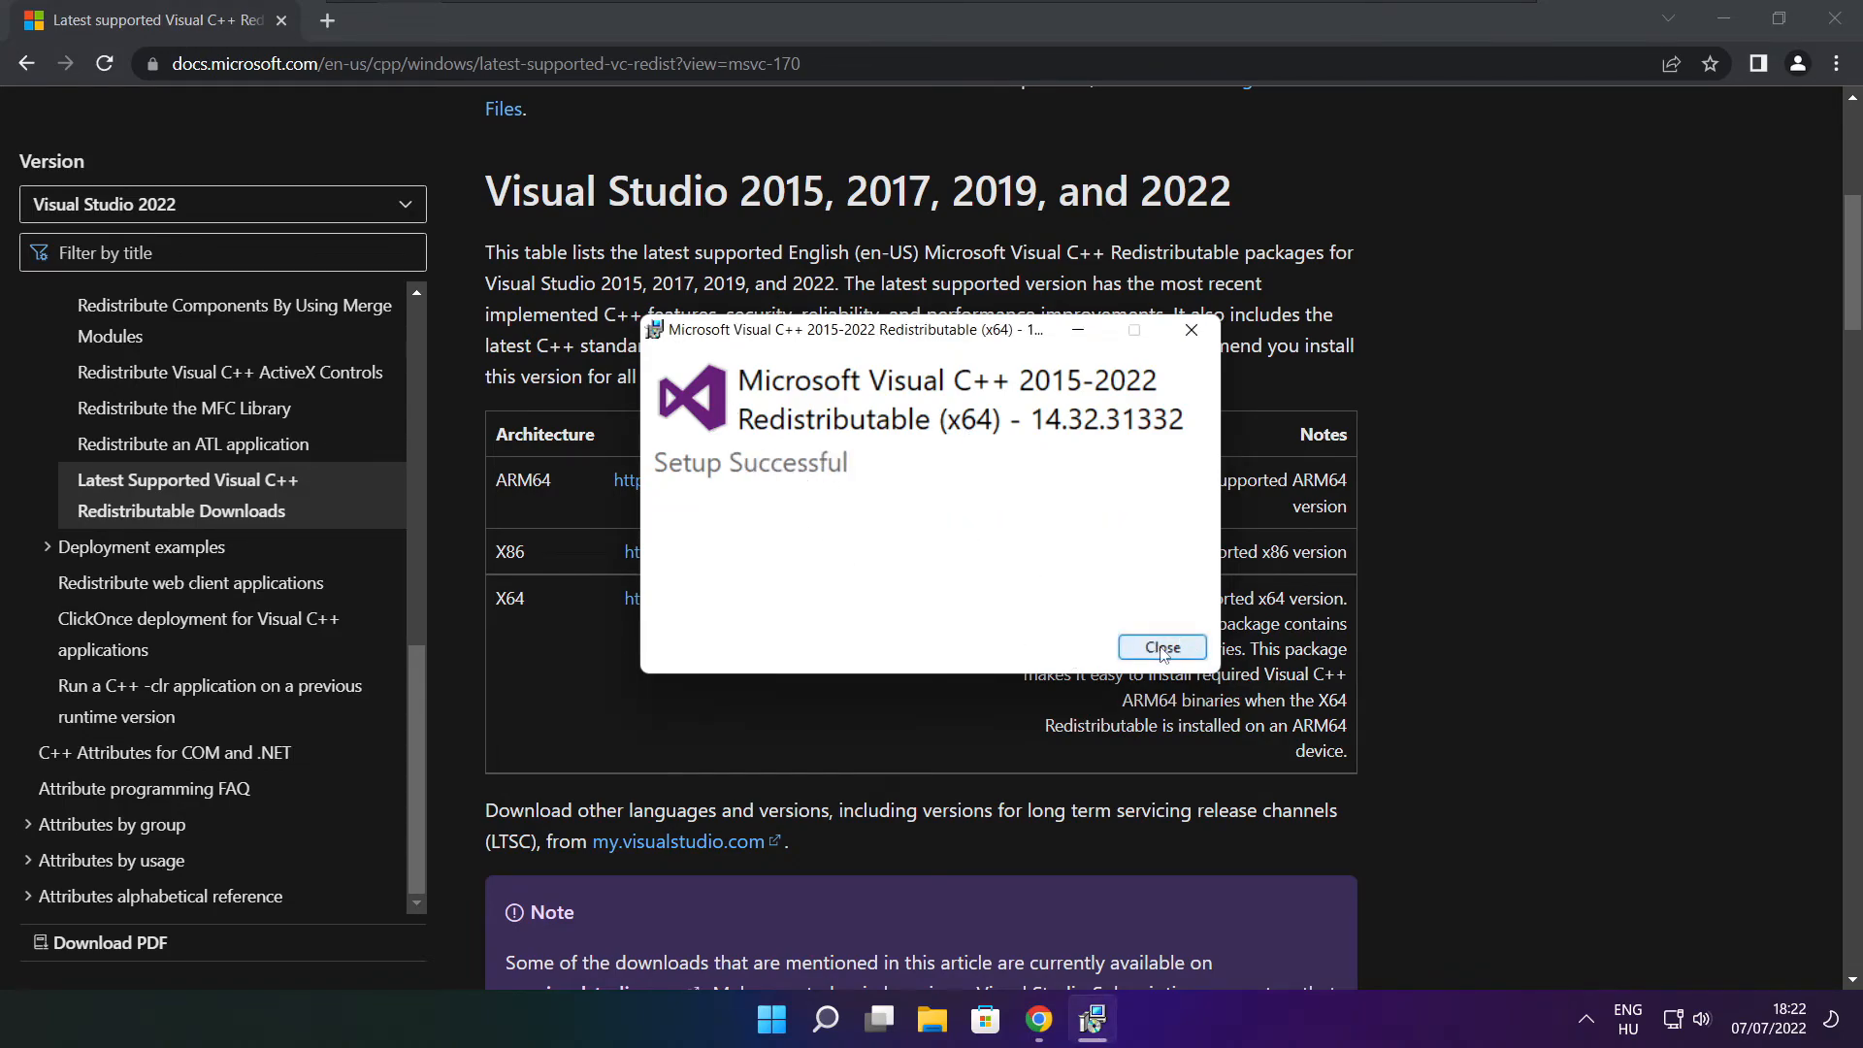
click(1162, 648)
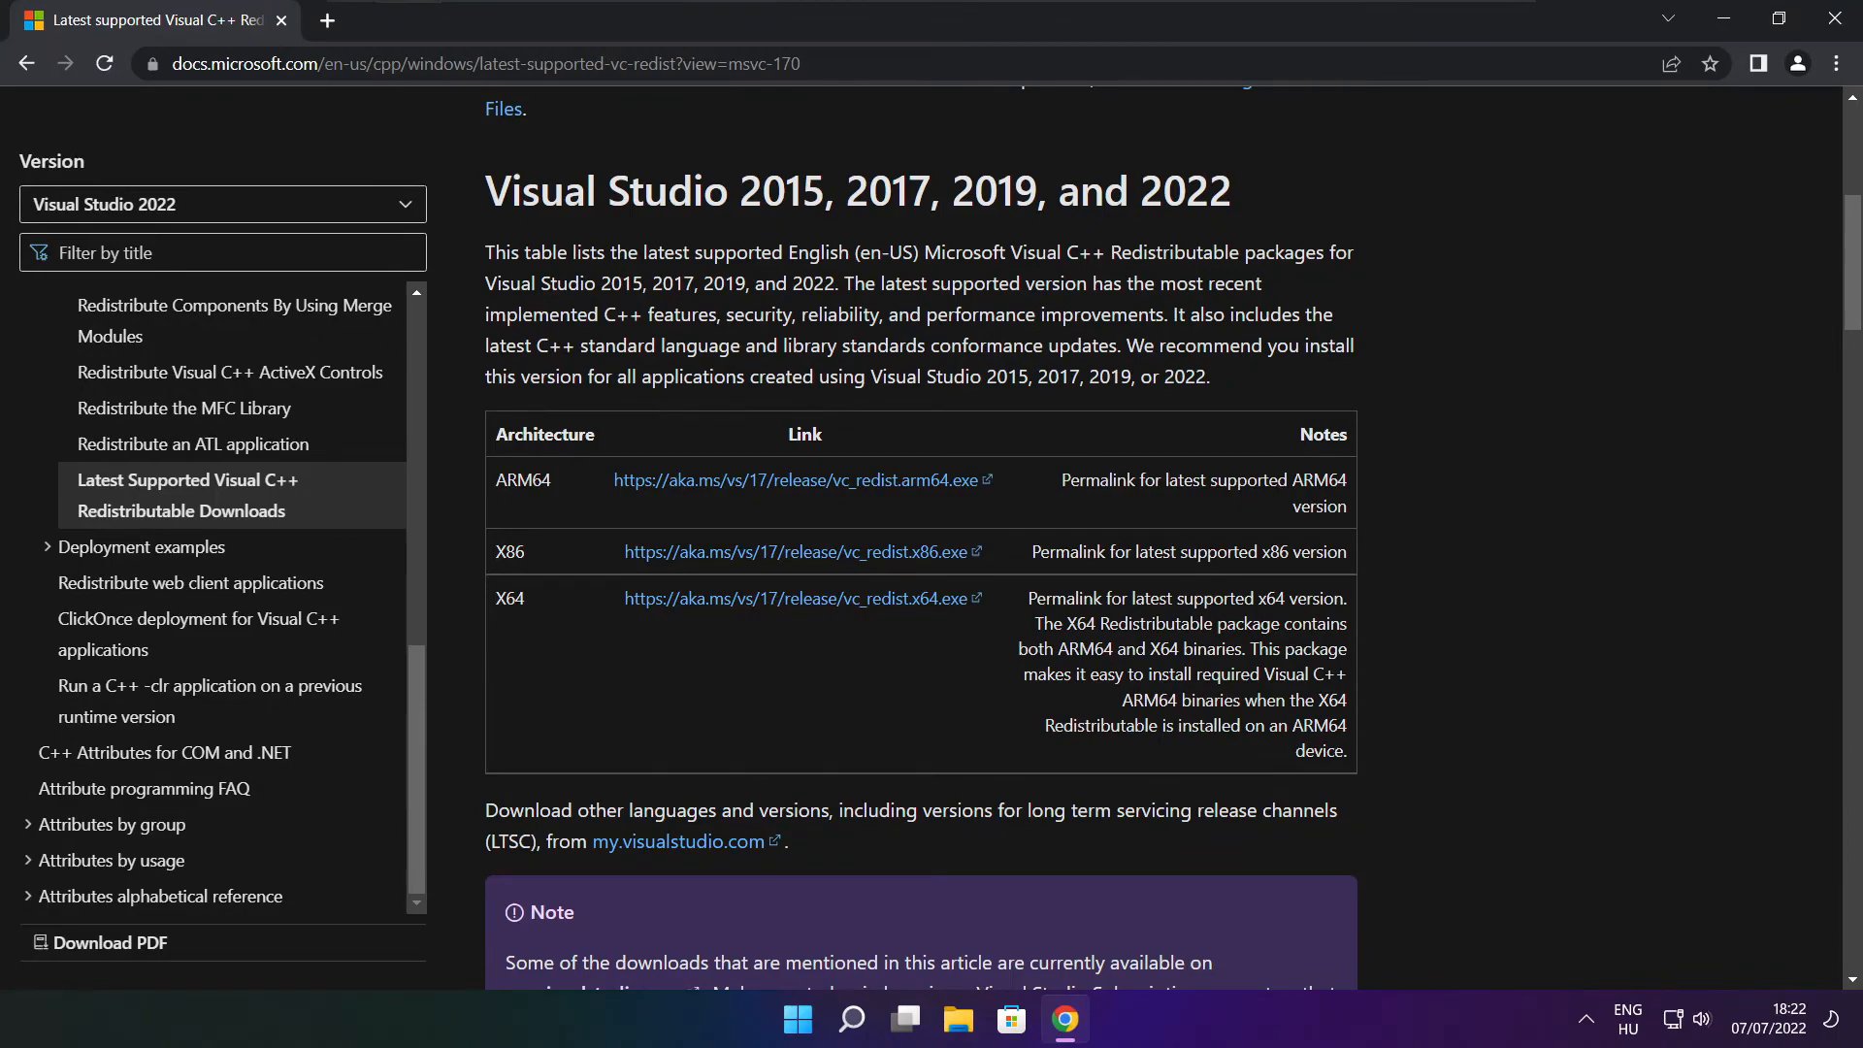
mouse_move(1791, 117)
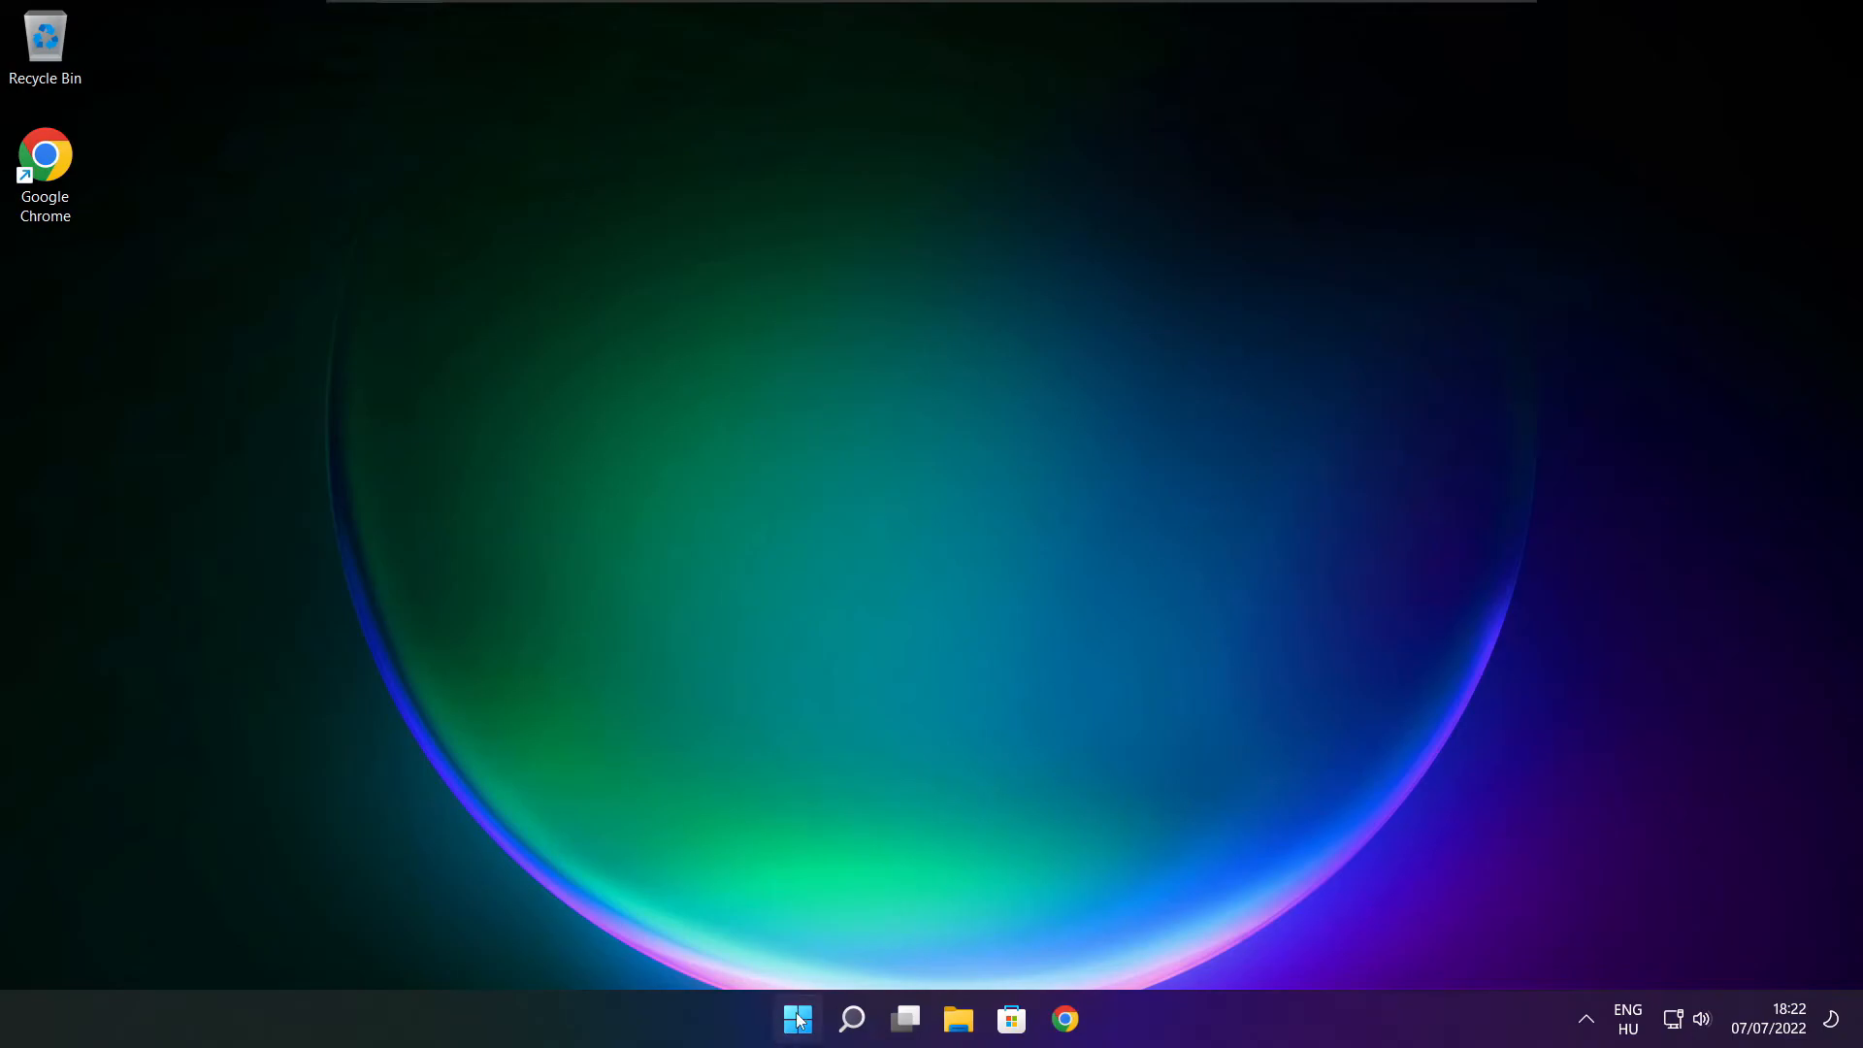
Show the Start menu's power options (Sleep, Shut down, Restart) to restart the PC.
click(798, 1017)
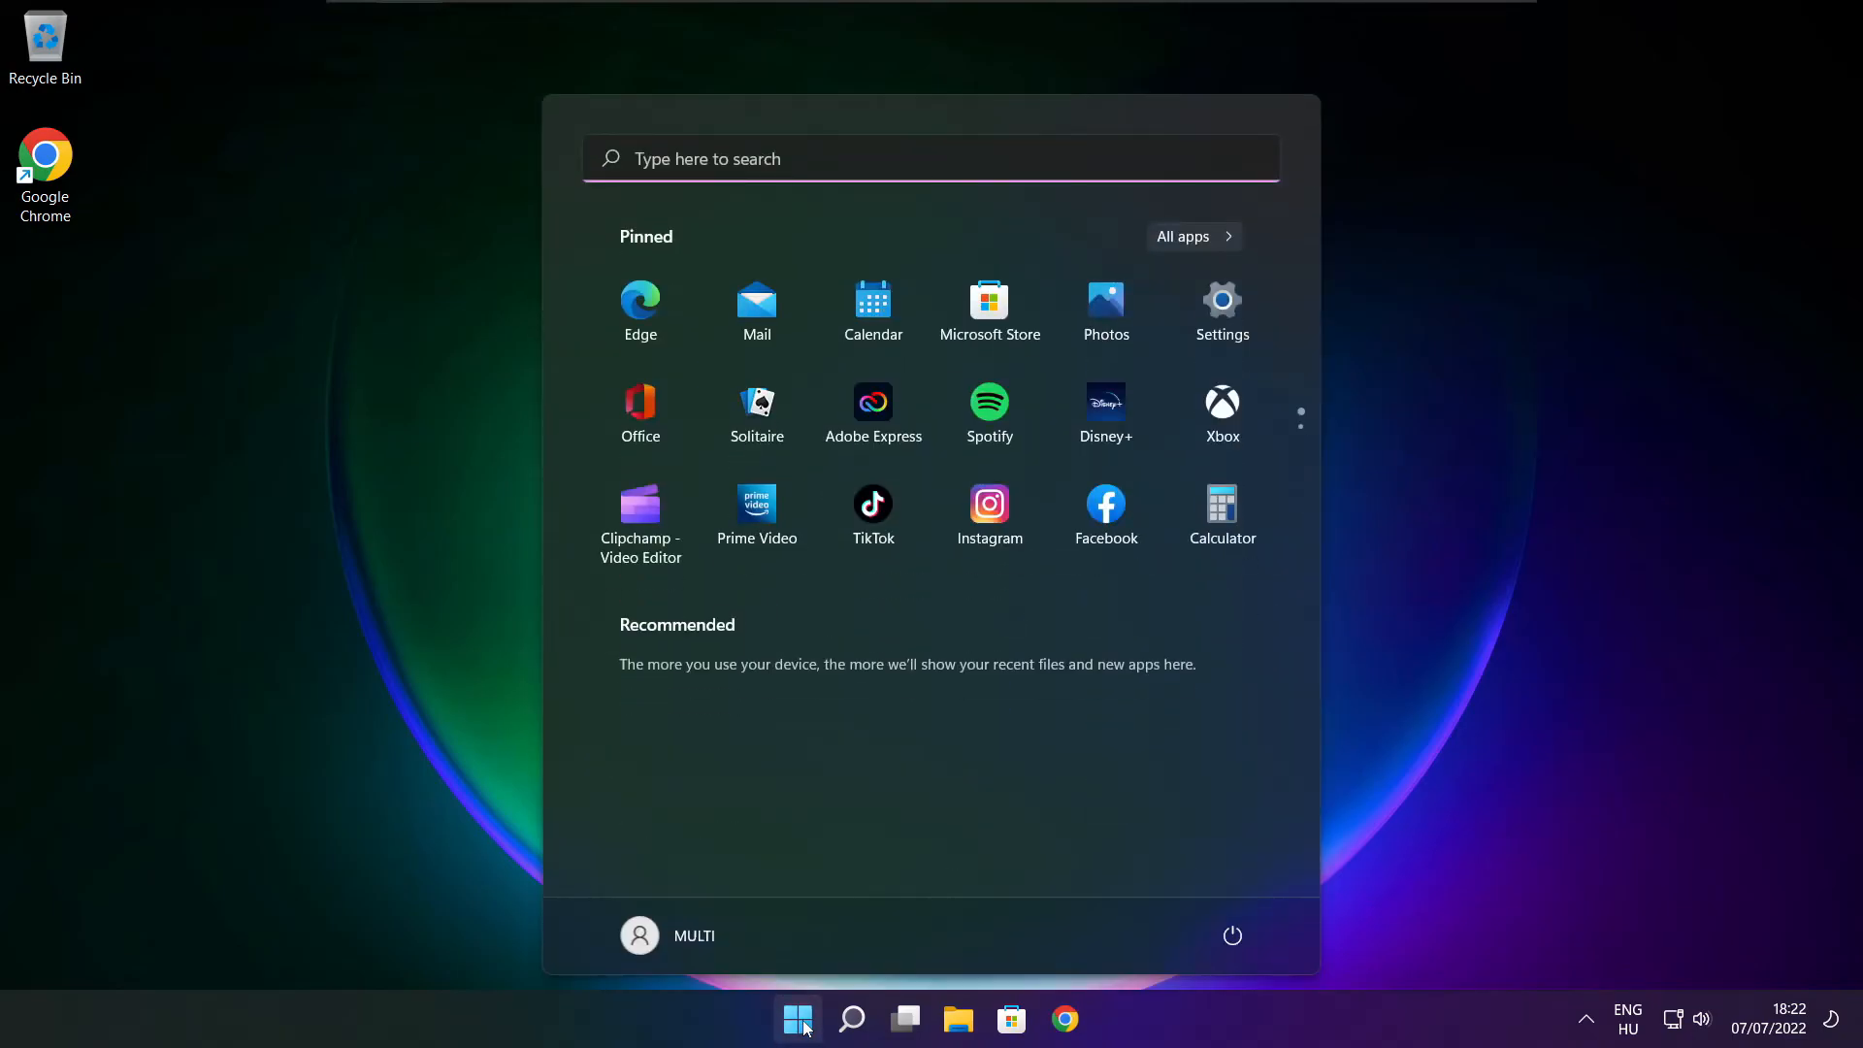
mouse_move(1230, 947)
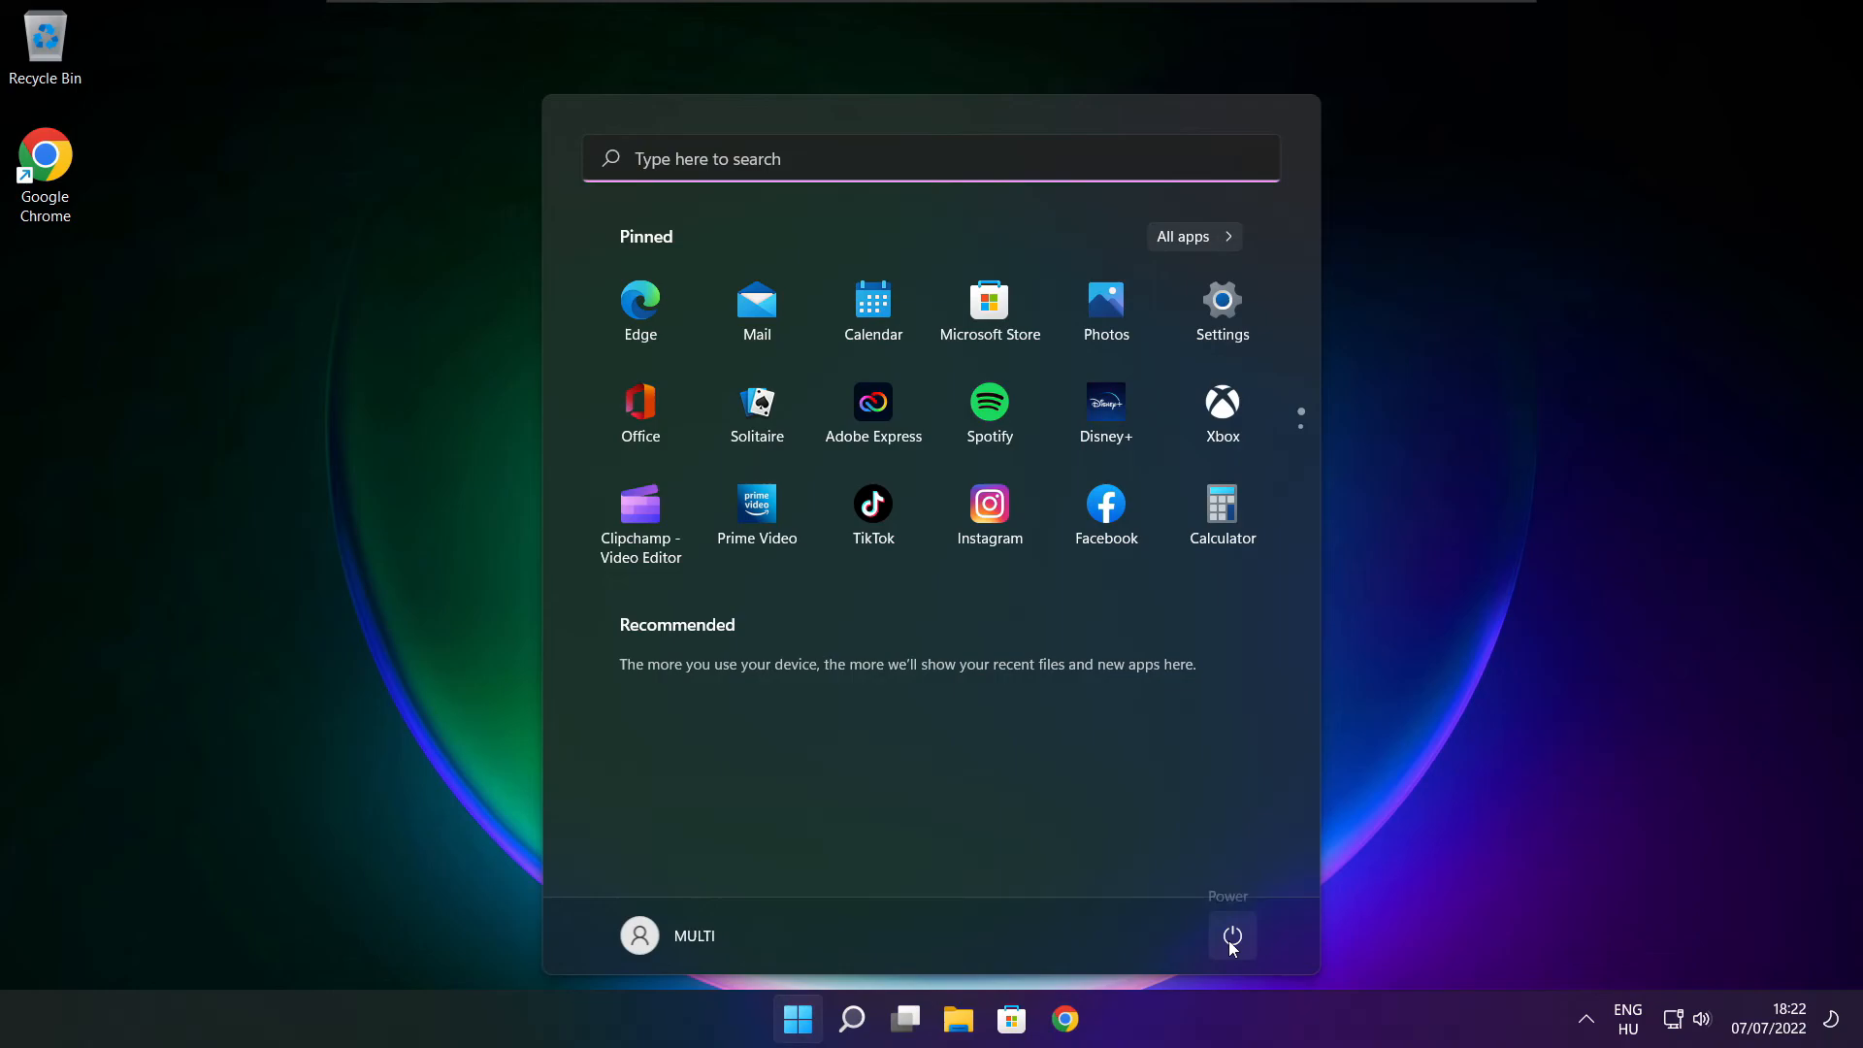
click(1232, 937)
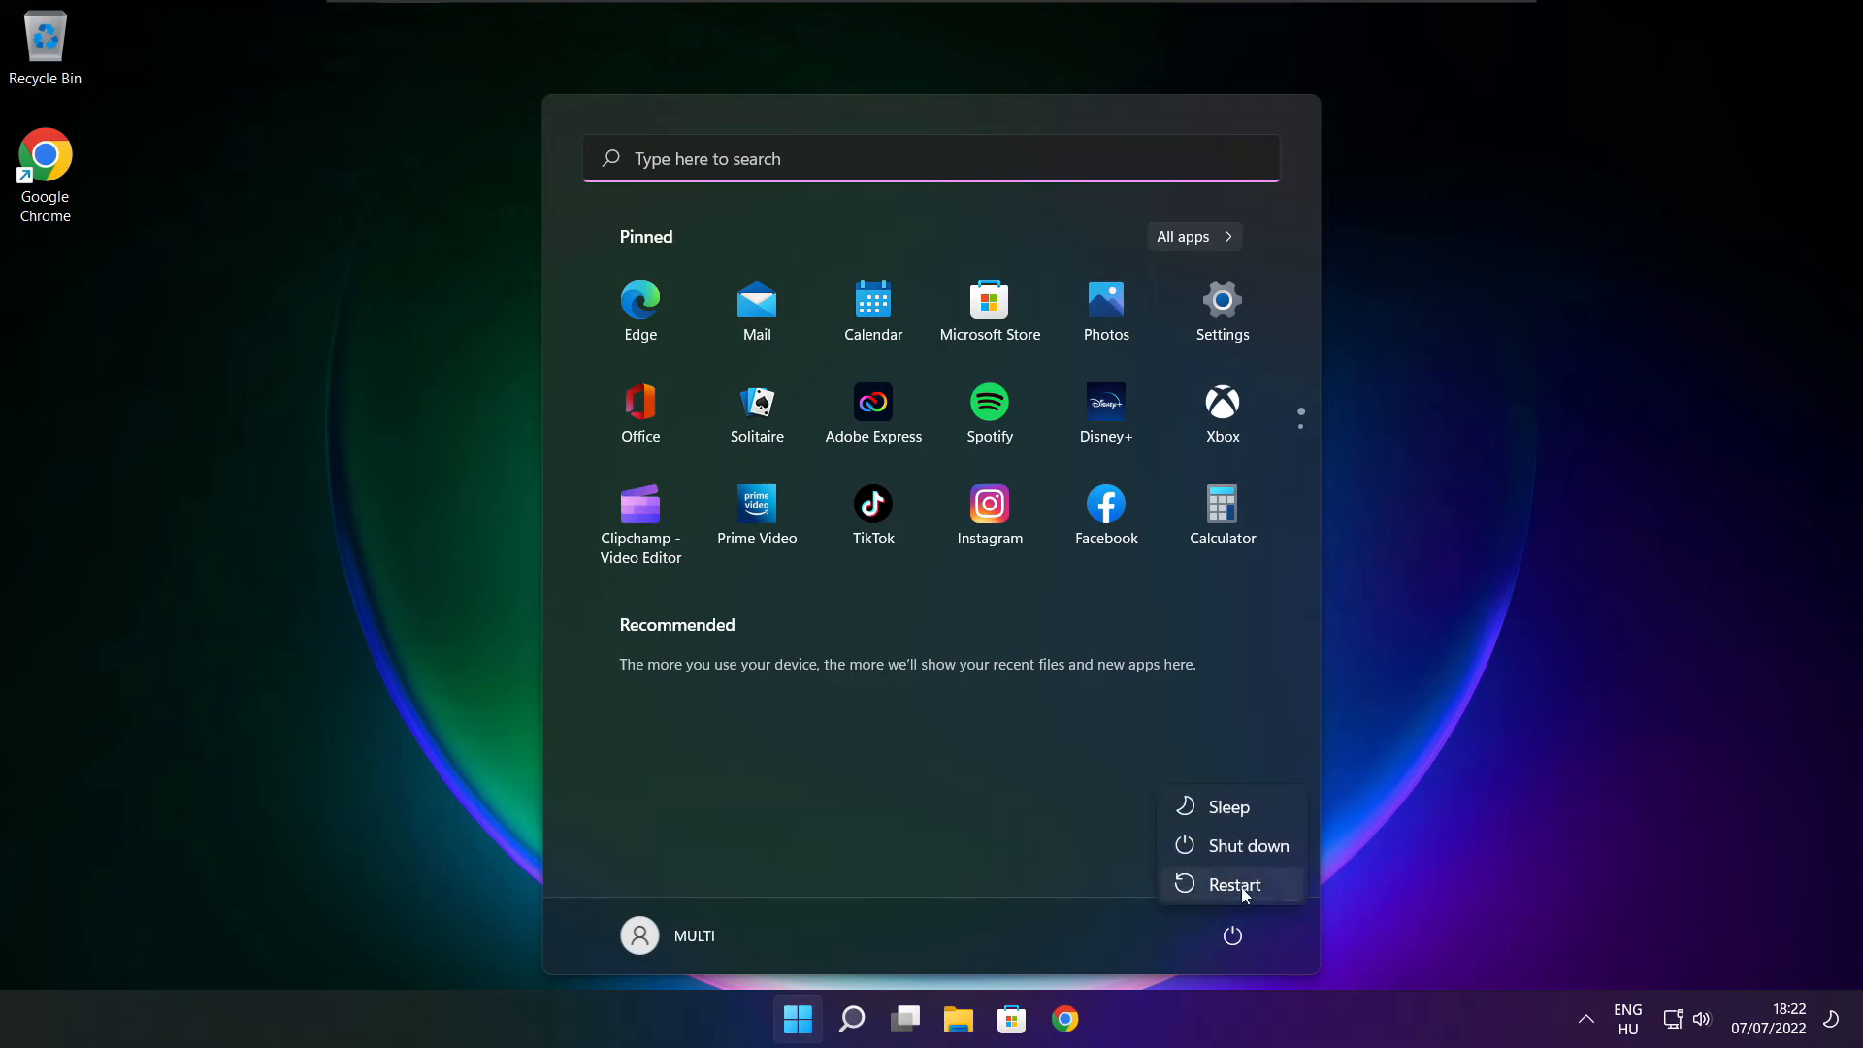